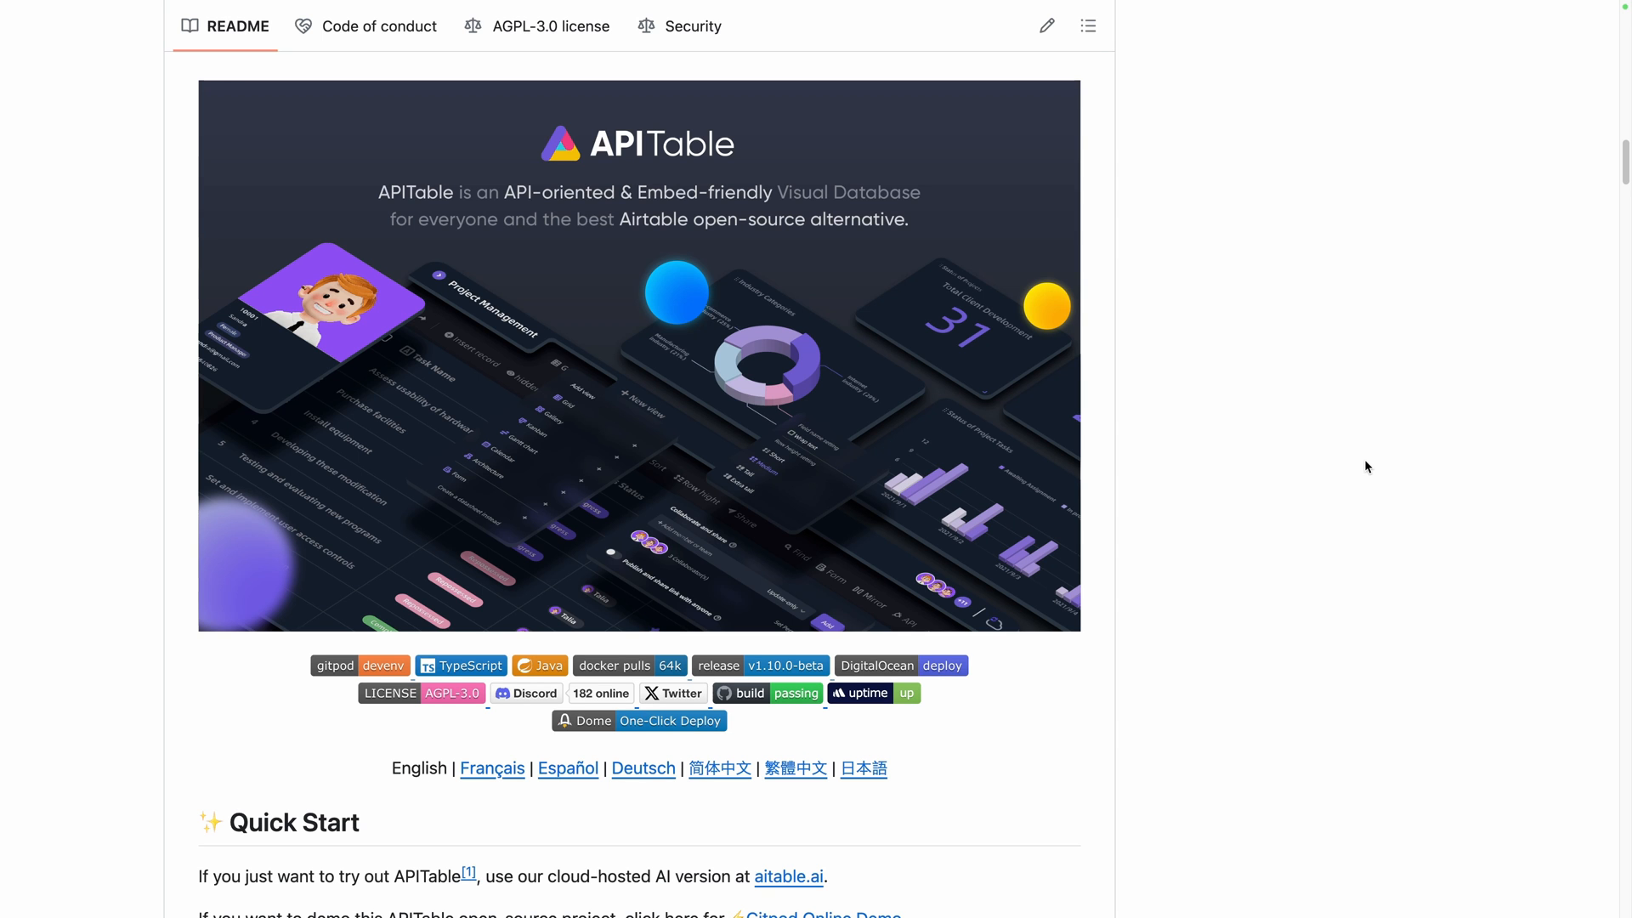
- Start a new Elestio service, pick APITable from the search, and choose Scaleway as provider
scroll("down", 3)
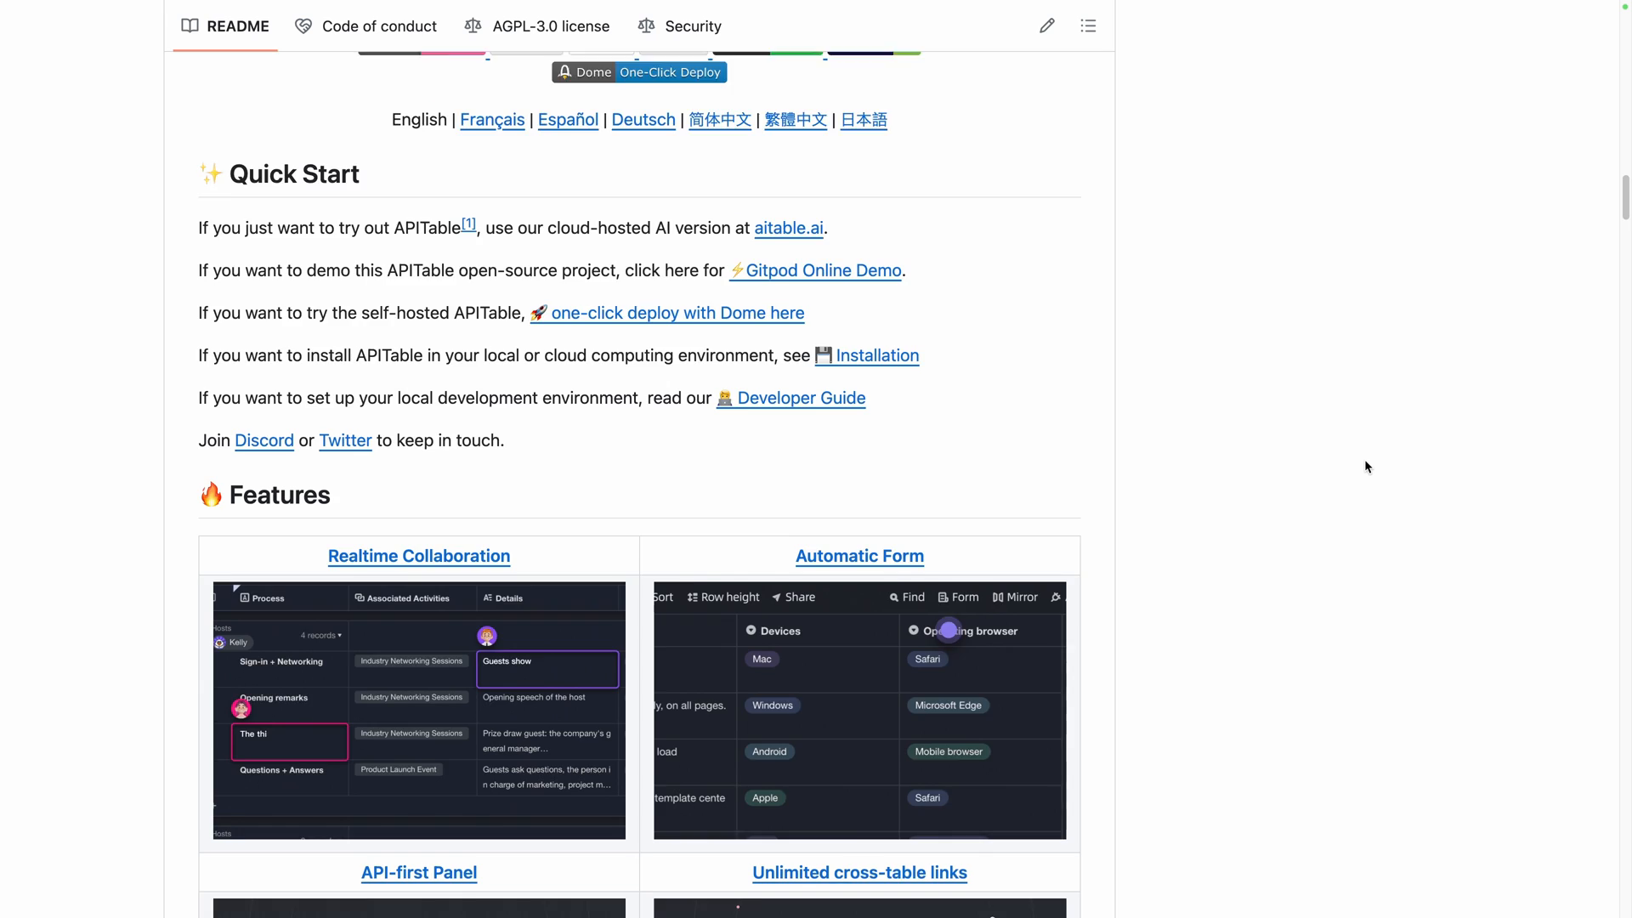
scroll("down", 3)
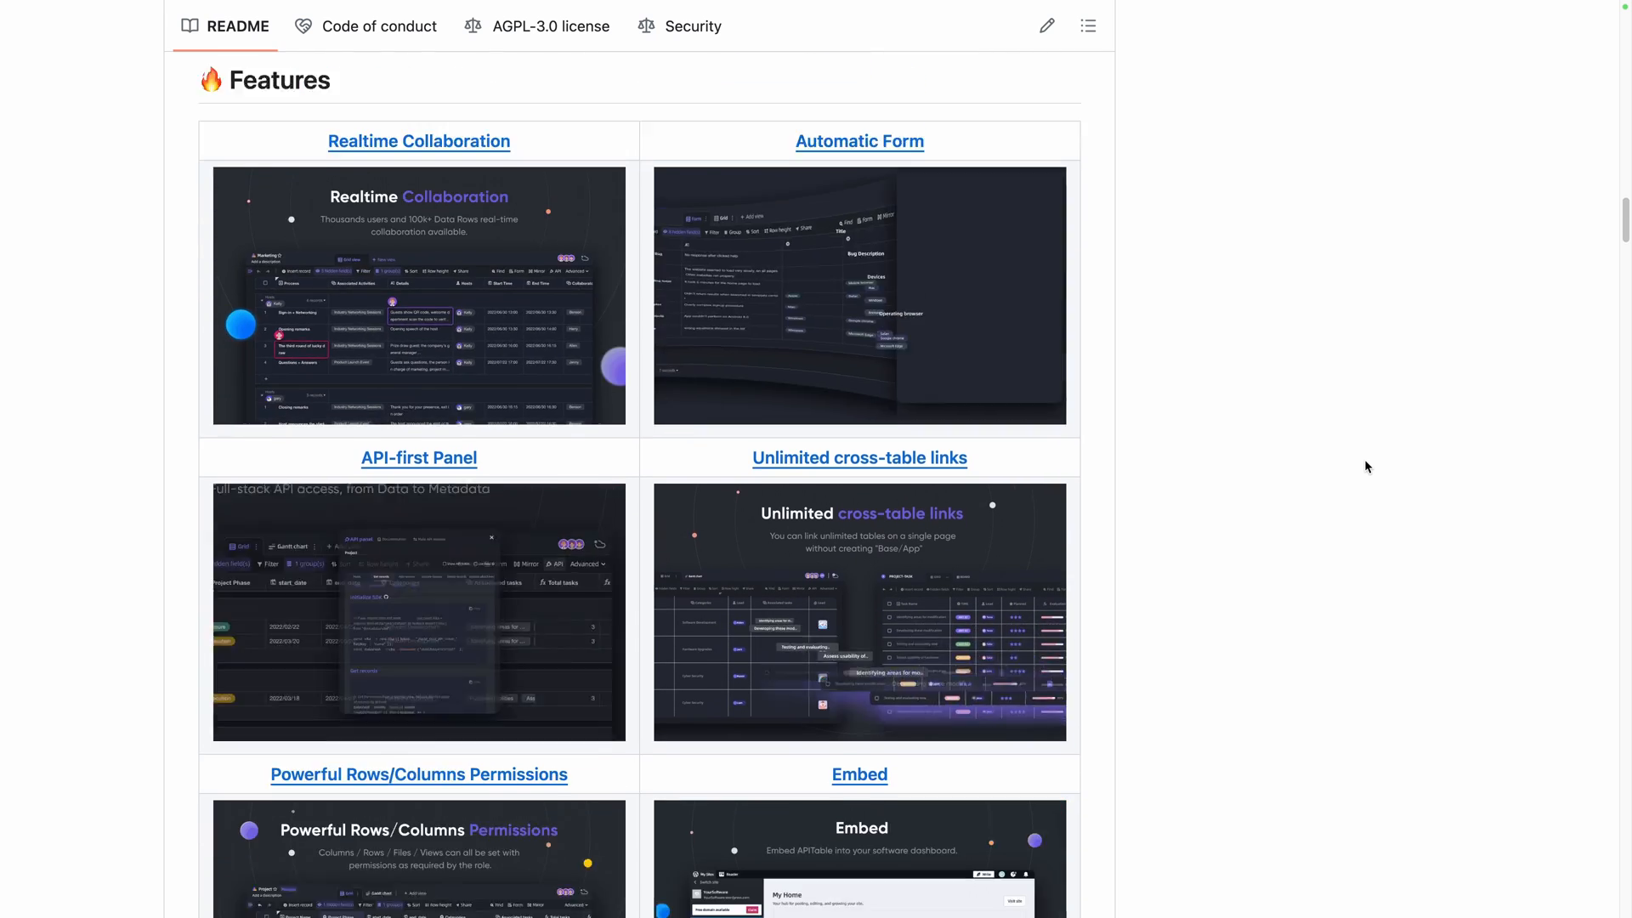
scroll("down", 3)
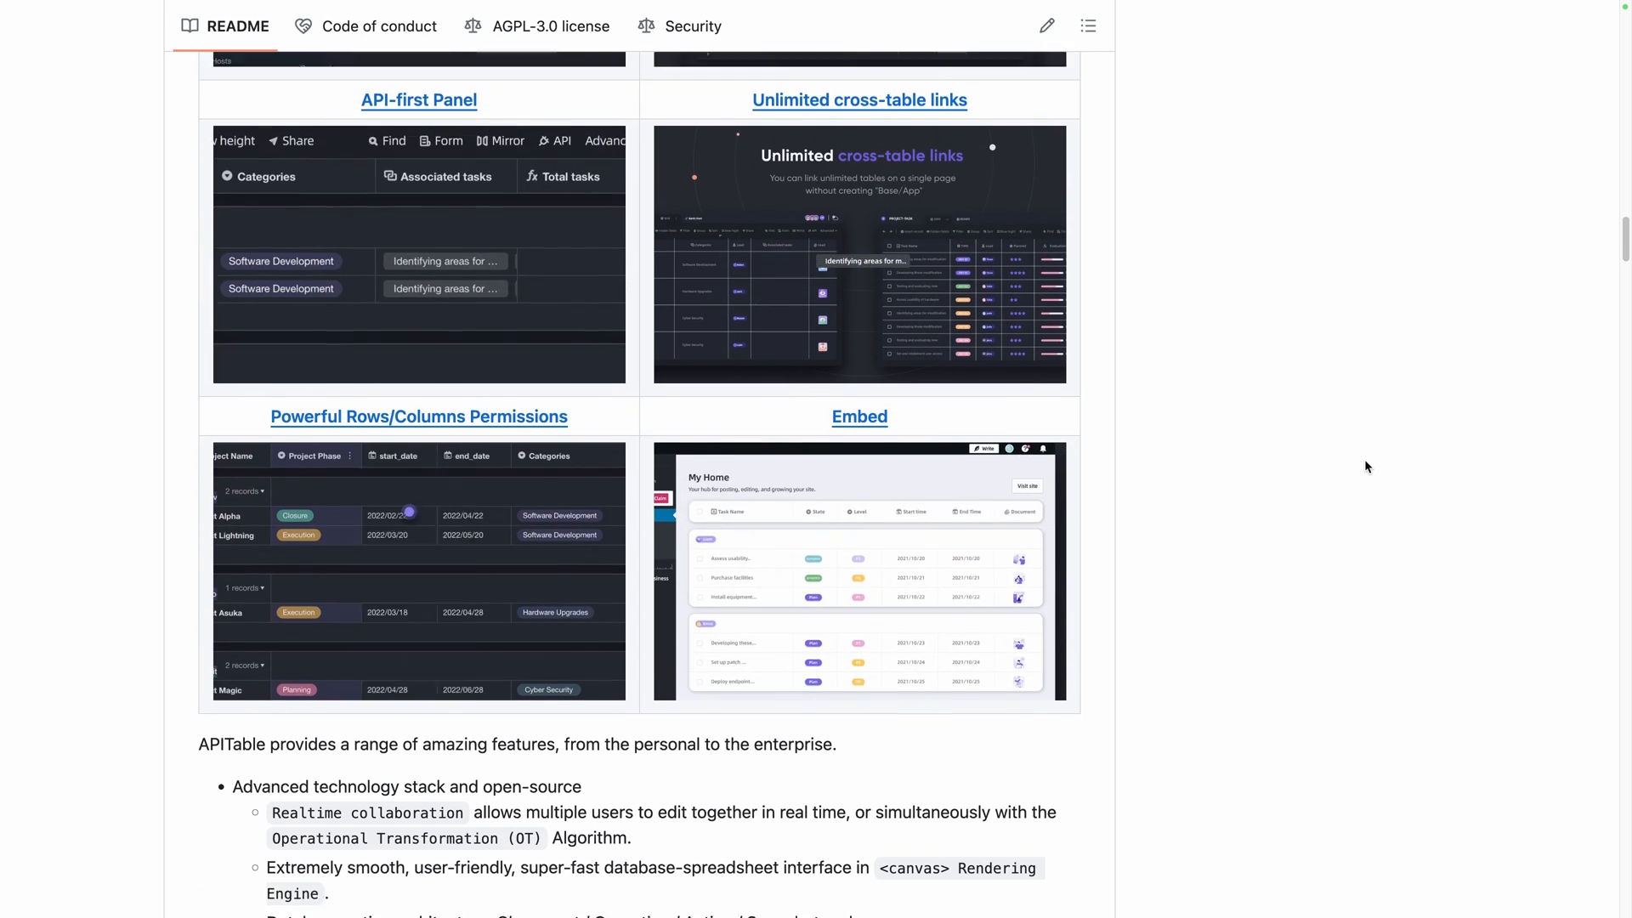
scroll("down", 3)
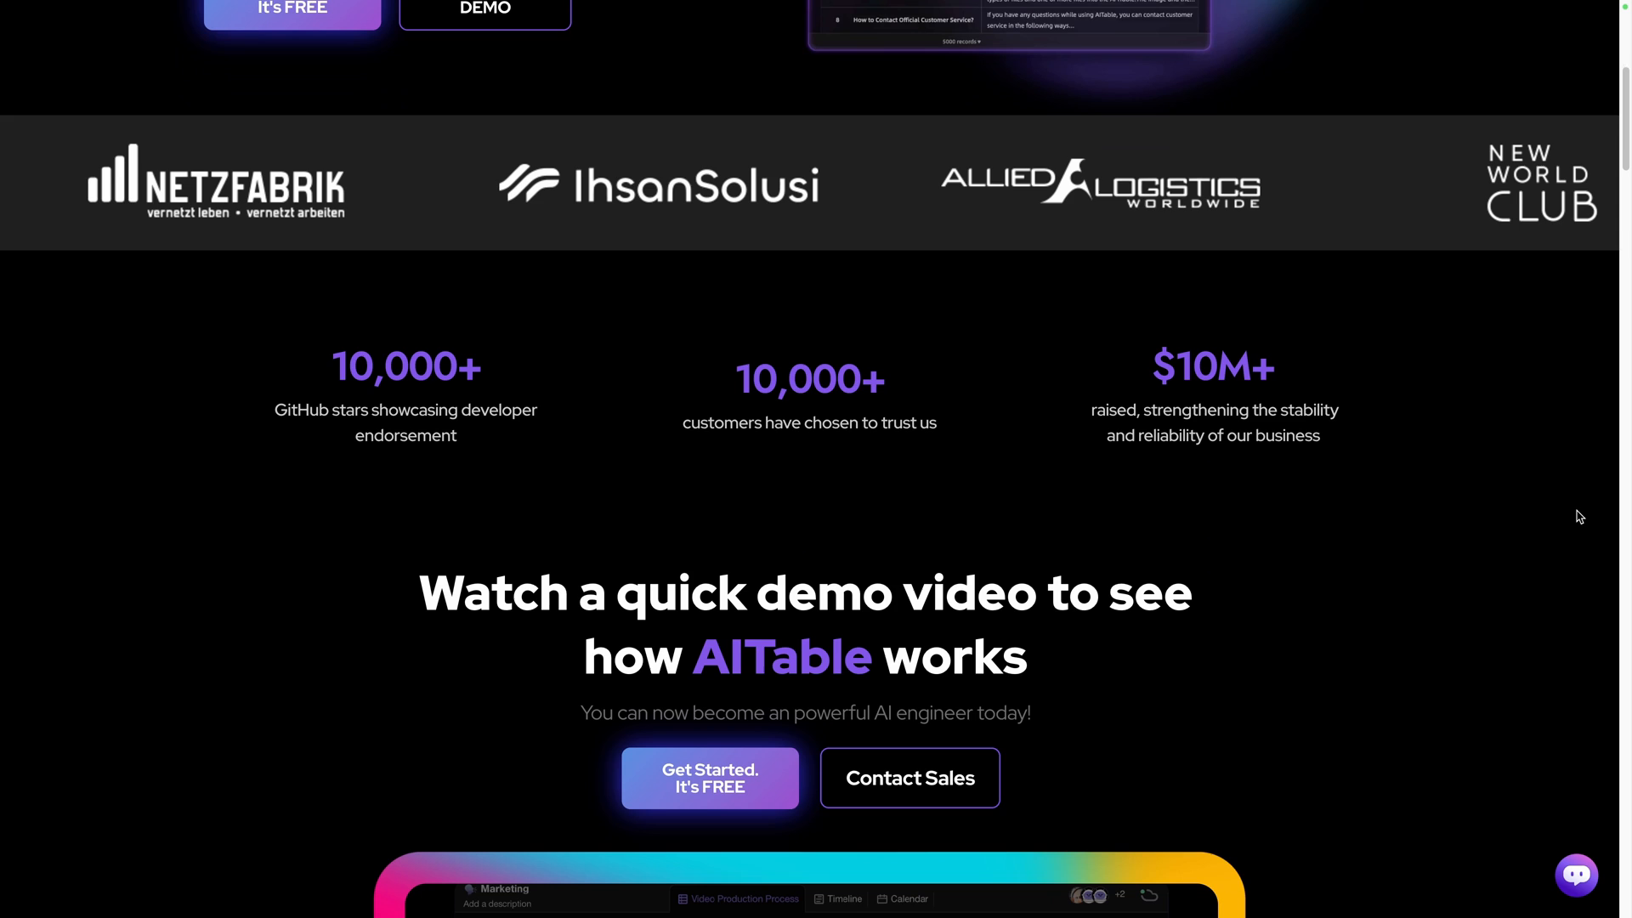
scroll("down", 3)
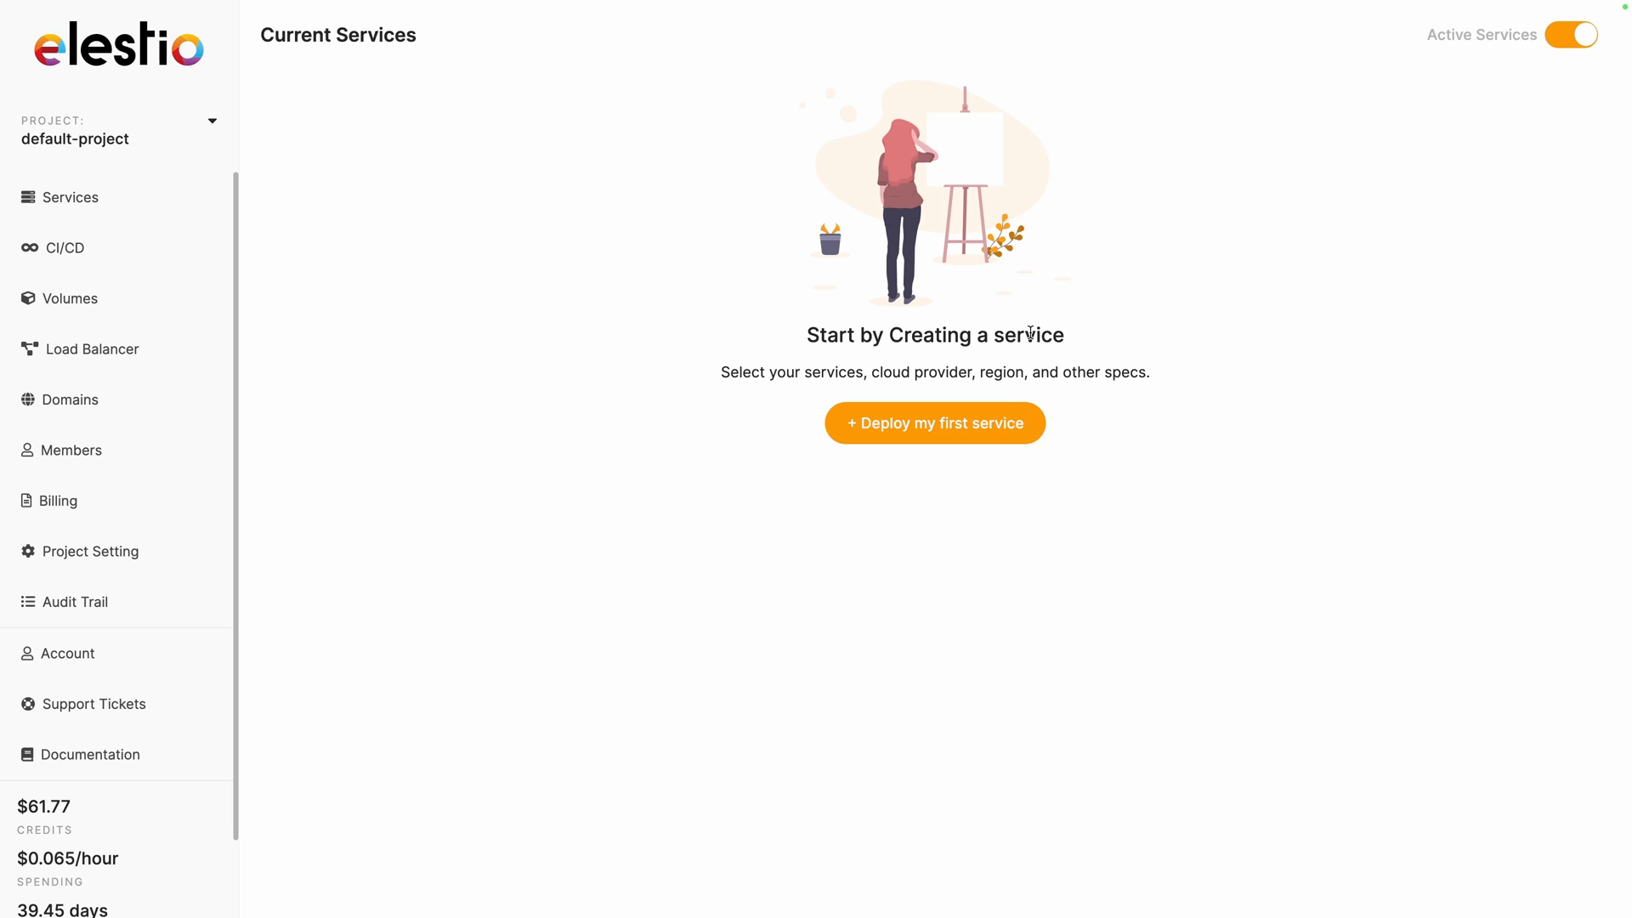
left_click(934, 424)
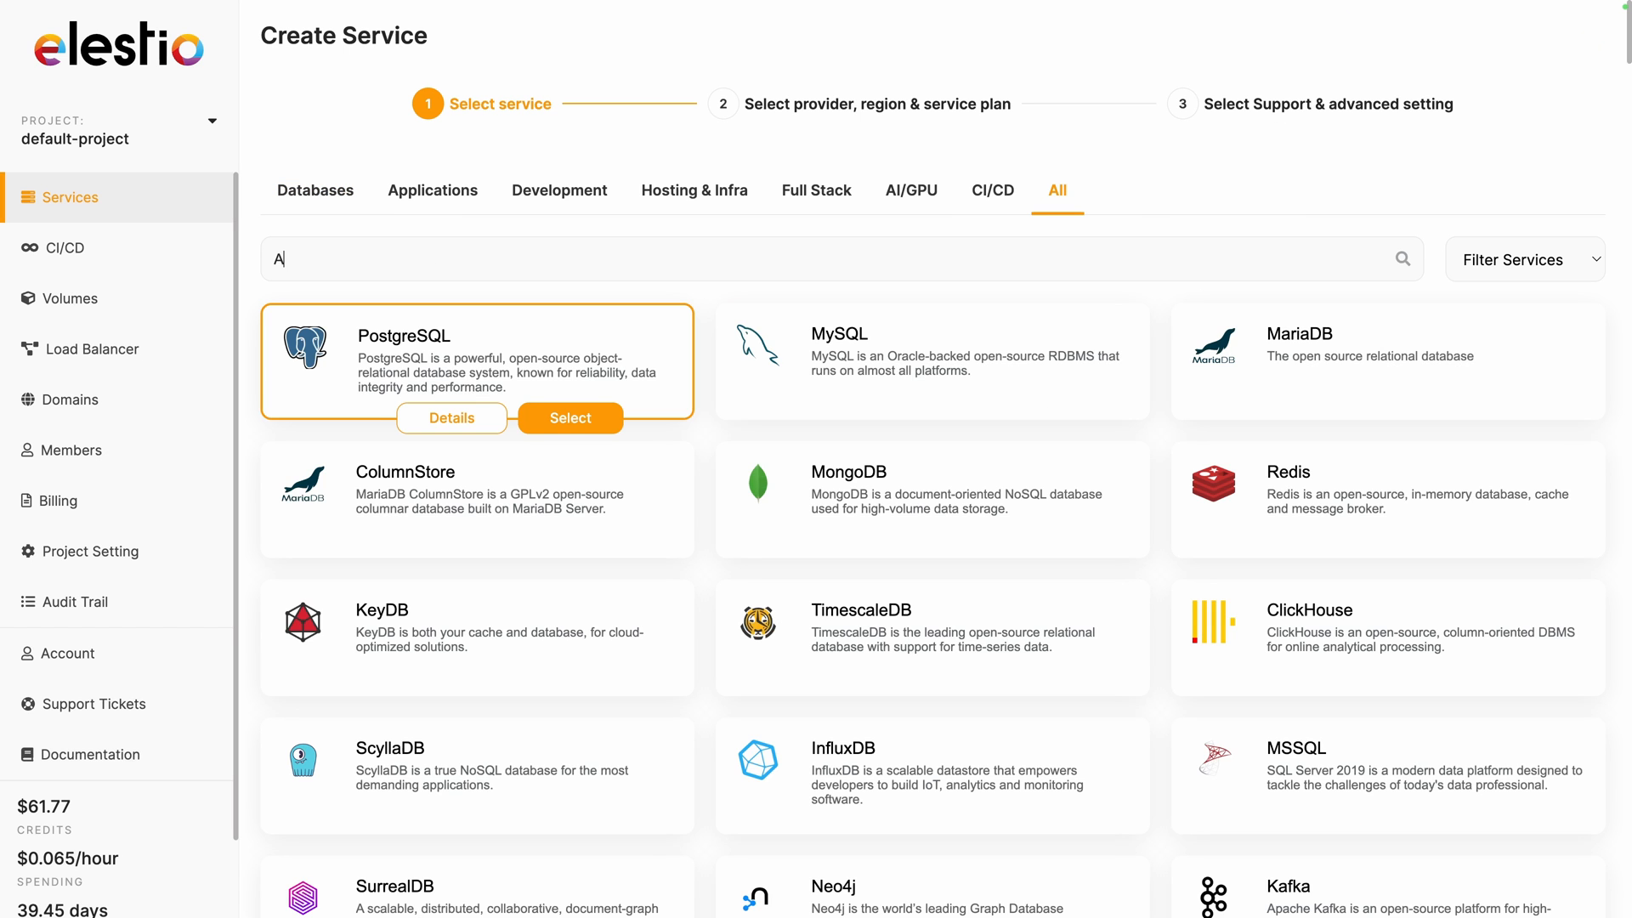
type("PI")
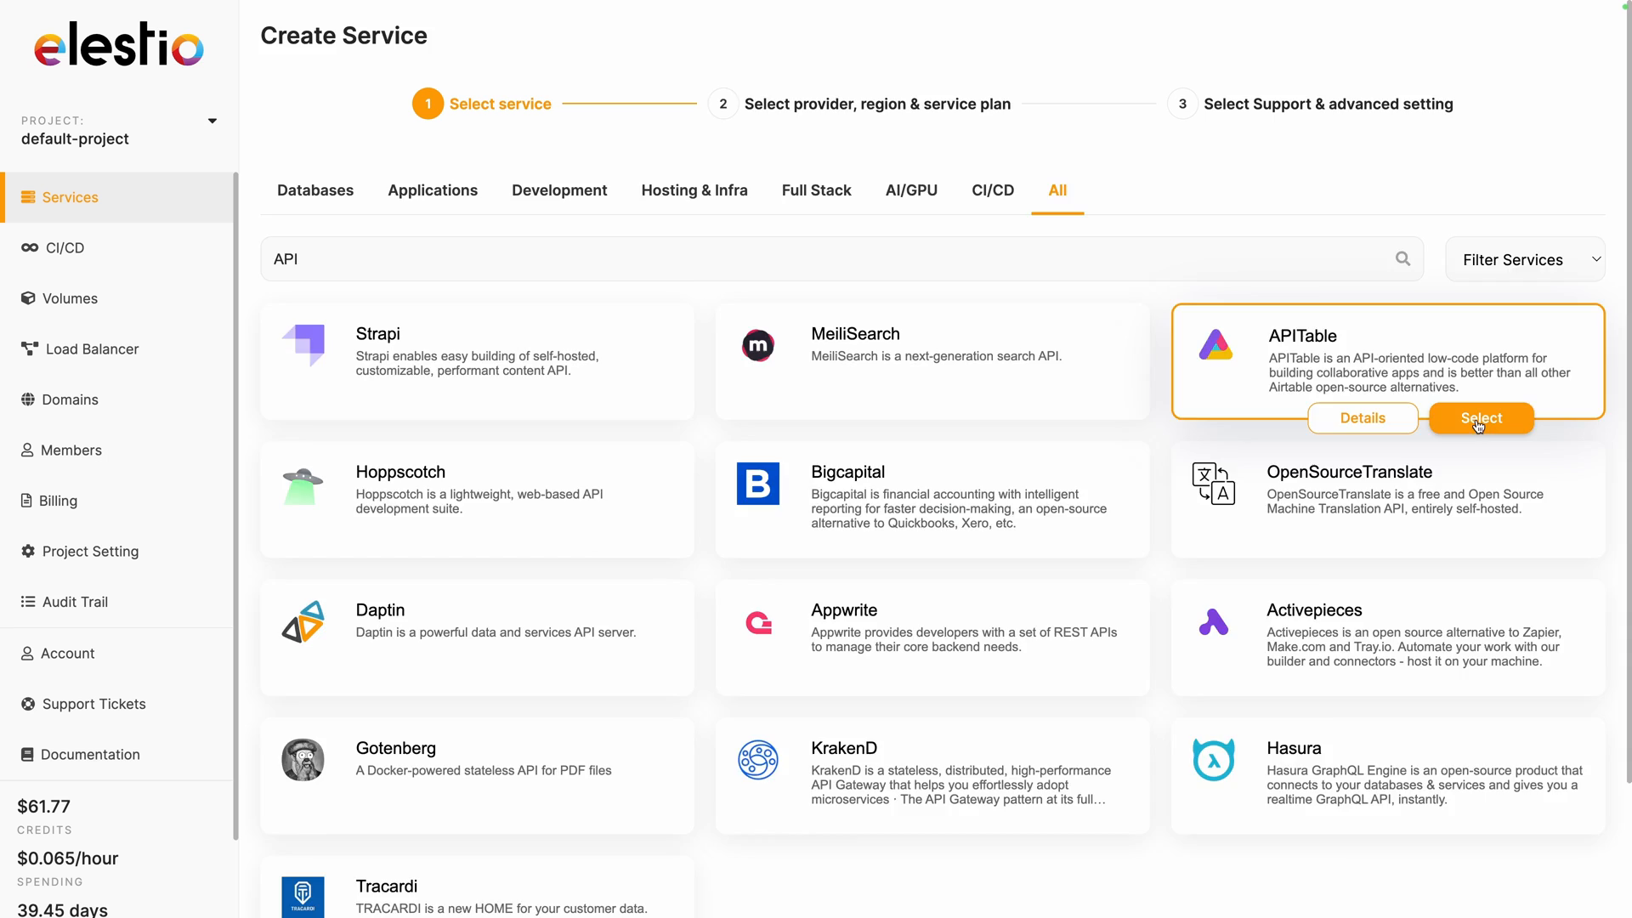
left_click(1479, 418)
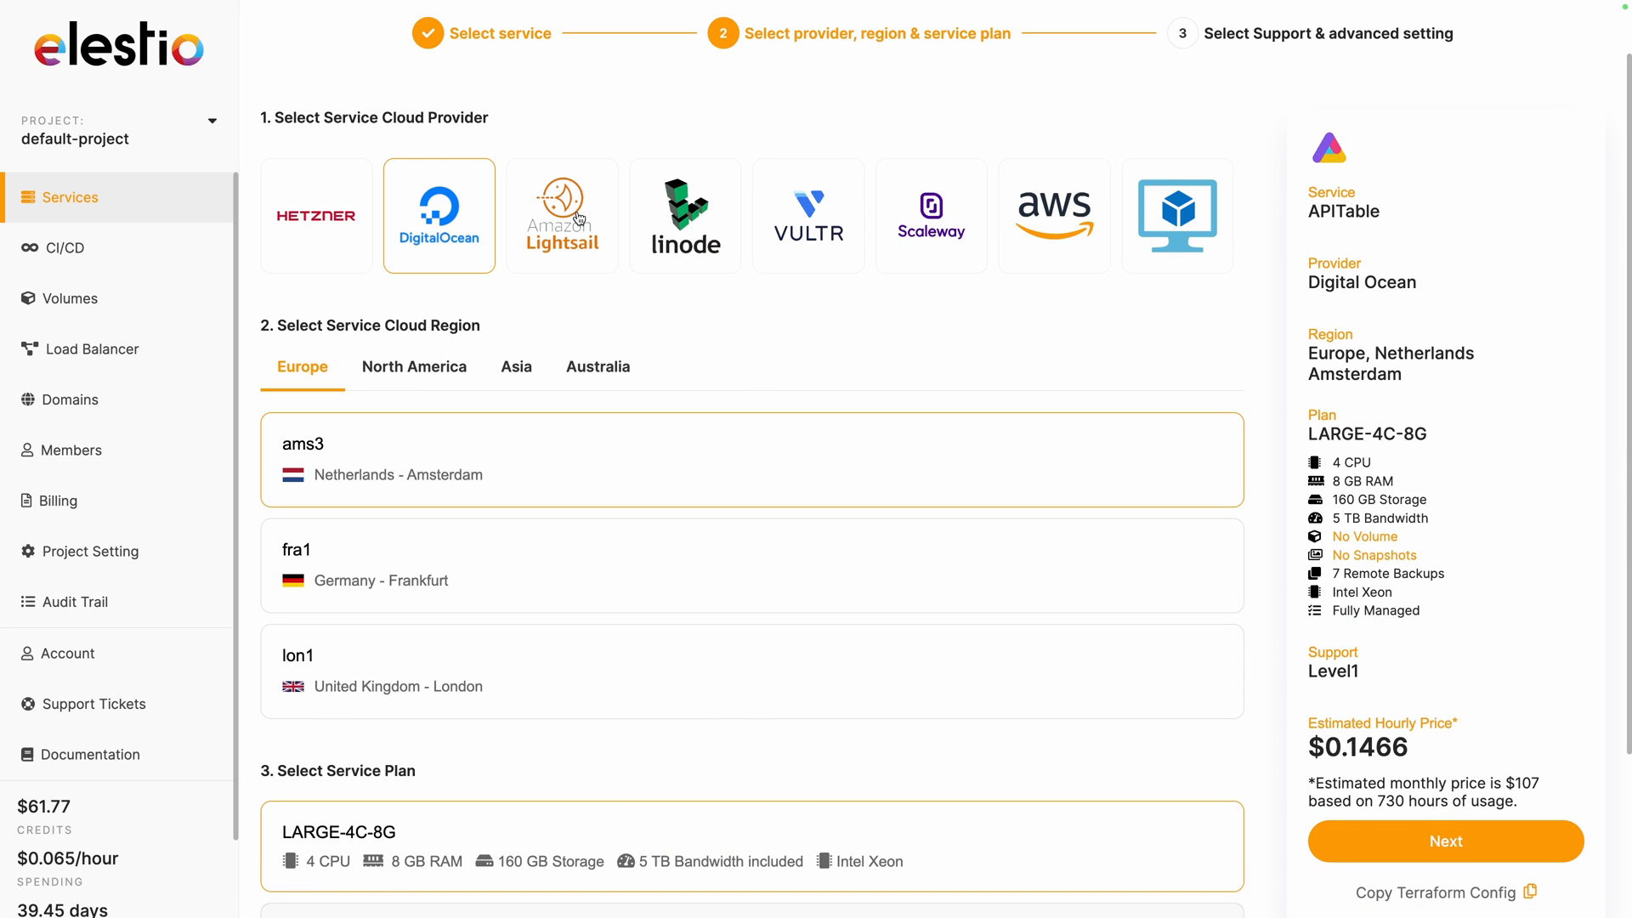
left_click(931, 216)
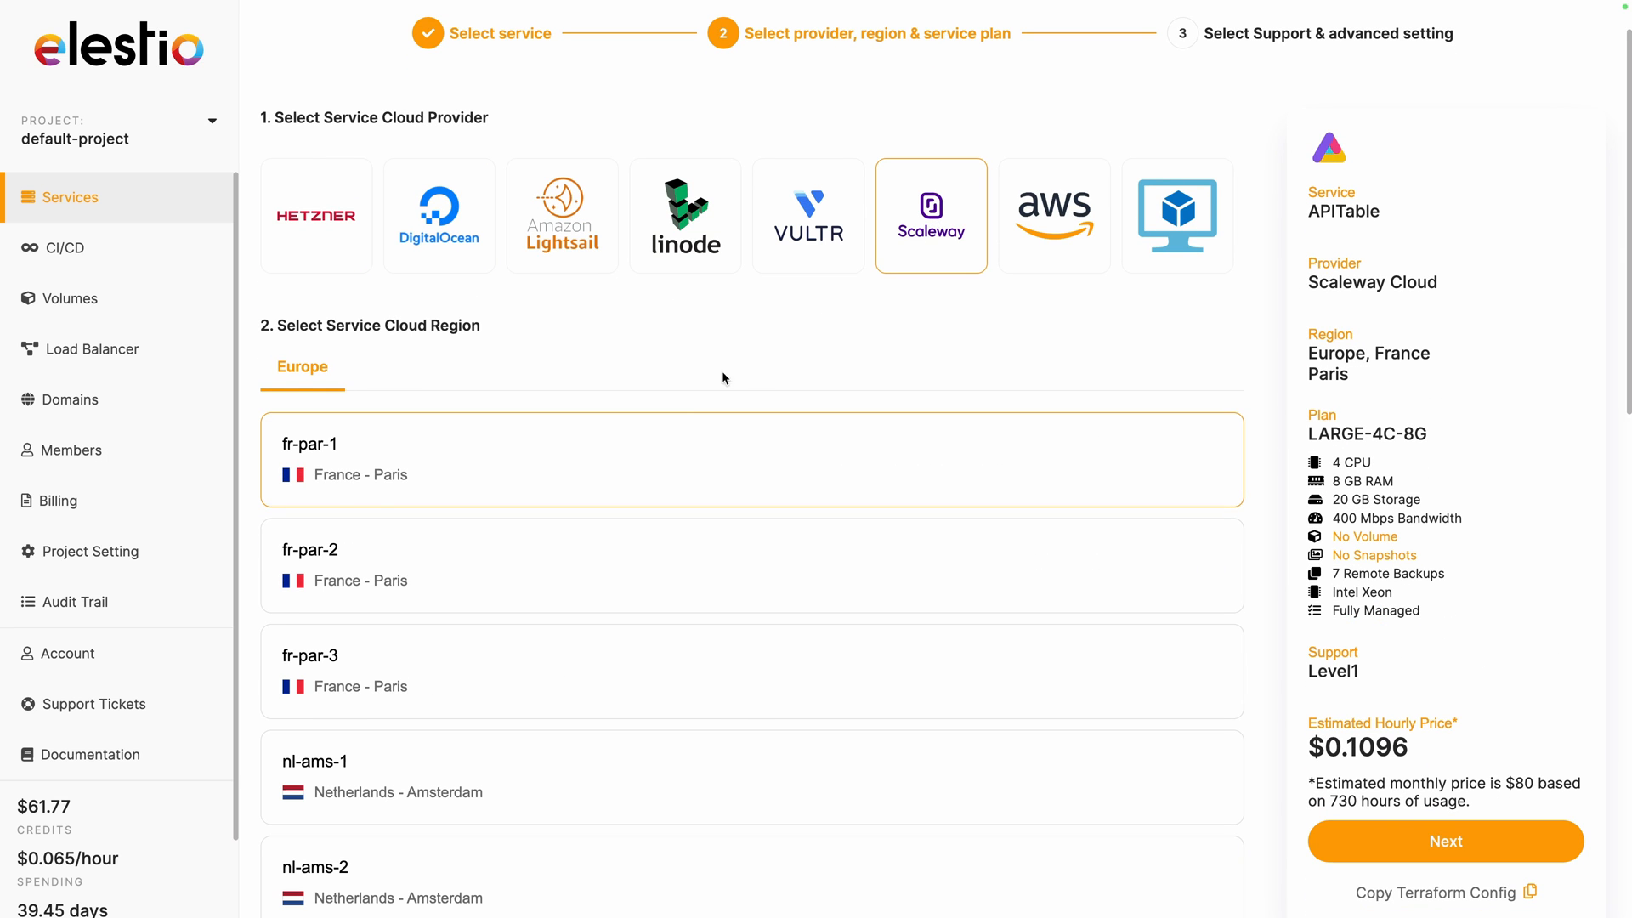
- Create the APITable service with the LARGE-4C-8G plan and copy its admin password
scroll("down", 3)
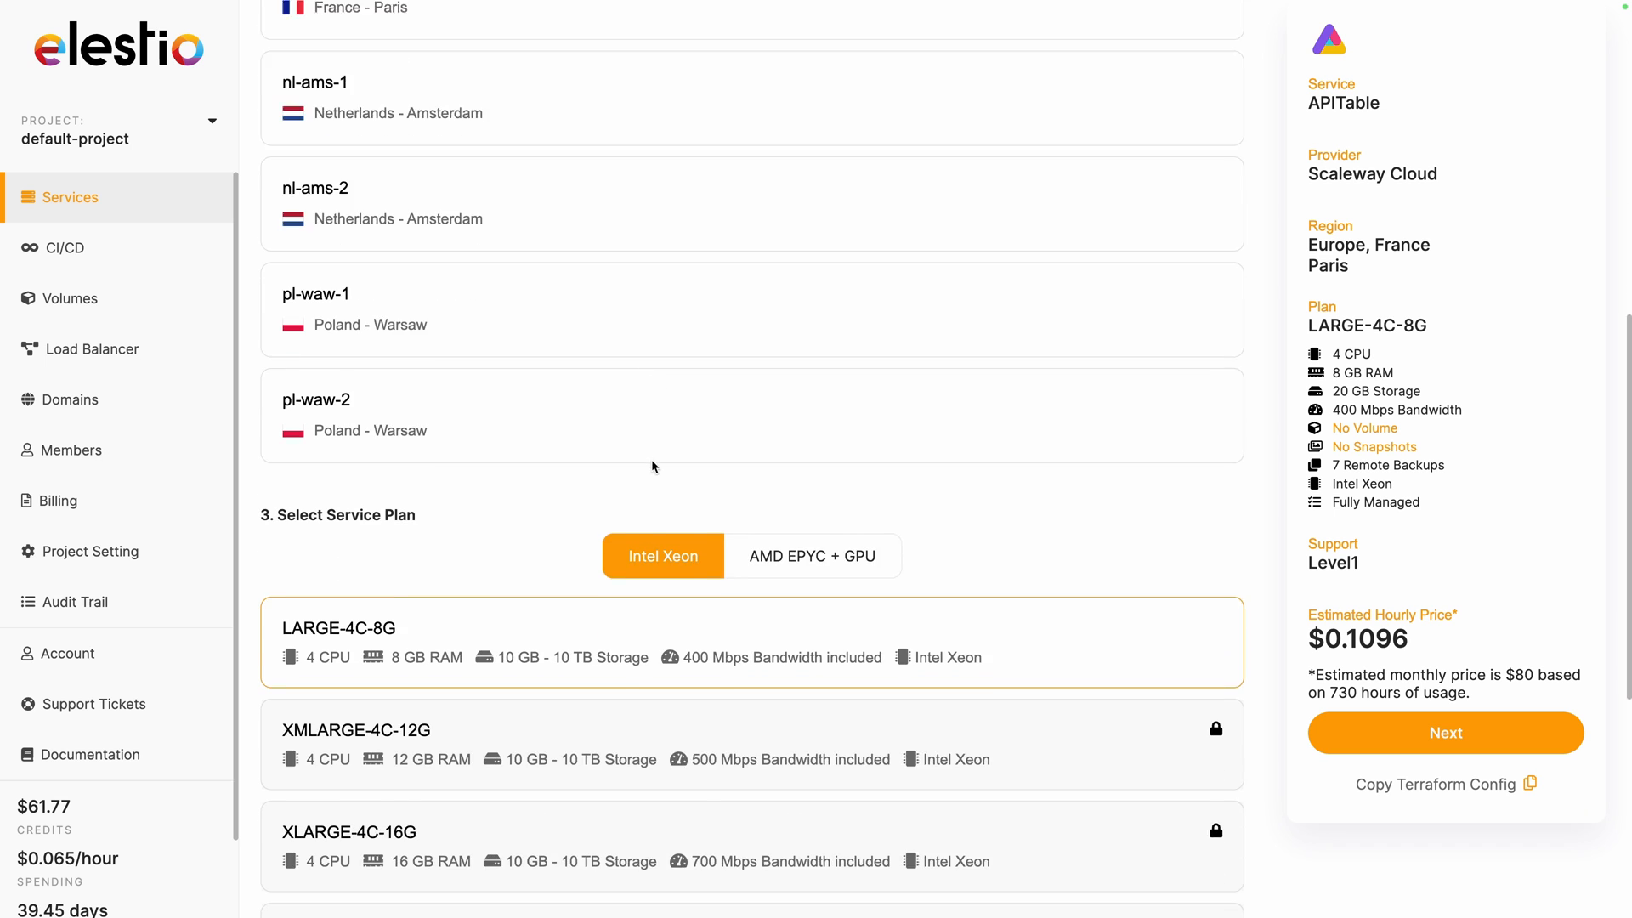
scroll("down", 3)
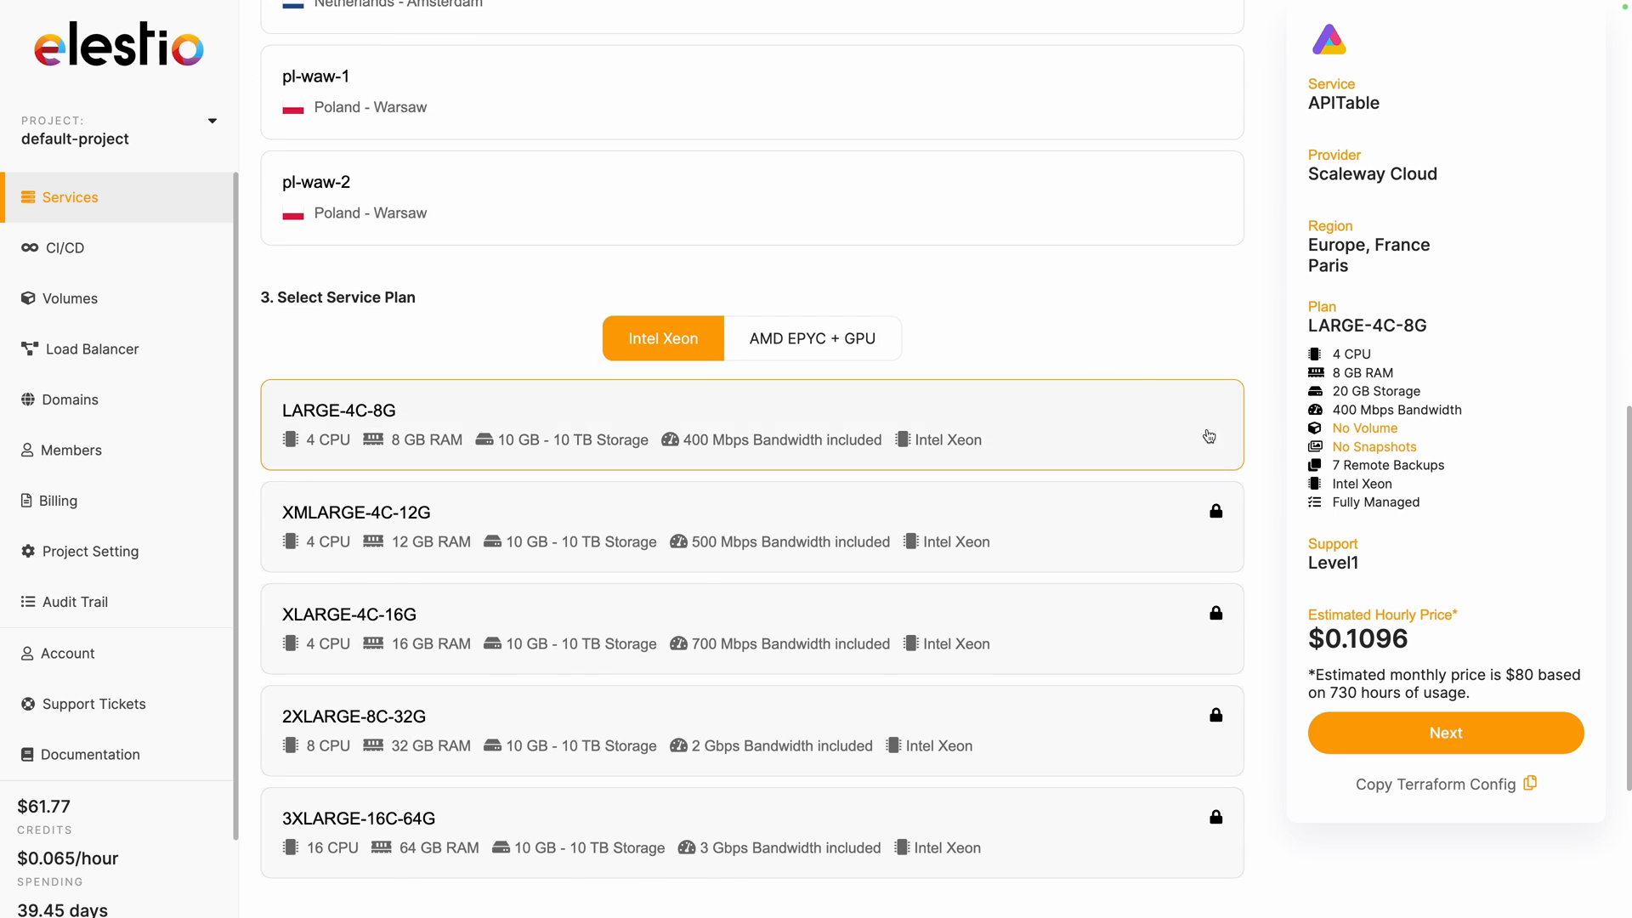
left_click(1446, 733)
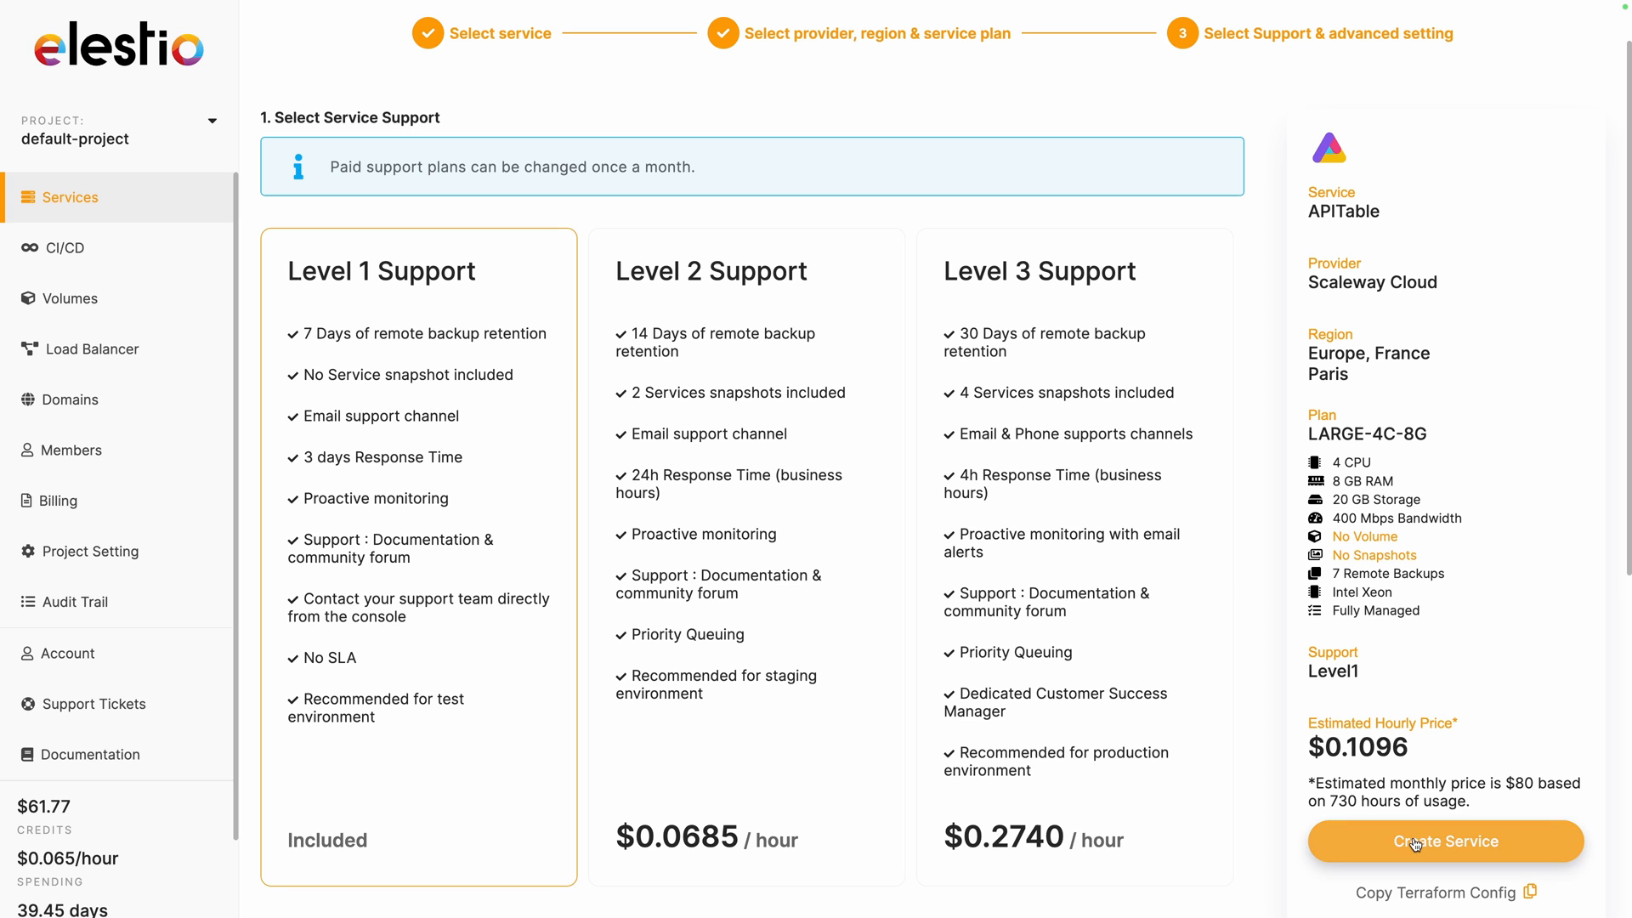
left_click(1446, 842)
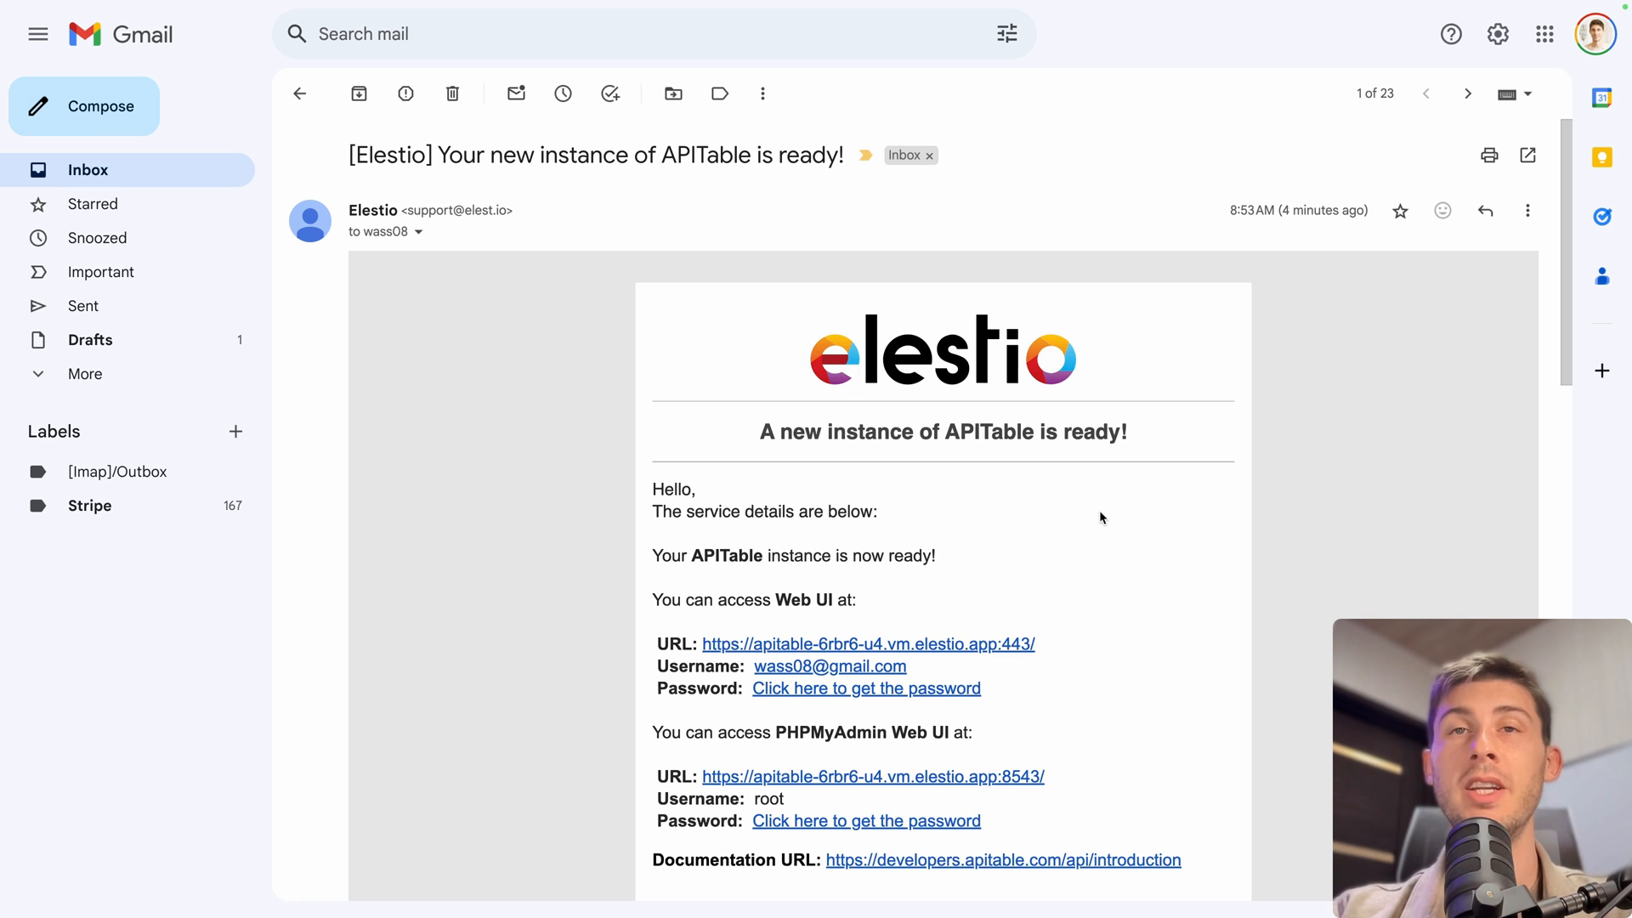
mouse_move(749, 460)
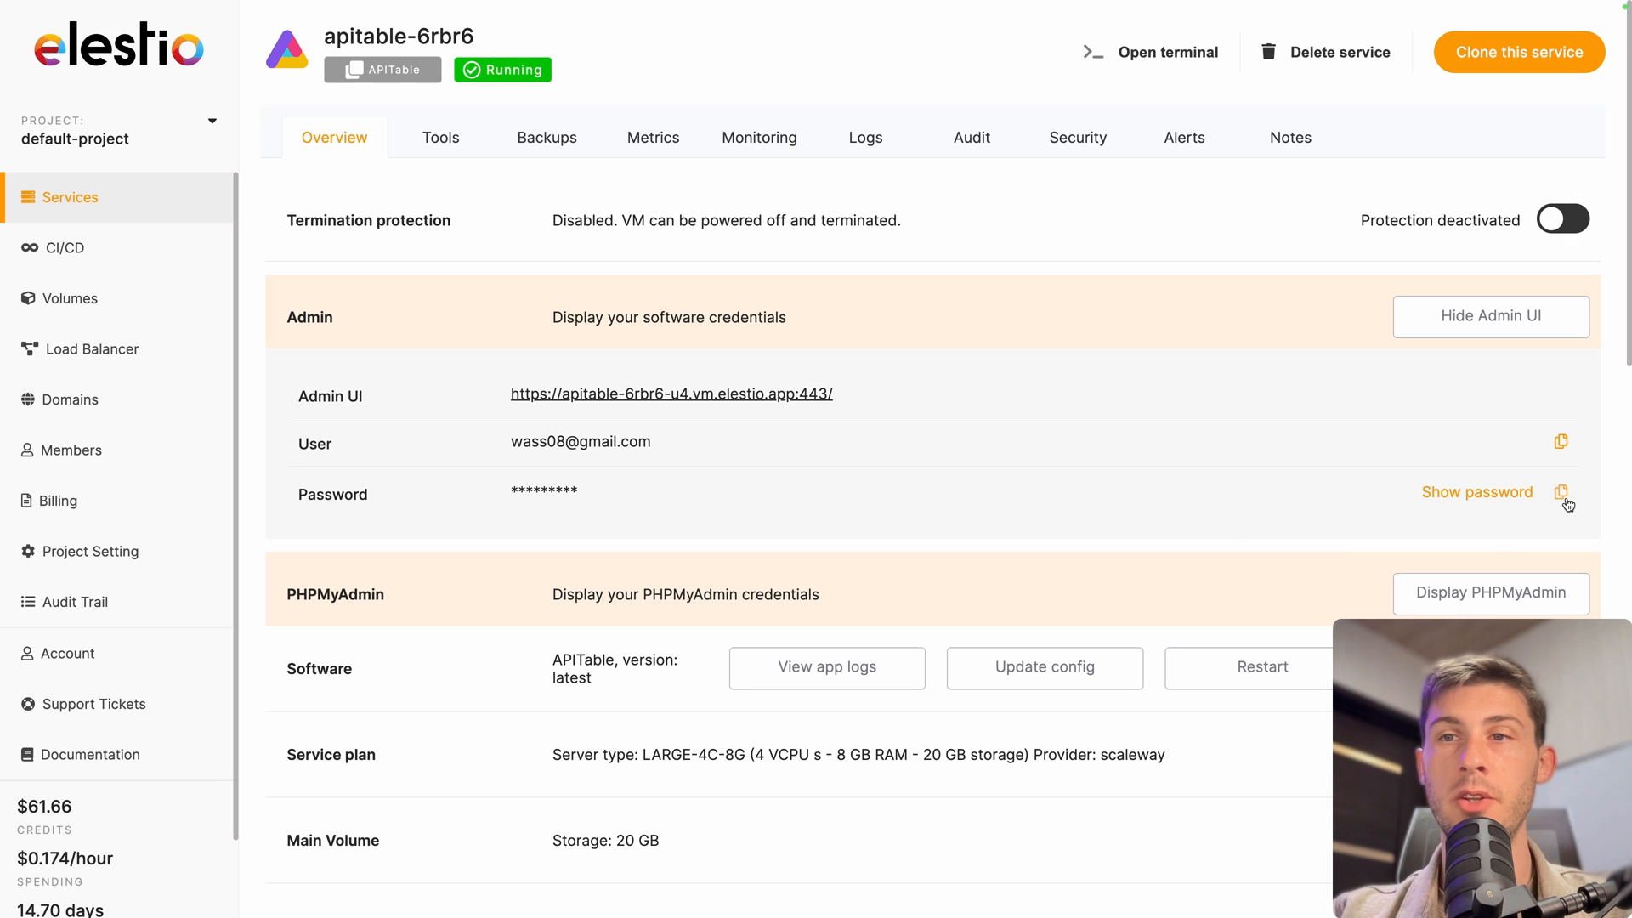
left_click(1561, 493)
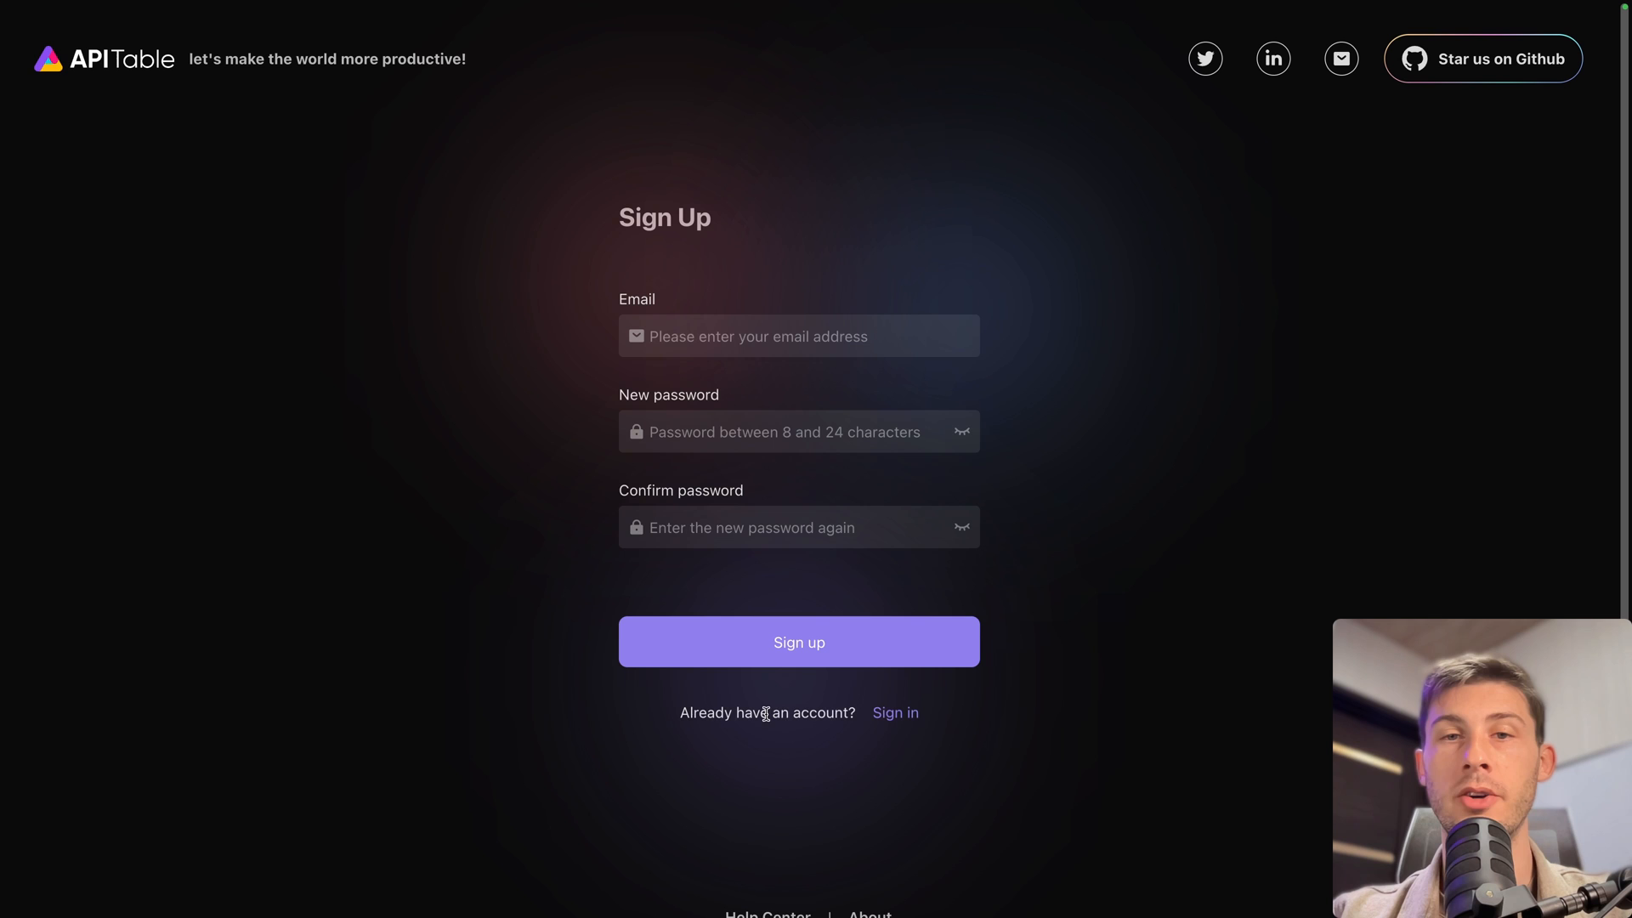
- Sign in to the new APITable instance with the admin email and copied password
left_click(892, 712)
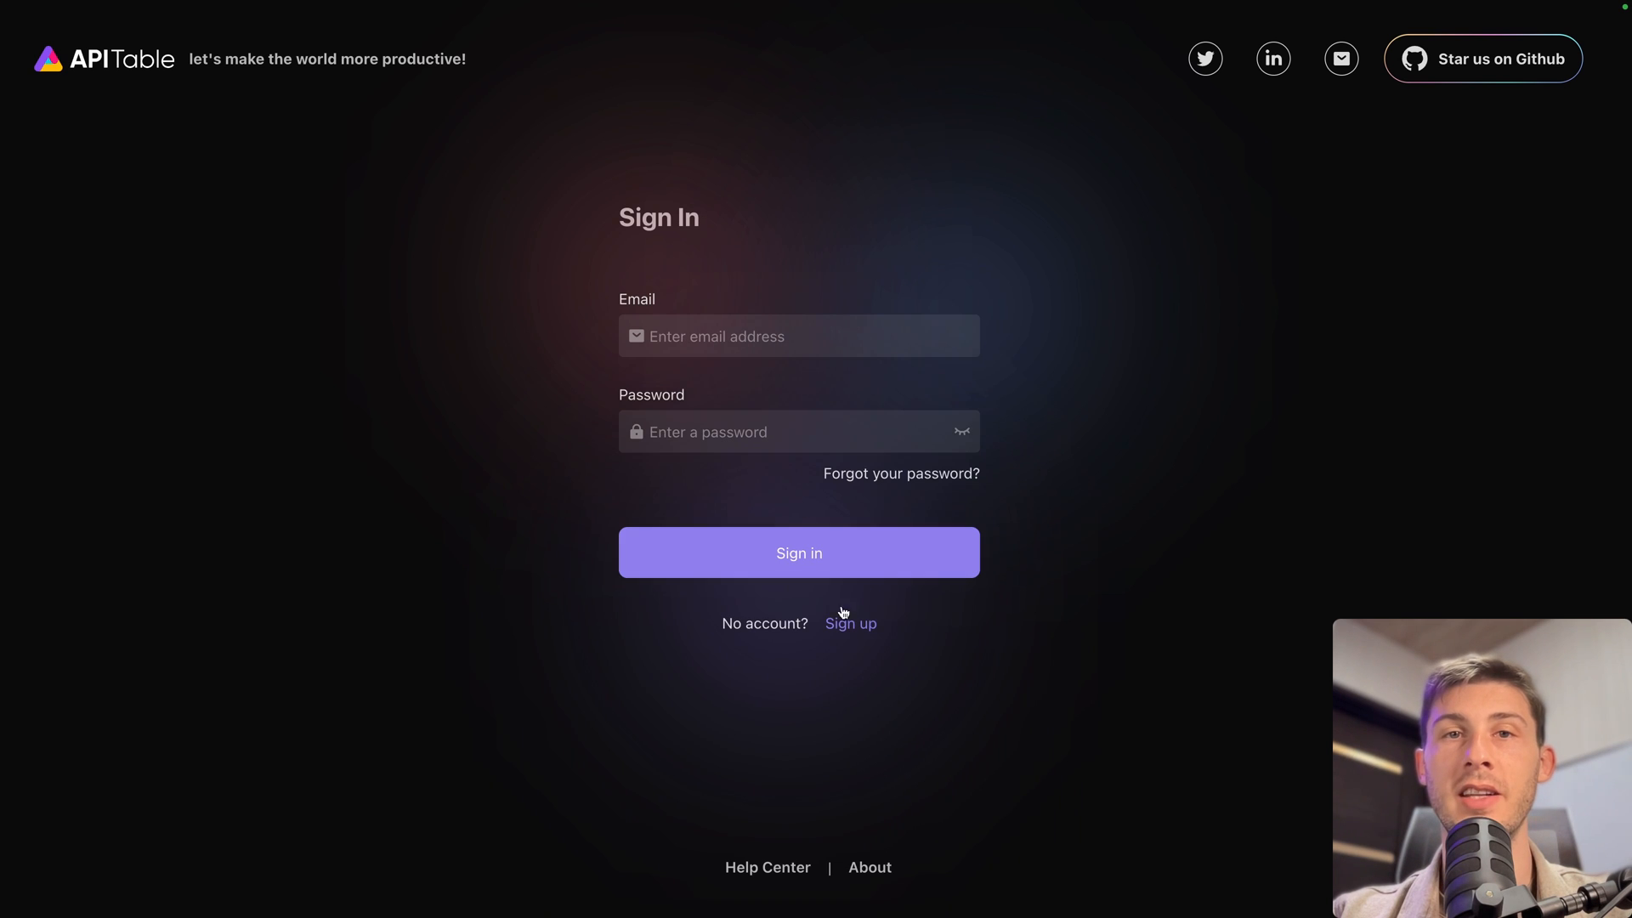
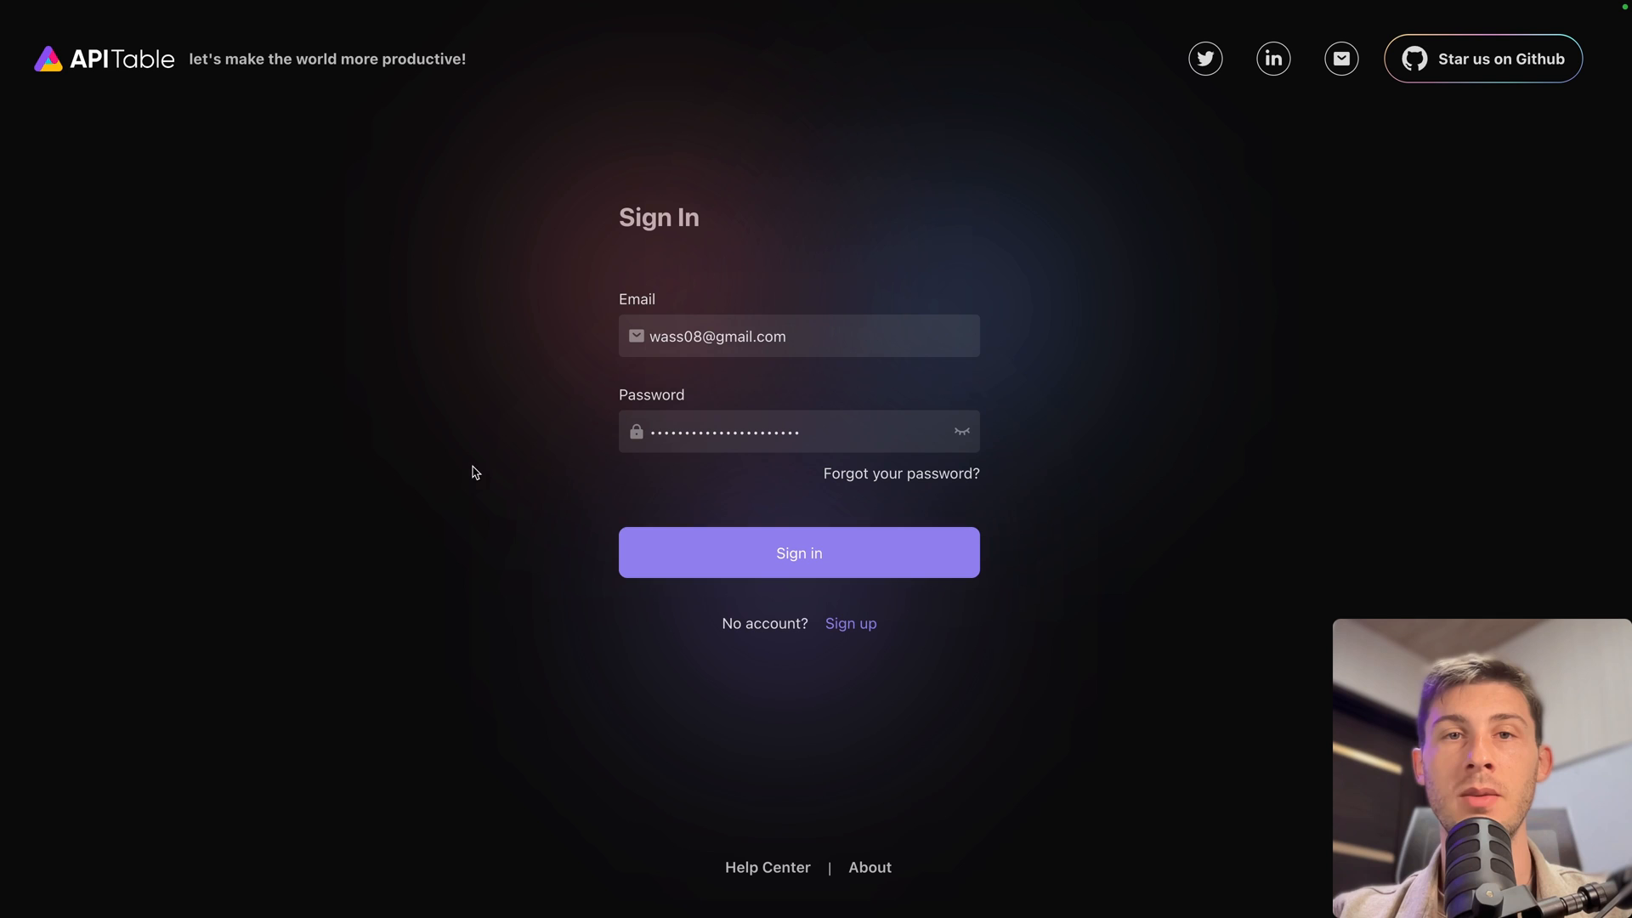
left_click(799, 552)
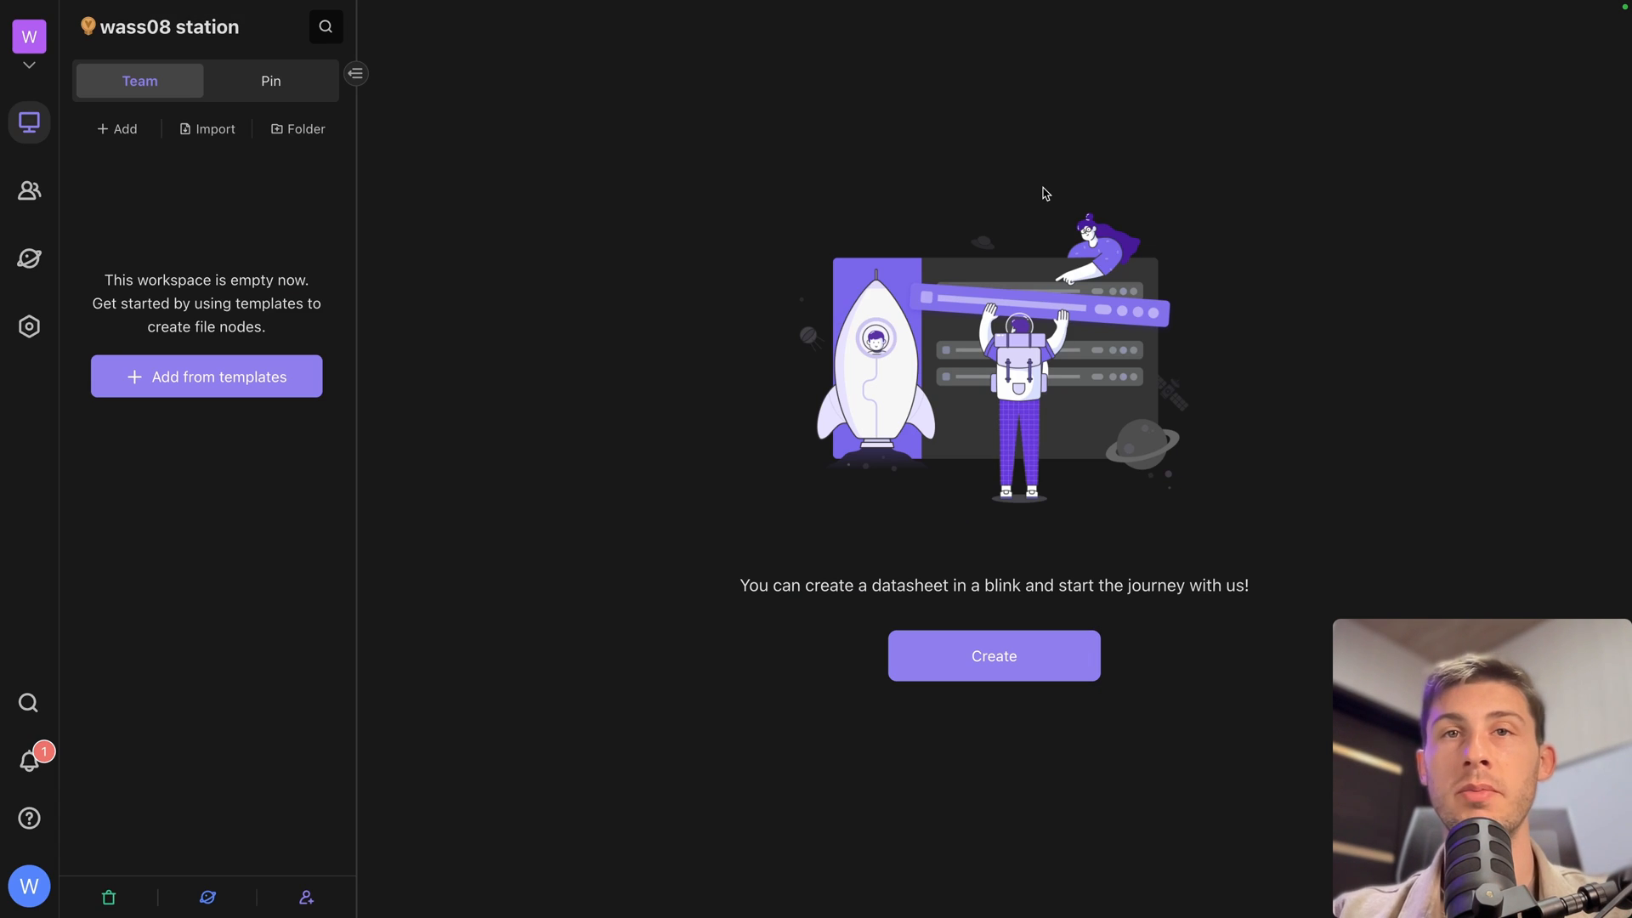
mouse_move(713, 167)
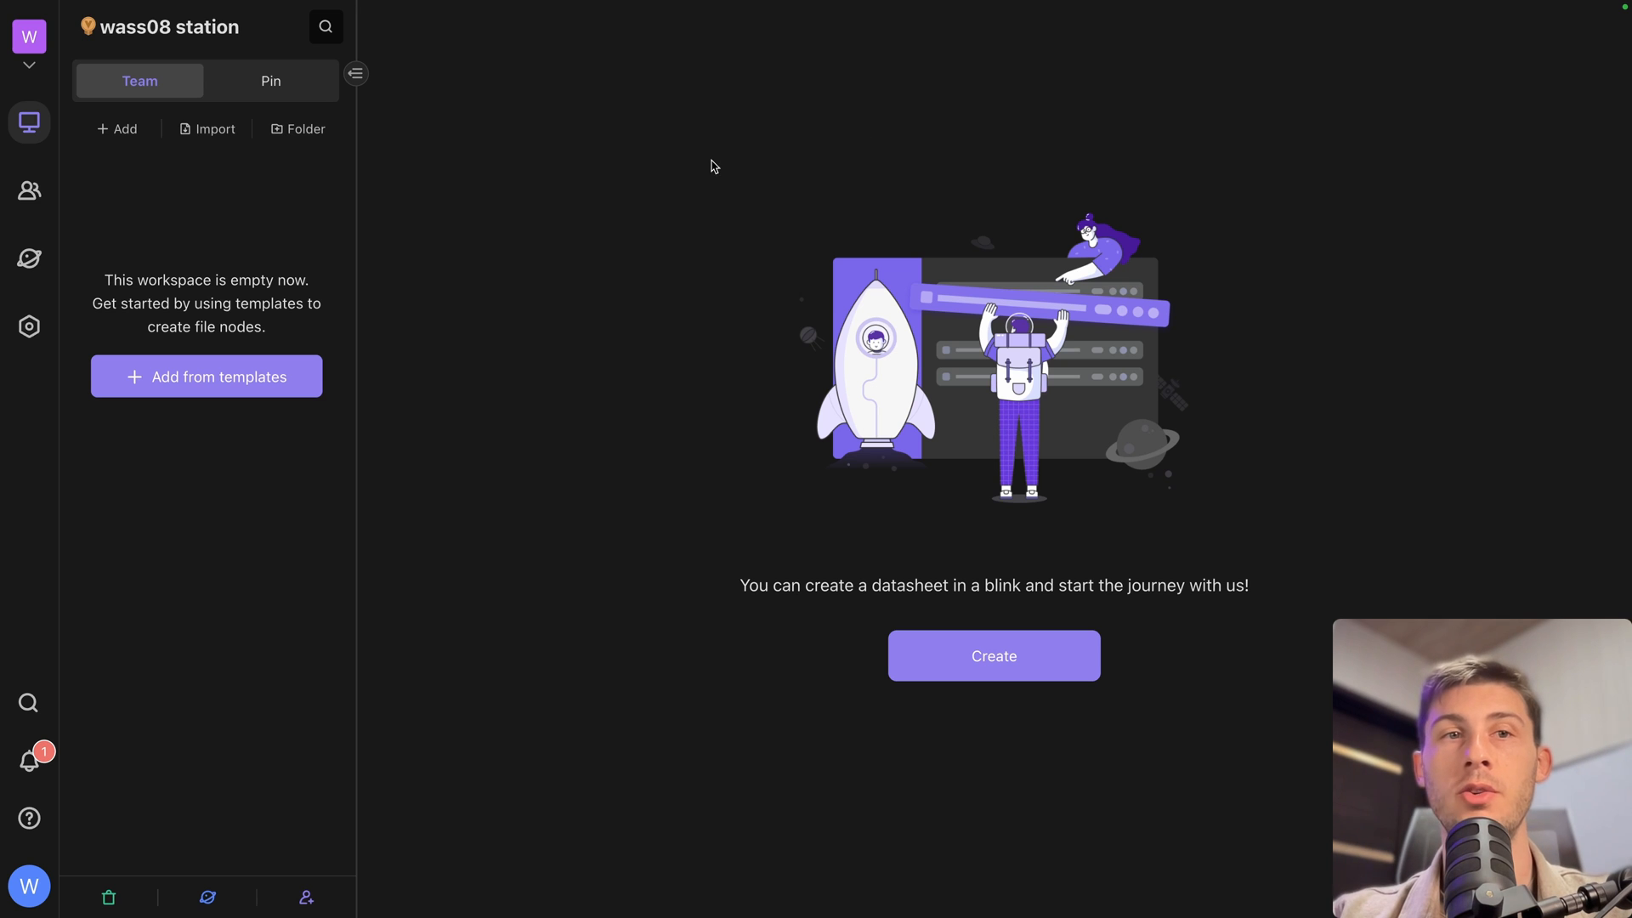
mouse_move(302, 452)
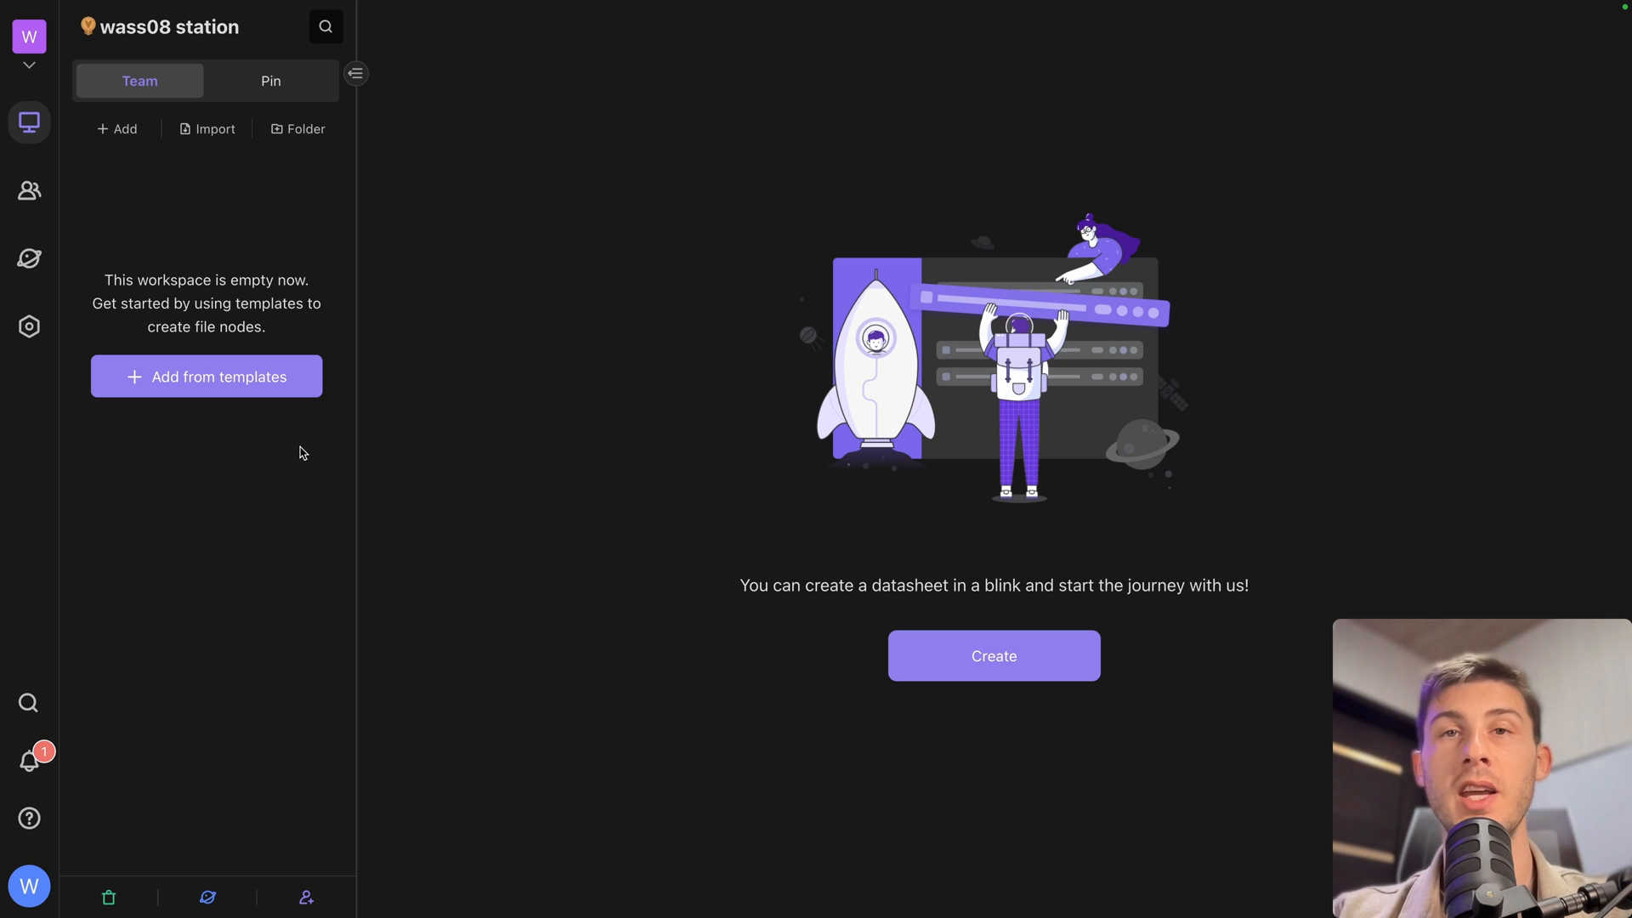
mouse_move(912, 690)
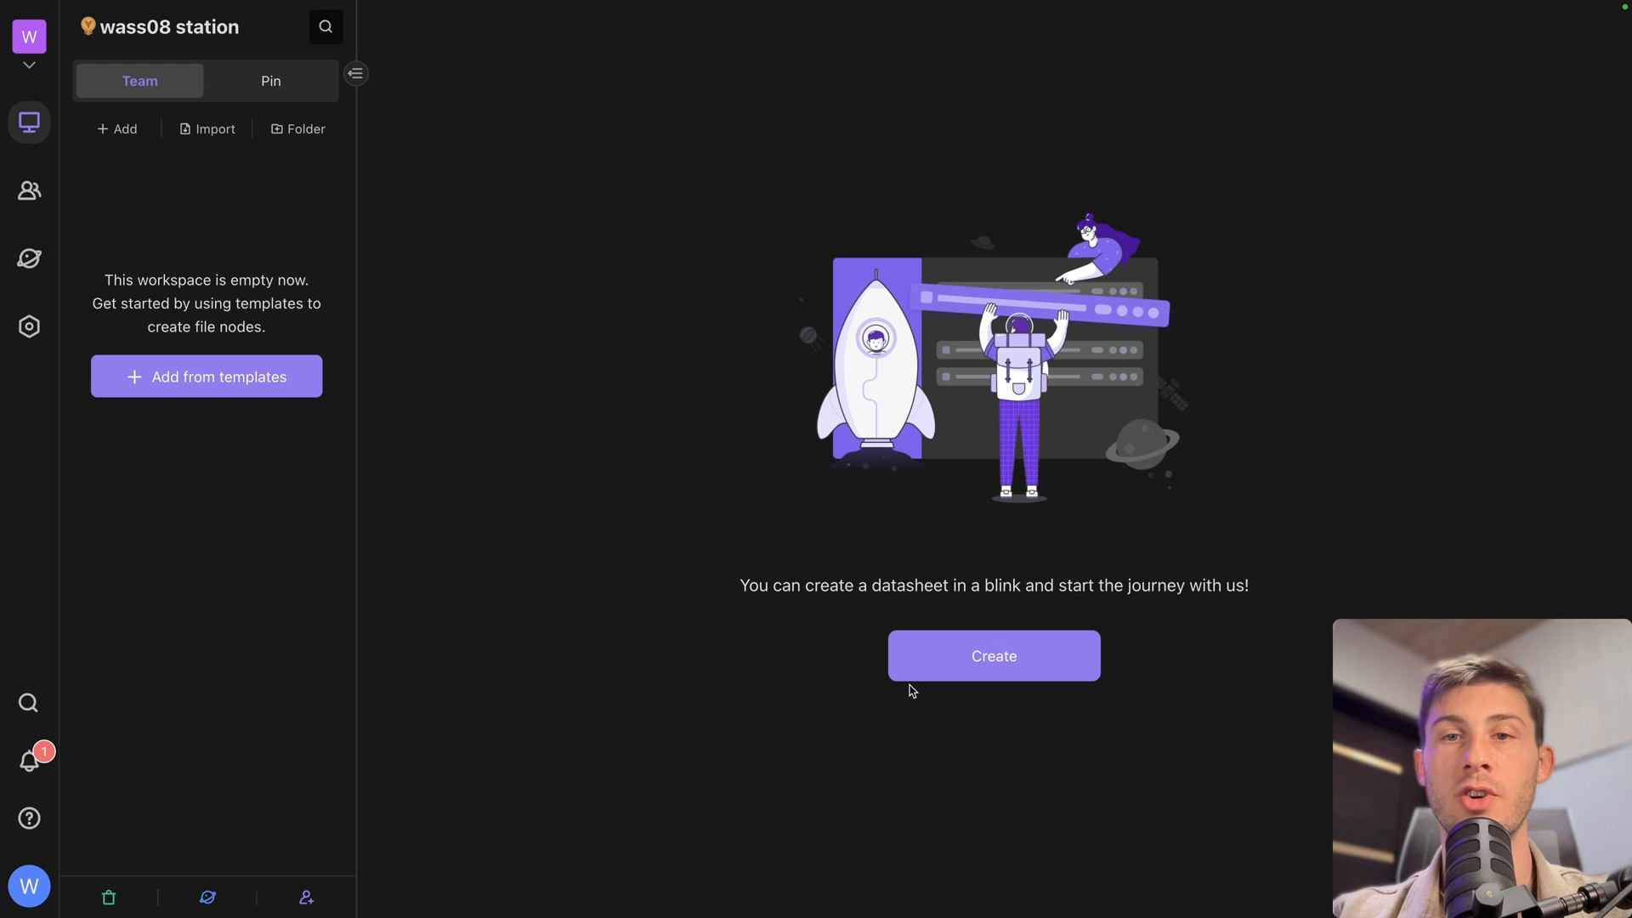
- Create a new datasheet named 'Bug Tracker' in the empty workspace
left_click(992, 656)
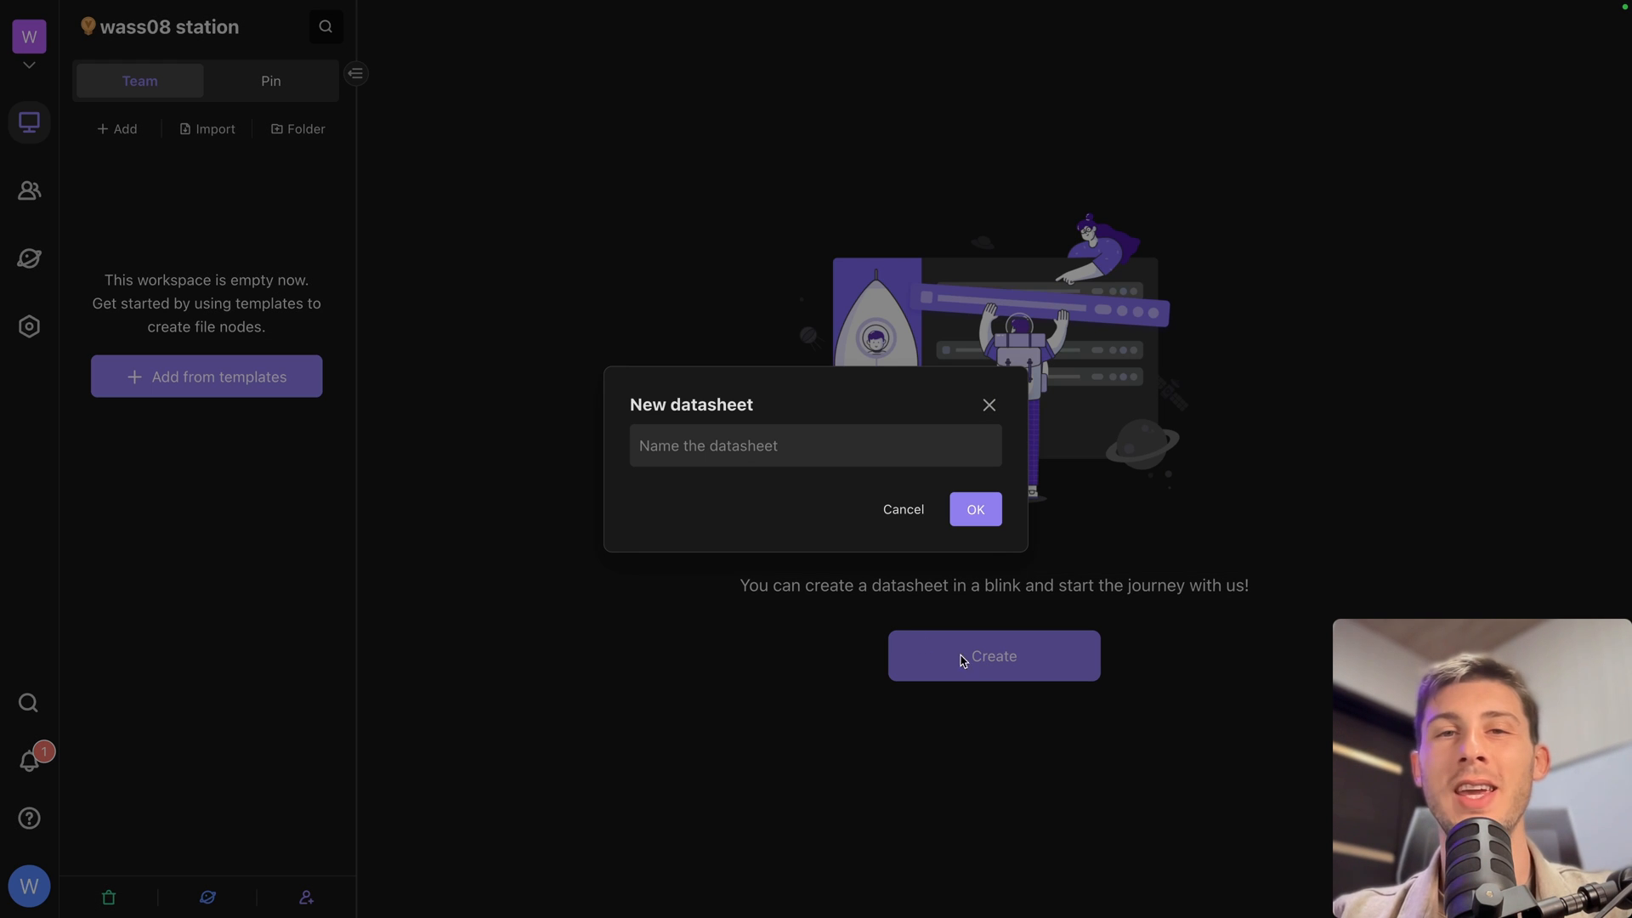
mouse_move(787, 549)
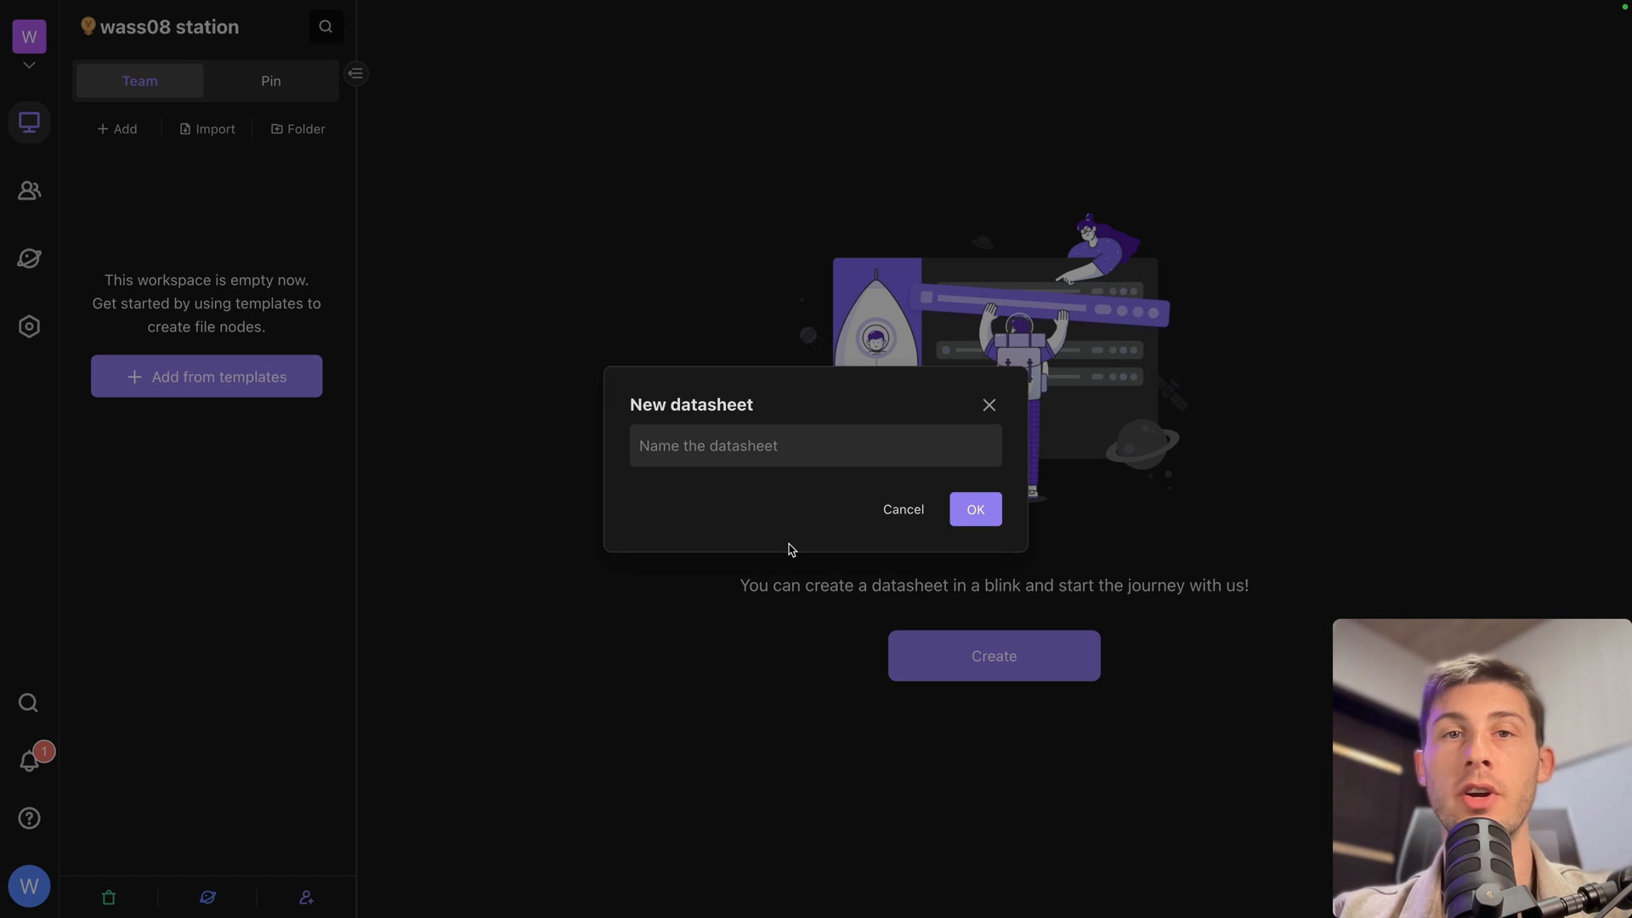
type("Bug T")
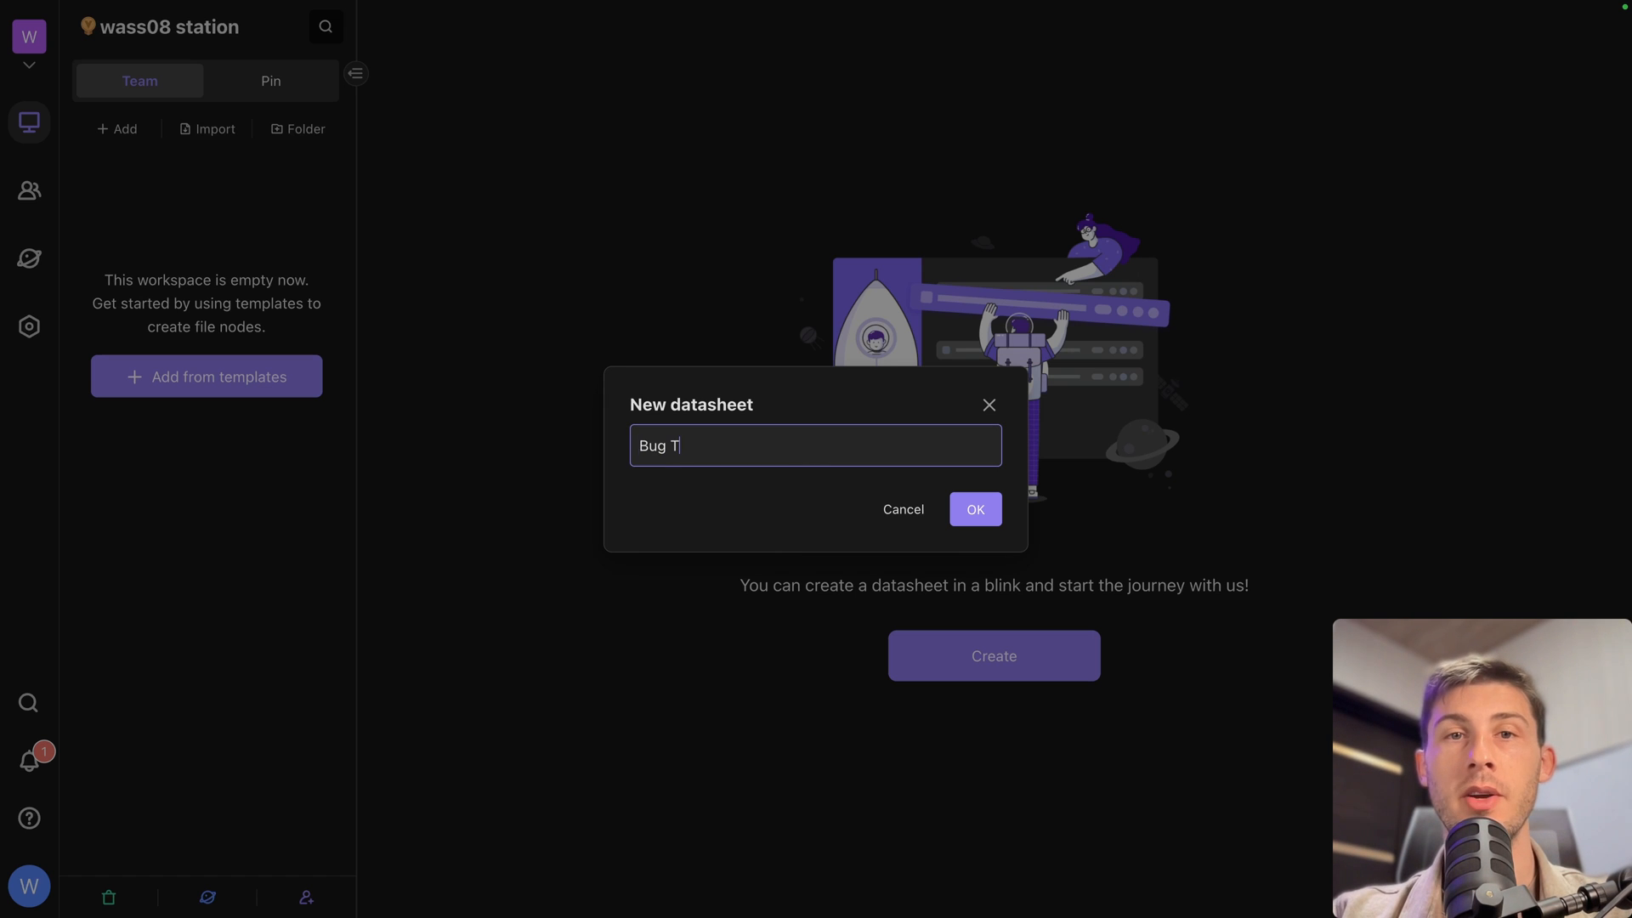
left_click(975, 508)
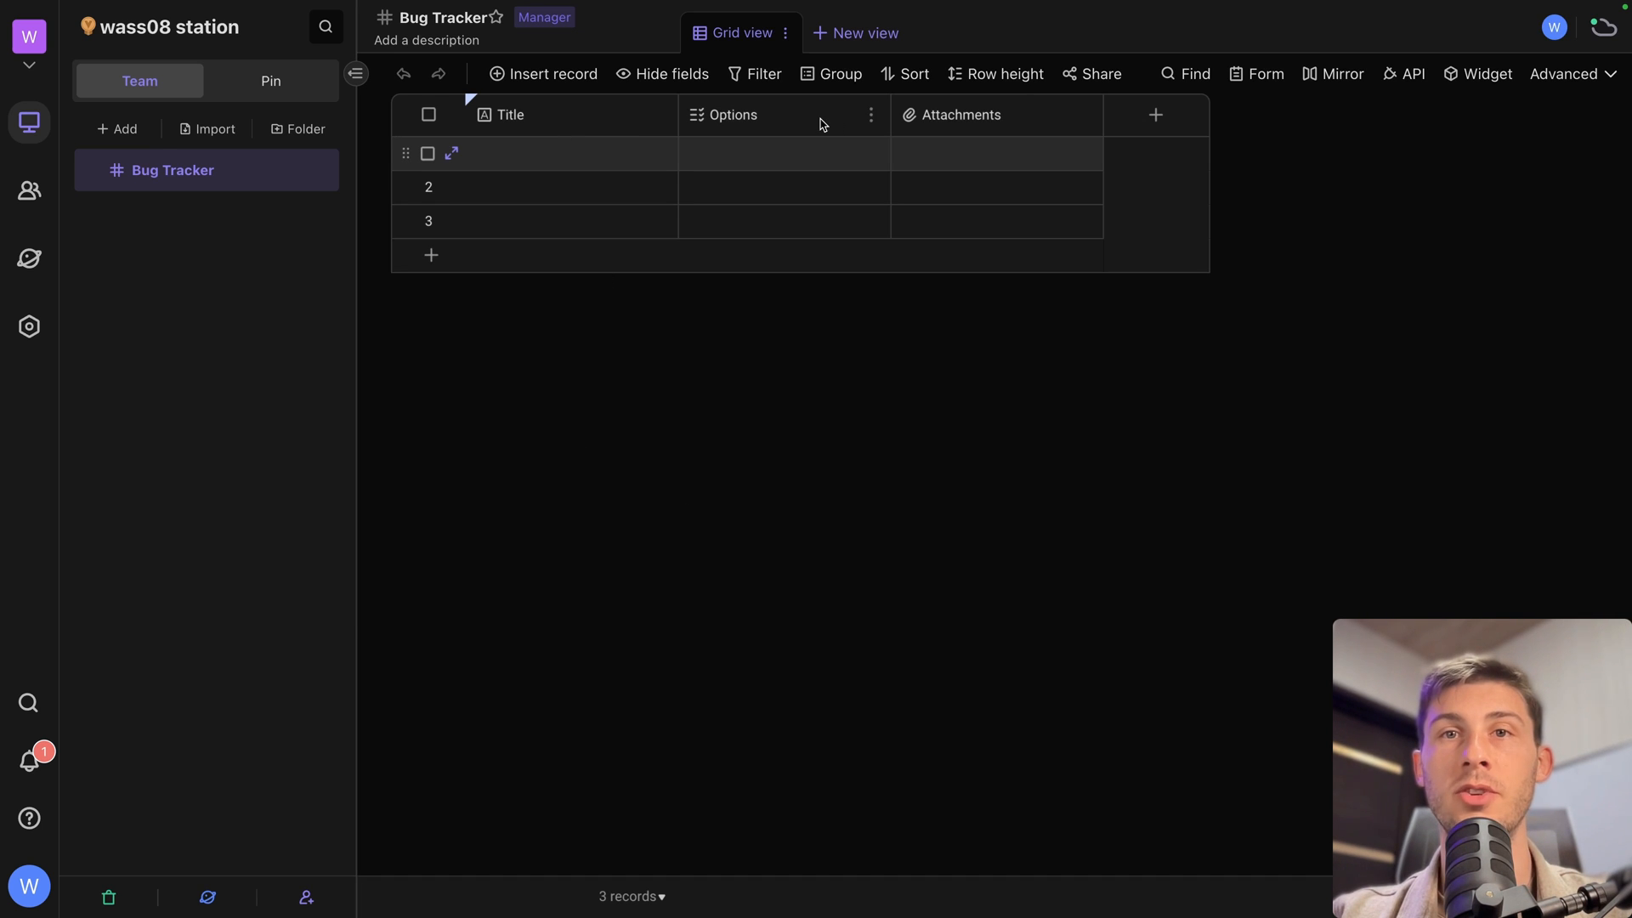
mouse_move(559, 114)
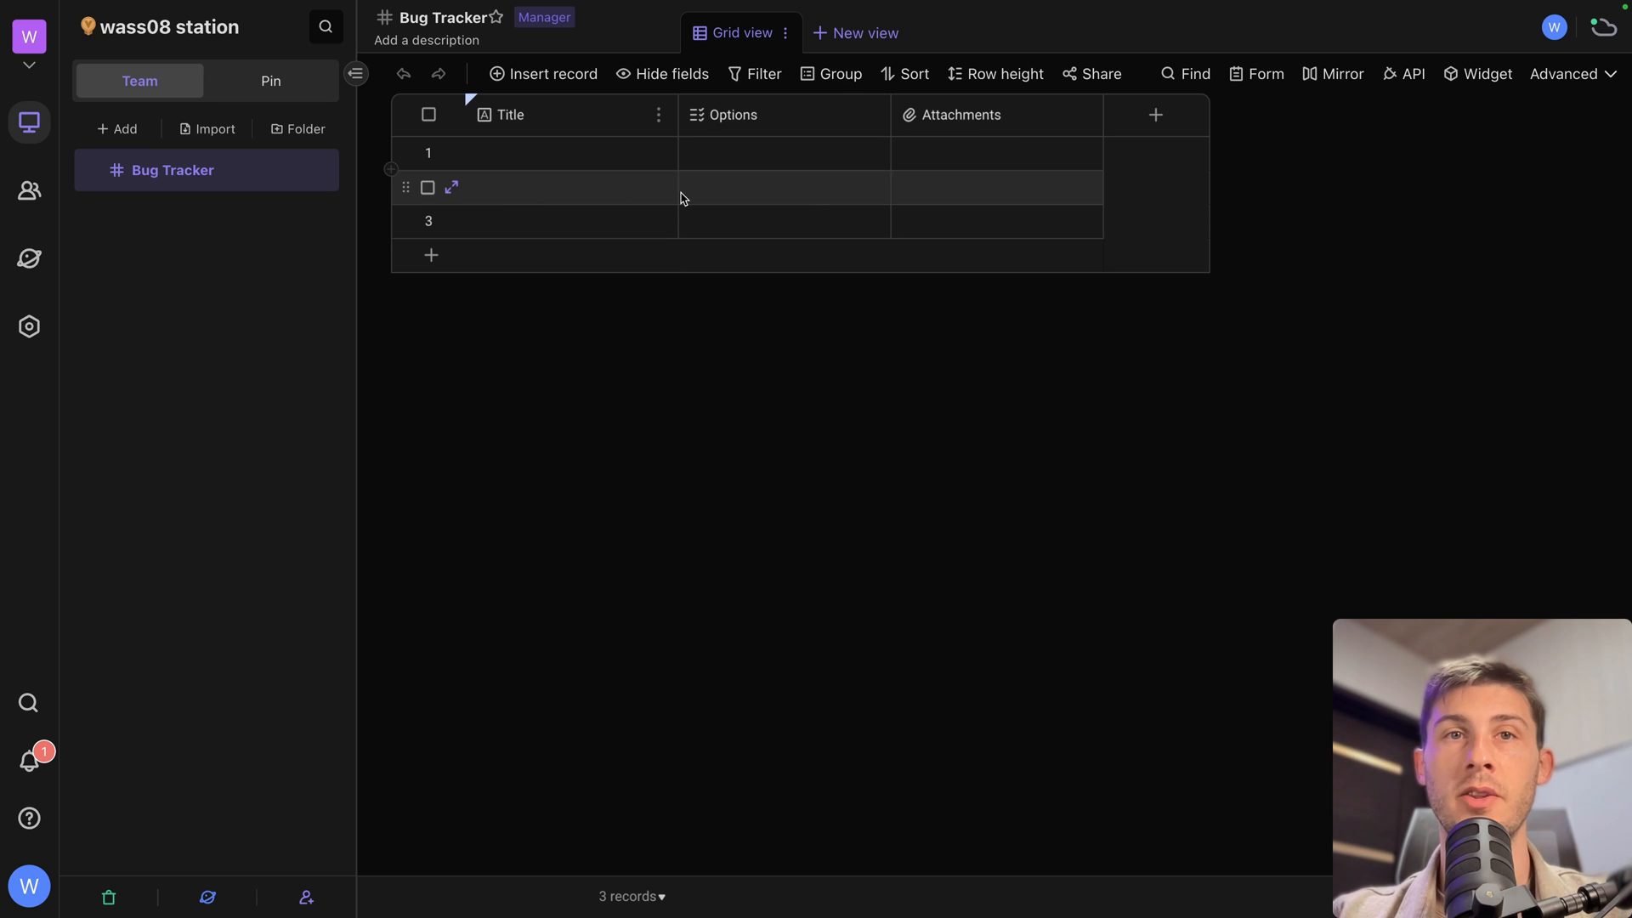
- Add a Long text field named 'Details', required on forms, to Bug Tracker
left_click(1153, 114)
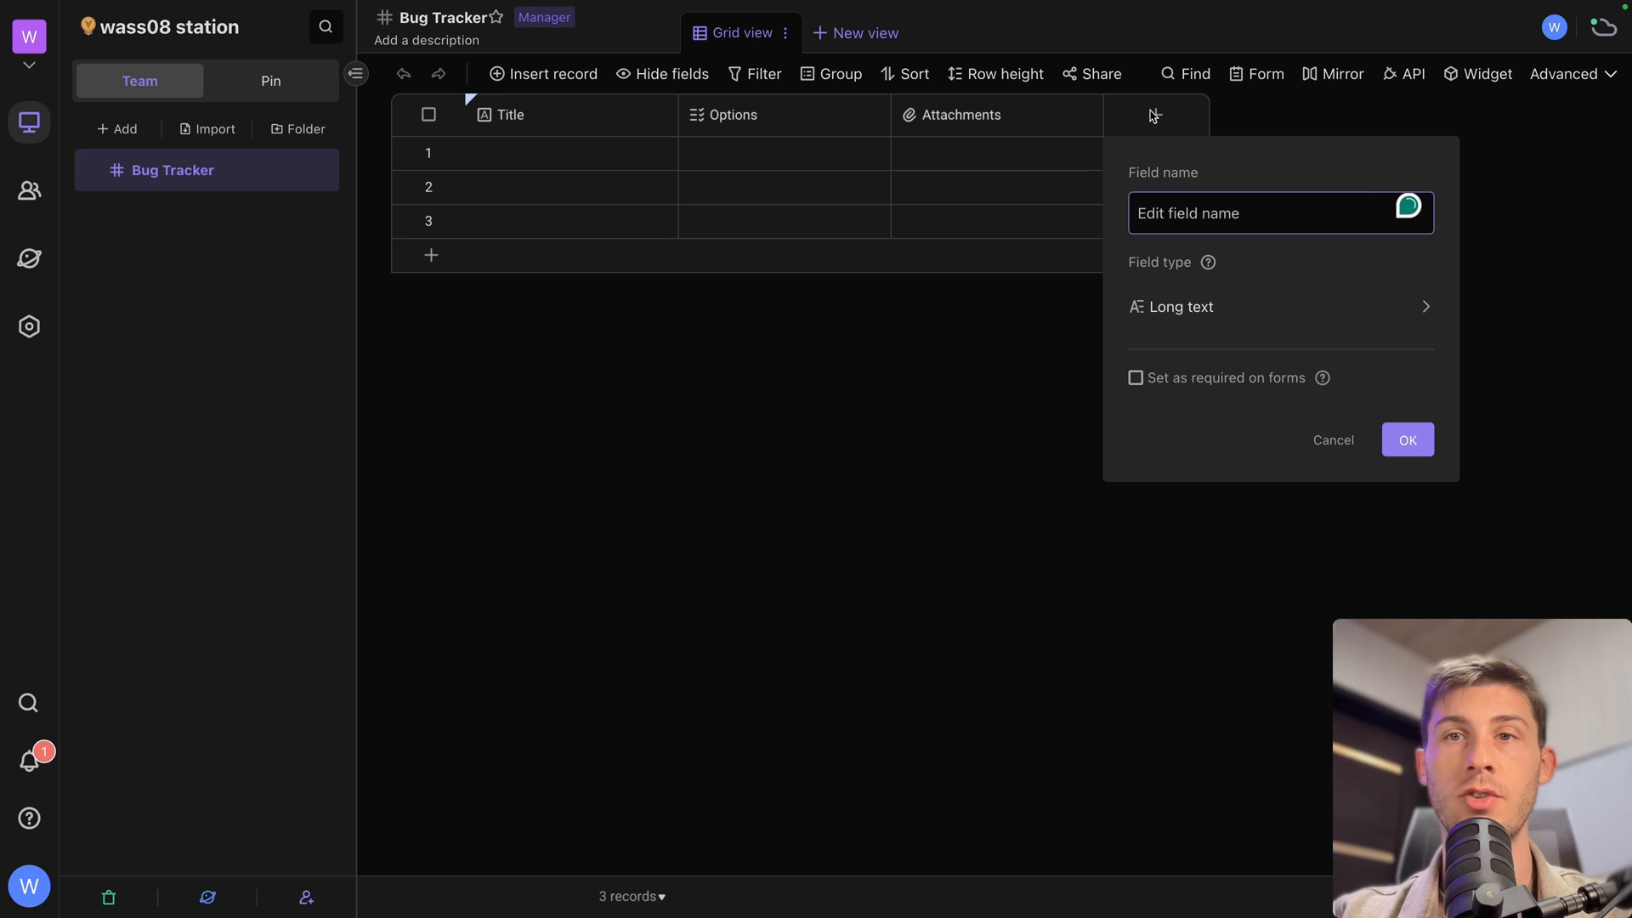
type("Details")
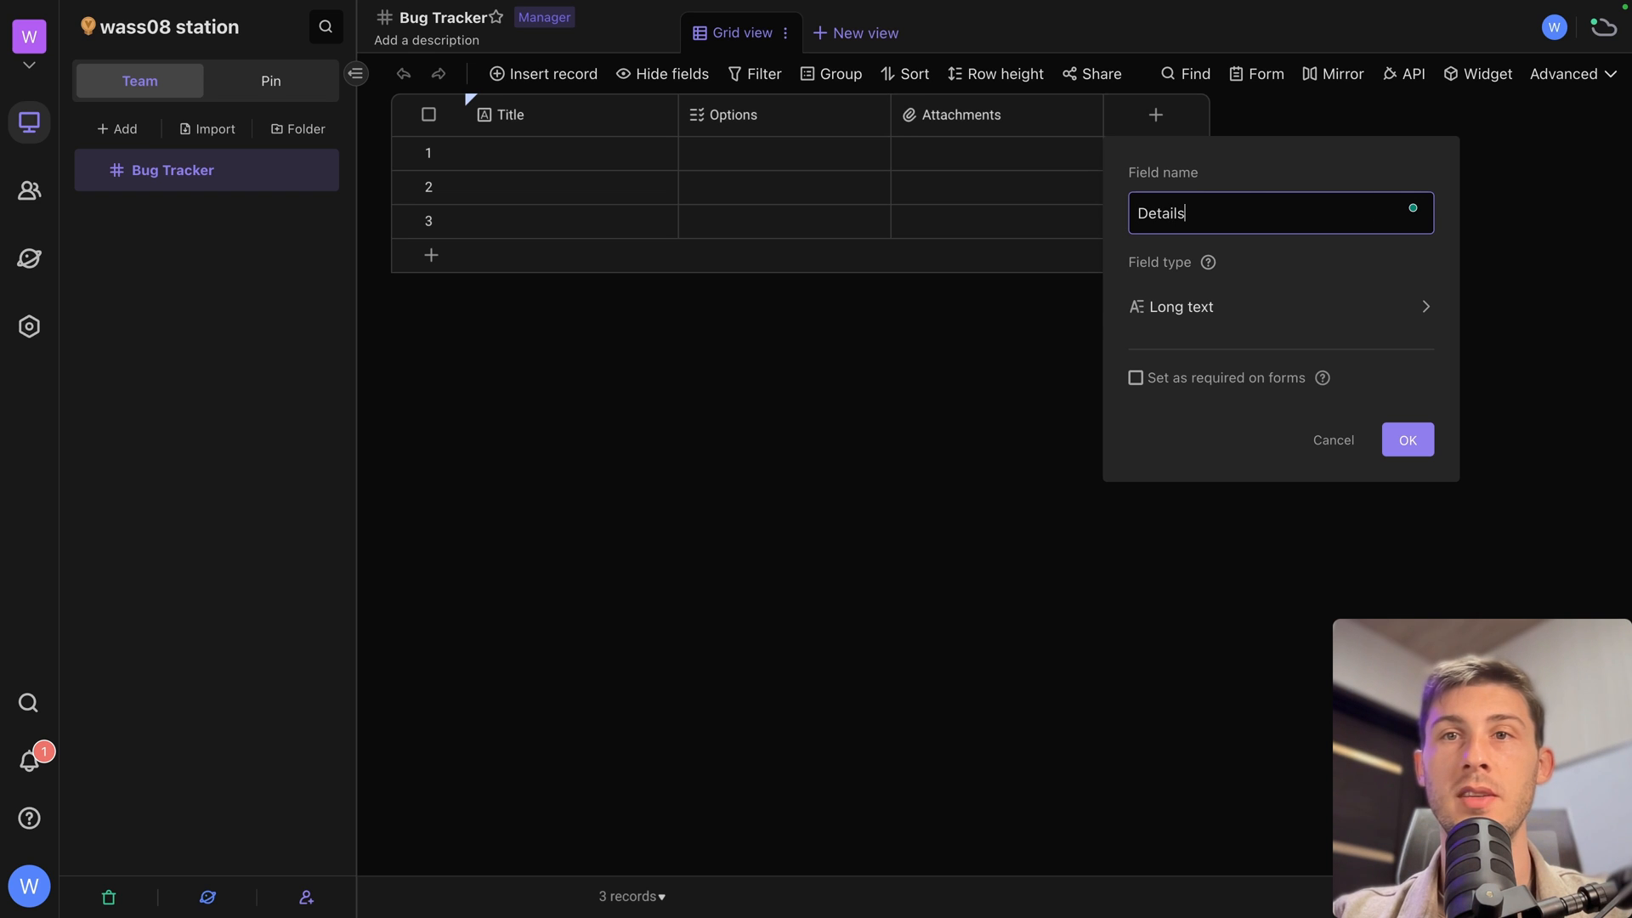
left_click(1279, 306)
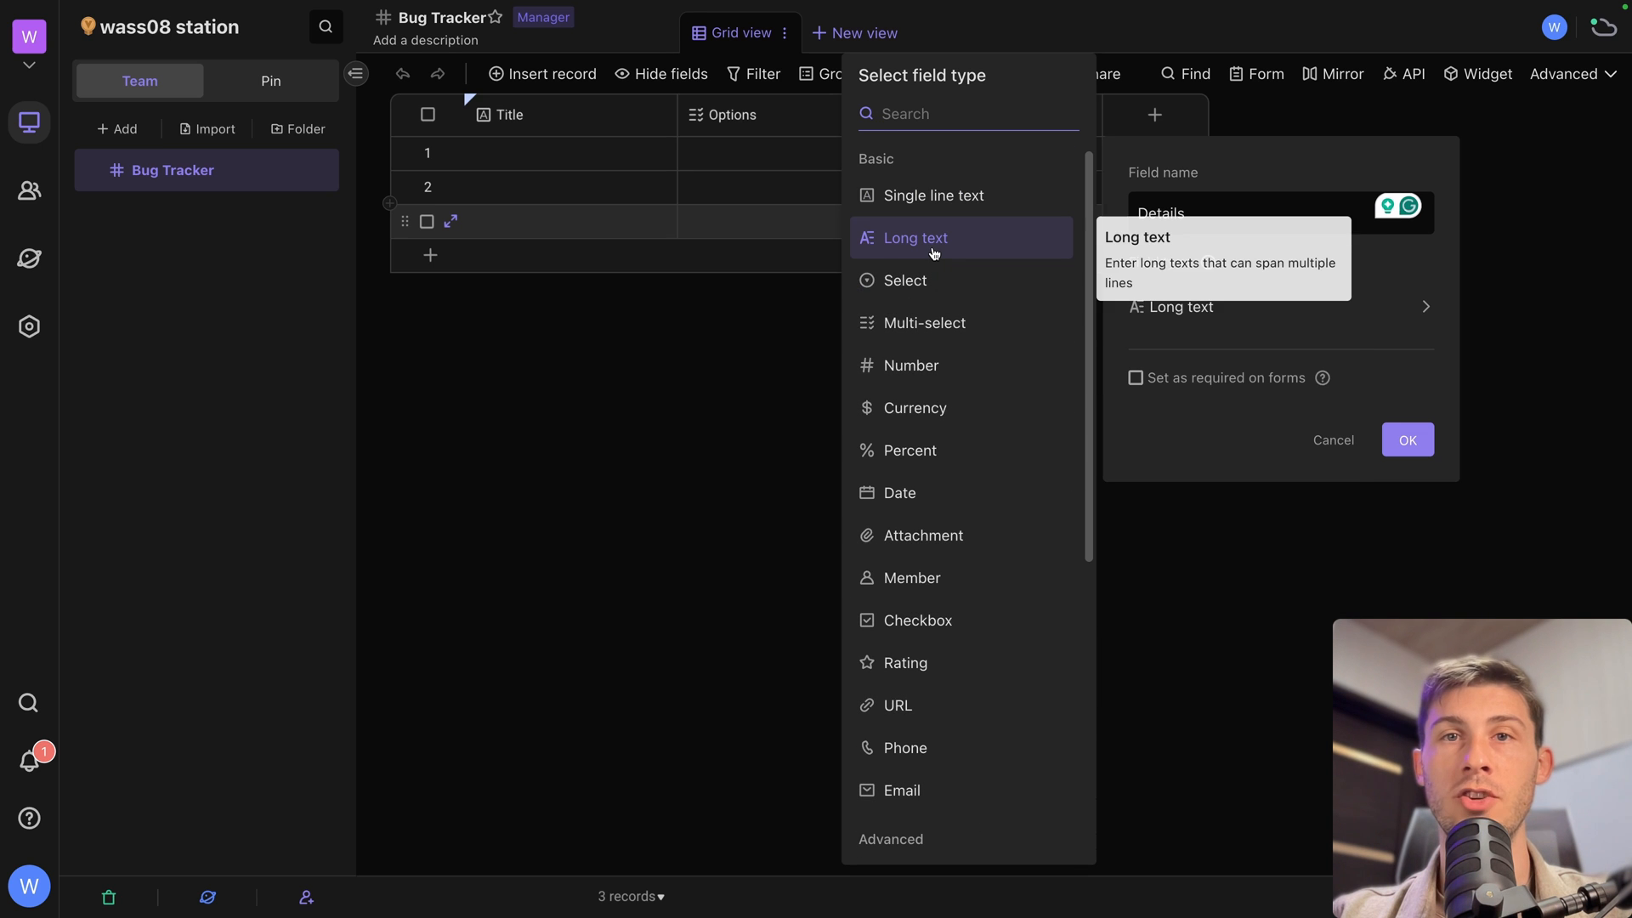
left_click(915, 238)
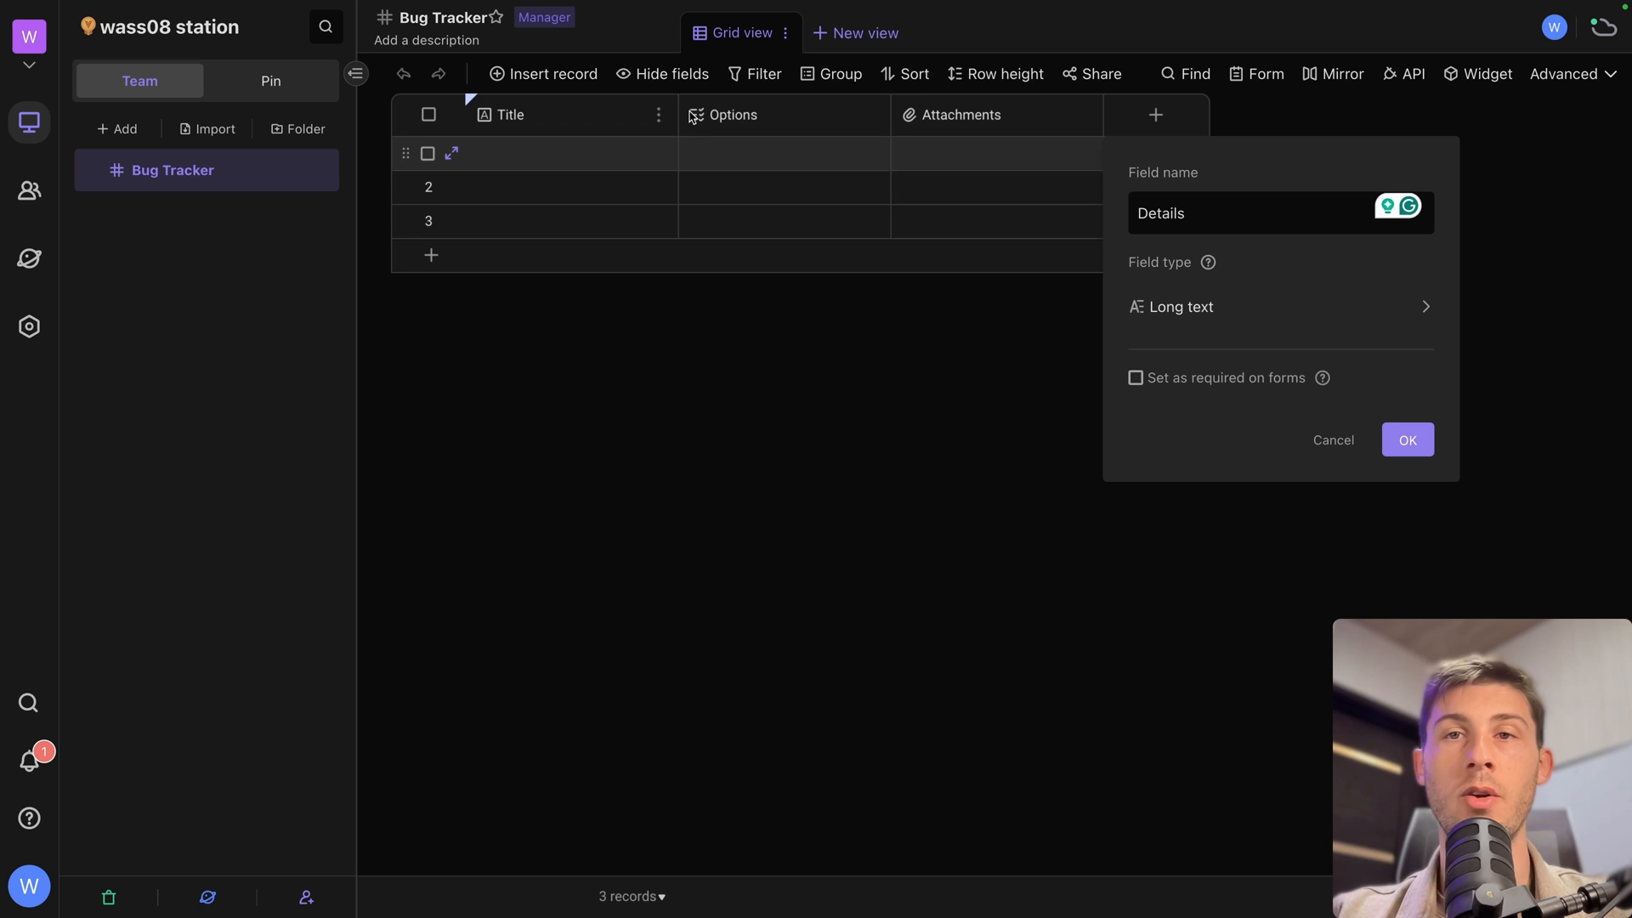
mouse_move(1116, 383)
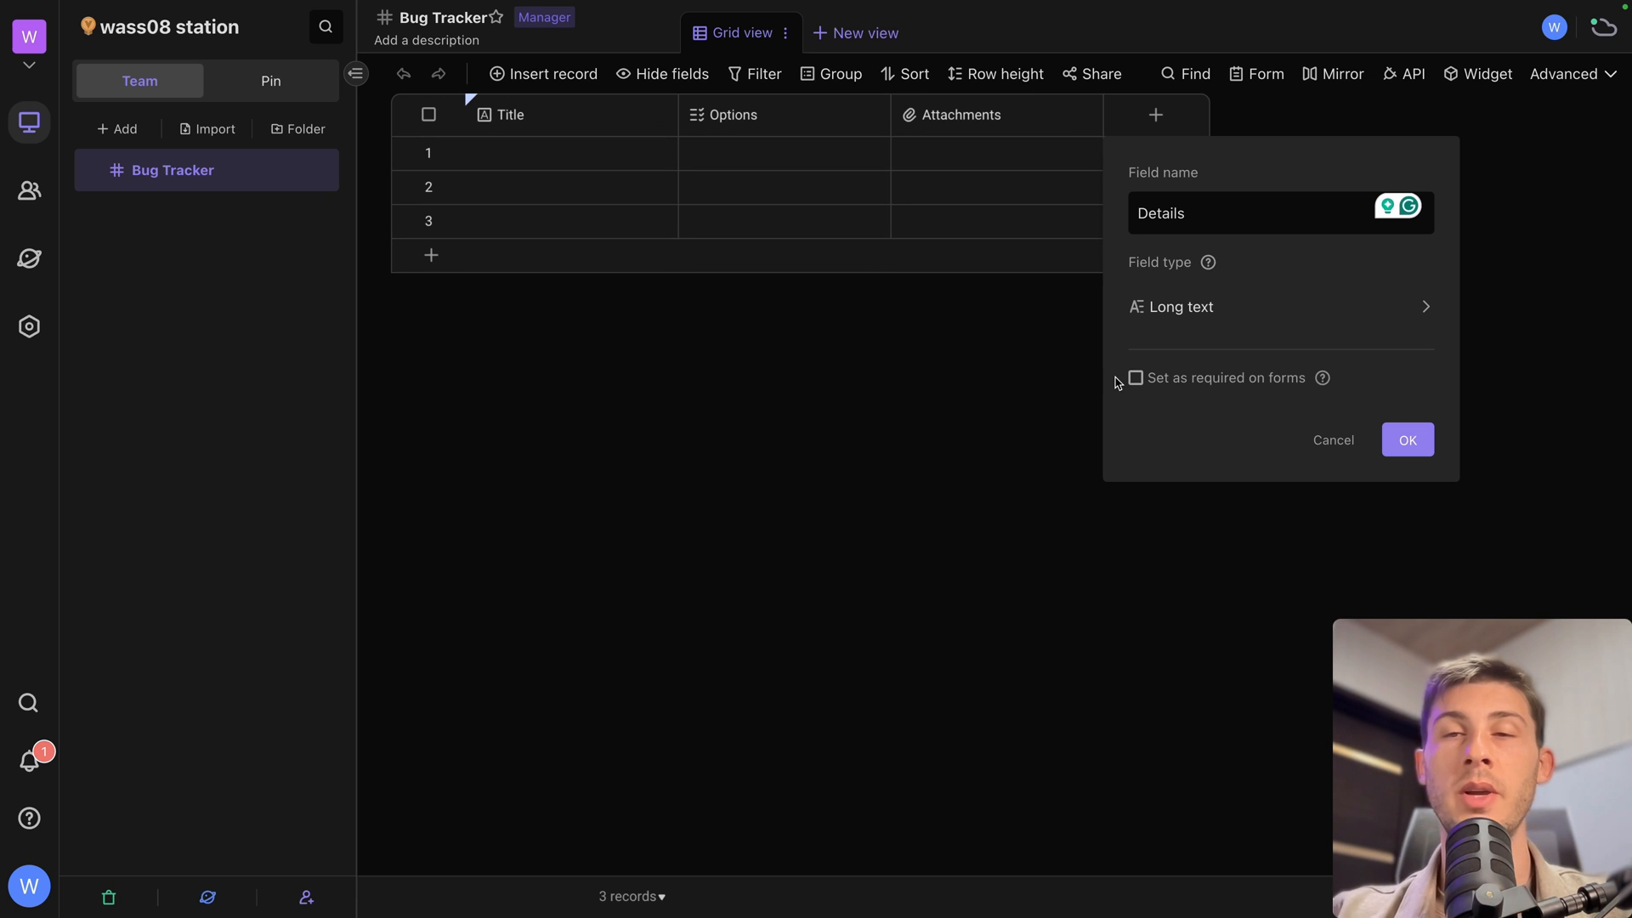
mouse_move(1152, 413)
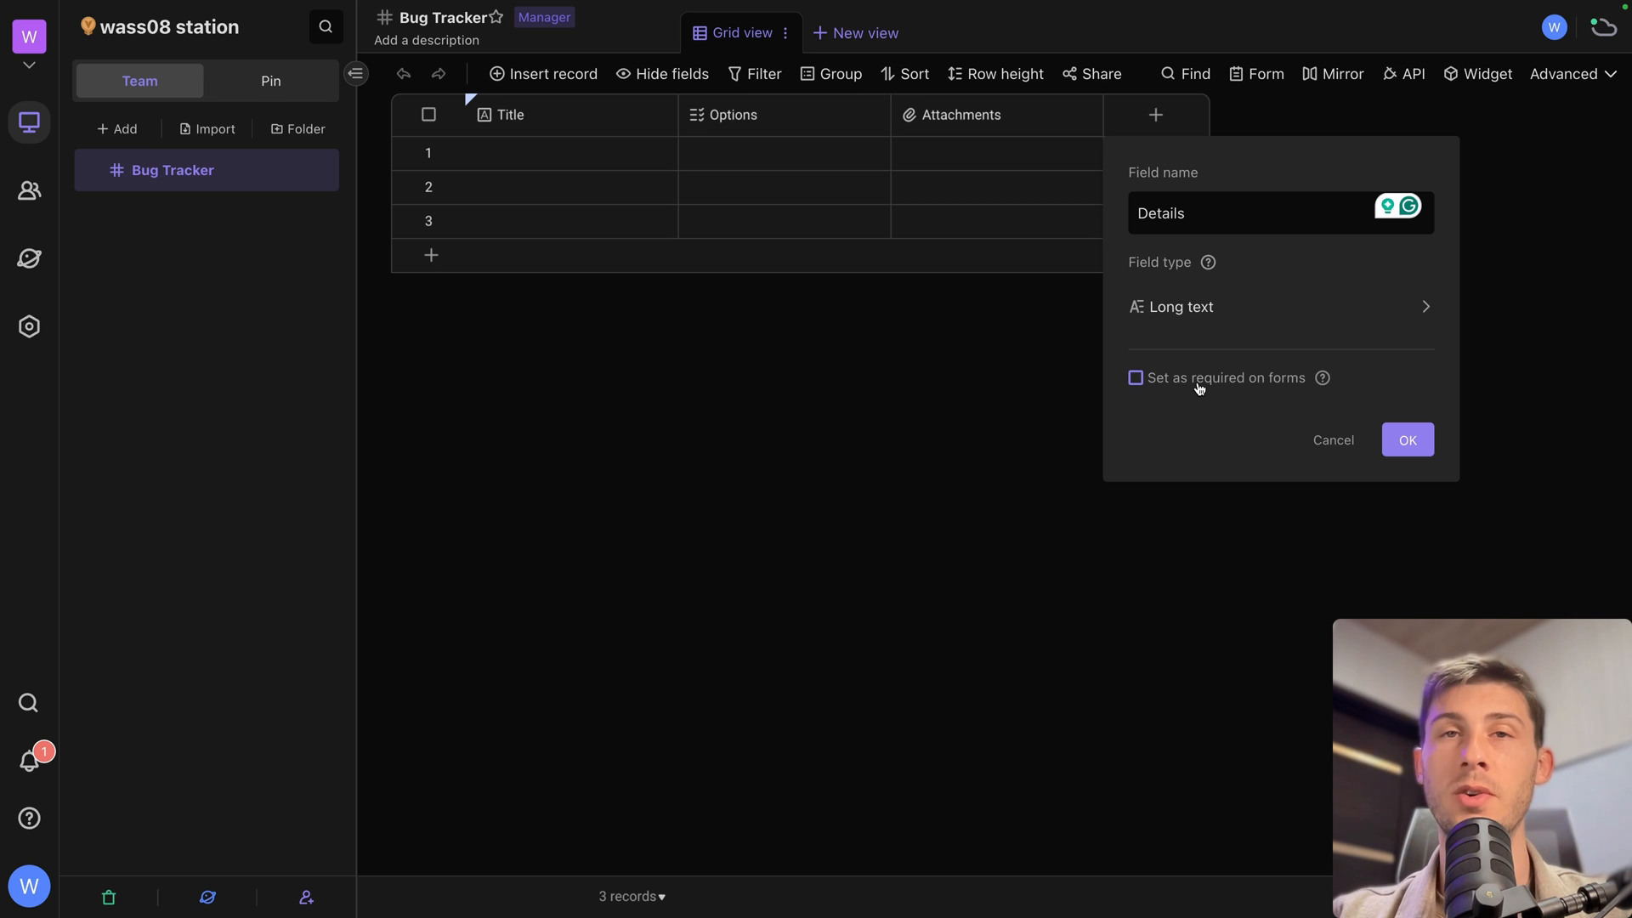
left_click(1134, 378)
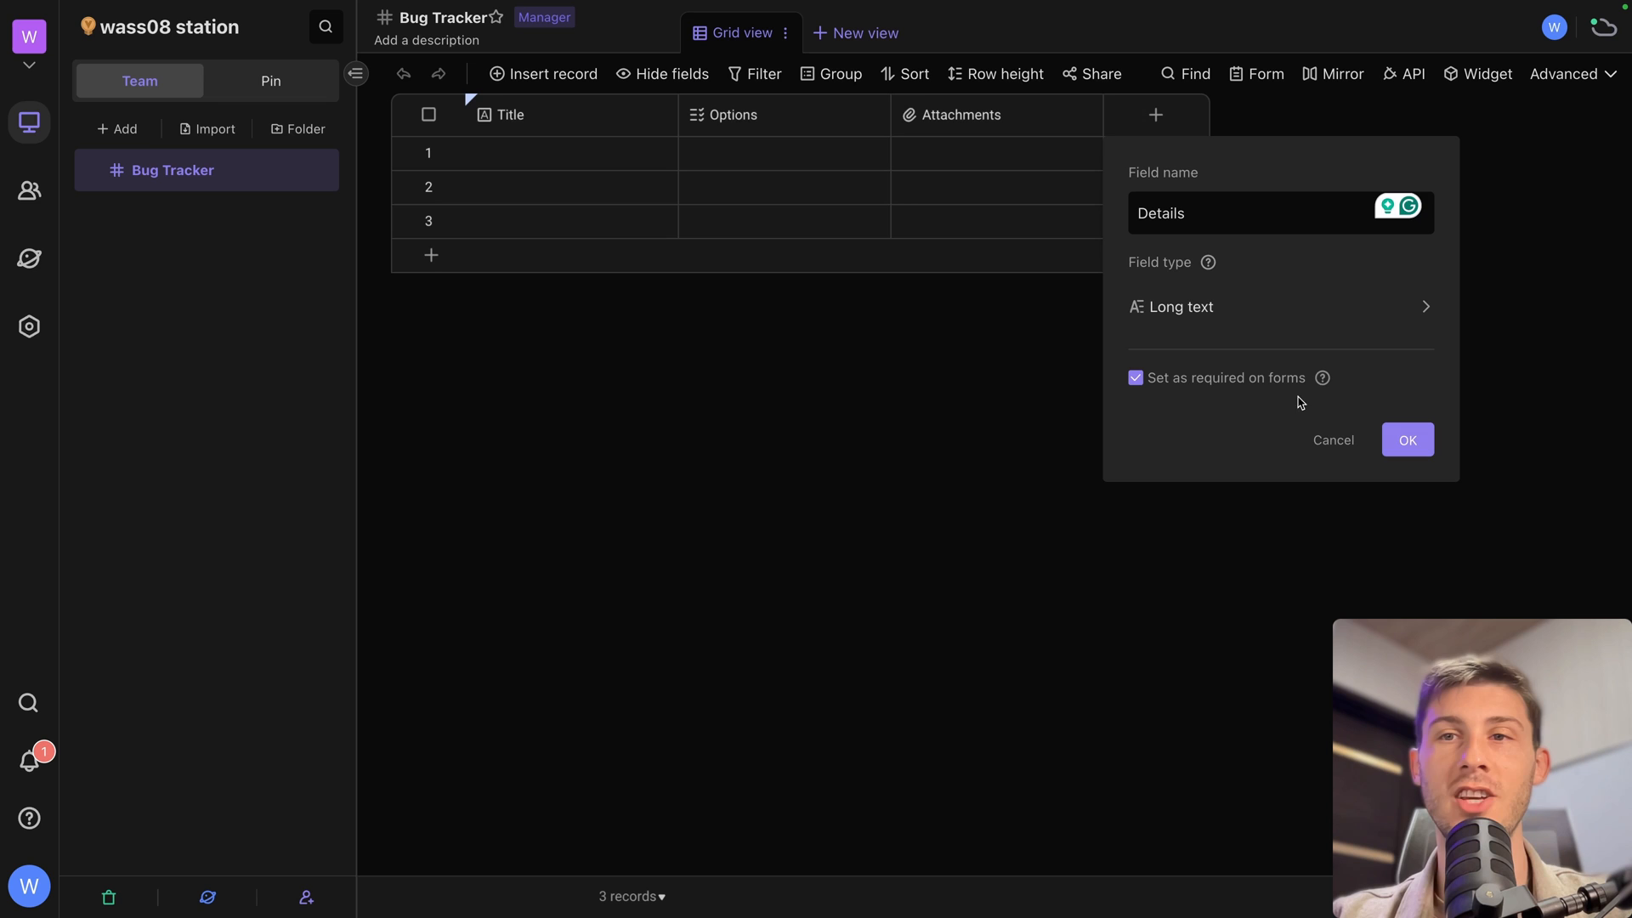
left_click(1406, 438)
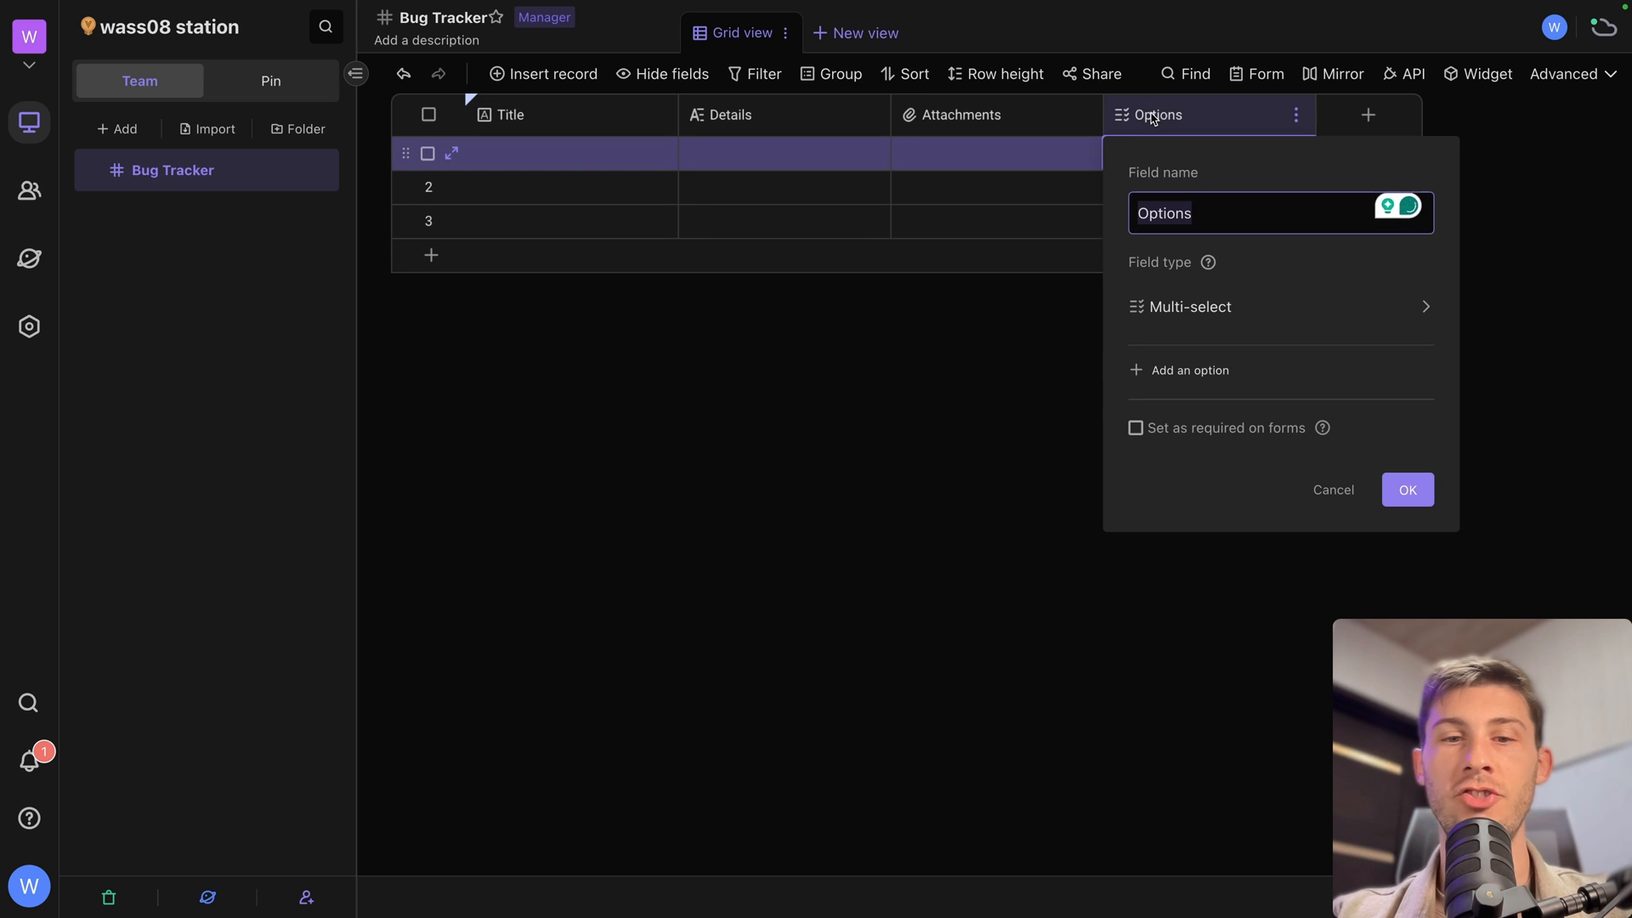
- Rename Options to 'Status' and add NEW, IN PROGRESS and DONE options
type("Status")
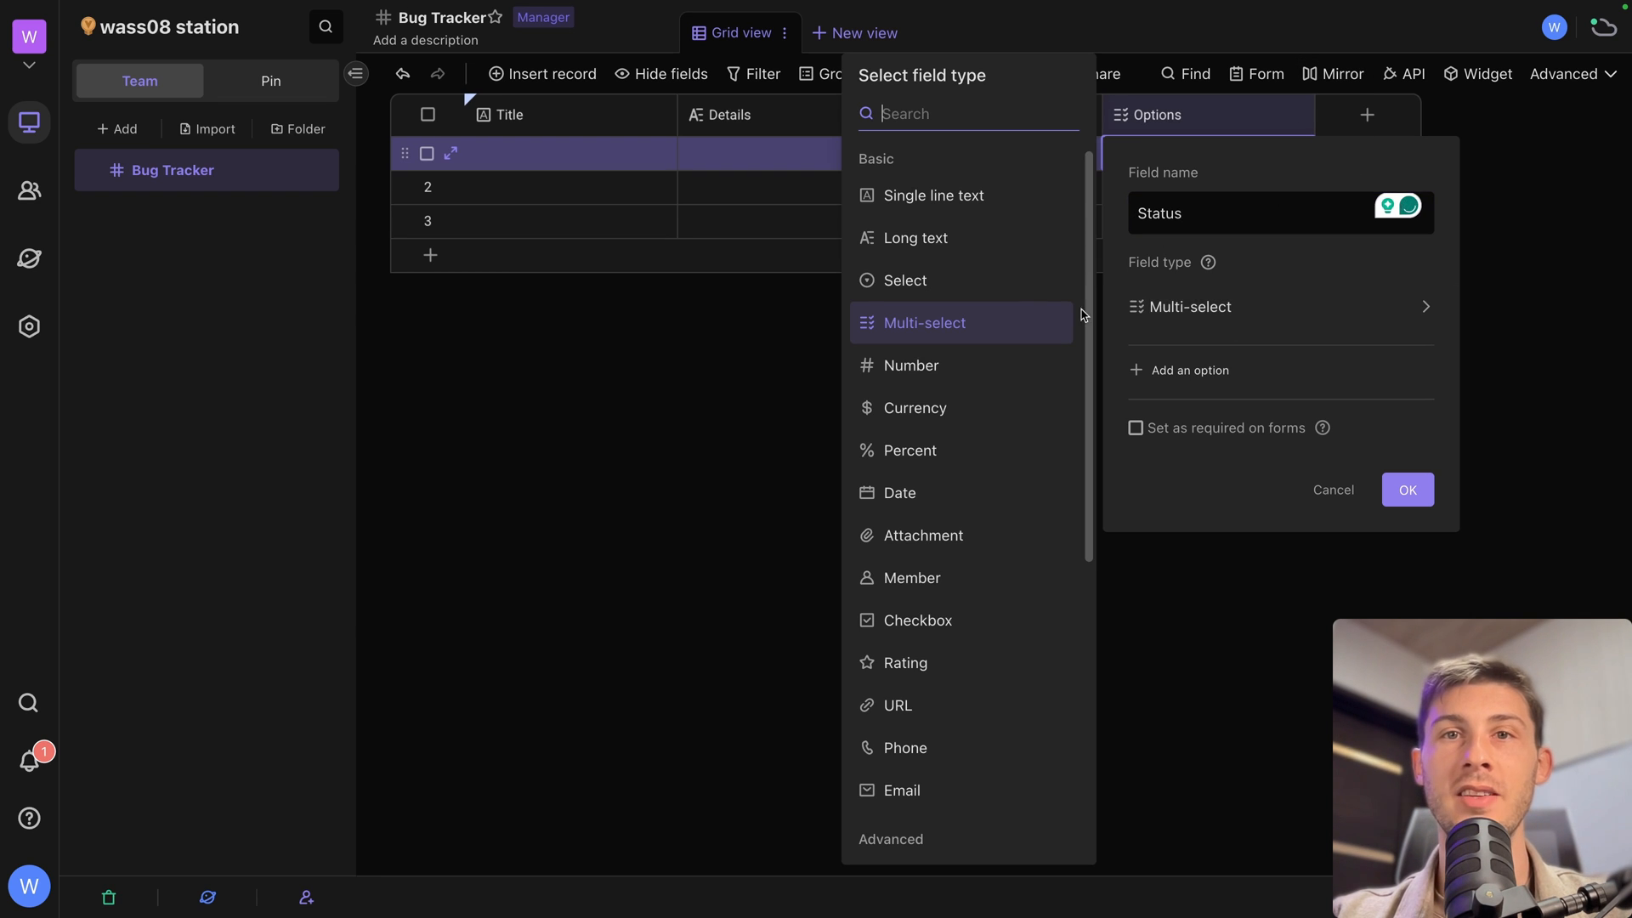
mouse_move(904, 281)
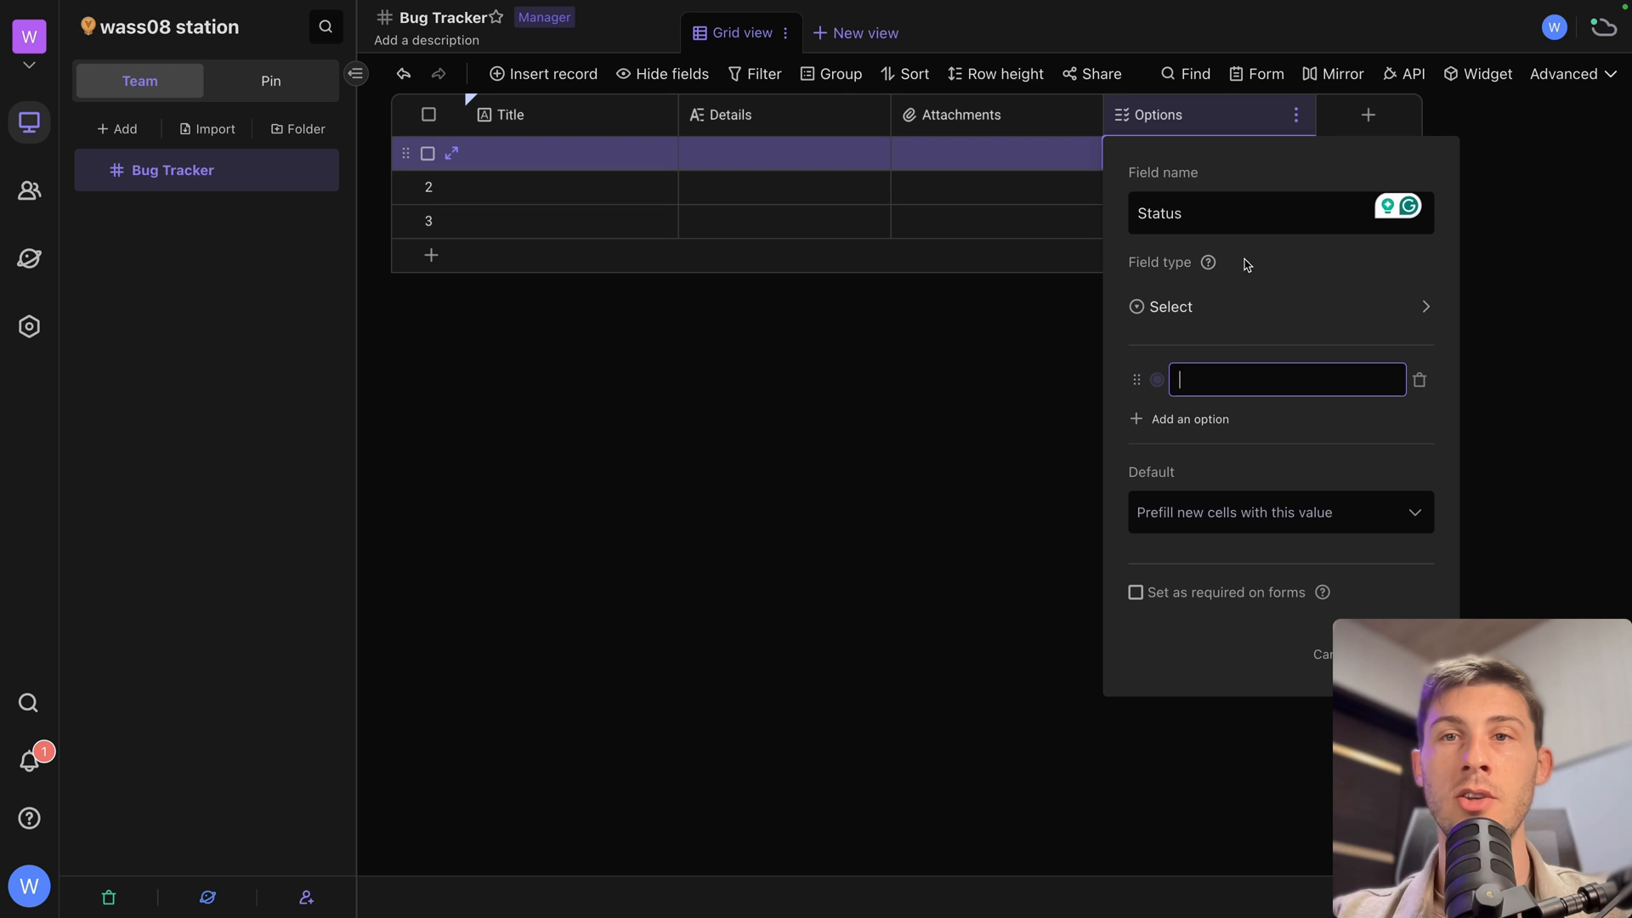
type("NEW")
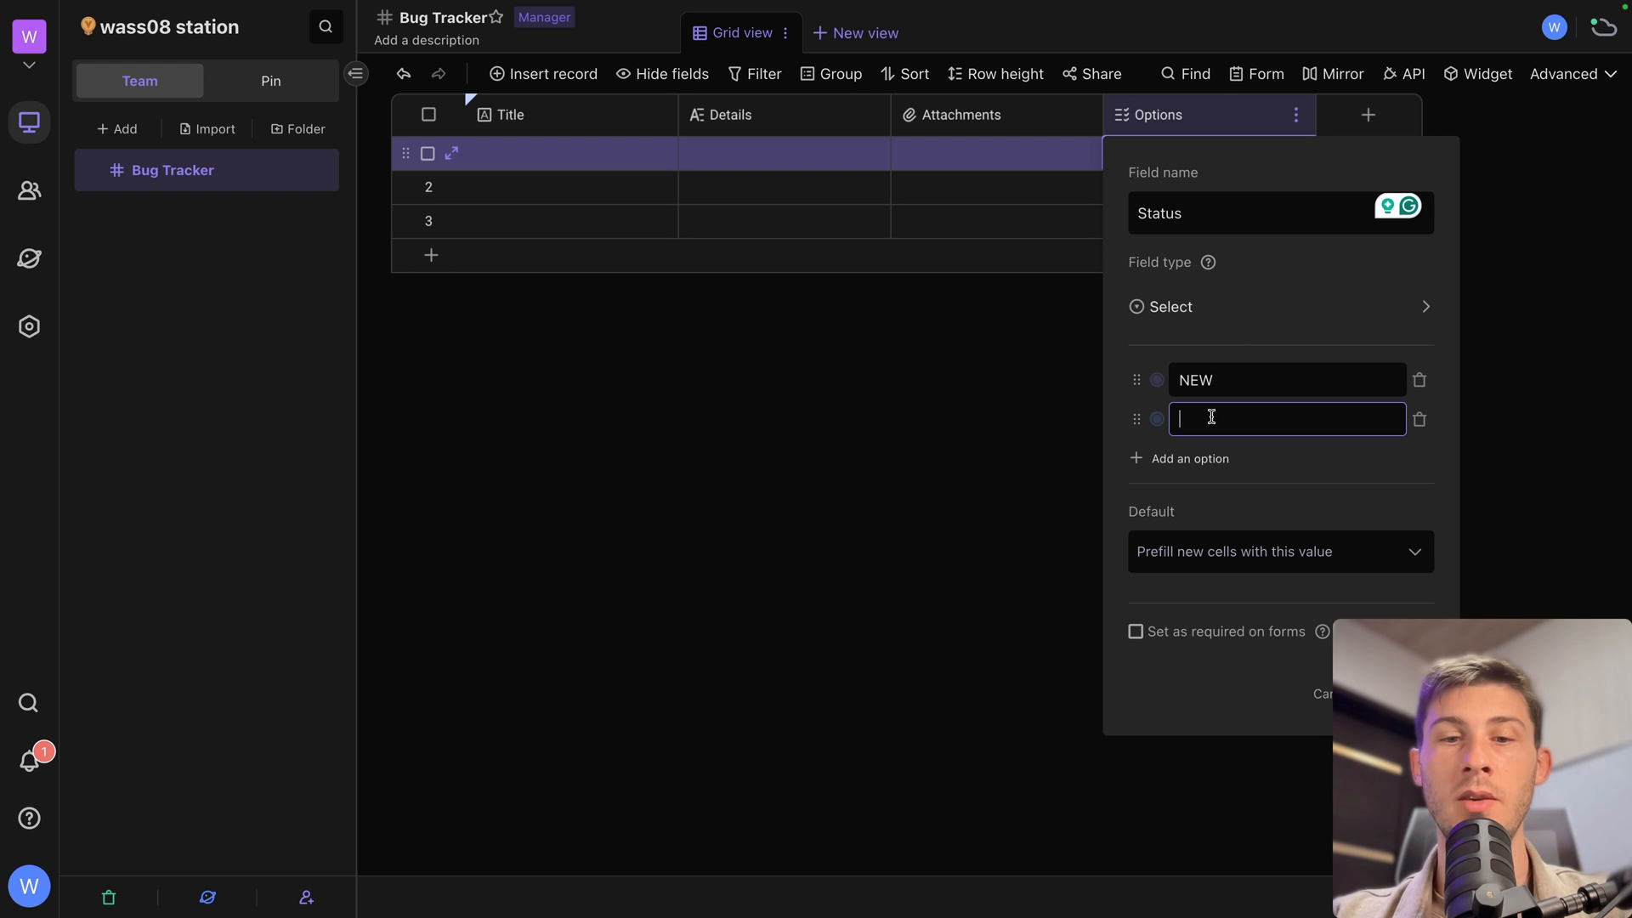
type("IN PROGRESS")
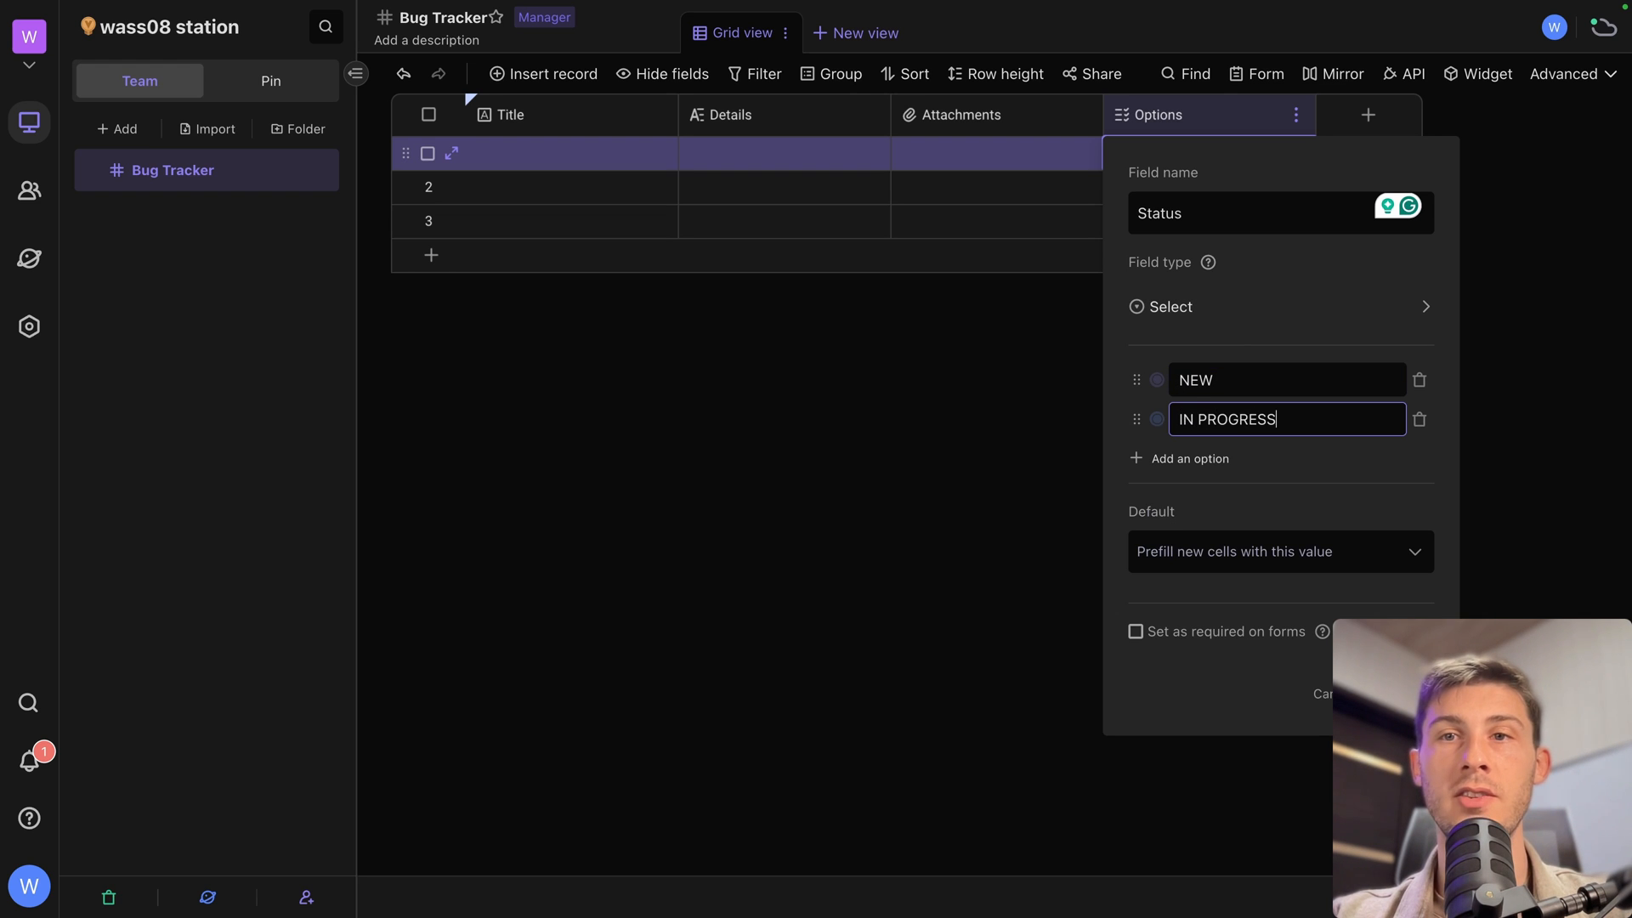
left_click(1191, 457)
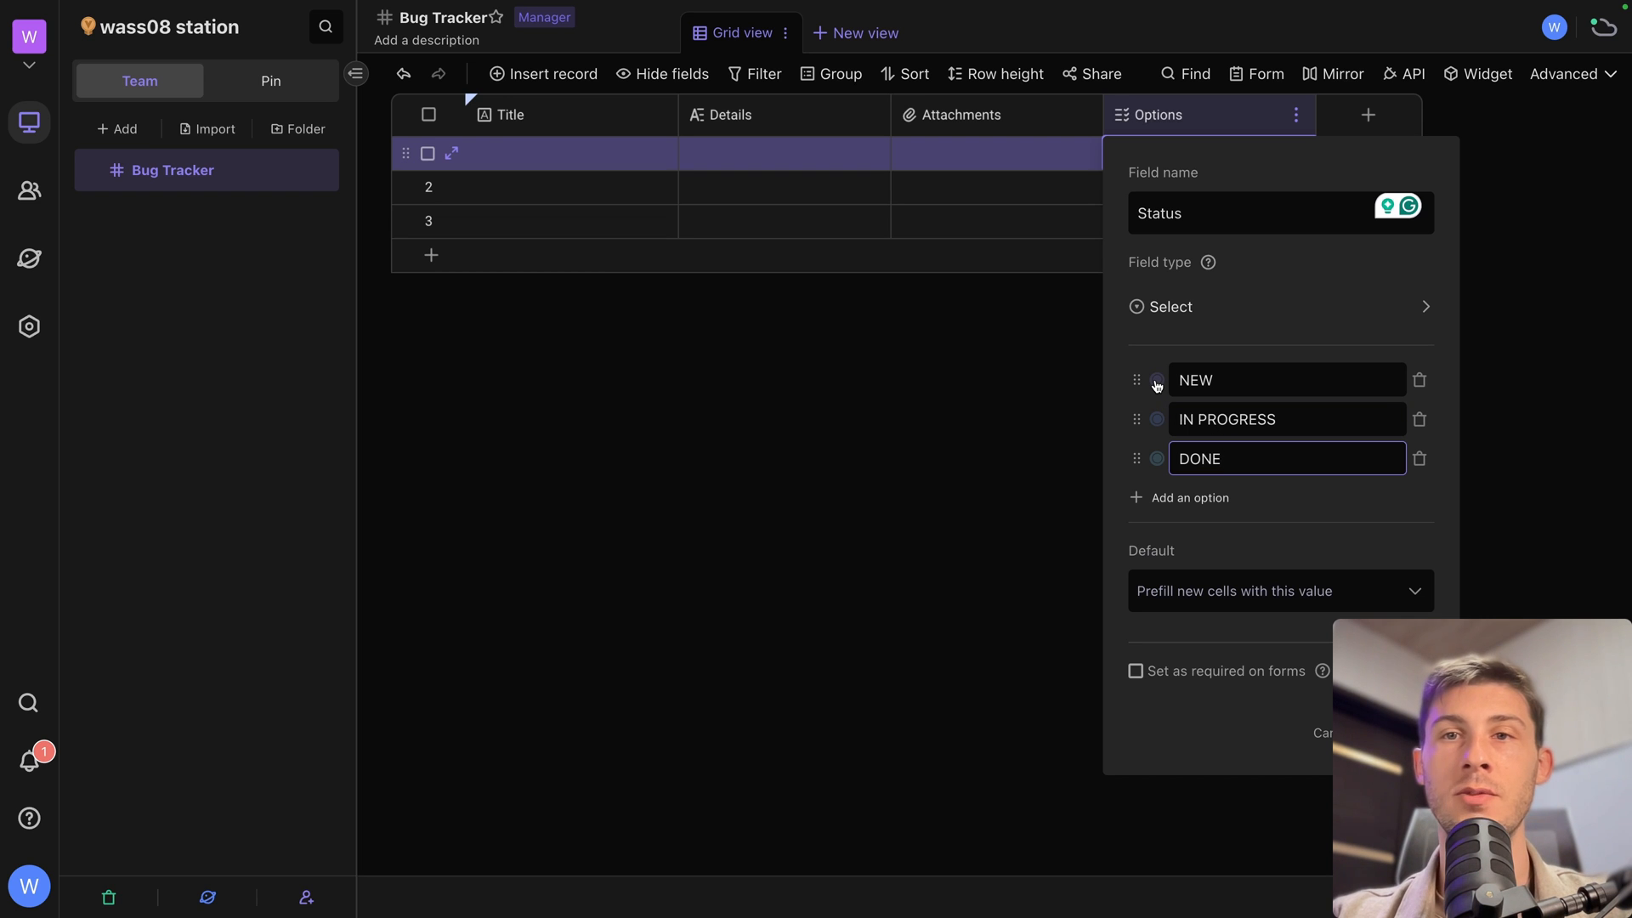
- Colour NEW red, IN PROGRESS orange, DONE green, and make NEW the default
left_click(1156, 379)
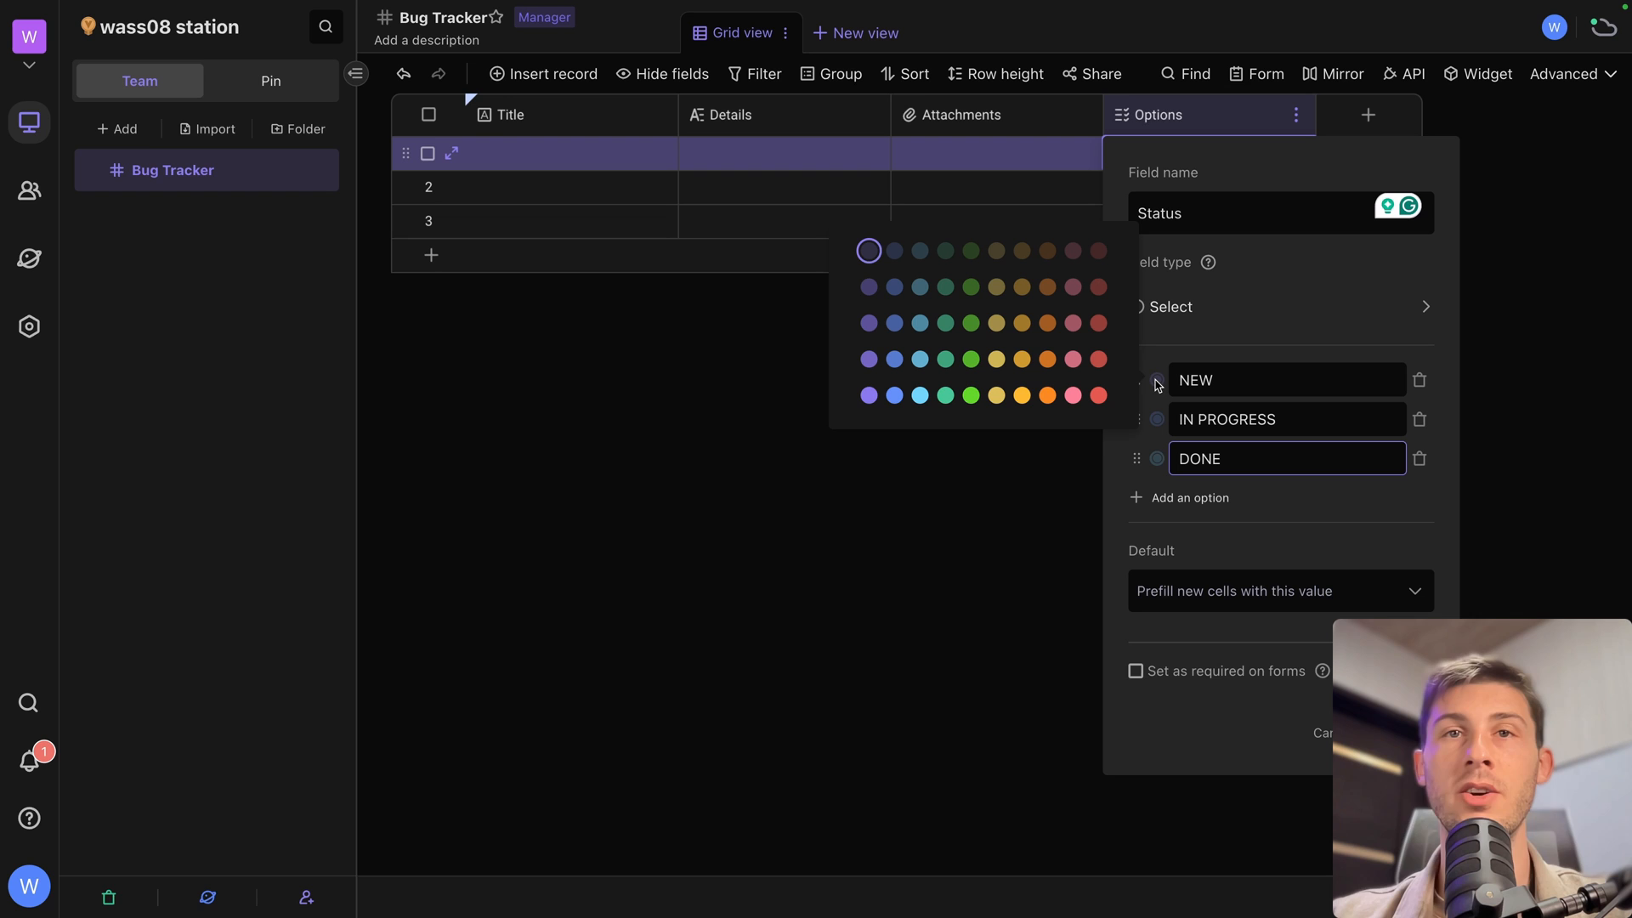
left_click(1098, 323)
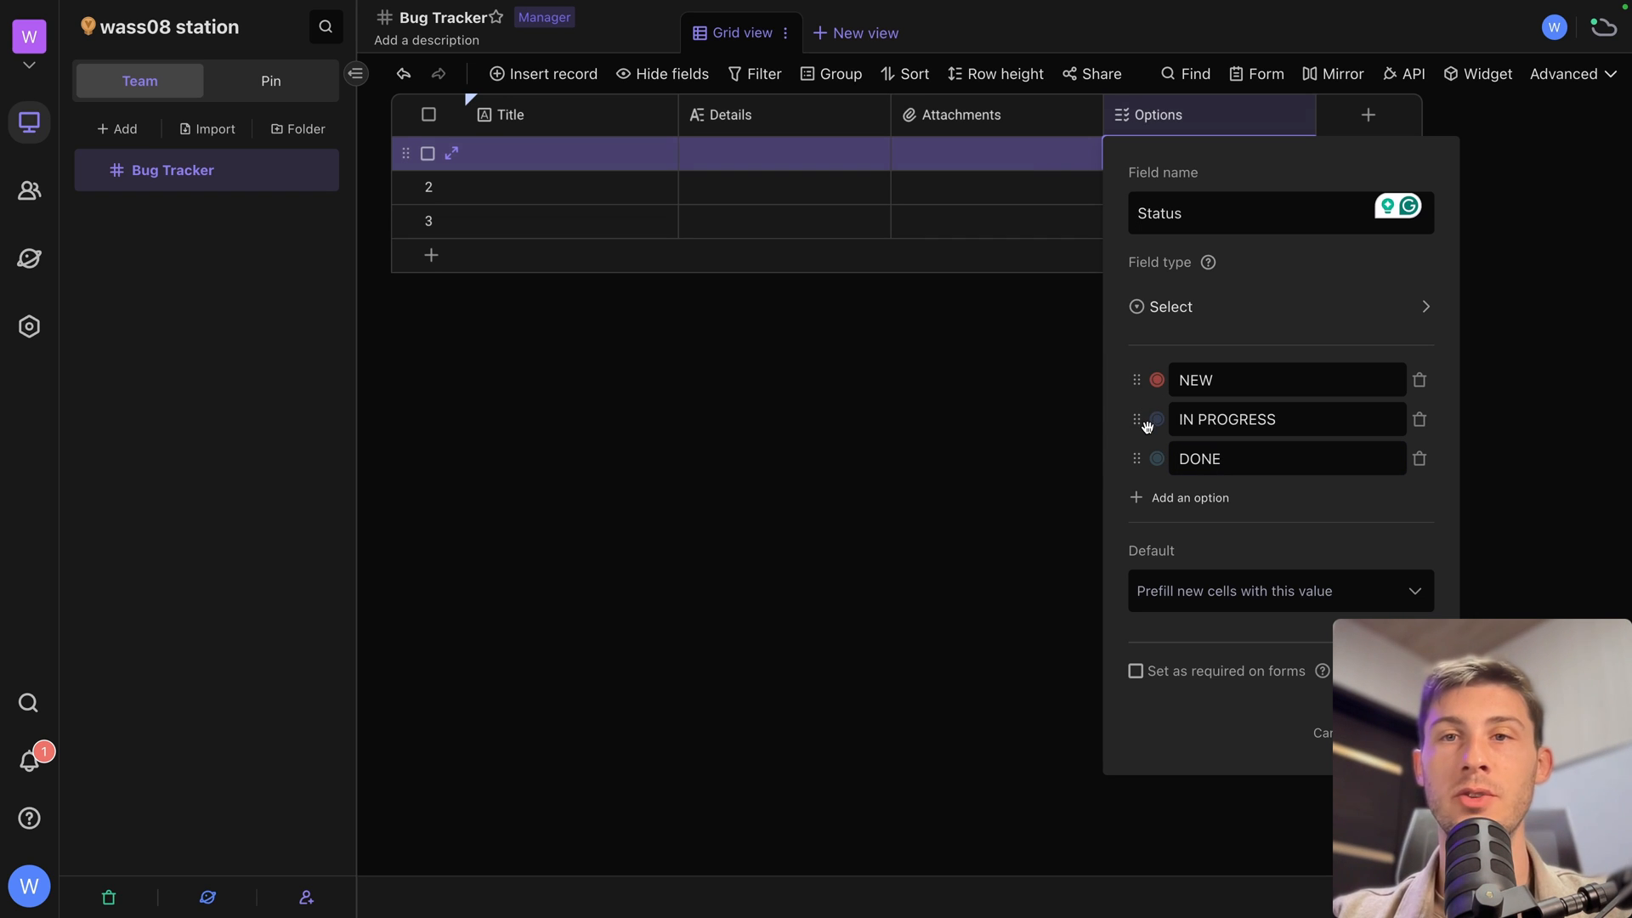
left_click(1156, 418)
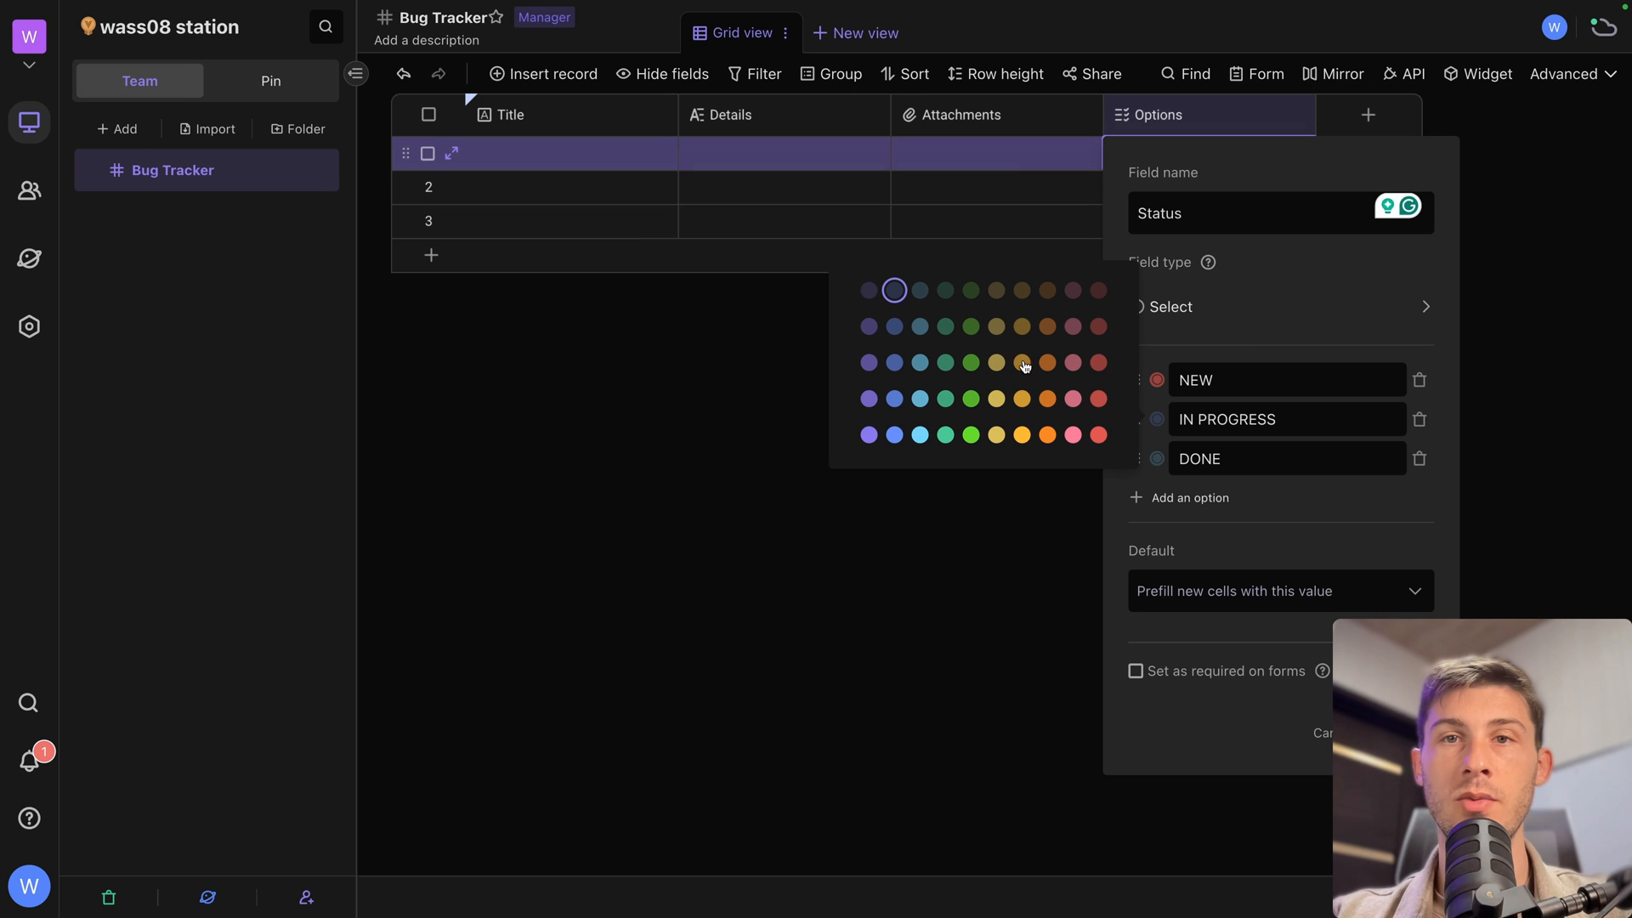
left_click(1022, 362)
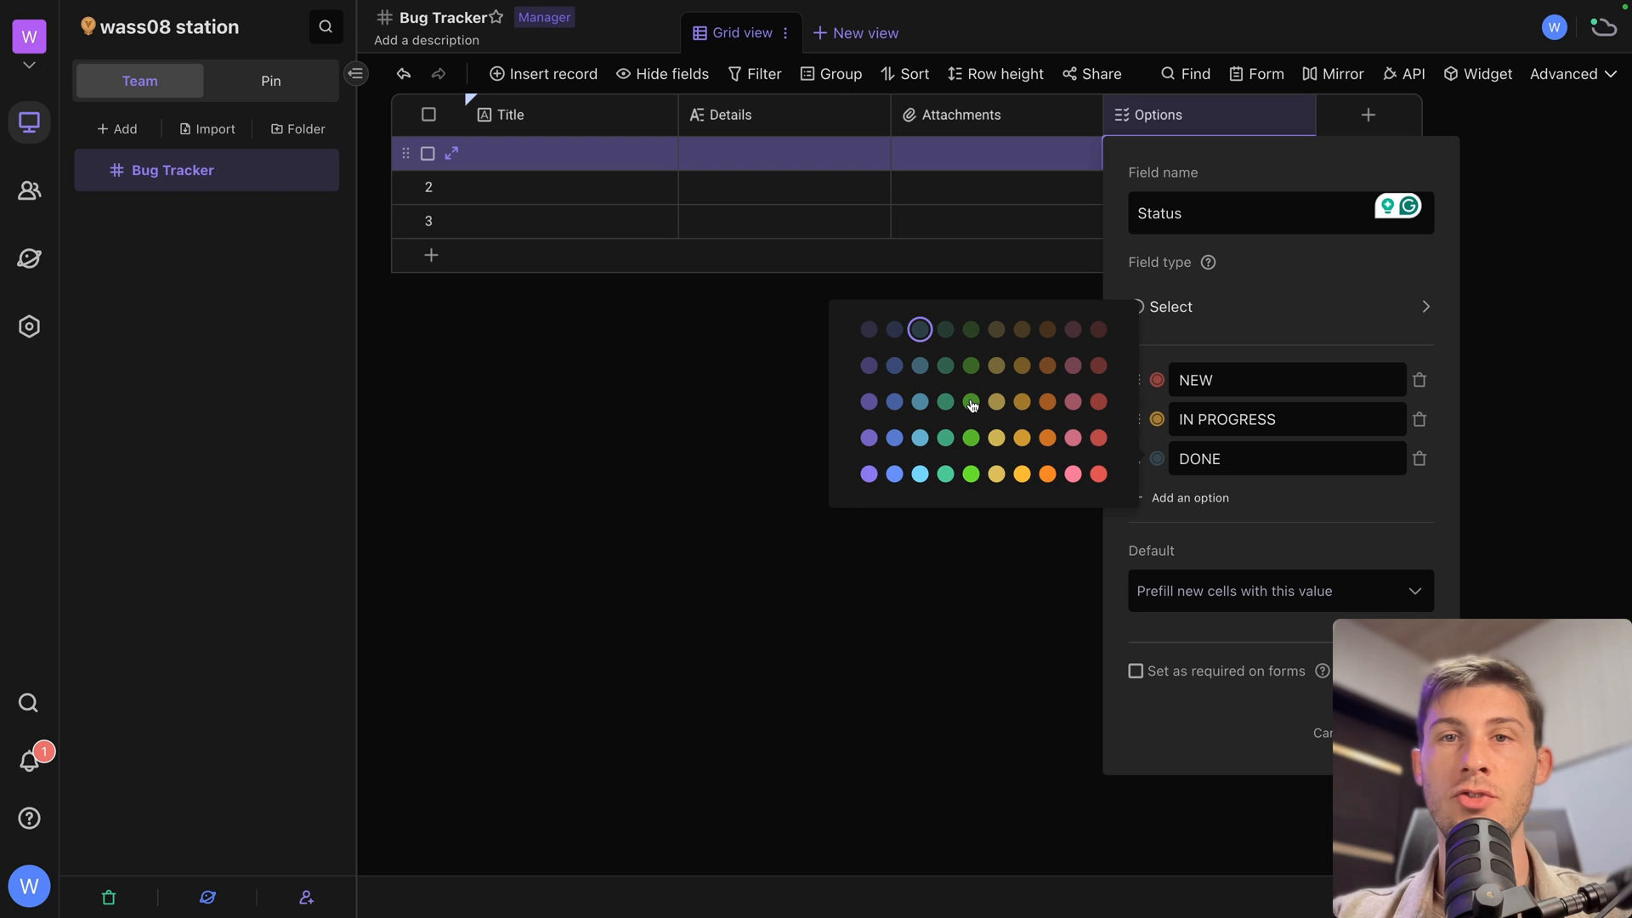
left_click(971, 402)
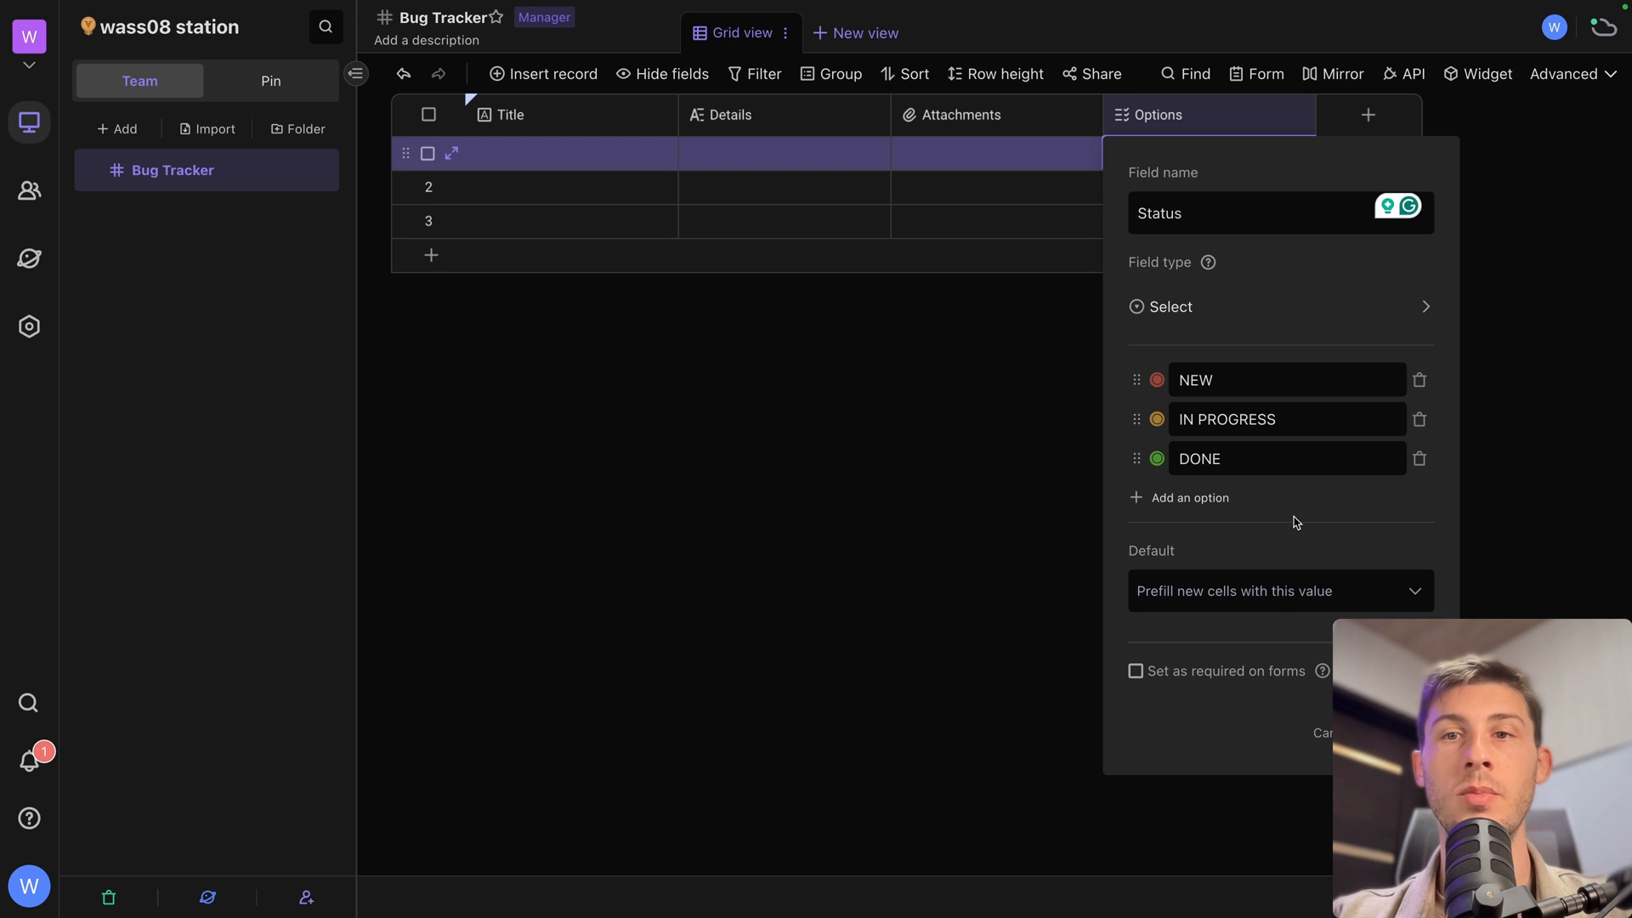
left_click(1279, 590)
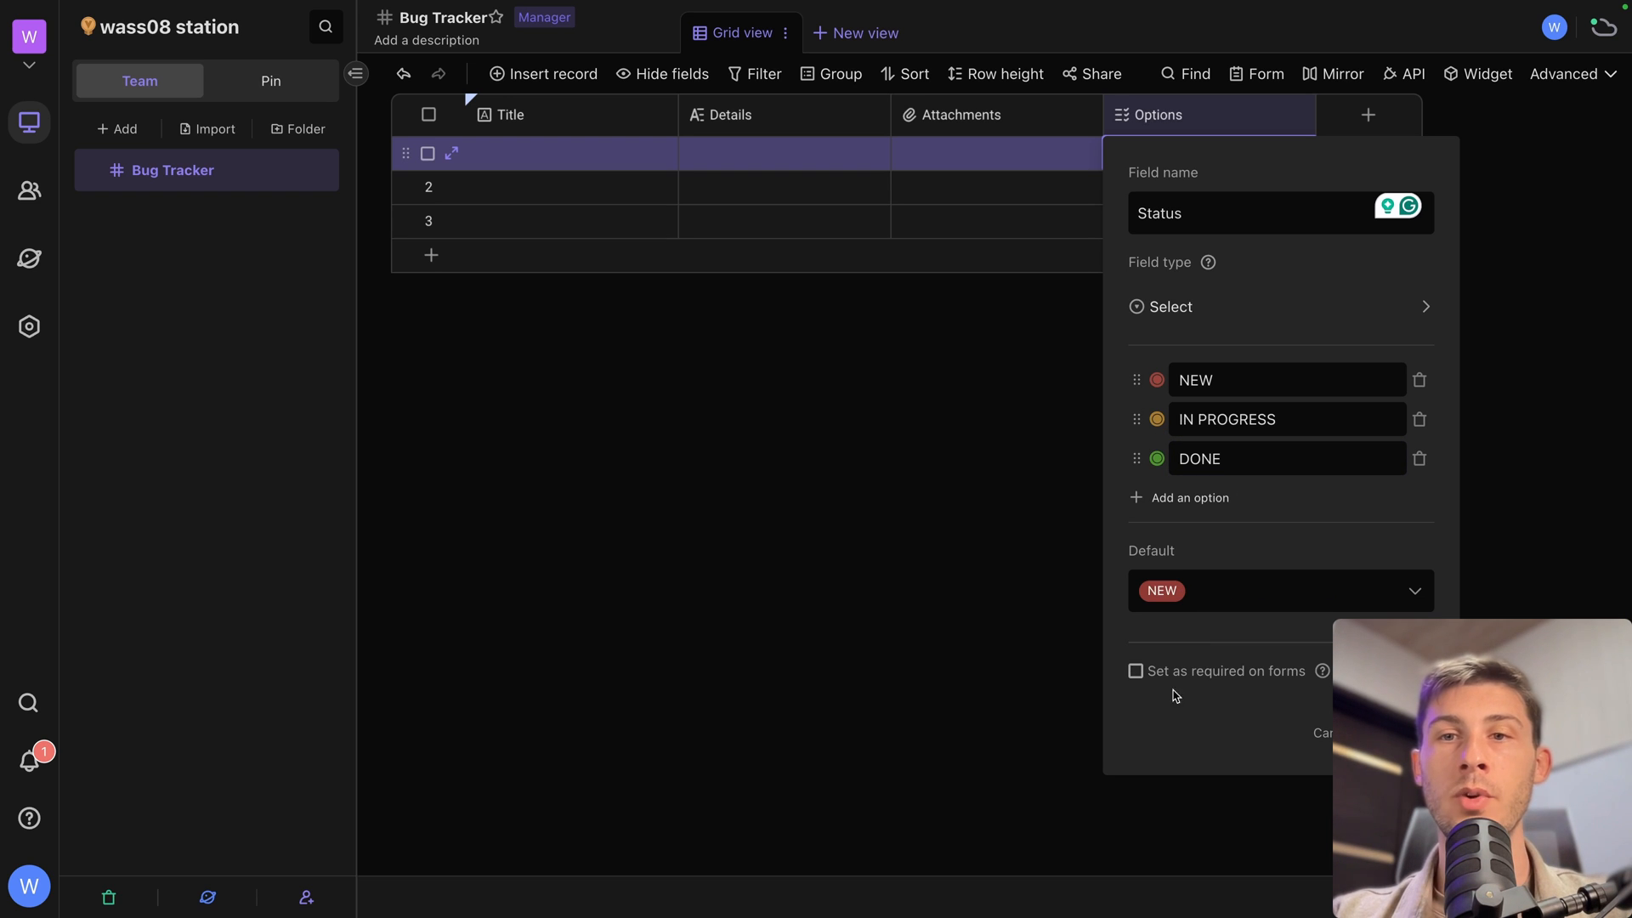
mouse_move(1204, 689)
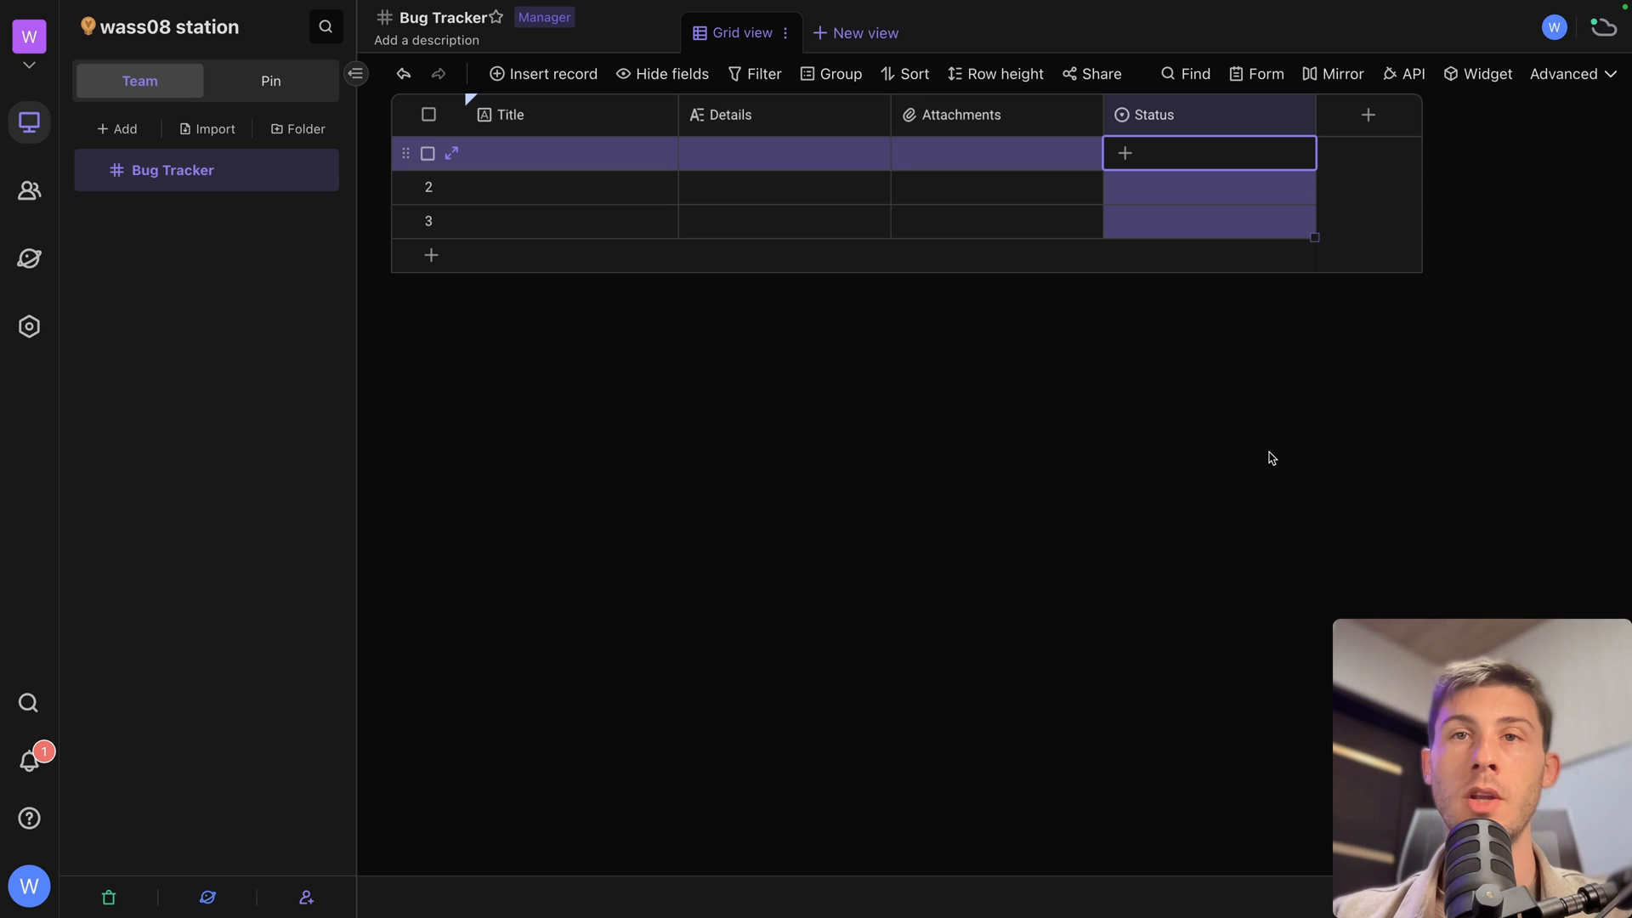
- Add a multi-select 'Type' field with PLATFORM, TEMPLATE and BILLING options
left_click(1367, 114)
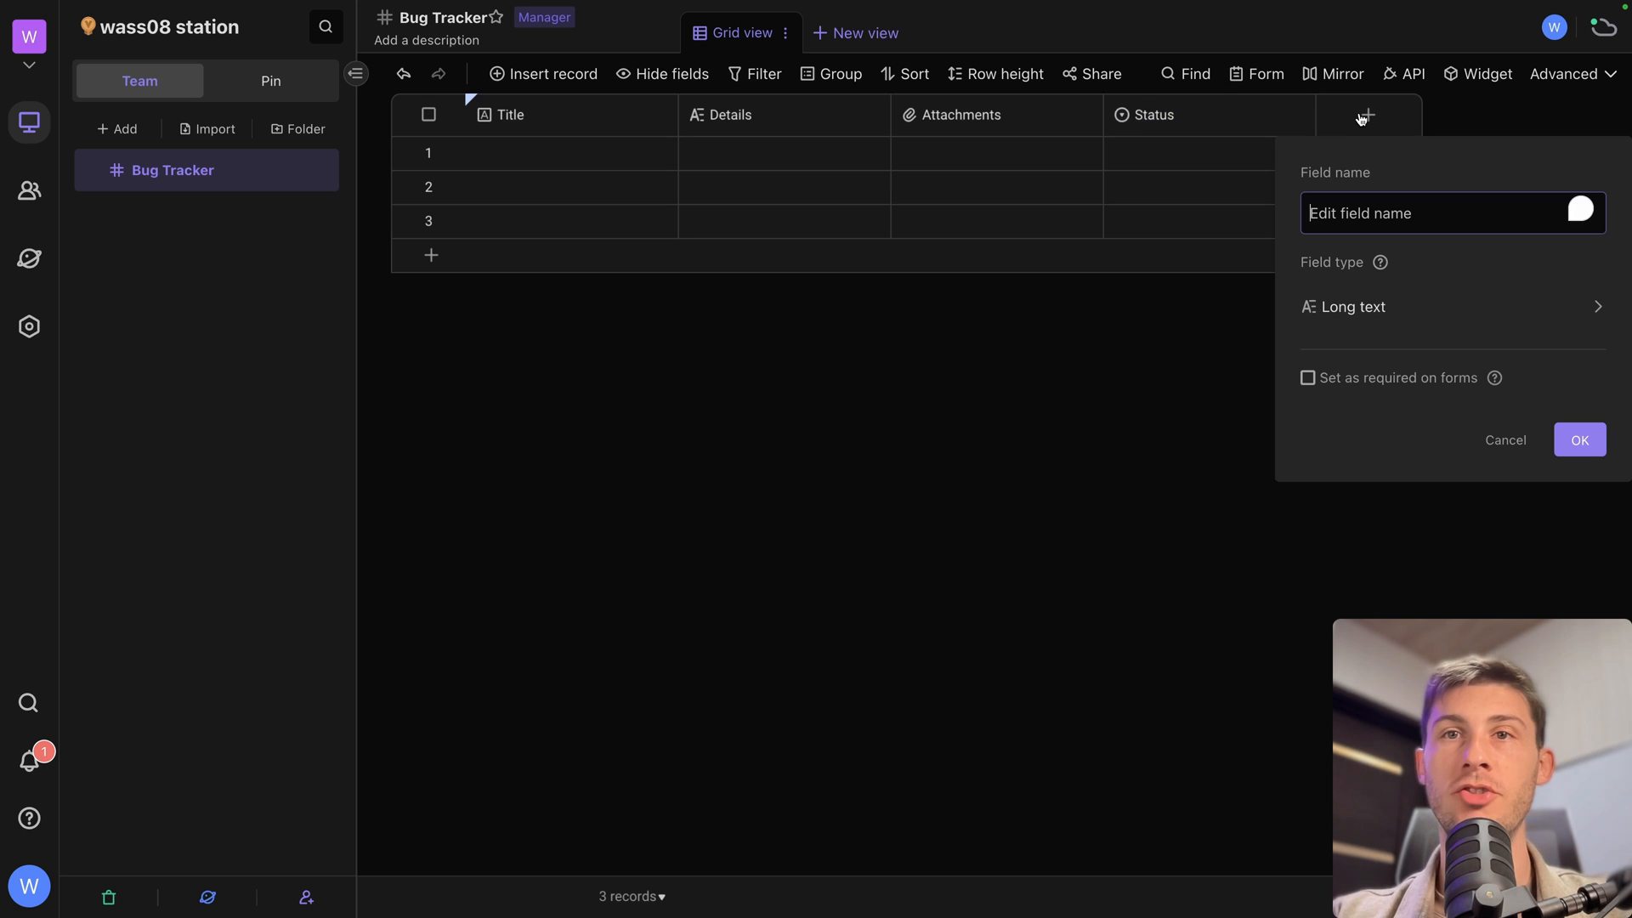
type("Type")
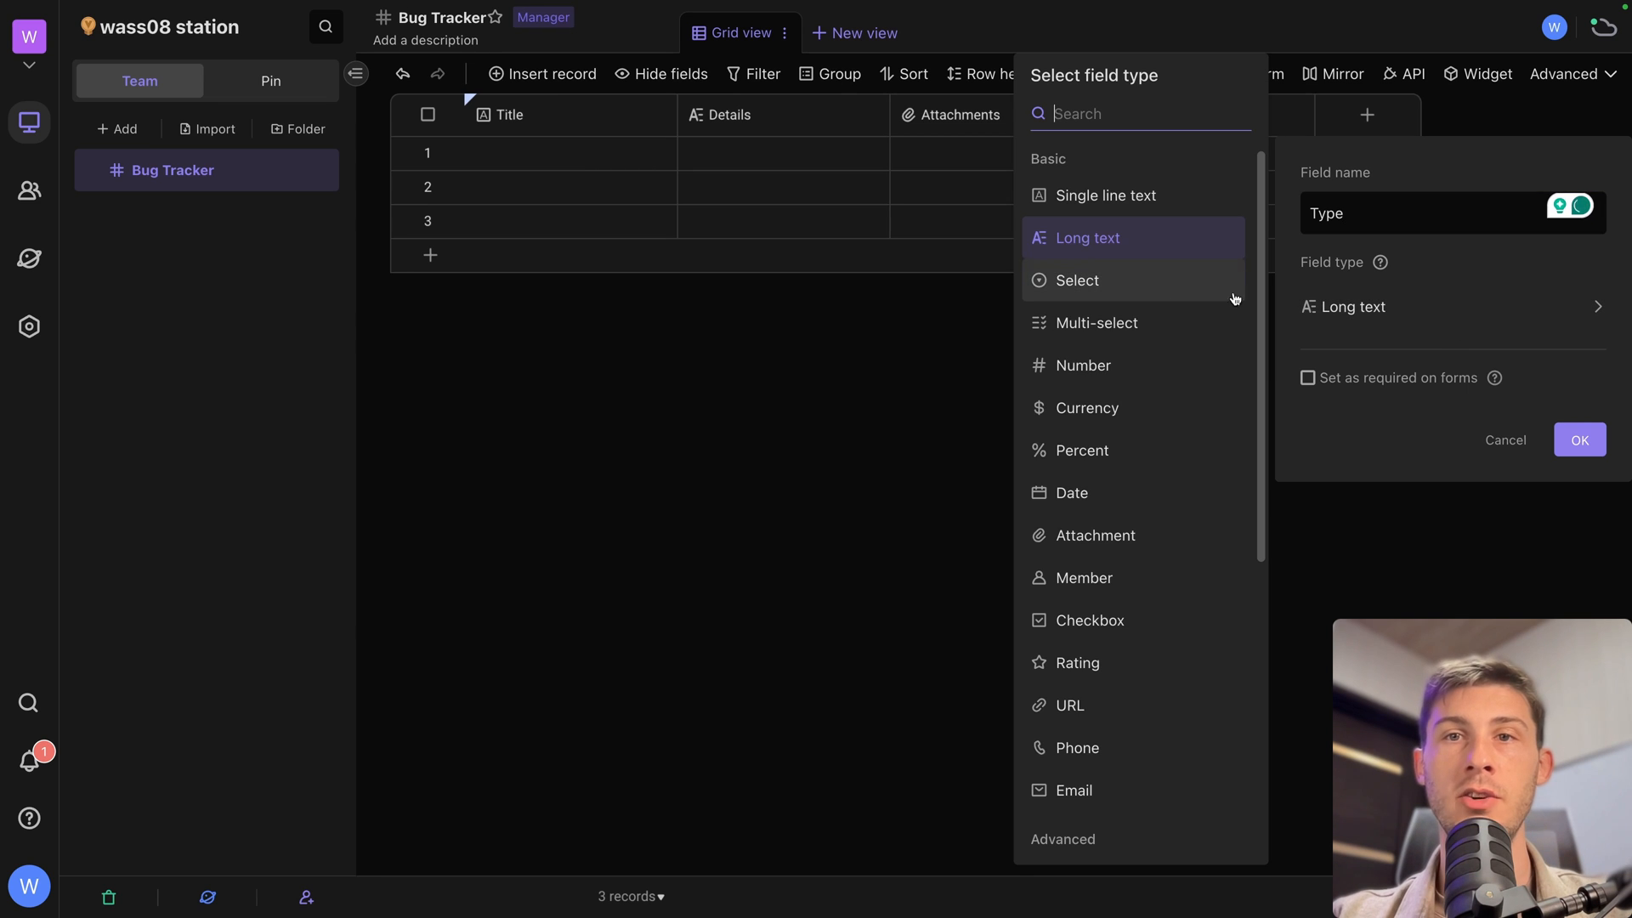
left_click(1093, 323)
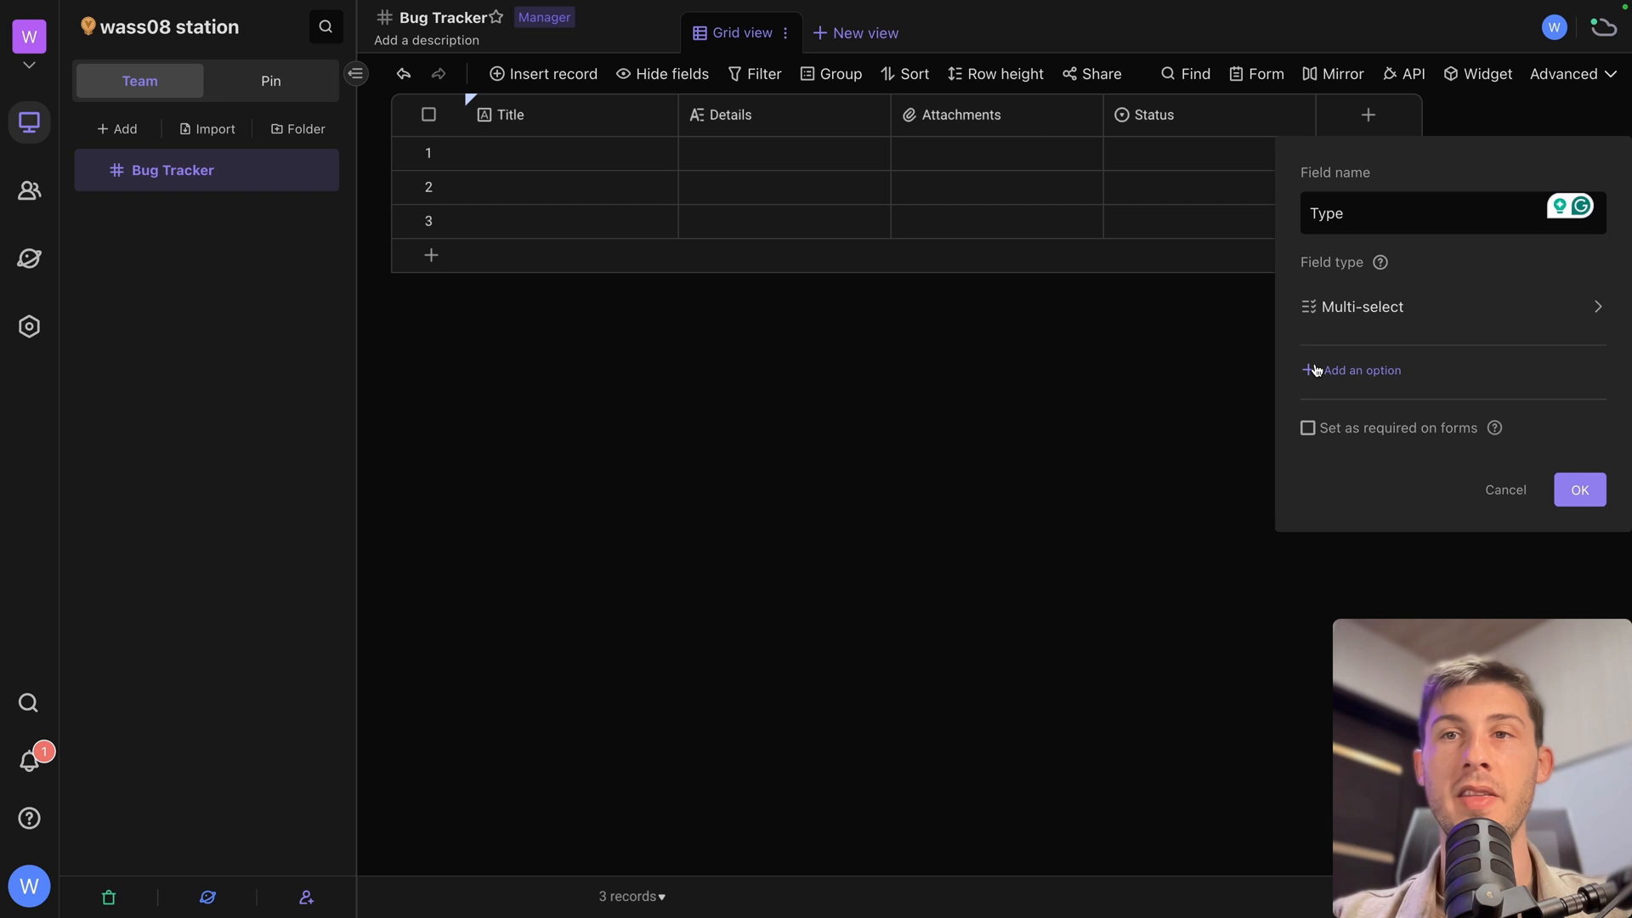
type("PLATF")
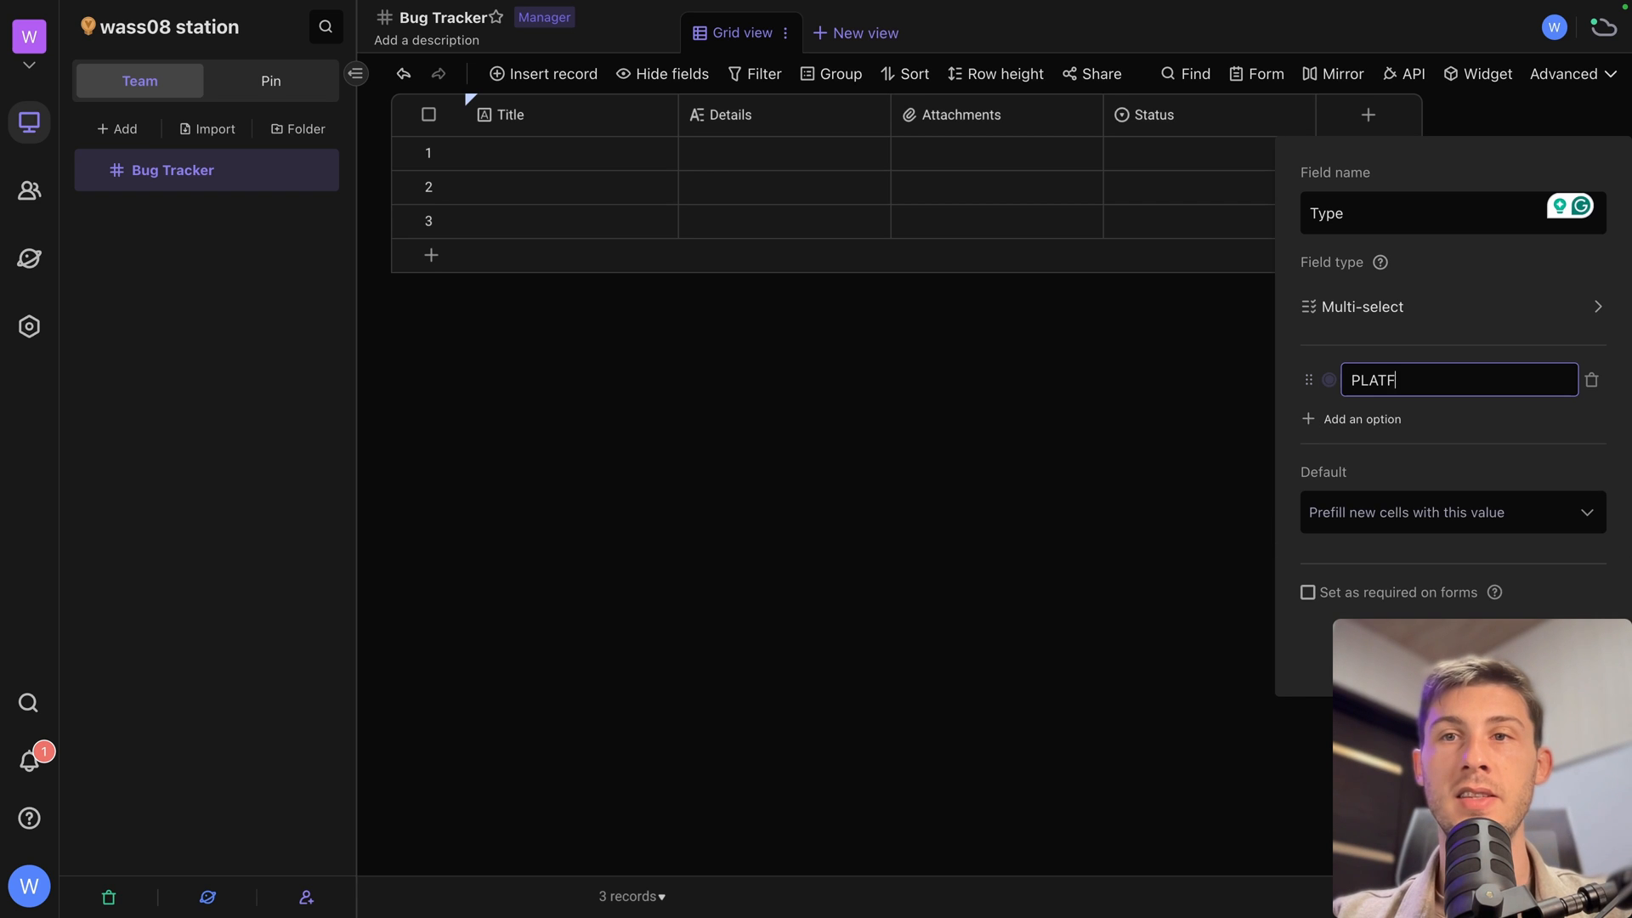
left_click(1362, 418)
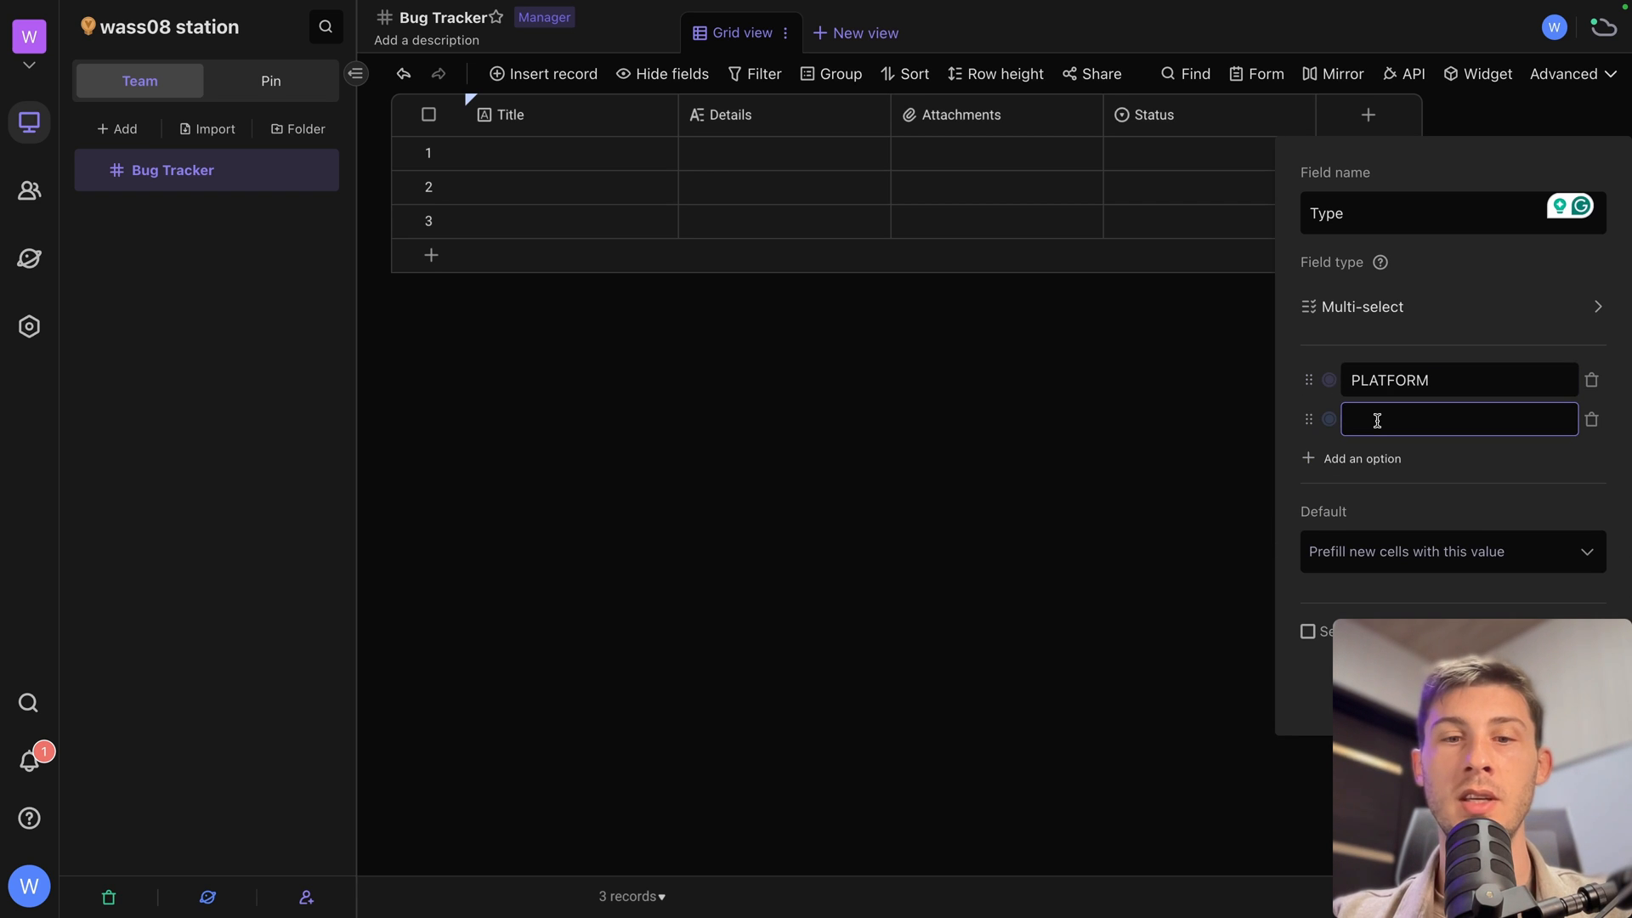
type("TEMPLATE")
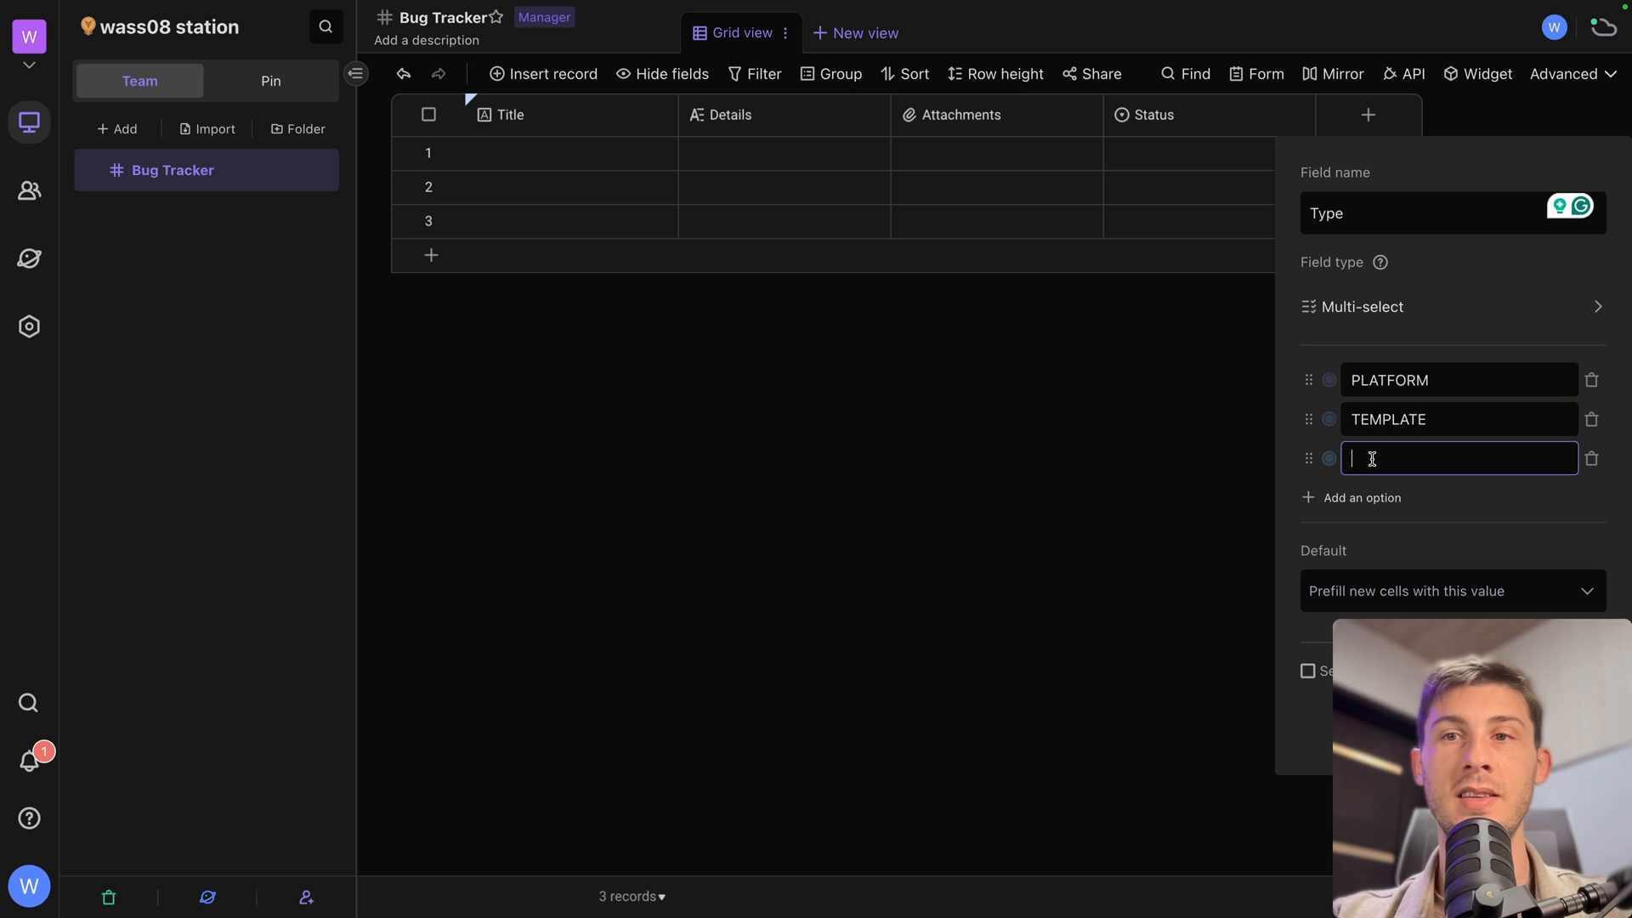
type("BILLING")
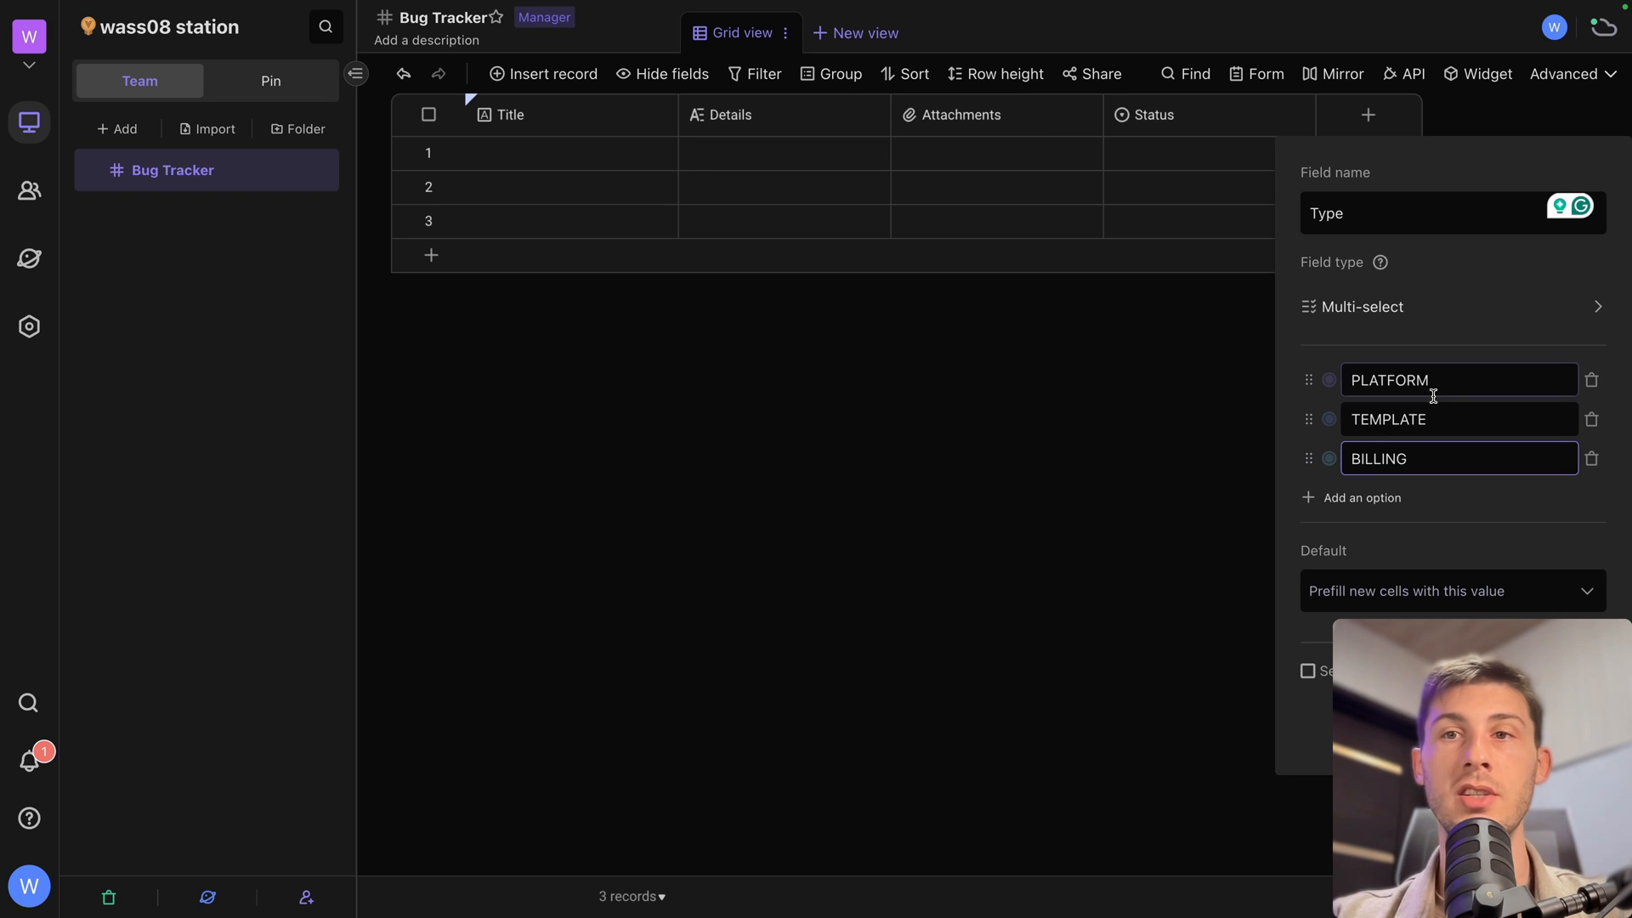
- Give the BILLING option an olive colour
left_click(1330, 457)
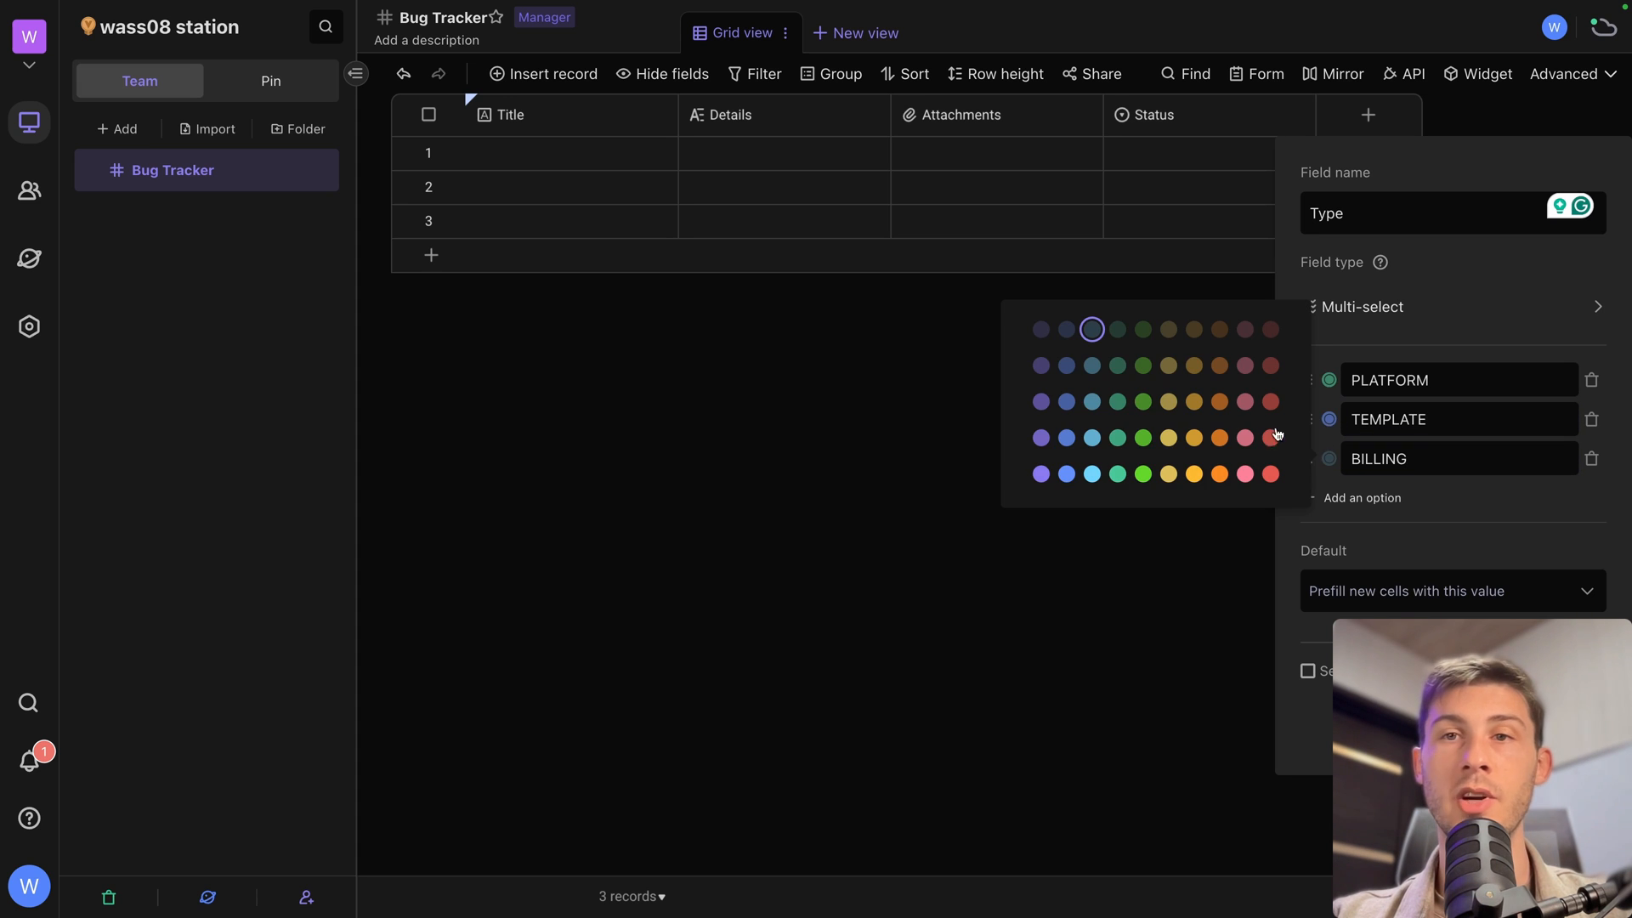
left_click(1168, 364)
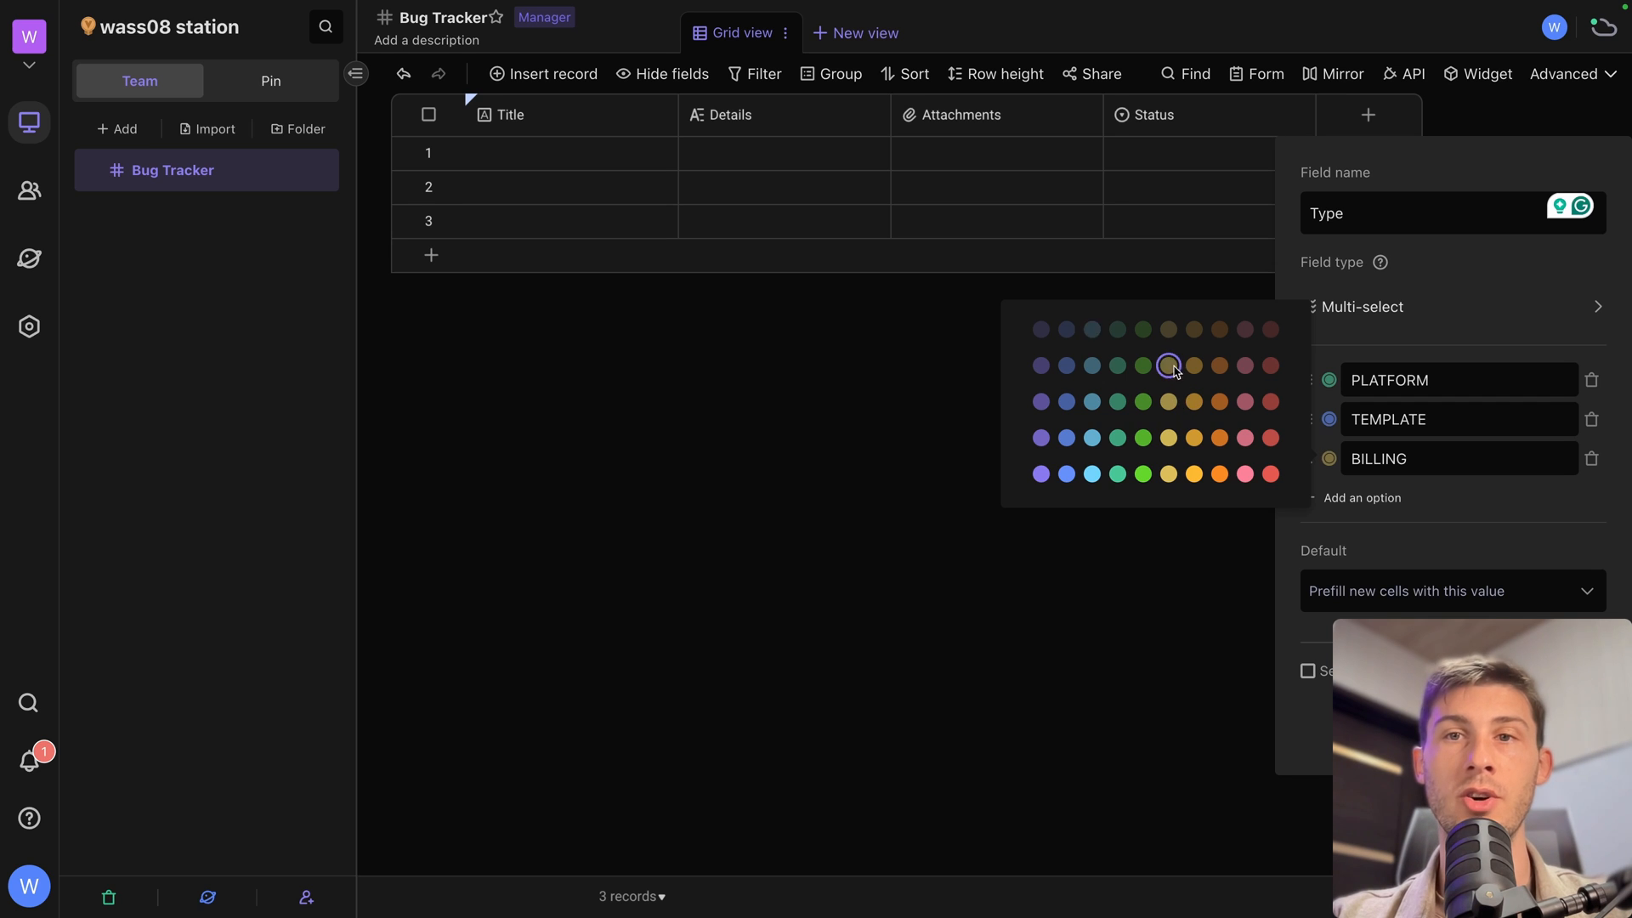
left_click(1168, 365)
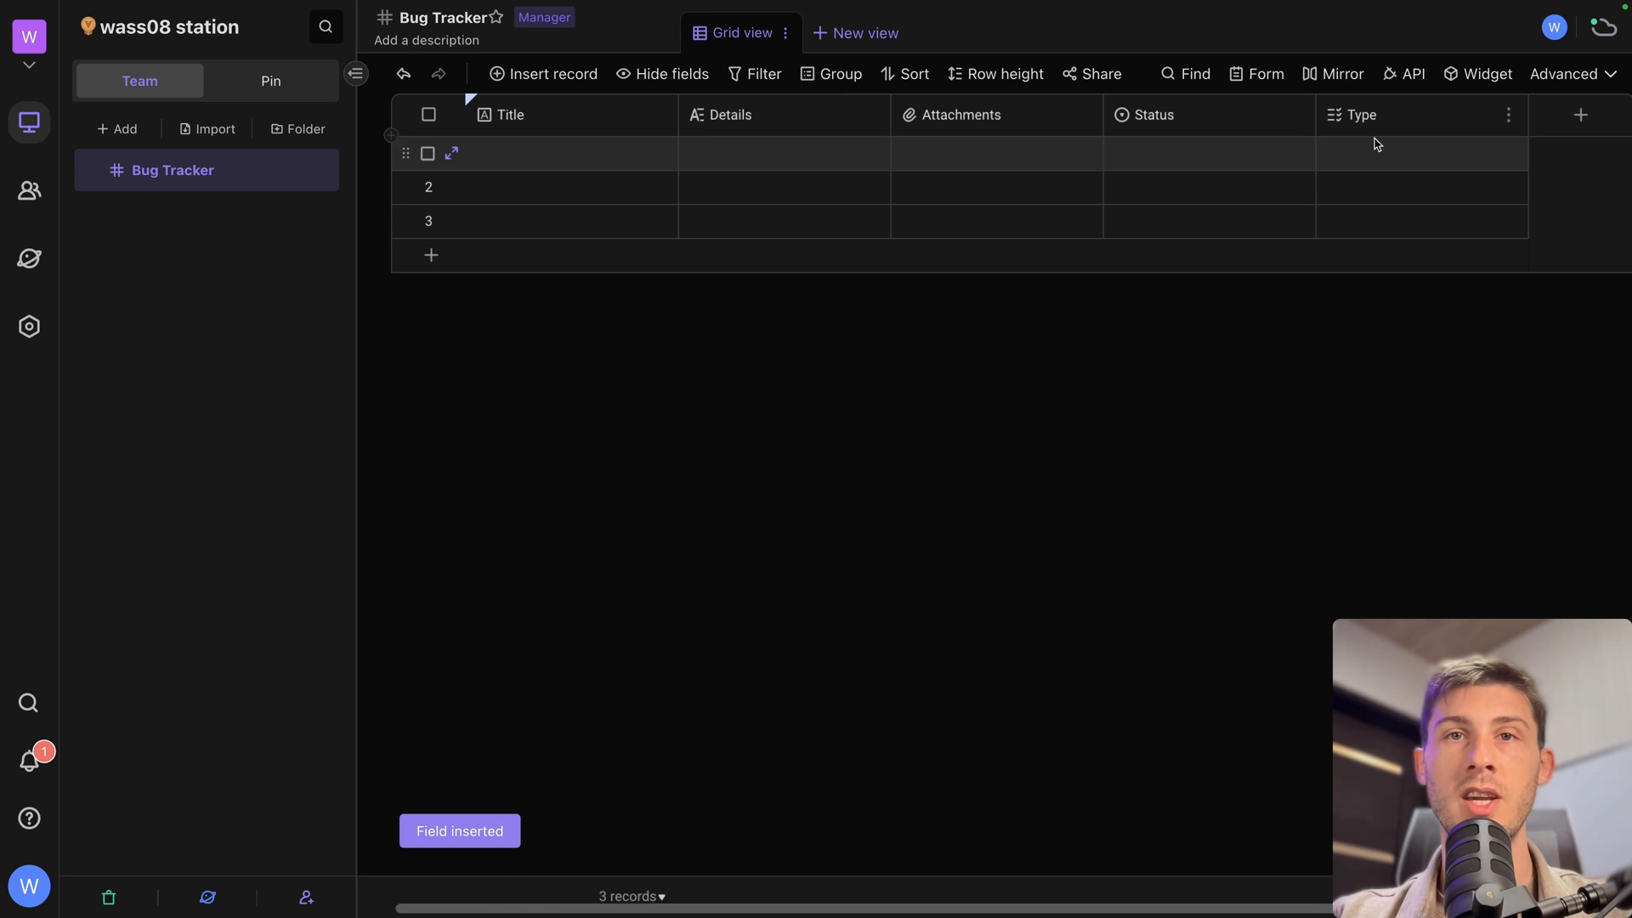
- Fill the first record with title 'SOFT #12' and type TEMPLATE
left_click(1422, 153)
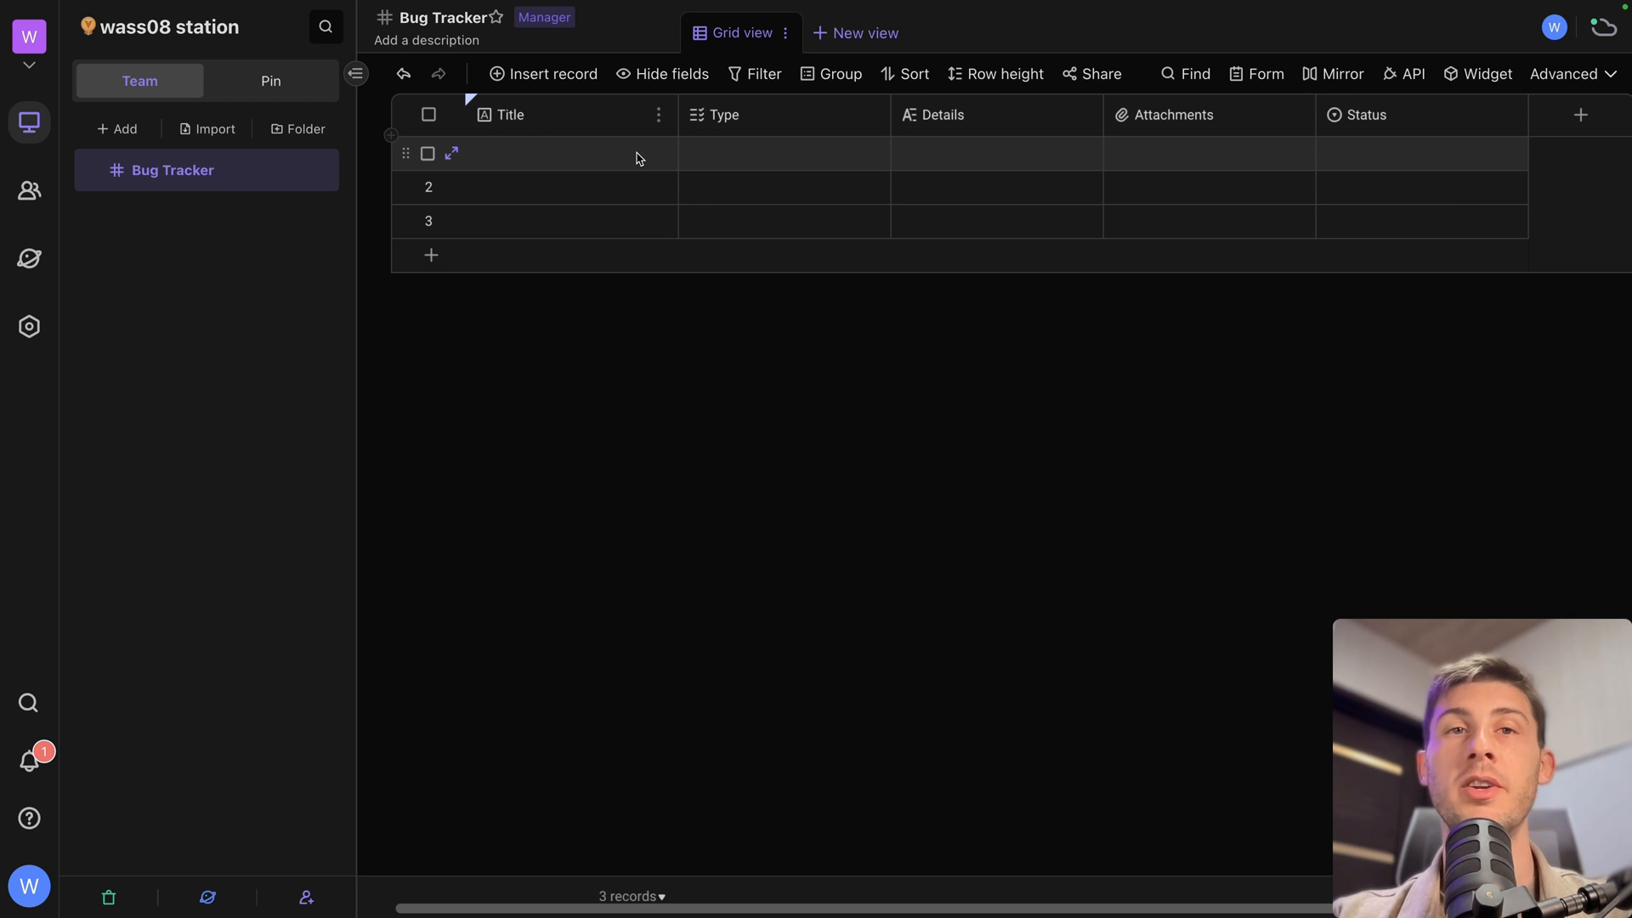
left_click(572, 154)
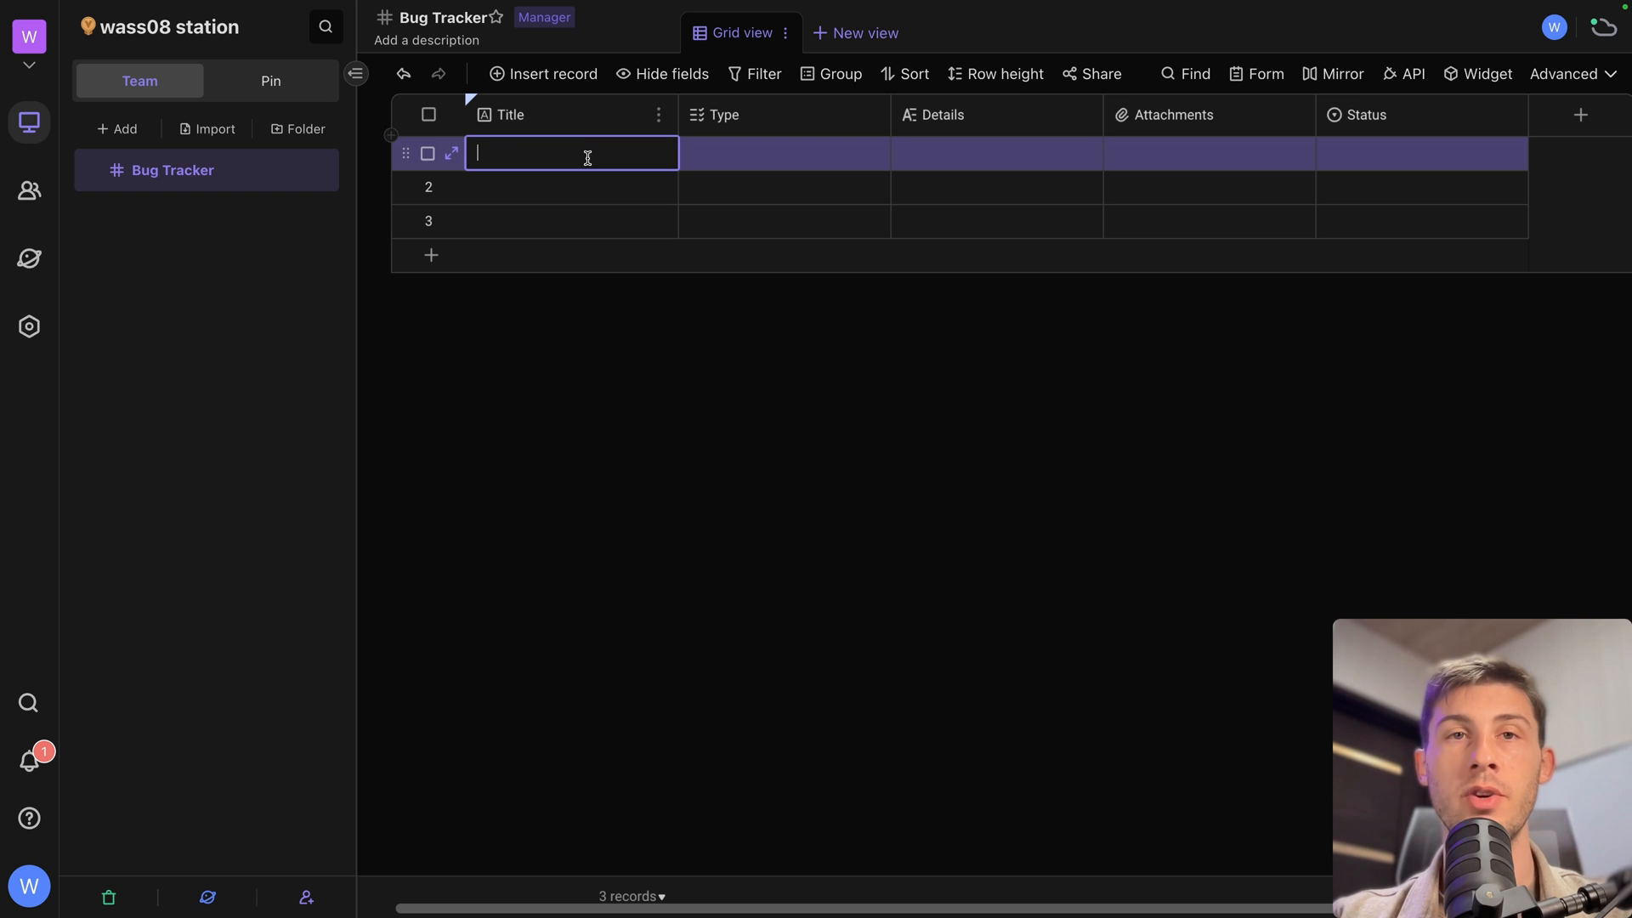
type("SOFT #")
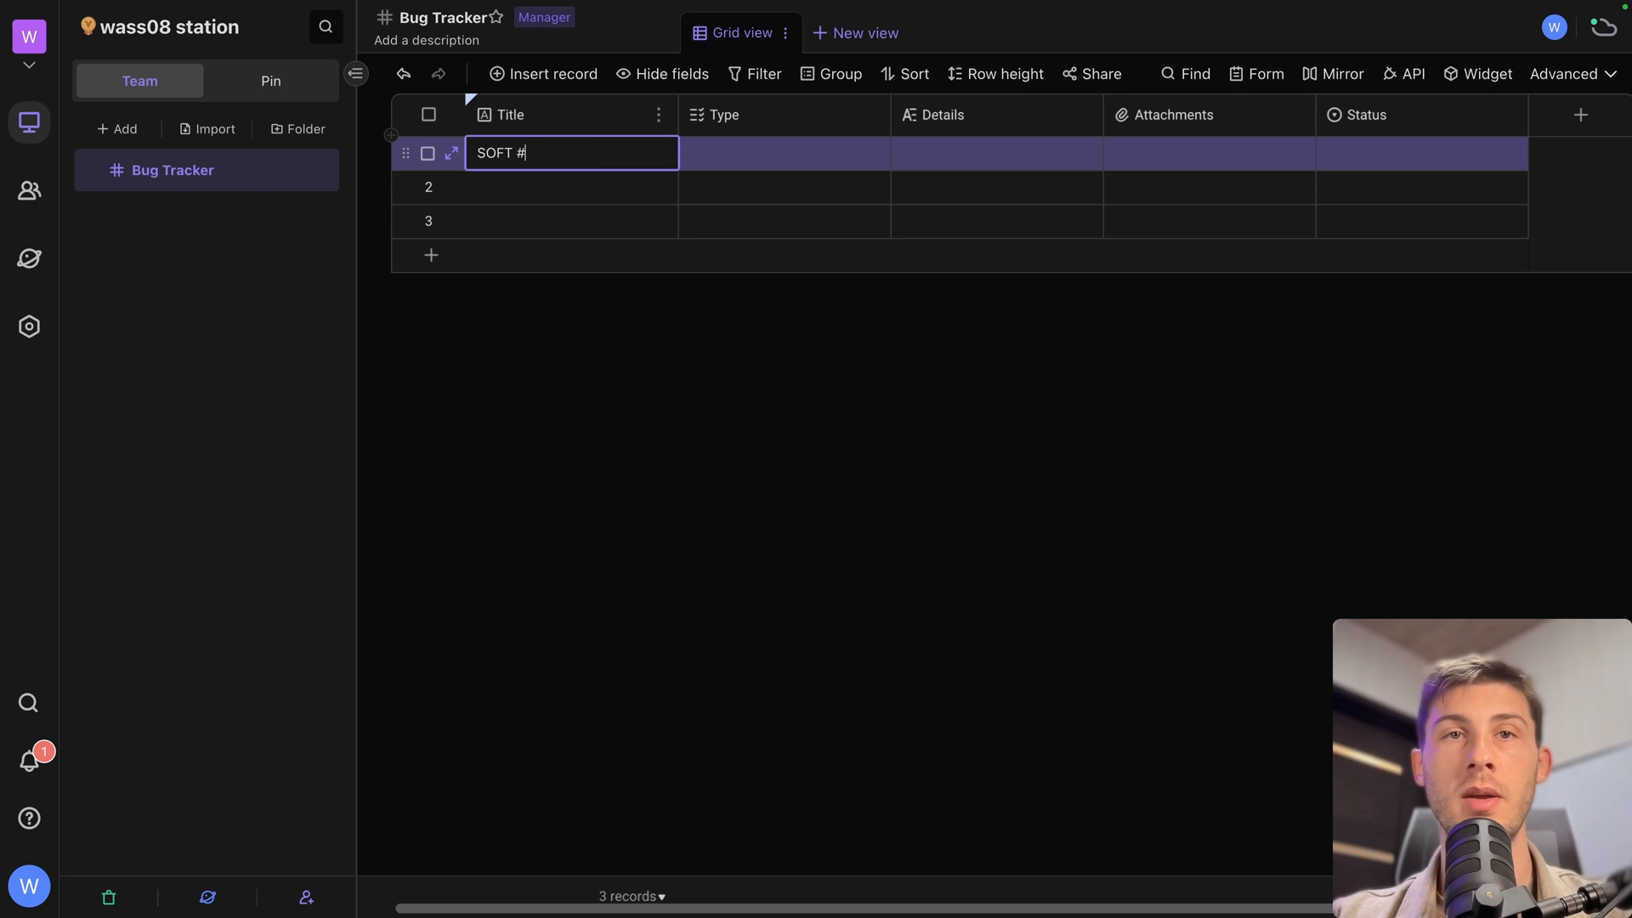
left_click(783, 153)
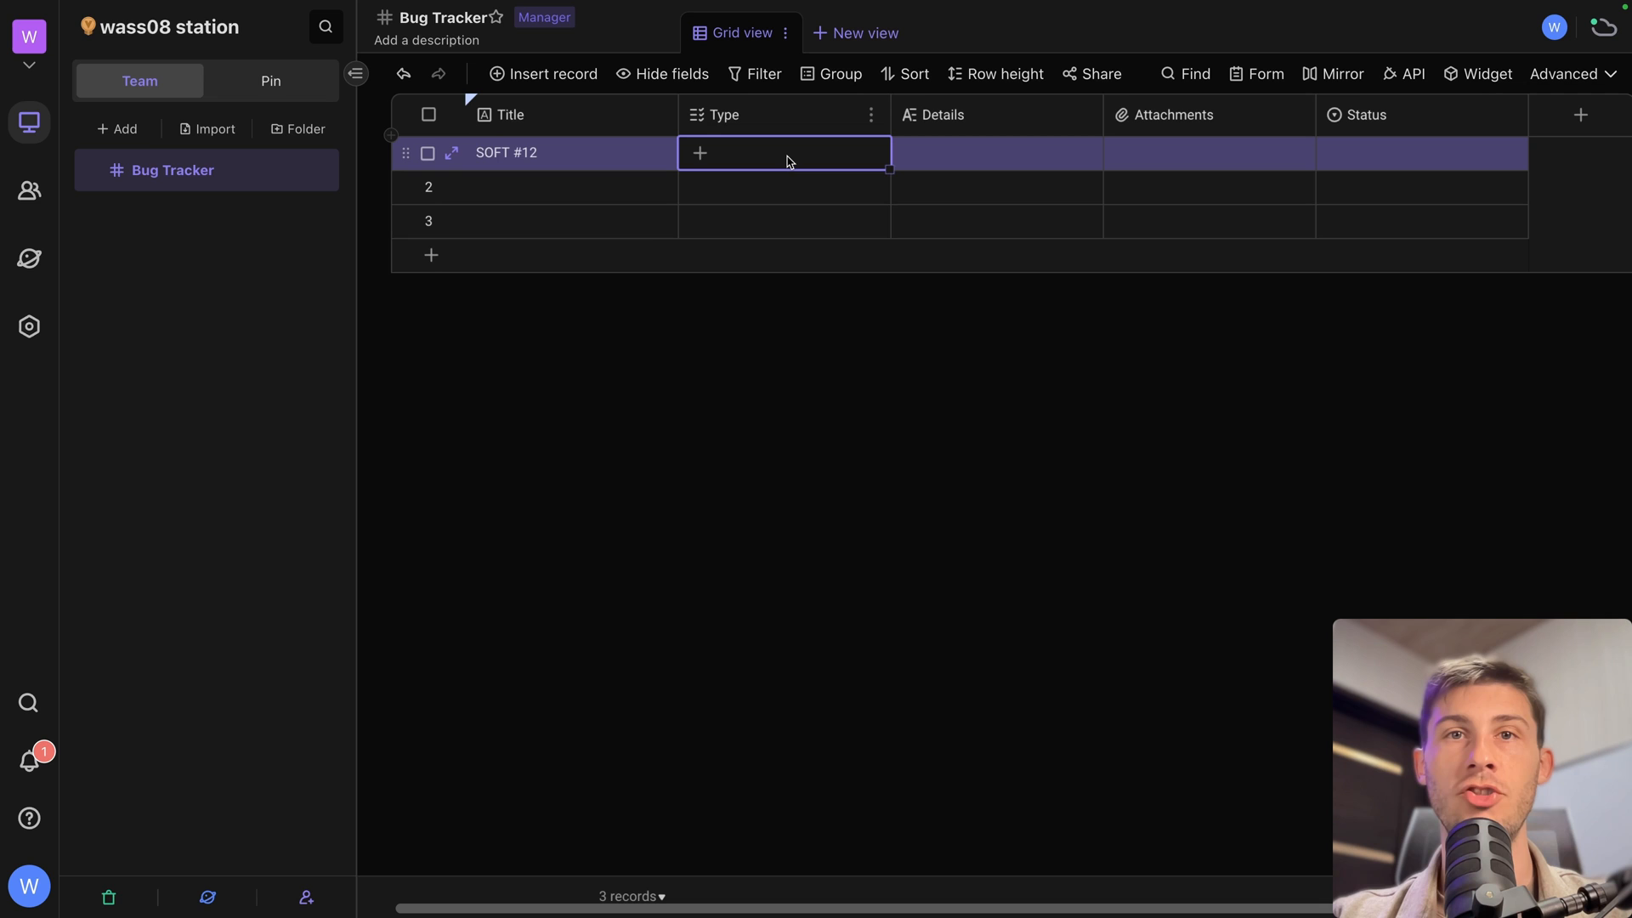
left_click(783, 153)
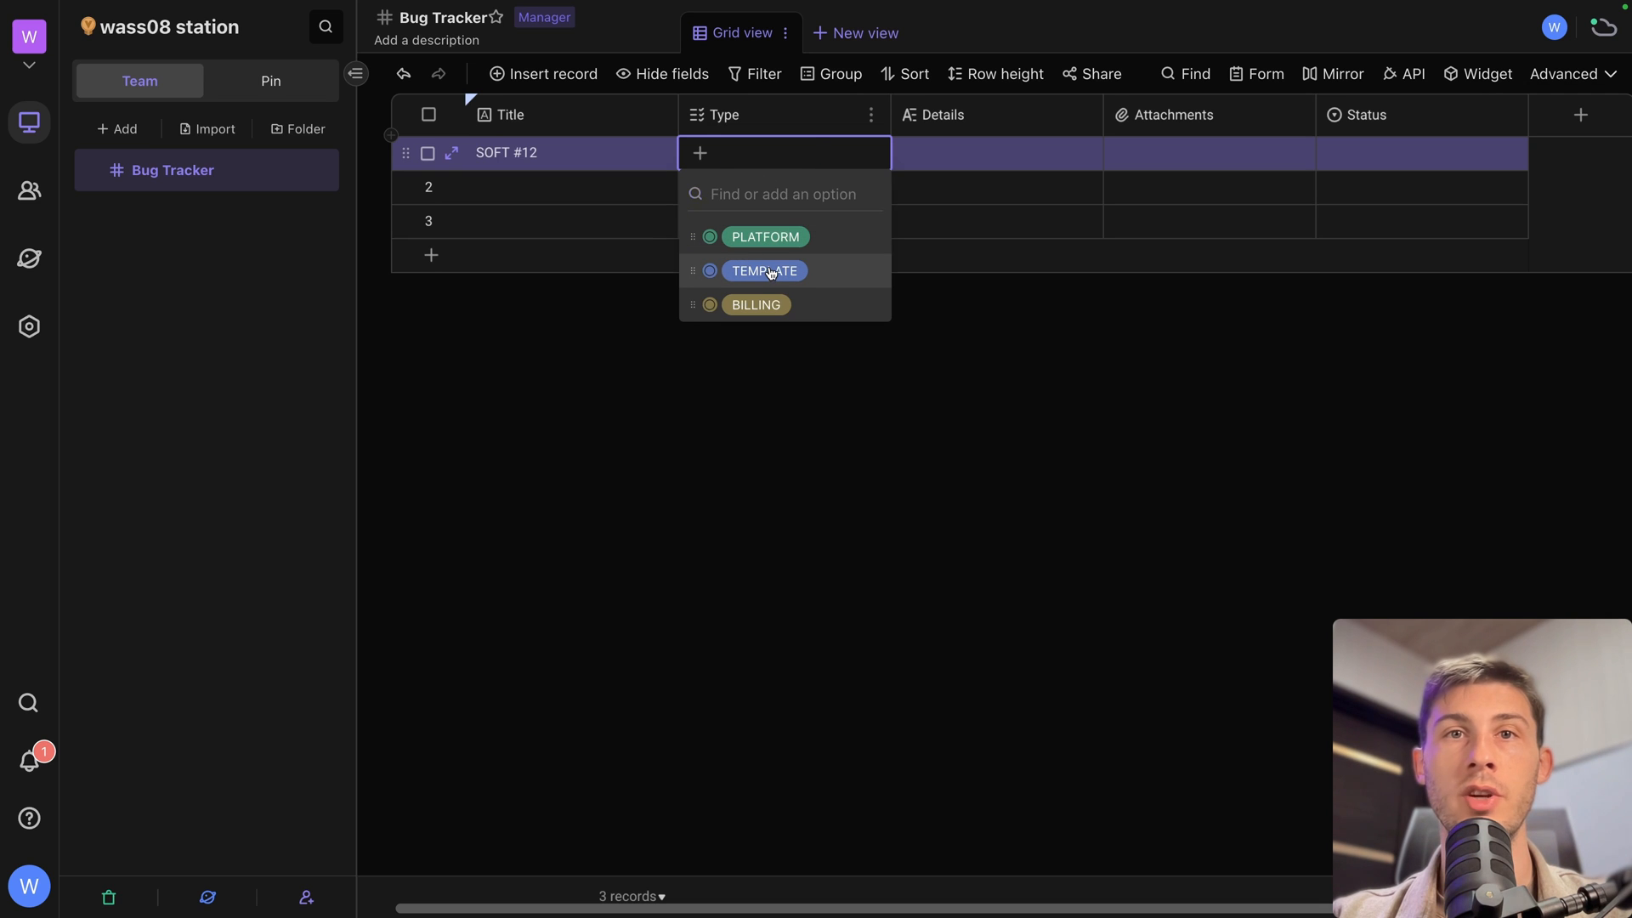
left_click(763, 270)
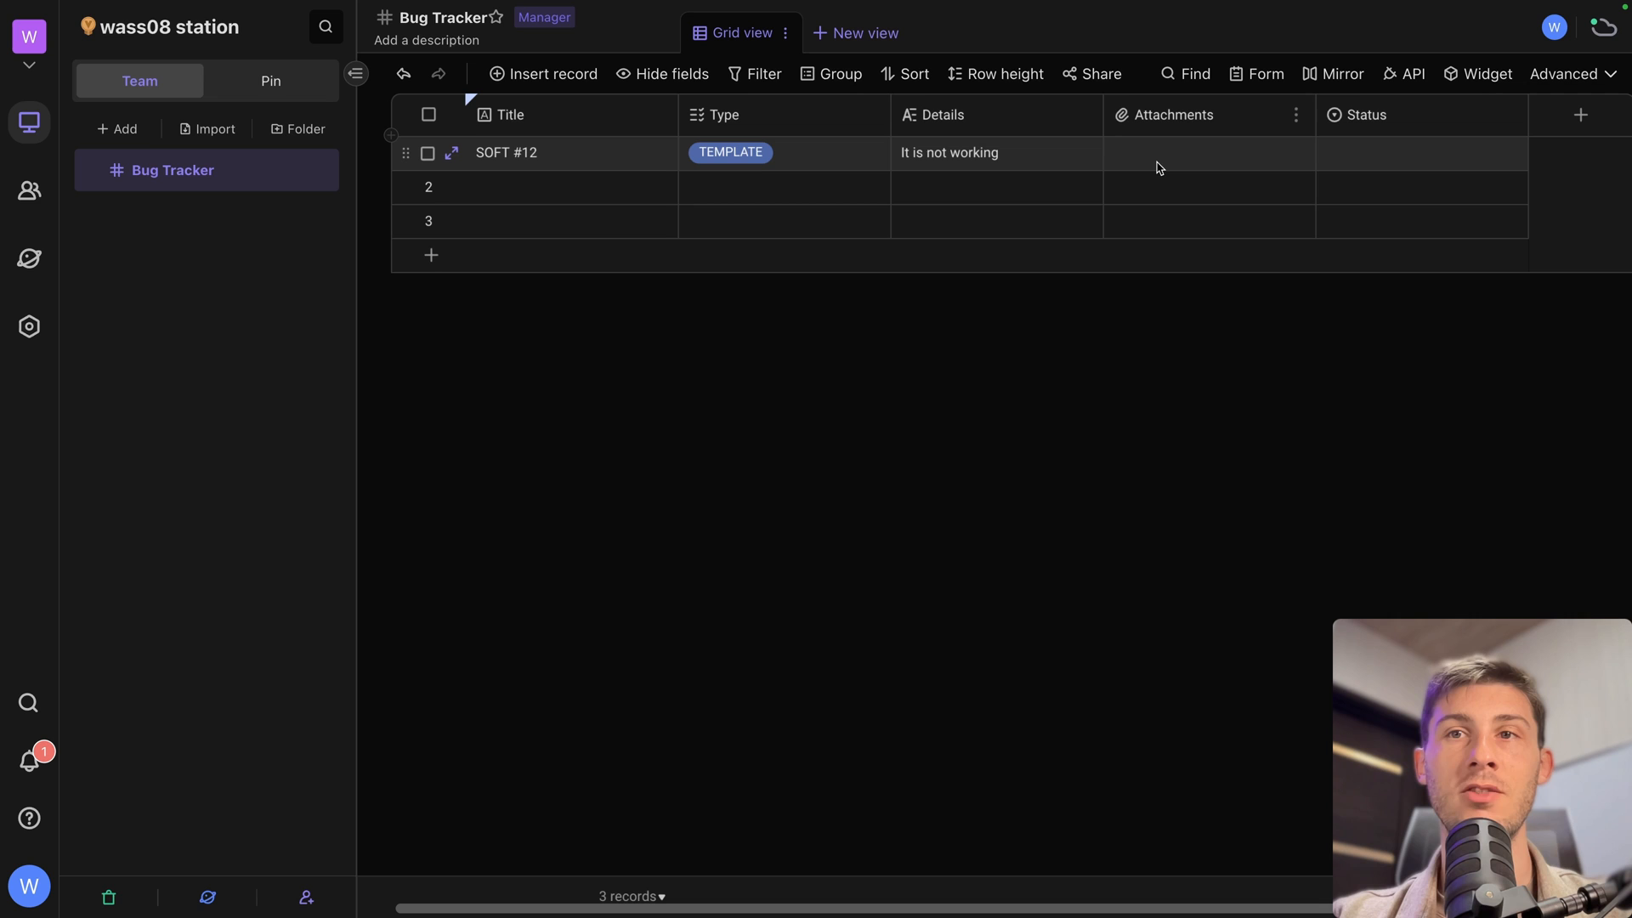
- Set the SOFT #12 record's status to NEW
left_click(1420, 153)
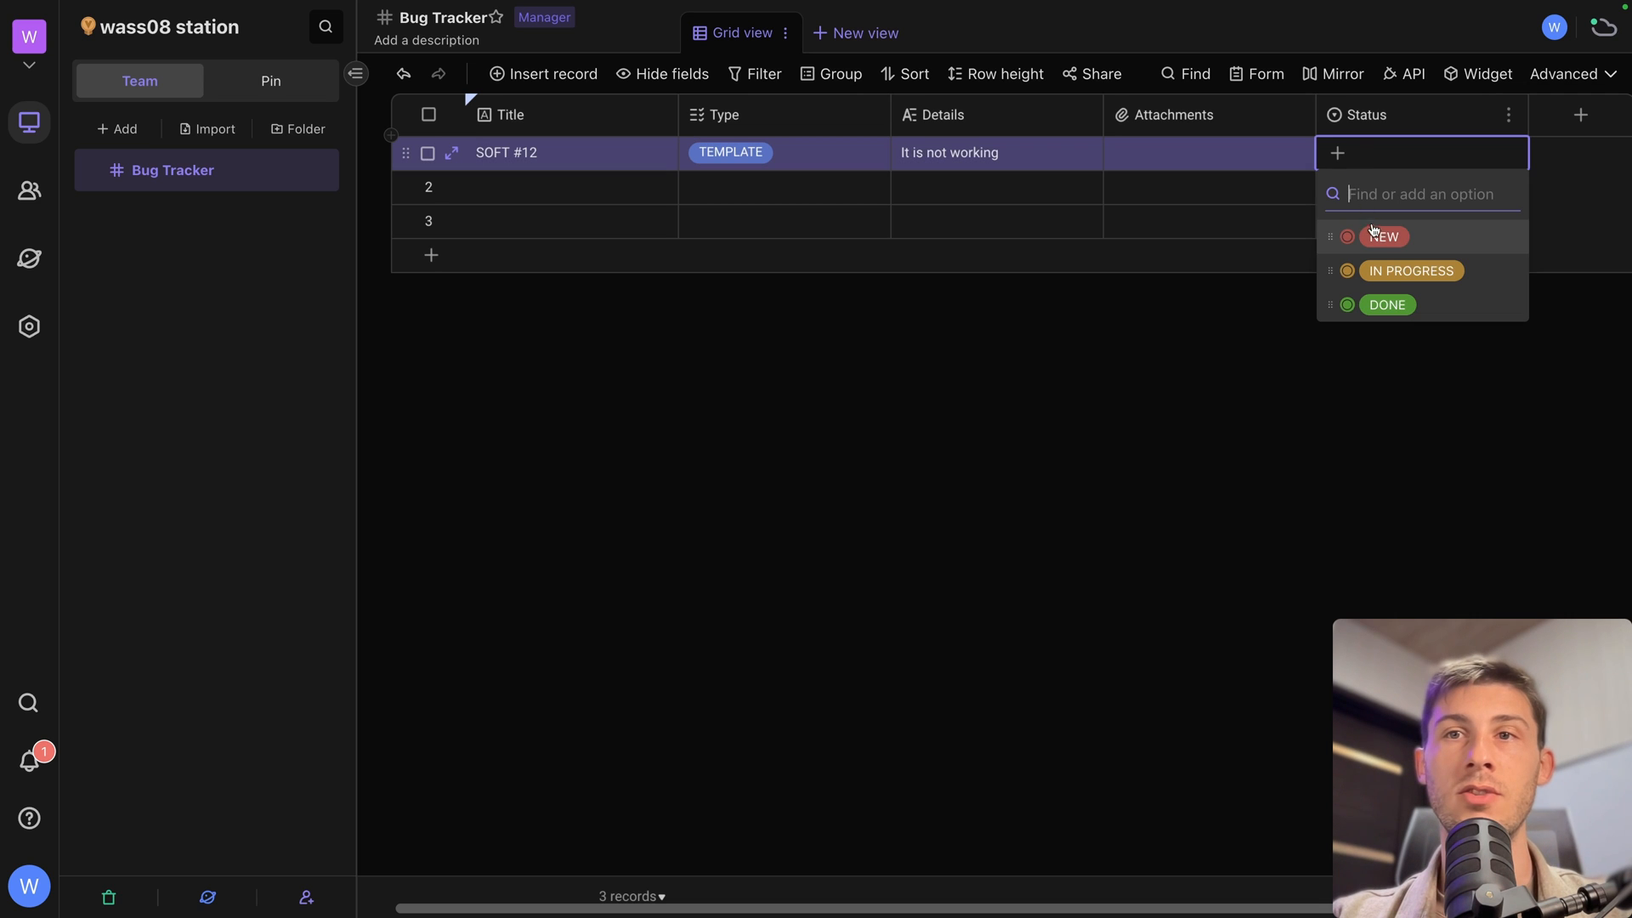
left_click(1384, 236)
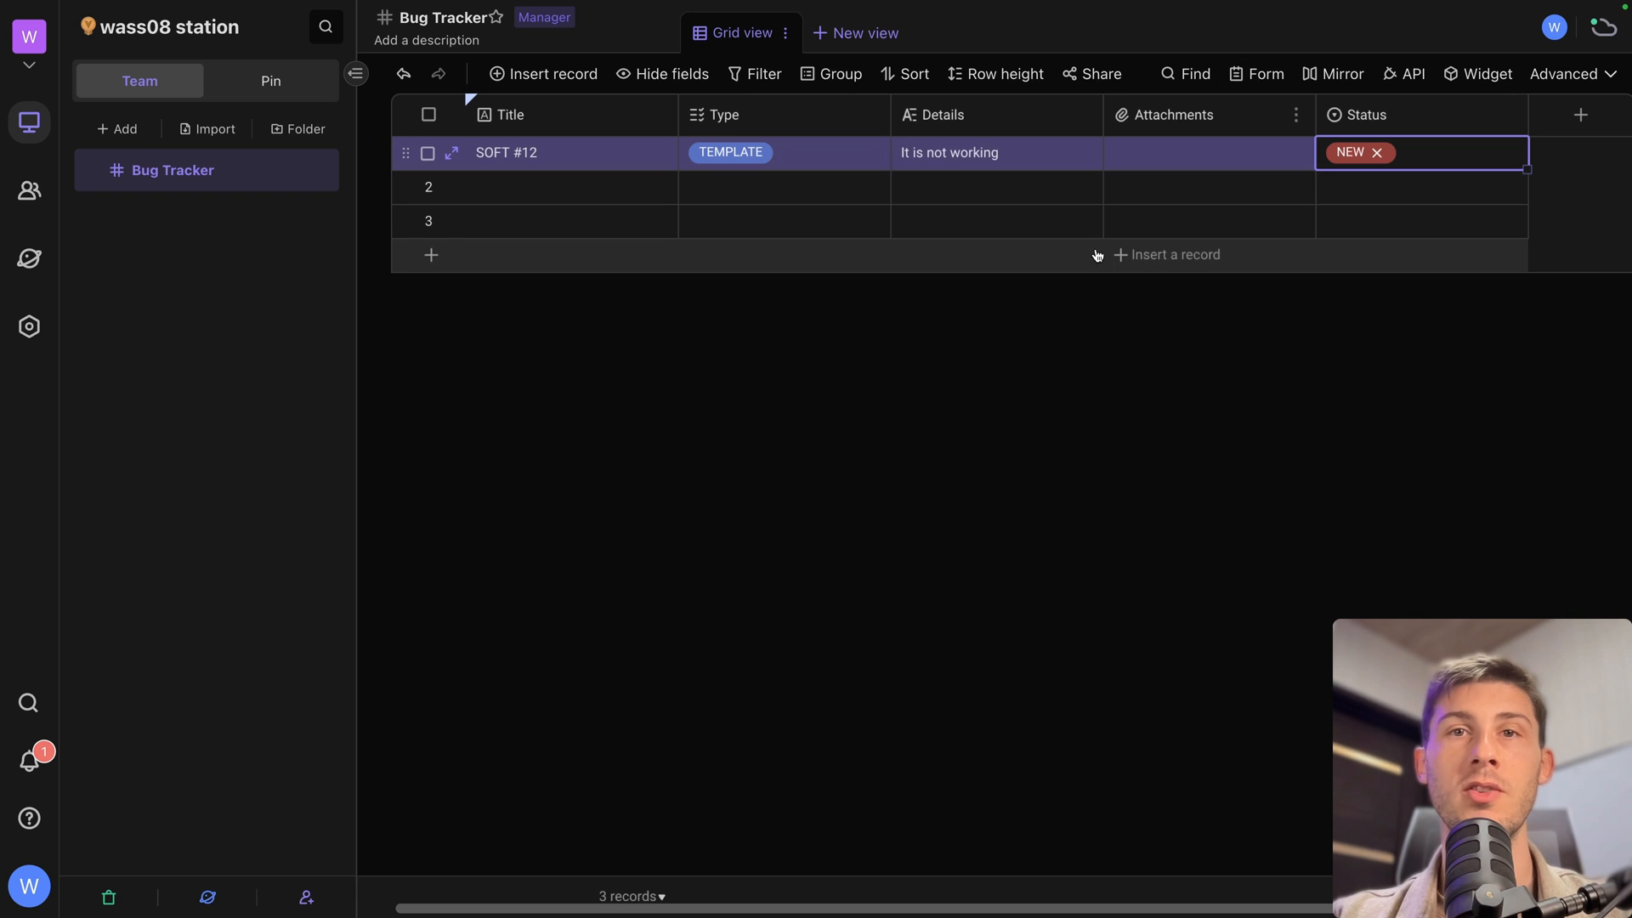
left_click(641, 422)
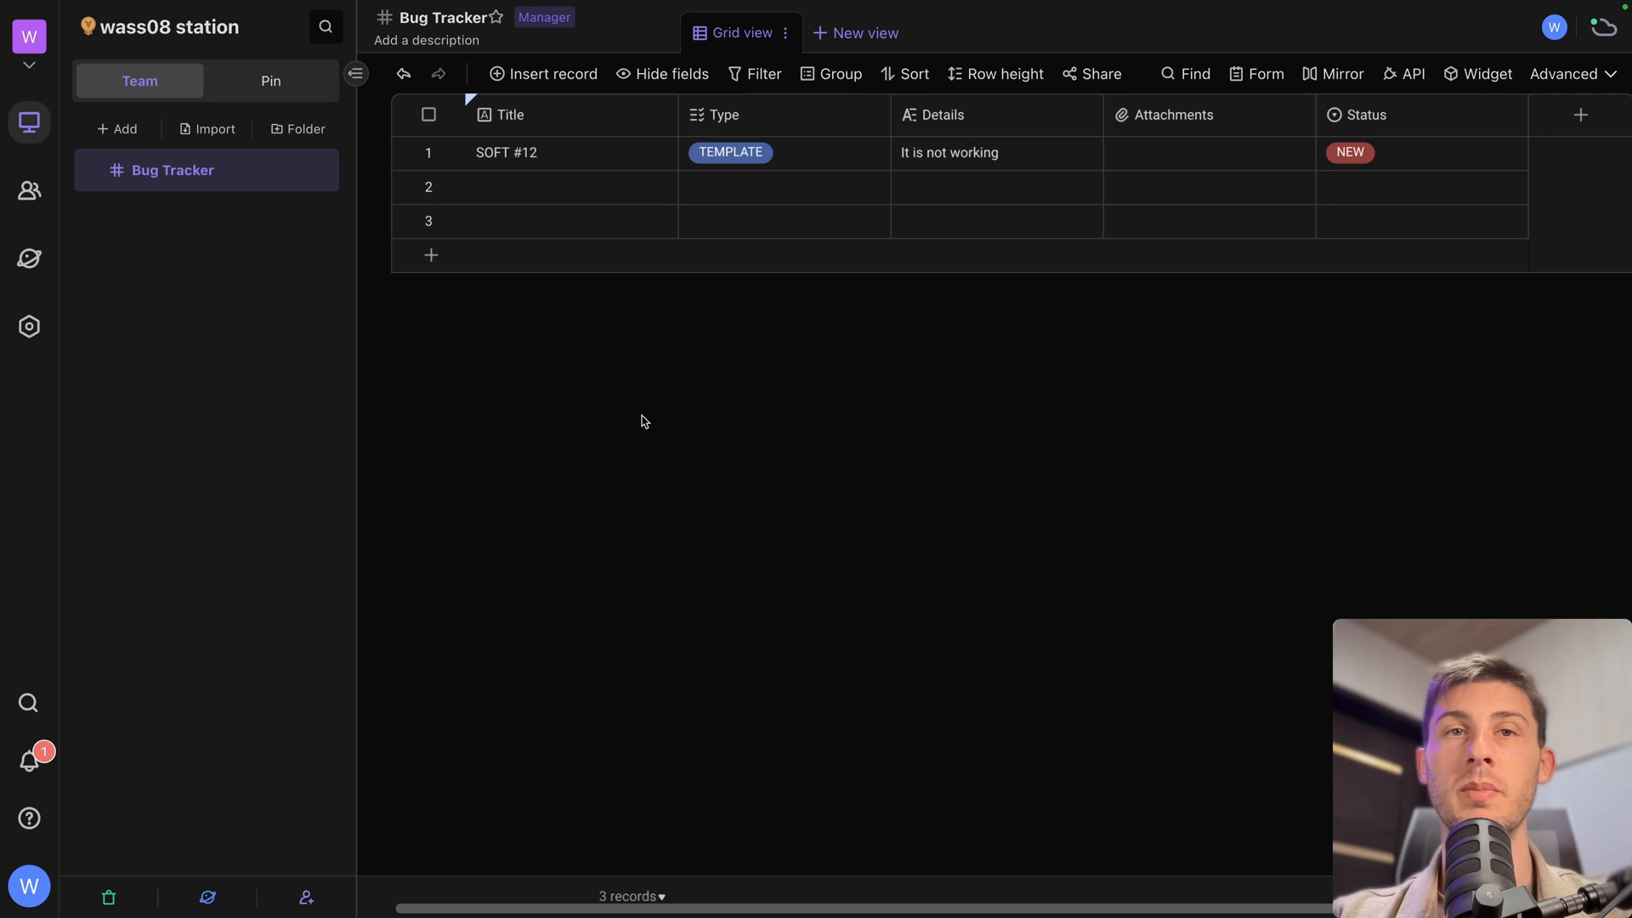
mouse_move(801, 417)
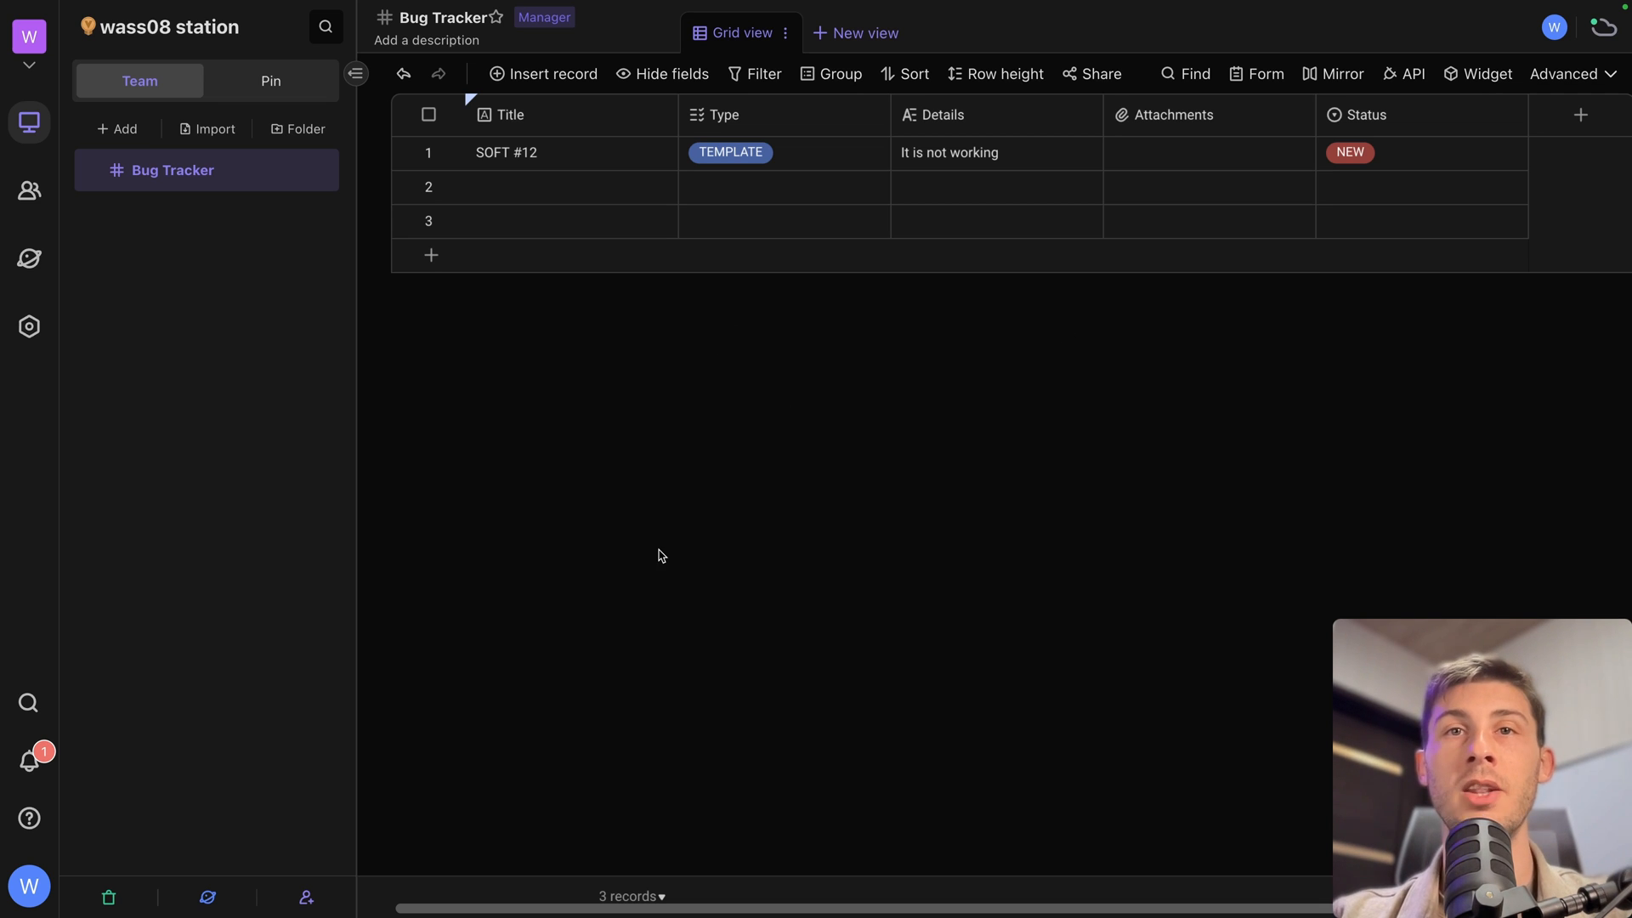
mouse_move(619, 500)
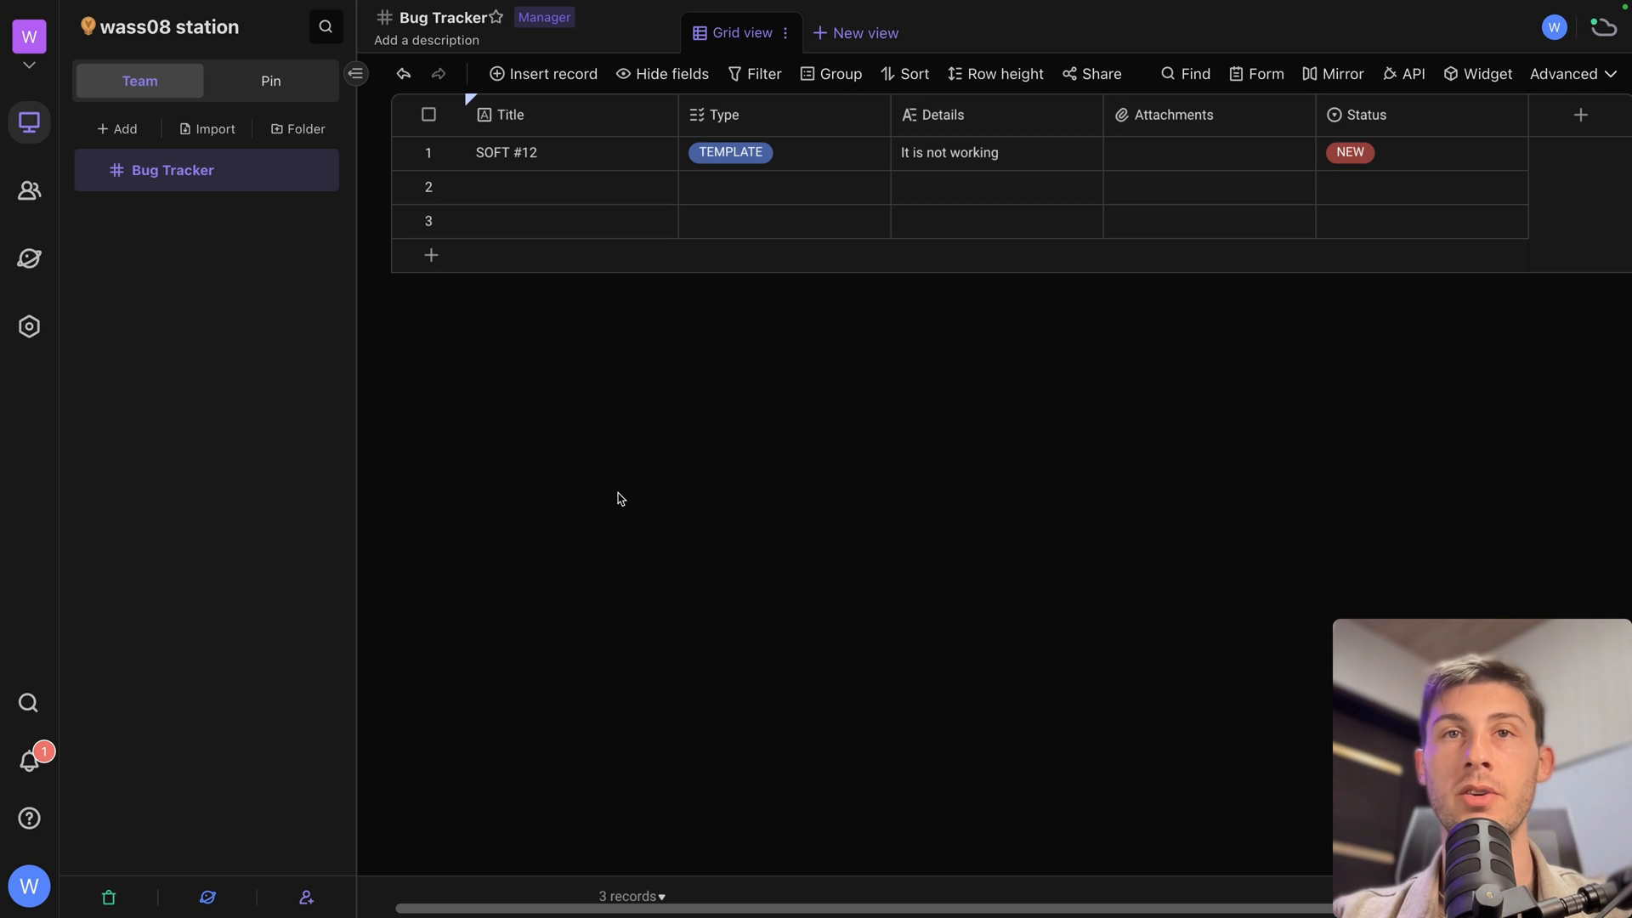
mouse_move(648, 423)
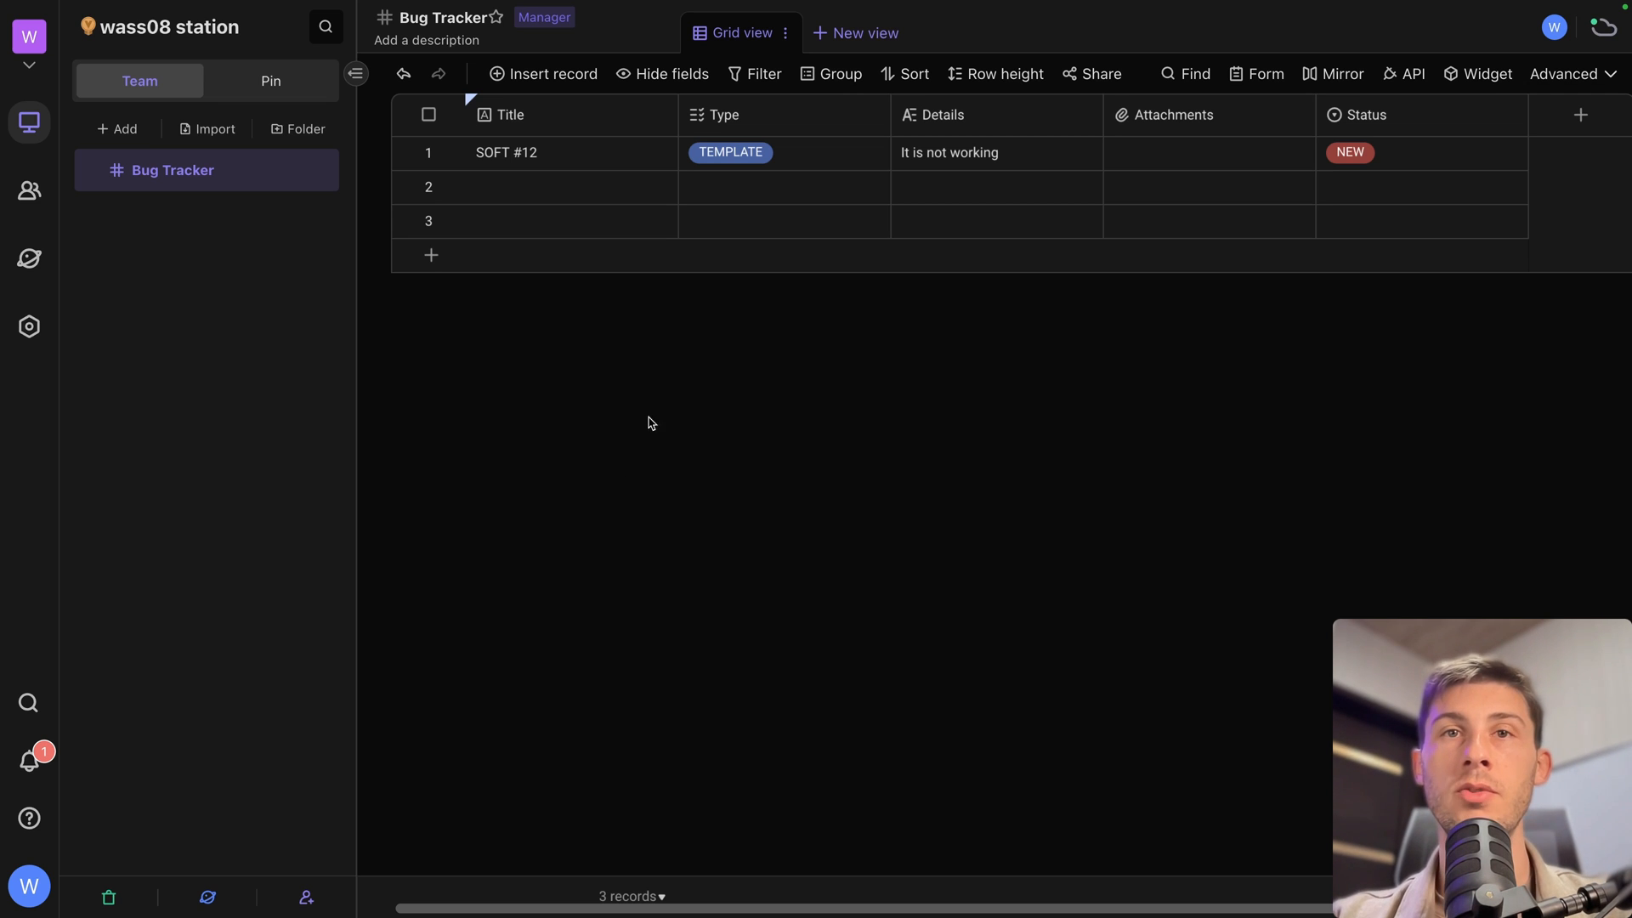
- Bring up the Add view menu listing Grid, Gallery, Kanban, Gantt, Calendar, Architecture and Form
left_click(855, 32)
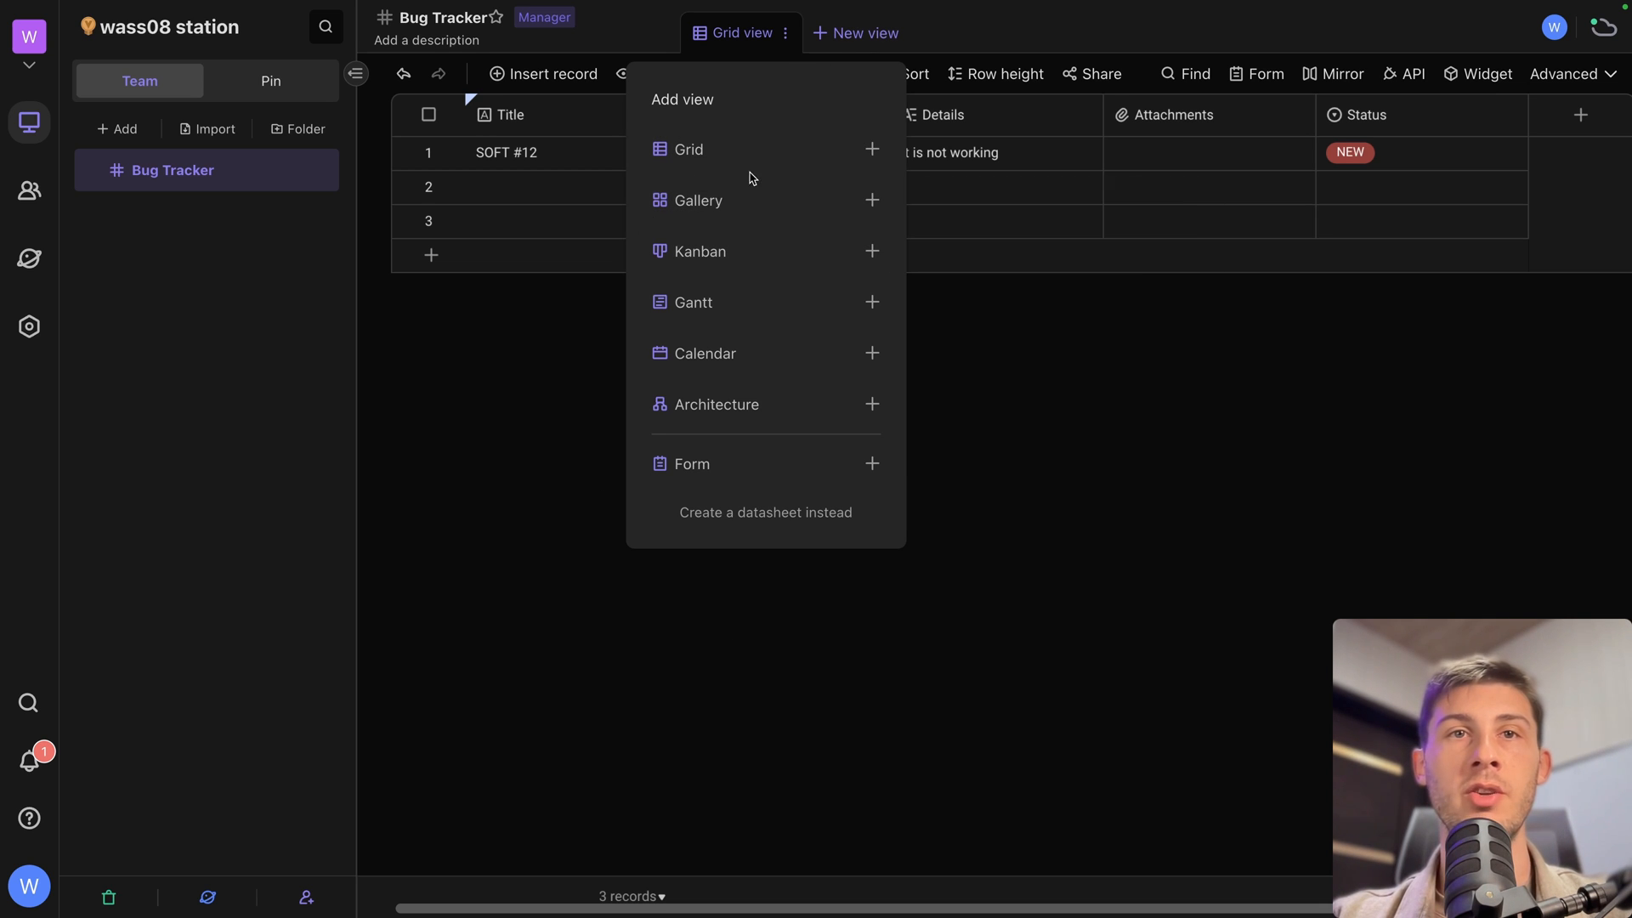
mouse_move(785, 206)
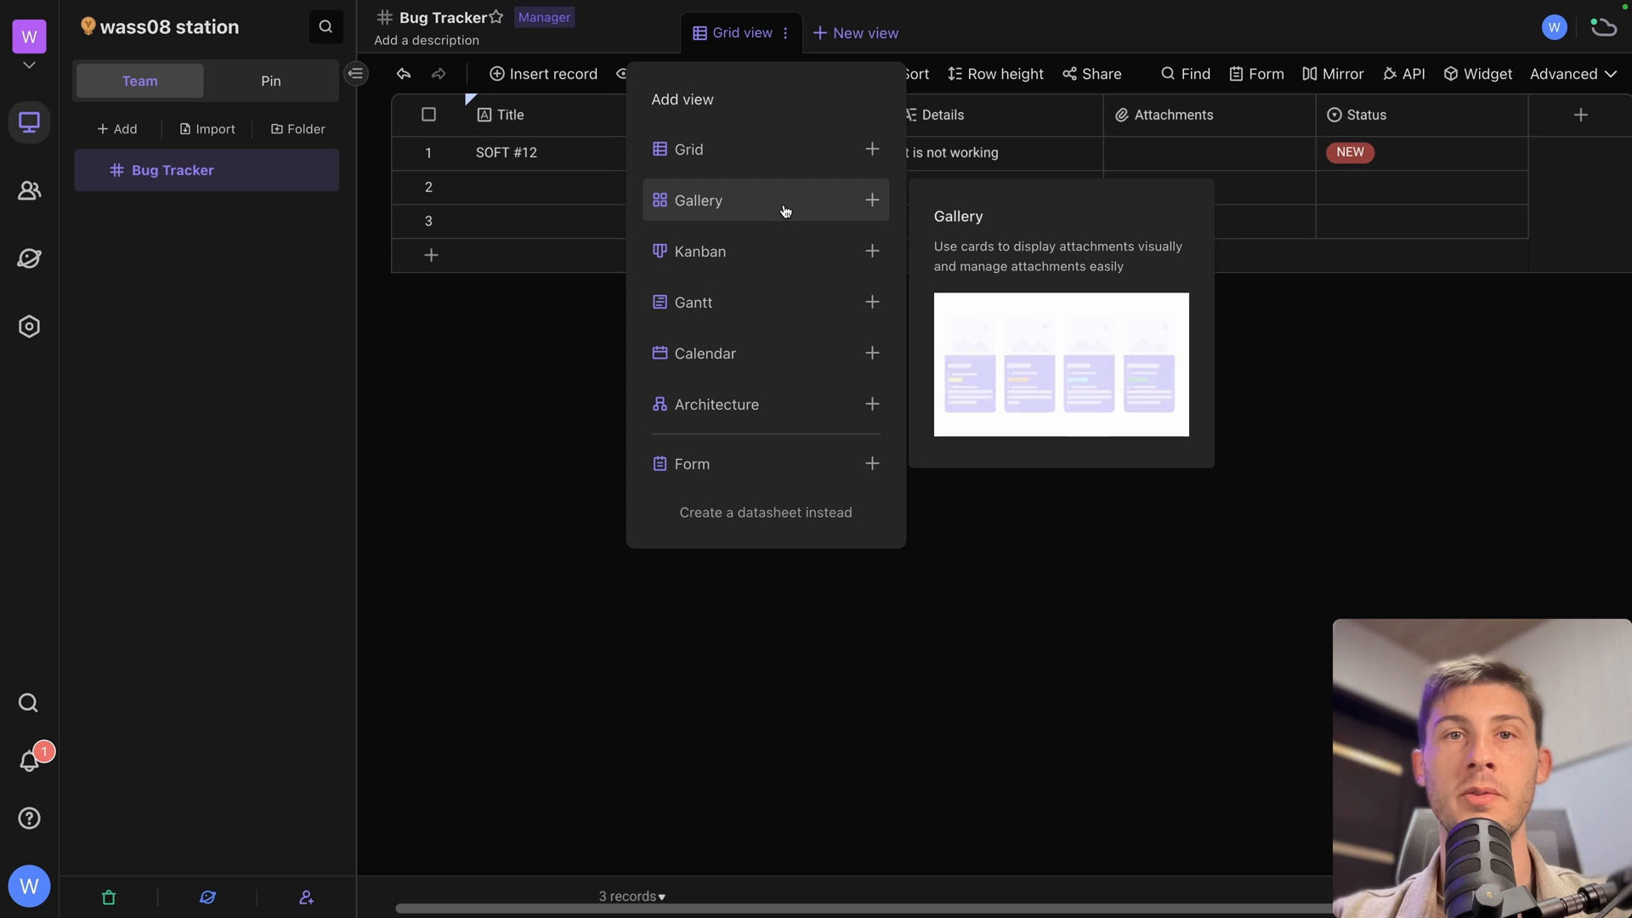
mouse_move(765, 252)
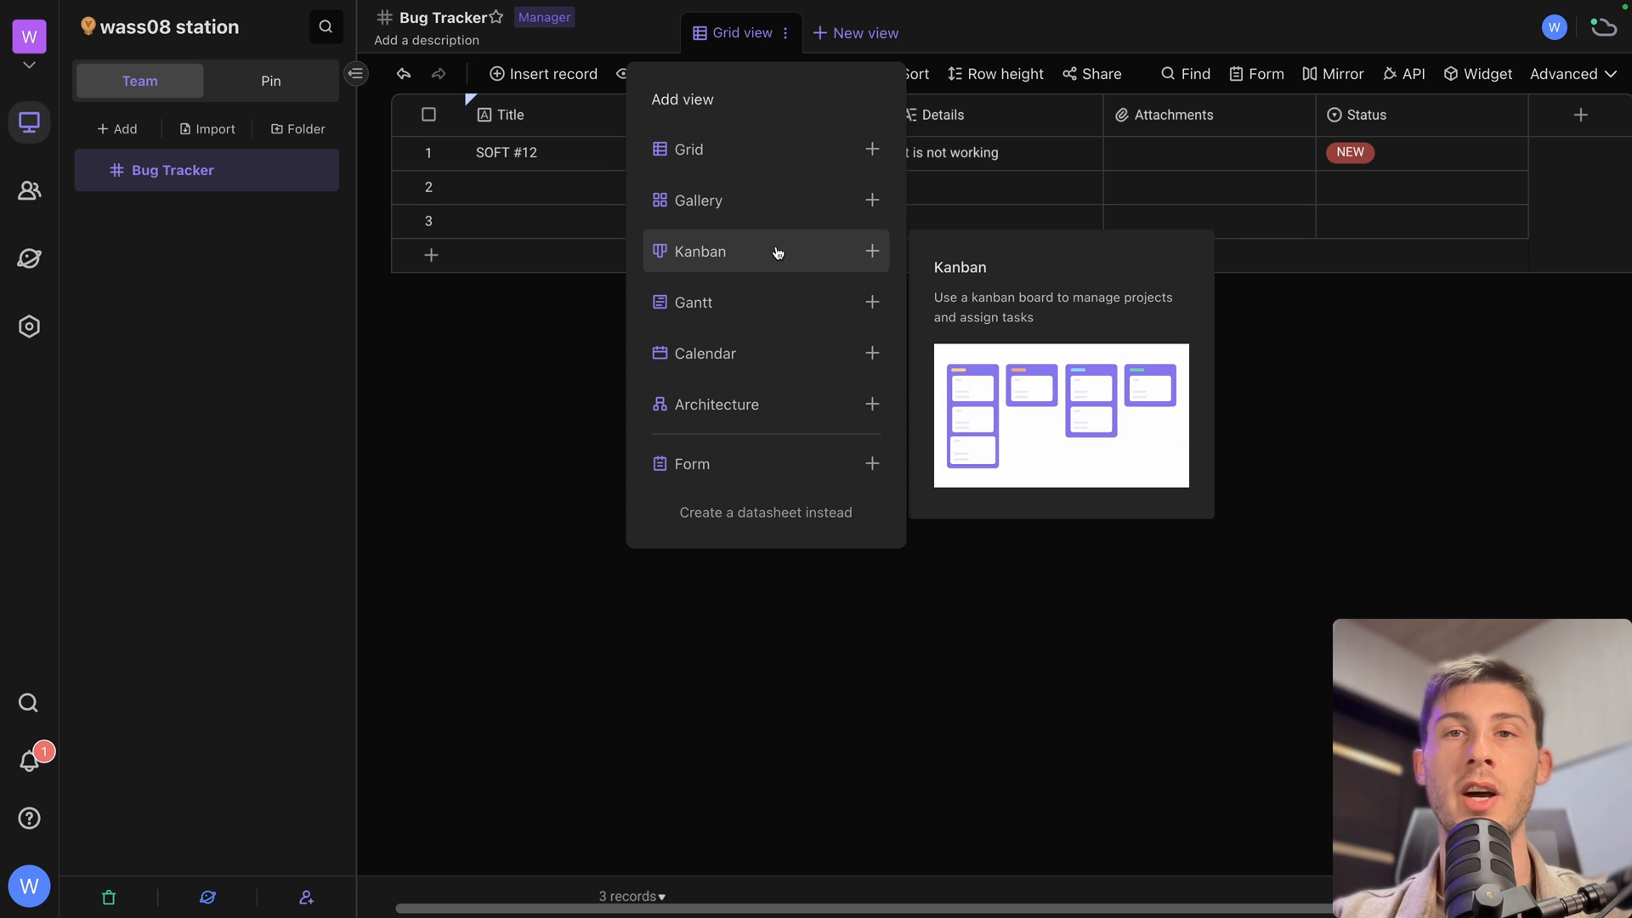
mouse_move(692, 303)
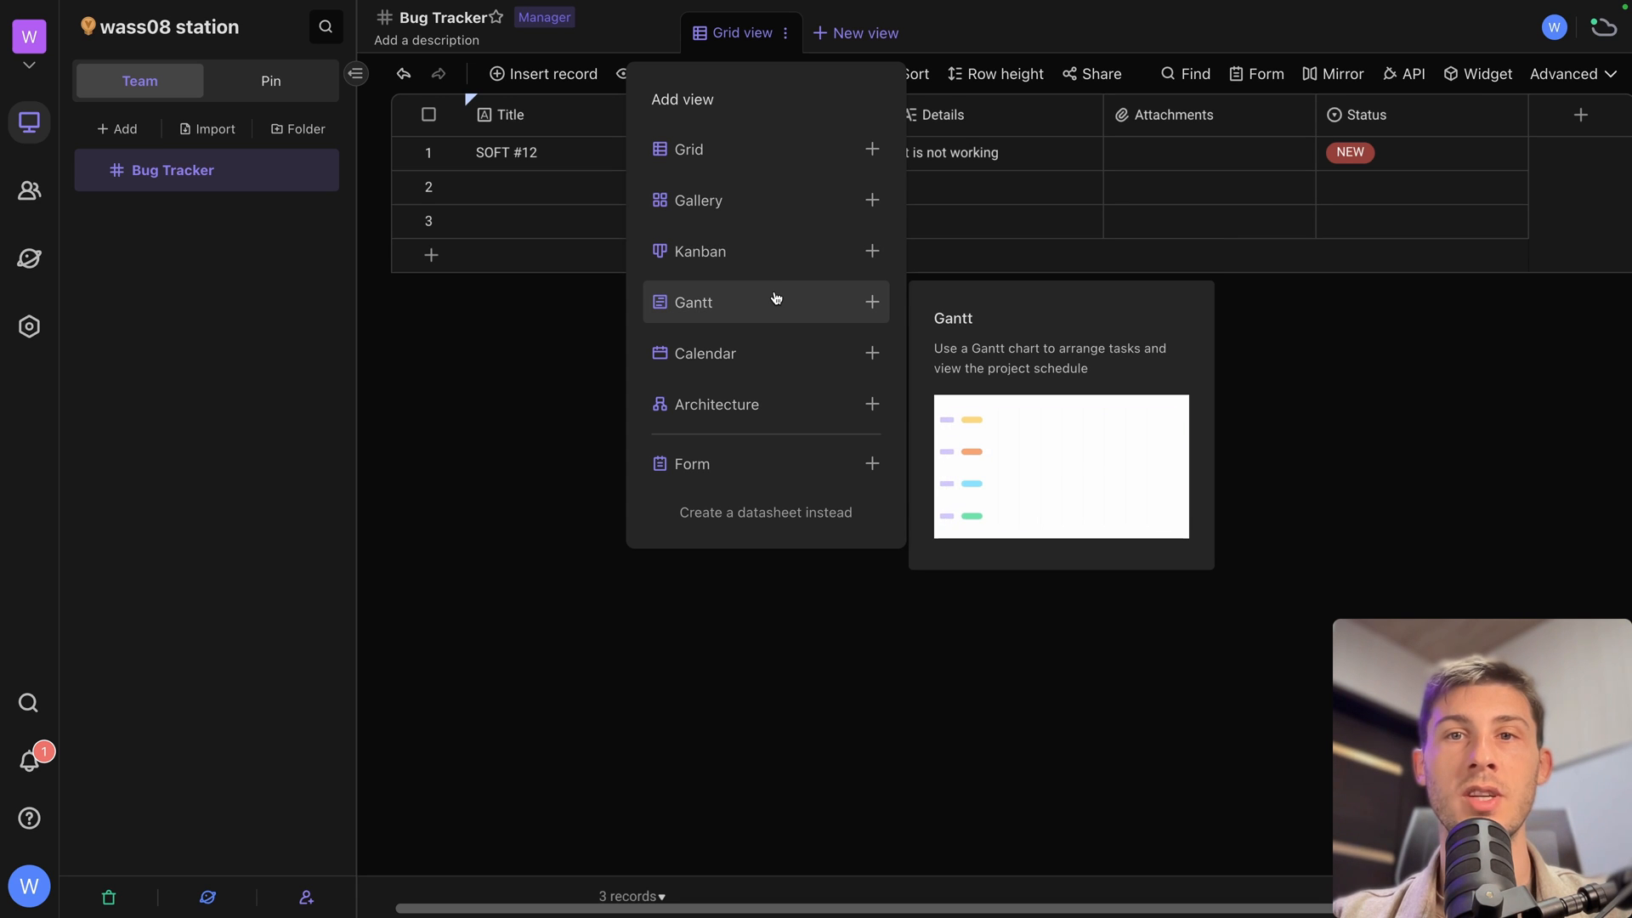
mouse_move(749, 415)
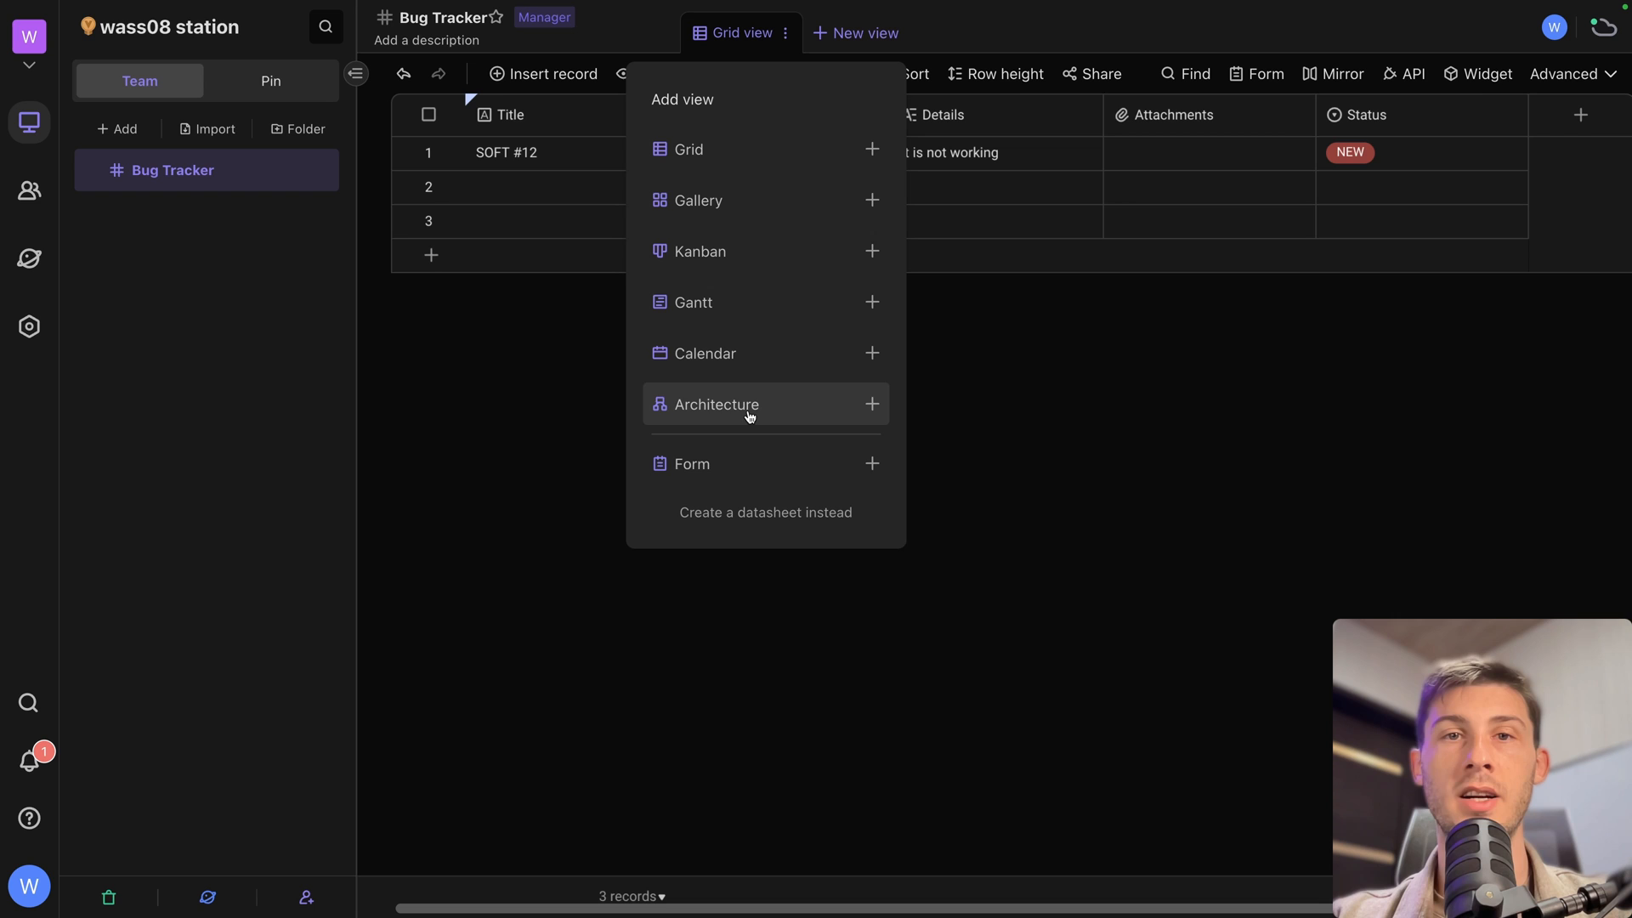
mouse_move(743, 471)
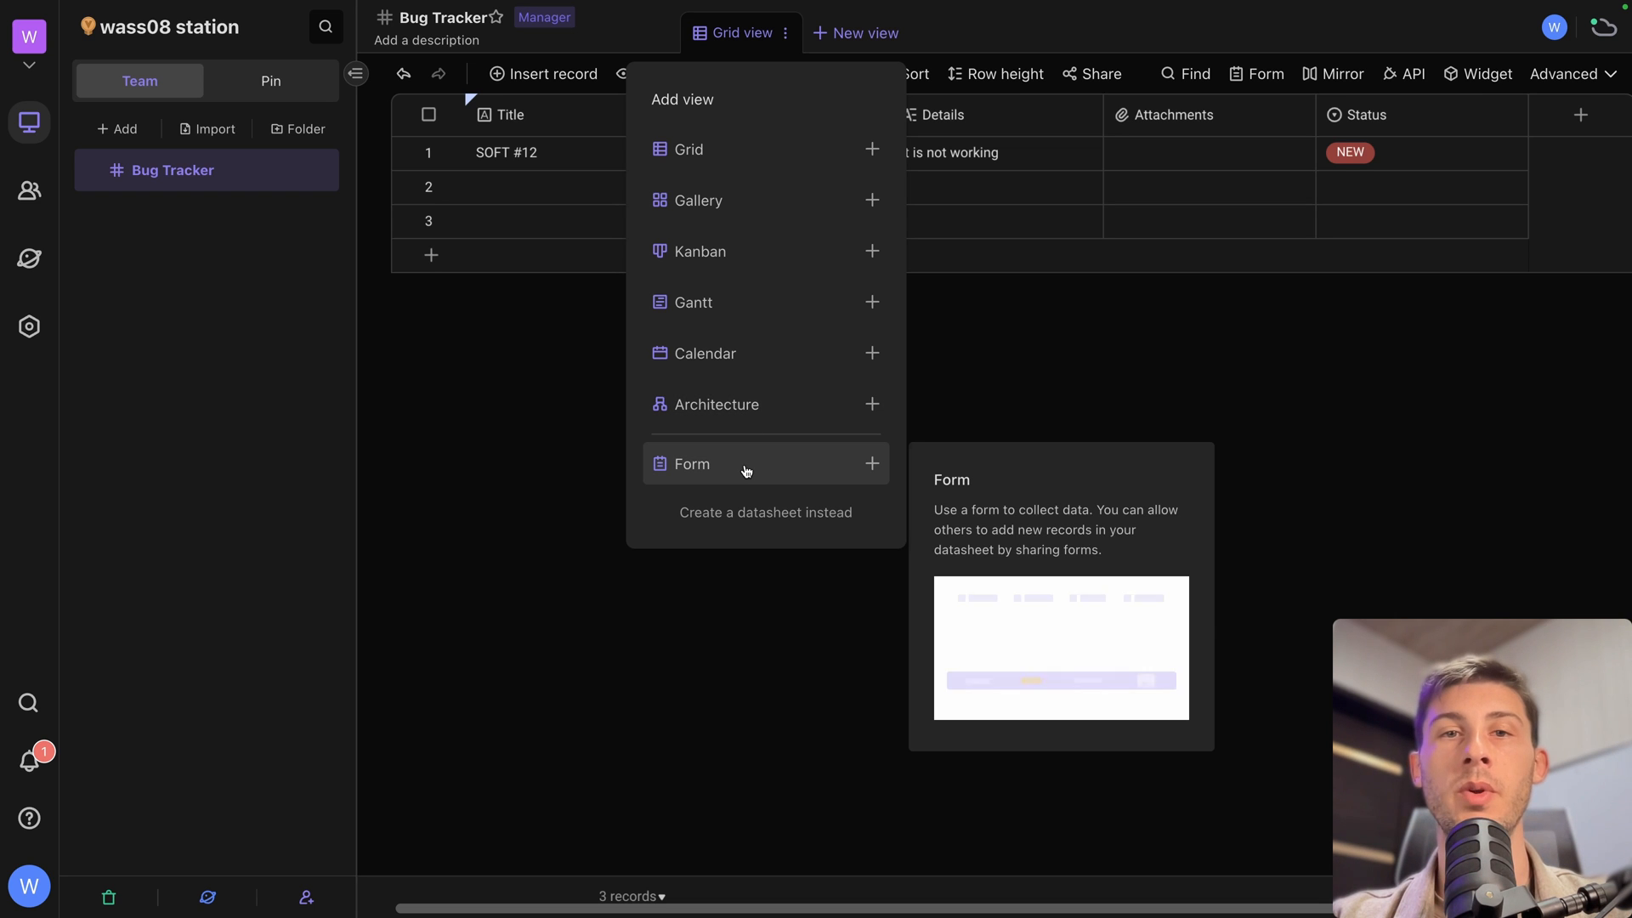
- Start a Form view linked to the Bug Tracker grid
left_click(692, 465)
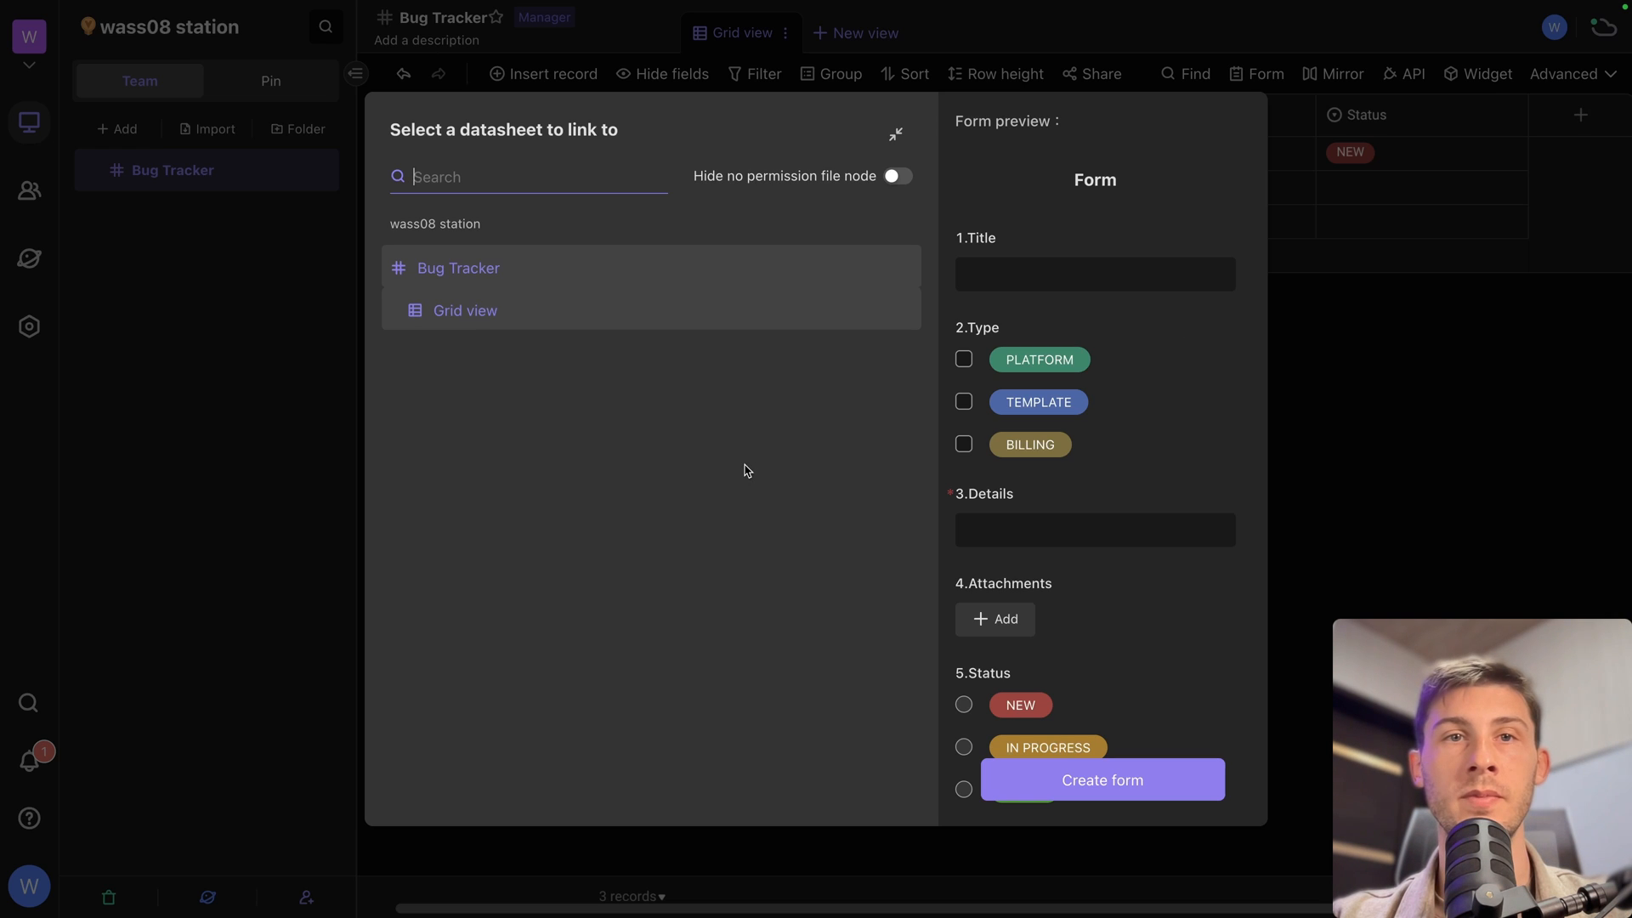
mouse_move(784, 450)
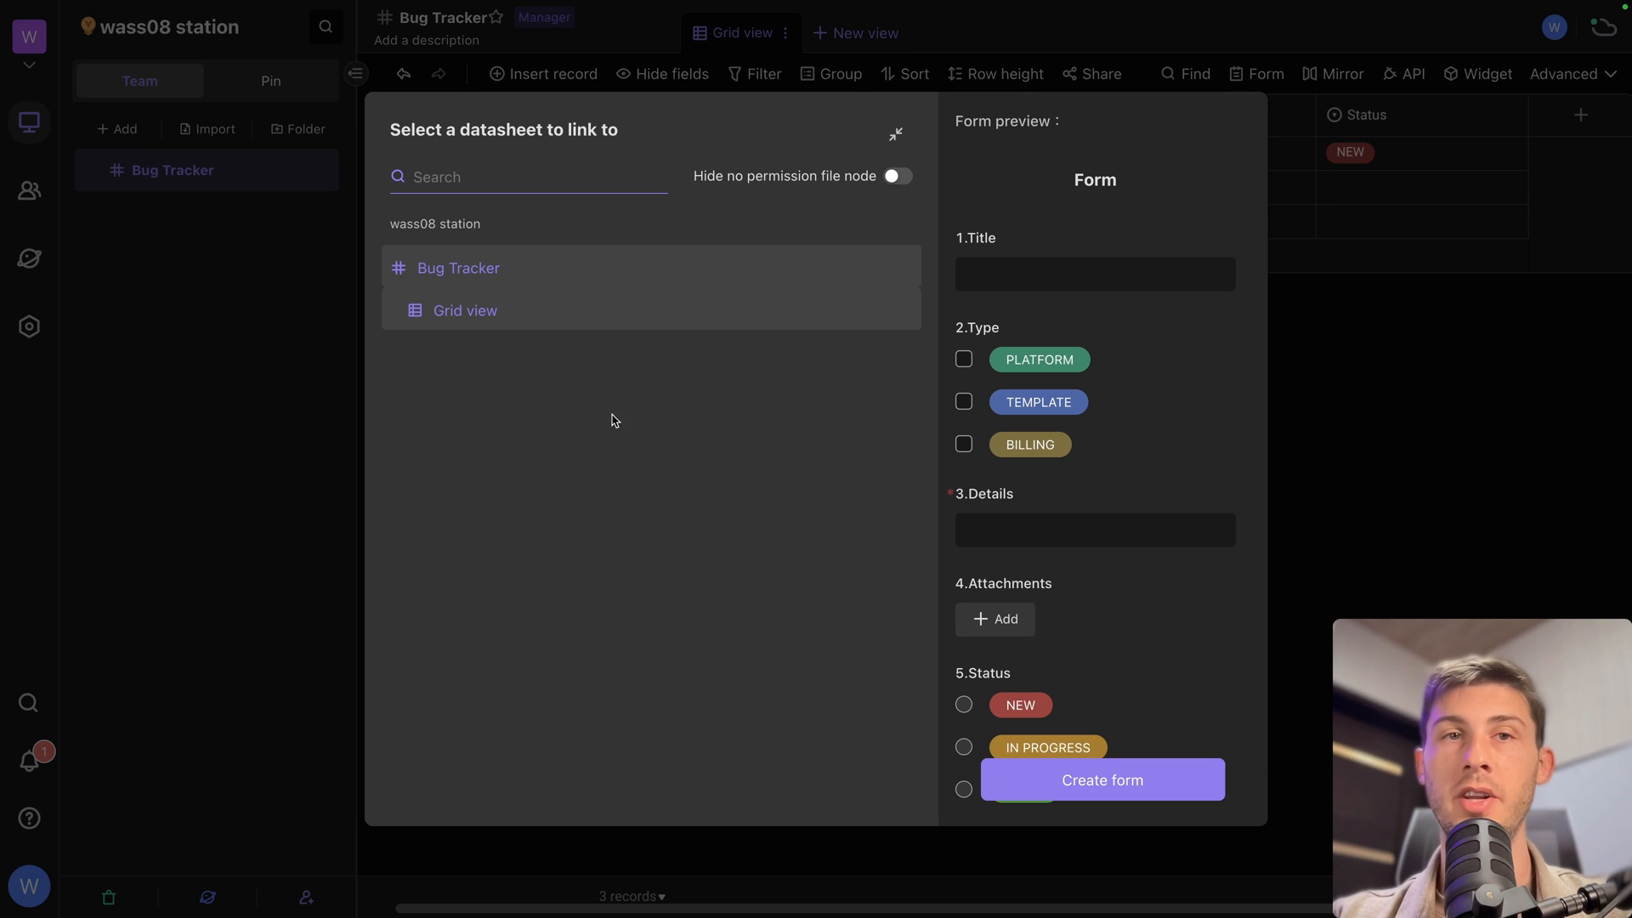
mouse_move(922, 481)
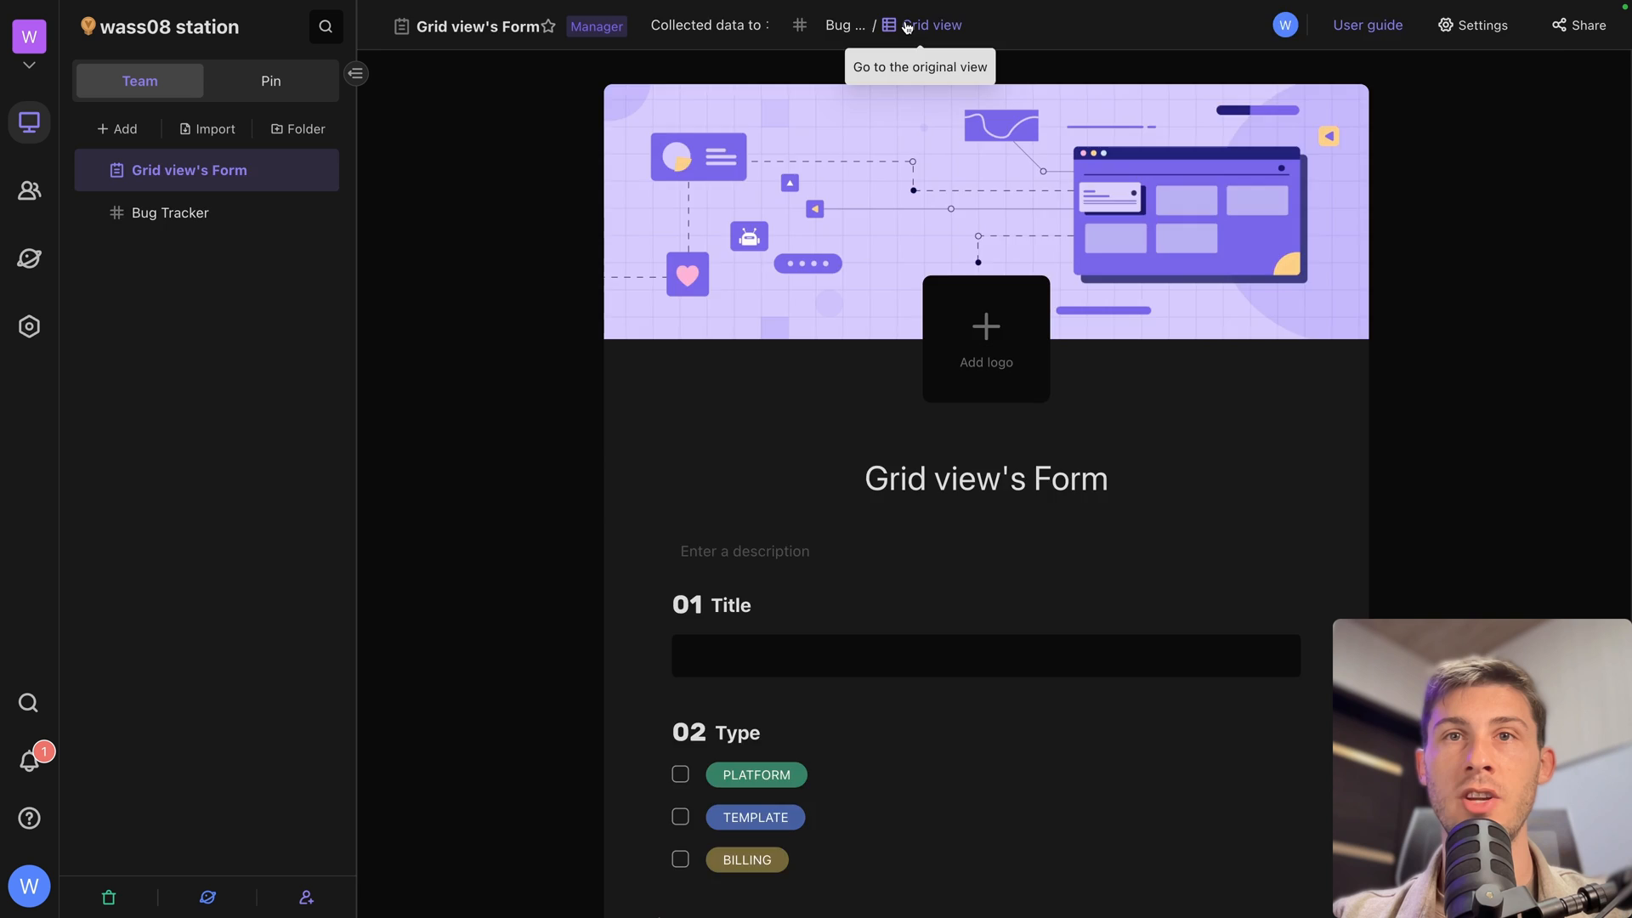
left_click(930, 25)
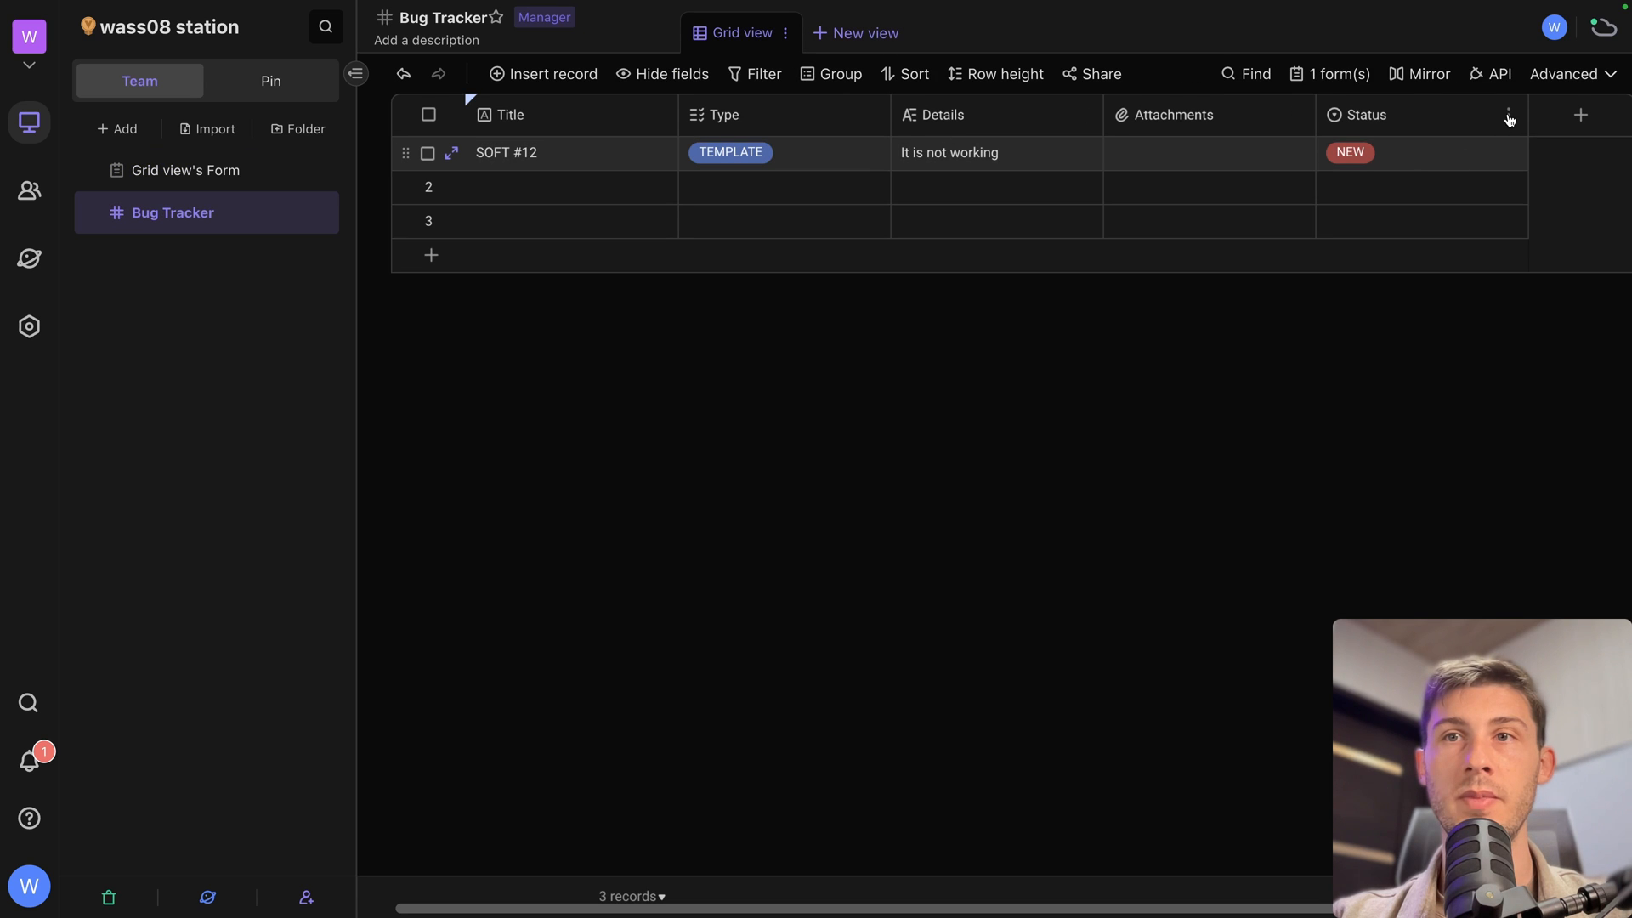
left_click(1508, 114)
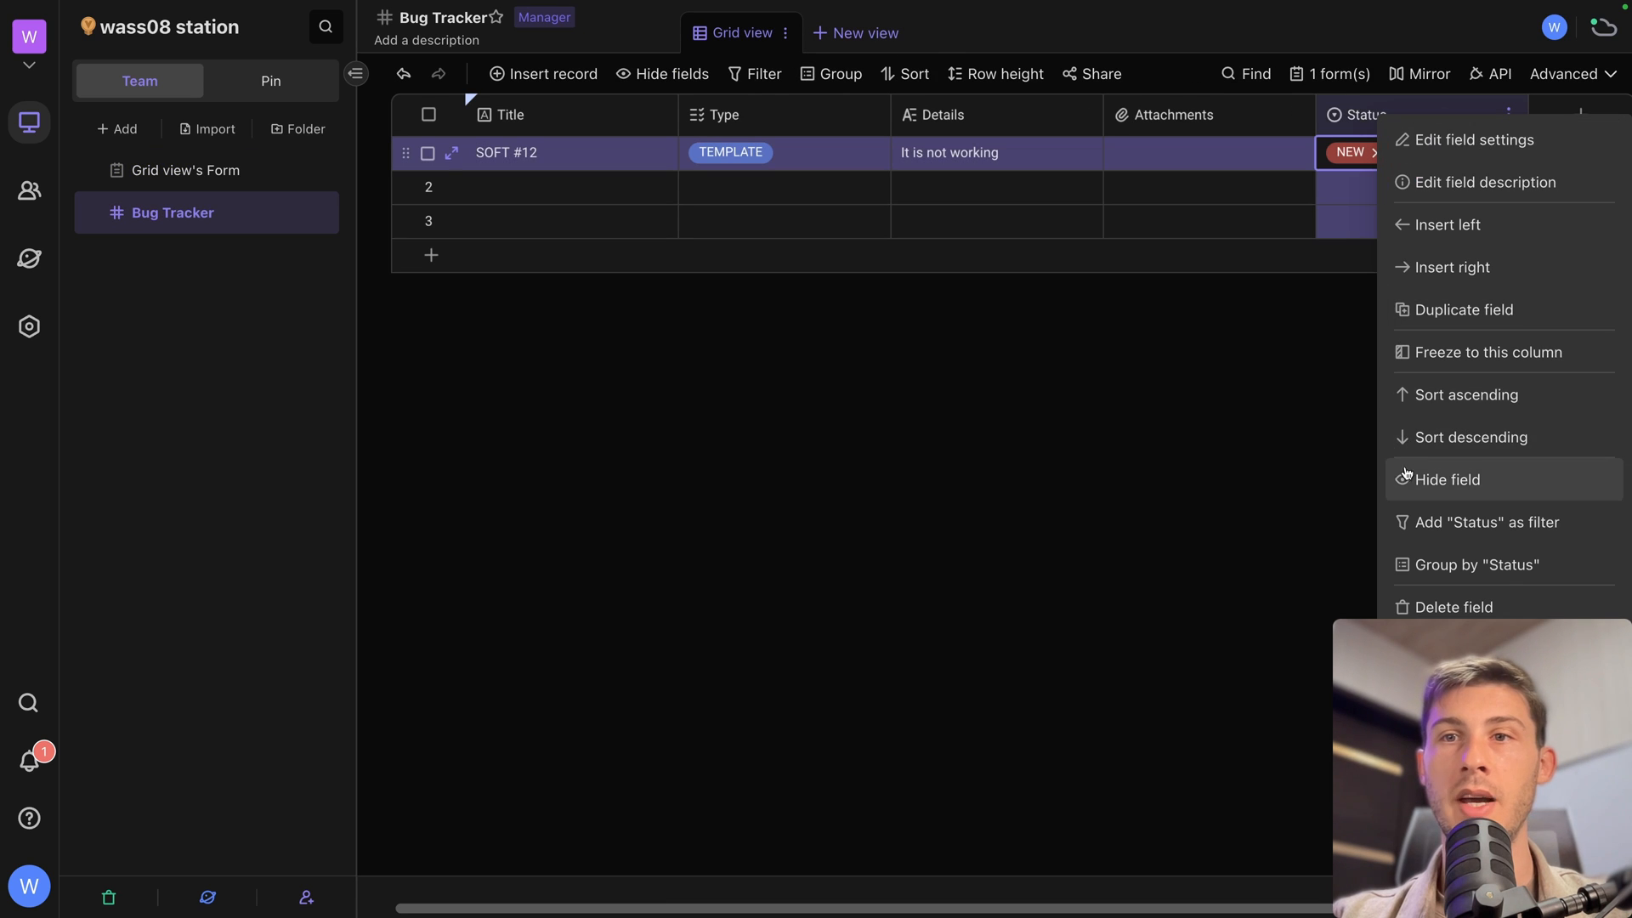
left_click(1445, 479)
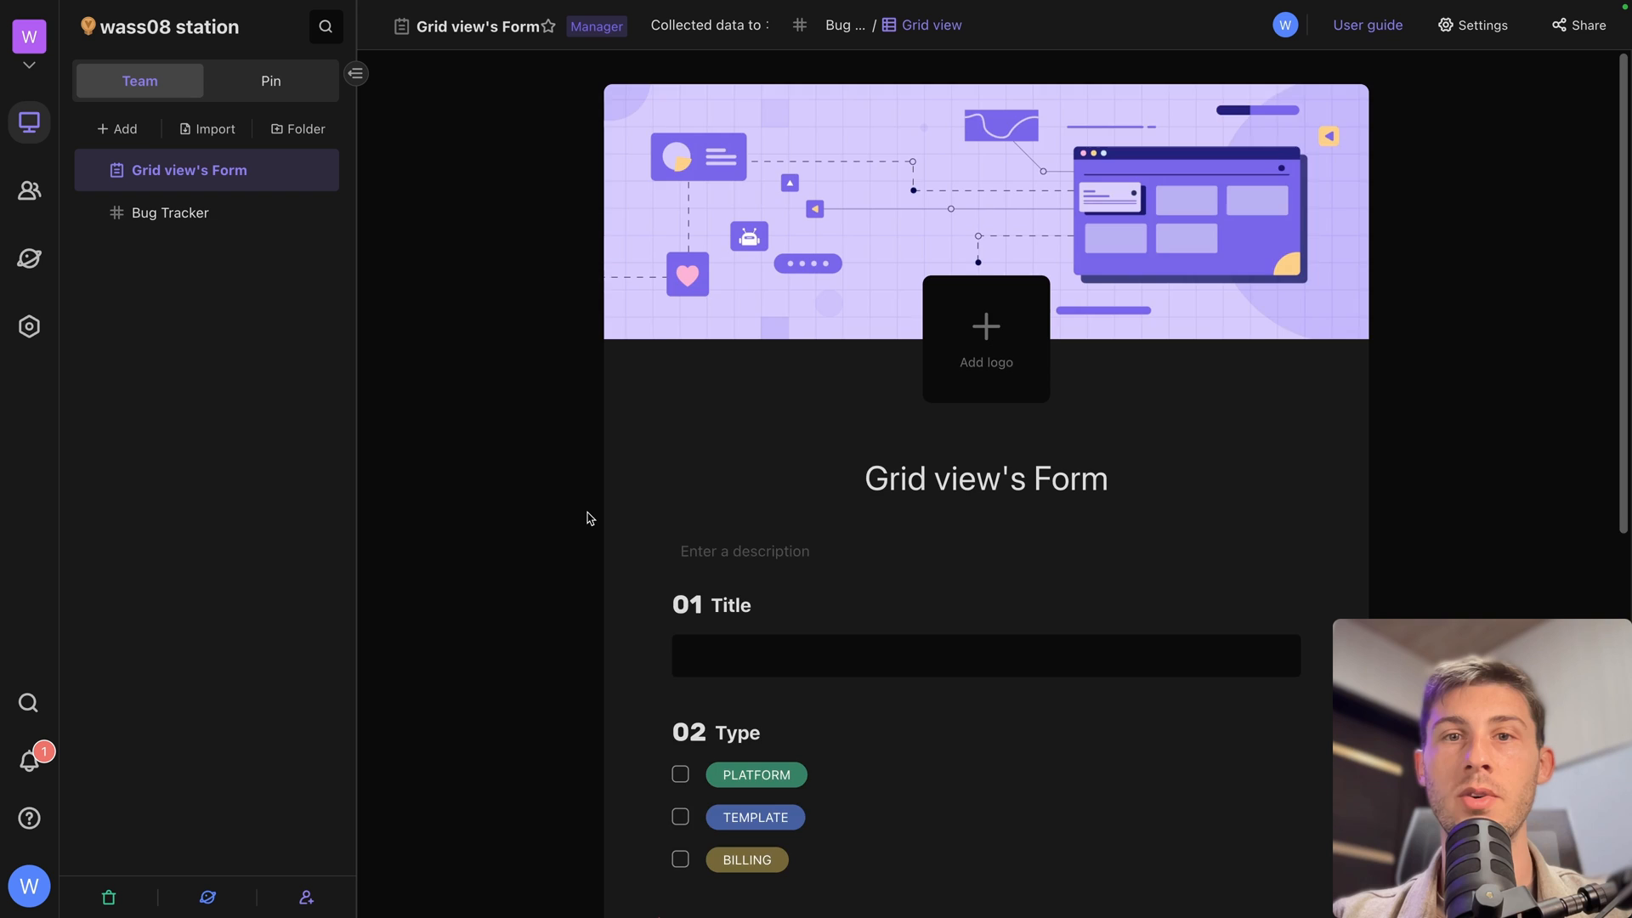
- Add the round multicoloured 'e' logo image to the top of the form
scroll("down", 3)
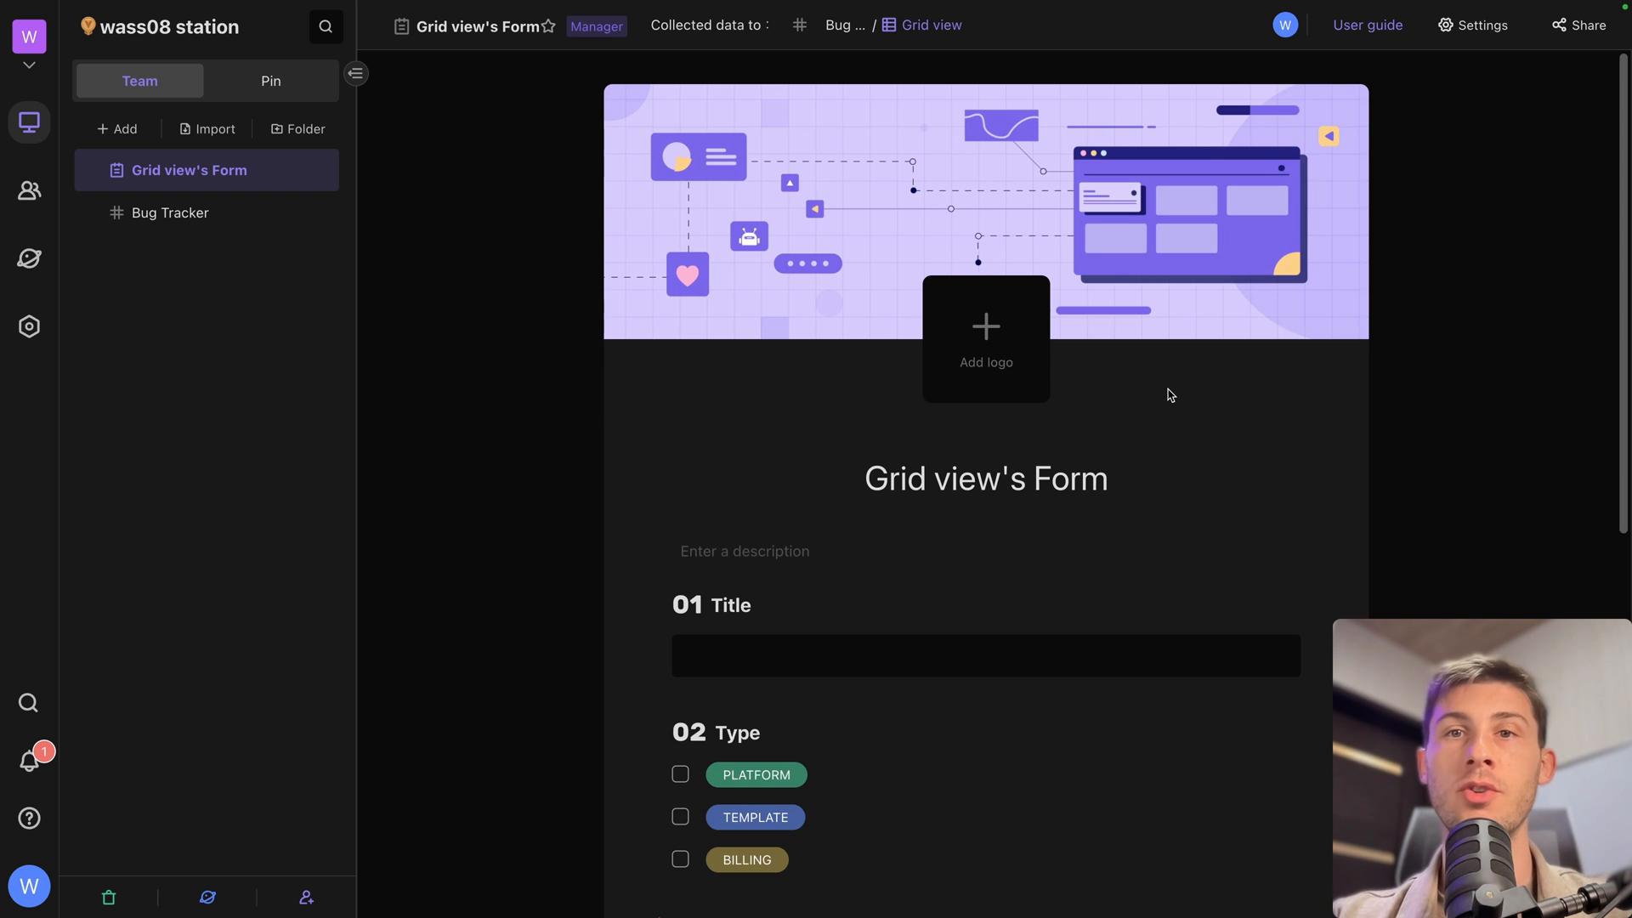
left_click(985, 339)
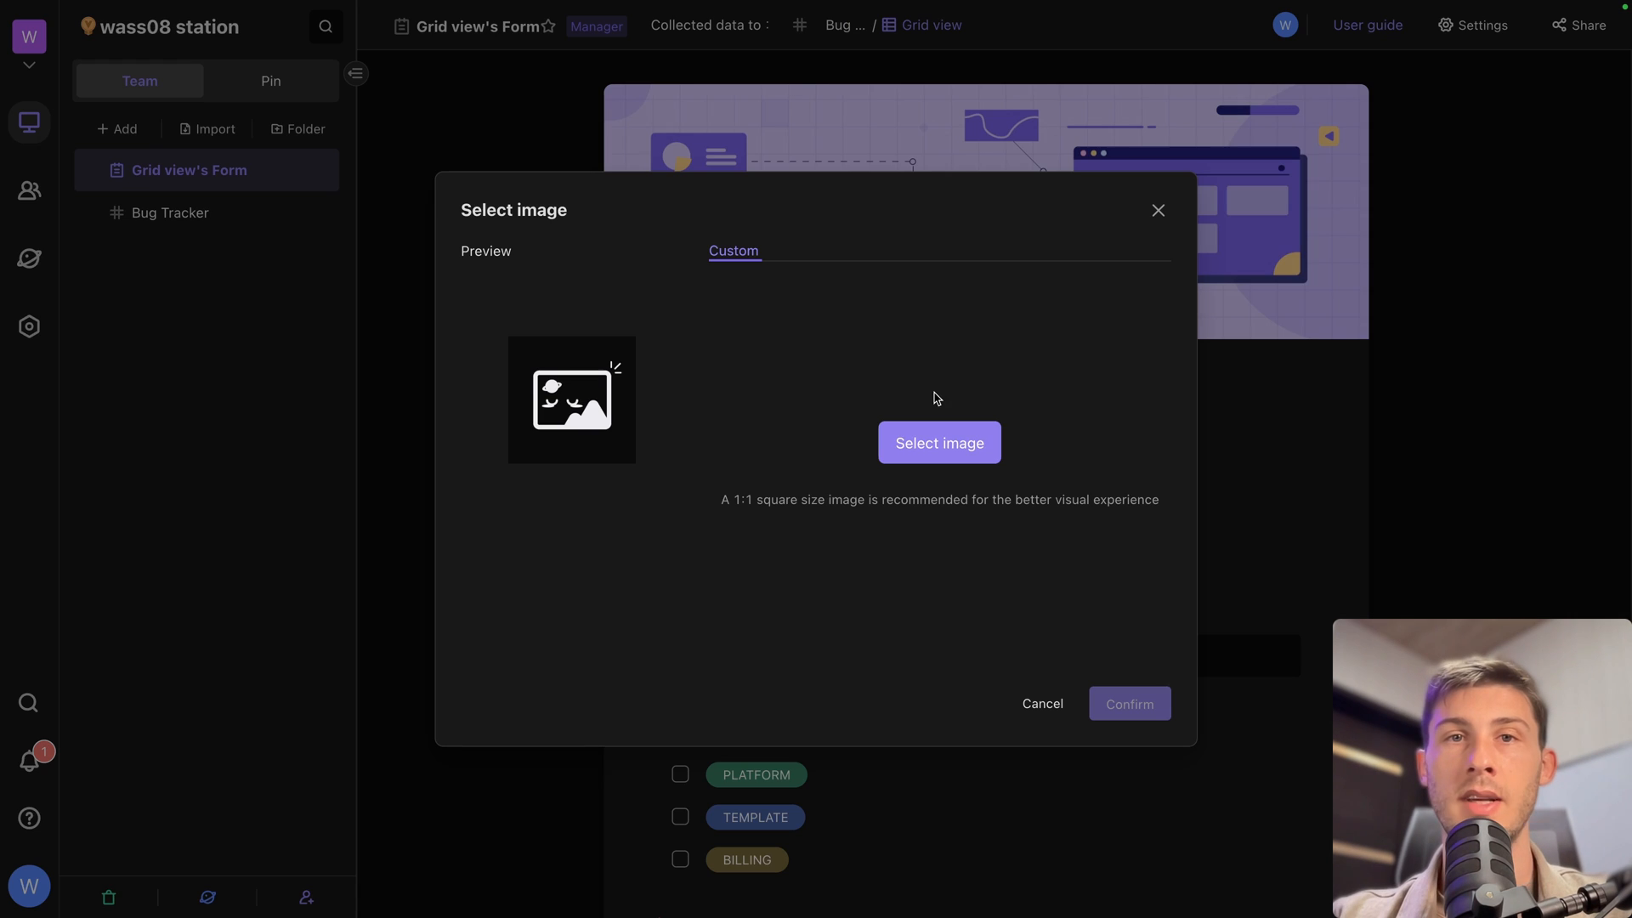
left_click(938, 442)
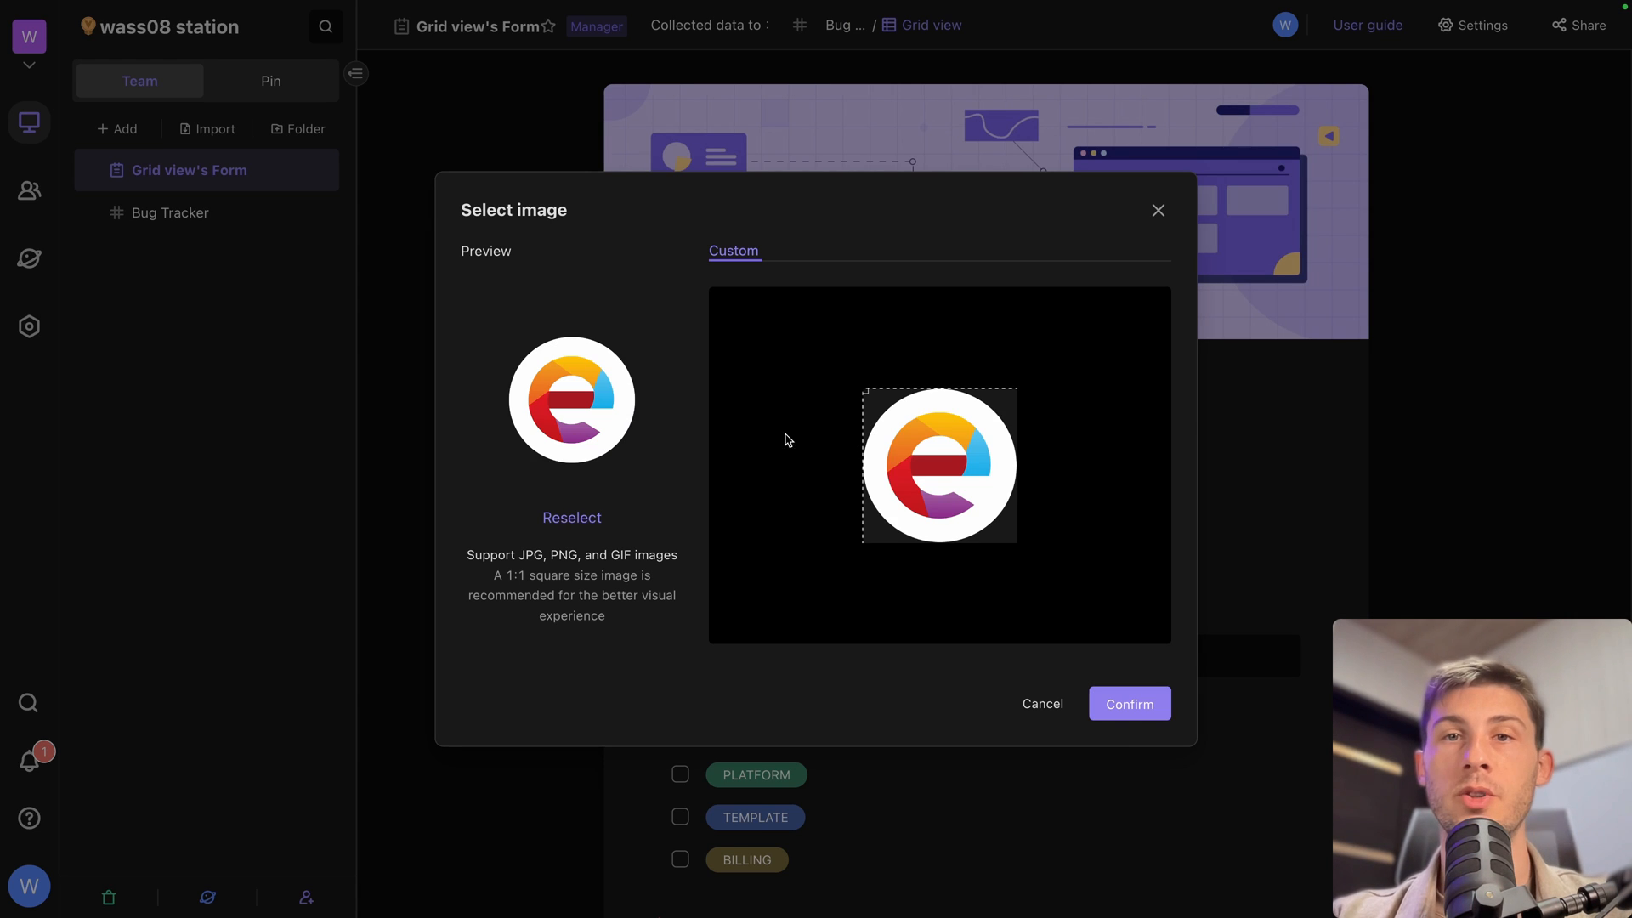
left_click(1129, 702)
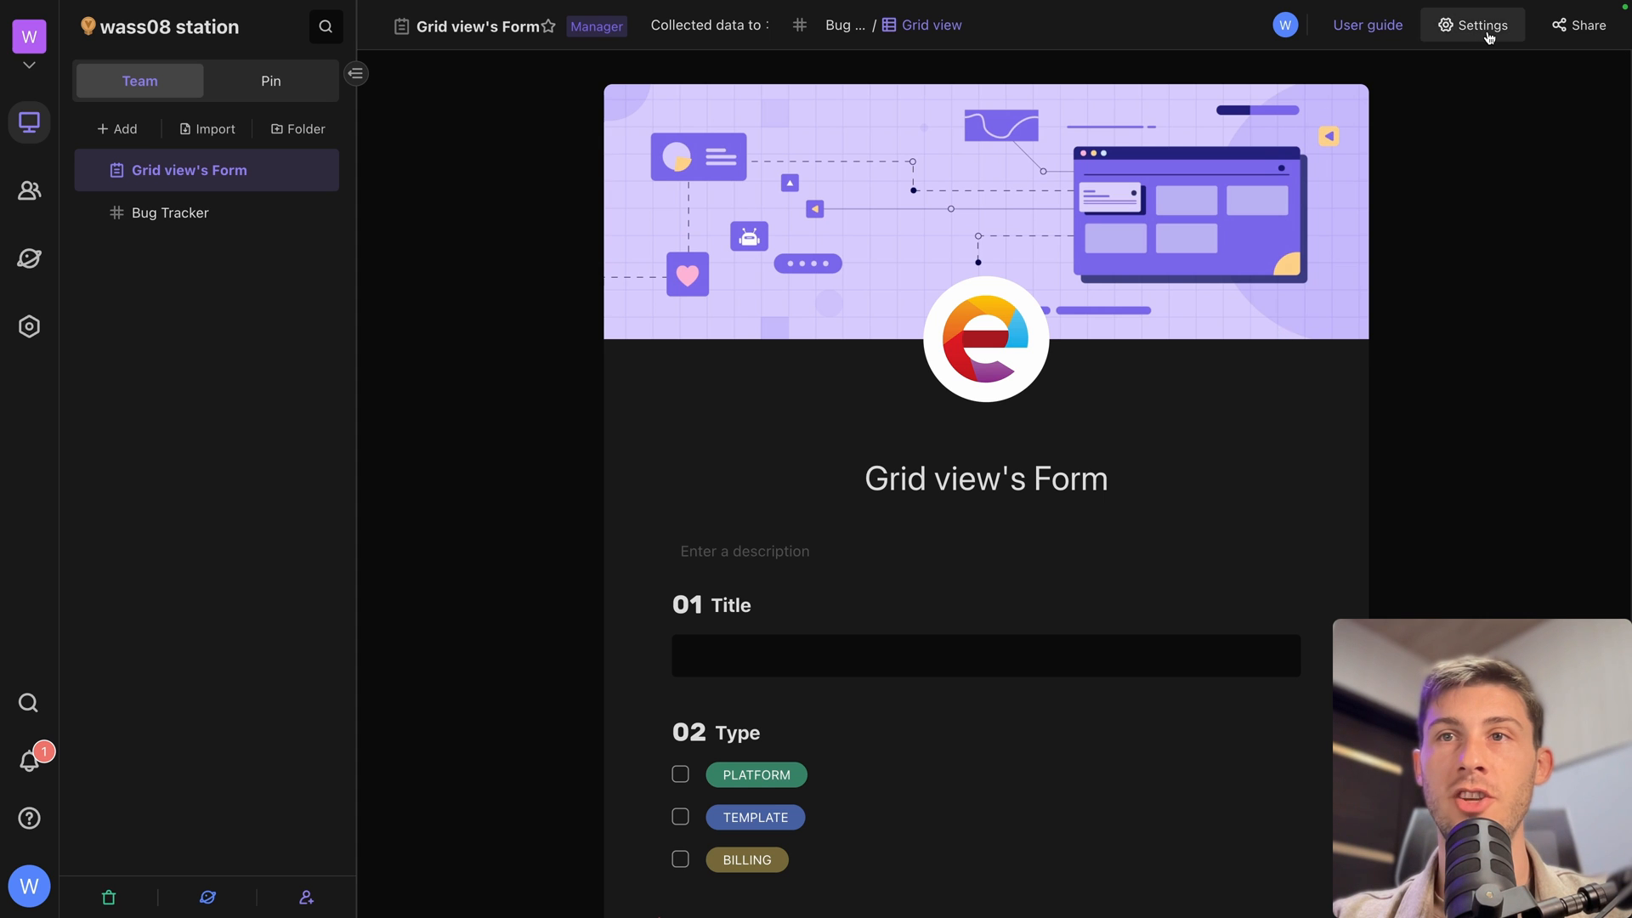
left_click(1479, 26)
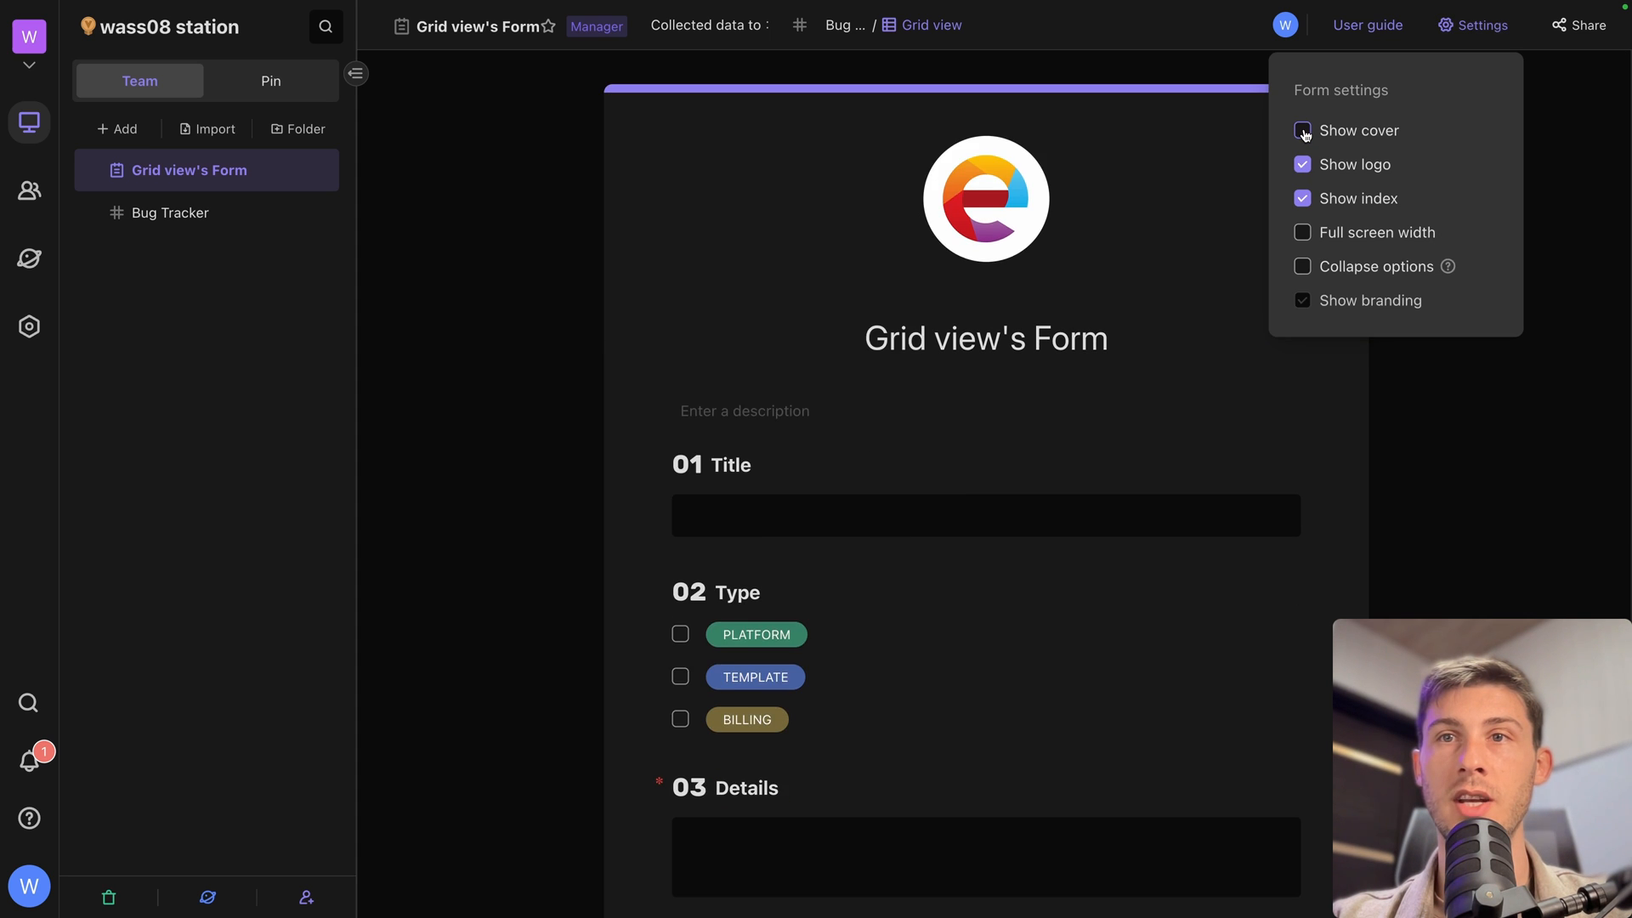
left_click(1304, 131)
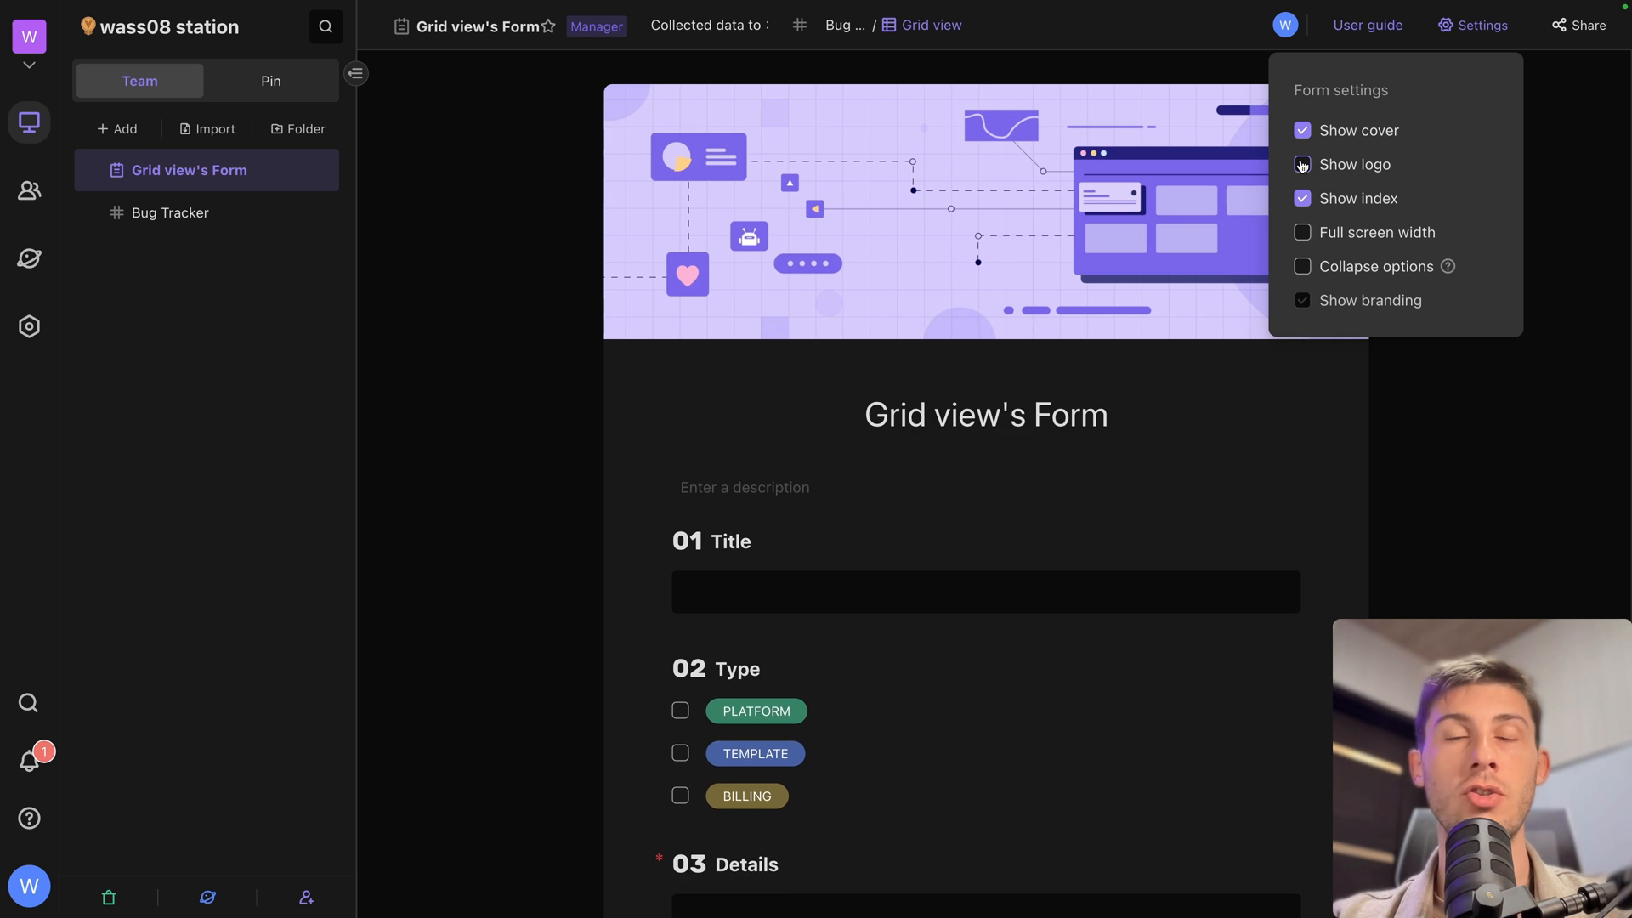
left_click(1302, 165)
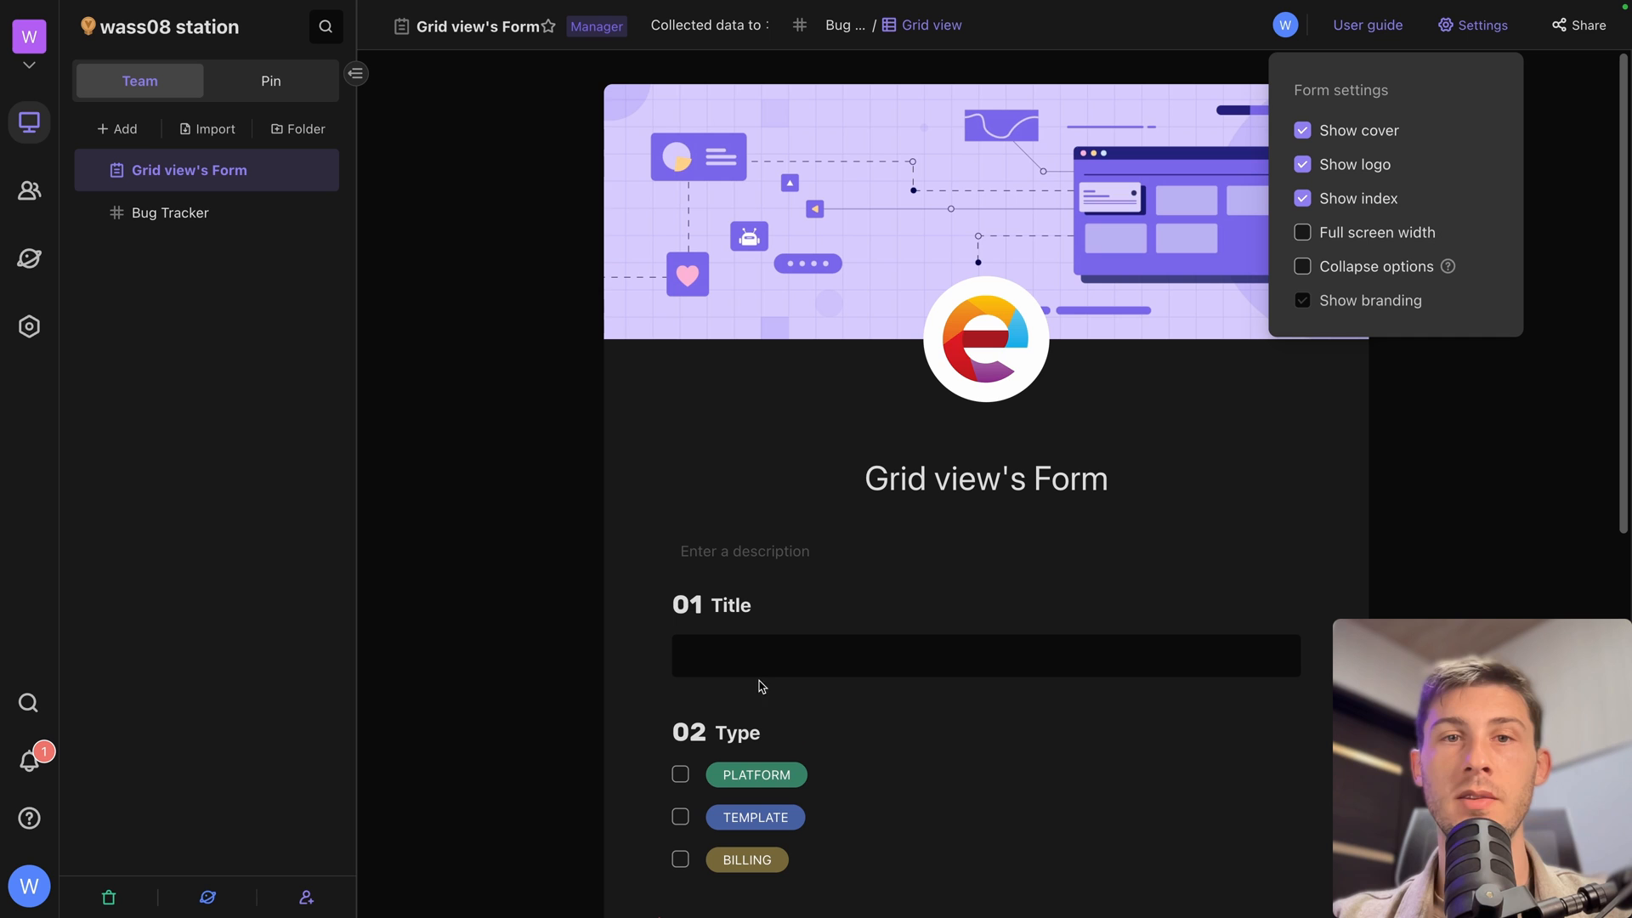
scroll("down", 3)
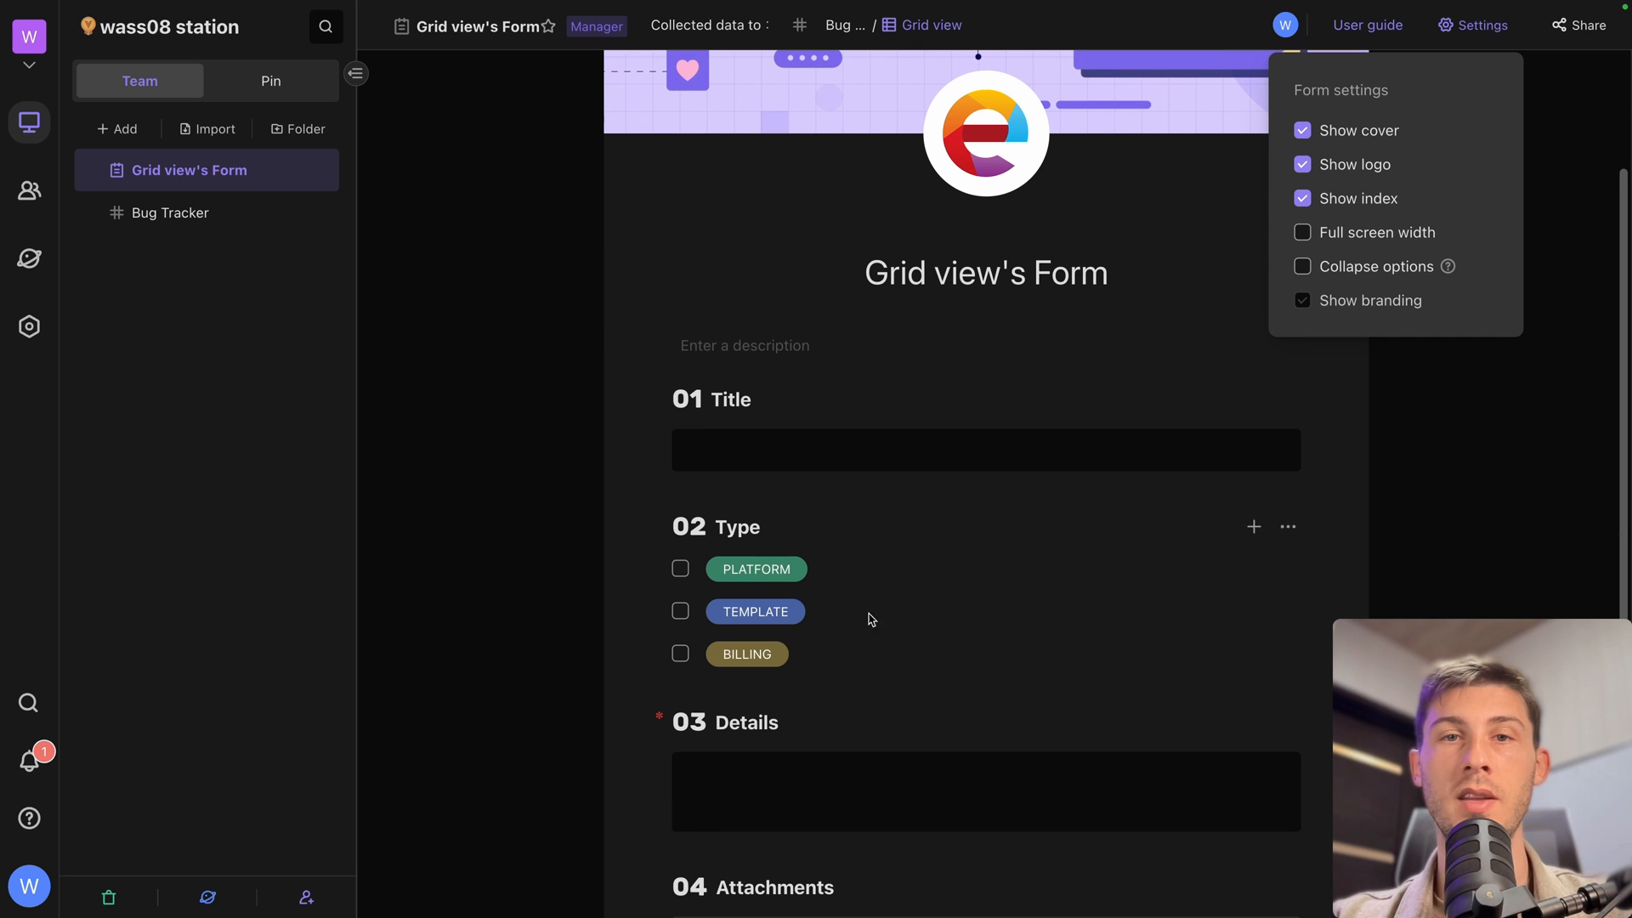
mouse_move(646, 490)
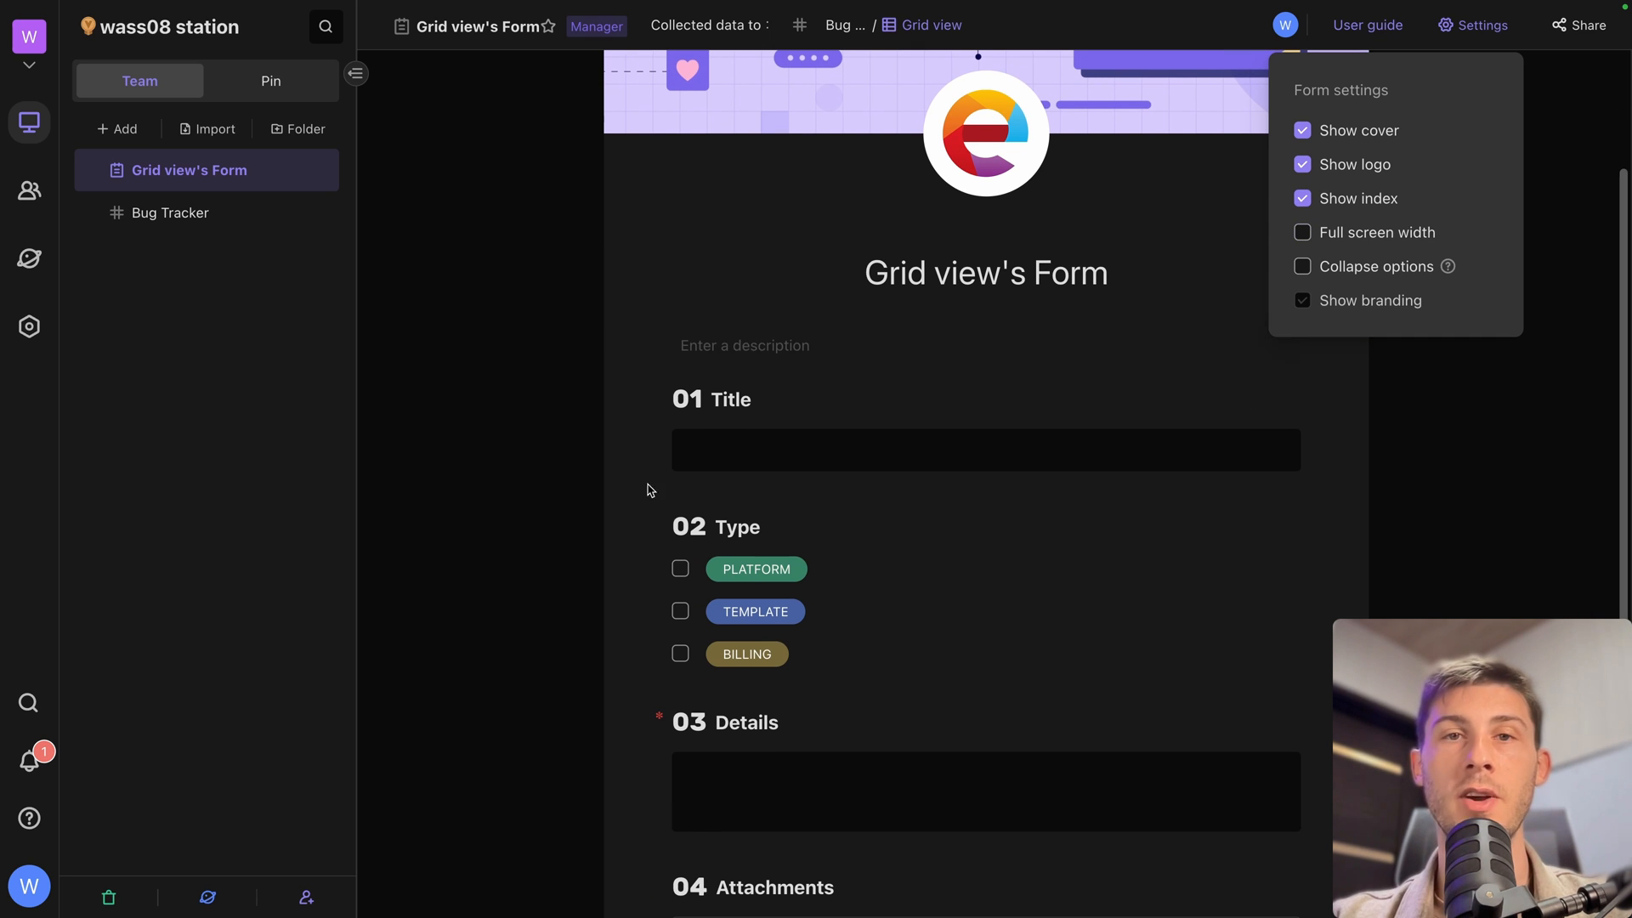
left_click(1478, 24)
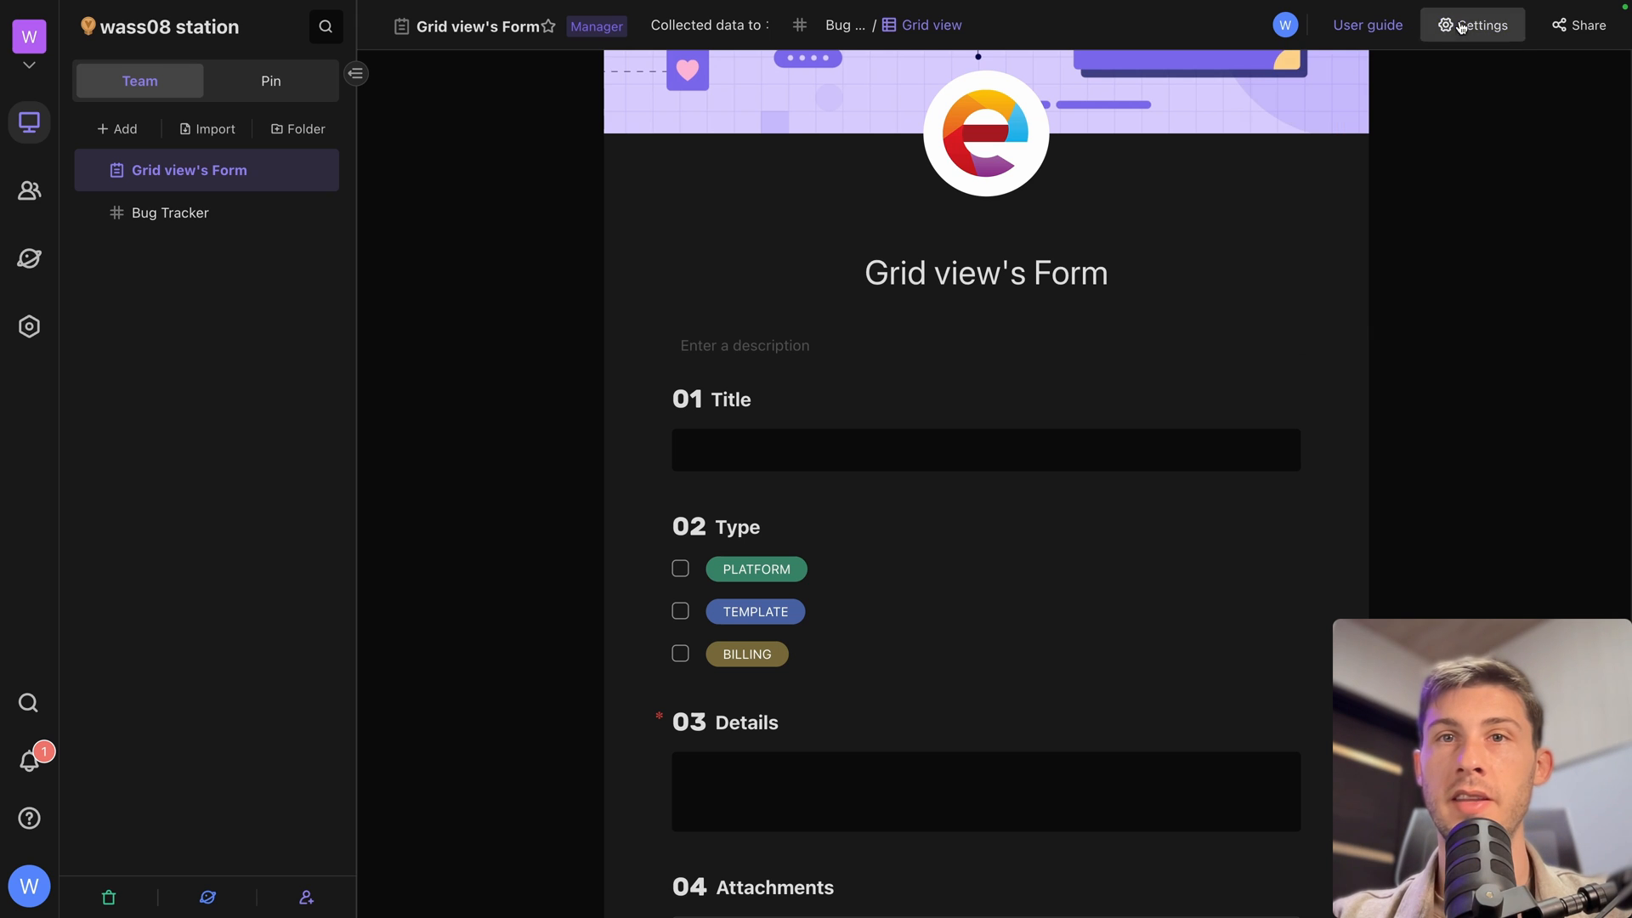
- Retitle the form 'Elestio Bug Tracker'
double_click(985, 272)
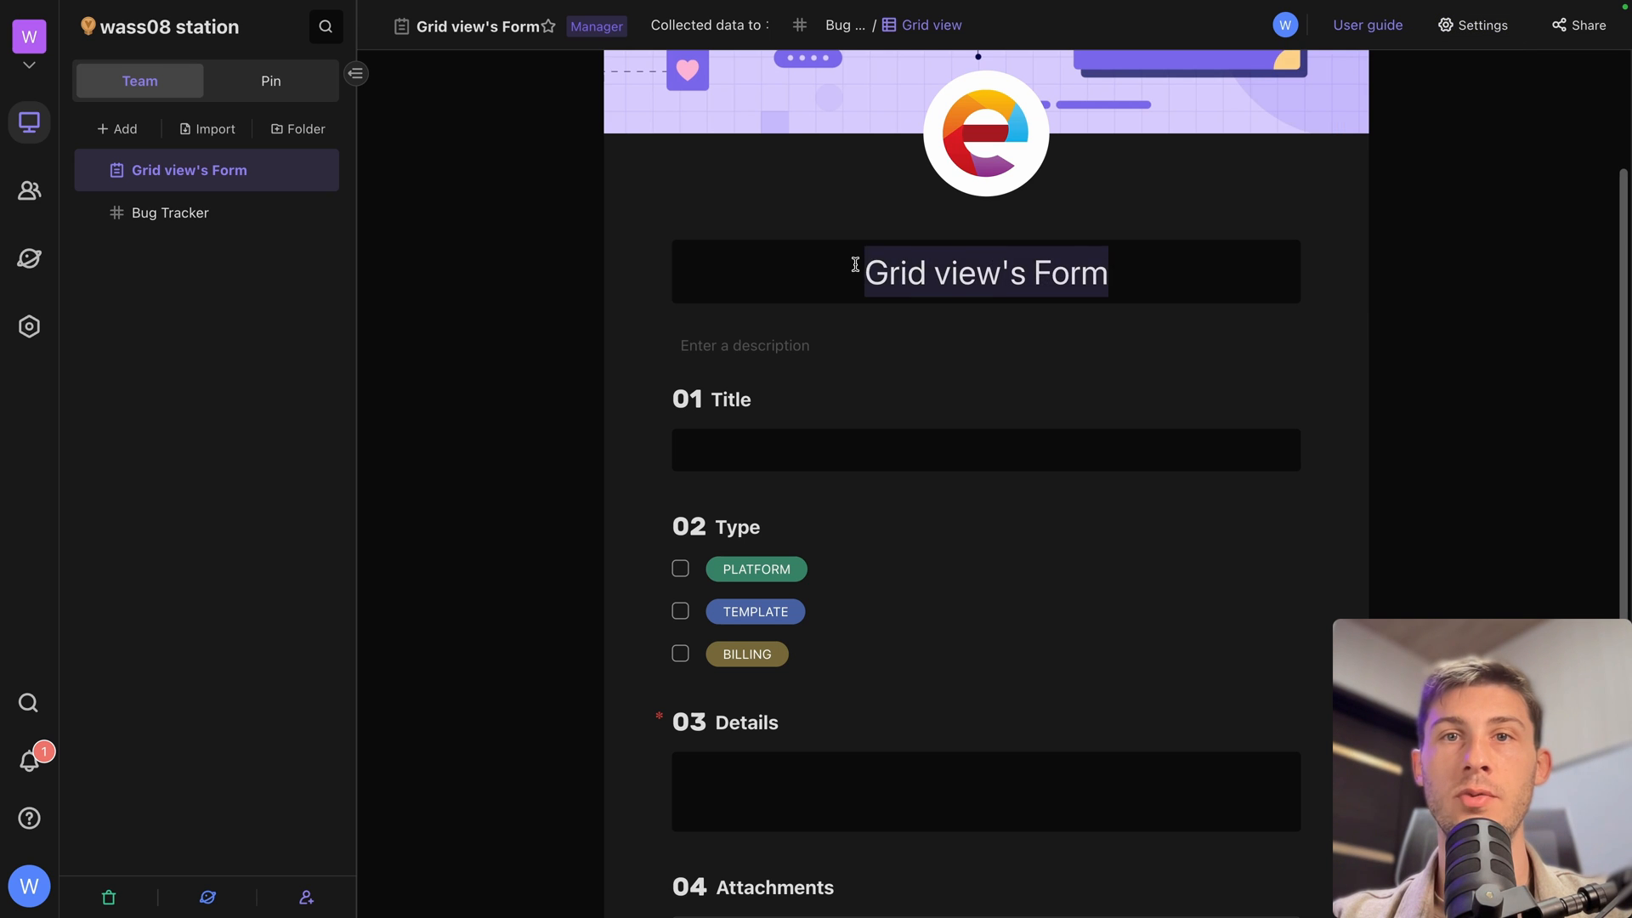
type("Elestio Bug Tracker")
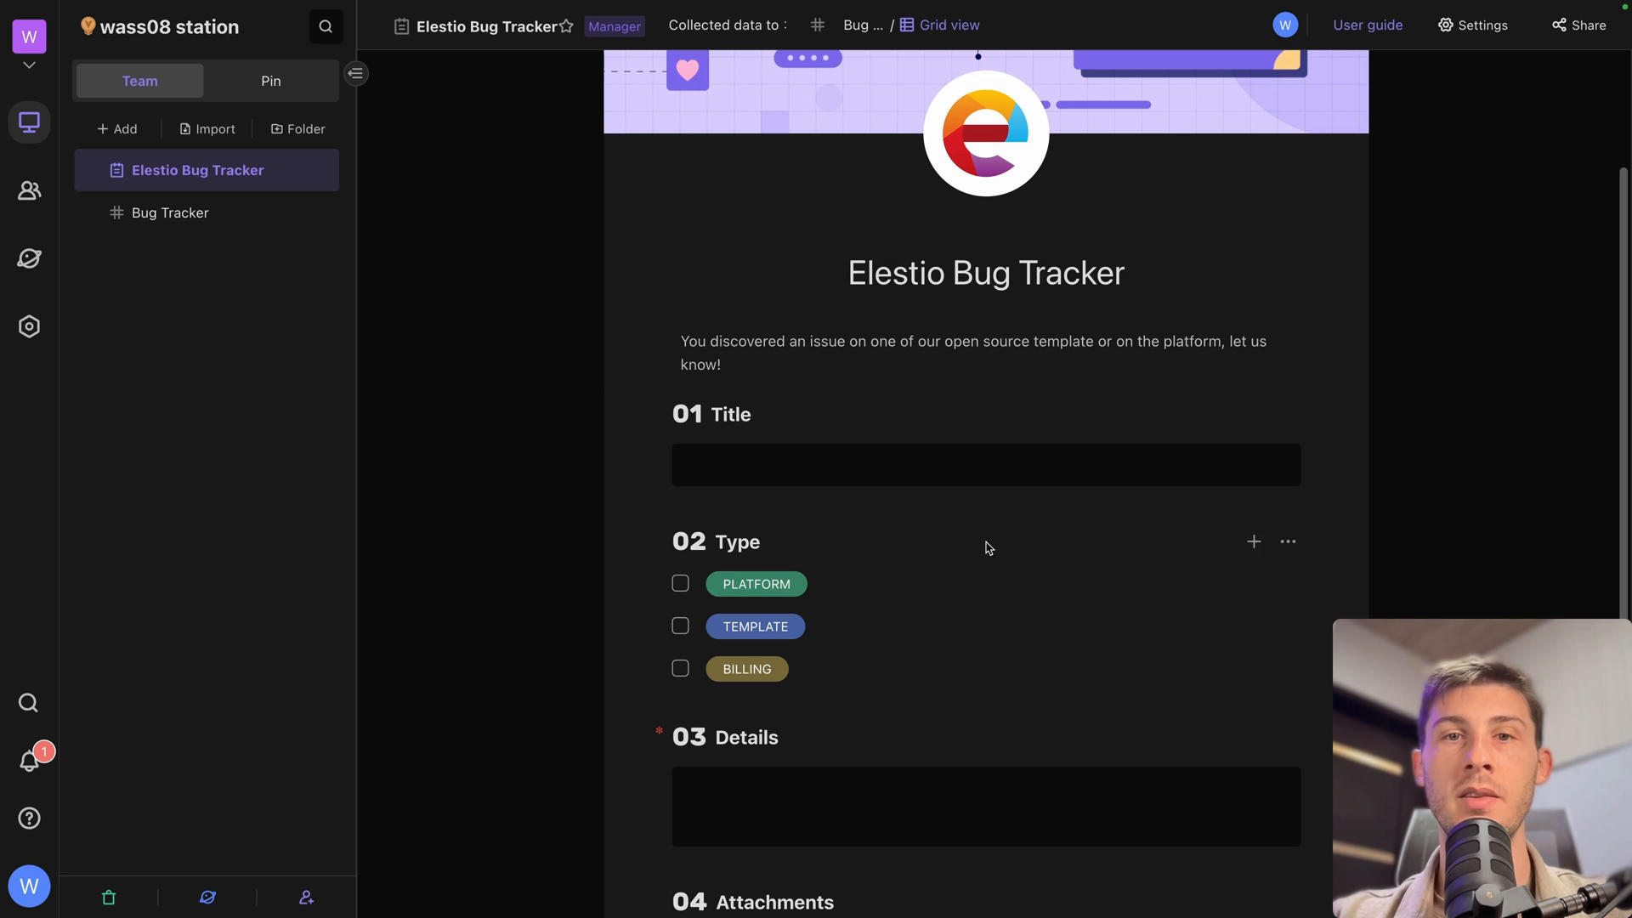
scroll("down", 3)
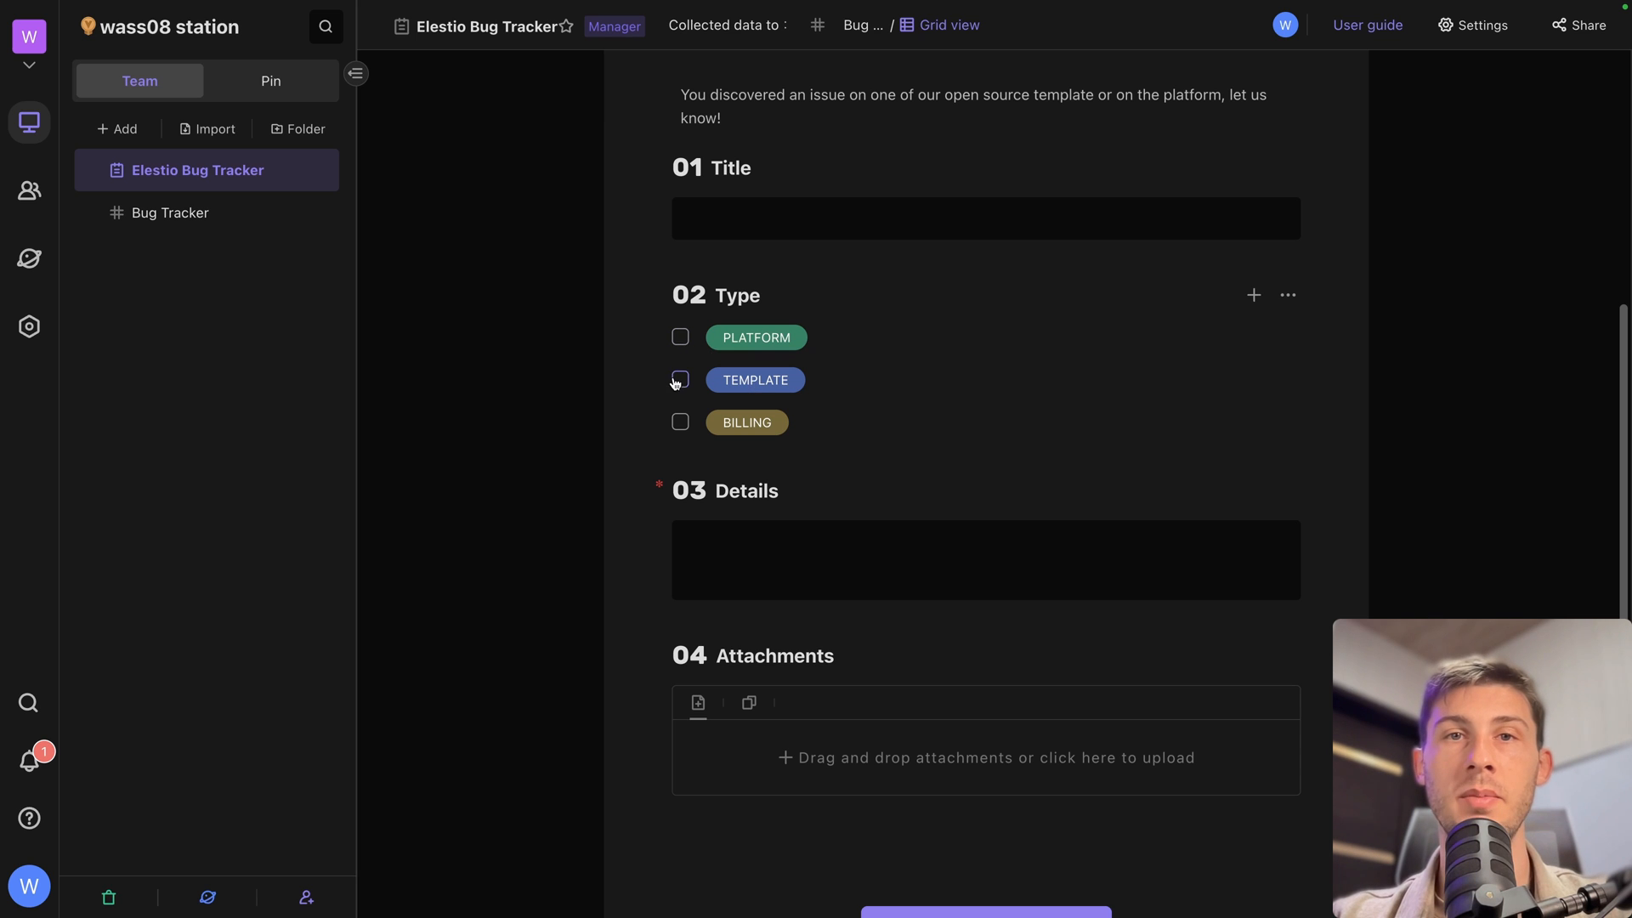
left_click(984, 218)
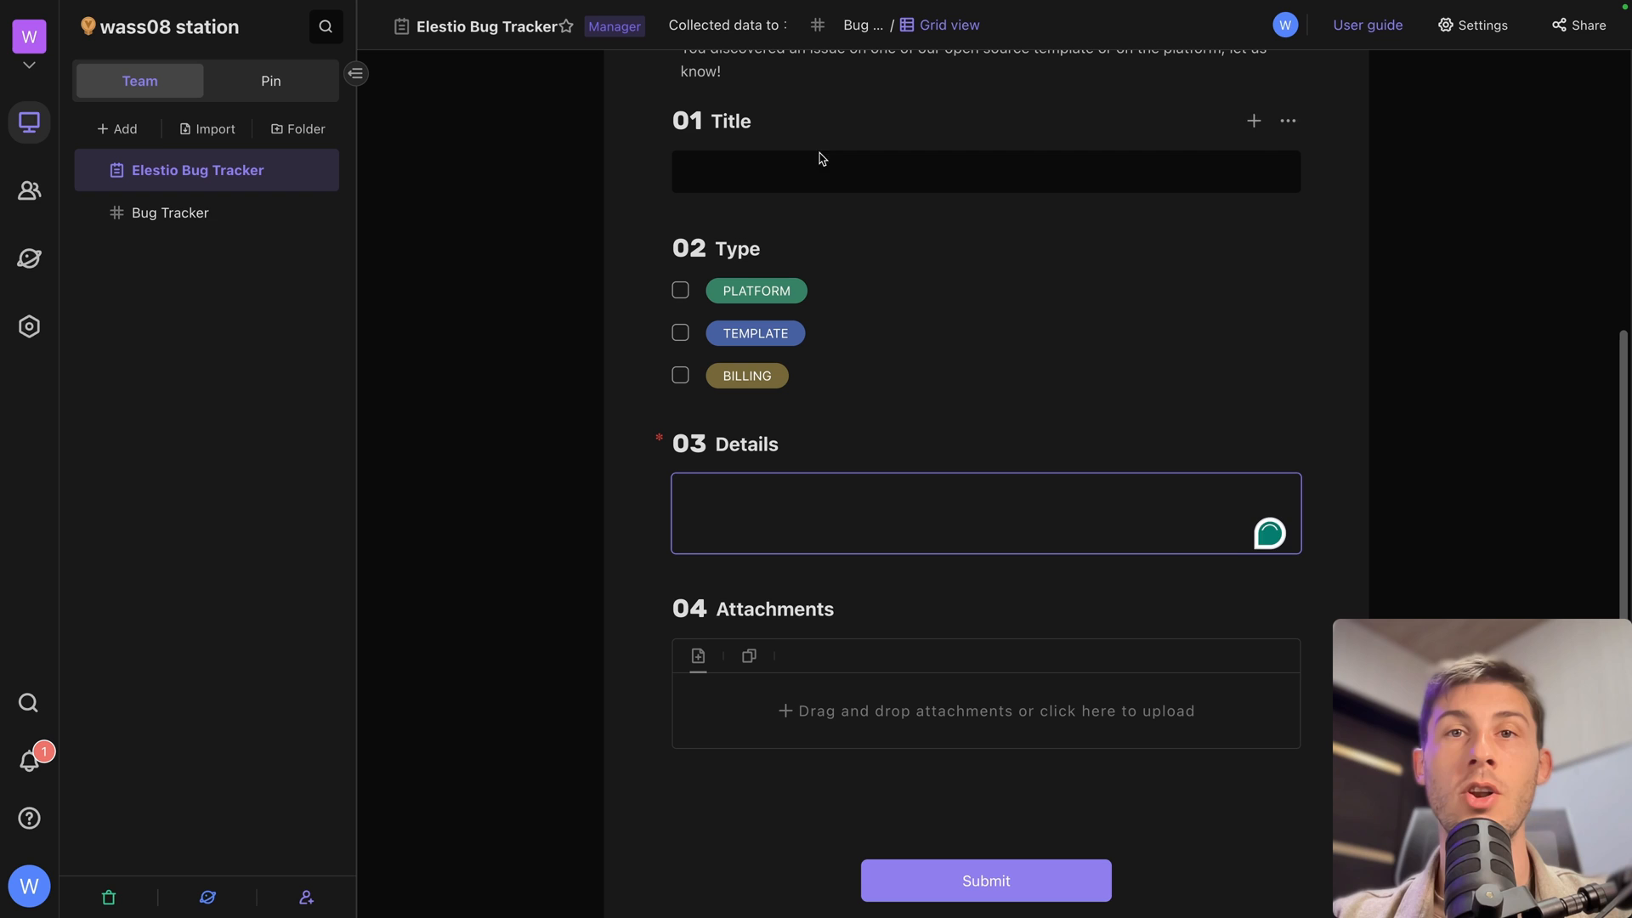
type("az lkjaz eaz e za e")
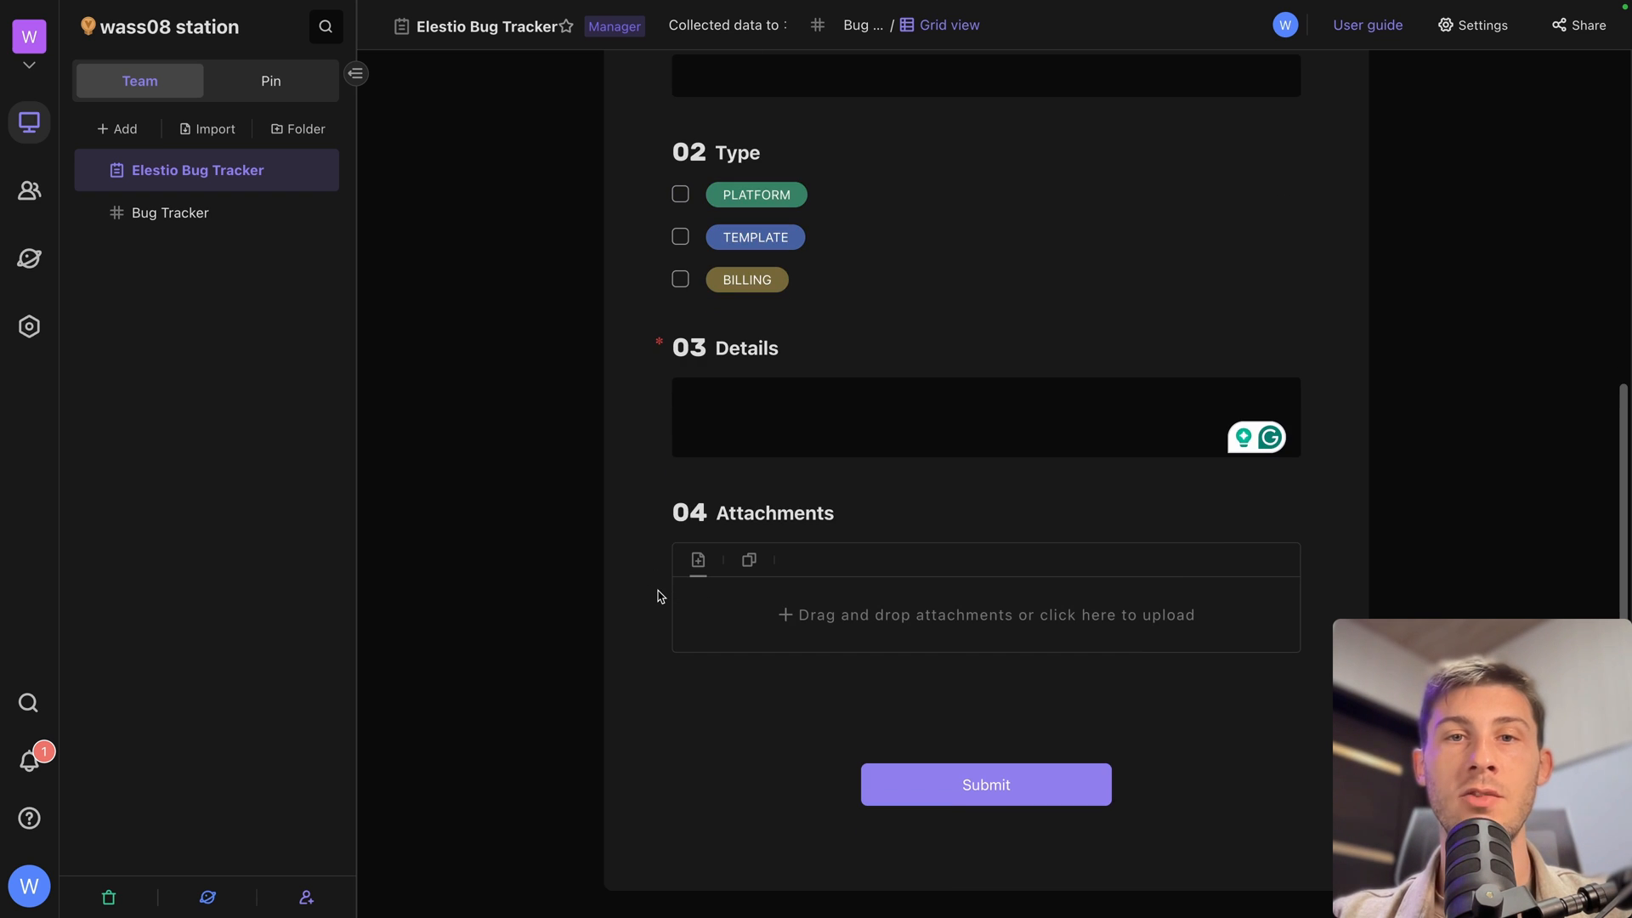
mouse_move(925, 500)
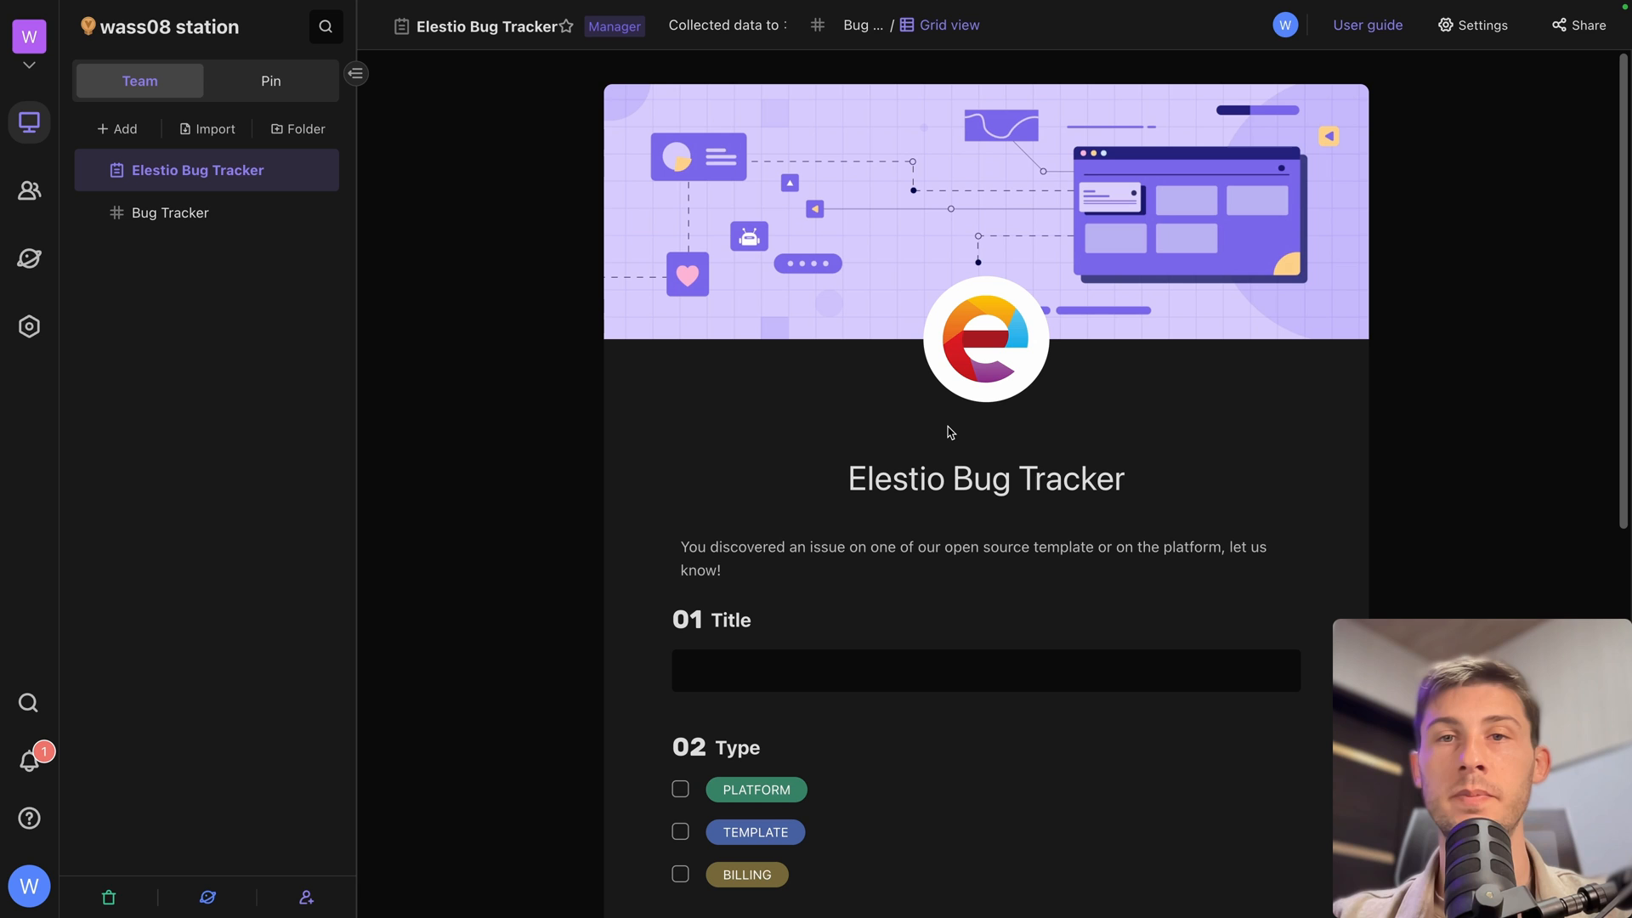
mouse_move(879, 435)
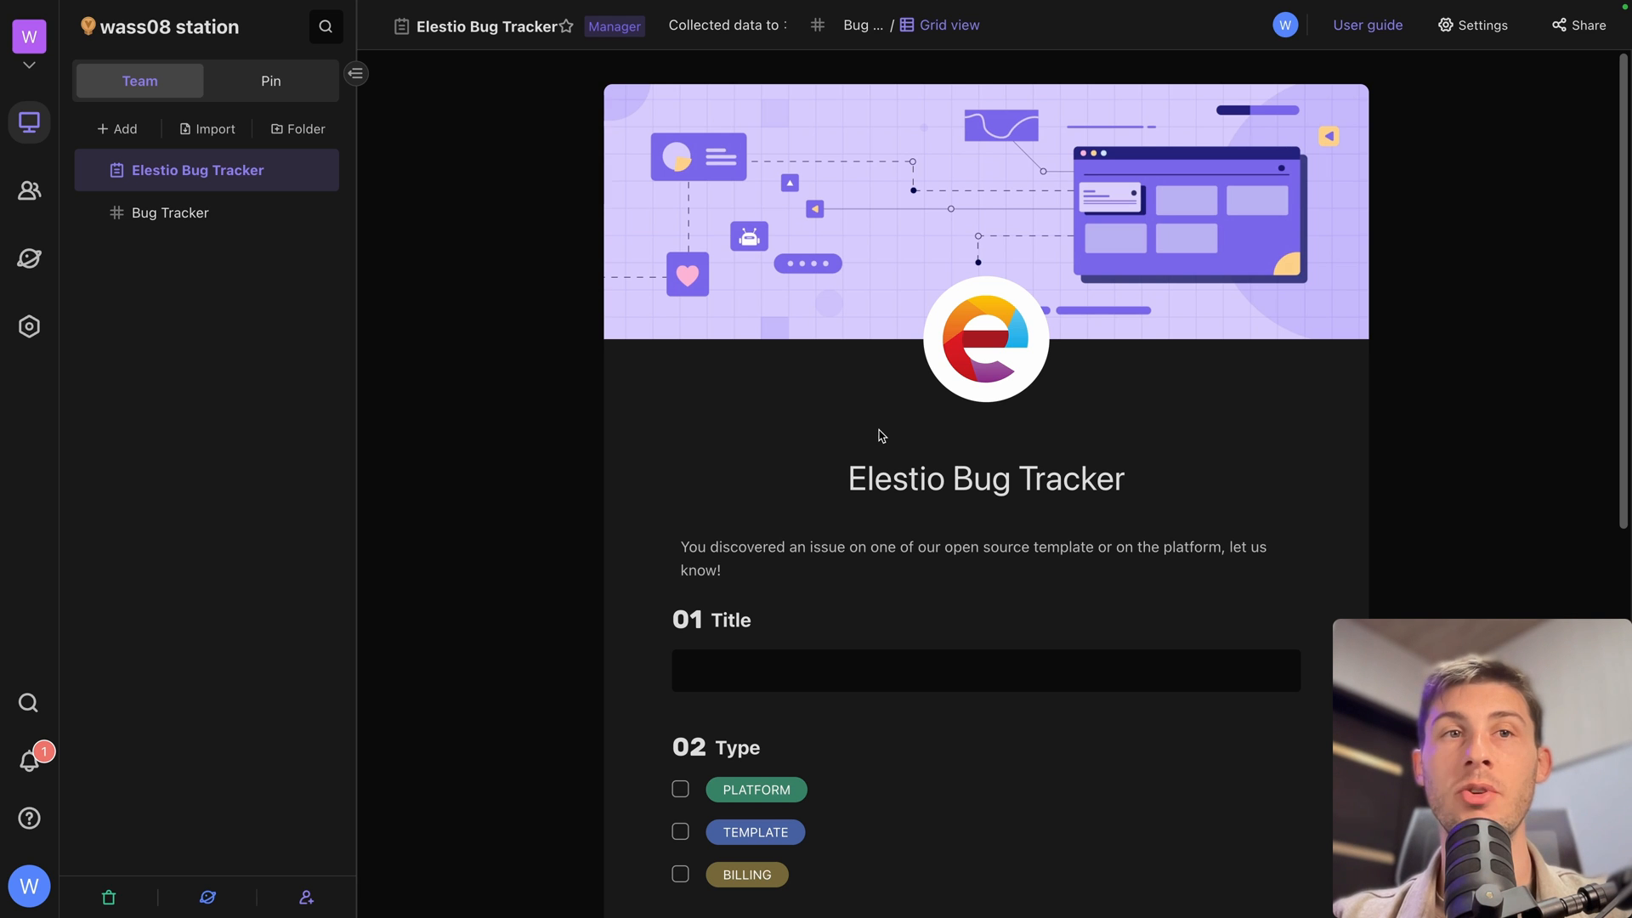
mouse_move(1559, 50)
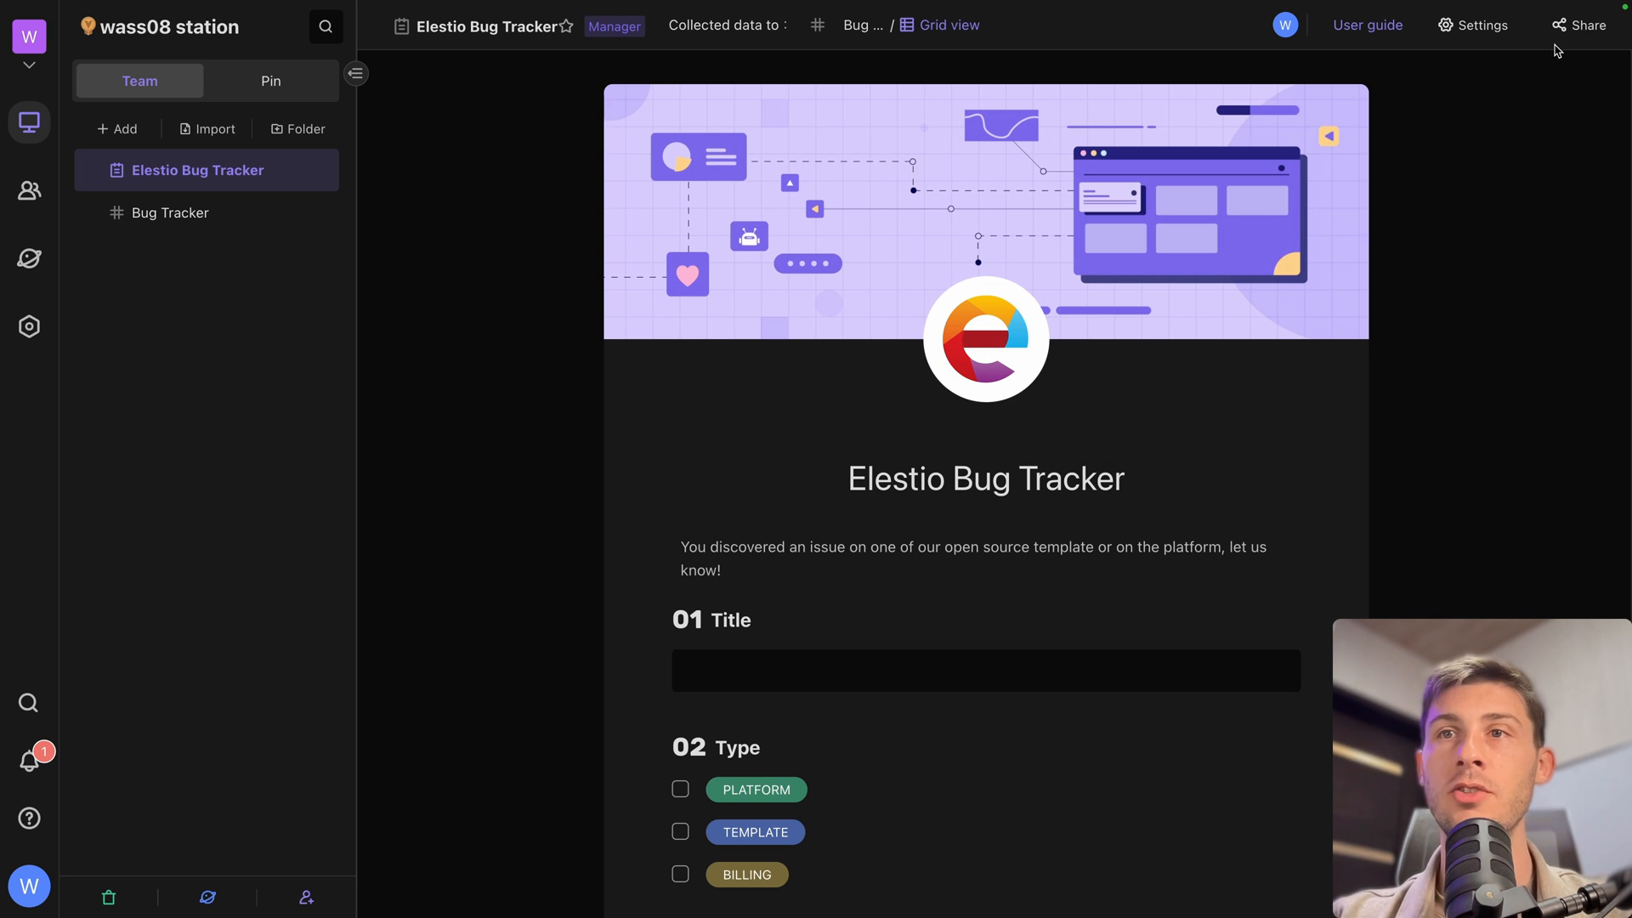
- Create a public share link for the Elestio Bug Tracker form allowing anonymous submissions
left_click(1583, 26)
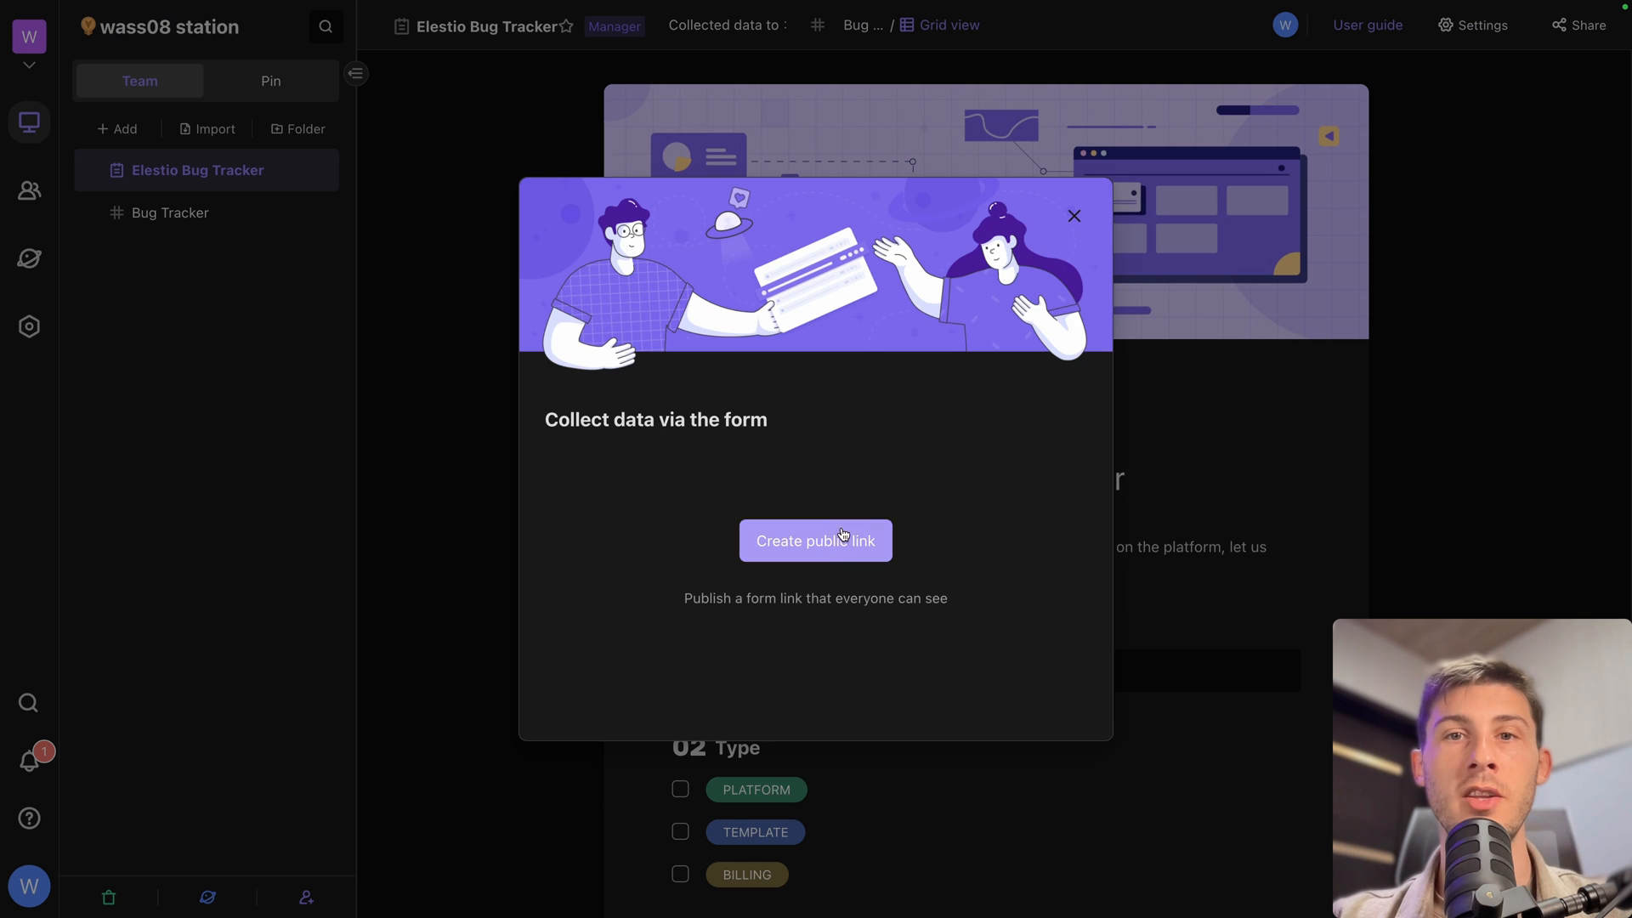
left_click(814, 540)
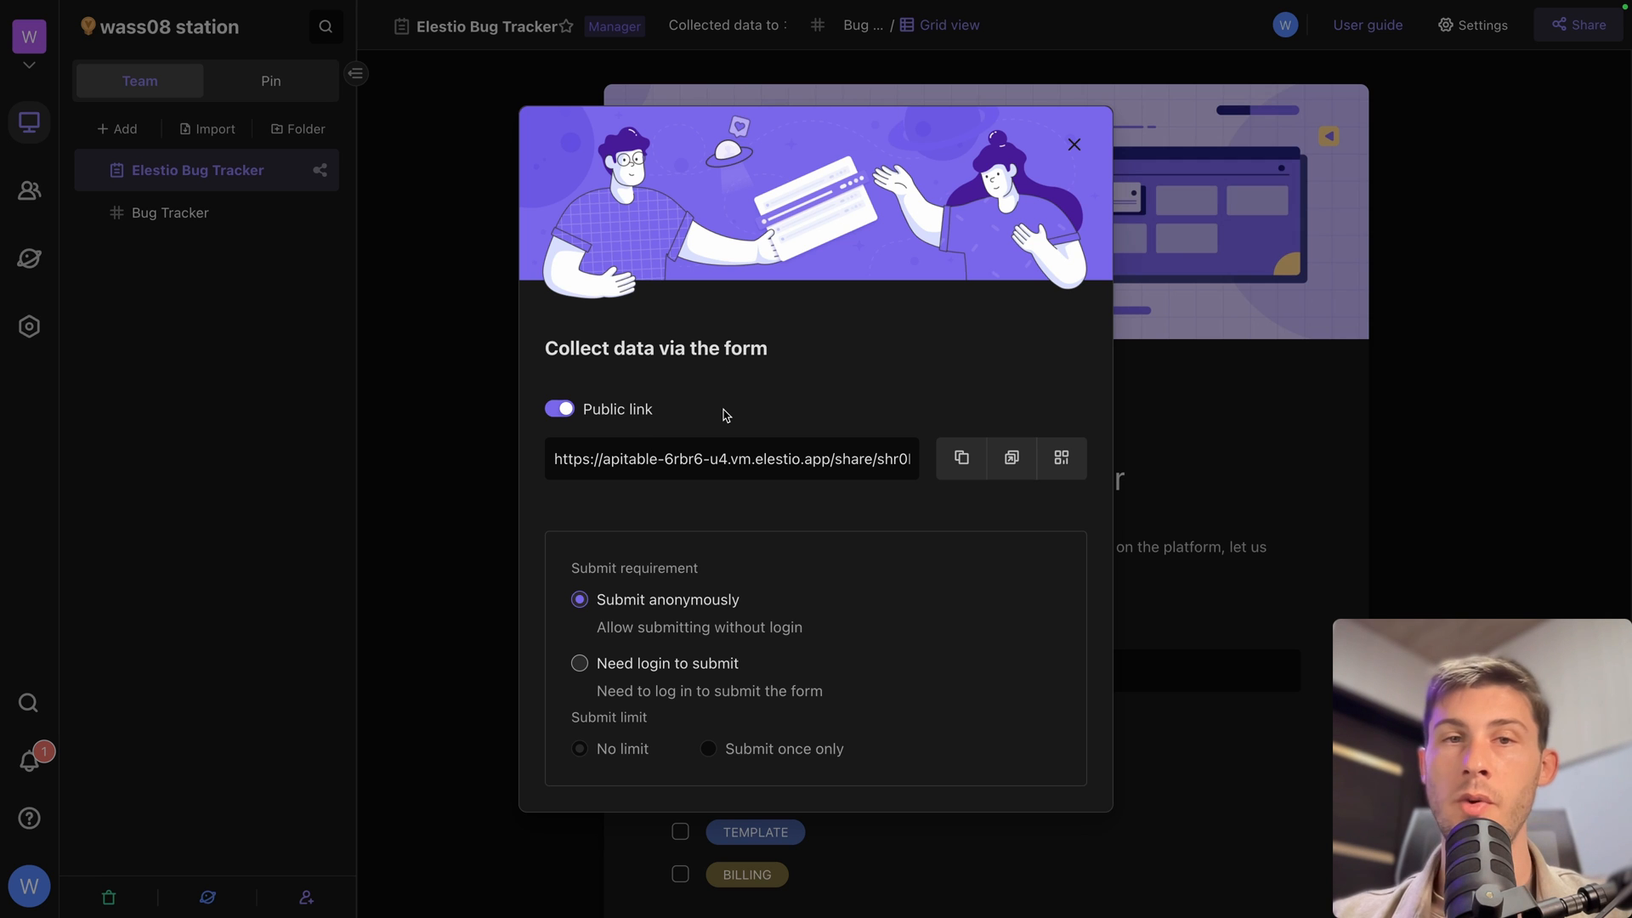
mouse_move(688, 627)
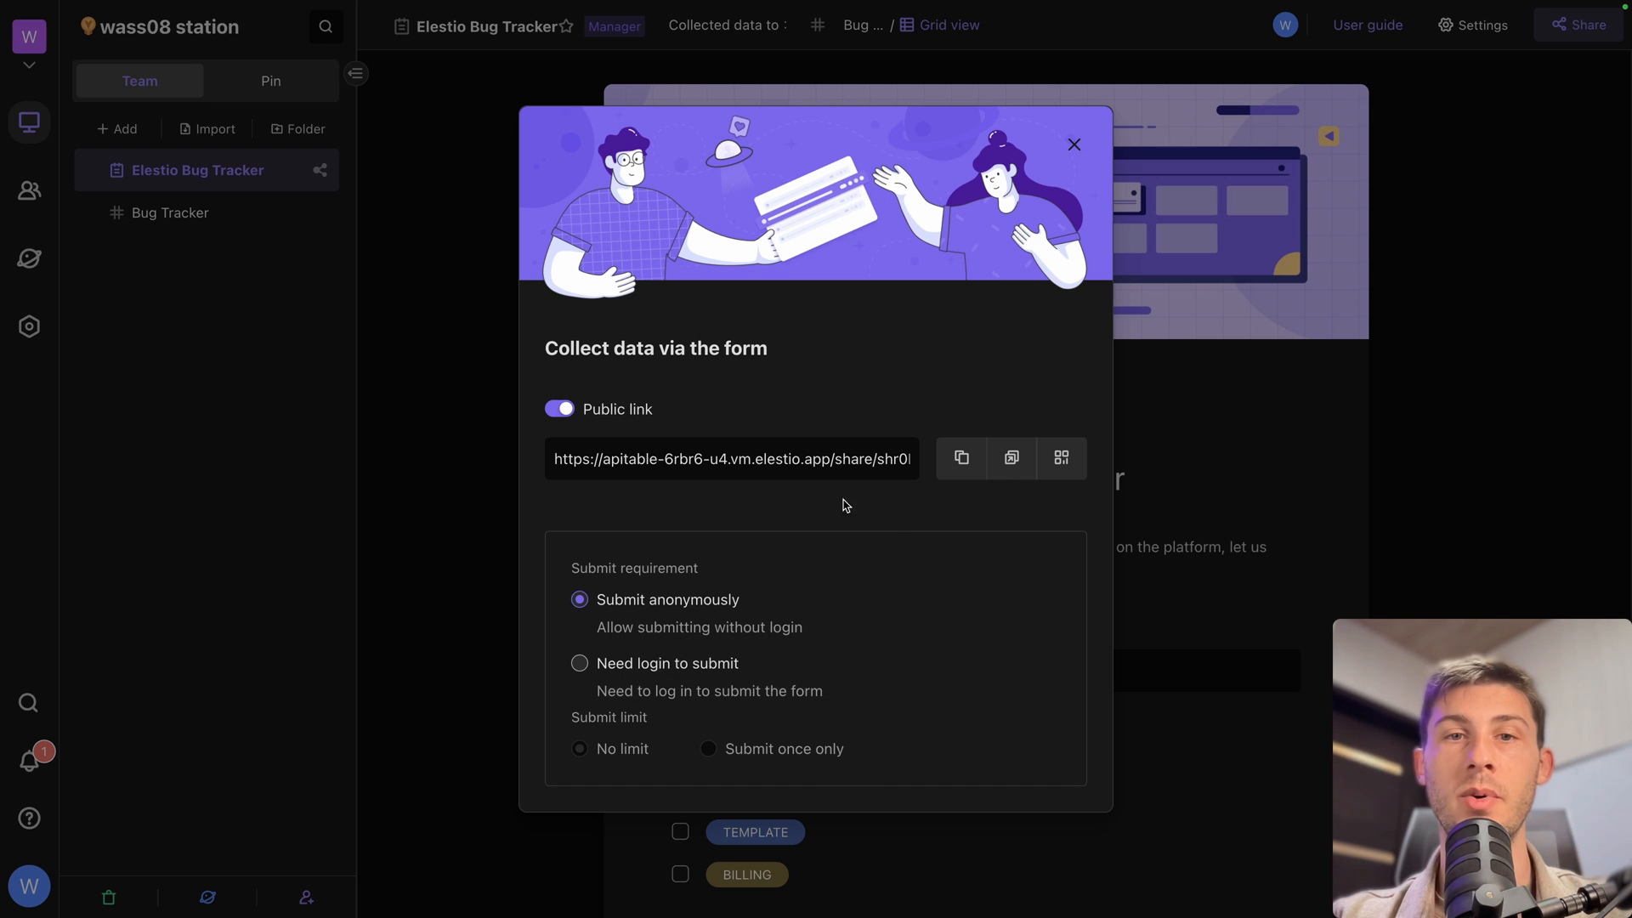
mouse_move(207, 381)
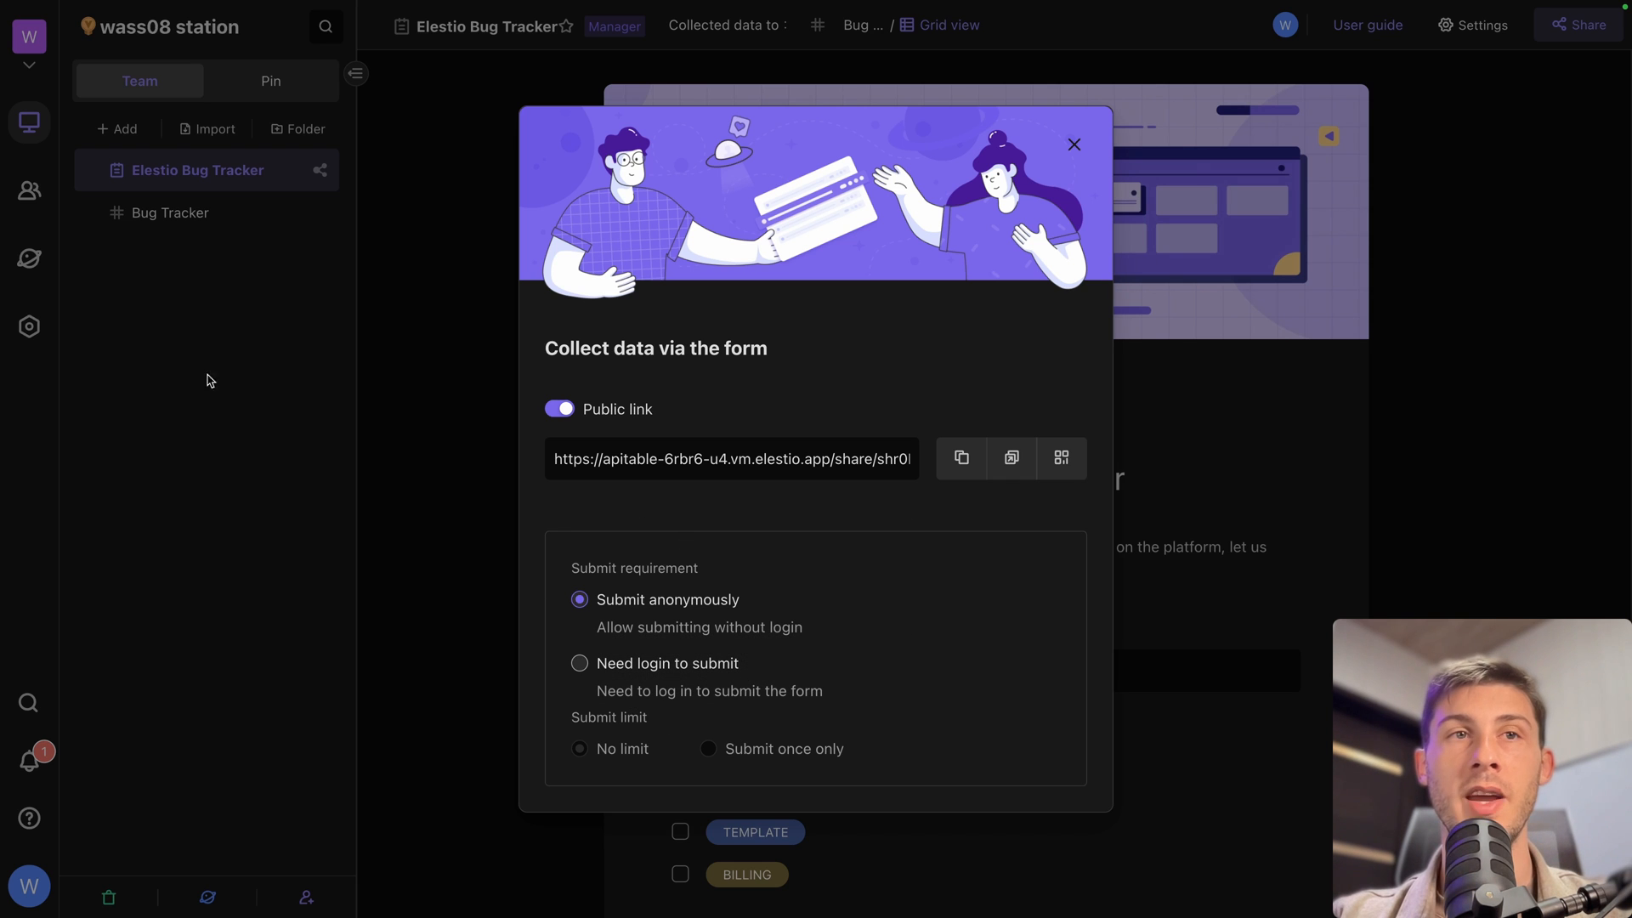
mouse_move(692, 504)
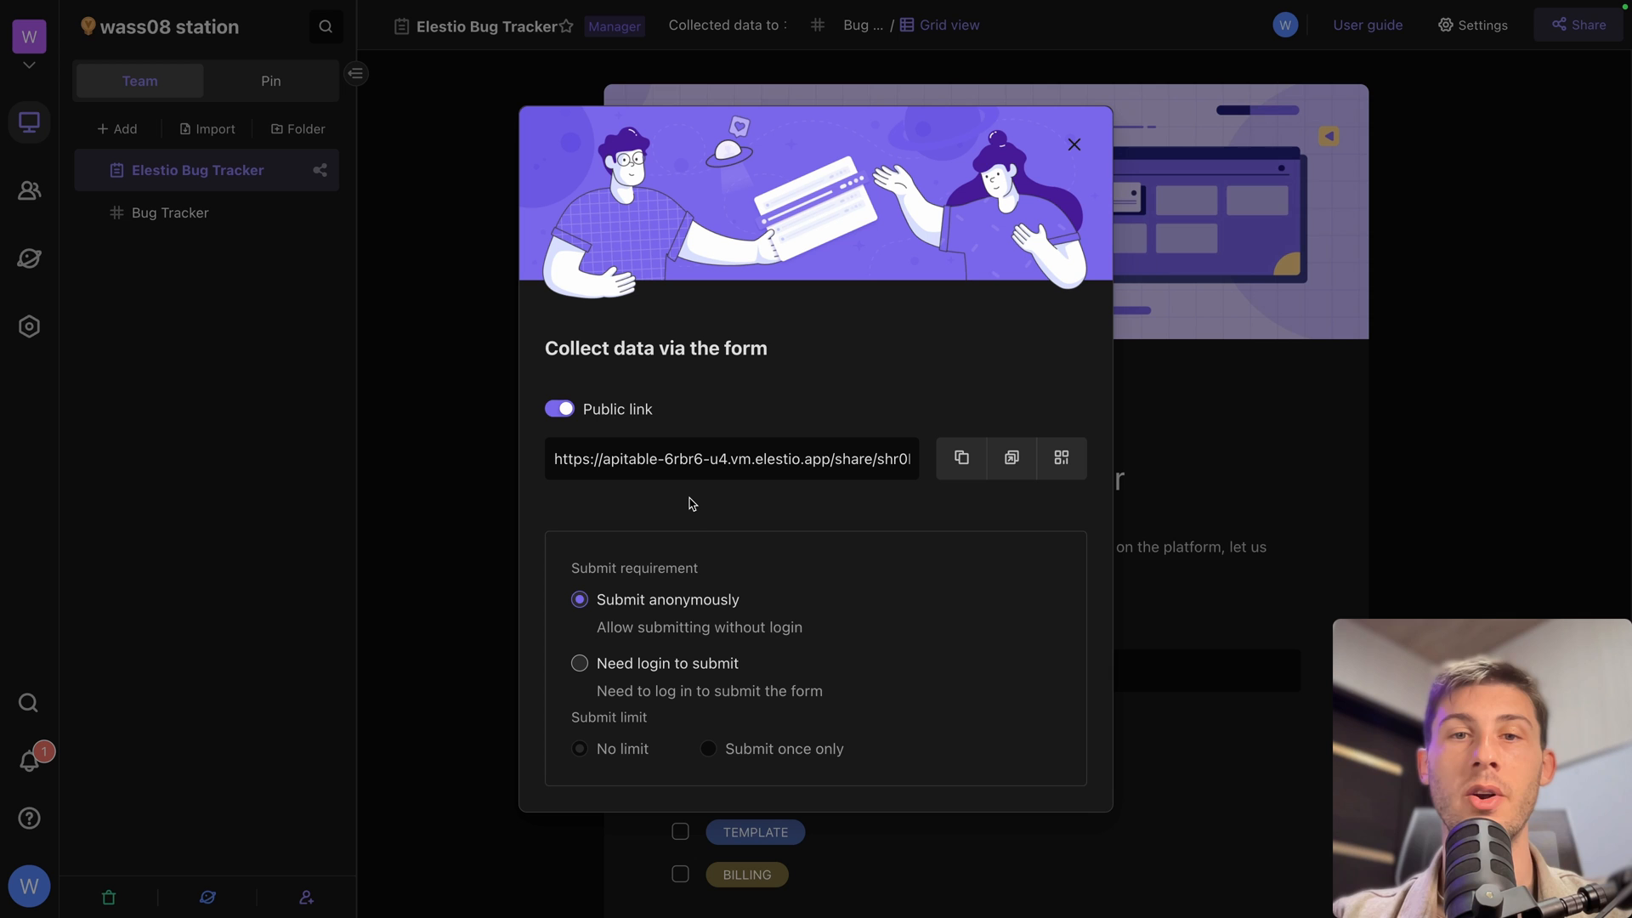
mouse_move(743, 448)
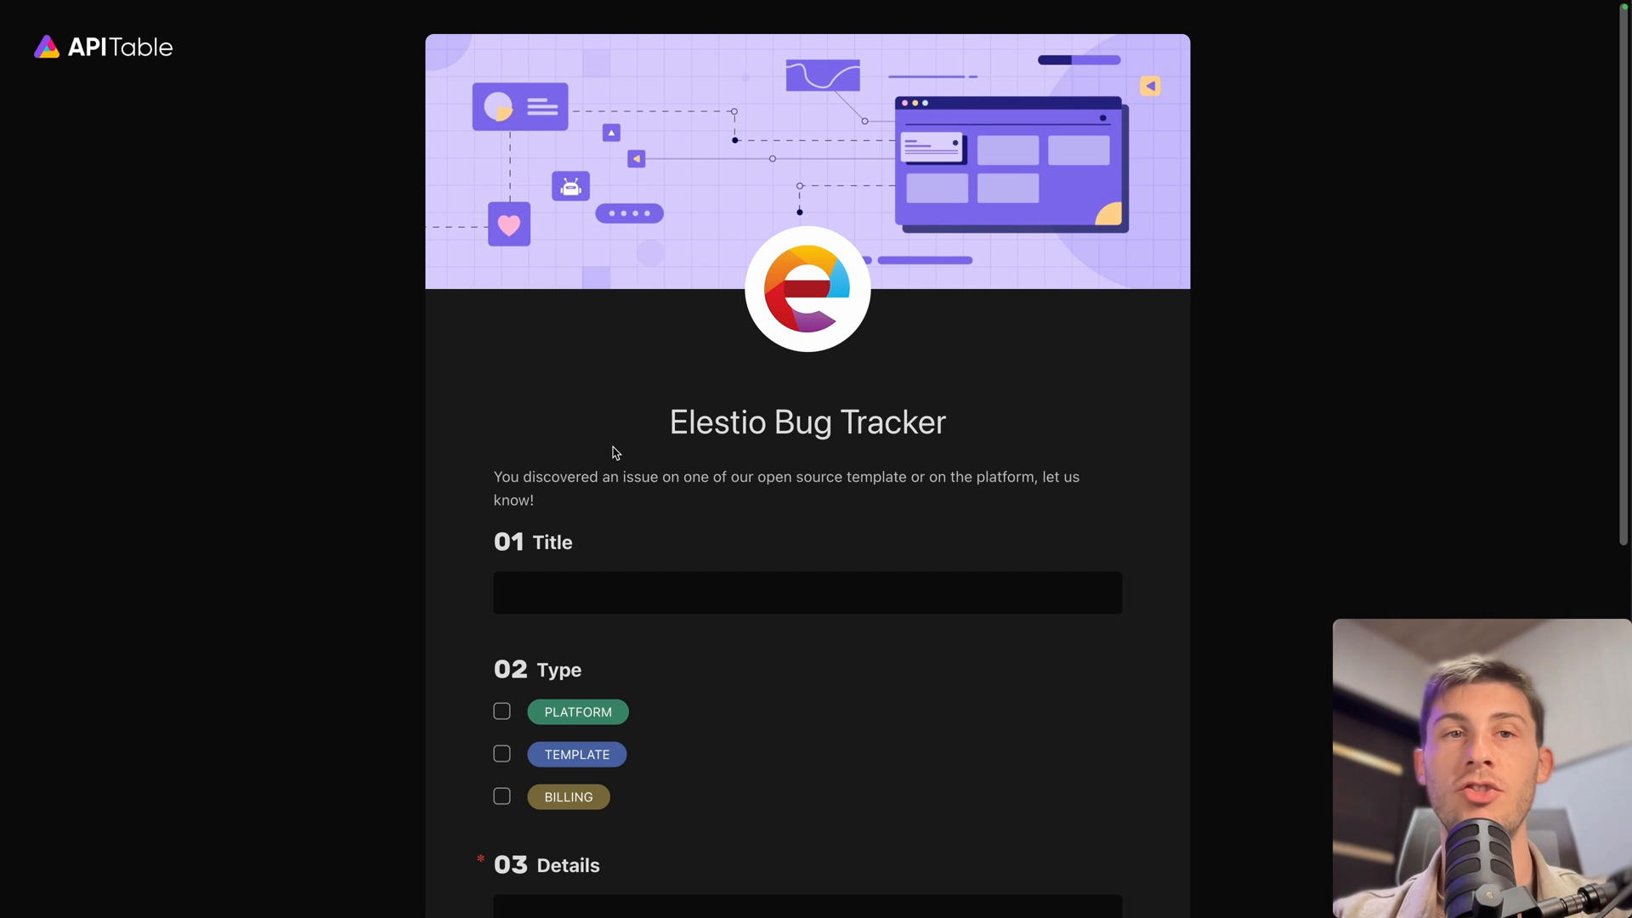
mouse_move(376, 614)
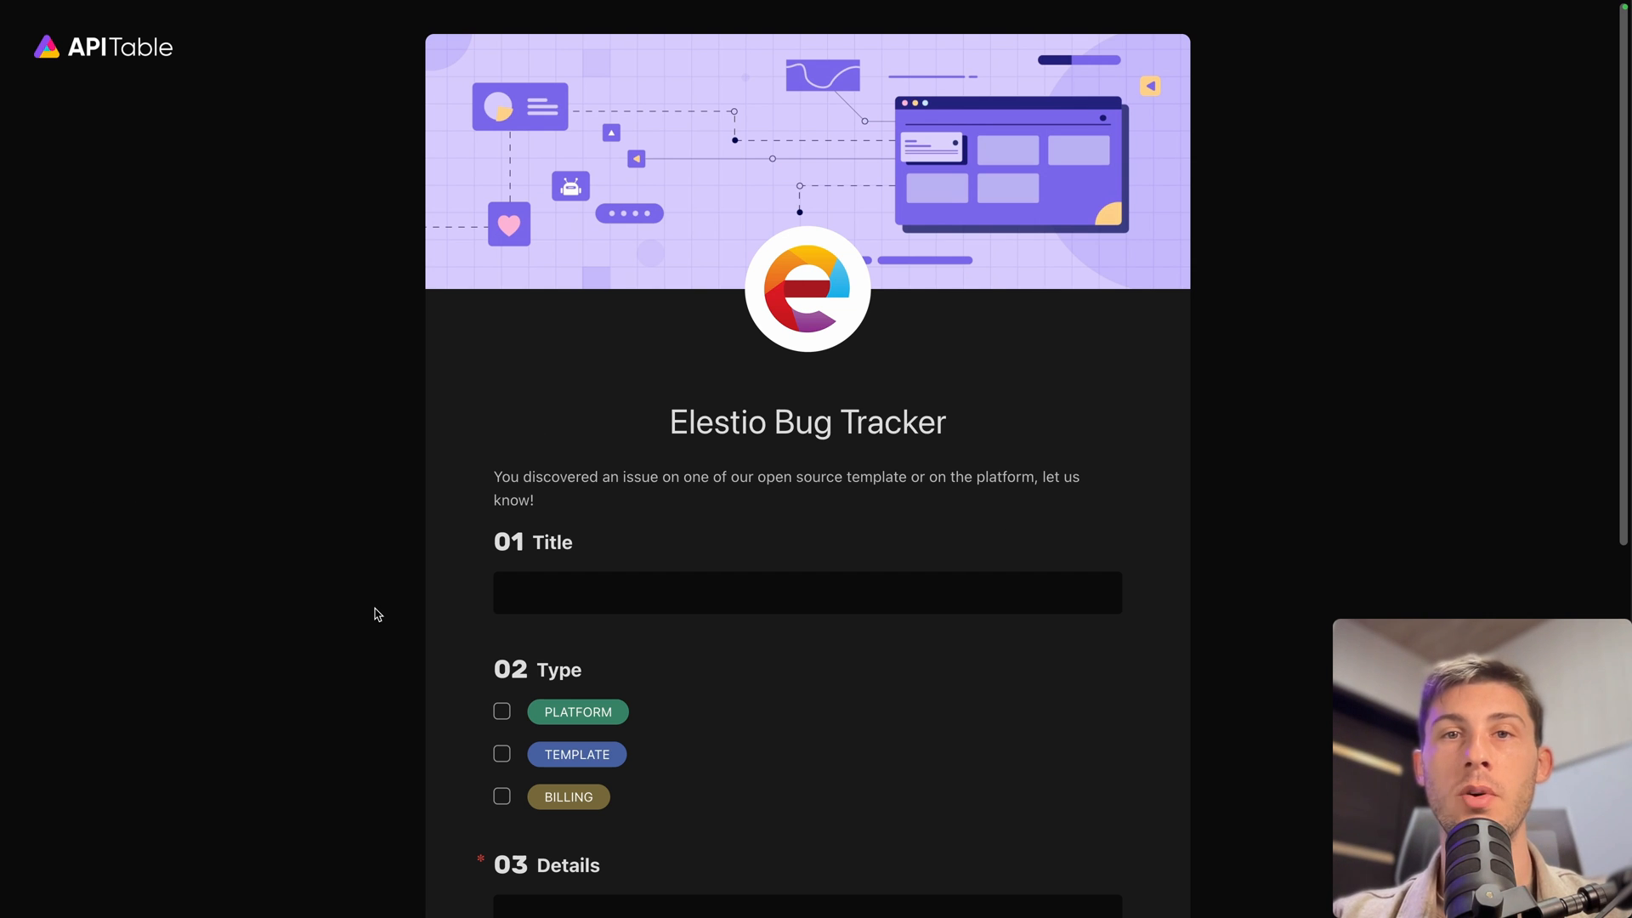
- Fill the public form with title 'Soft #24 not working' and details 'It doesn't work, please help'
type("Soft #24 not working")
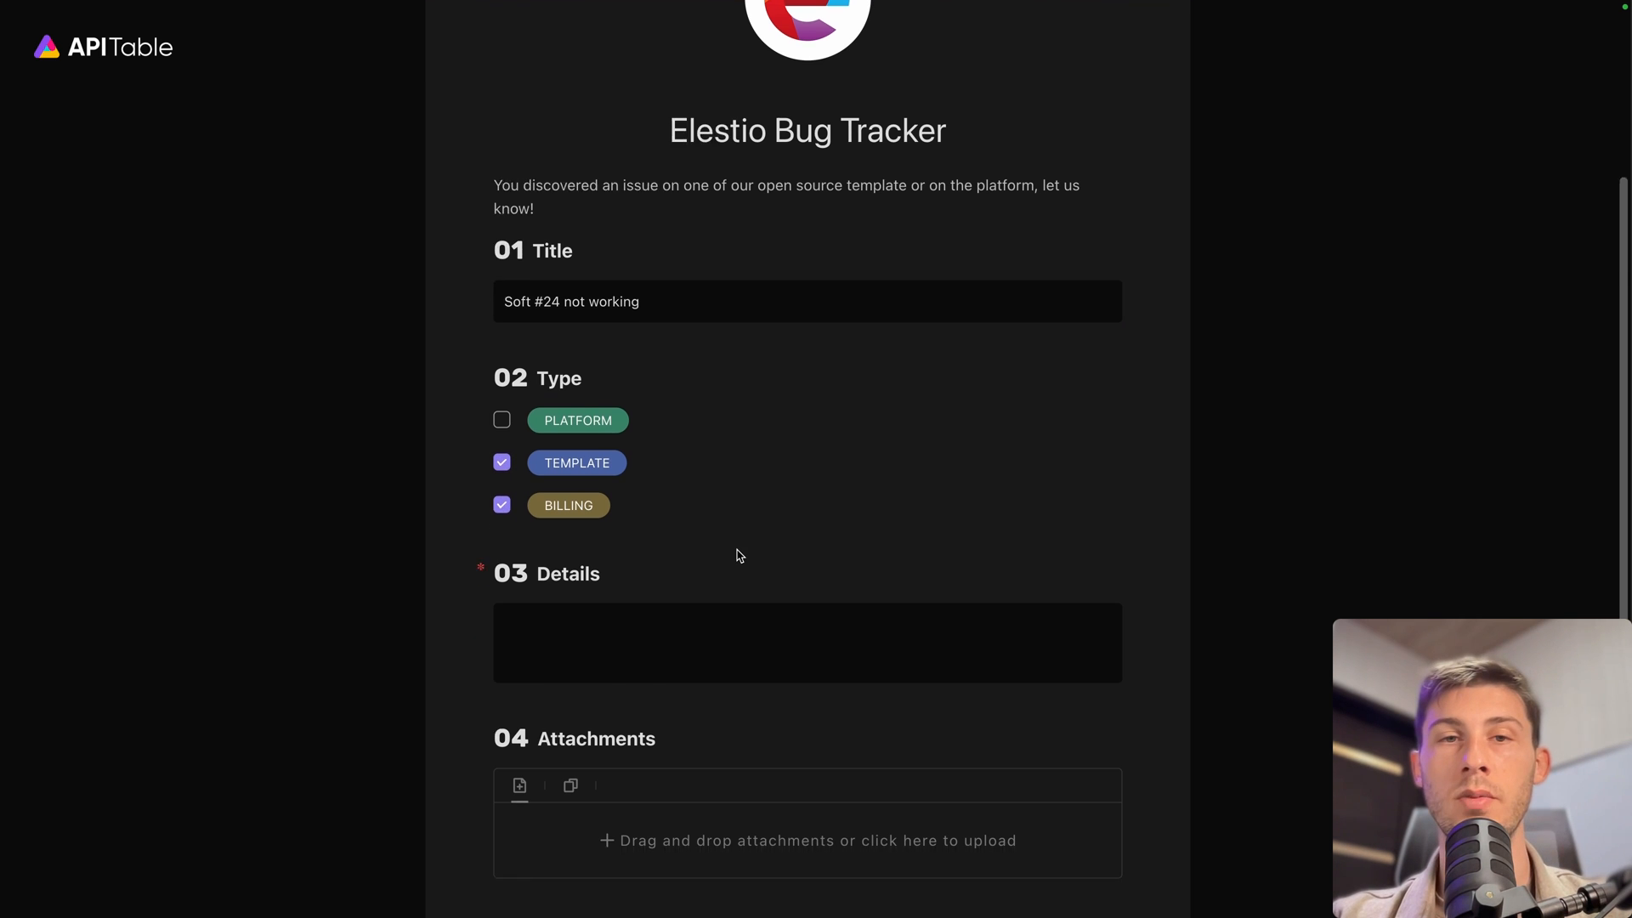
type("It doesn't work, please h")
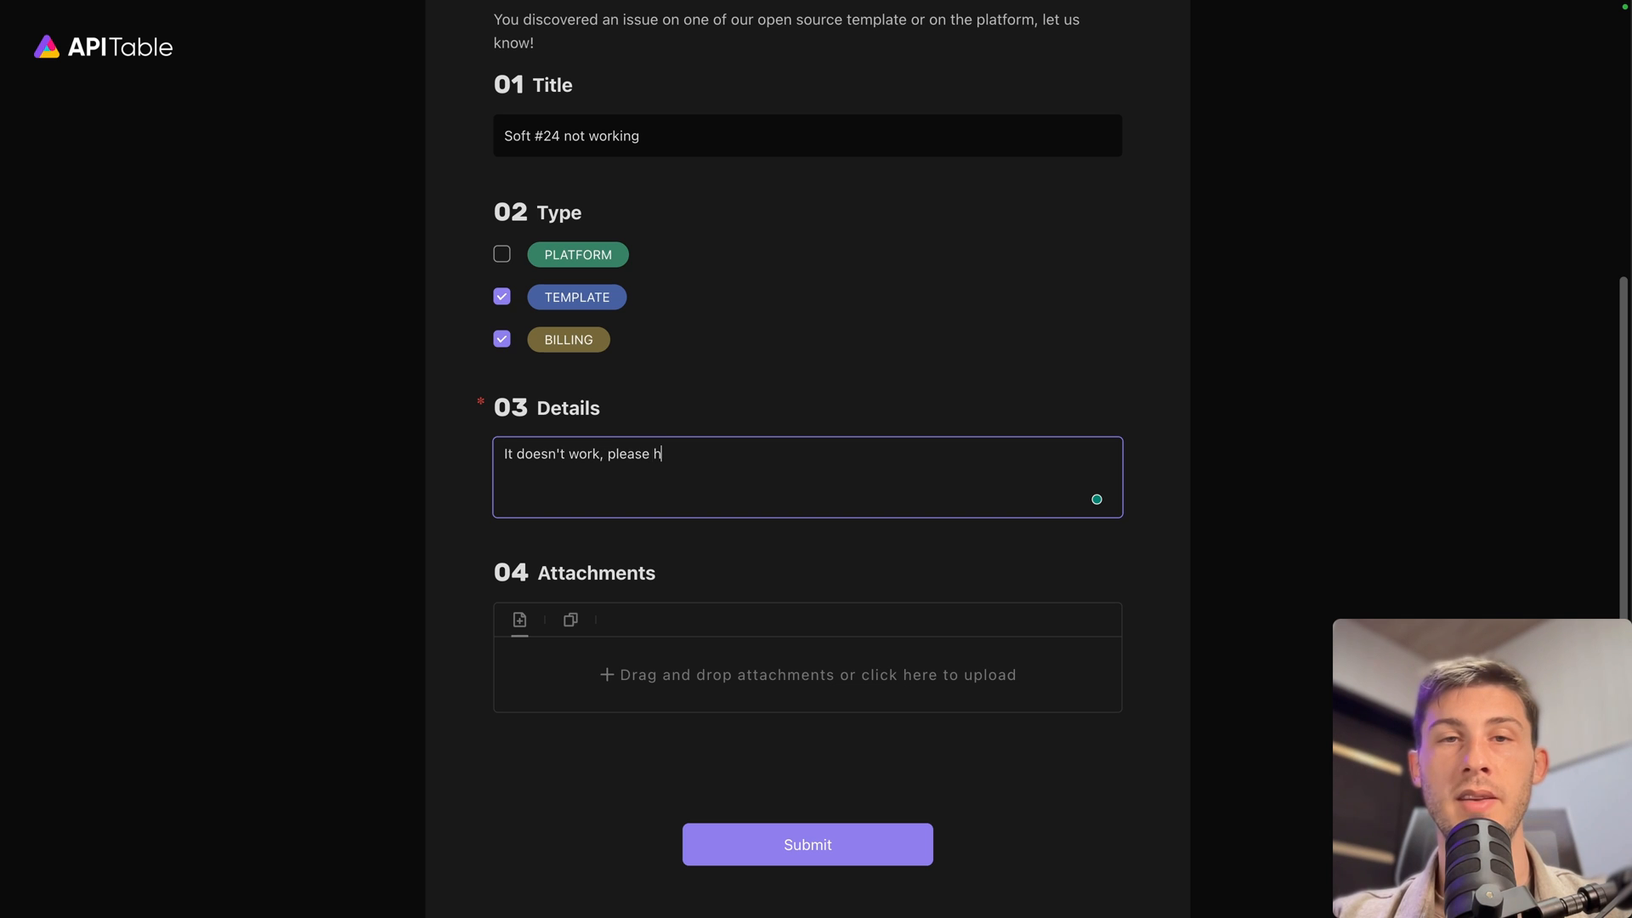
type("elp")
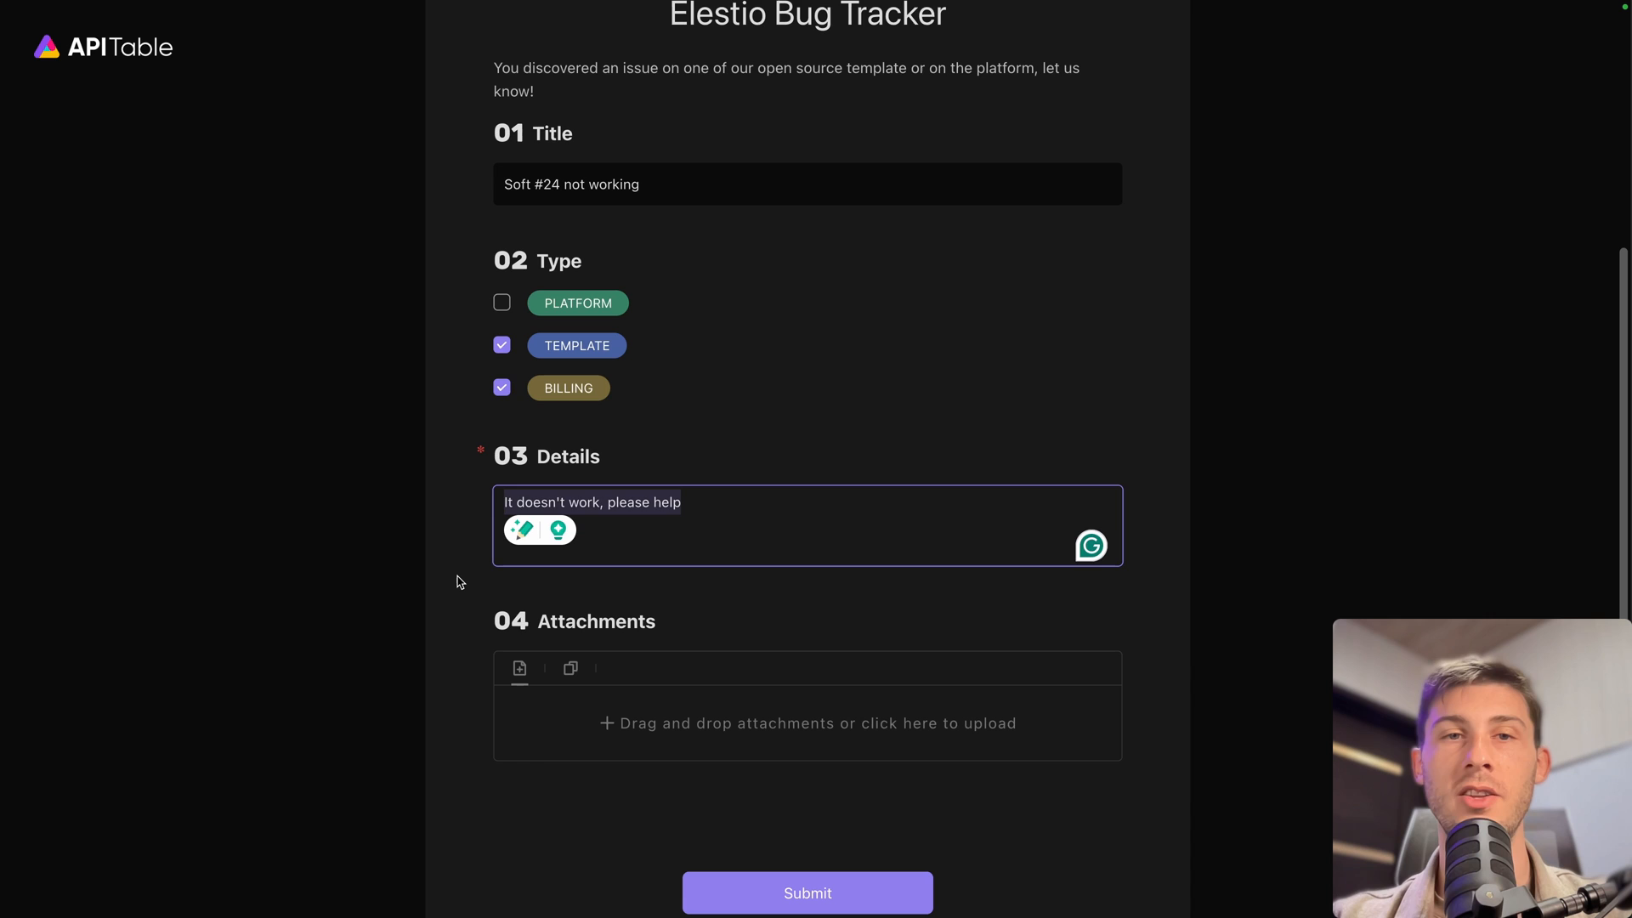
scroll("down", 3)
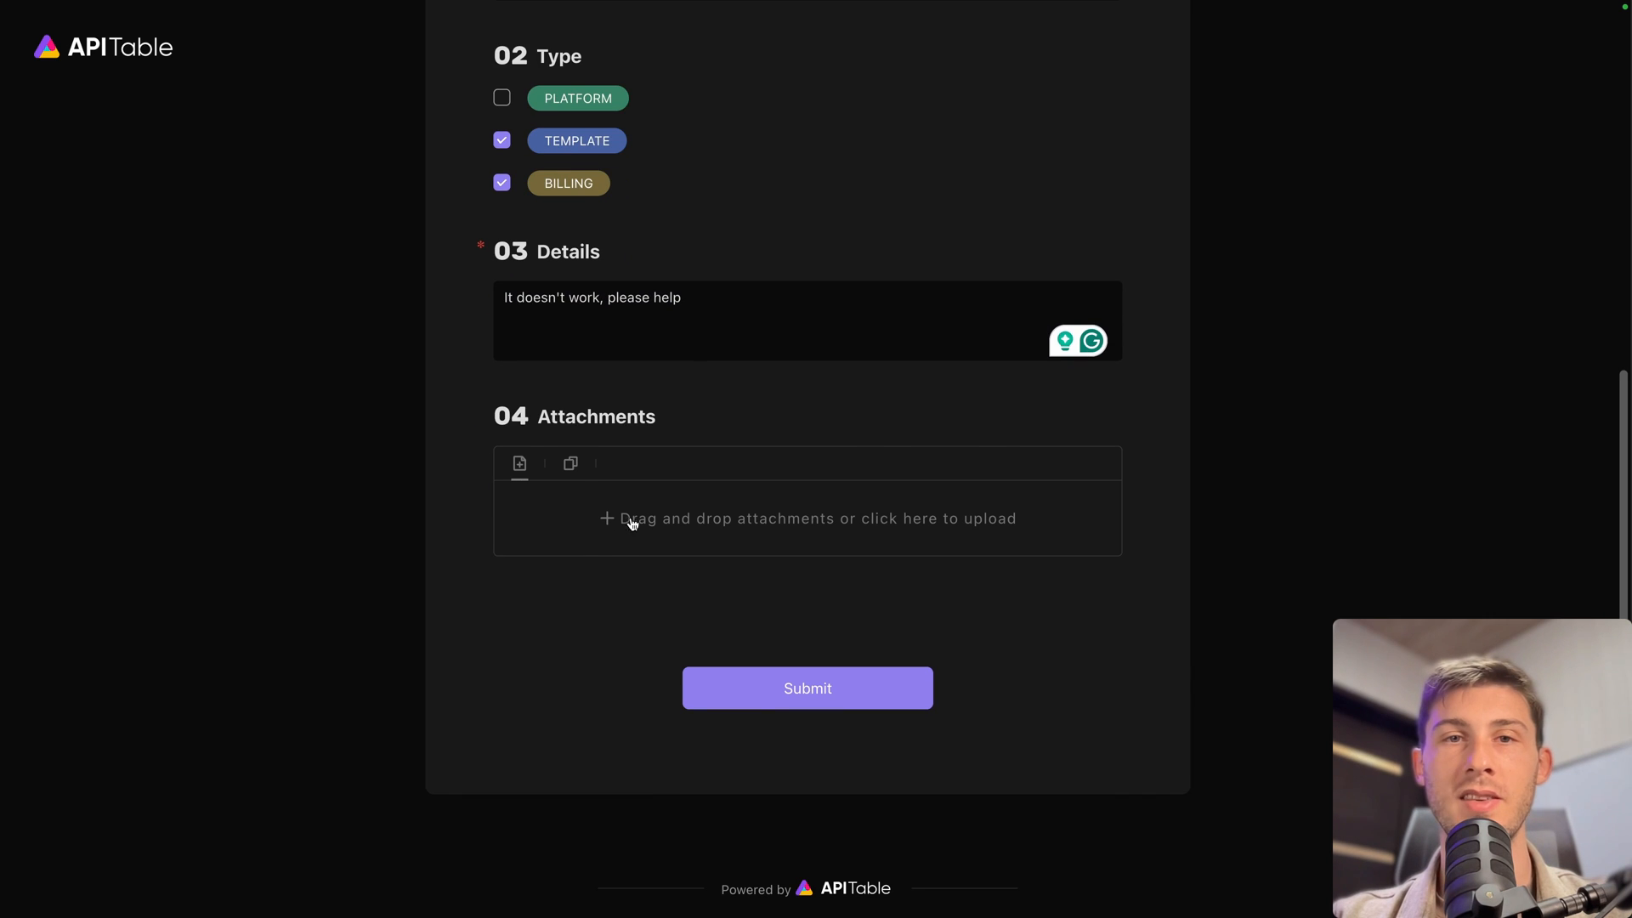
mouse_move(643, 512)
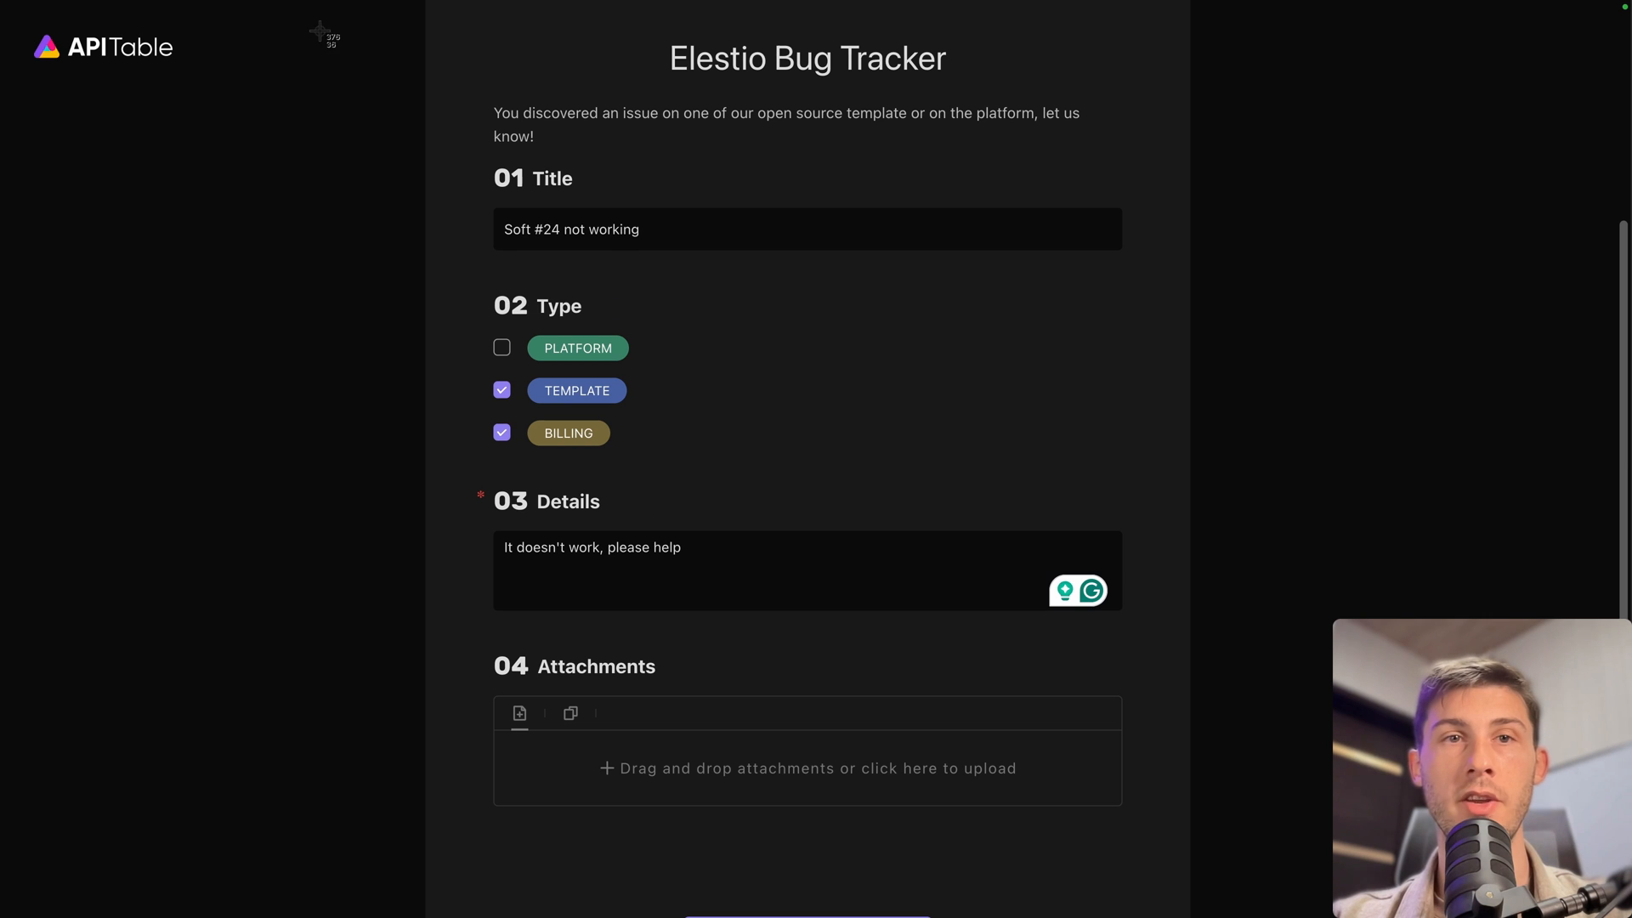
- Submit the completed bug report, reaching the thank-you confirmation
scroll("down", 3)
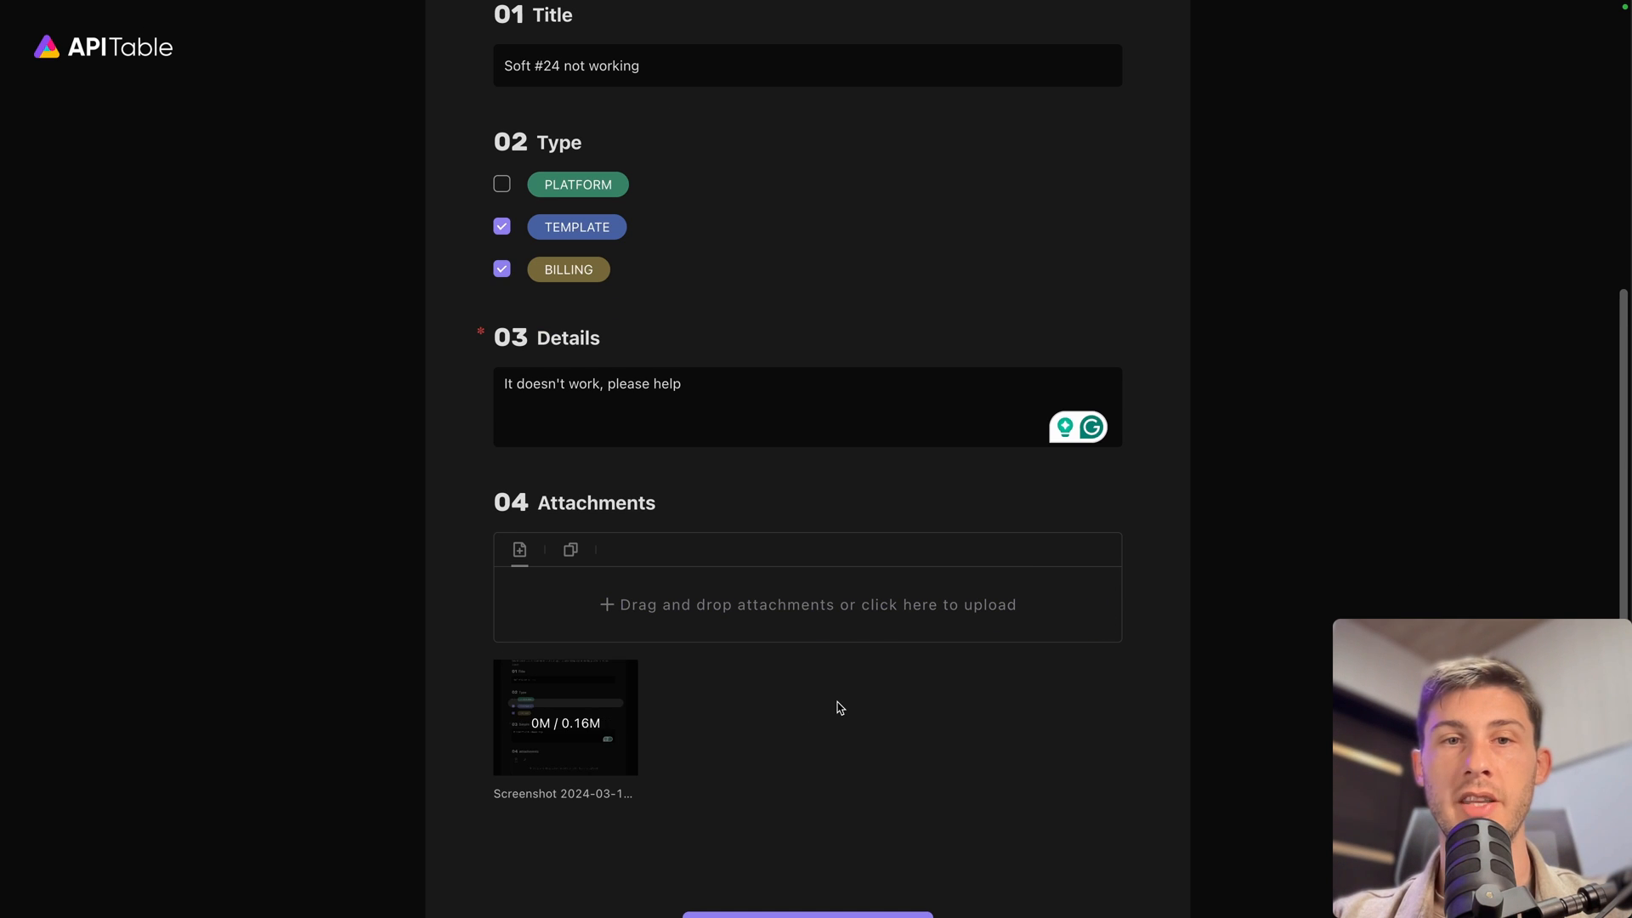
scroll("down", 3)
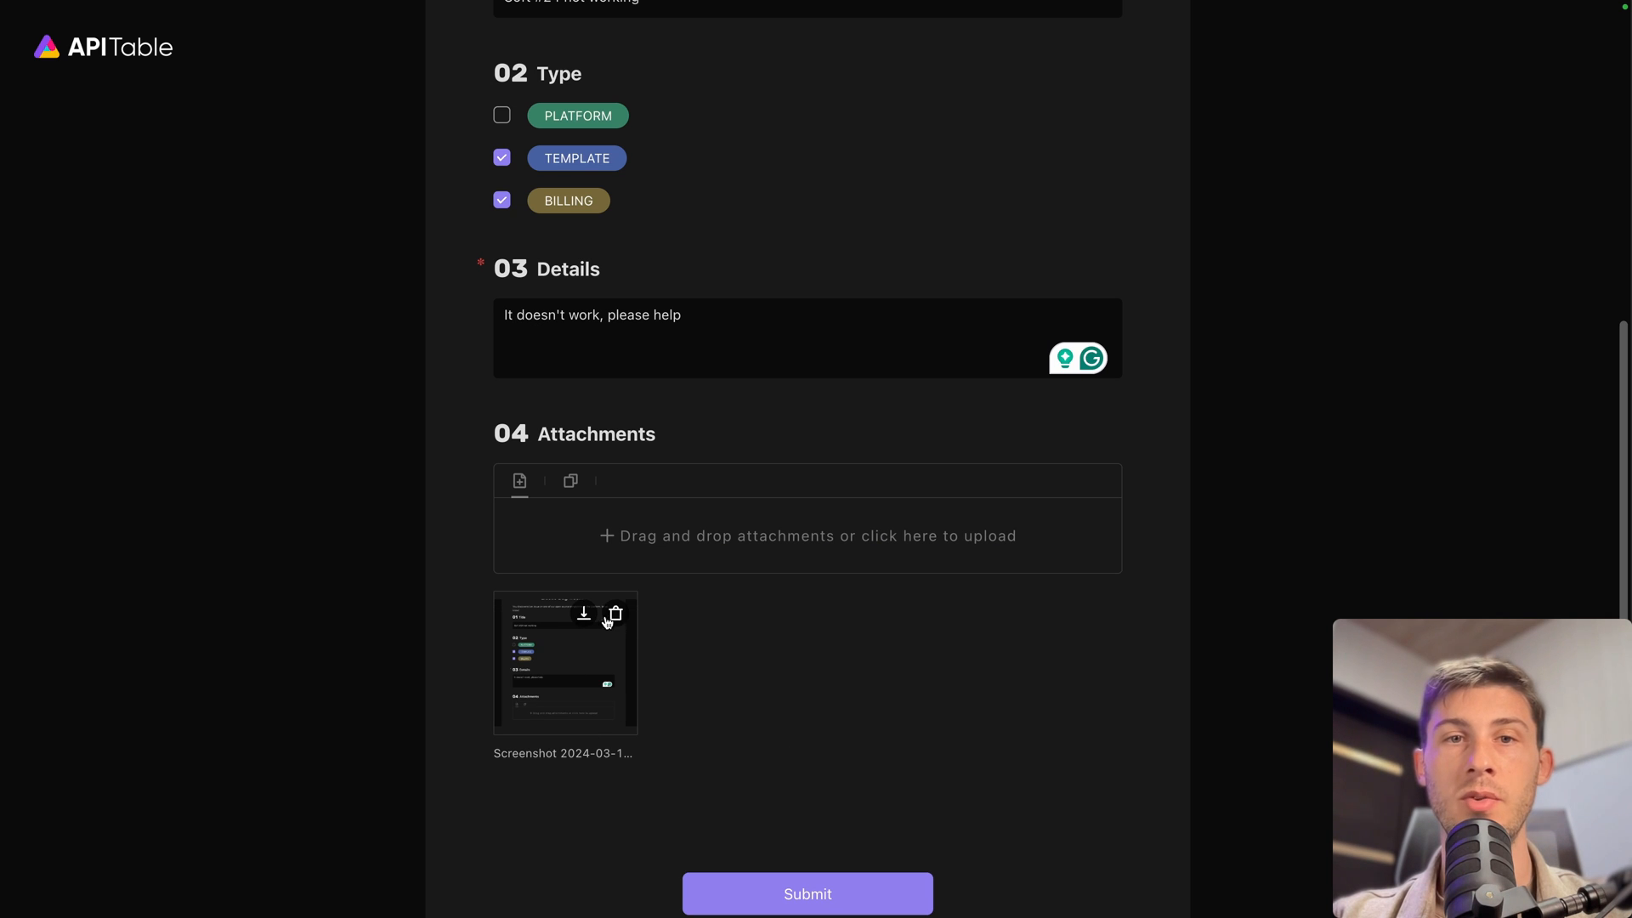
scroll("down", 3)
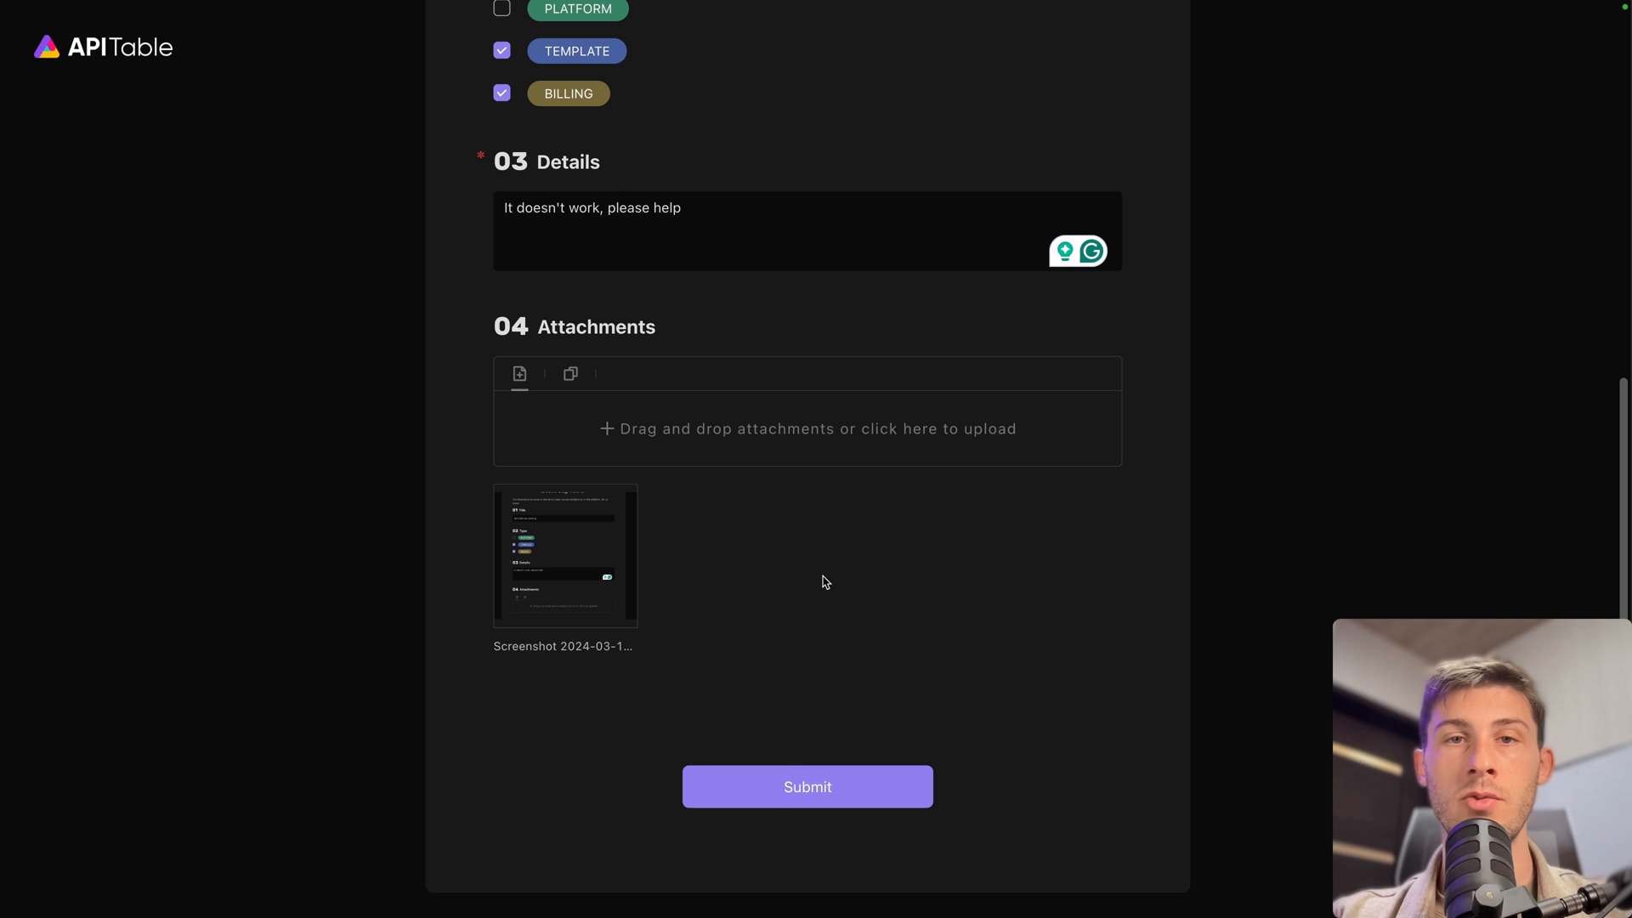
left_click(806, 787)
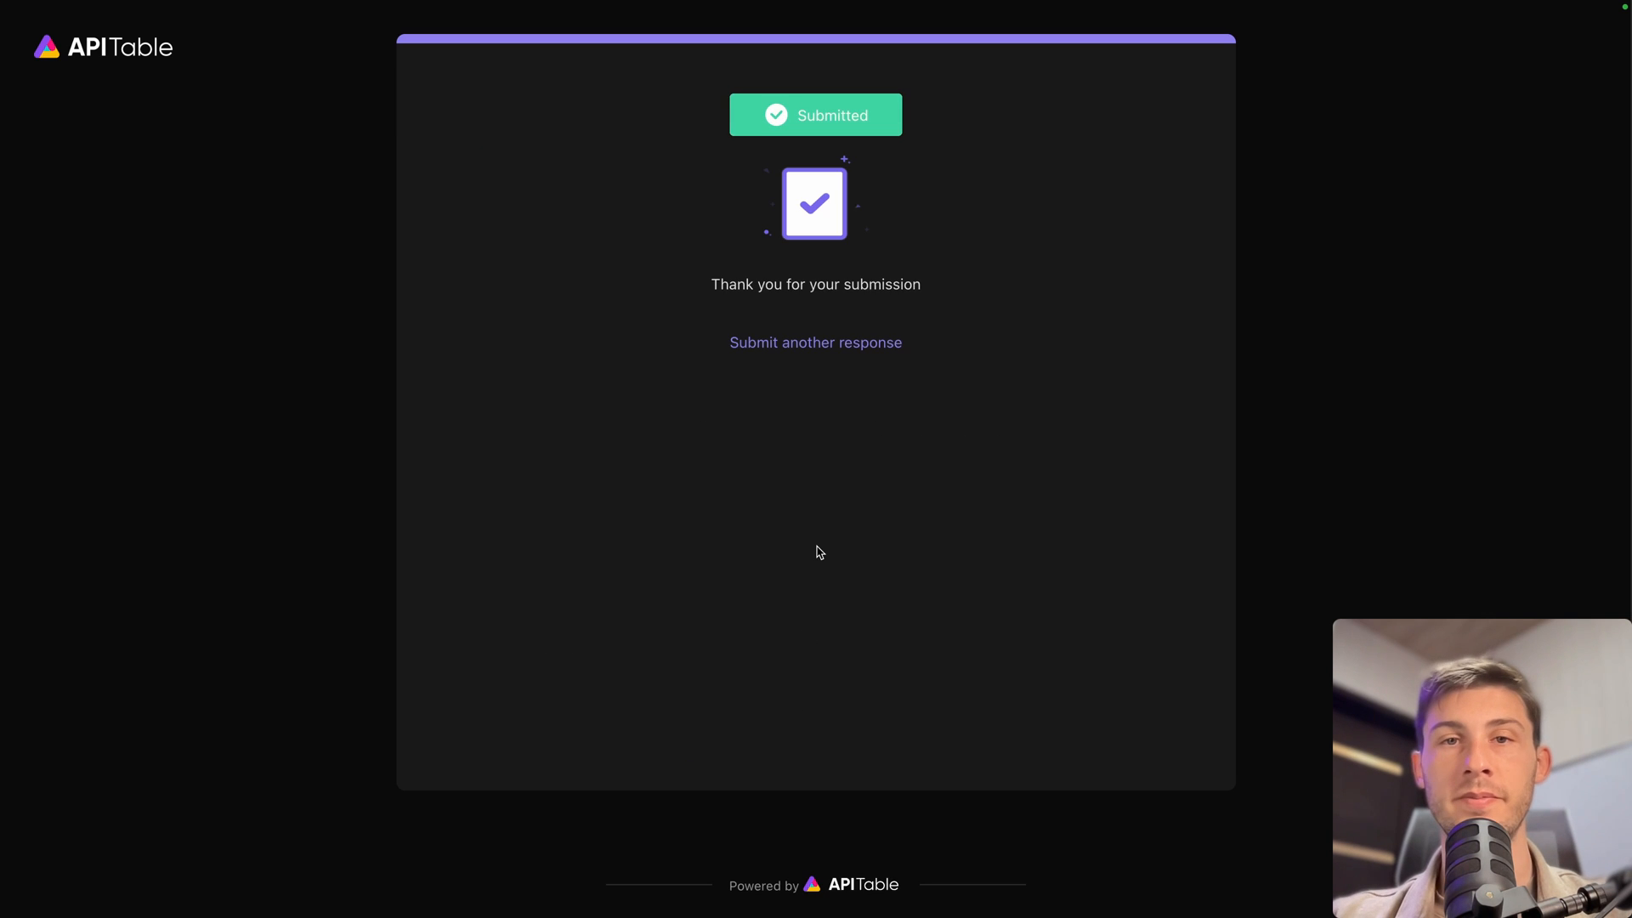
mouse_move(1037, 304)
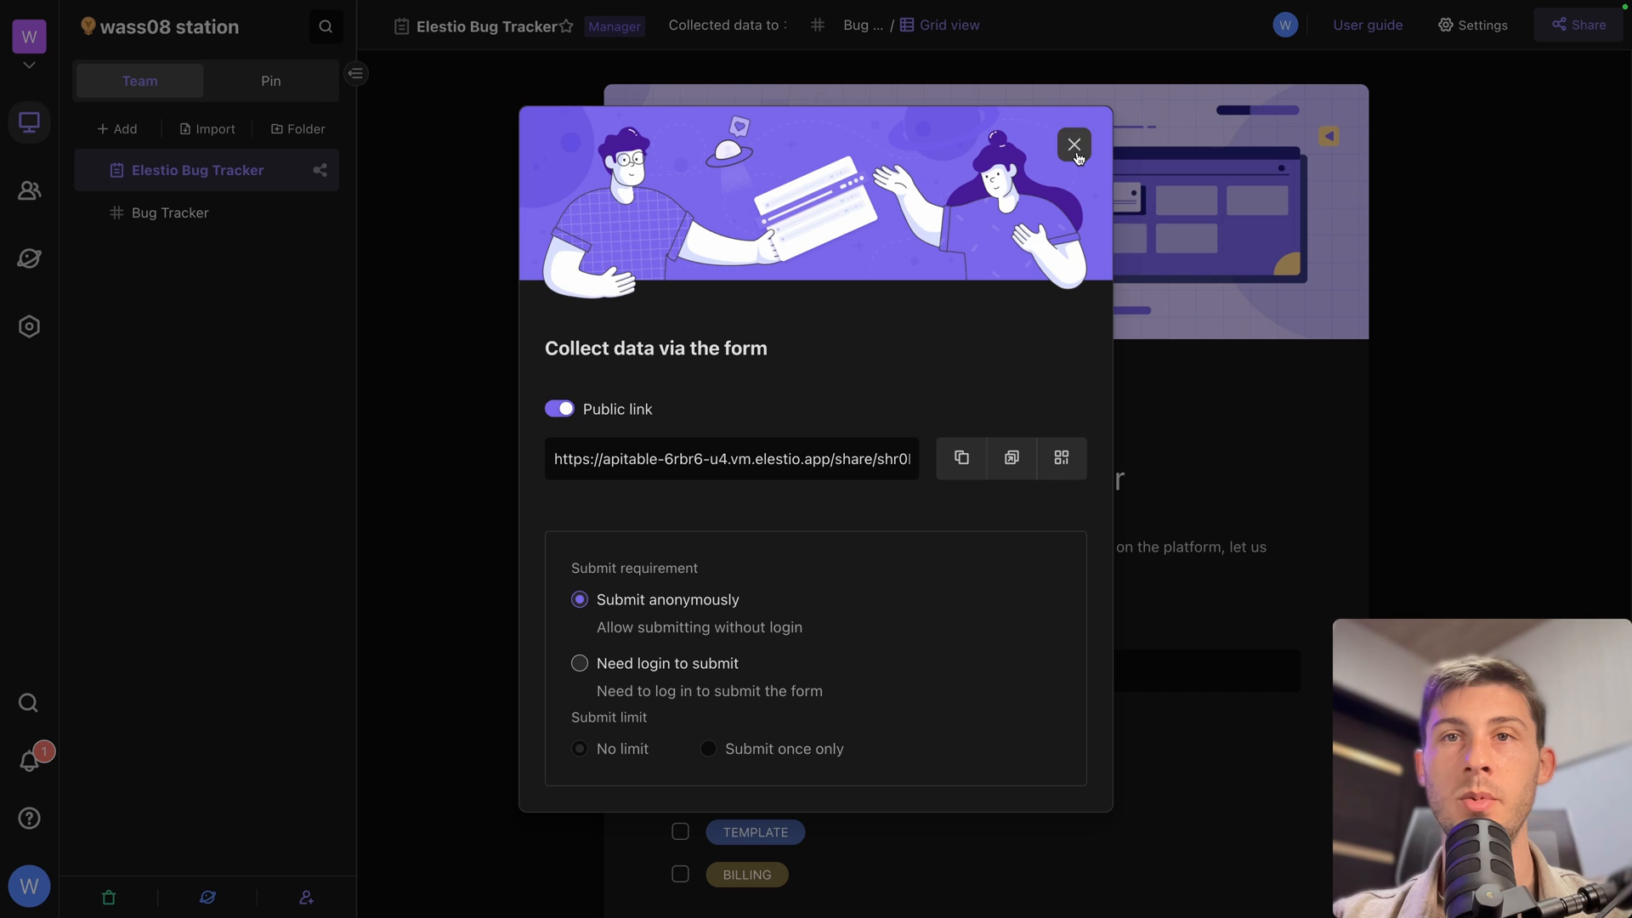
- Open the Bug Tracker table and delete its blank records, keeping SOFT #12 and Soft #24
left_click(1073, 143)
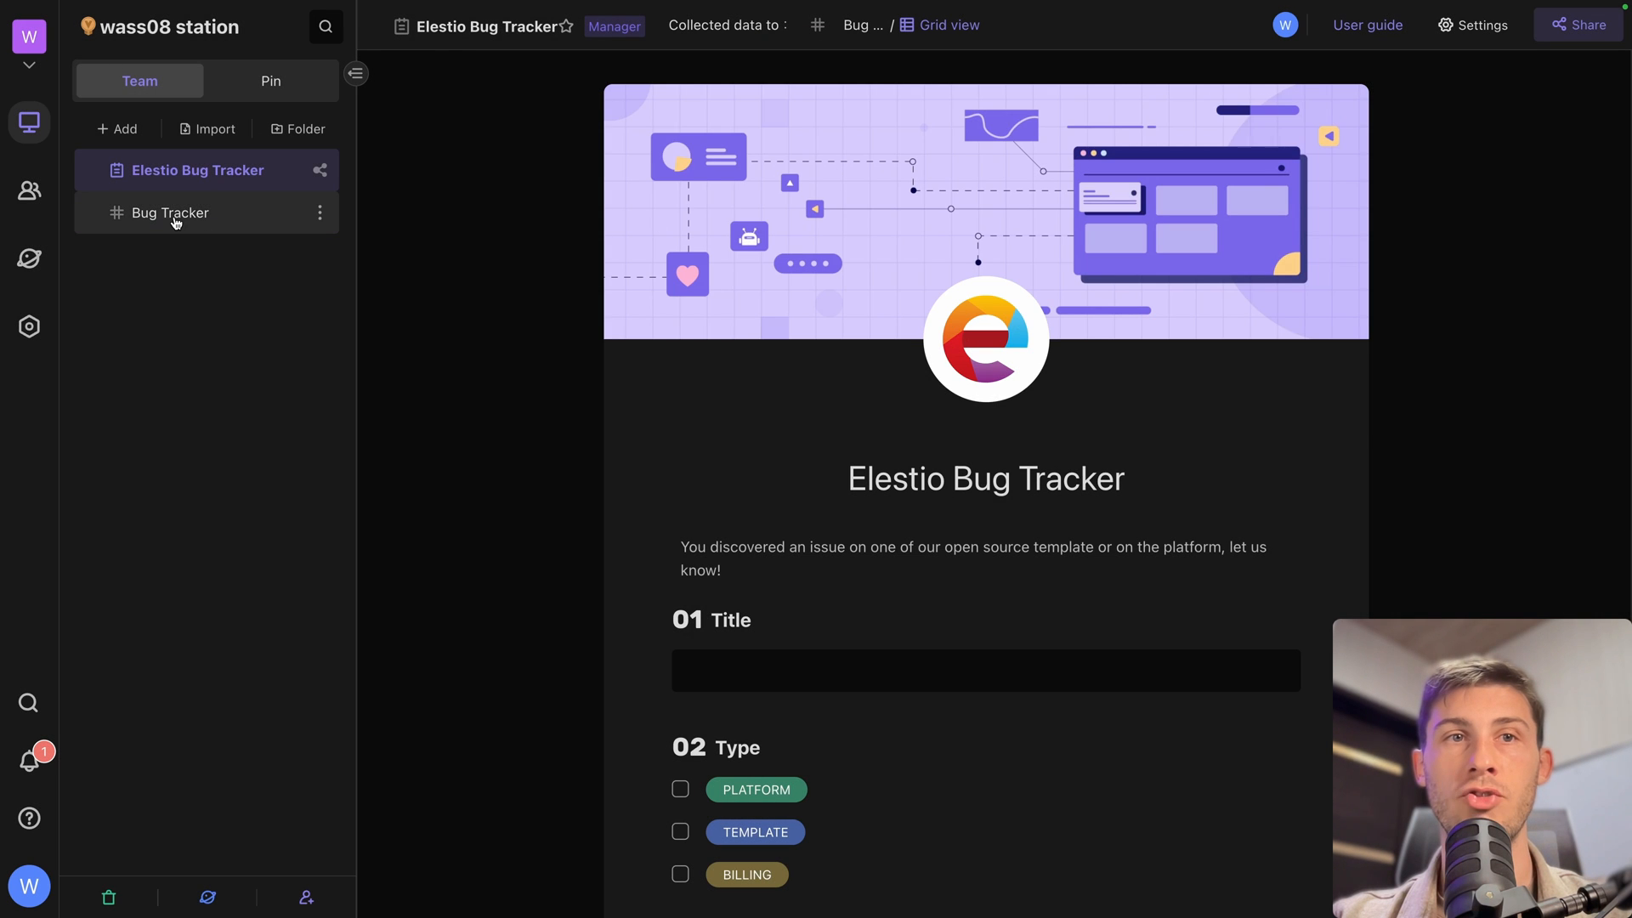
left_click(170, 214)
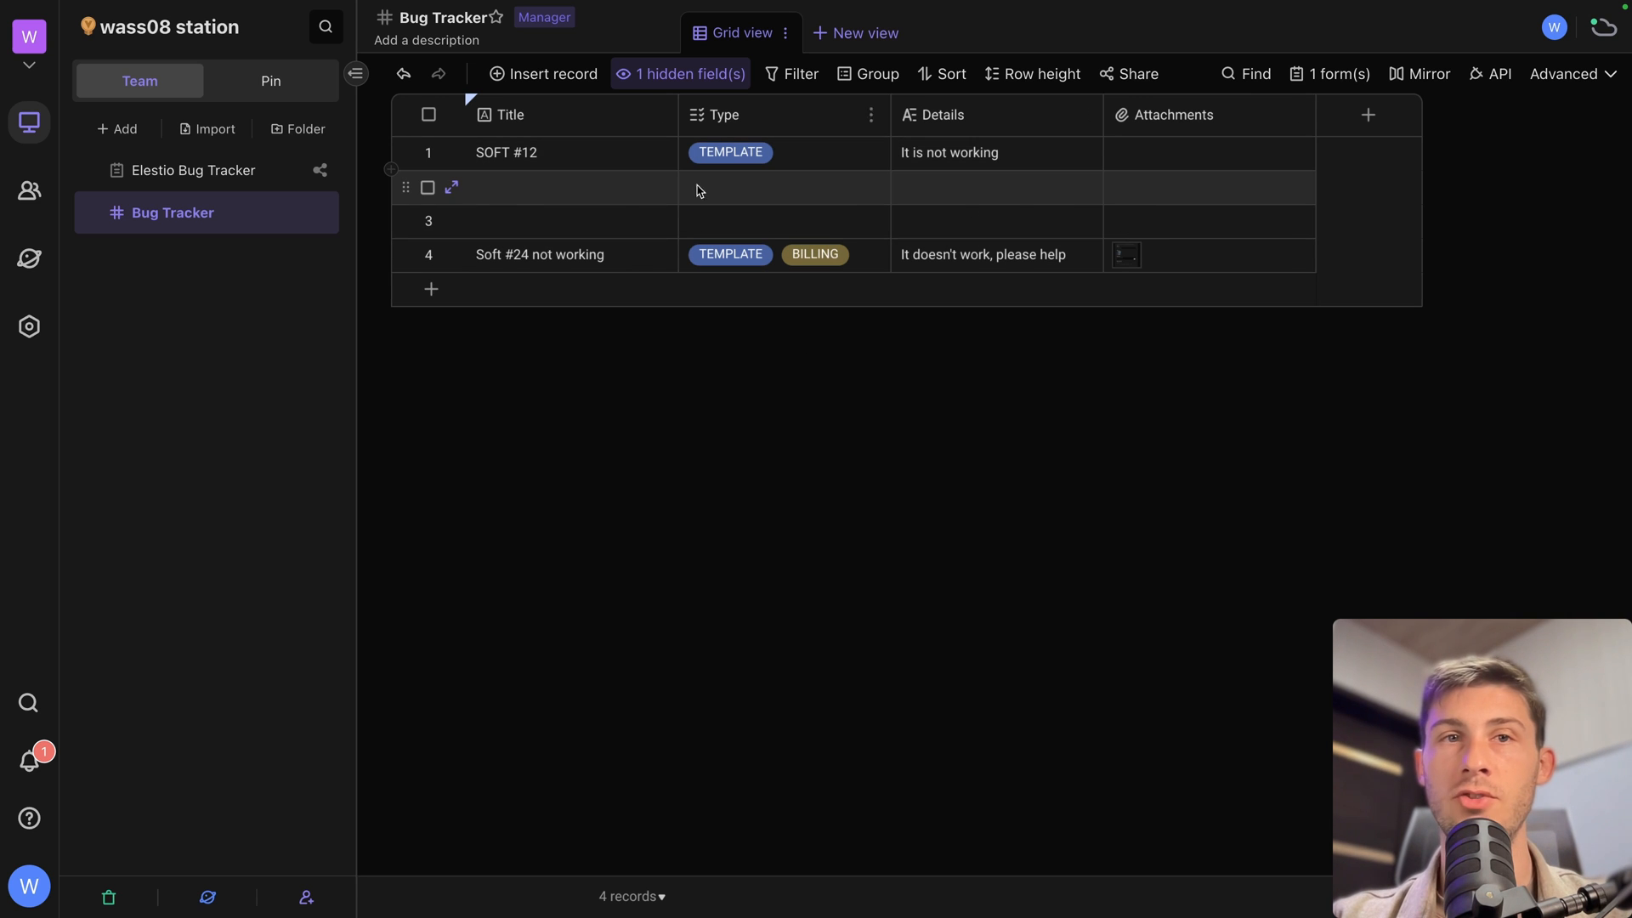
left_click(452, 189)
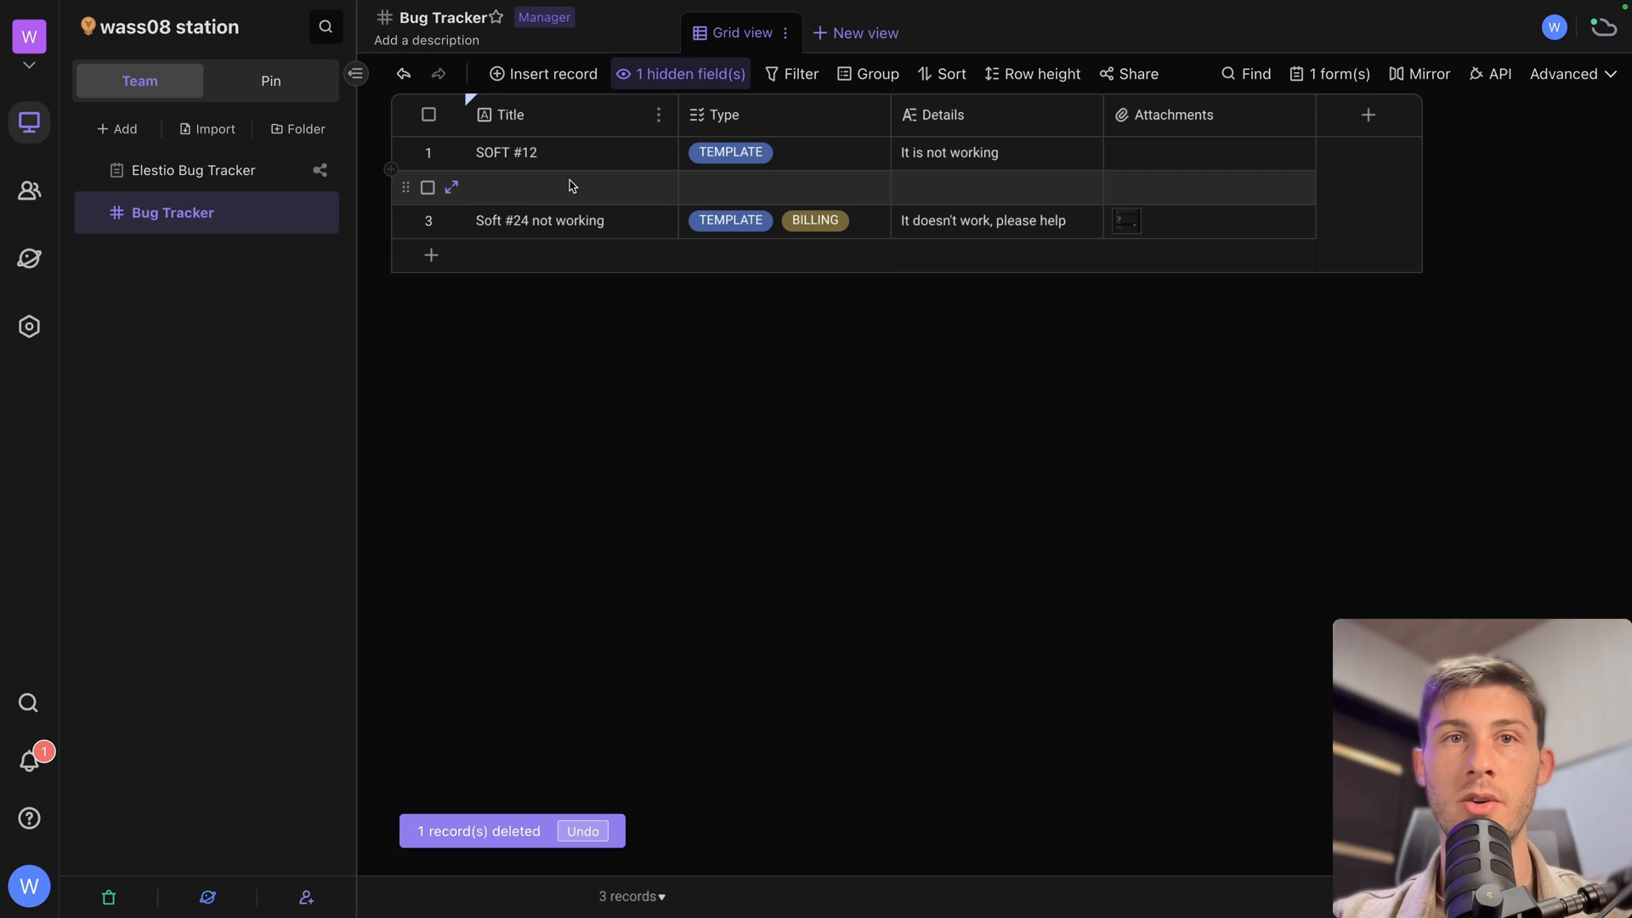
right_click(571, 187)
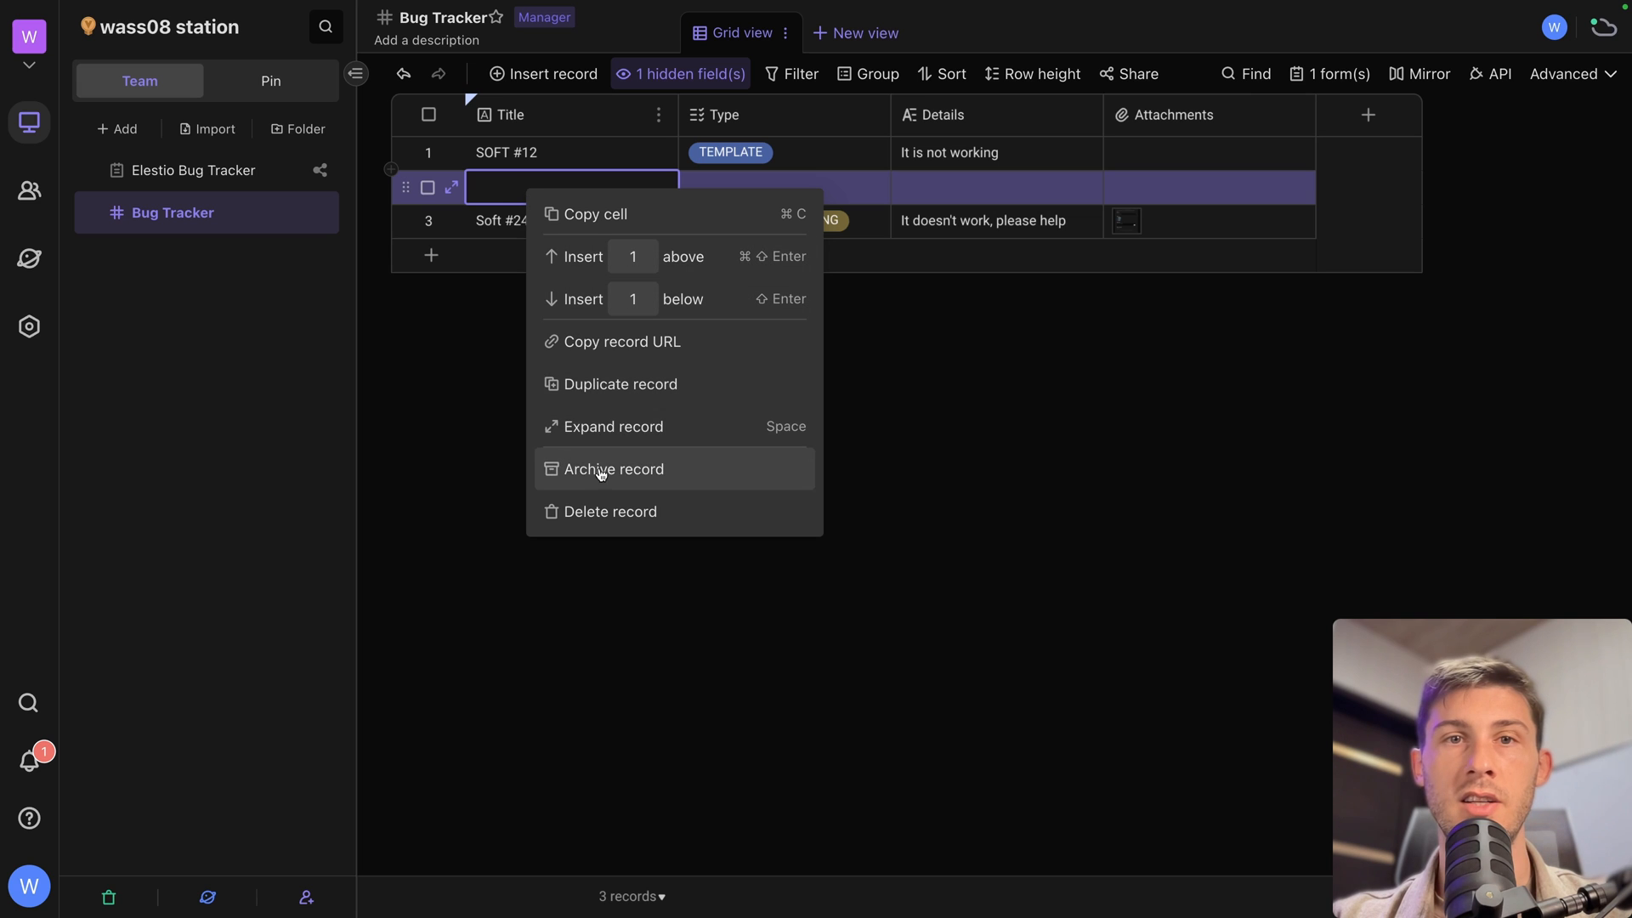
left_click(612, 469)
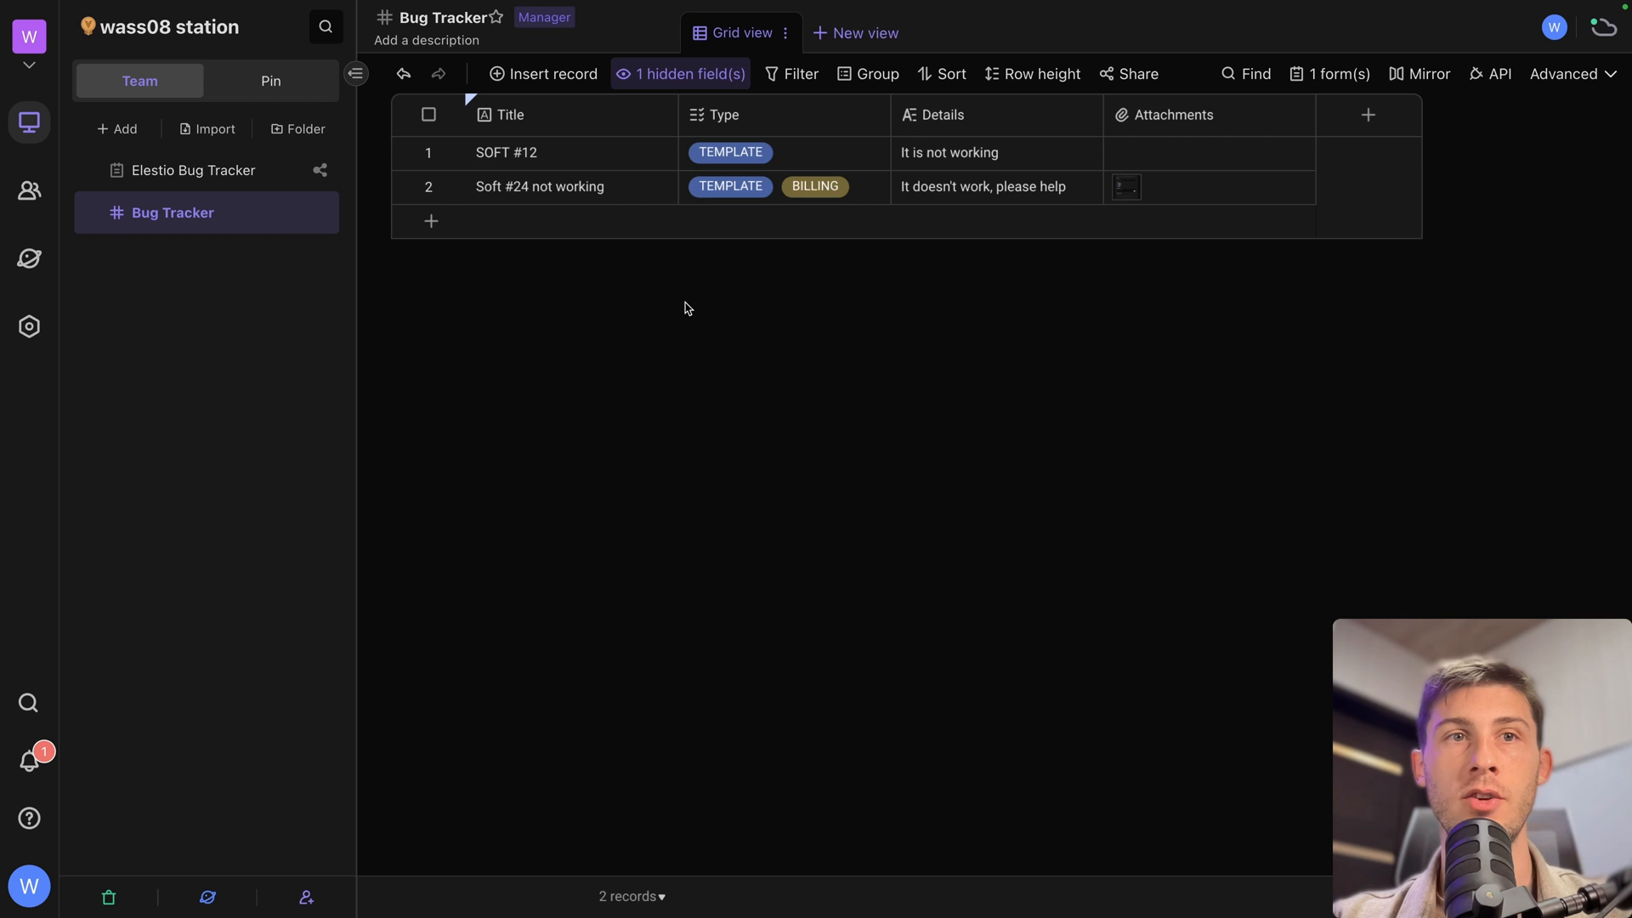
left_click(855, 33)
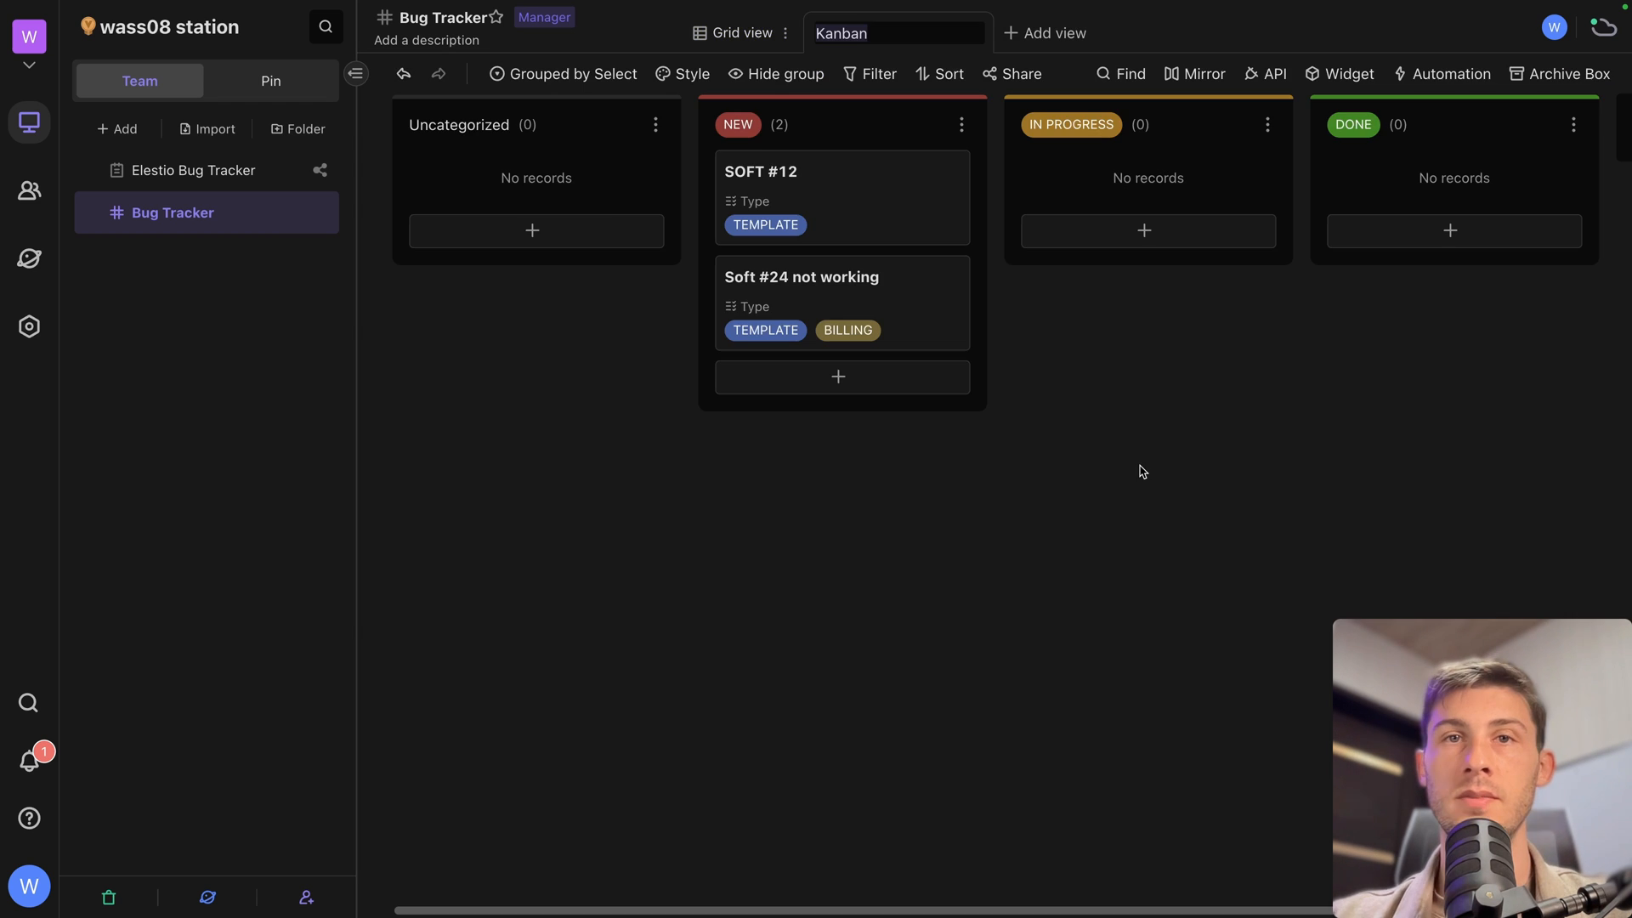
mouse_move(1055, 410)
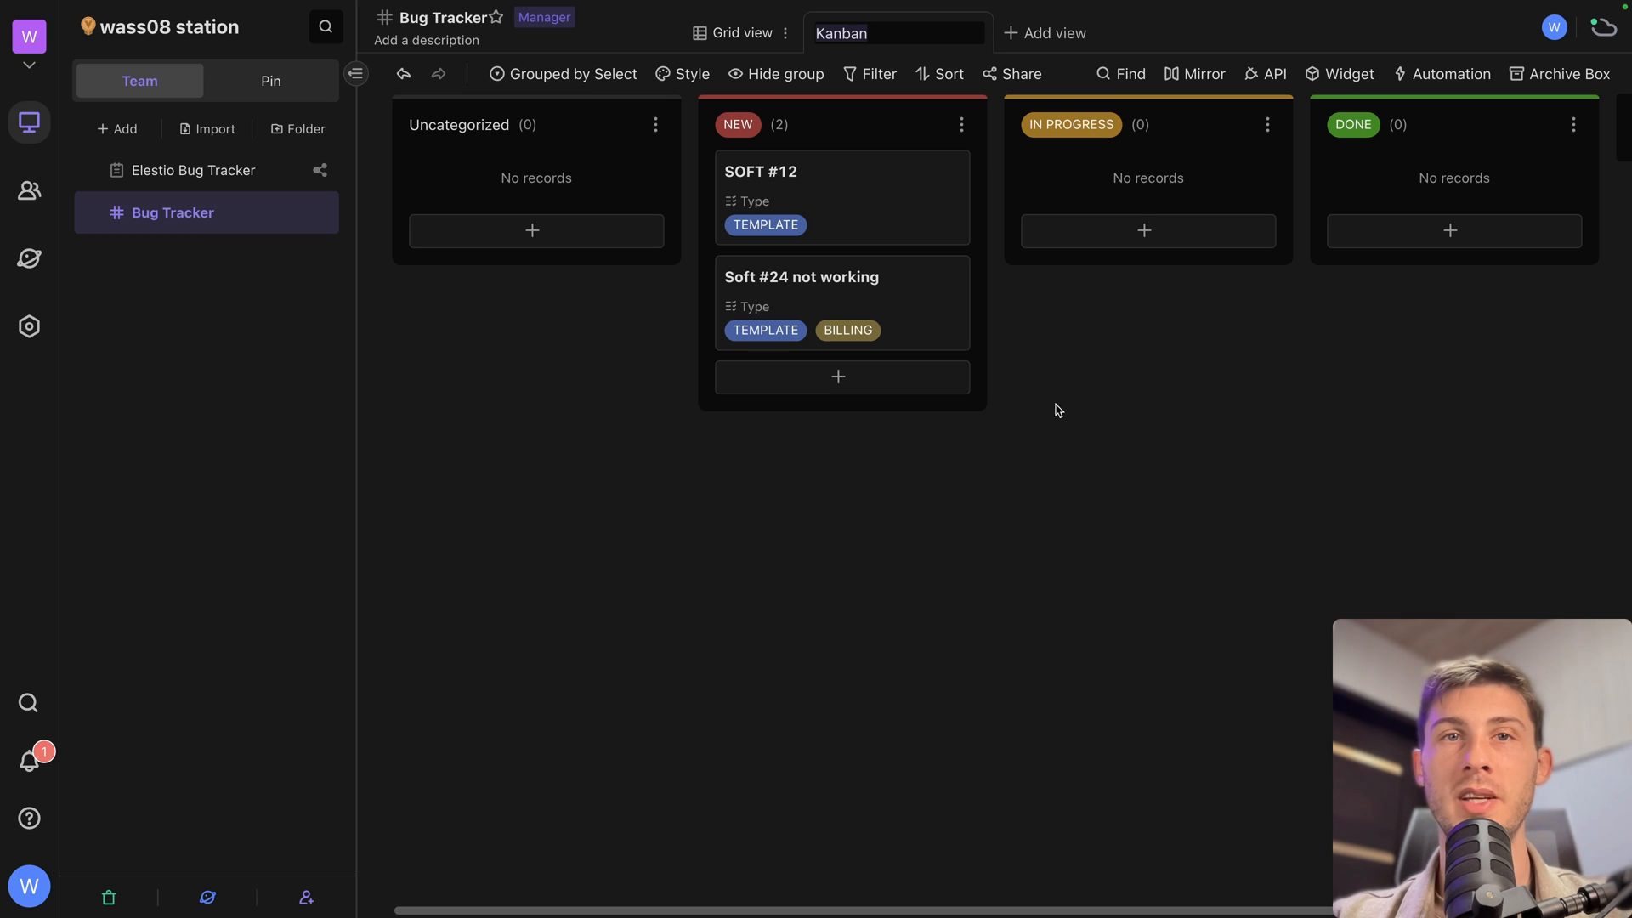
mouse_move(1085, 352)
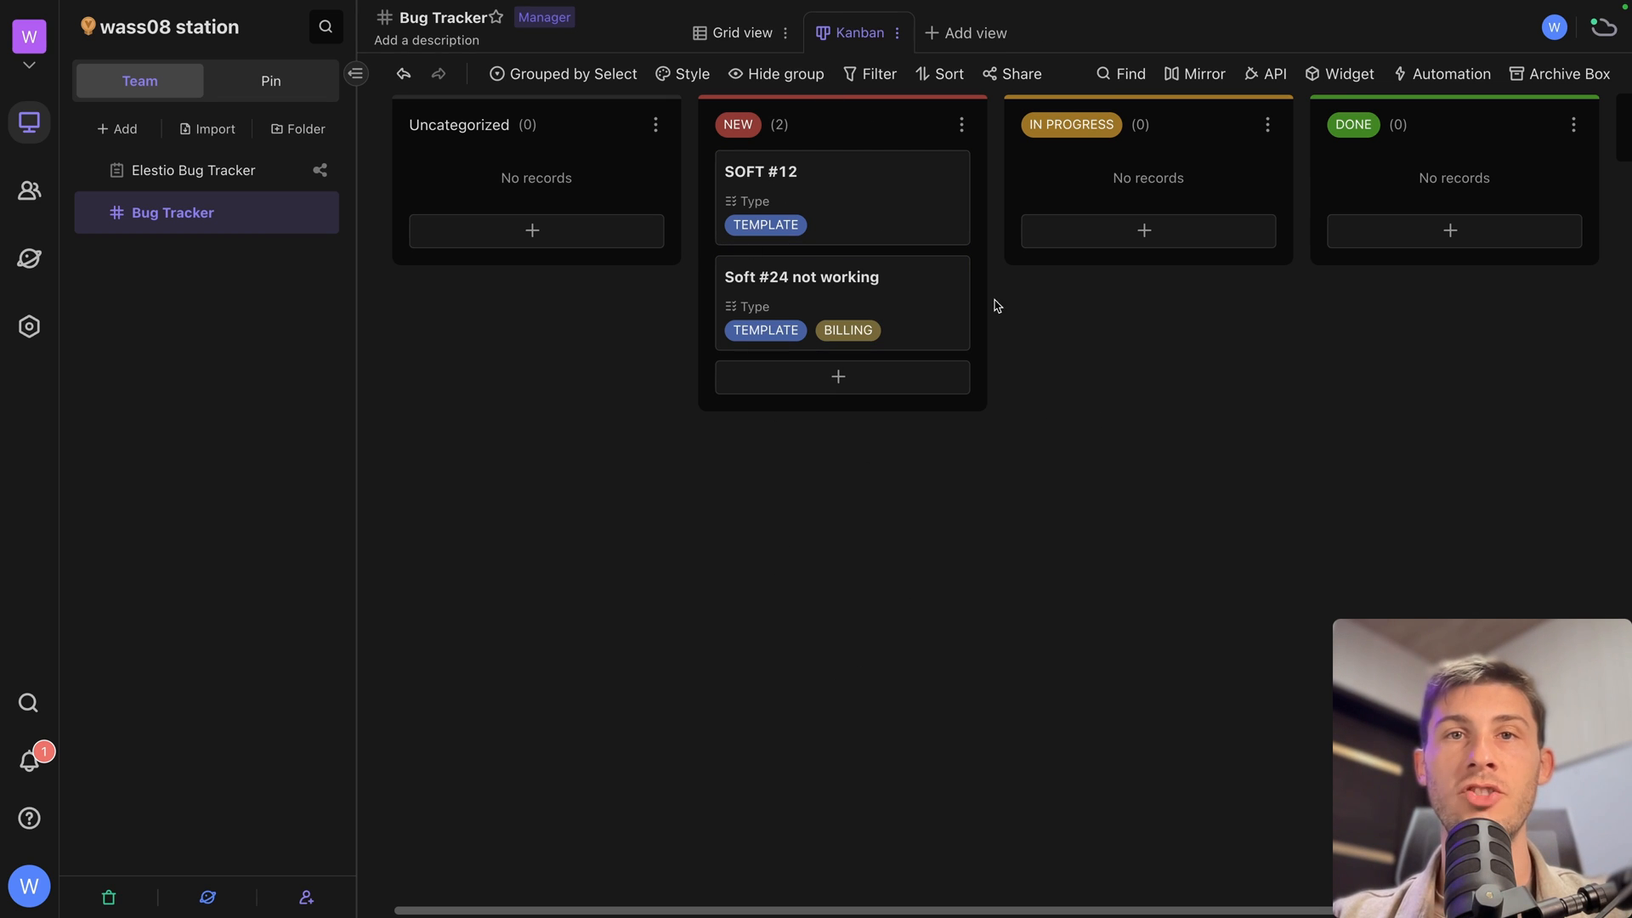
- Open the Soft #24 not working card from the Kanban's NEW column
left_click(801, 277)
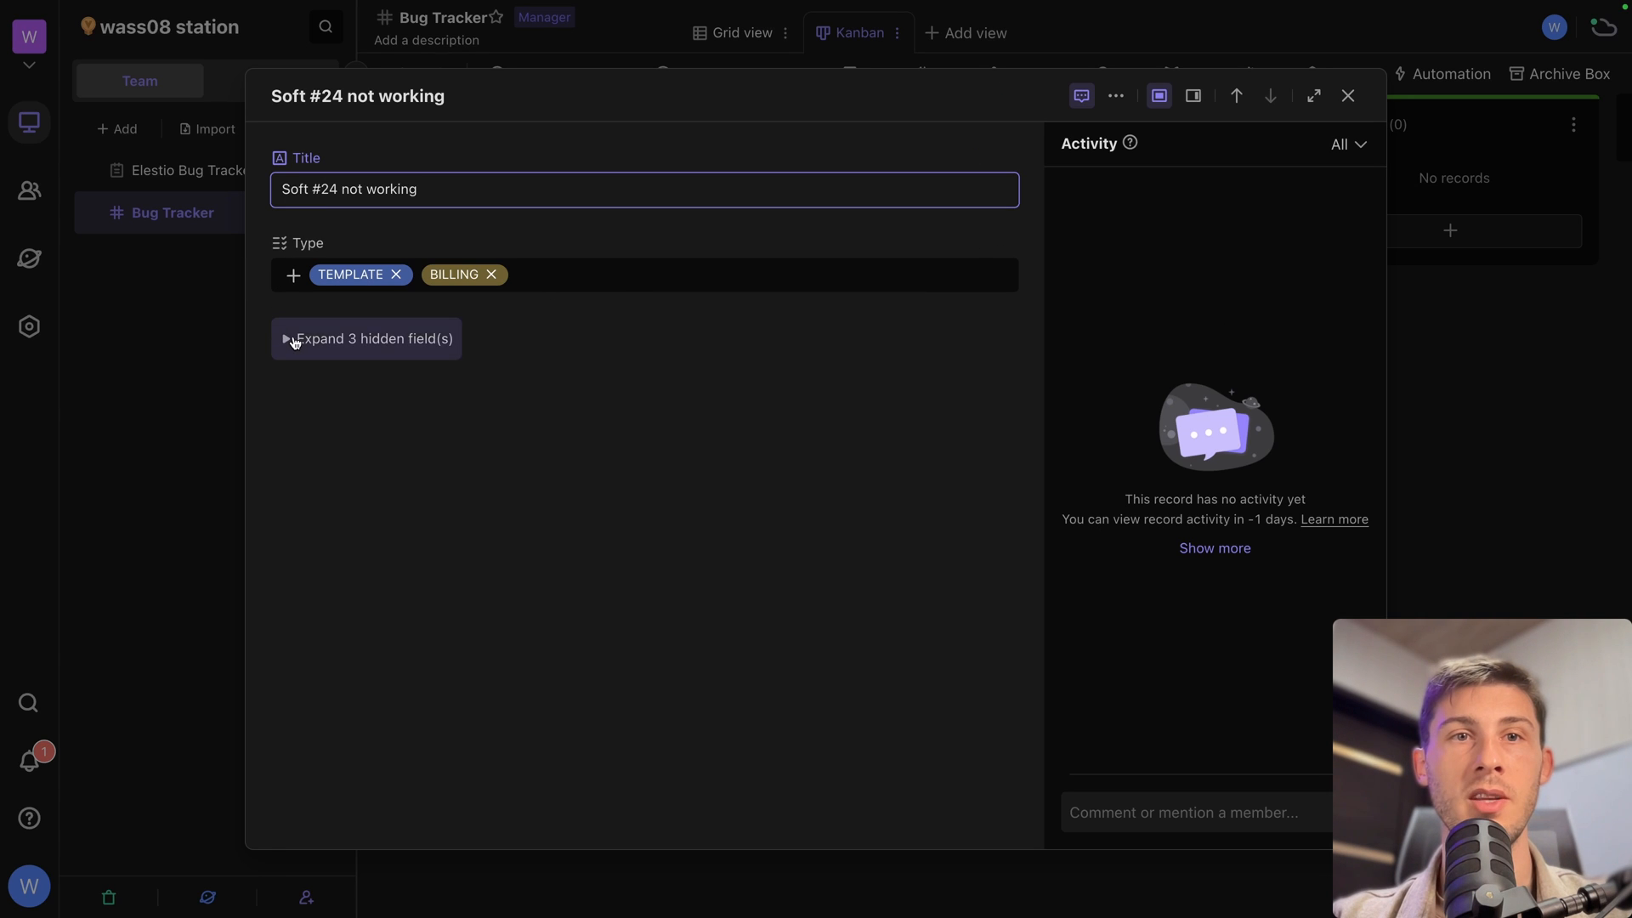
- Post the comment 'Ok I'm taking care of it' on the Soft #24 record
left_click(365, 338)
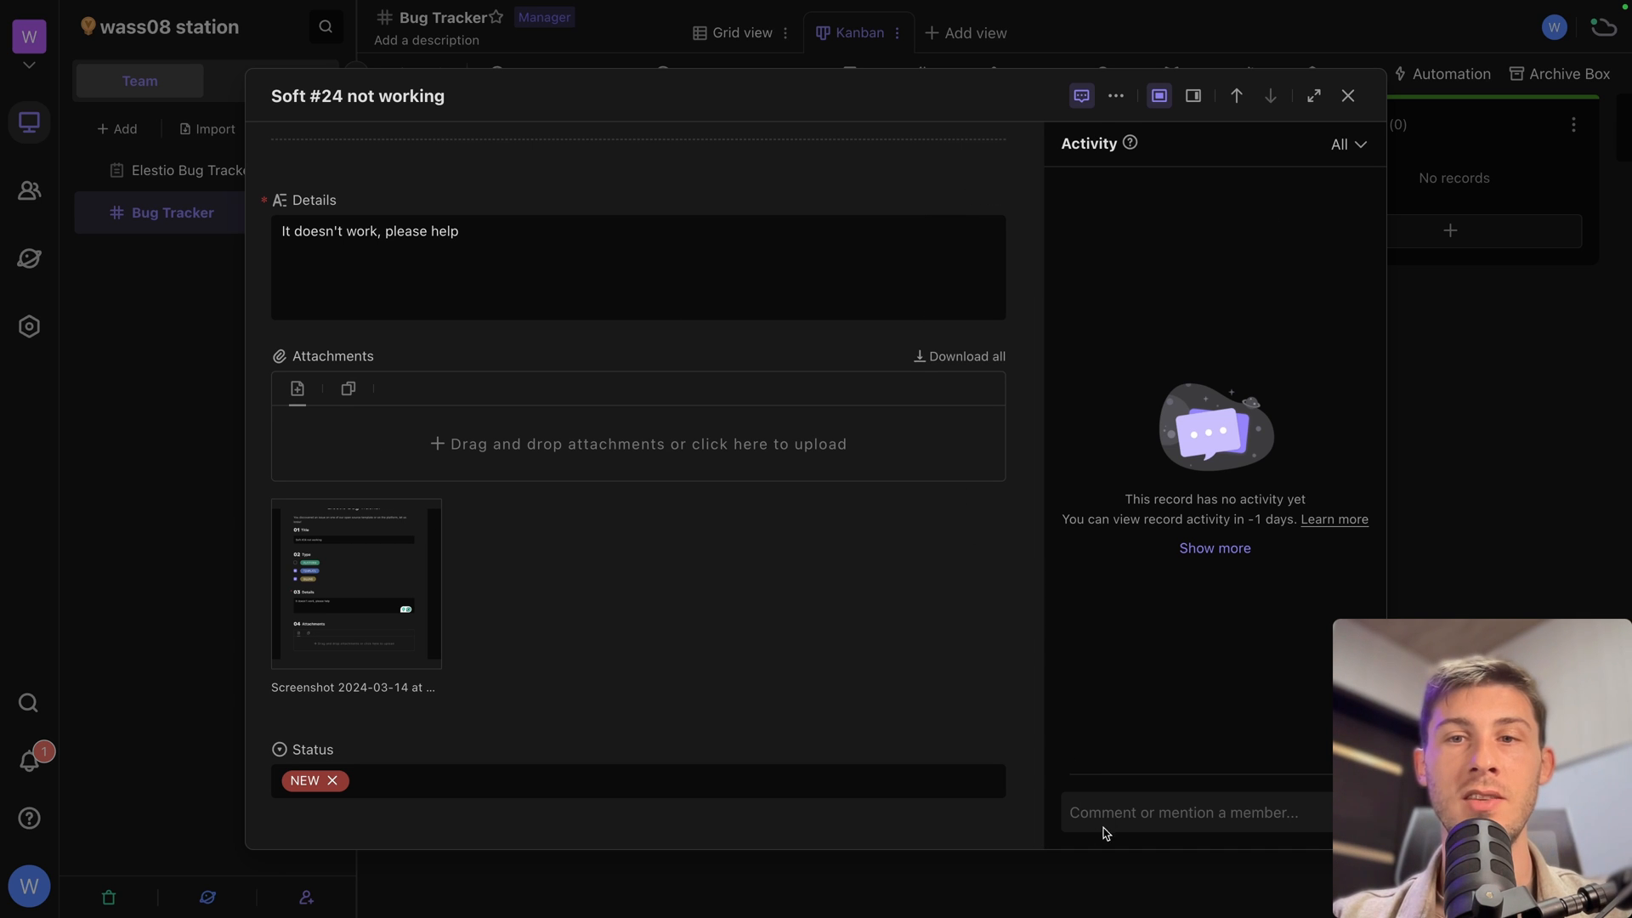
type("Ok I'm tak")
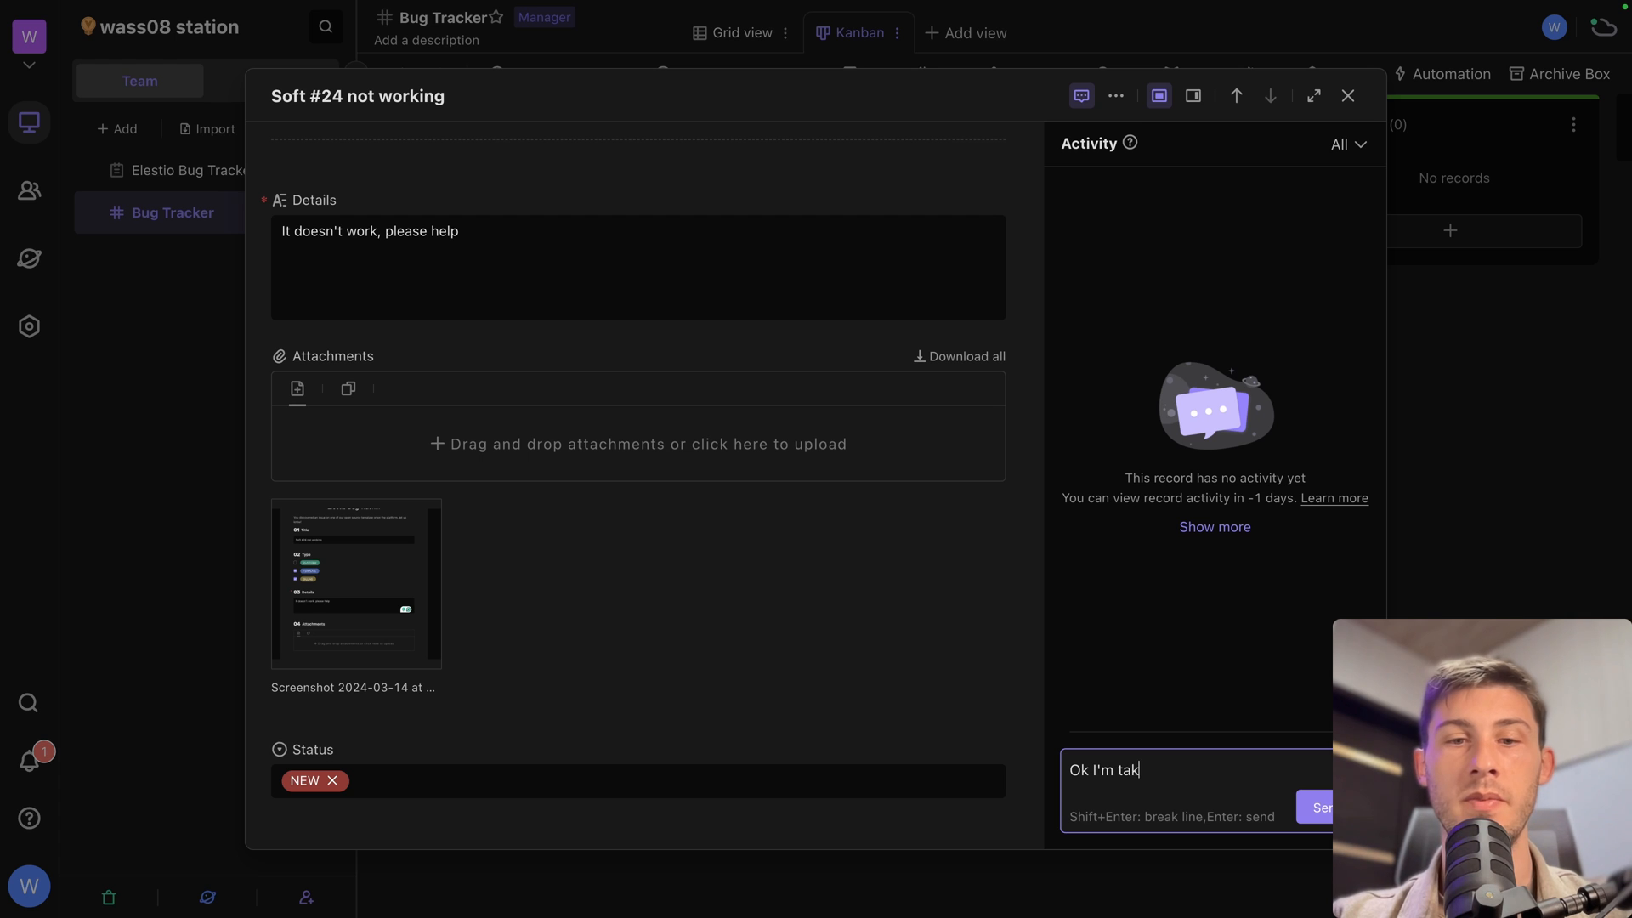
type("ing care of it")
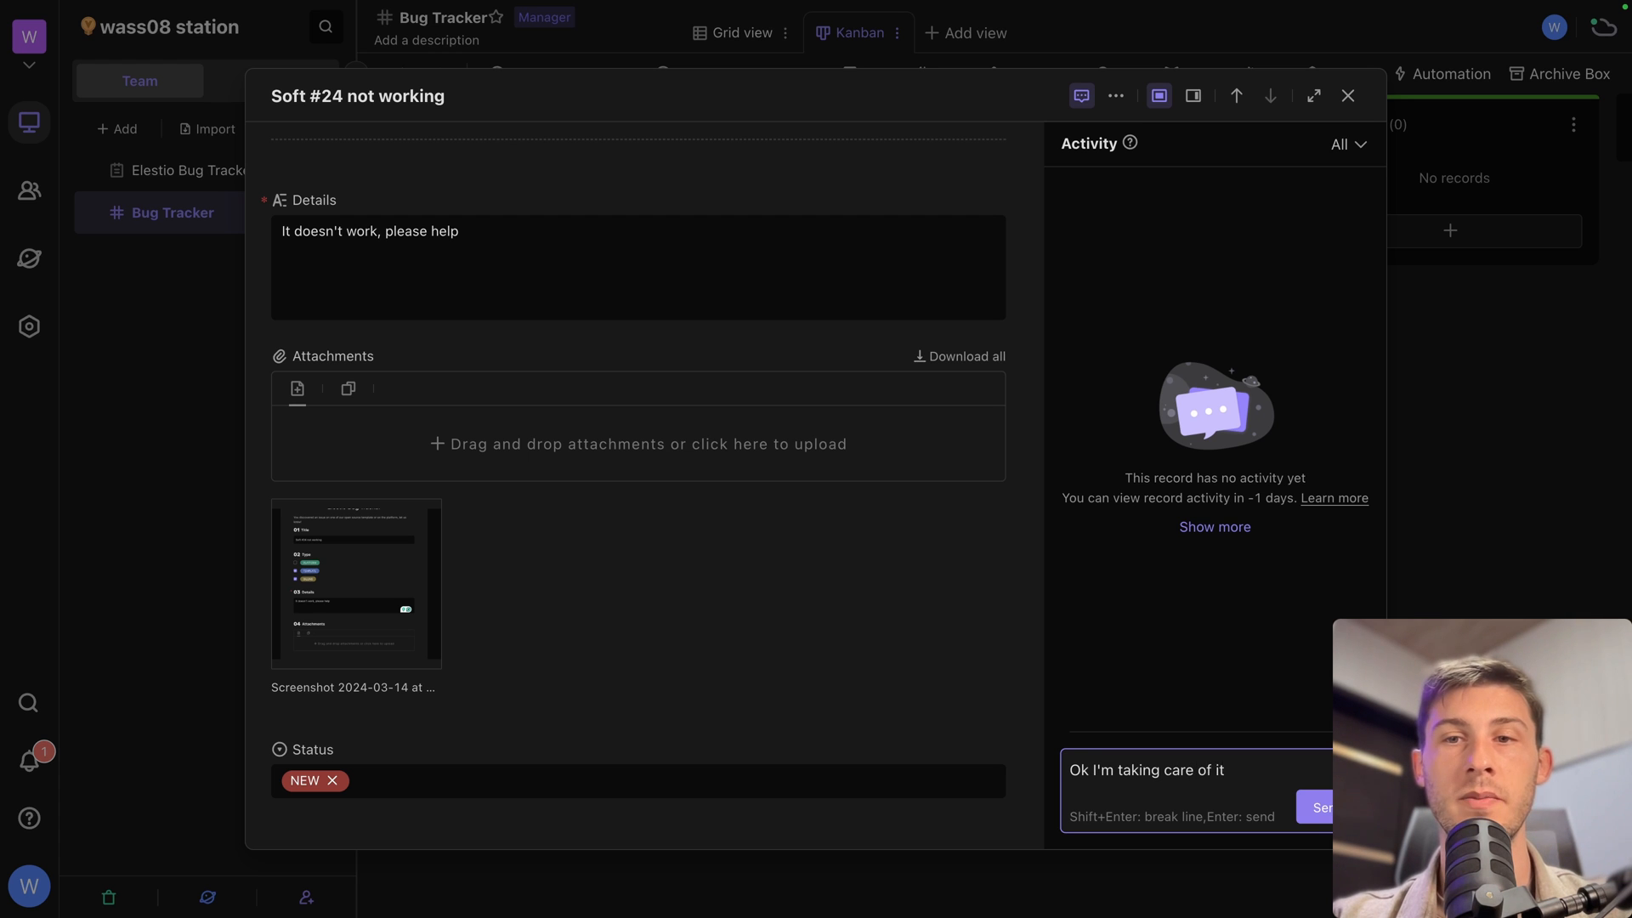
left_click(1316, 806)
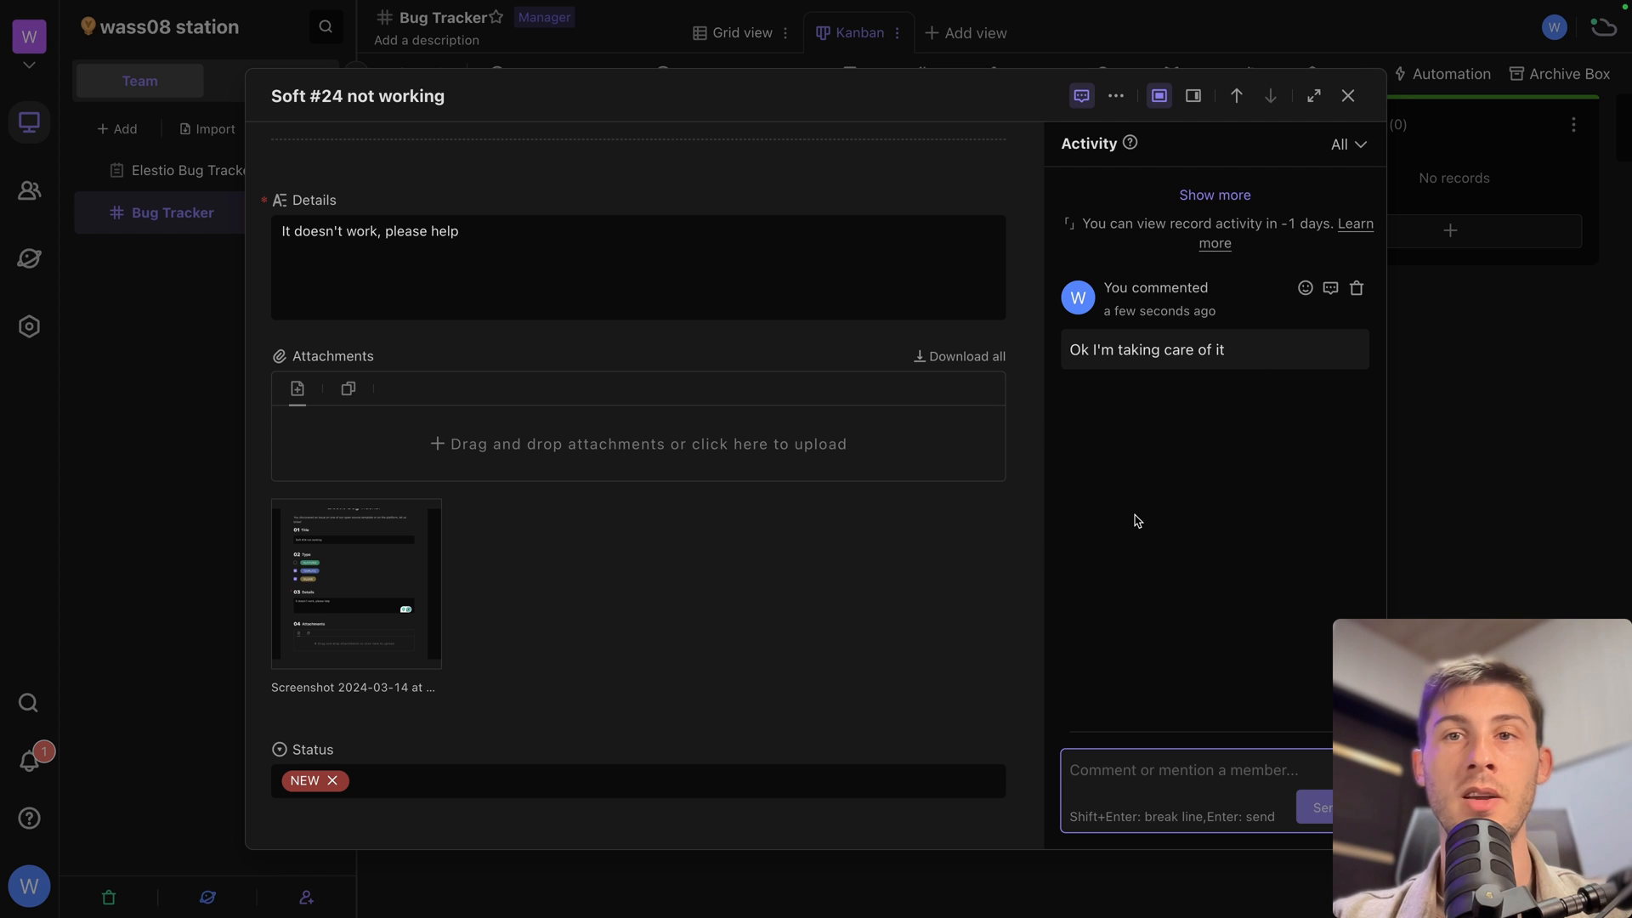
mouse_move(1123, 571)
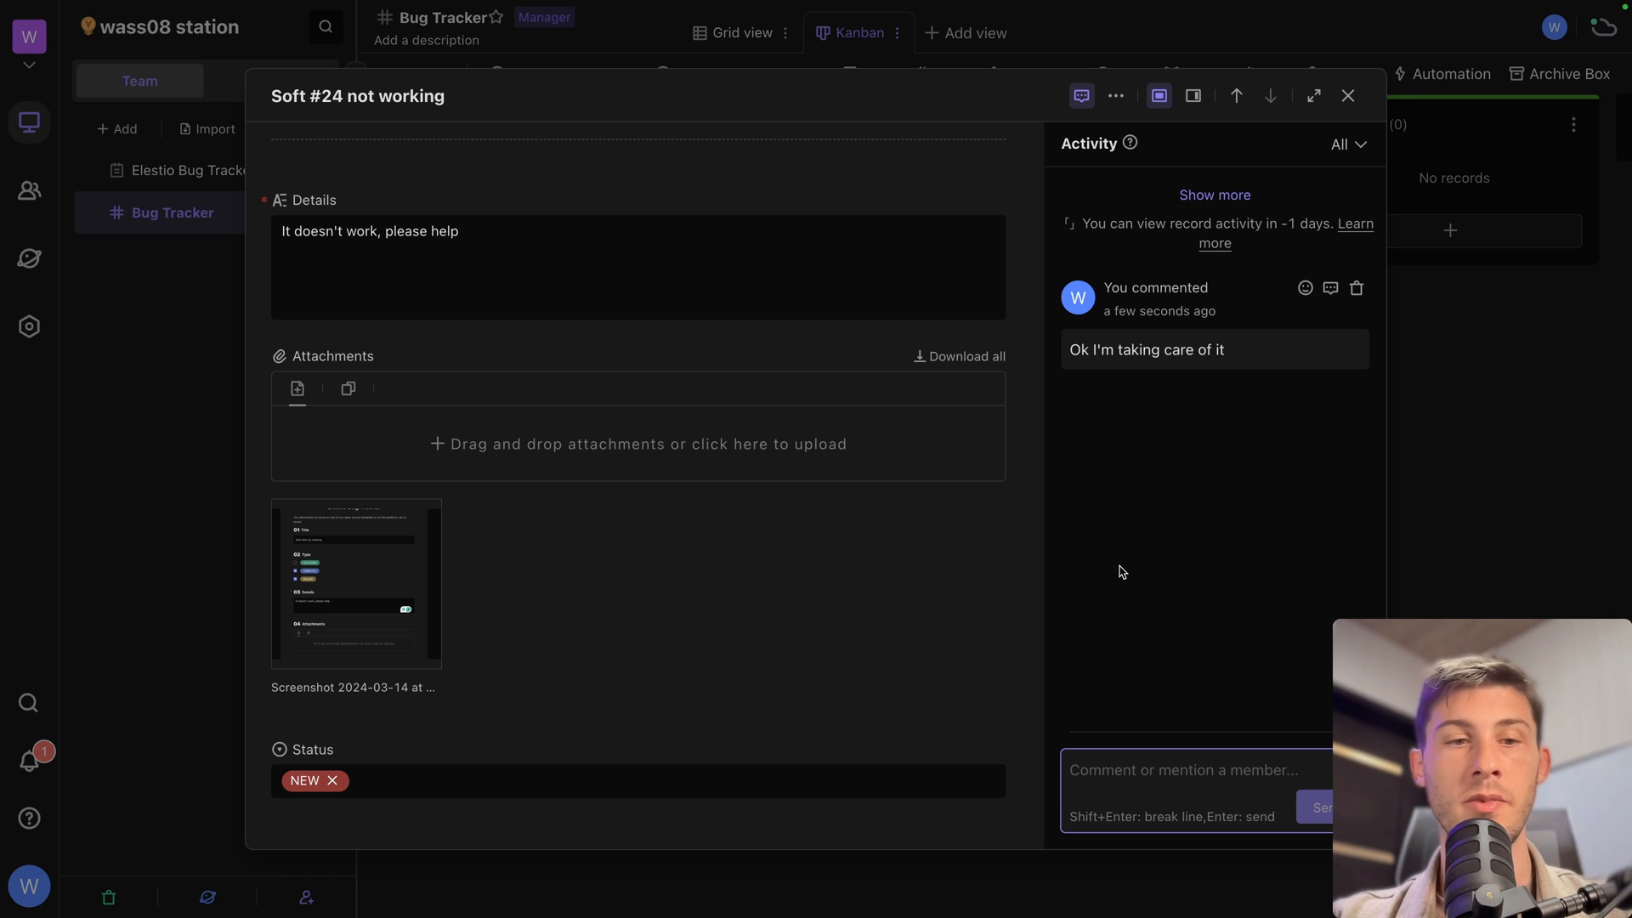
- Close the record and move the Soft #24 card through IN PROGRESS to DONE
type("@")
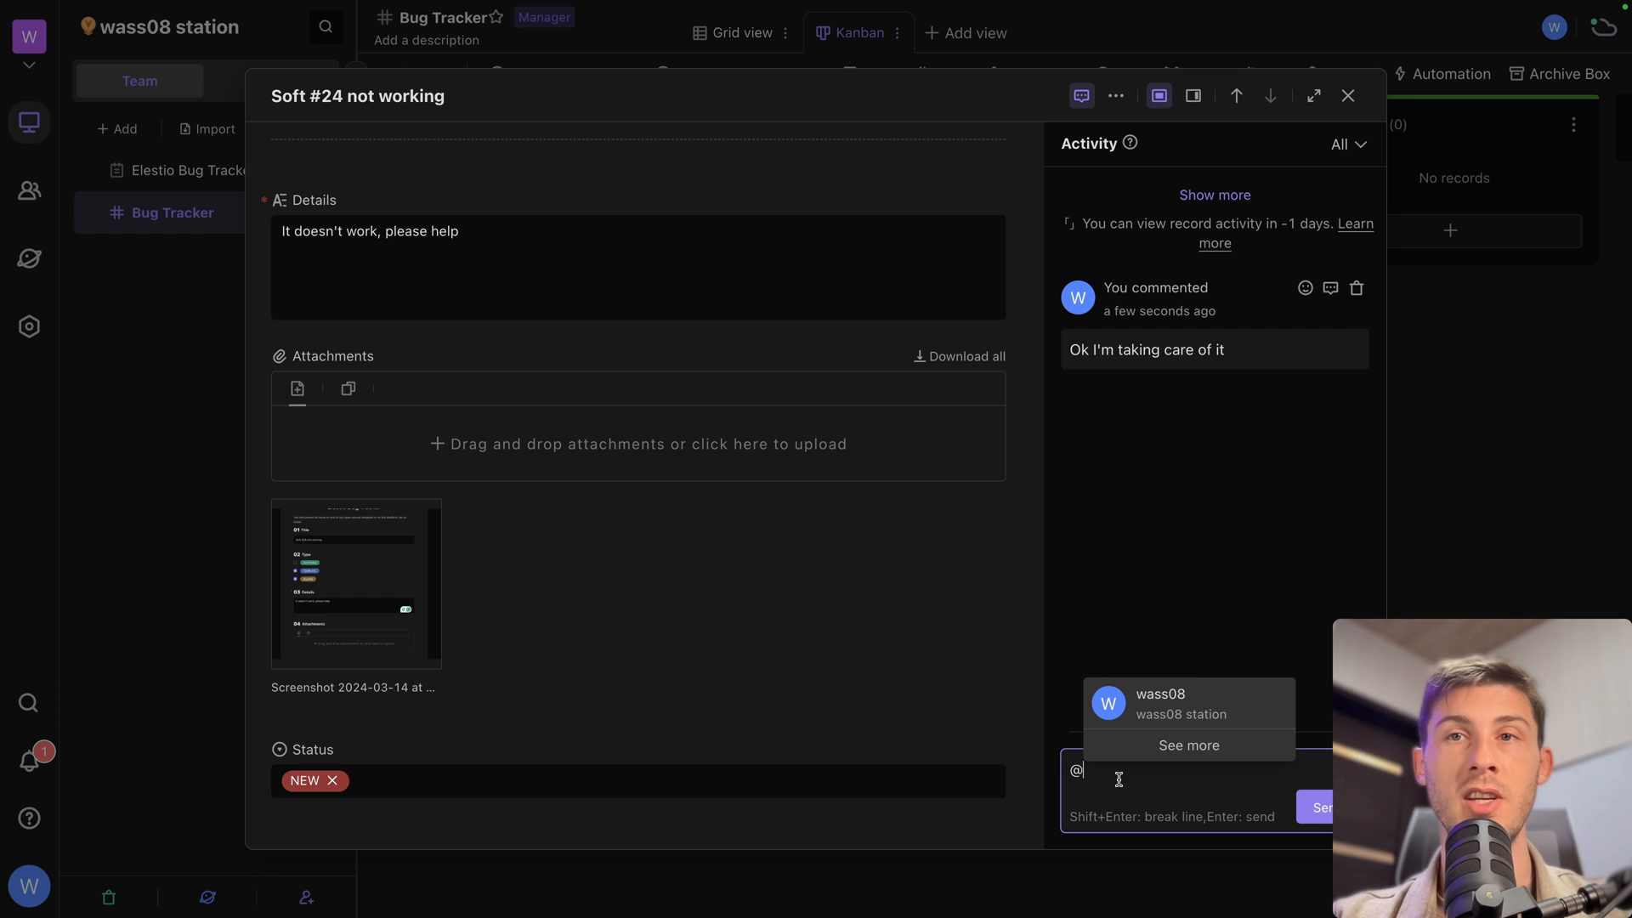
left_click(1349, 95)
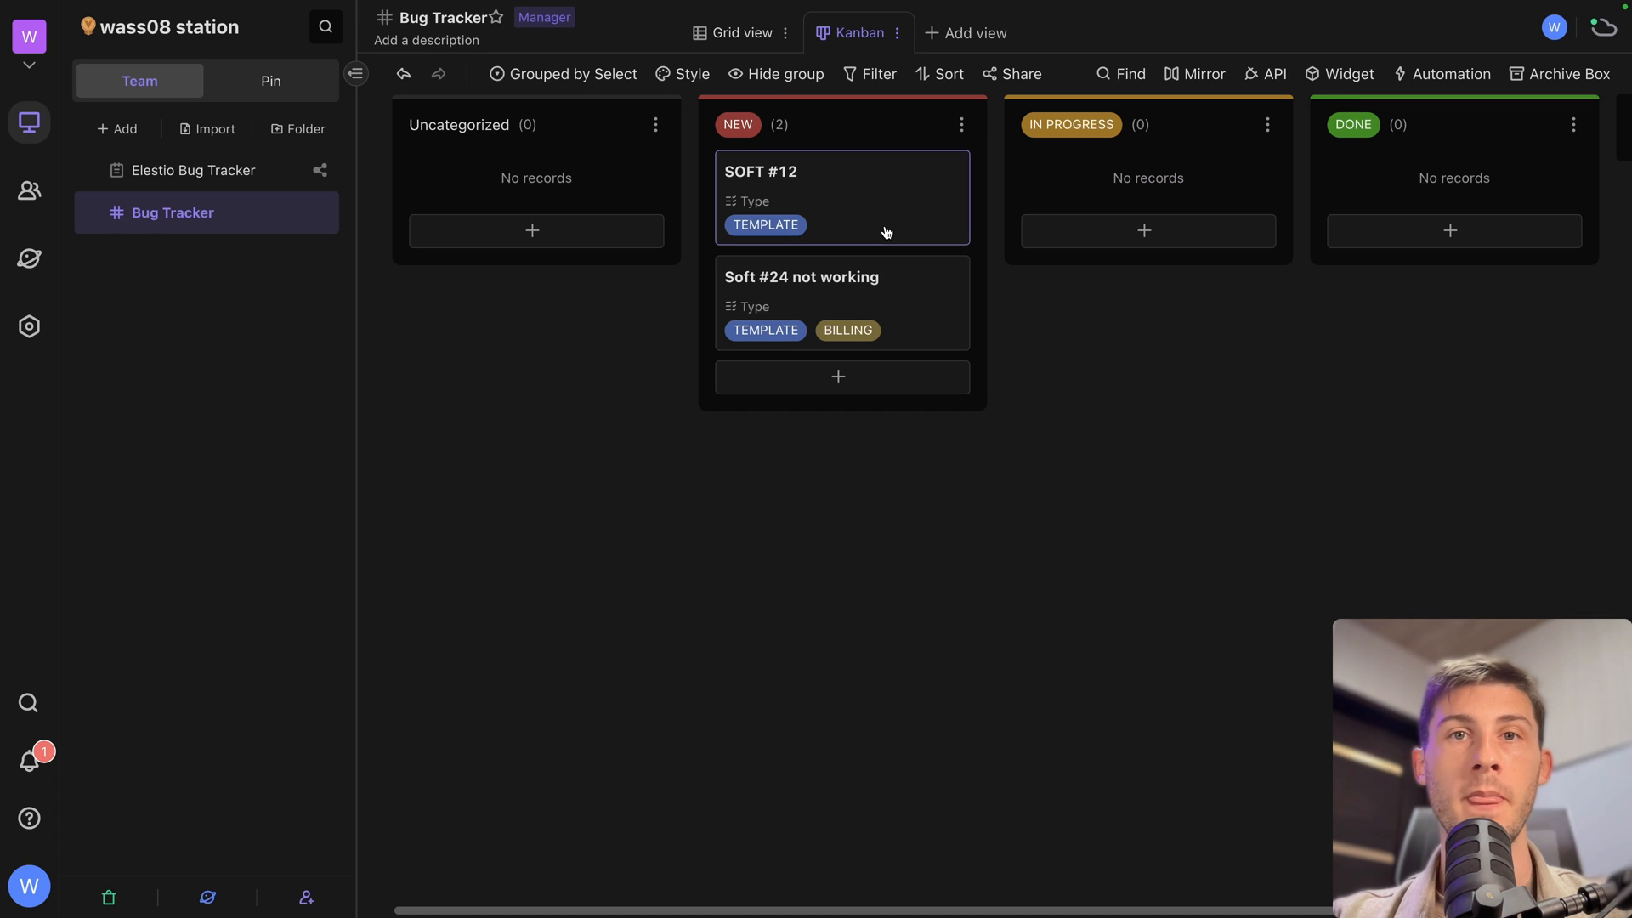
left_click_drag(801, 303, 1108, 215)
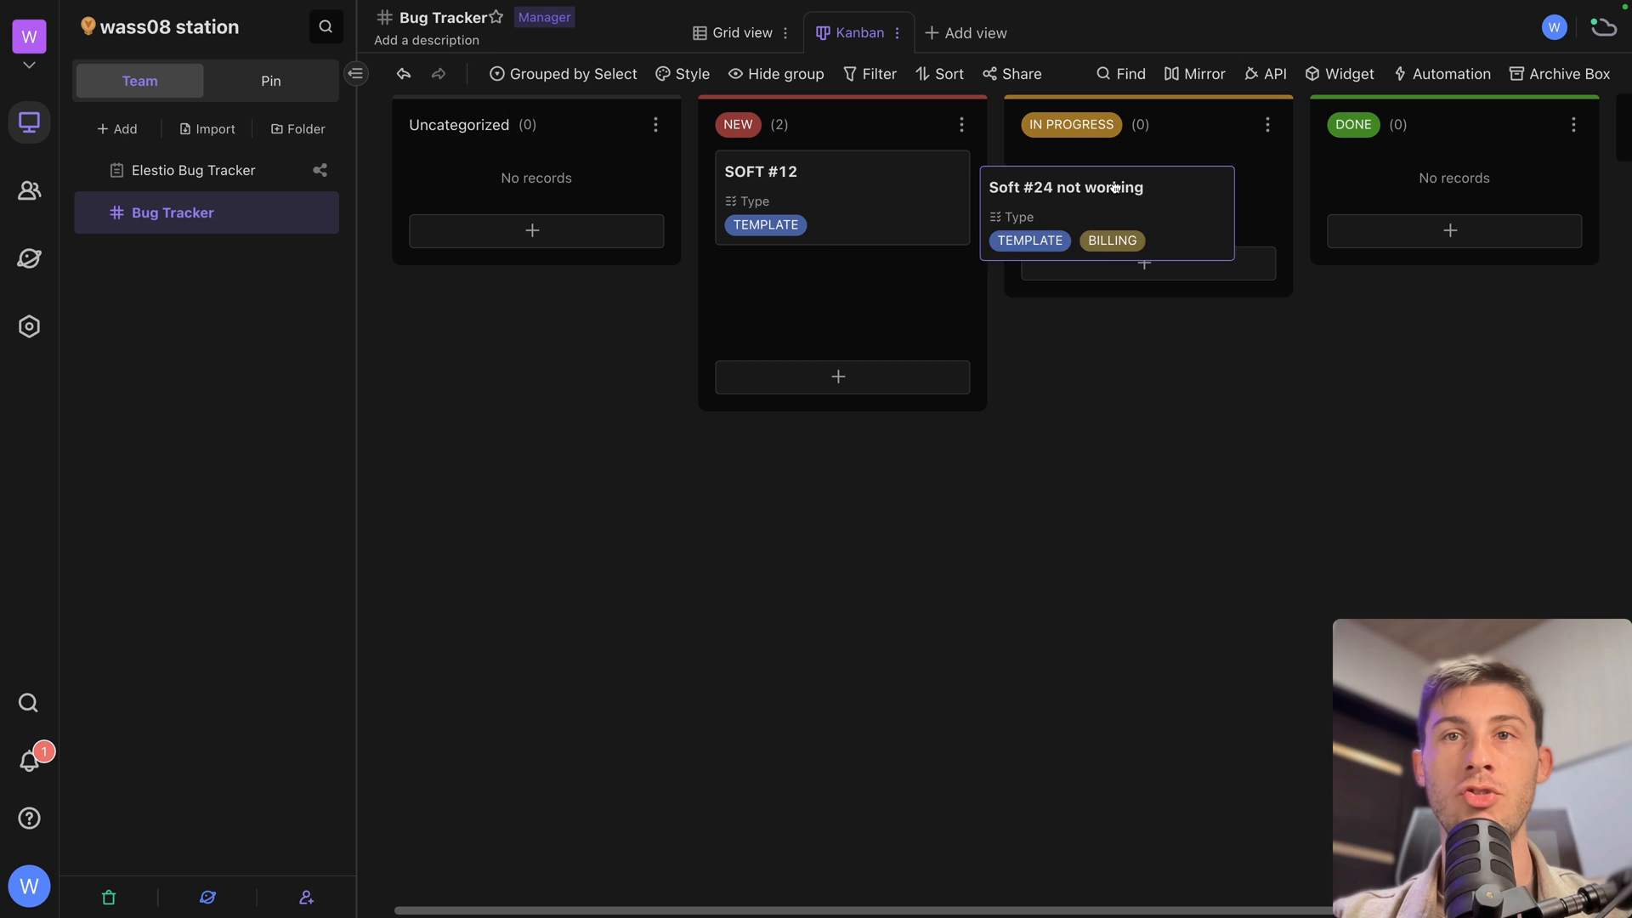
left_click_drag(1066, 197, 1145, 197)
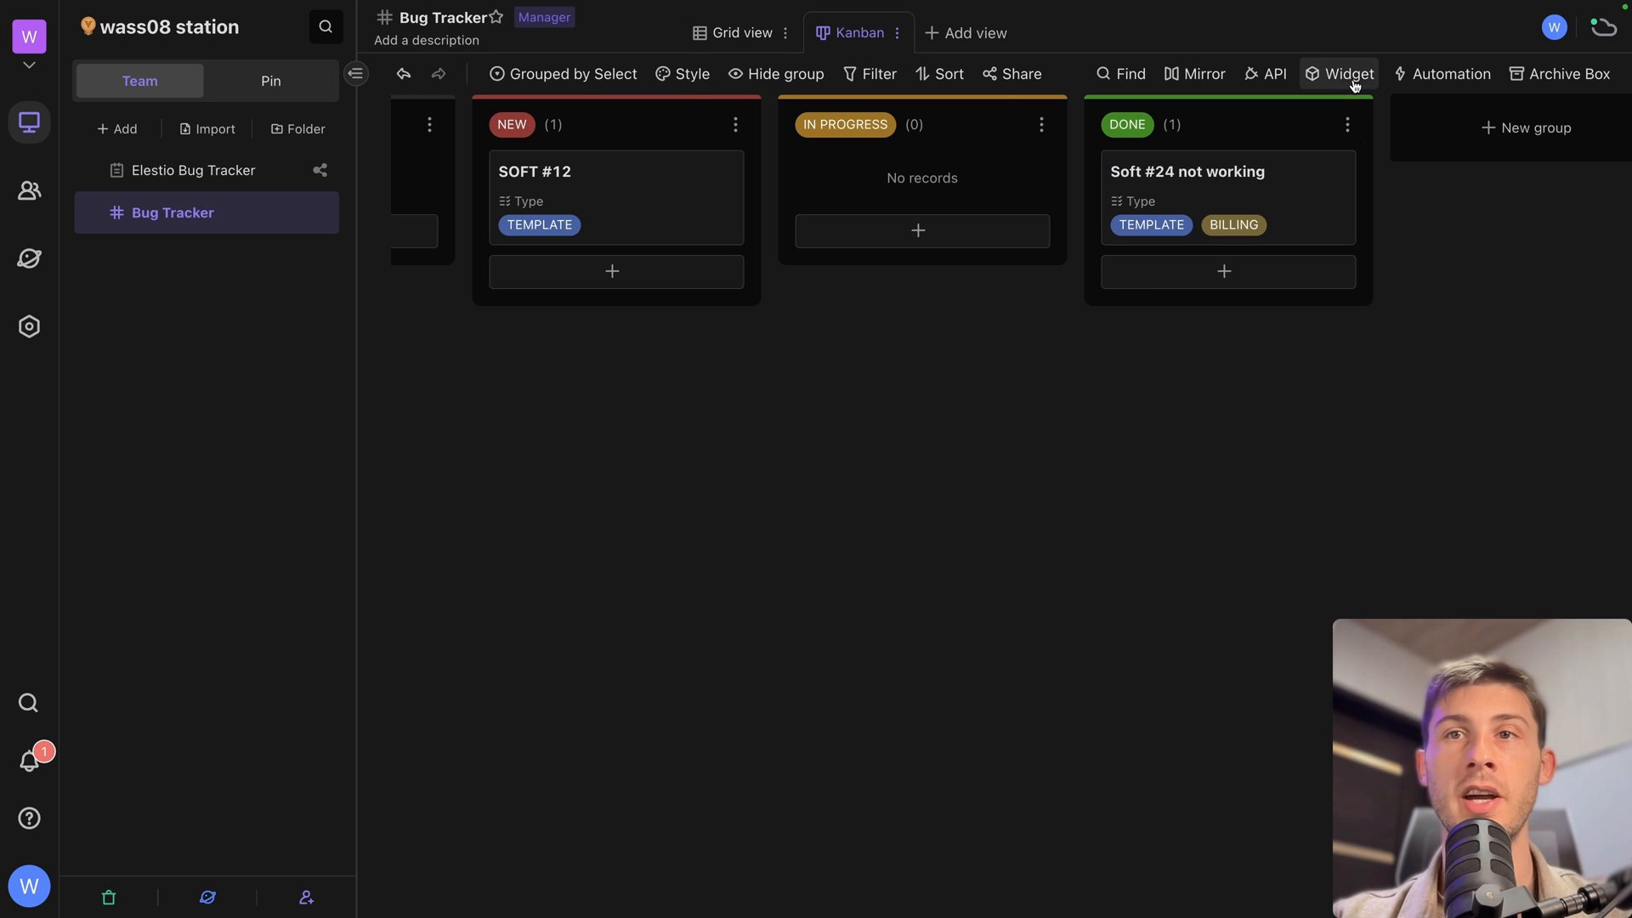
- Install a Summary widget showing 2 records and open its configuration
left_click(1347, 73)
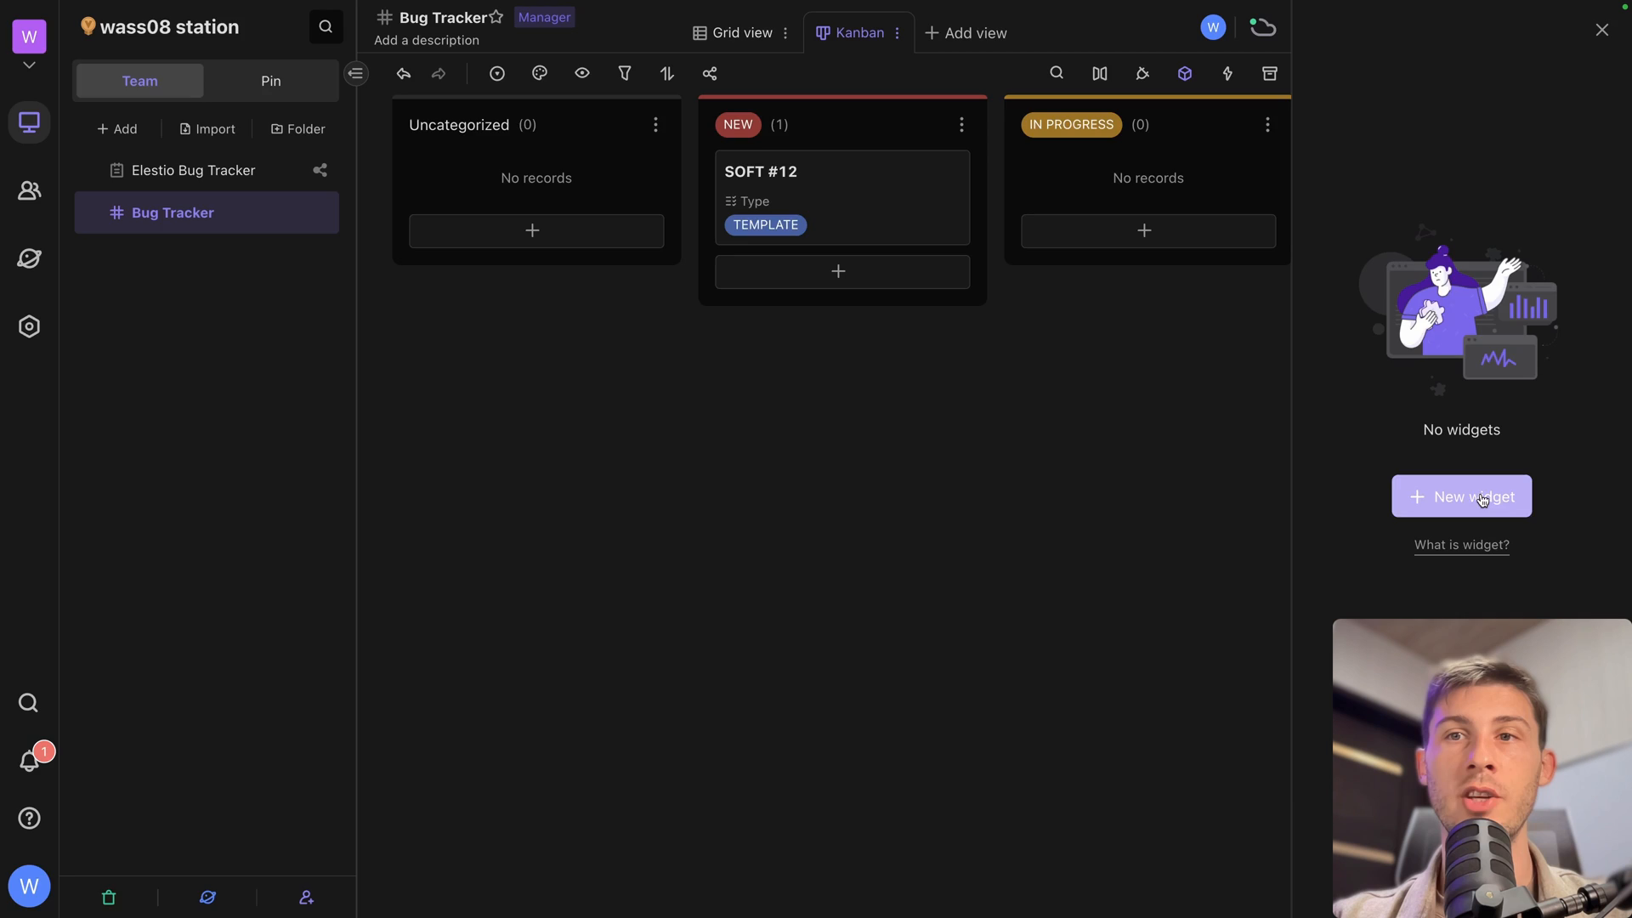
left_click(1461, 495)
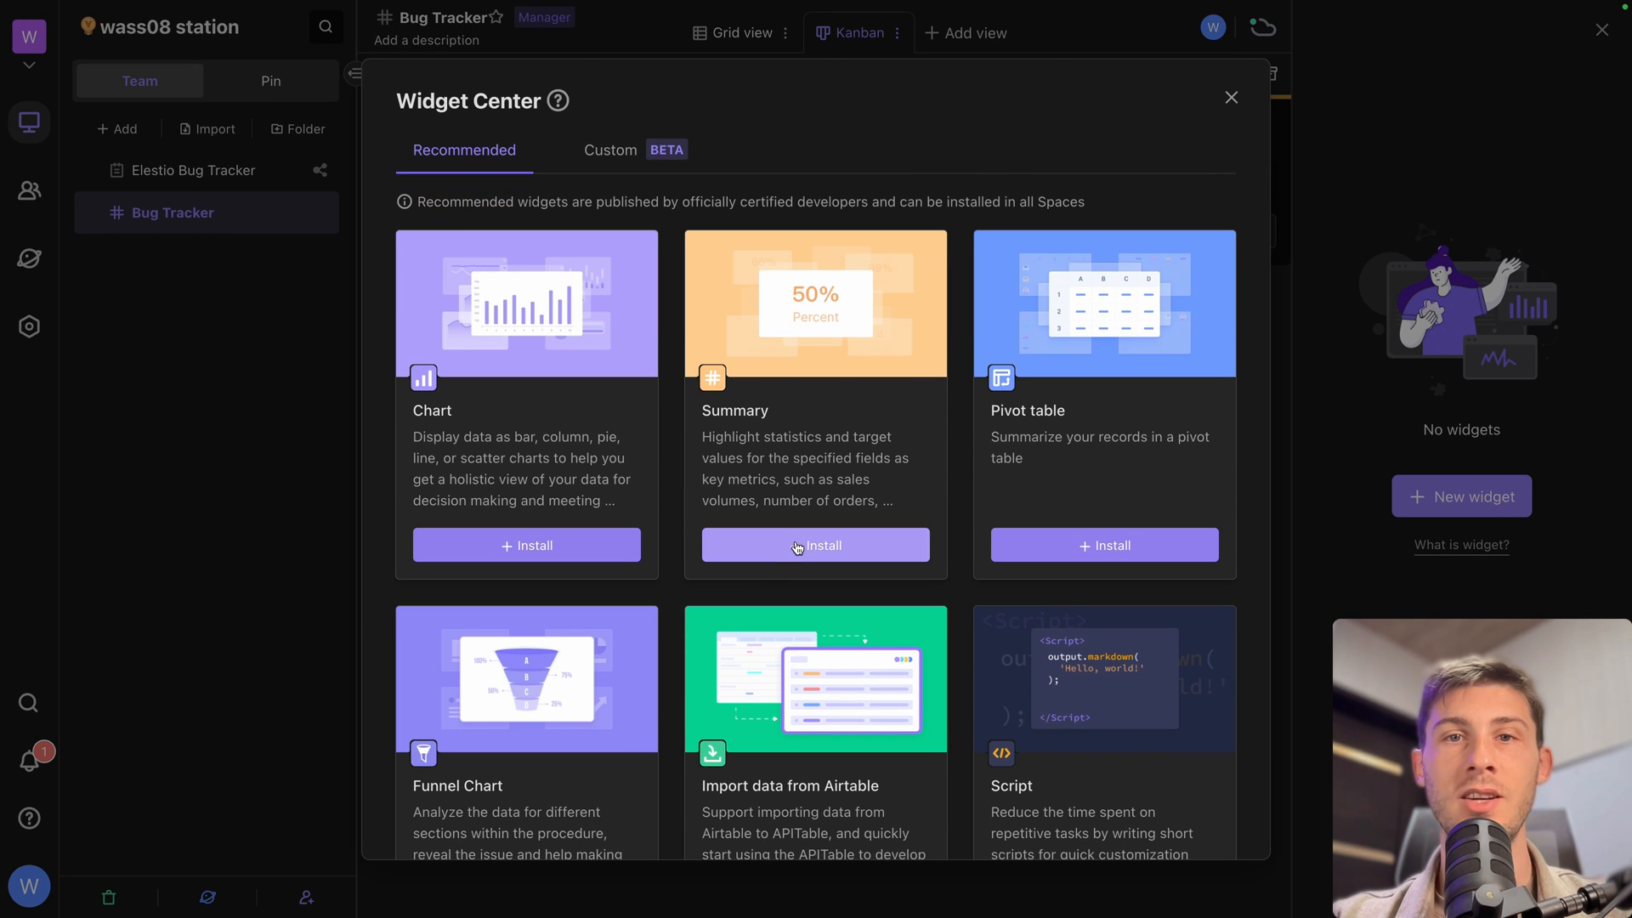
left_click(815, 545)
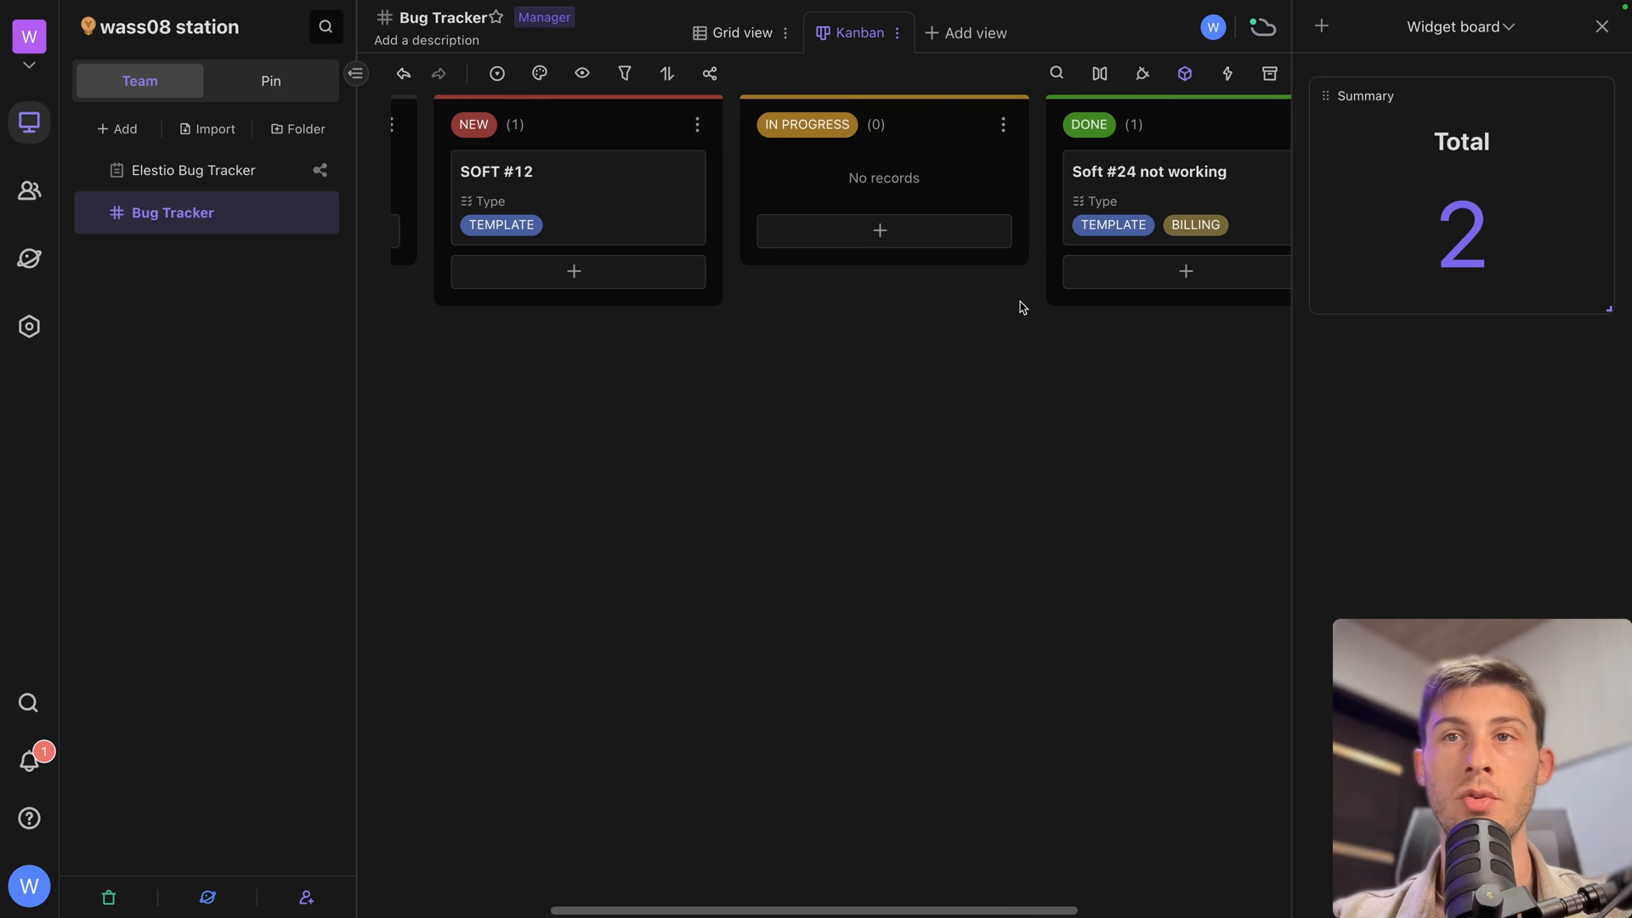
left_click(1608, 95)
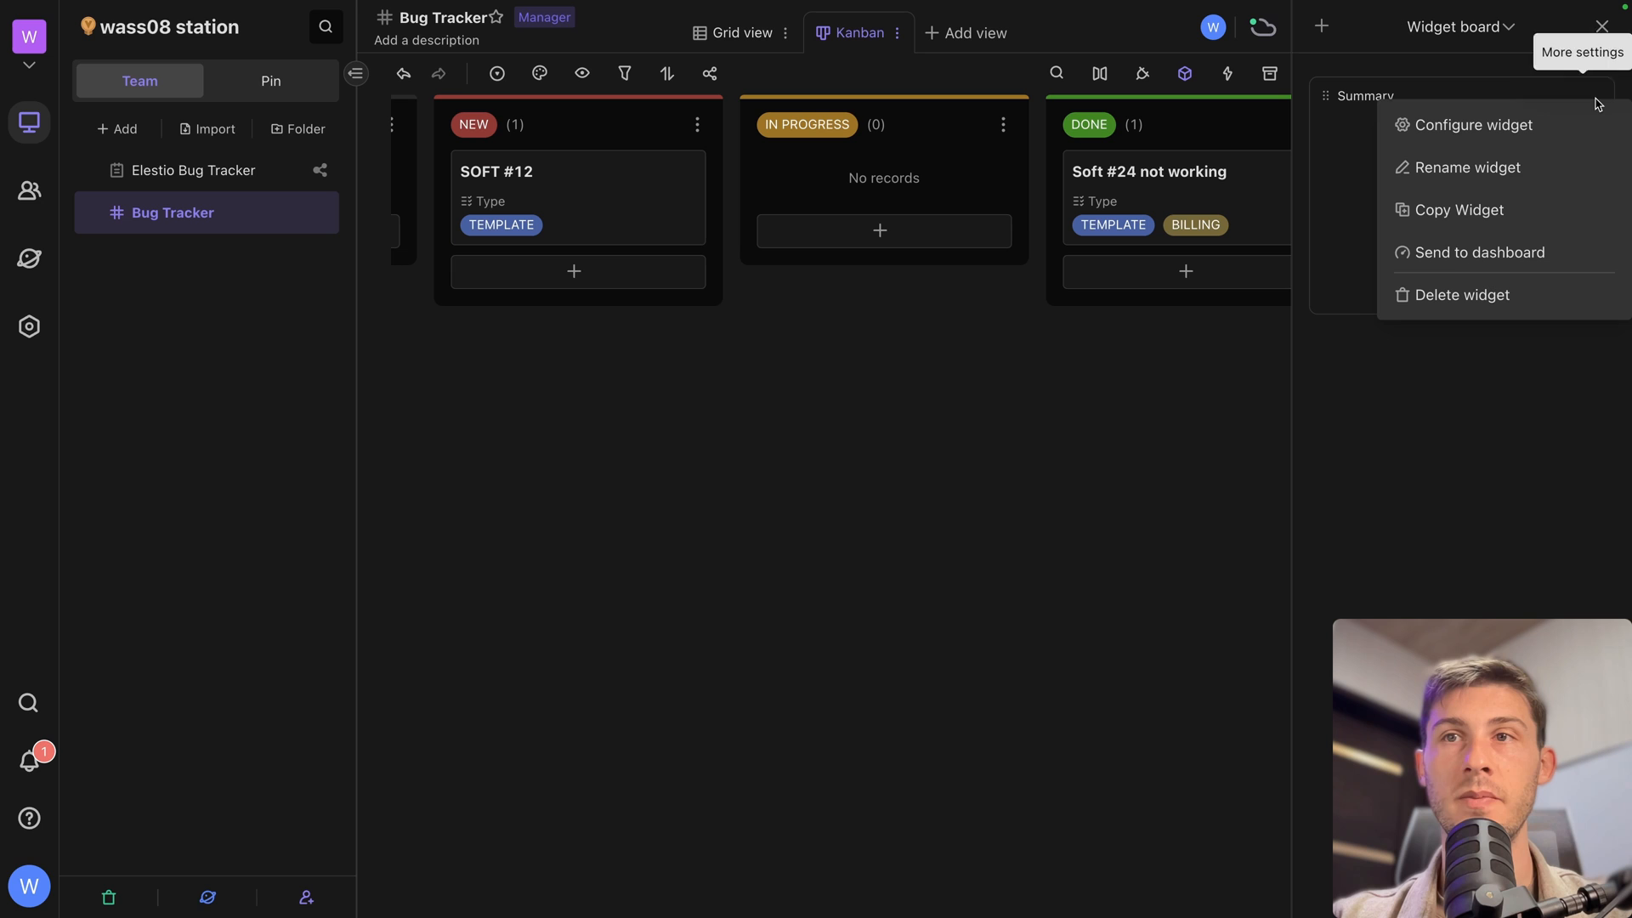
left_click(1476, 124)
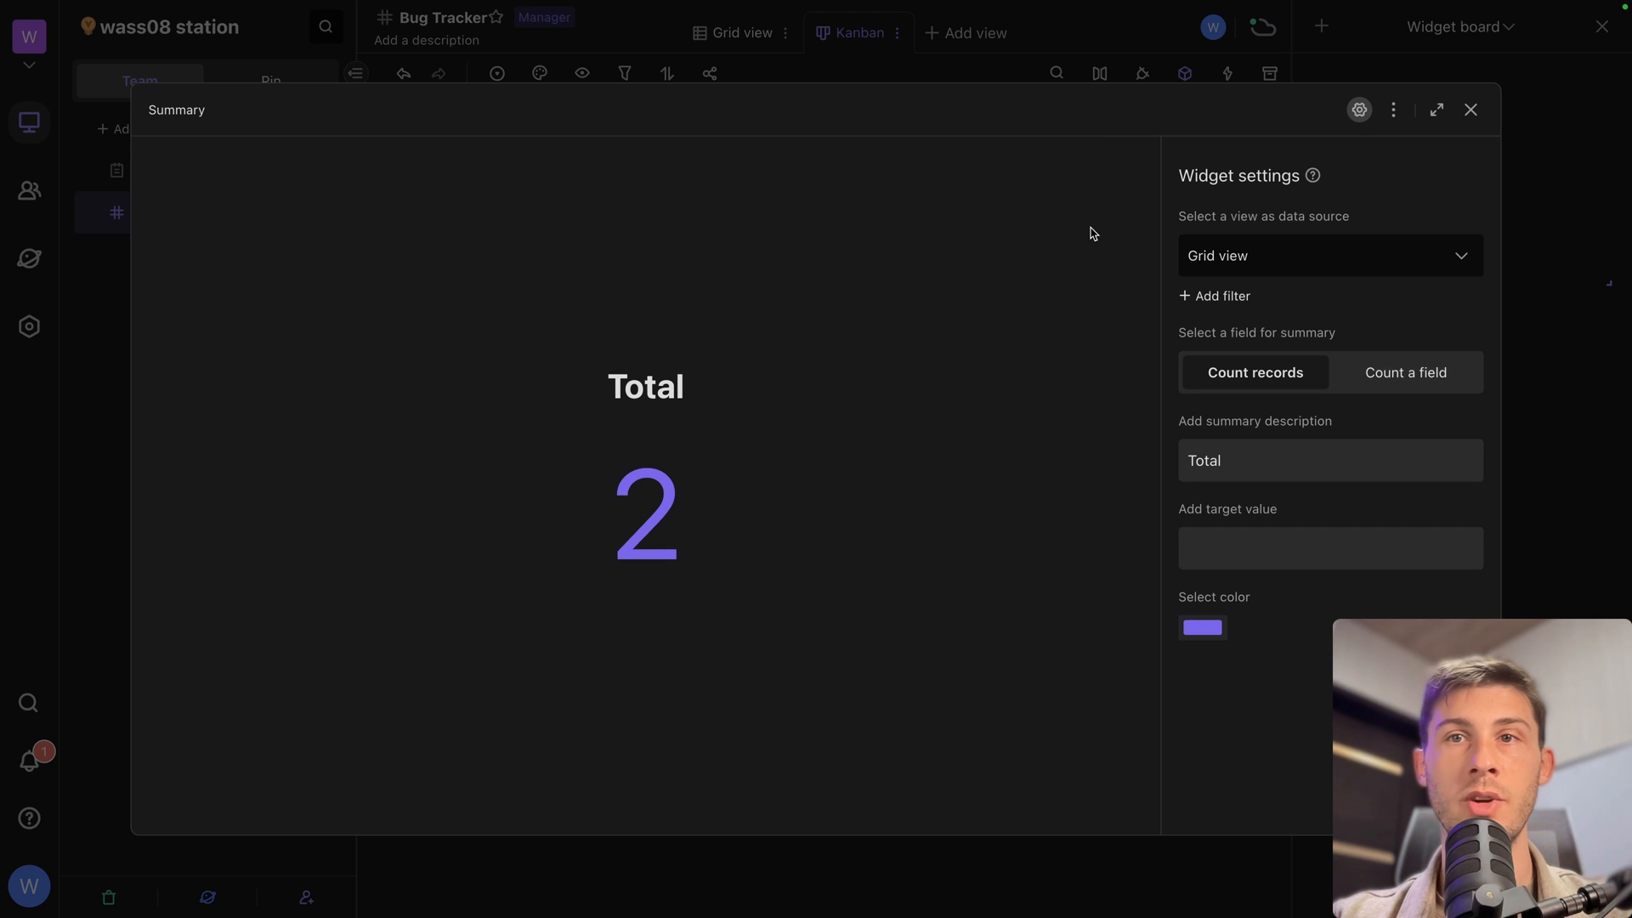
mouse_move(730, 396)
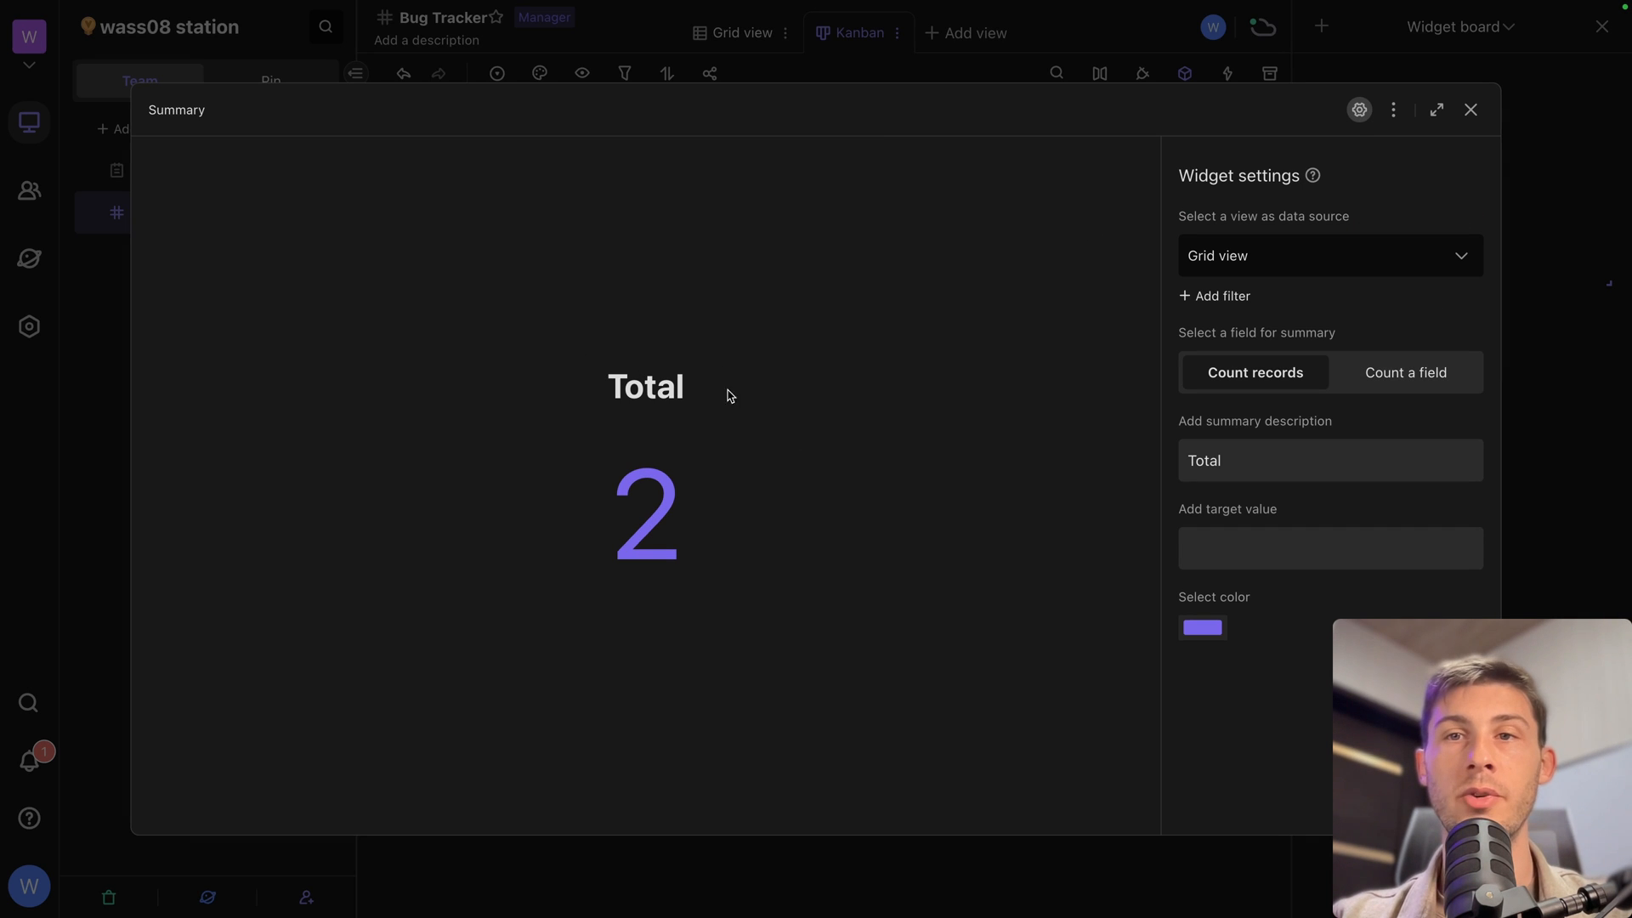
- Describe the summary as 'New Issues' and add a field filter so it counts 1 record
type("N")
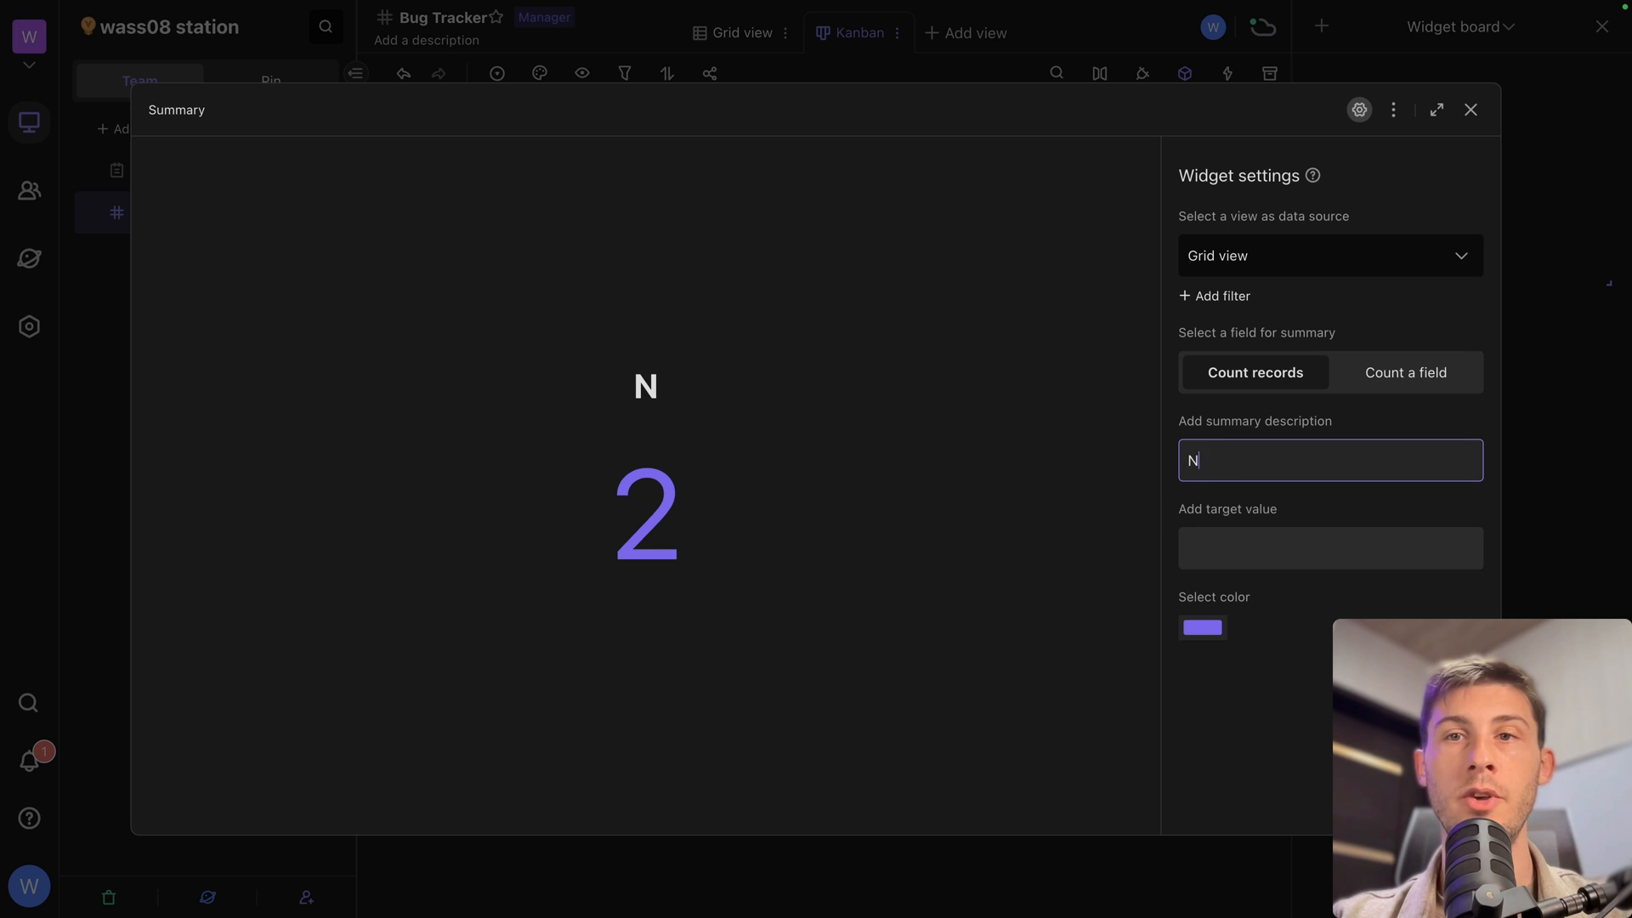
type("ew Issues")
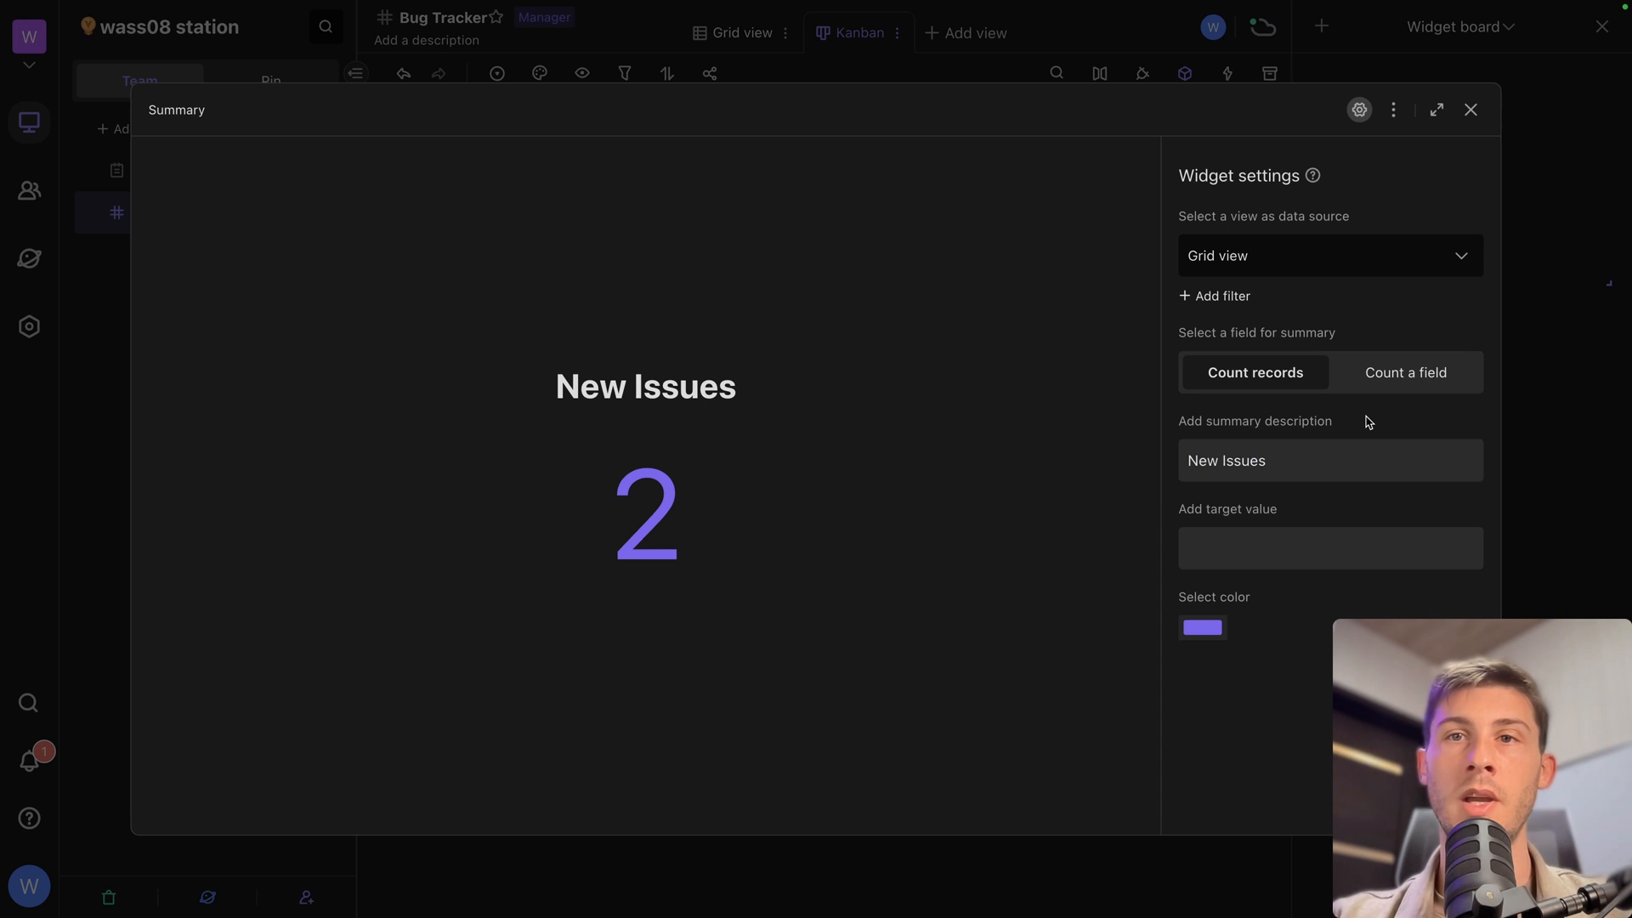
mouse_move(1170, 339)
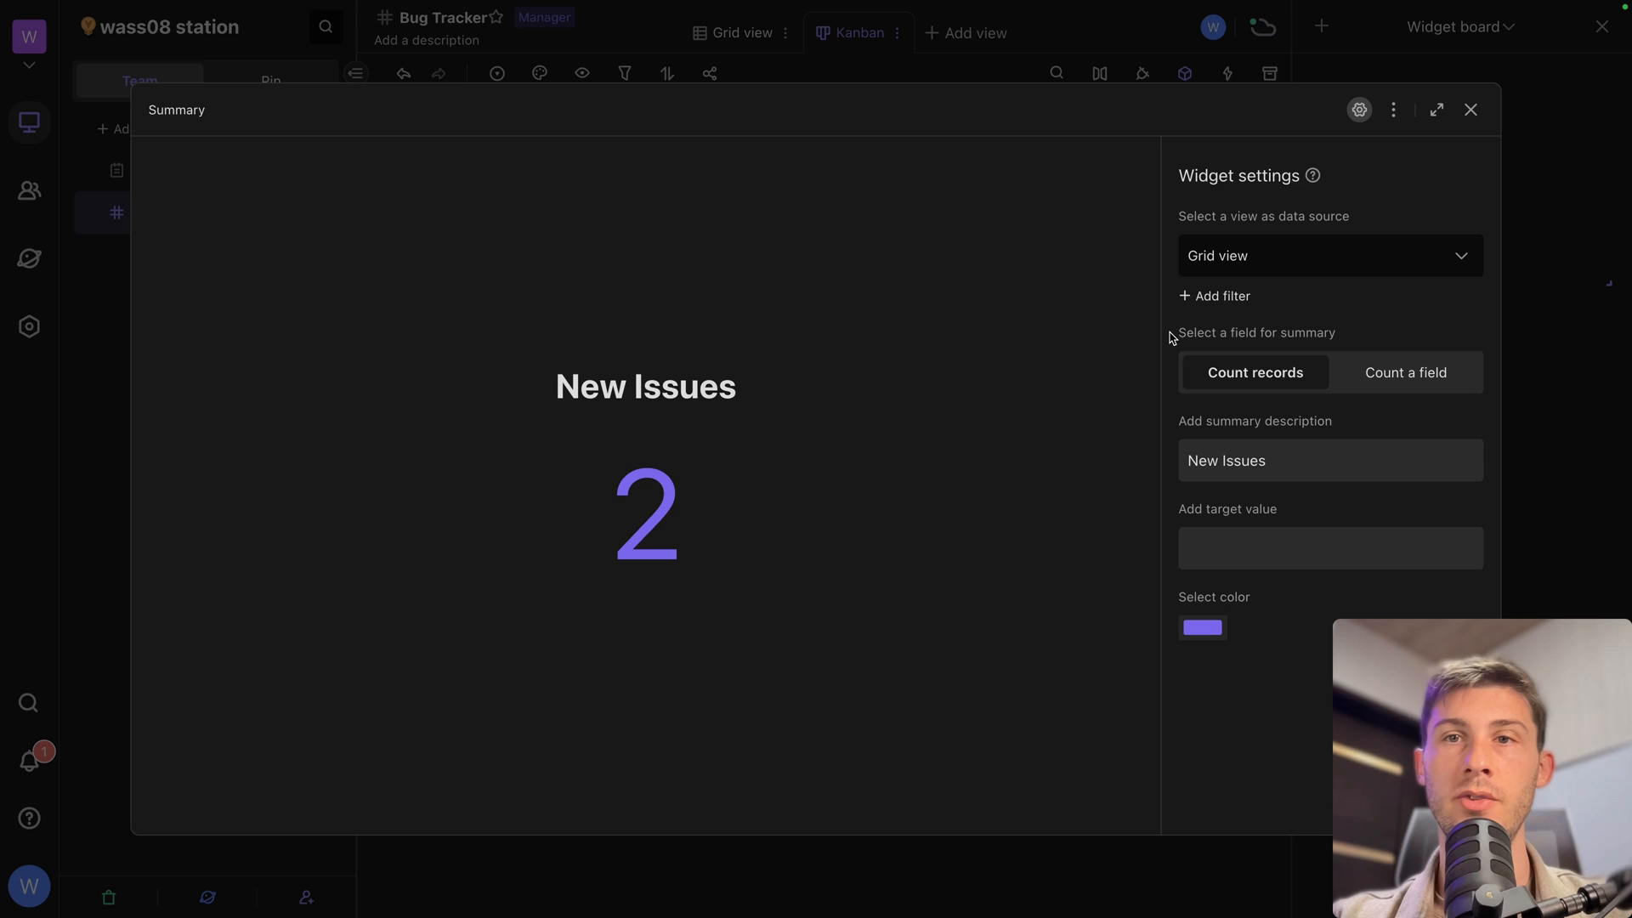
left_click(1221, 294)
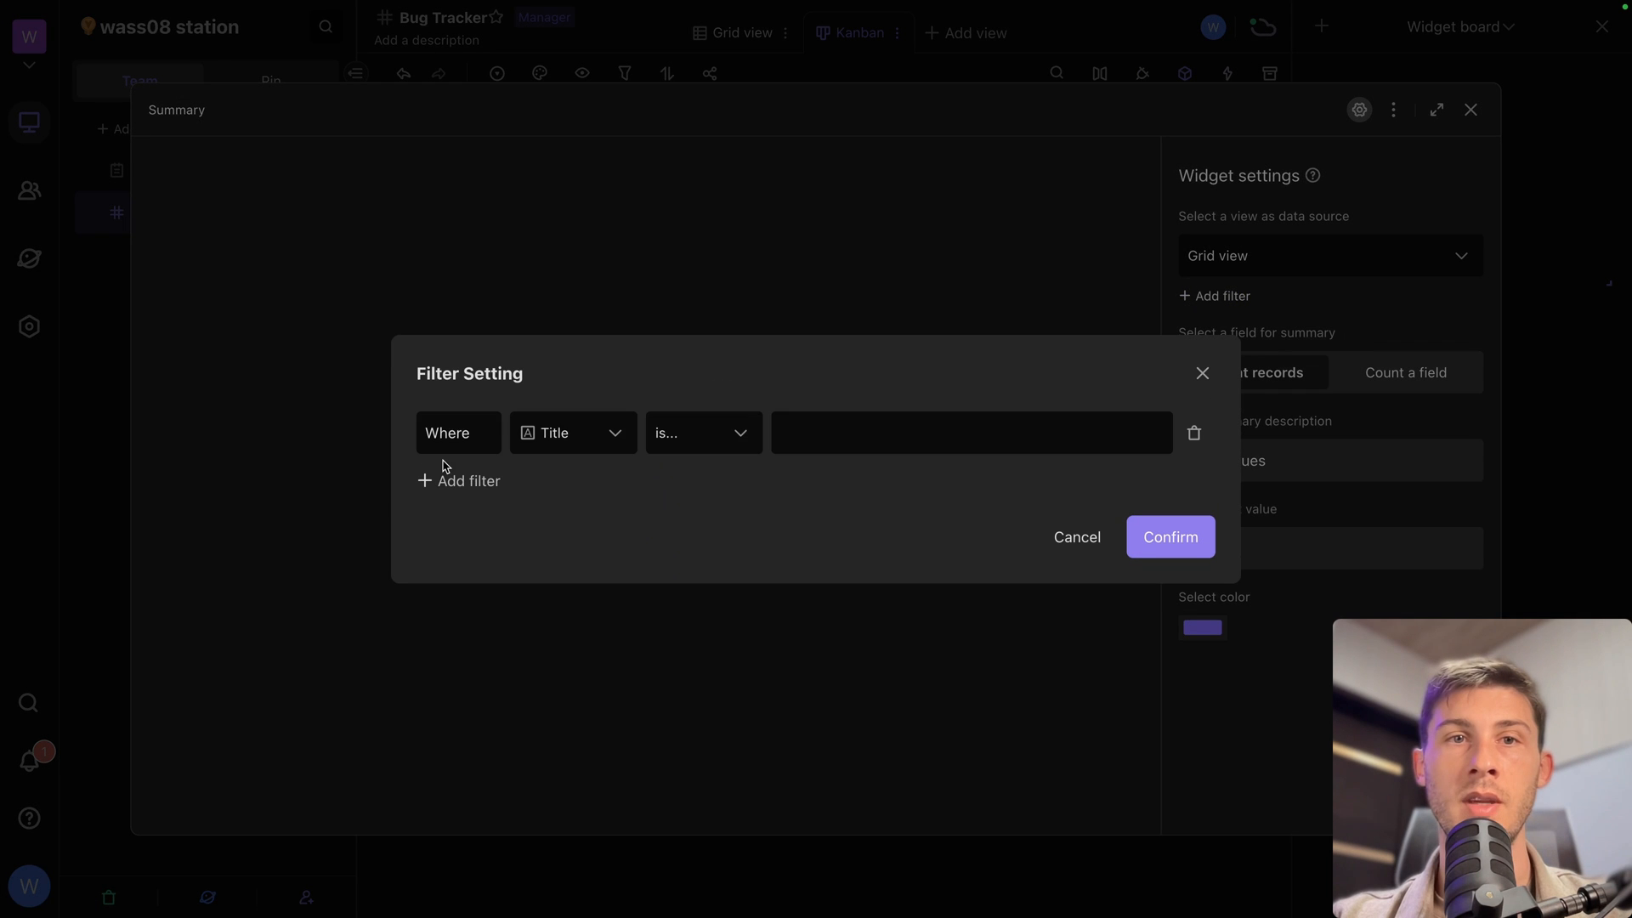
left_click(573, 431)
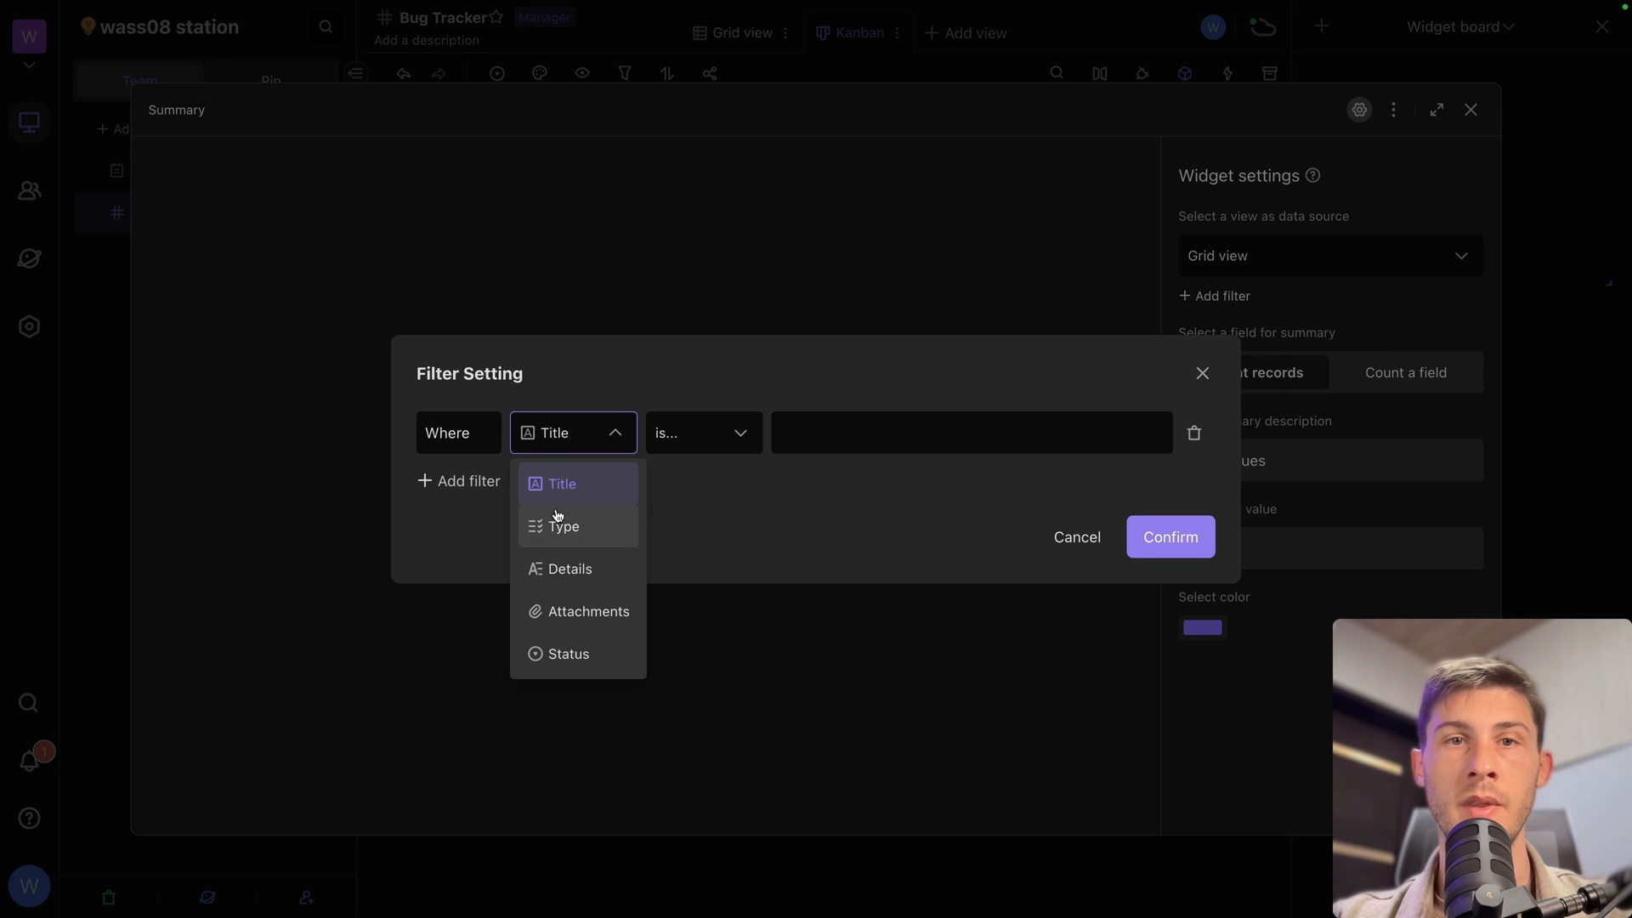
left_click(566, 653)
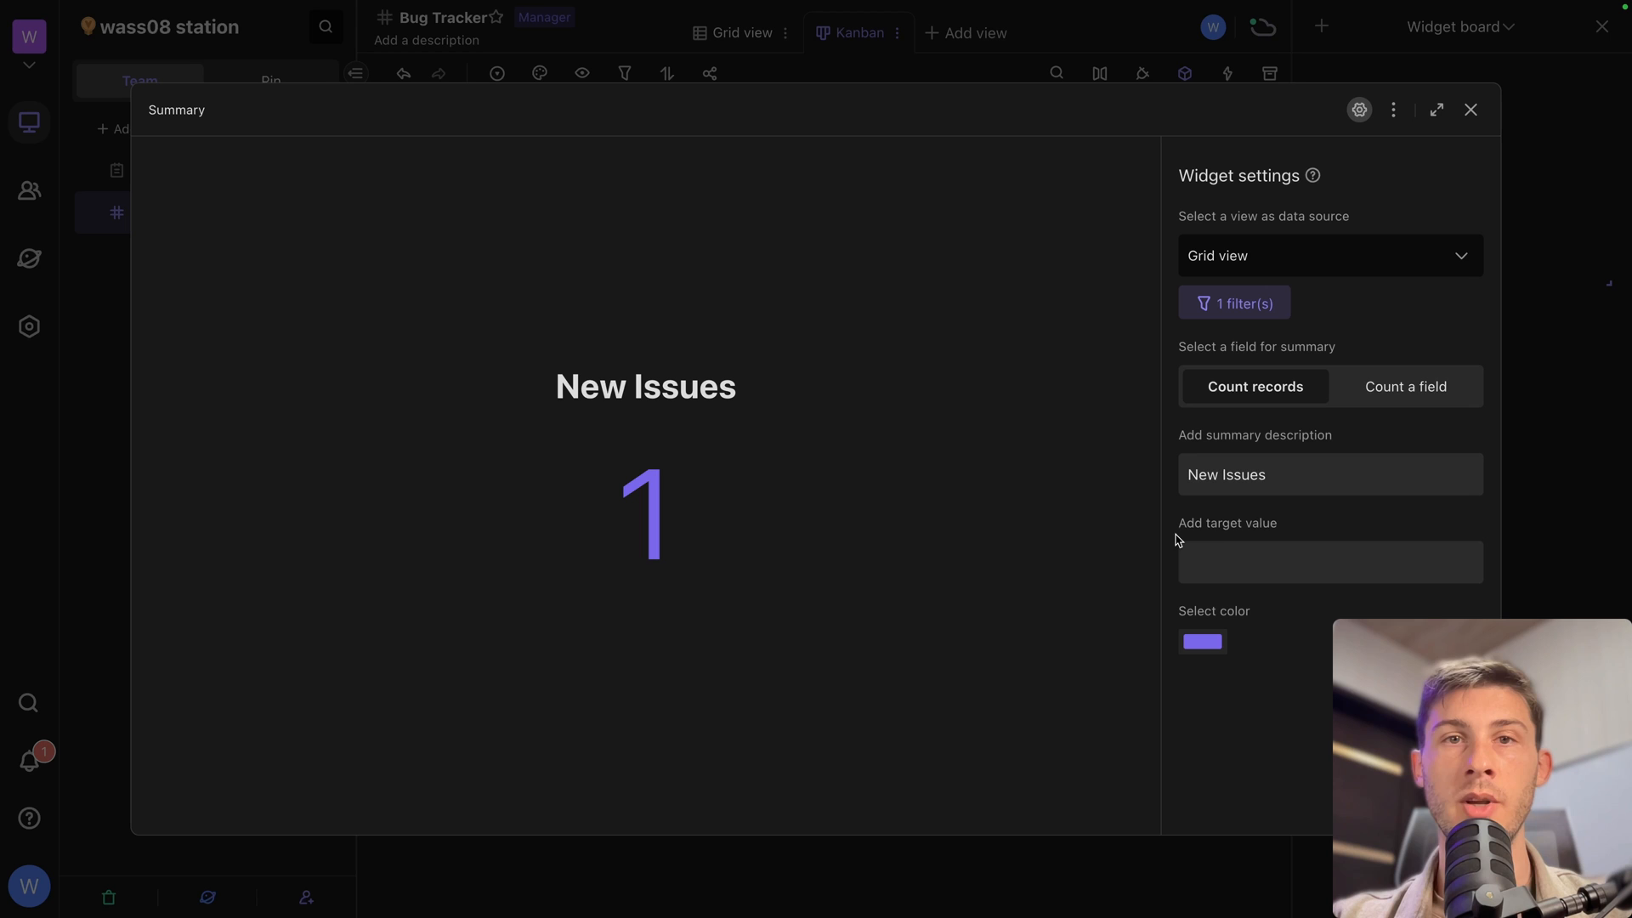
mouse_move(597, 356)
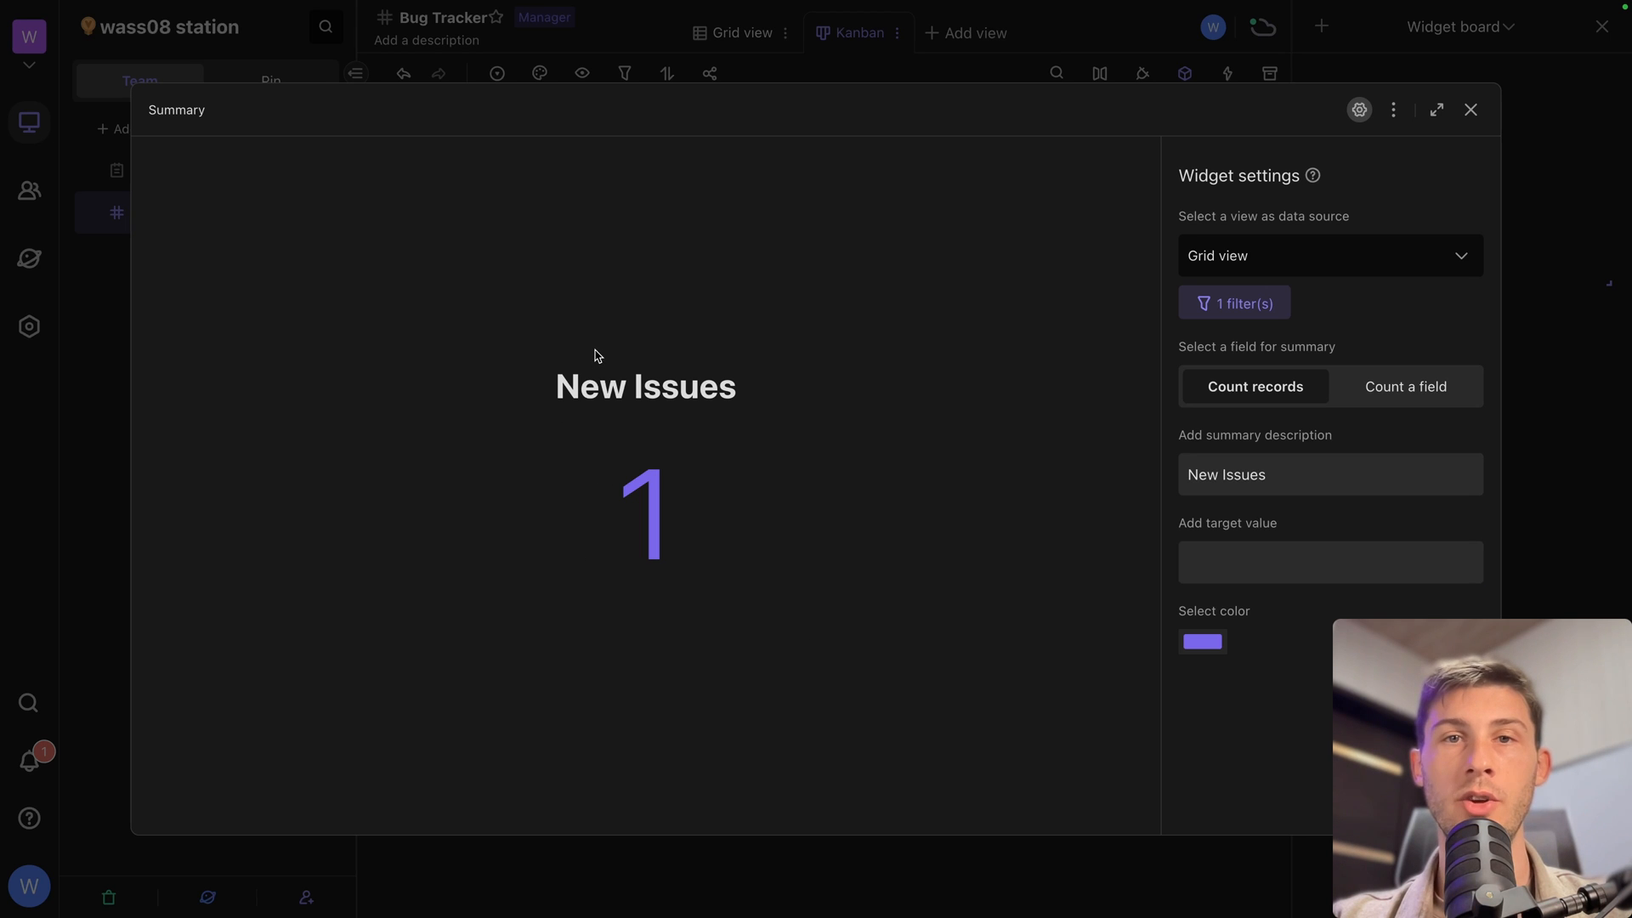
mouse_move(813, 486)
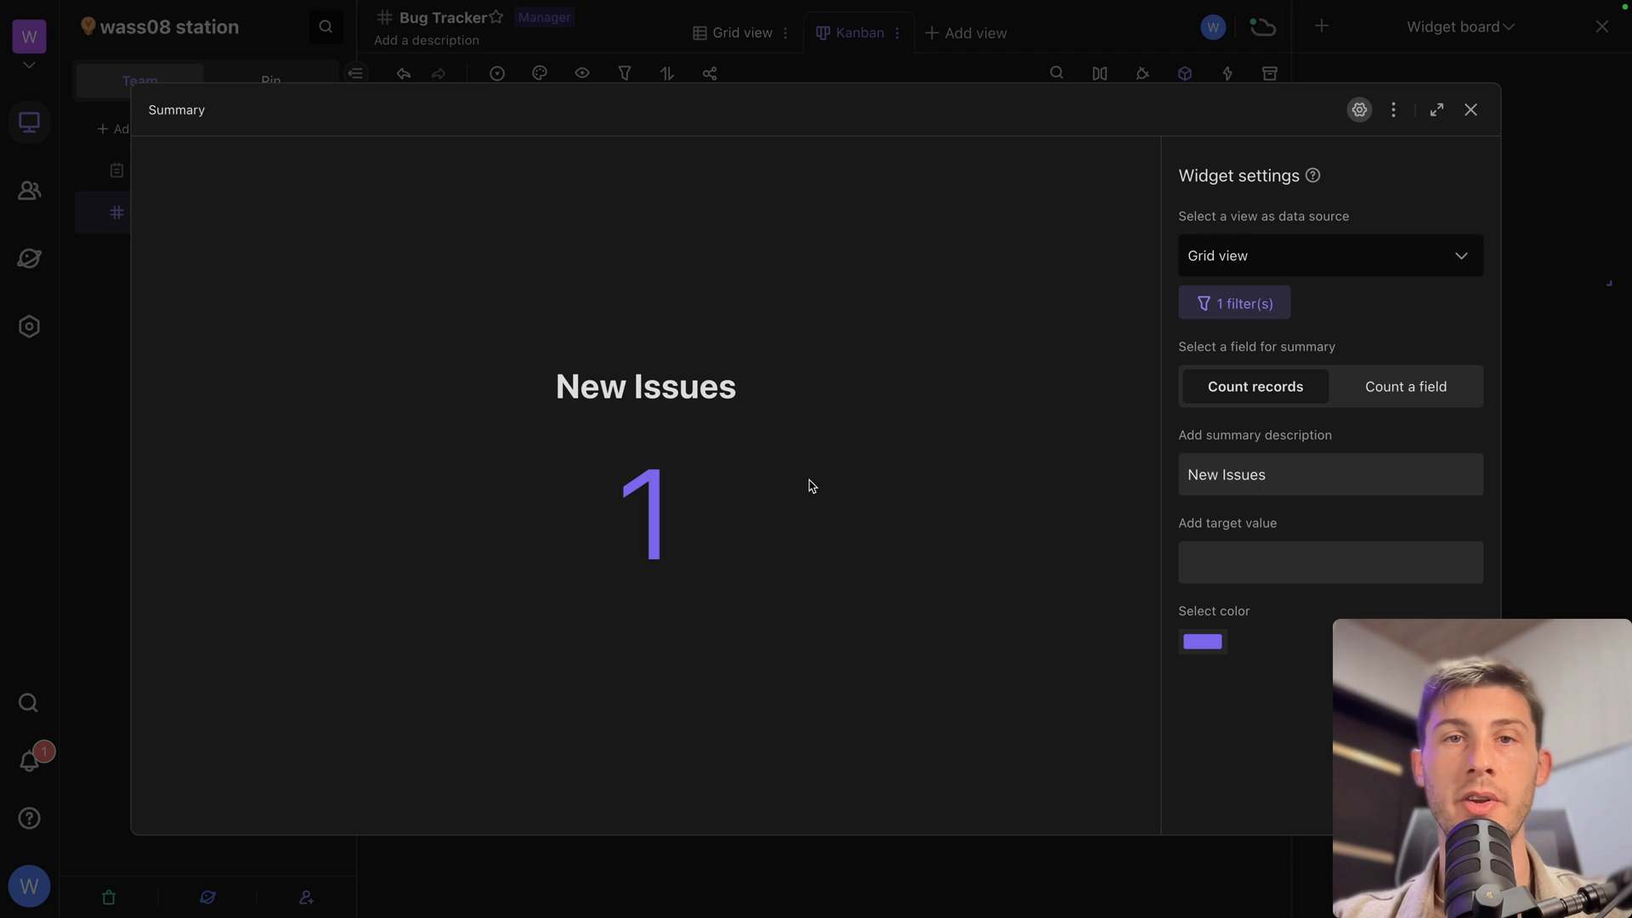
left_click(1329, 474)
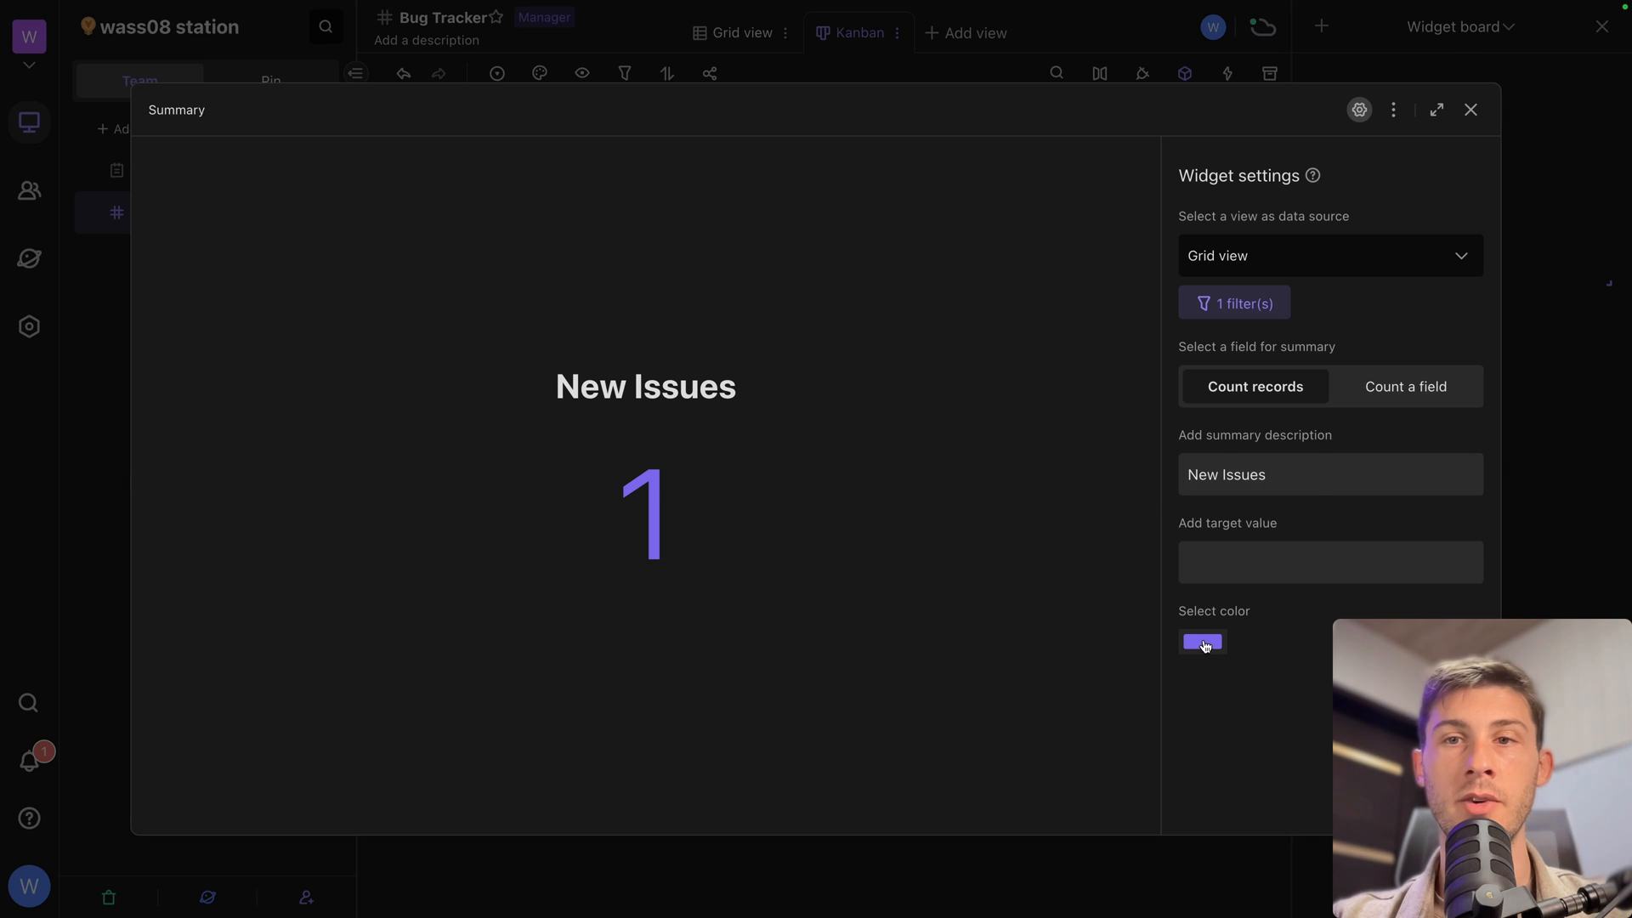
- Colour the New Issues summary number red and close the widget settings
left_click(1202, 641)
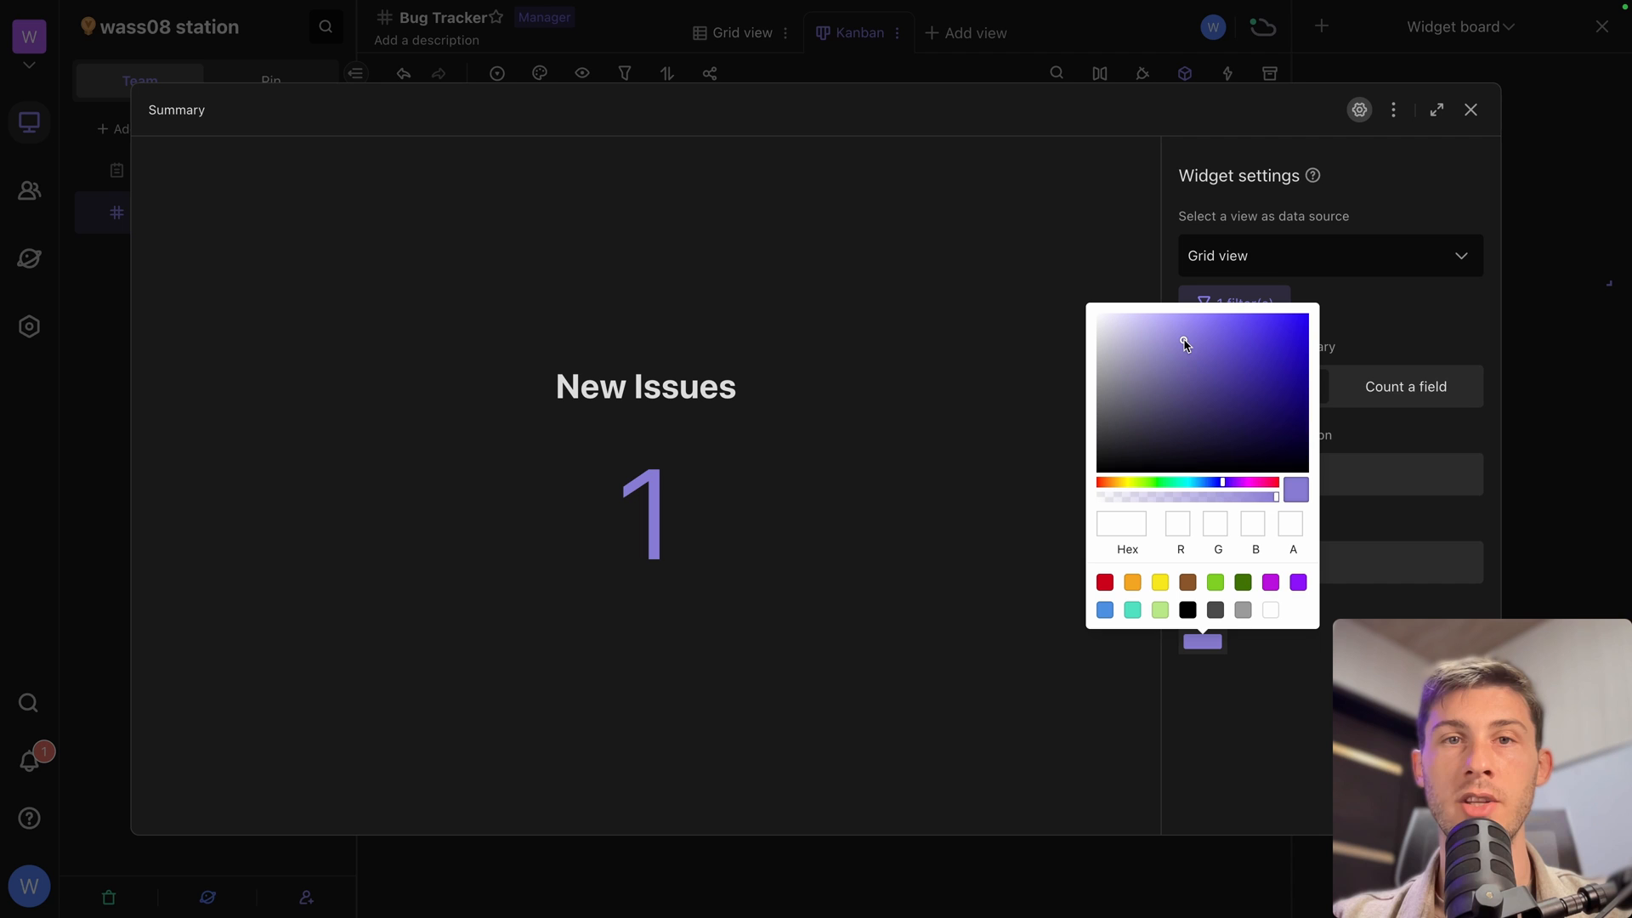
left_click(1144, 481)
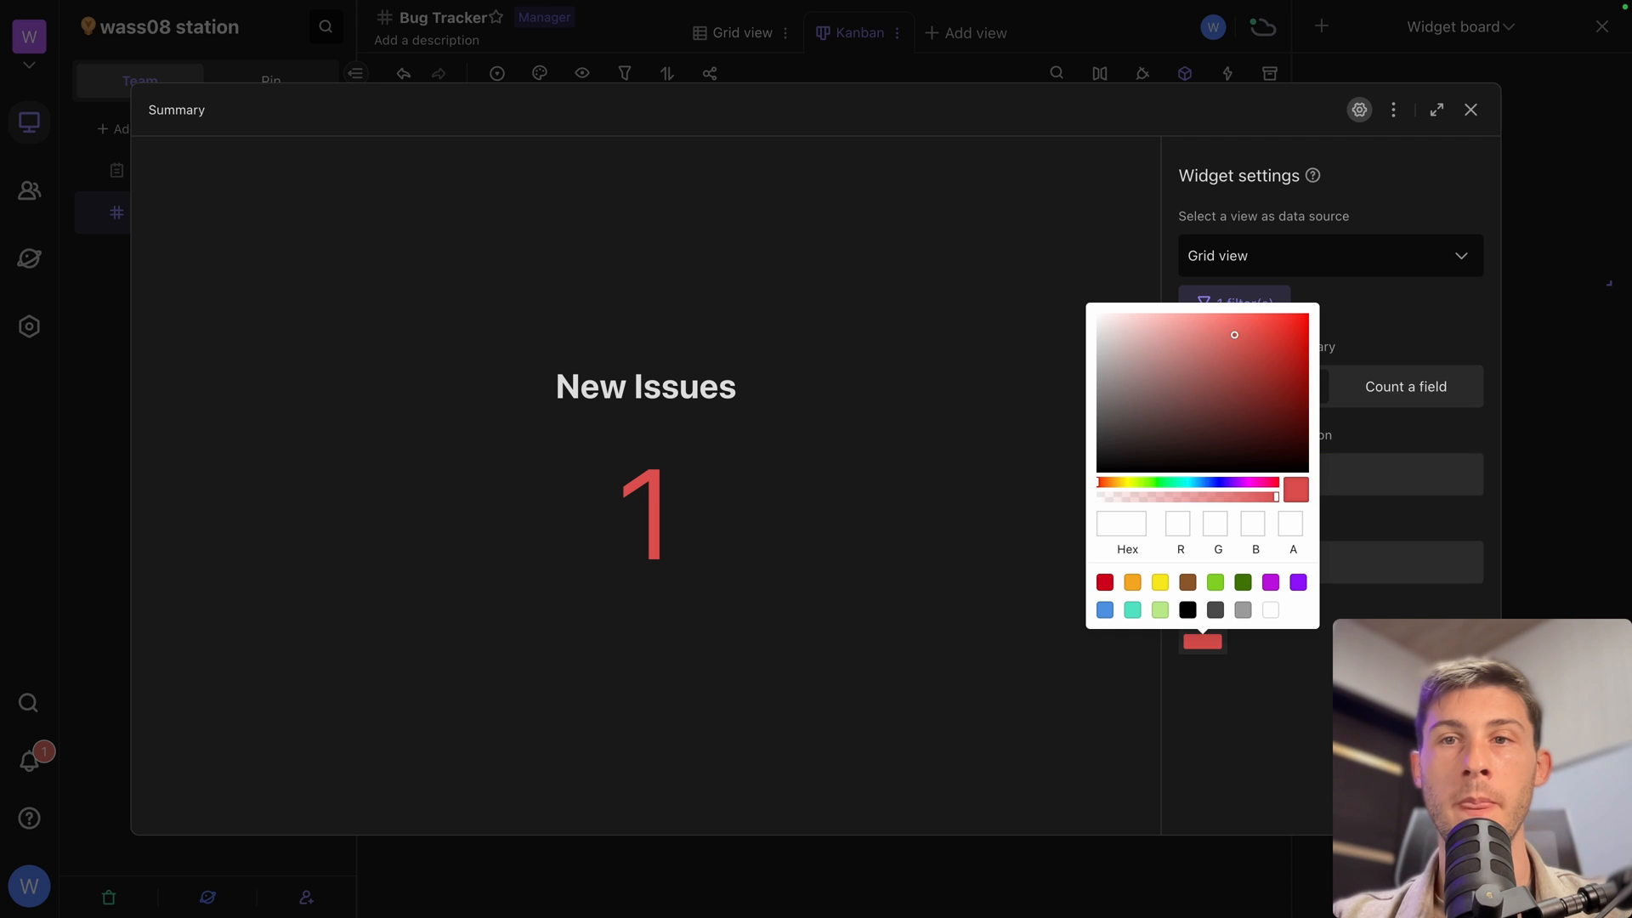
left_click(1202, 641)
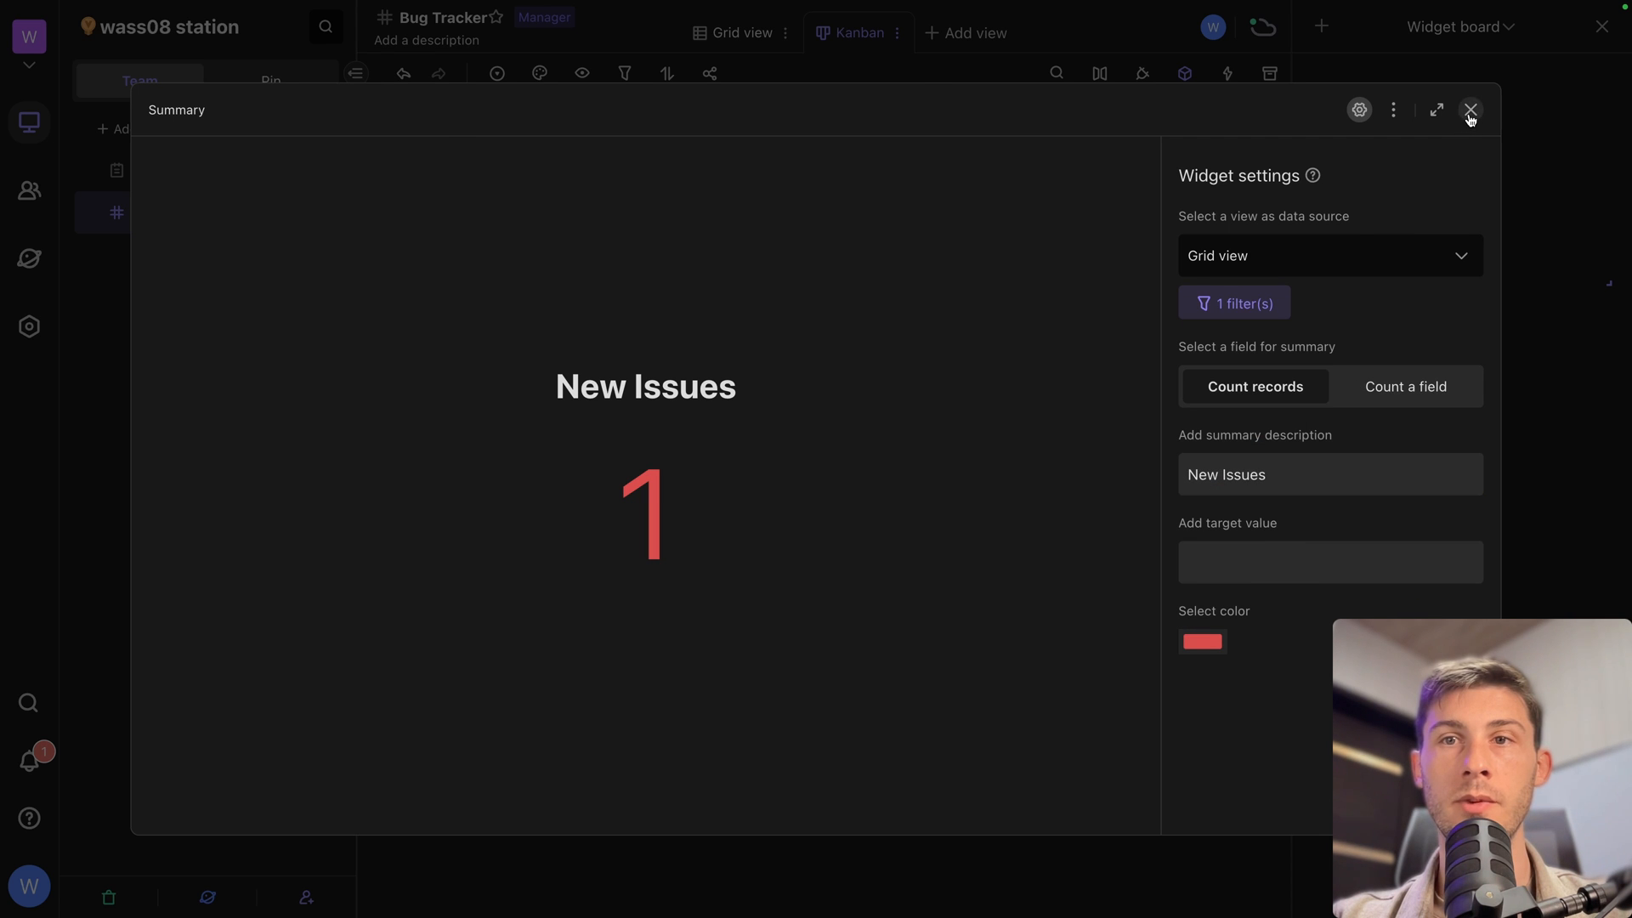
left_click(1469, 109)
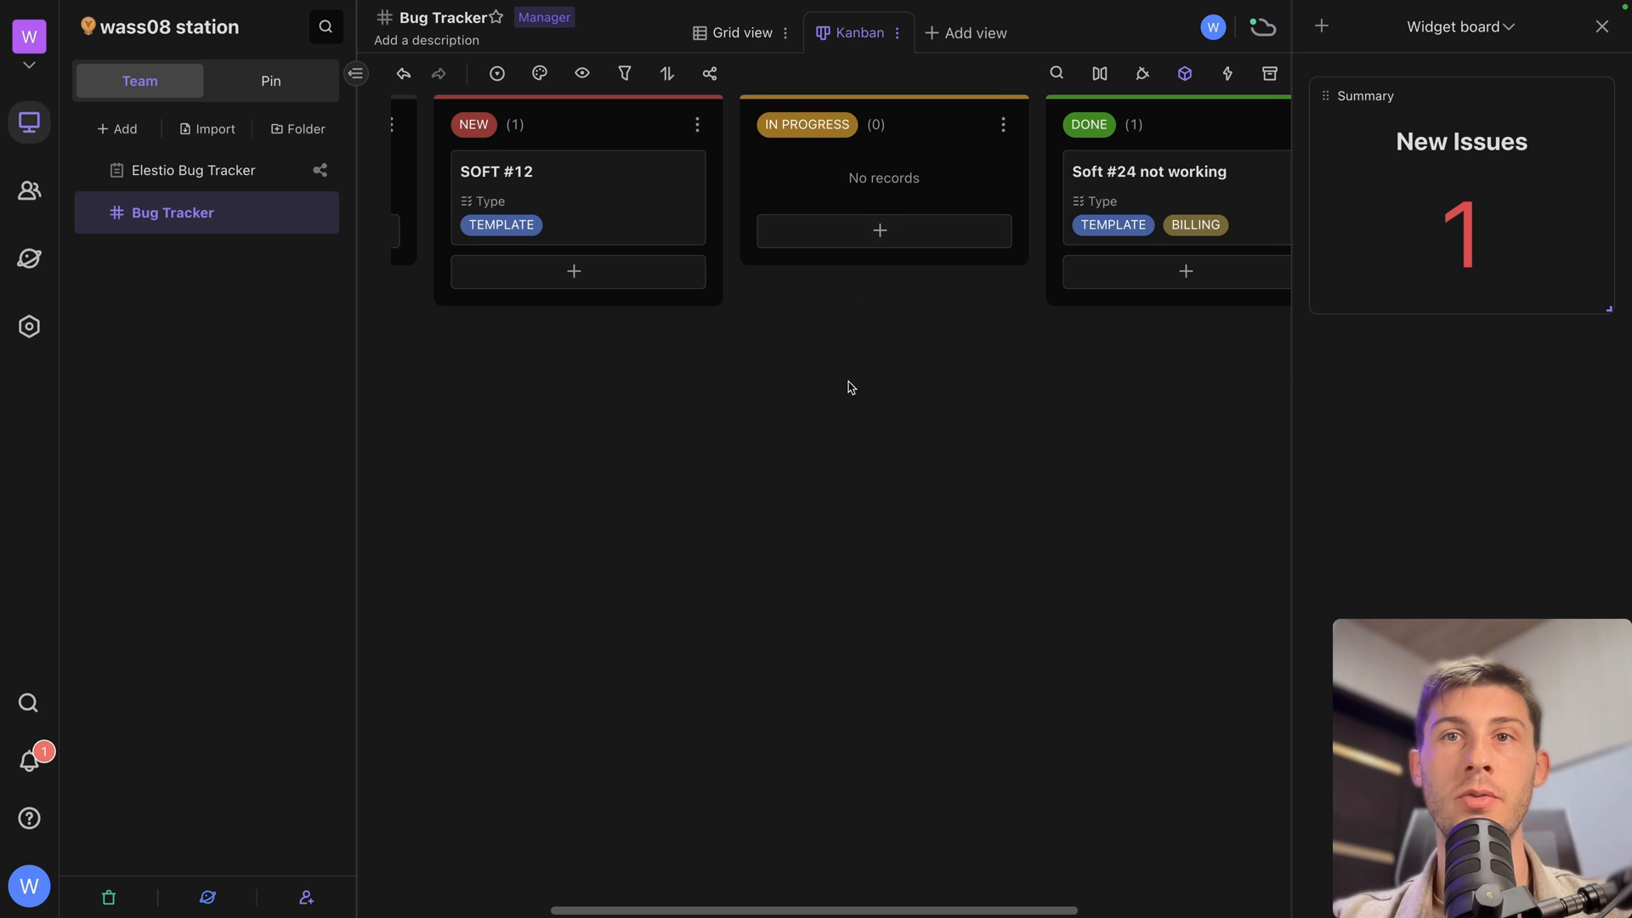
mouse_move(561, 183)
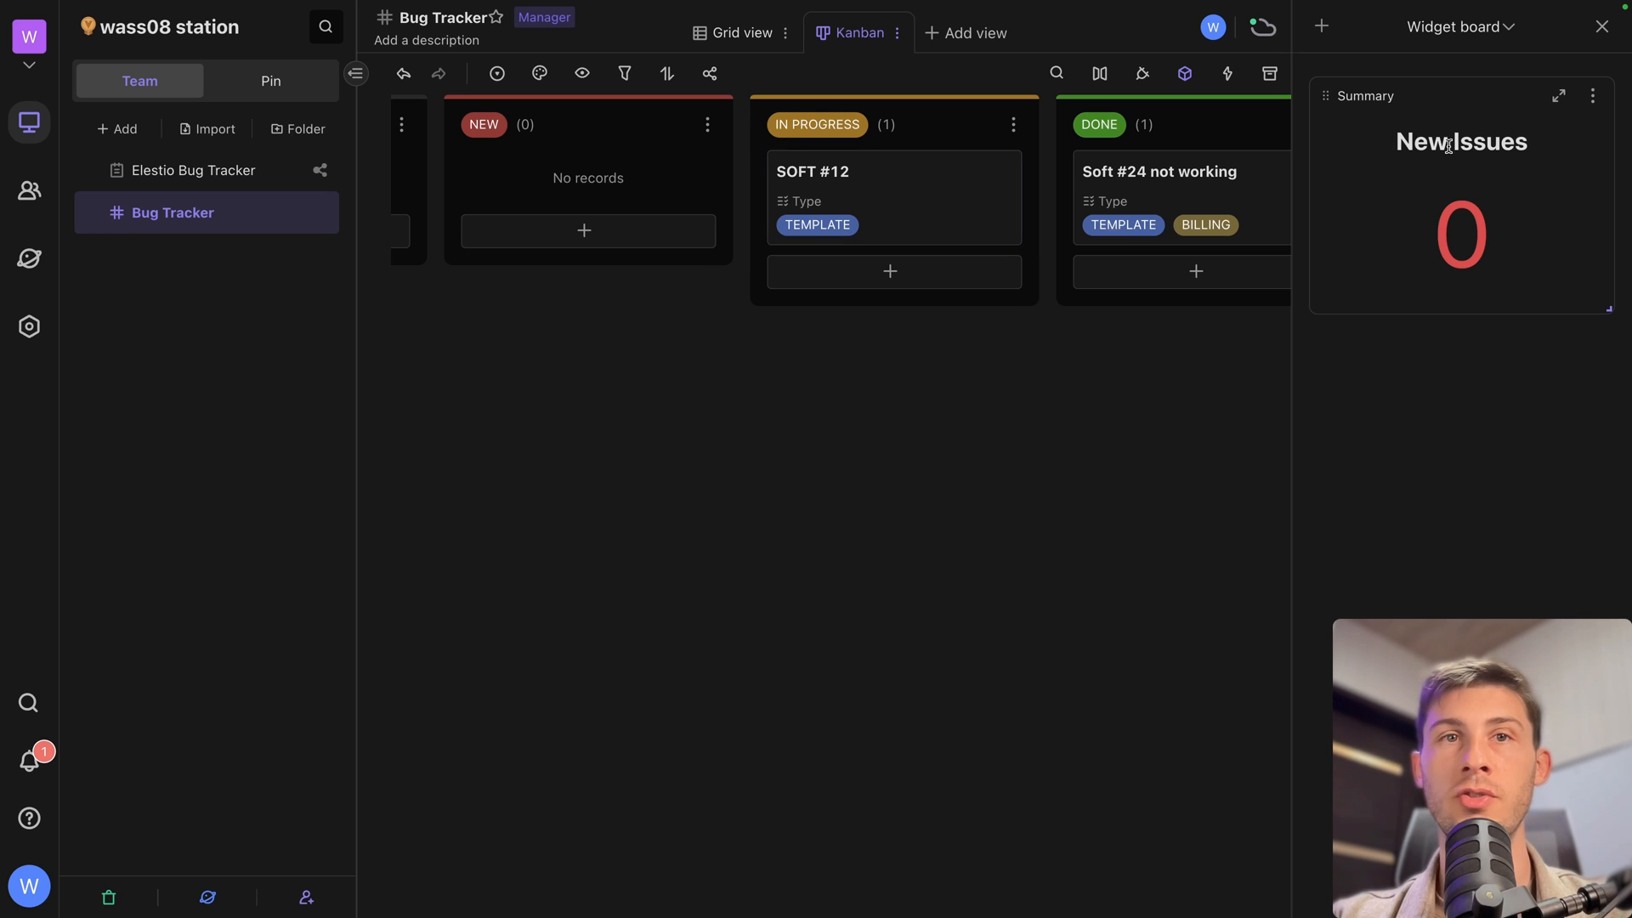
mouse_move(1421, 279)
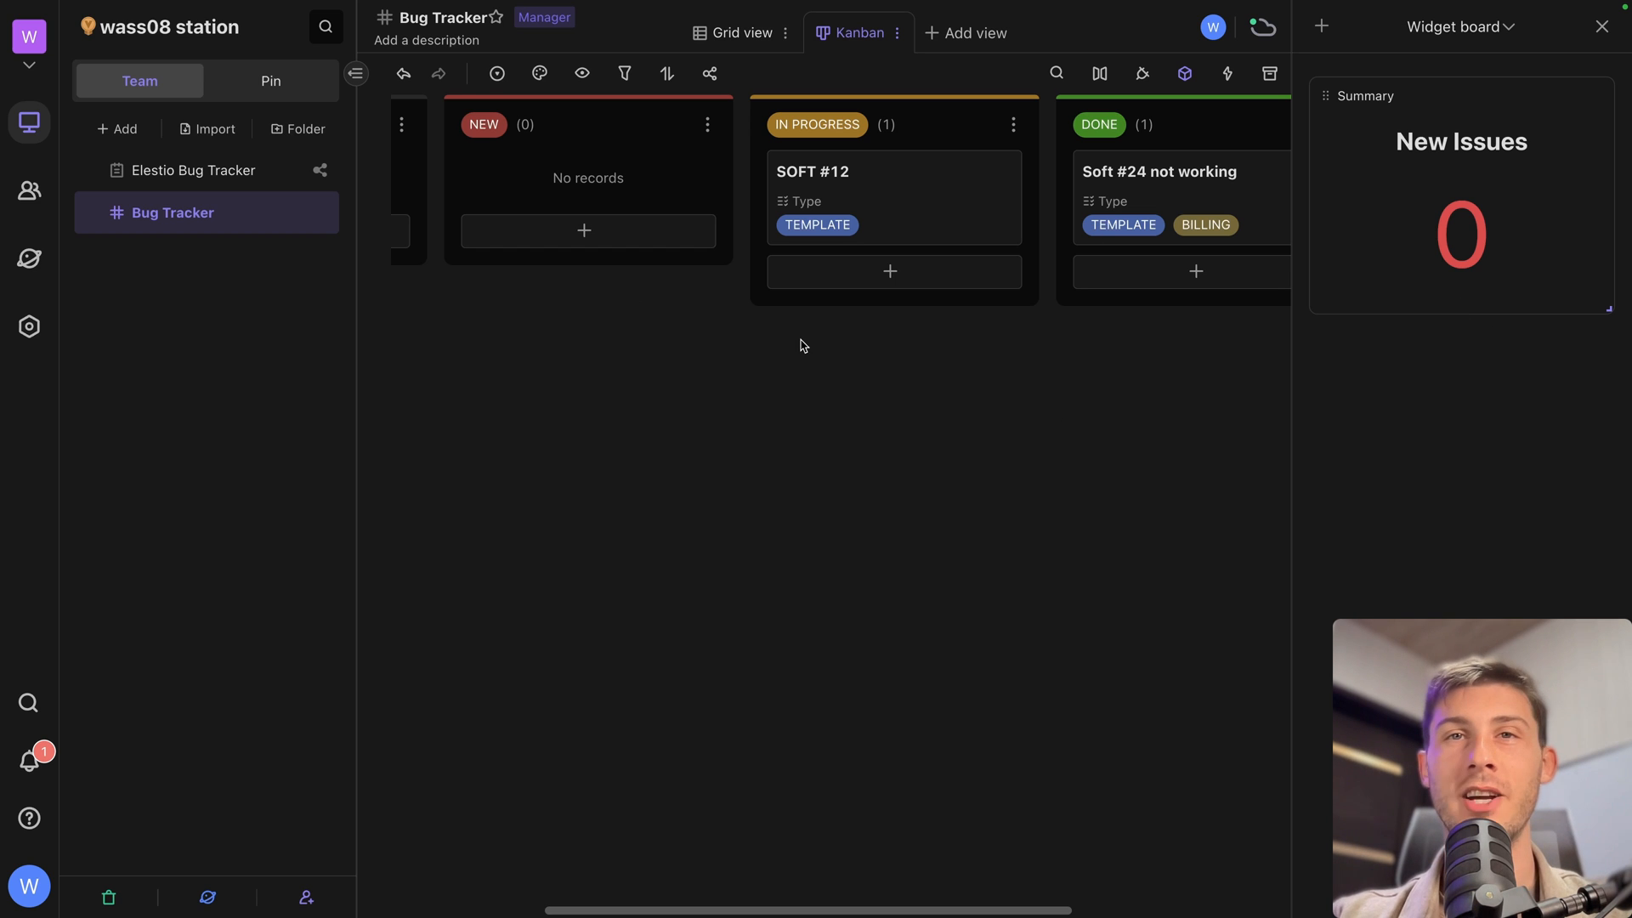
mouse_move(1464, 357)
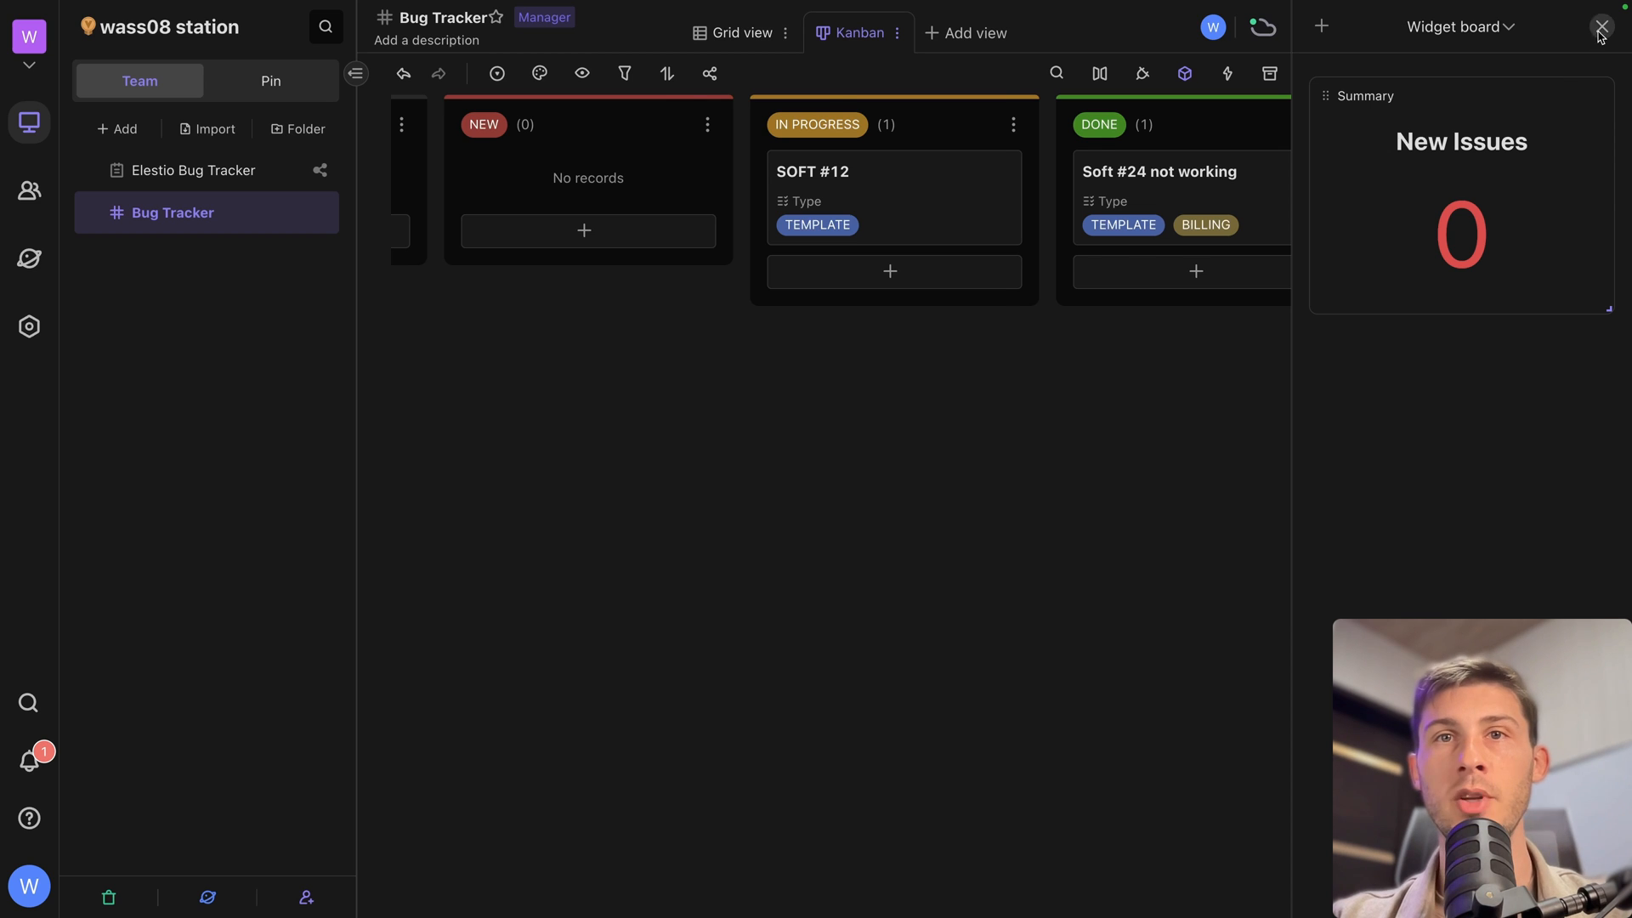
- Close the widget board so the Bug Tracker Kanban fills the screen
left_click(1602, 26)
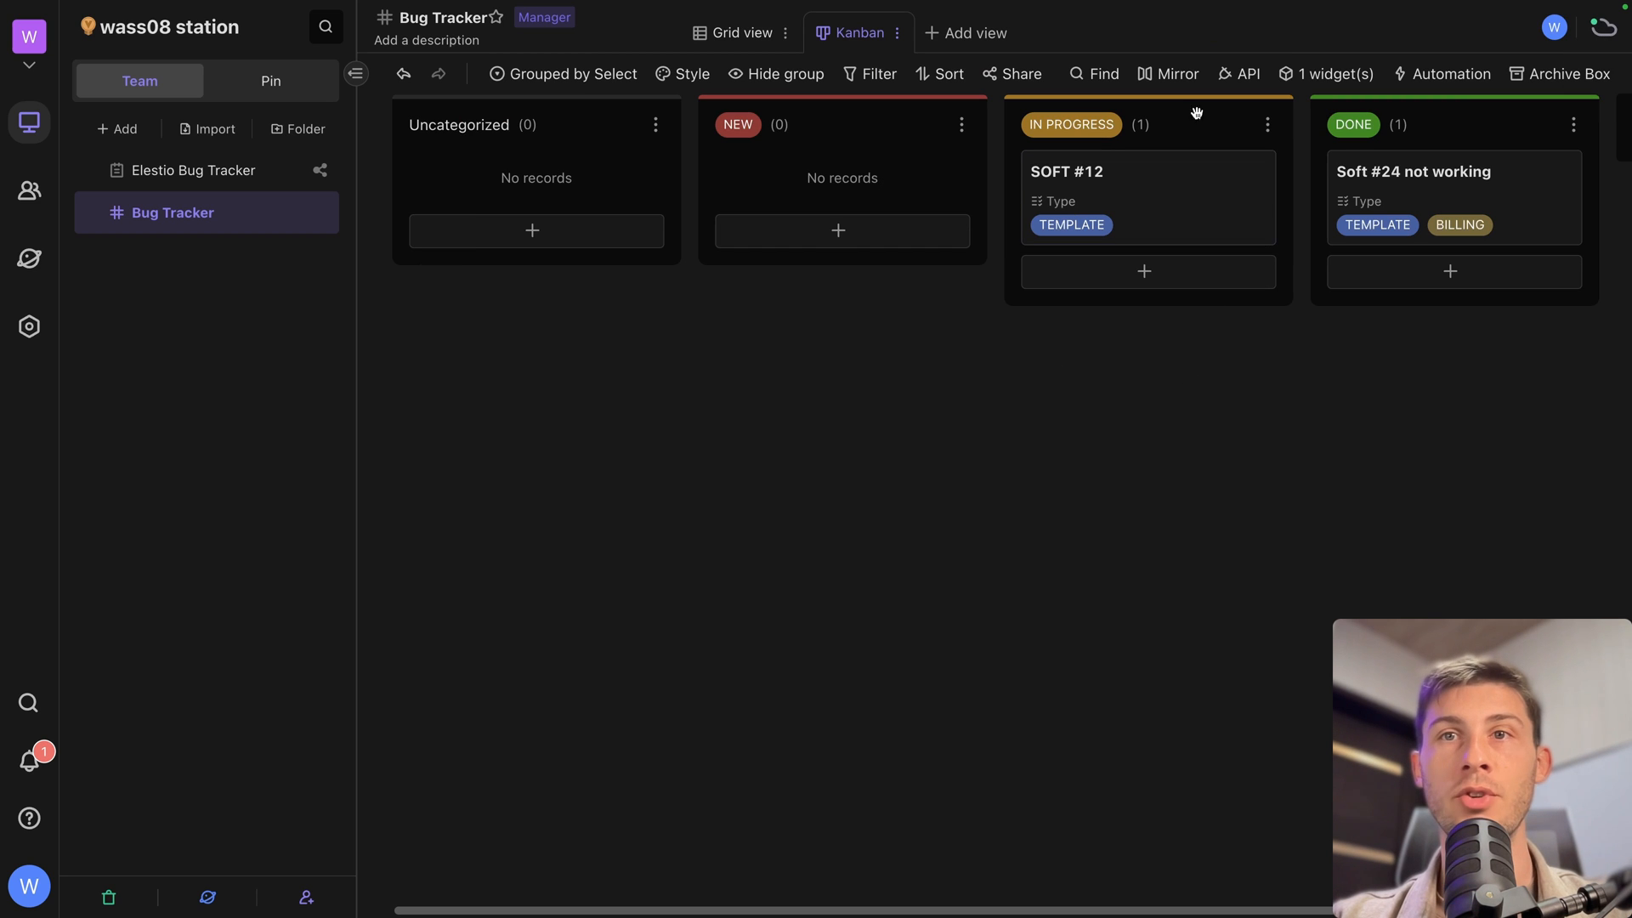
- Review the Bug Tracker API examples: Get records, then Add records in cURL, JavaScript and Python
left_click(1238, 73)
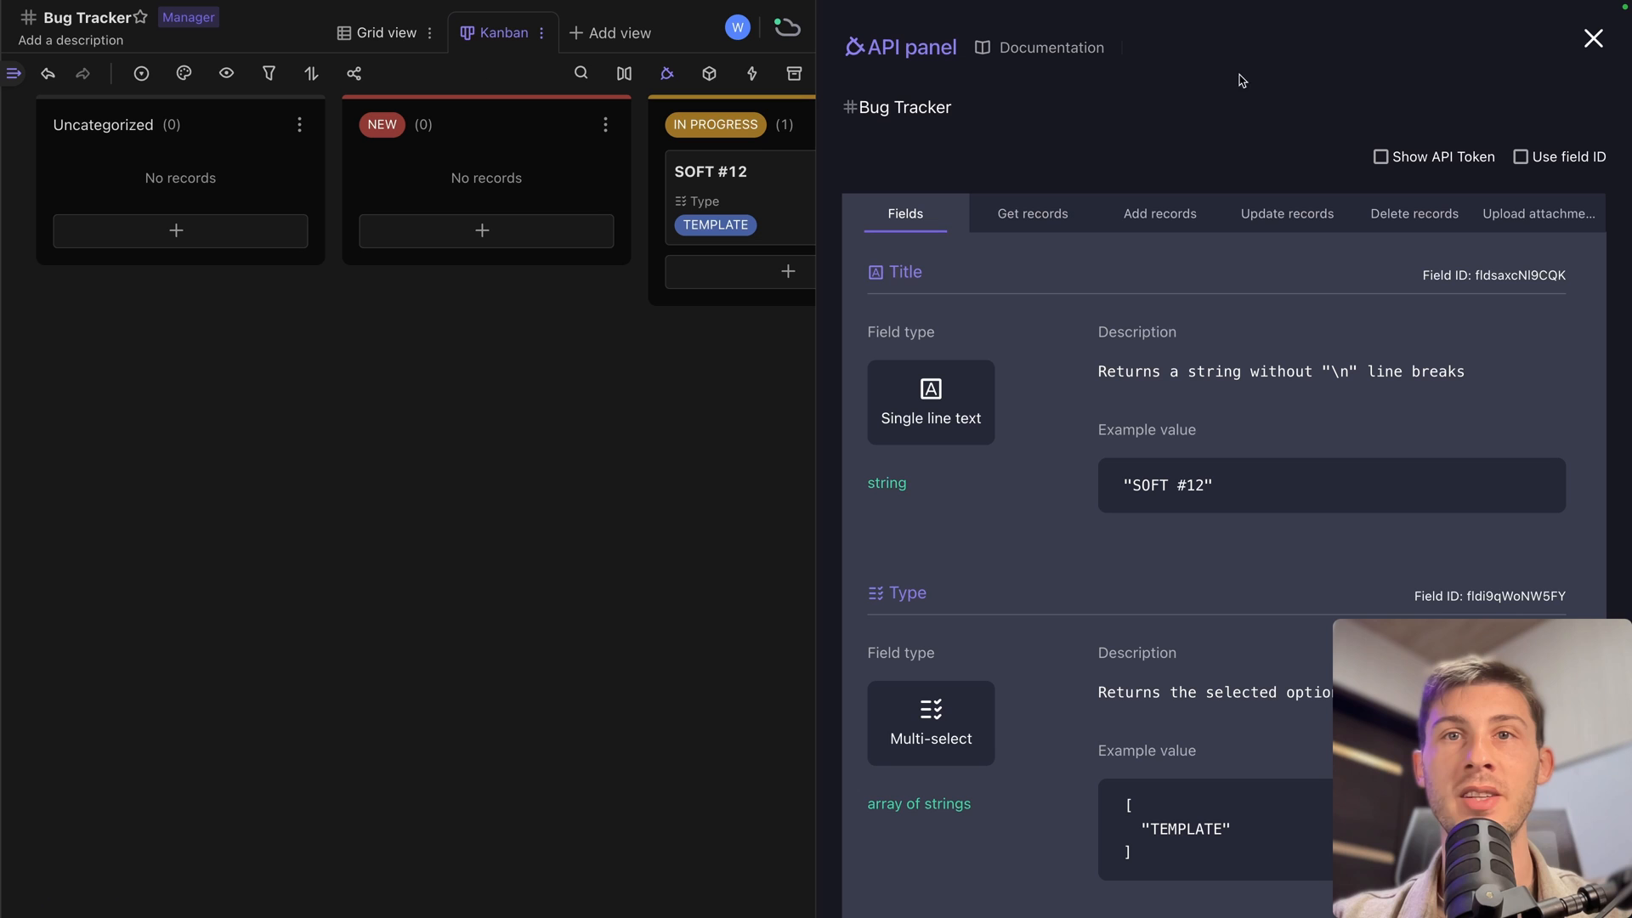
mouse_move(1078, 327)
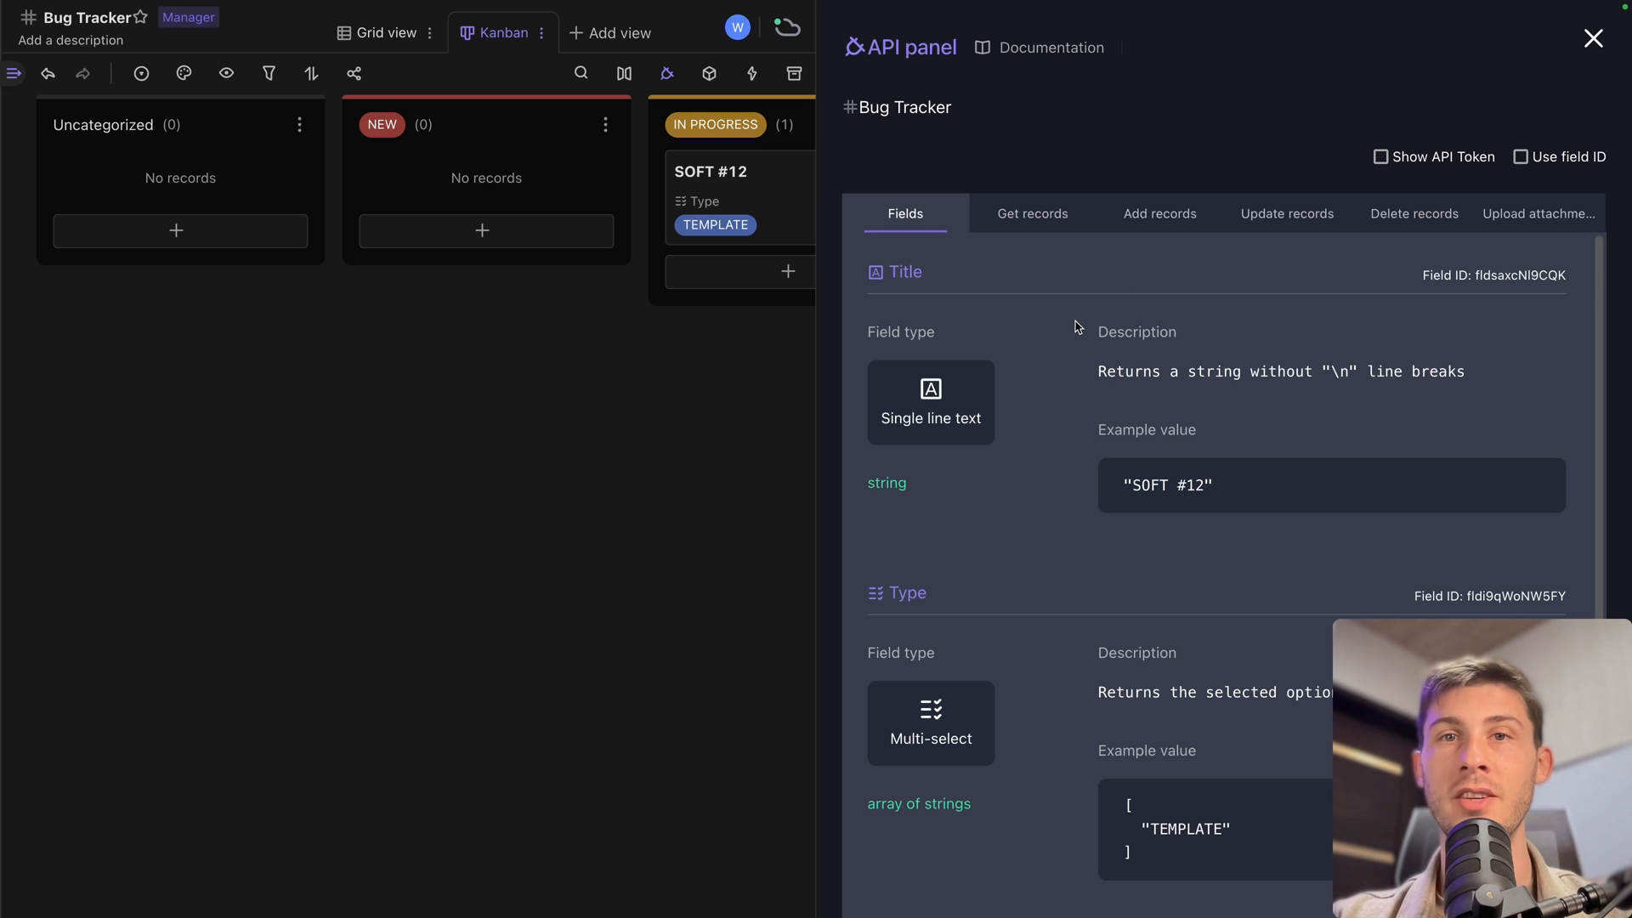
mouse_move(1257, 233)
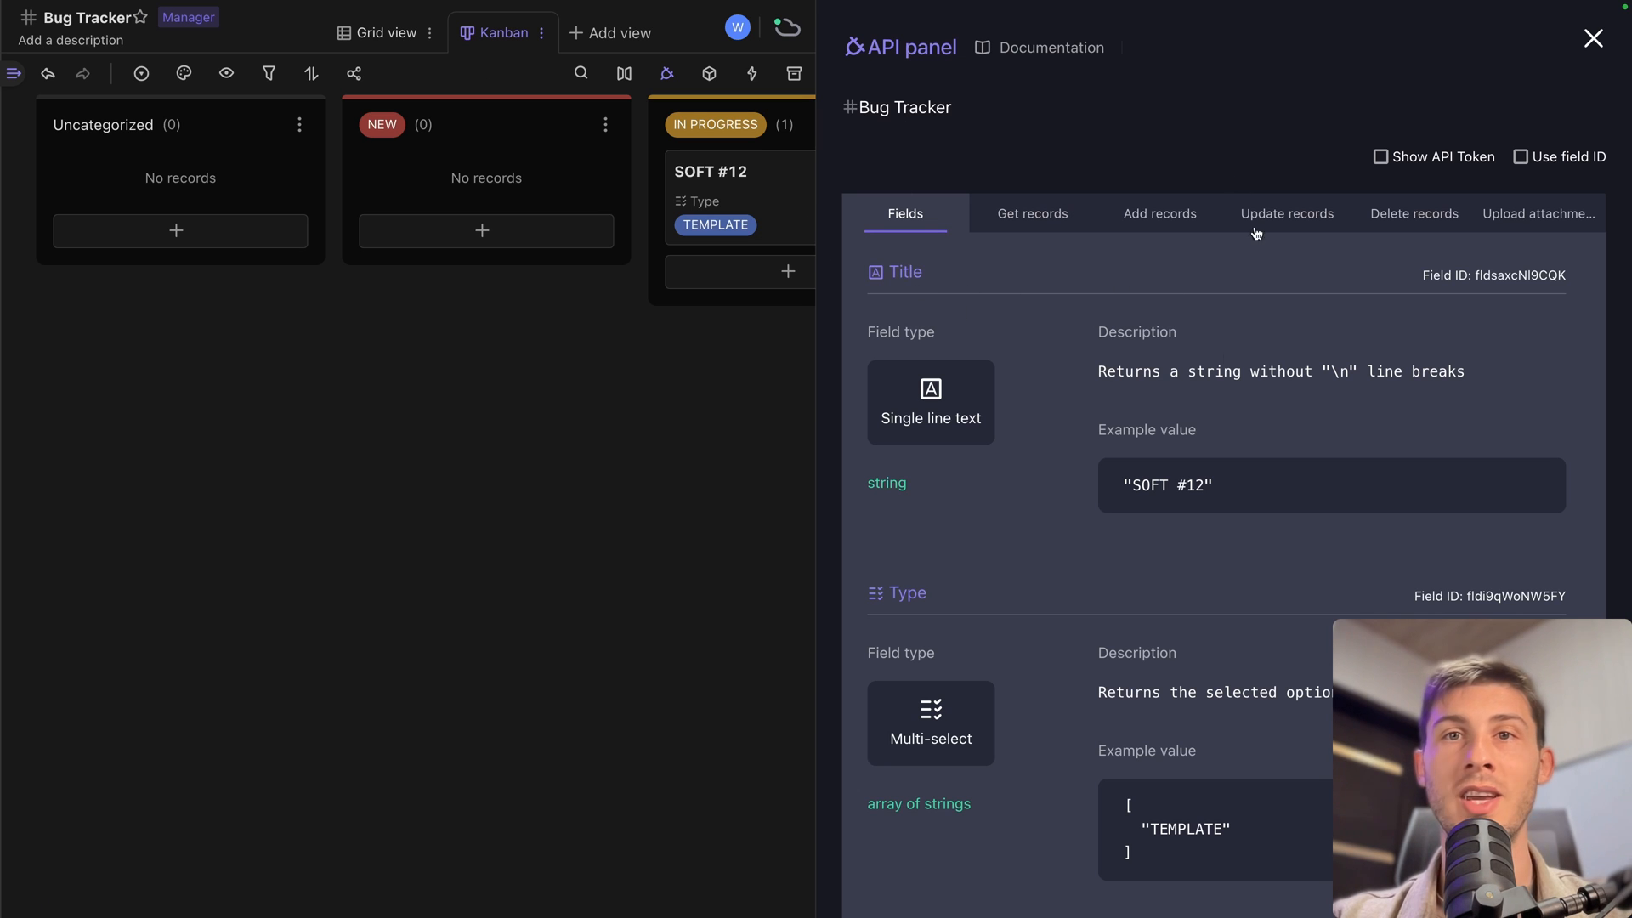
left_click(1032, 214)
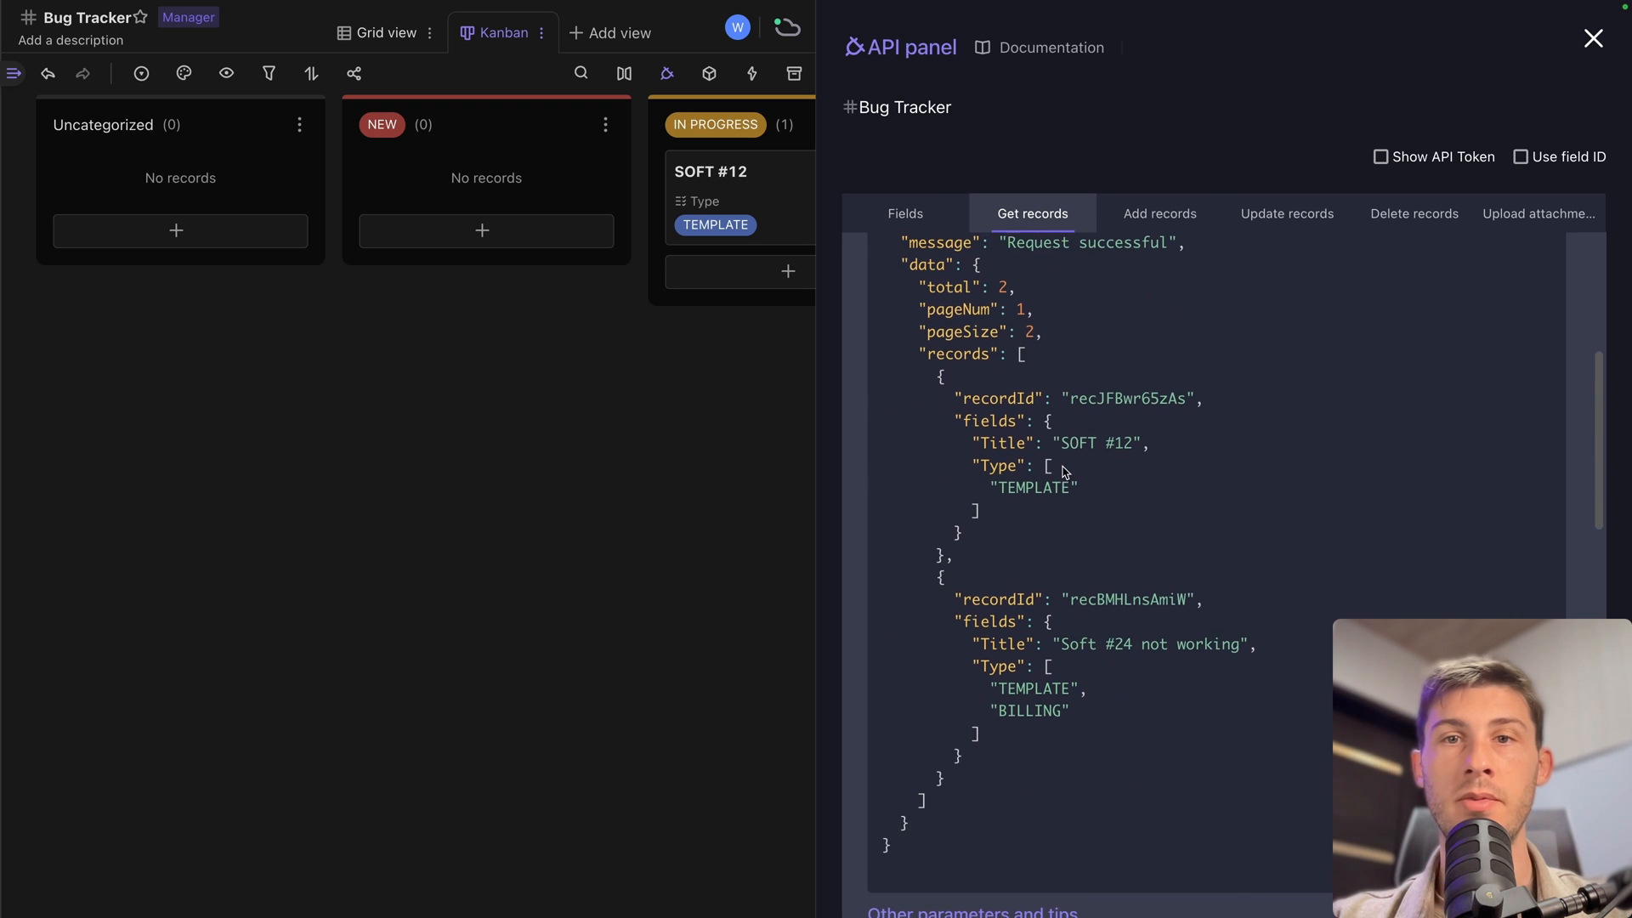
scroll("down", 3)
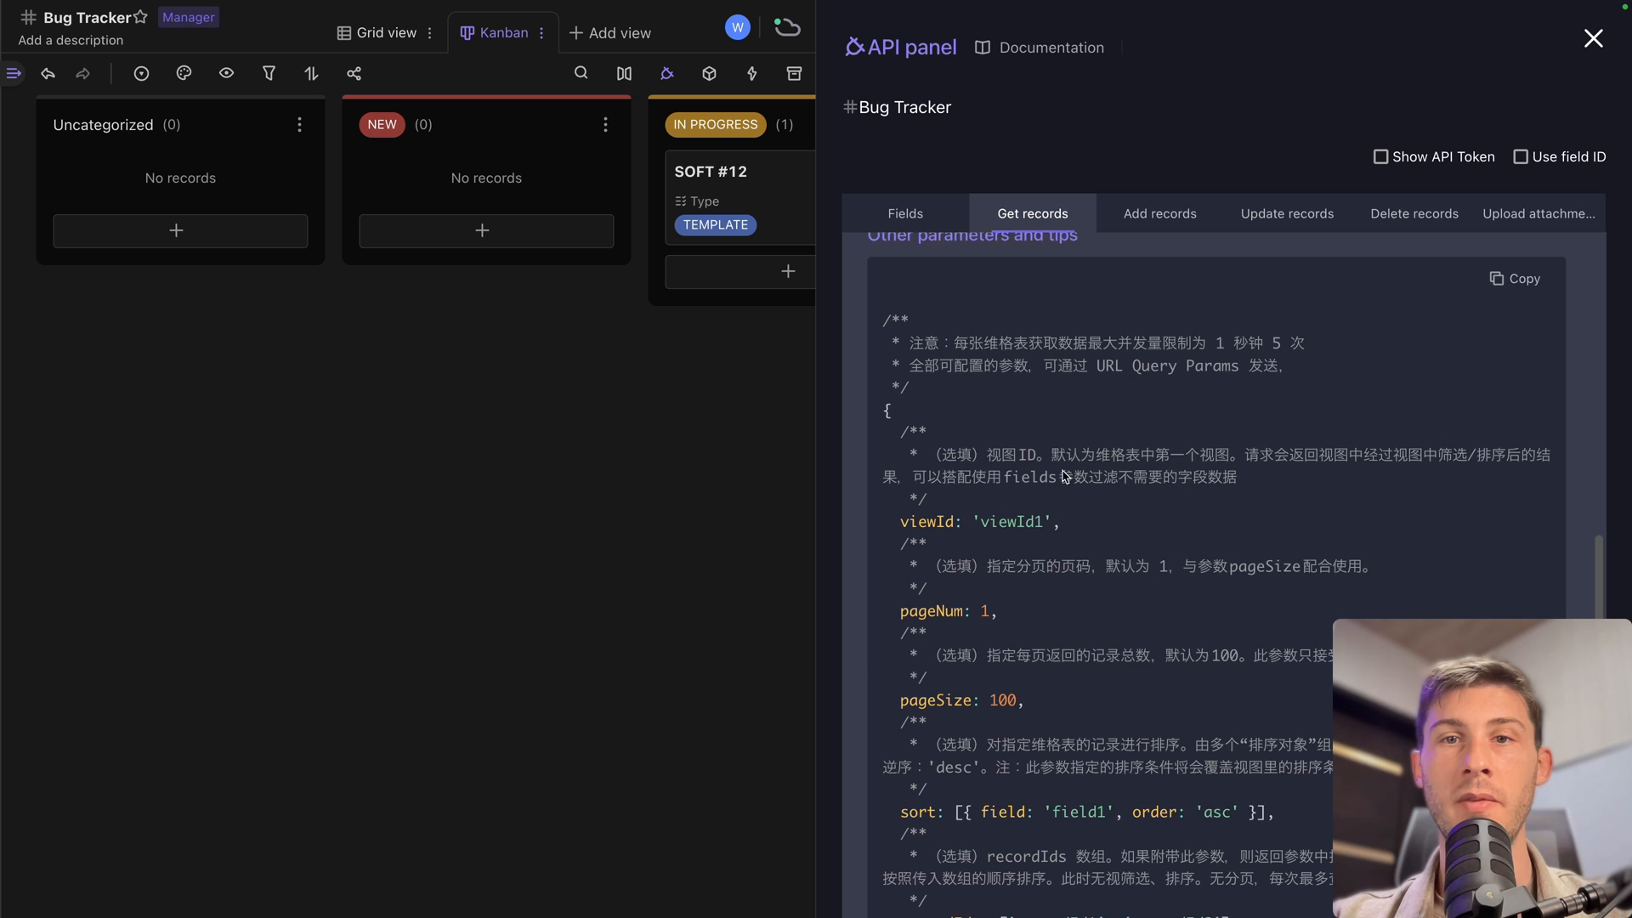
scroll("down", 3)
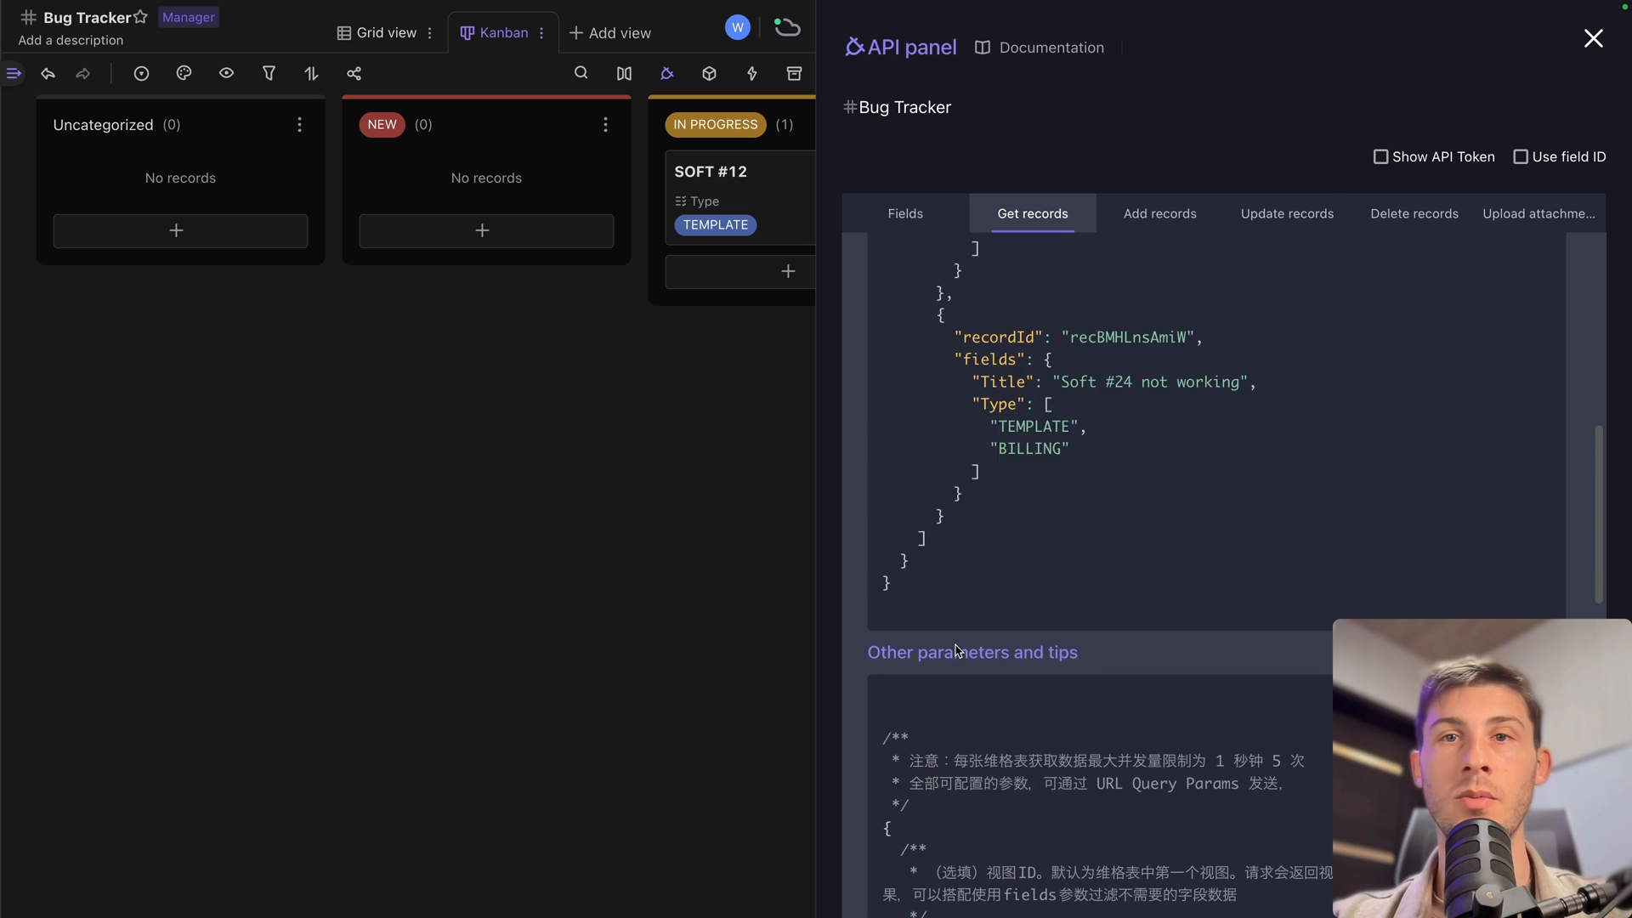
left_click(1158, 214)
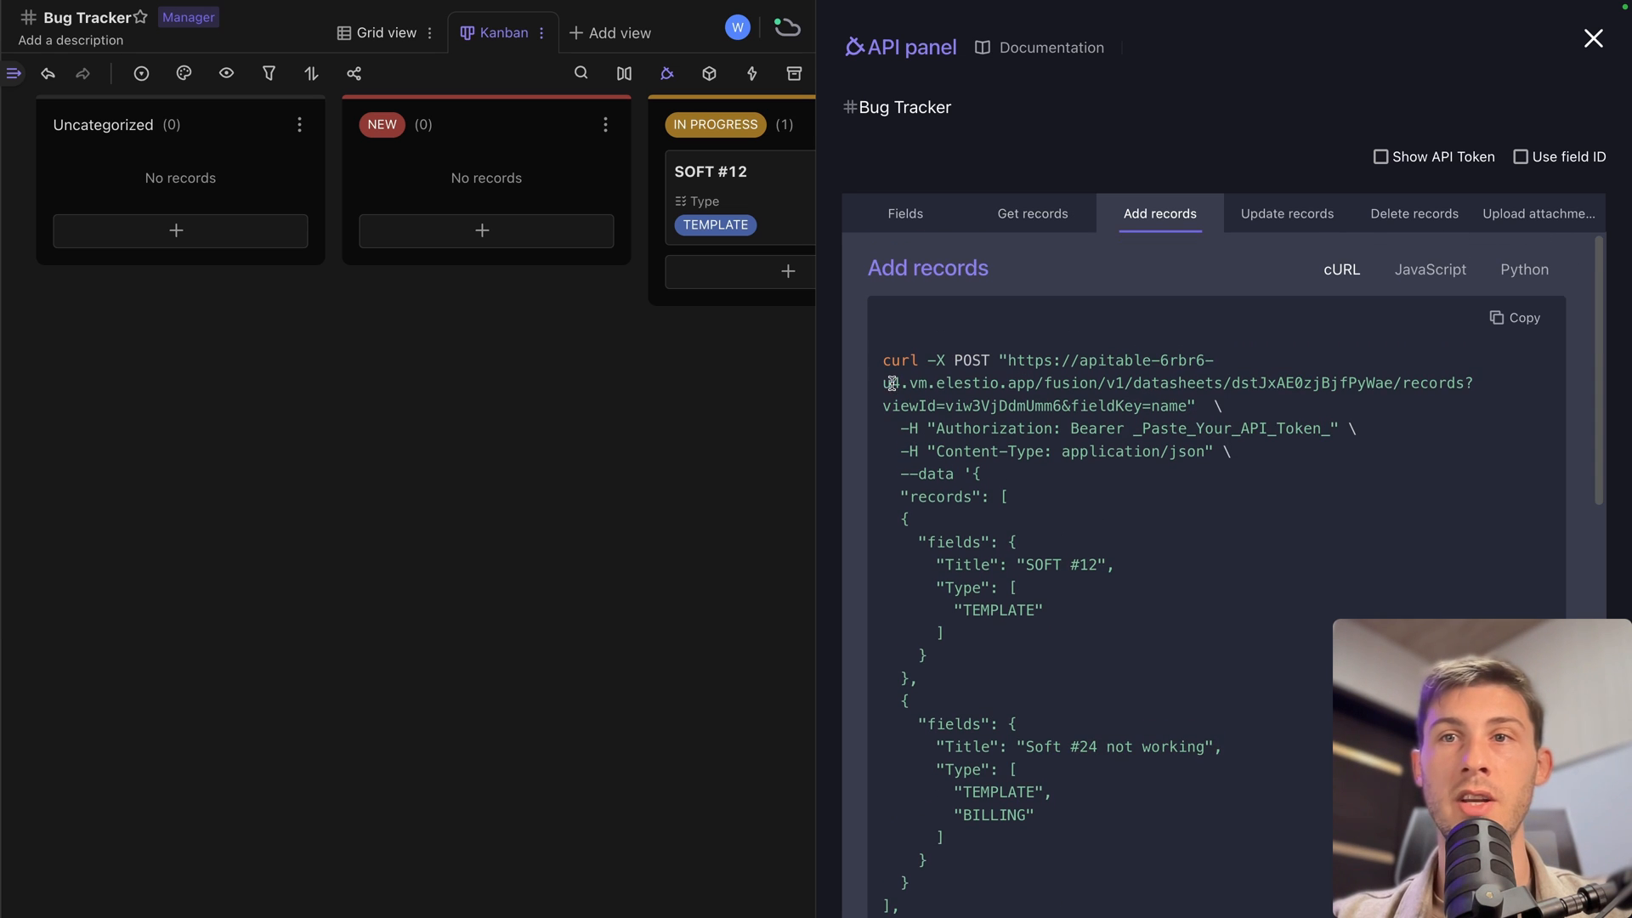
left_click(1430, 269)
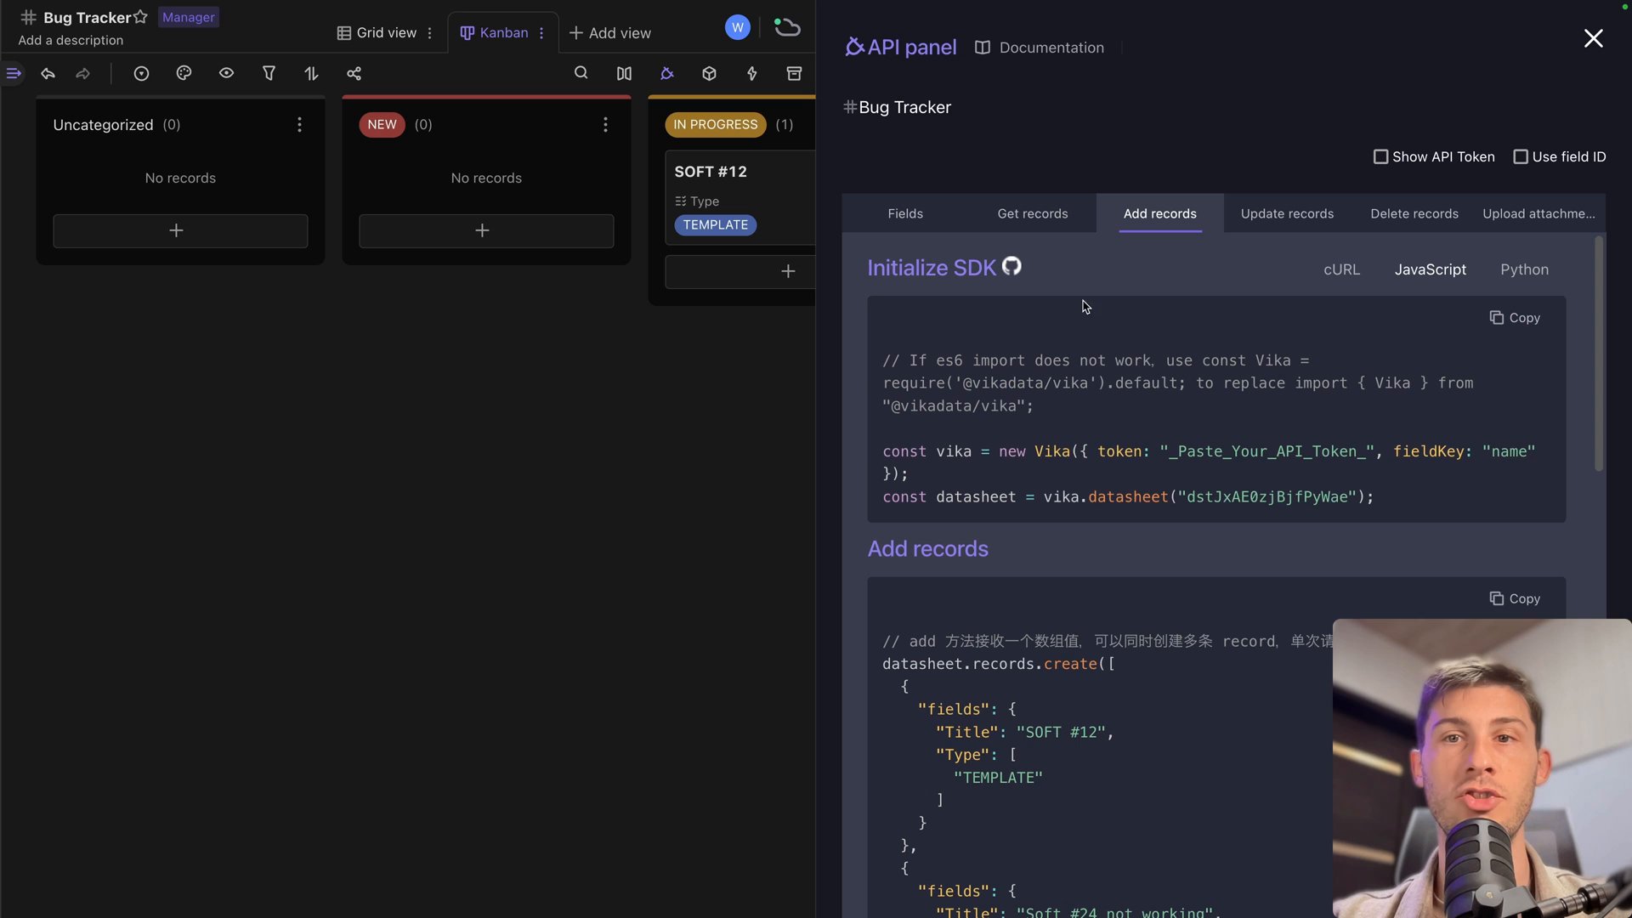
left_click(1524, 271)
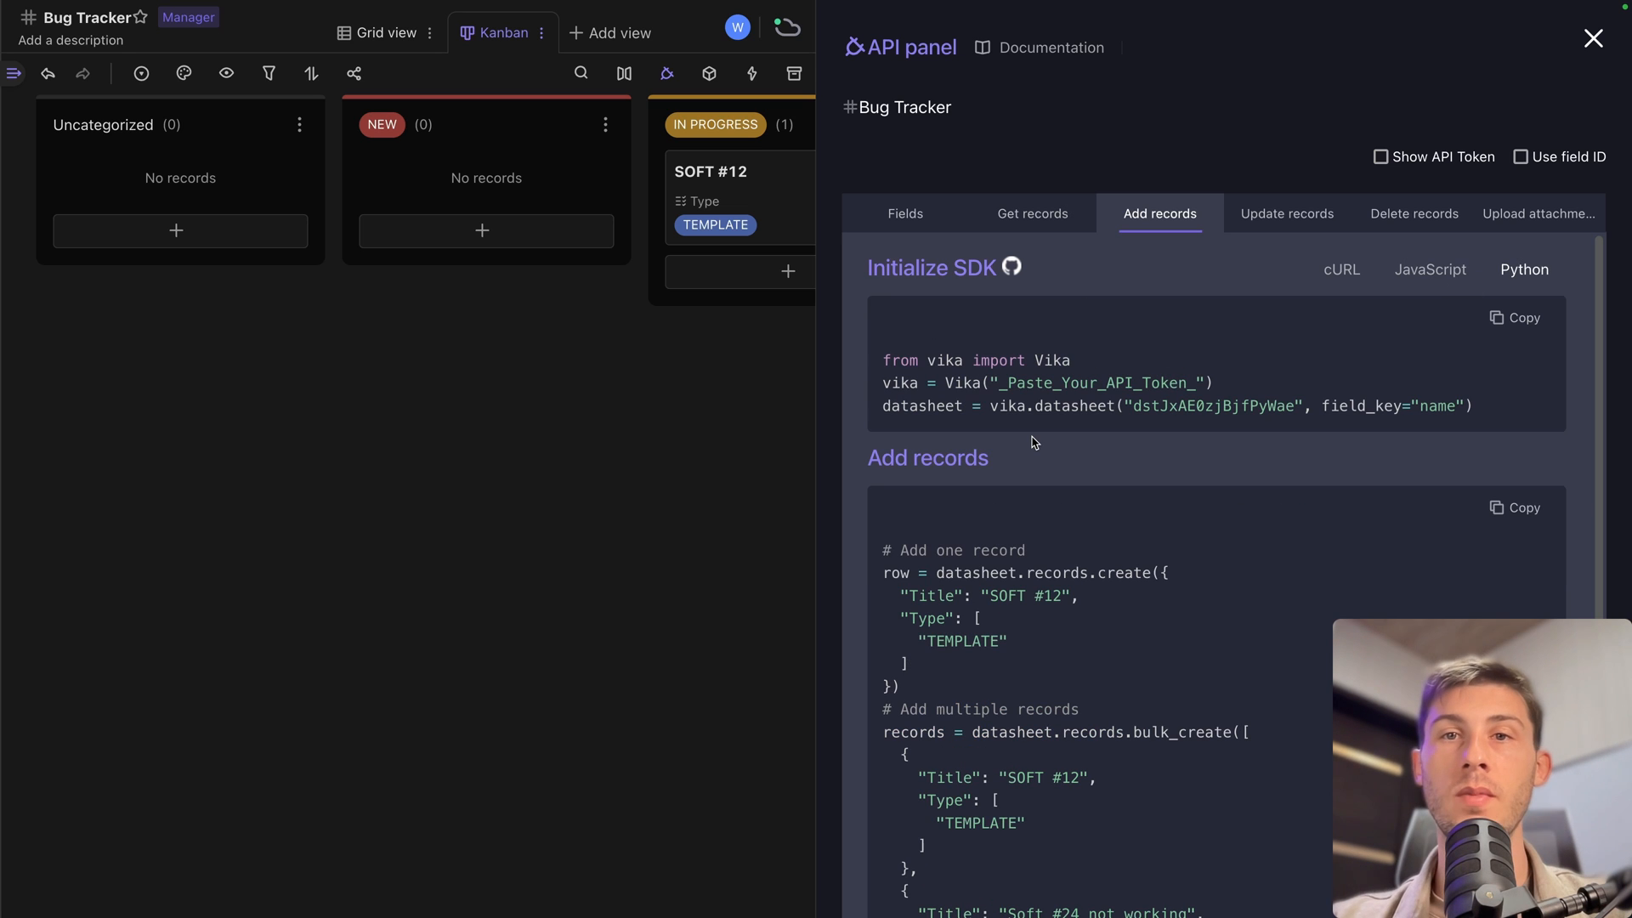
mouse_move(1348, 221)
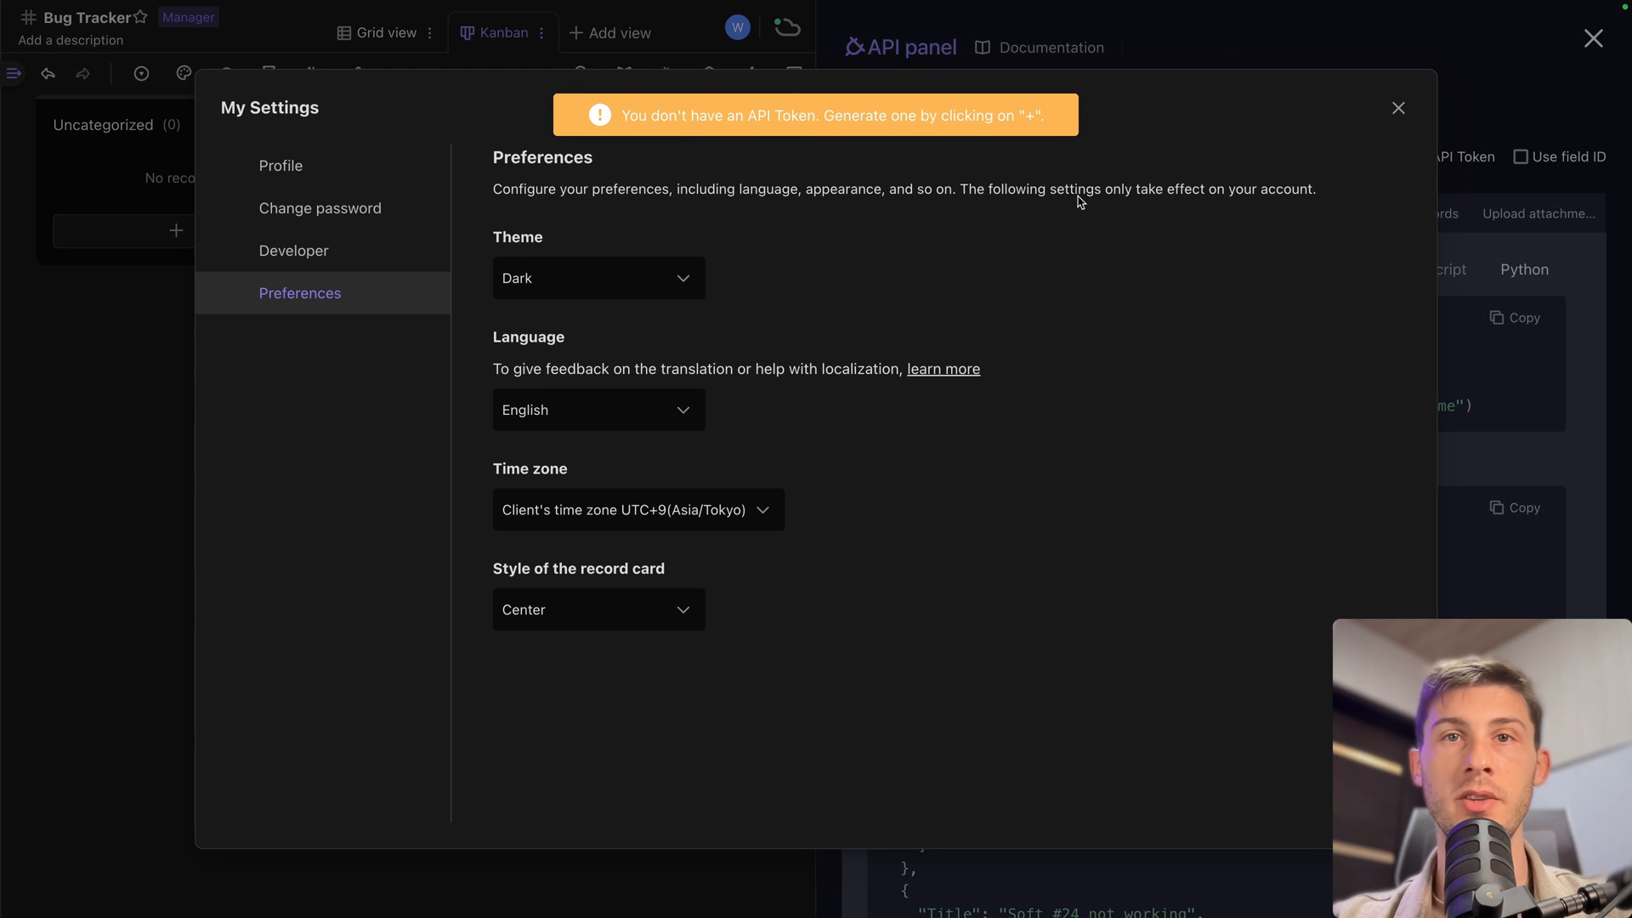
mouse_move(429, 324)
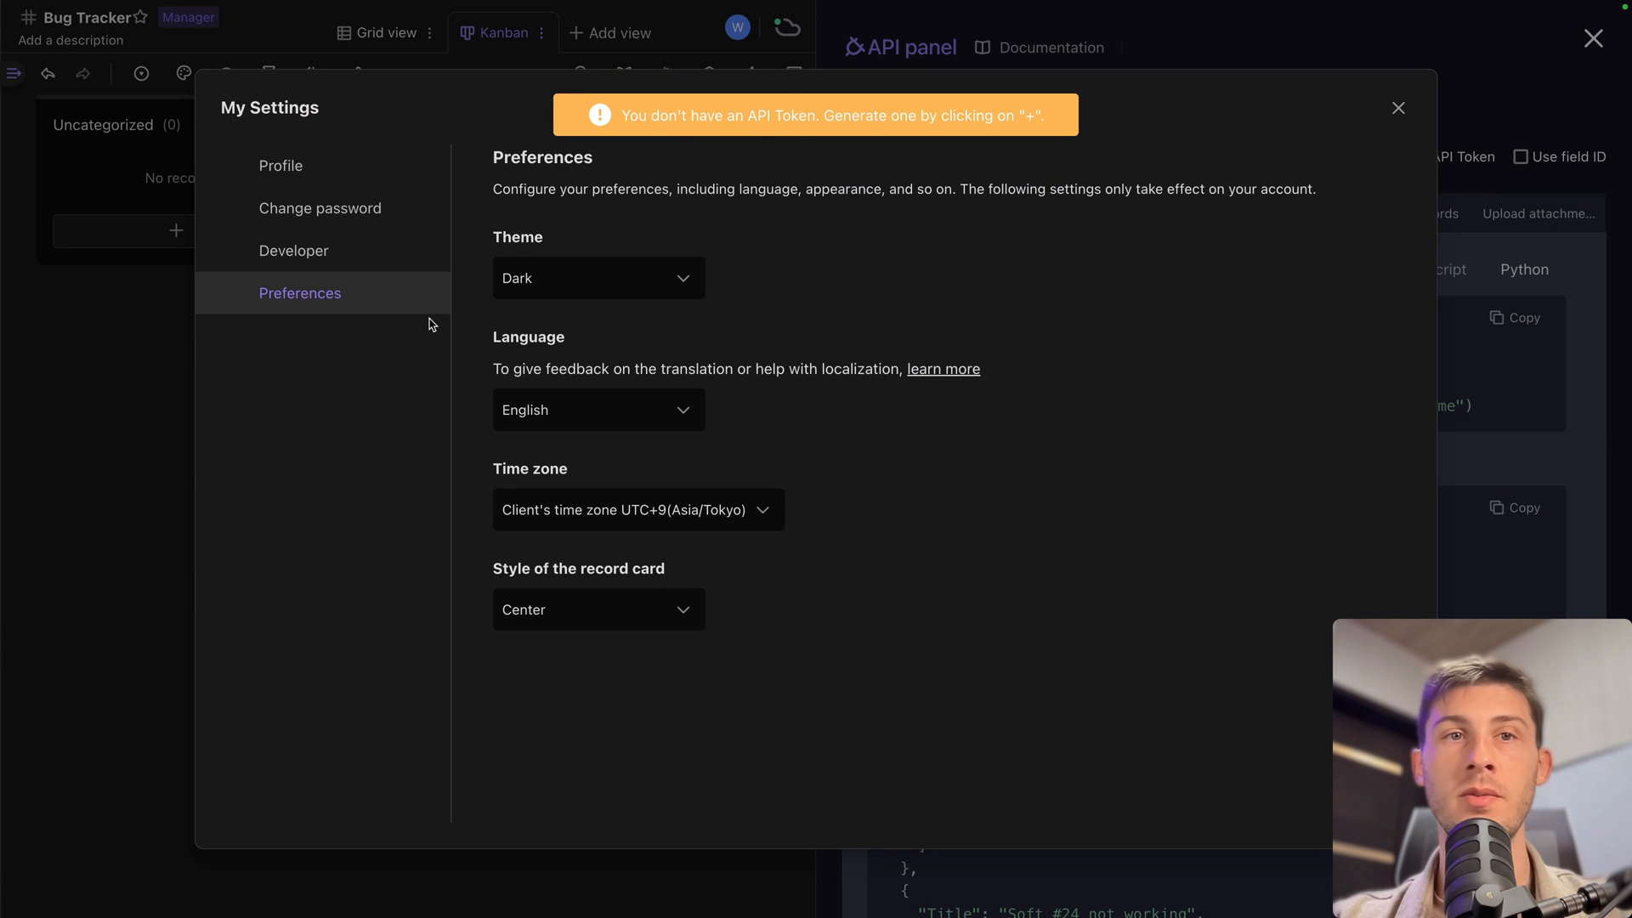
- Generate a personal API token in Developer settings and return to the API panel
left_click(294, 252)
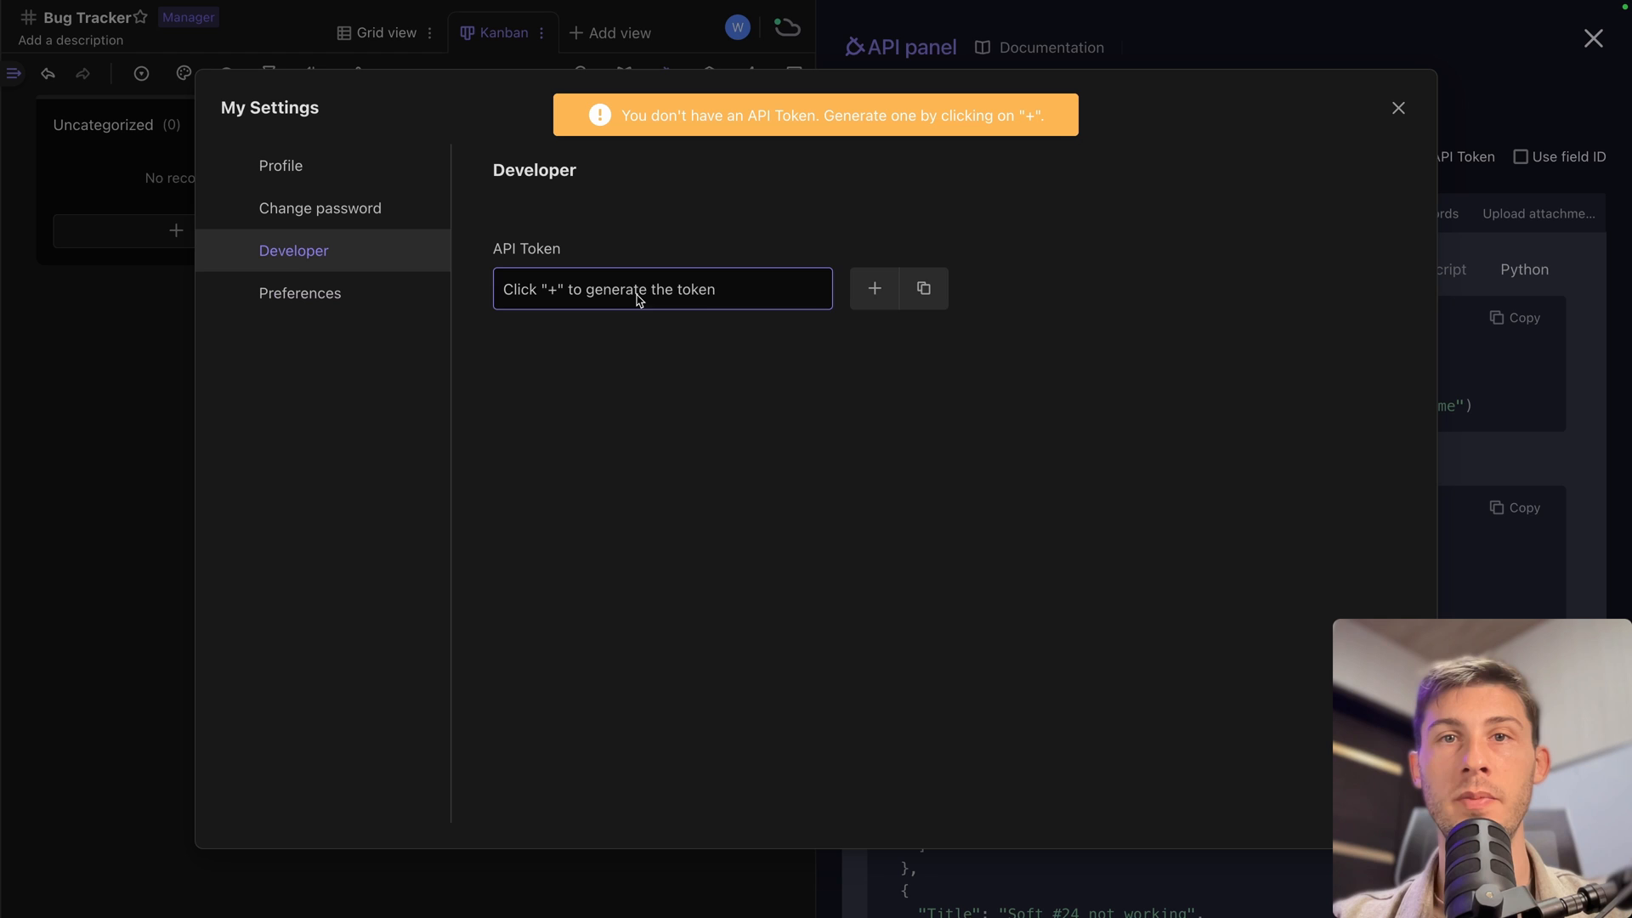
left_click(874, 289)
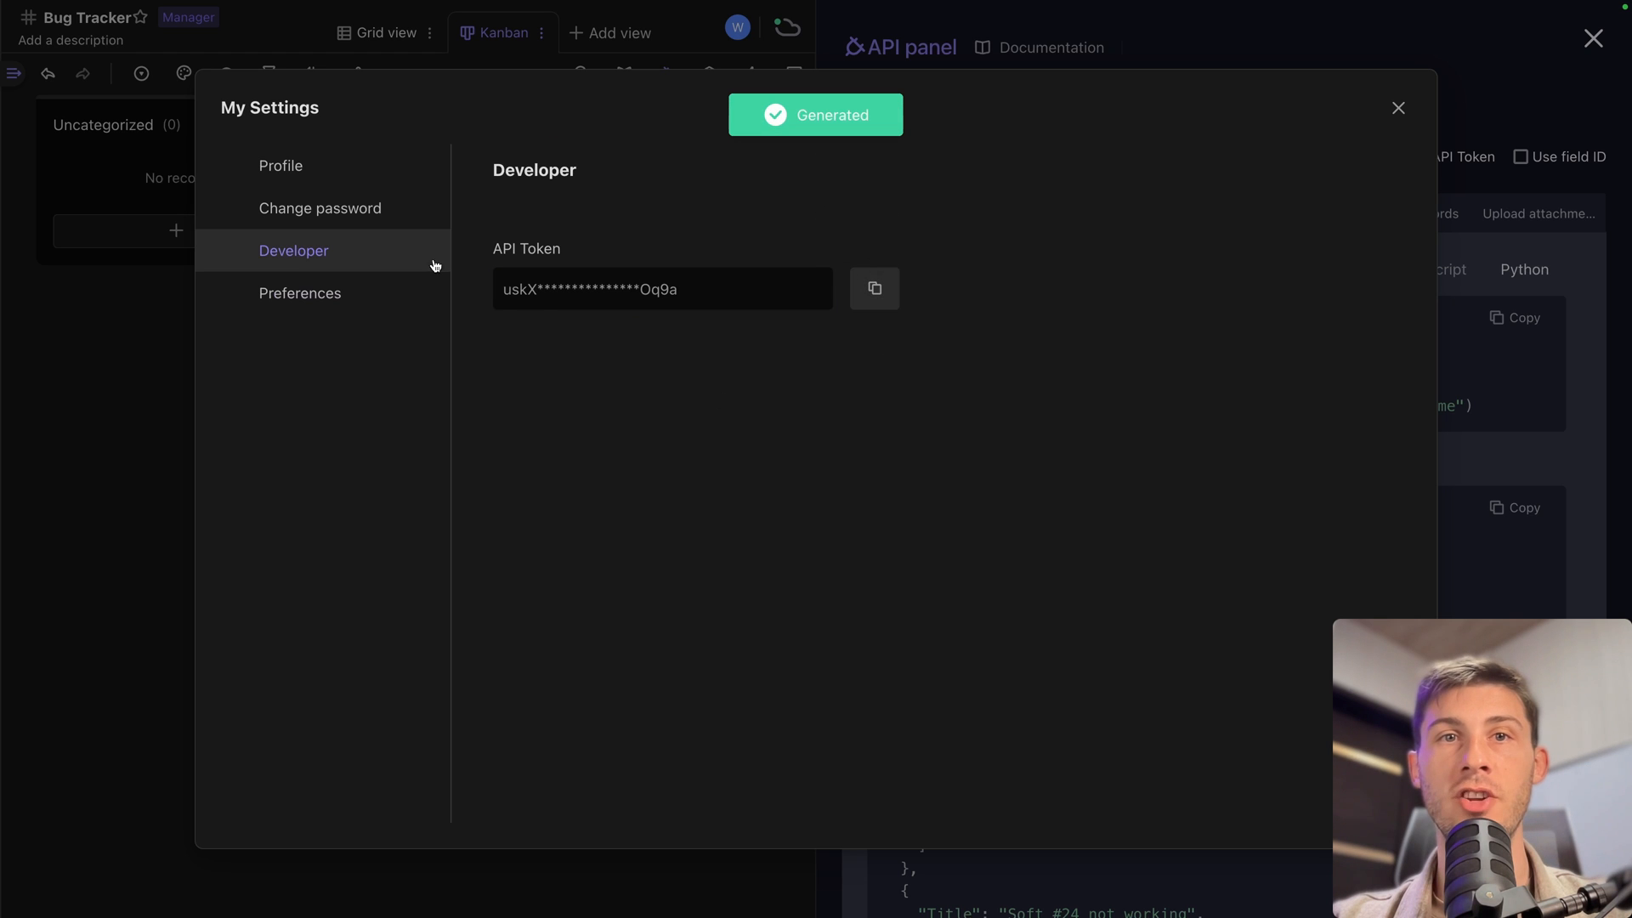
left_click(1398, 107)
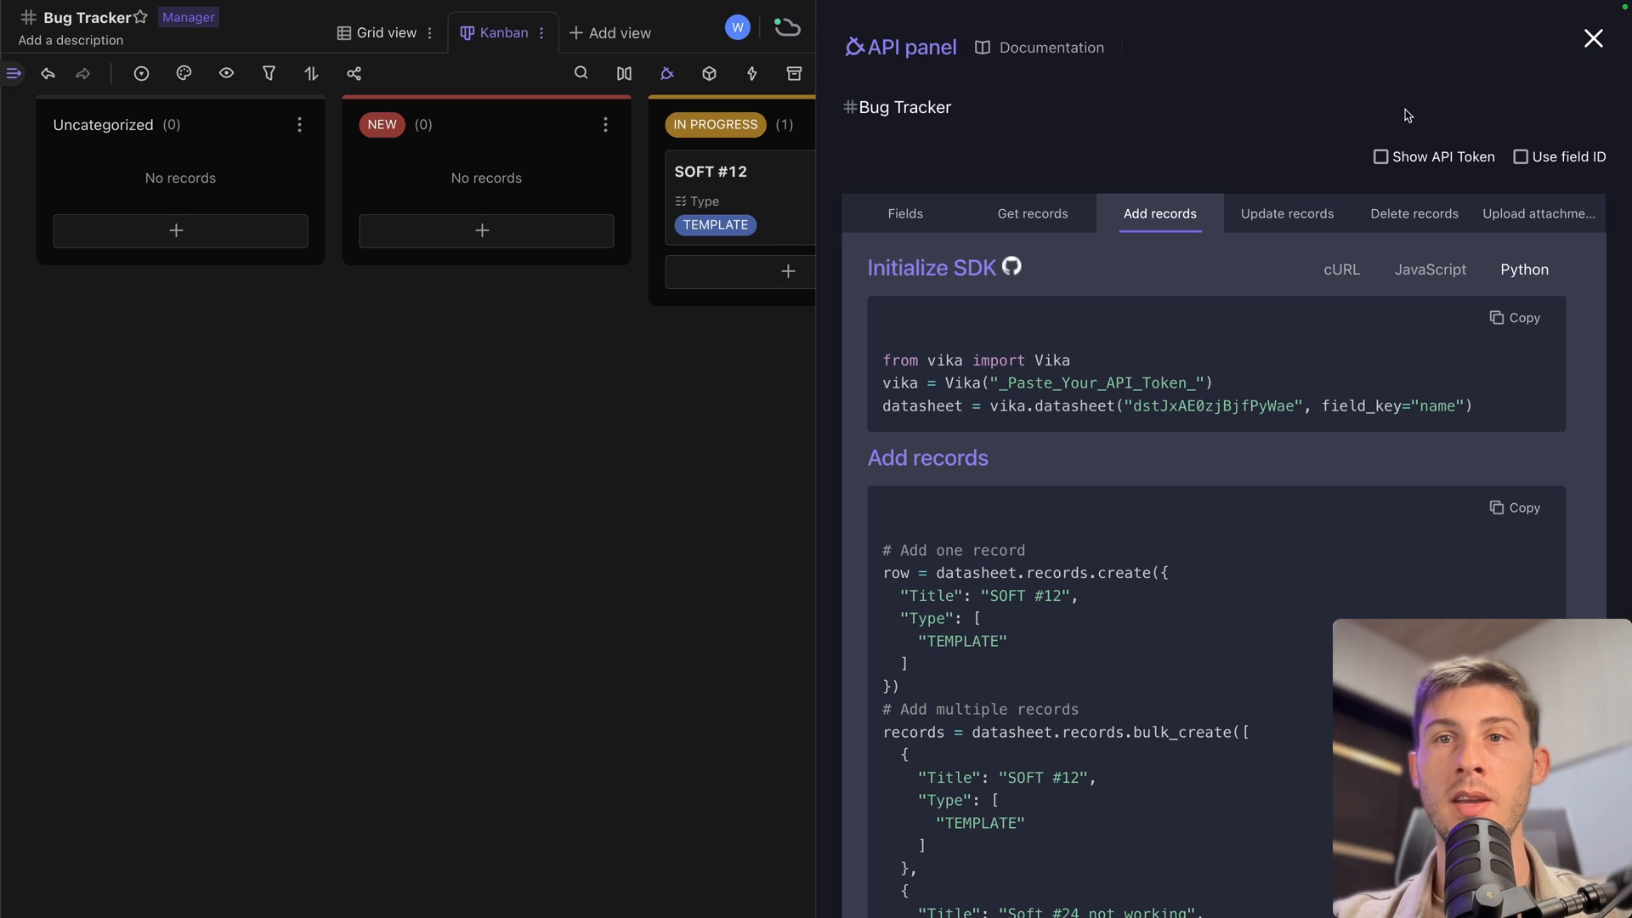
- Show the real API token in the Python example and leave 'Use field ID' checked
left_click(1381, 156)
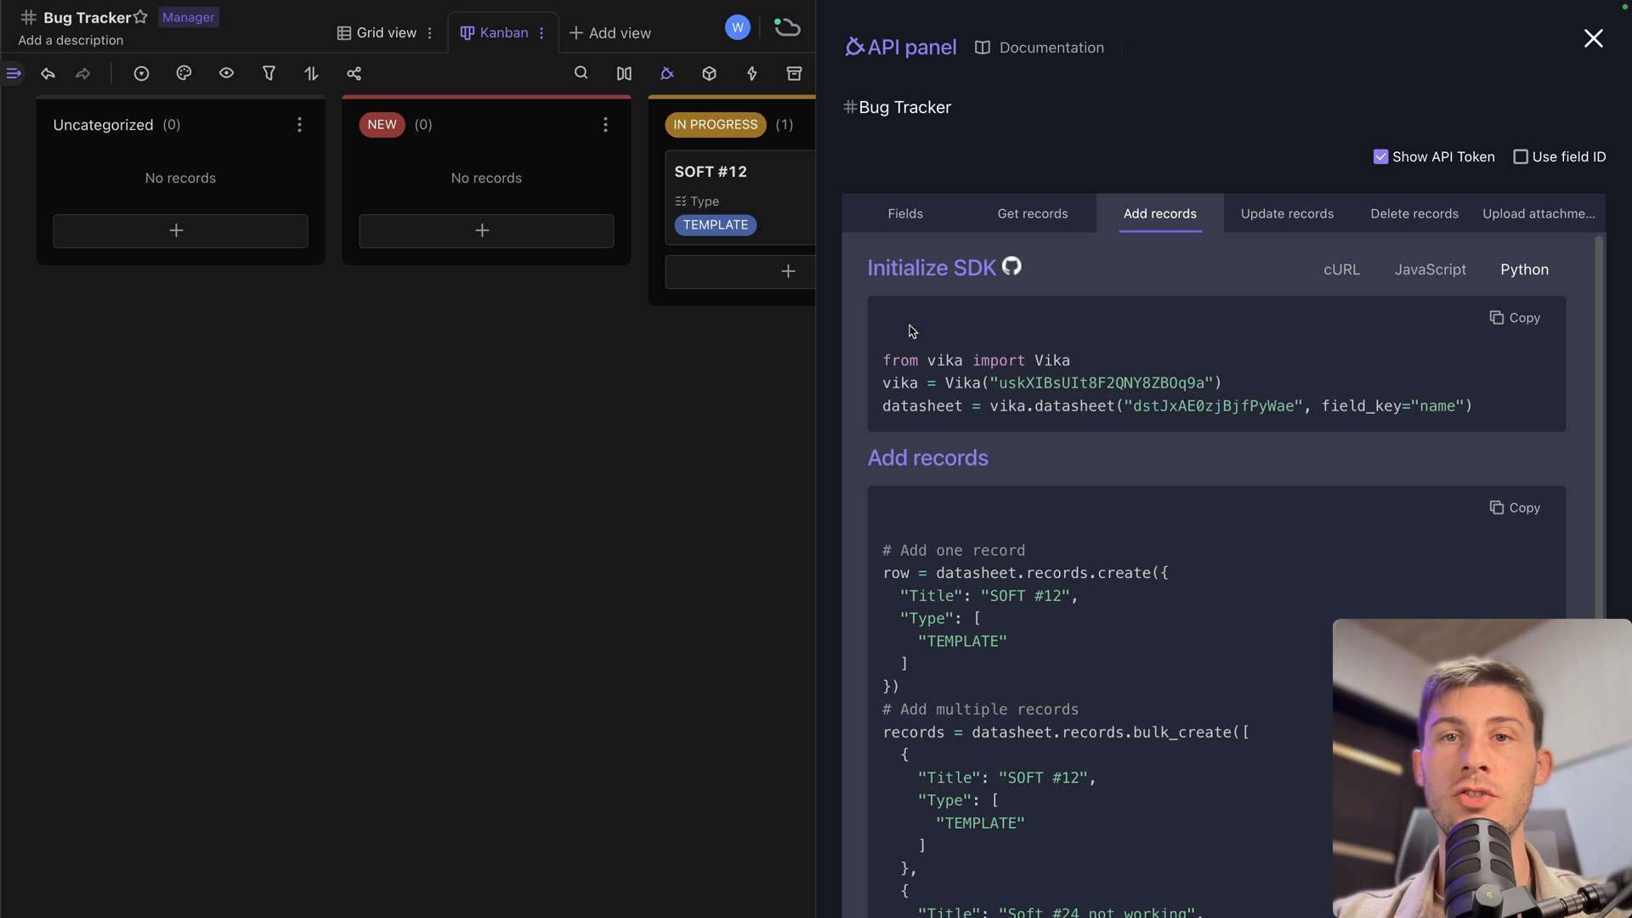
mouse_move(1512, 410)
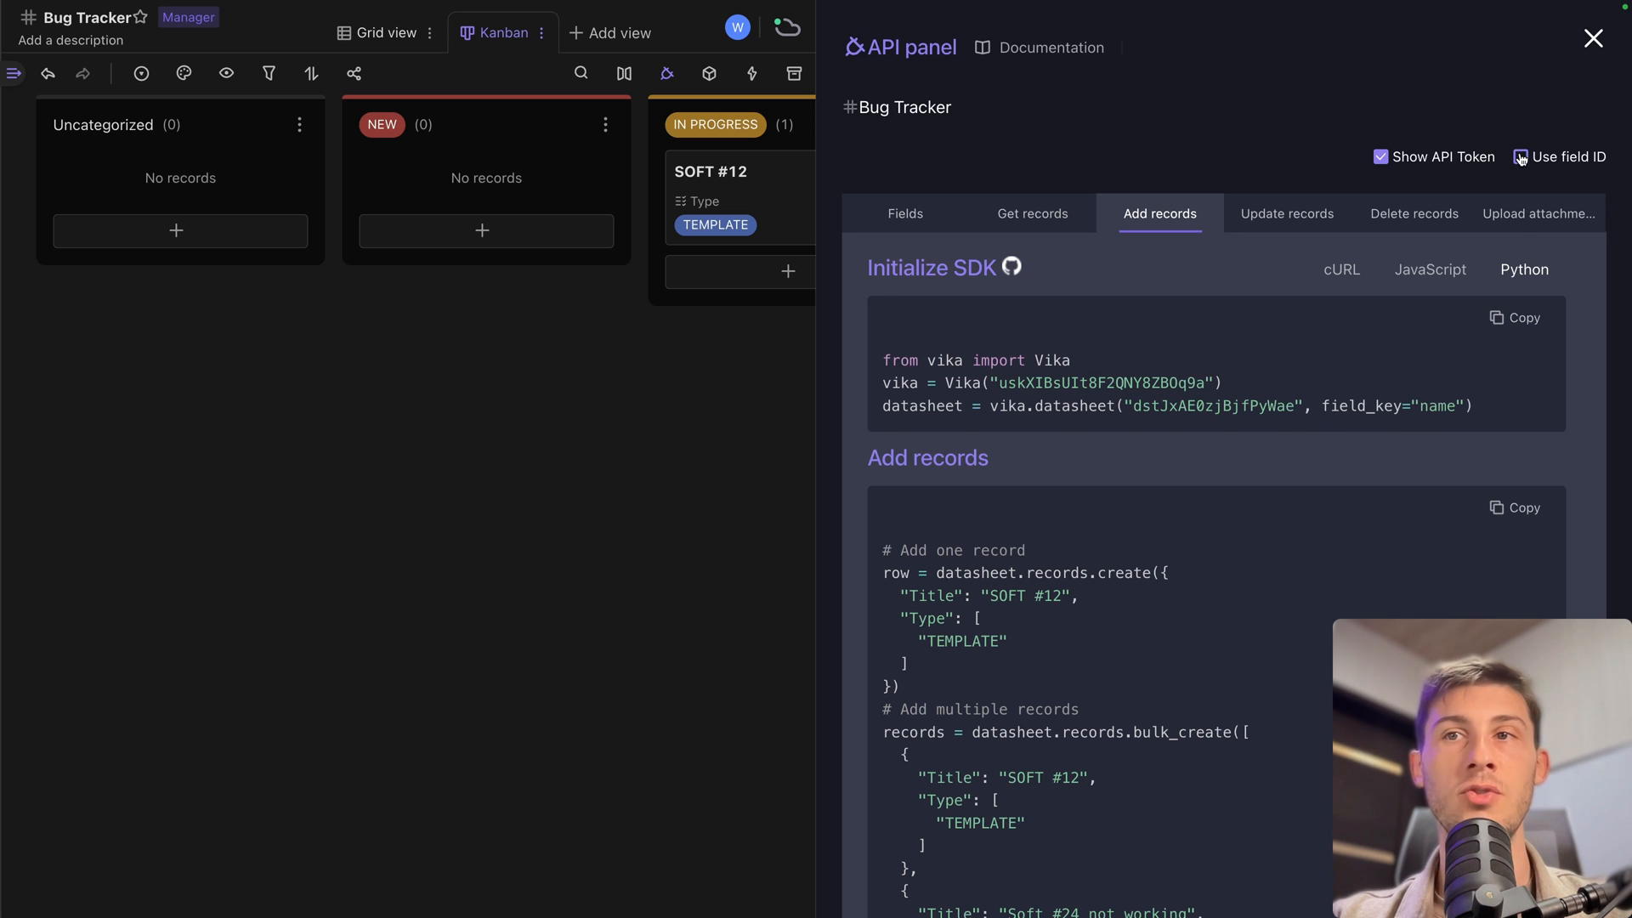
left_click(1521, 156)
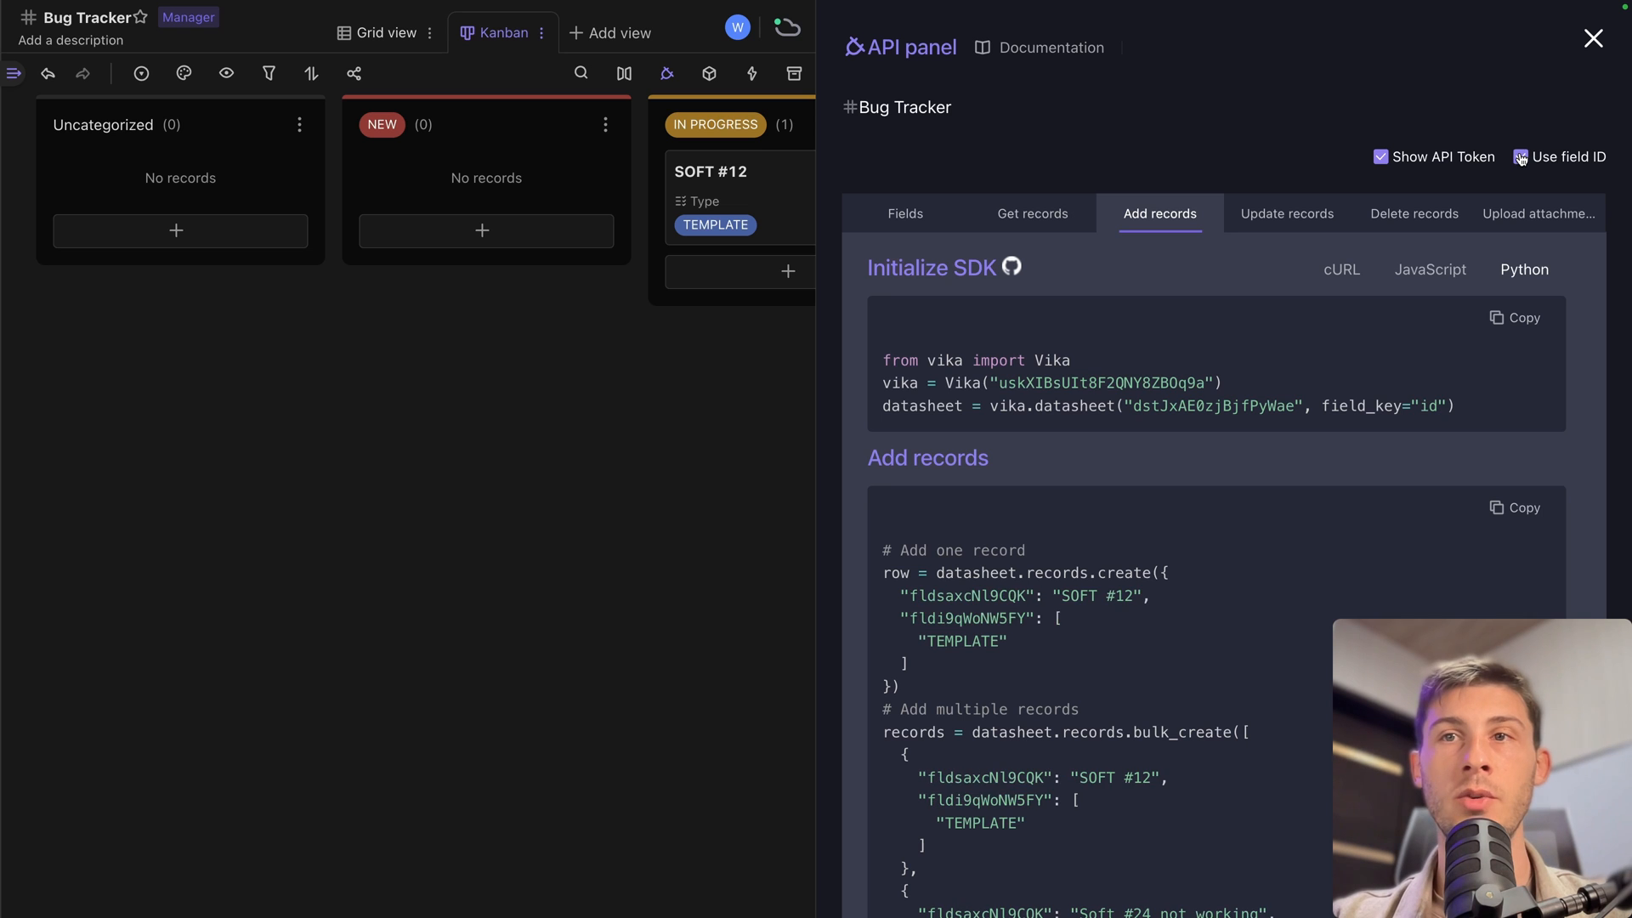
left_click(1521, 157)
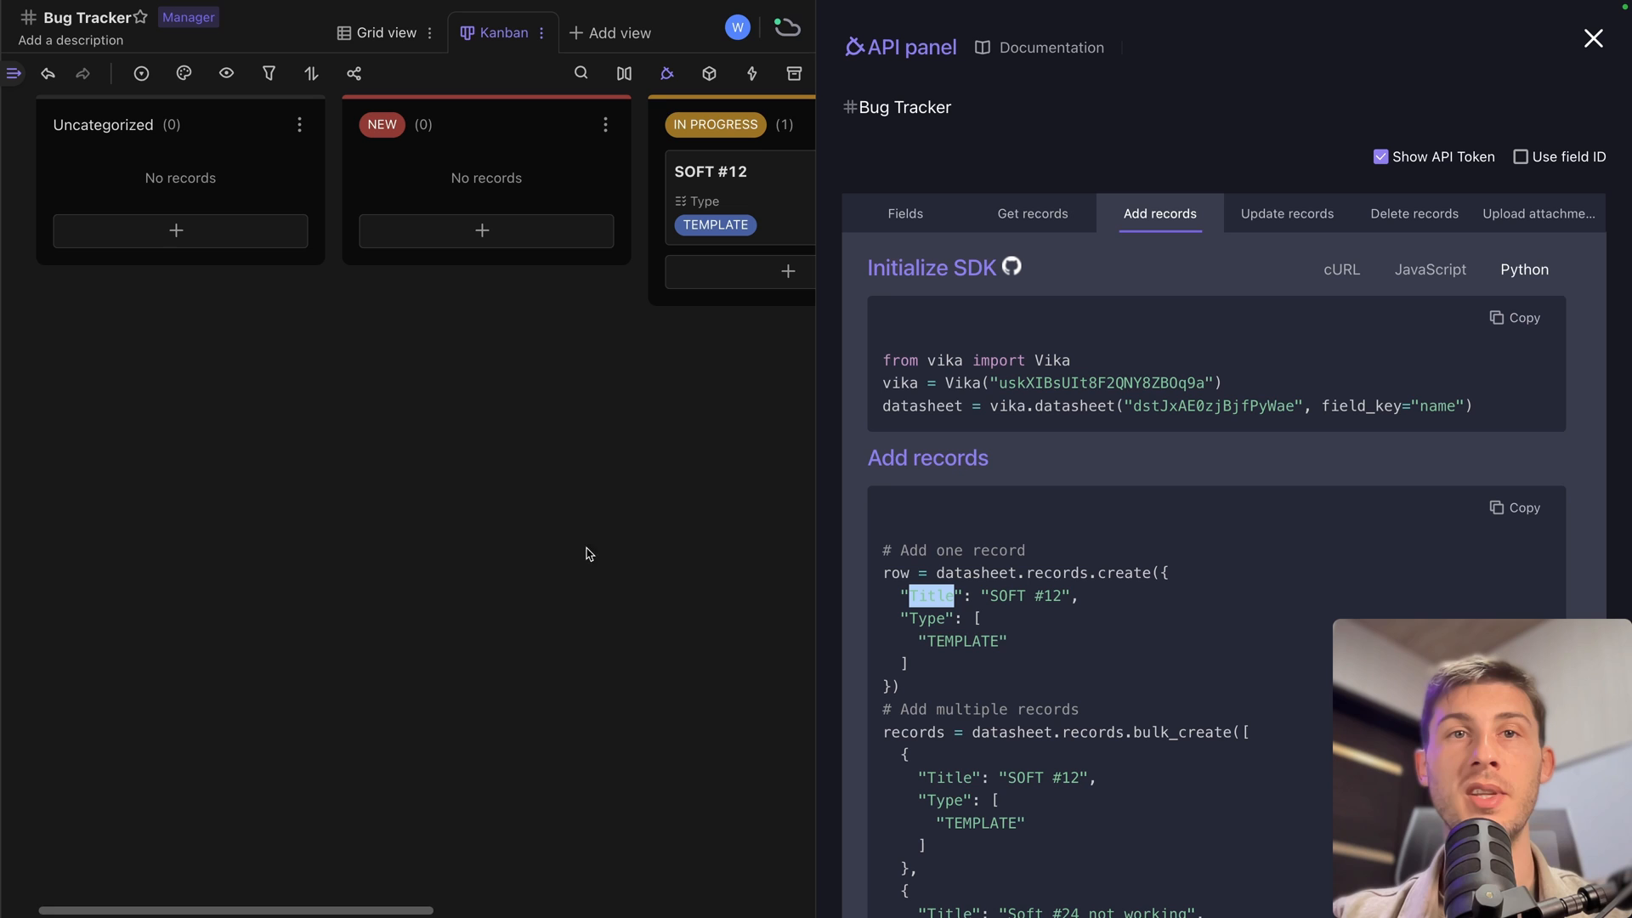
left_click(1524, 156)
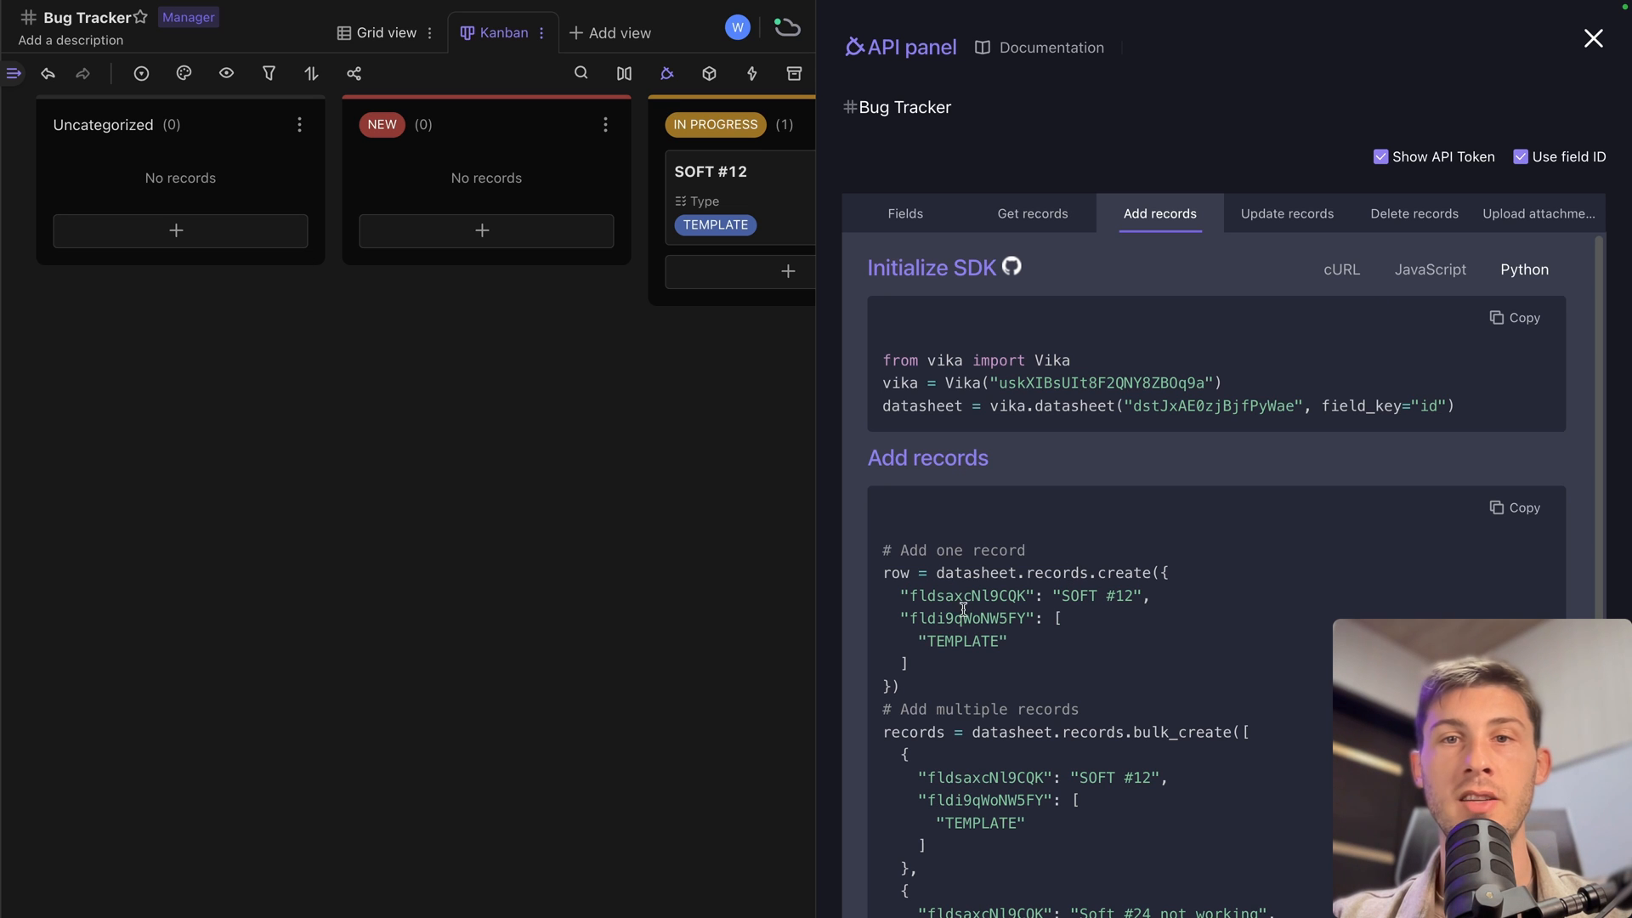
double_click(965, 595)
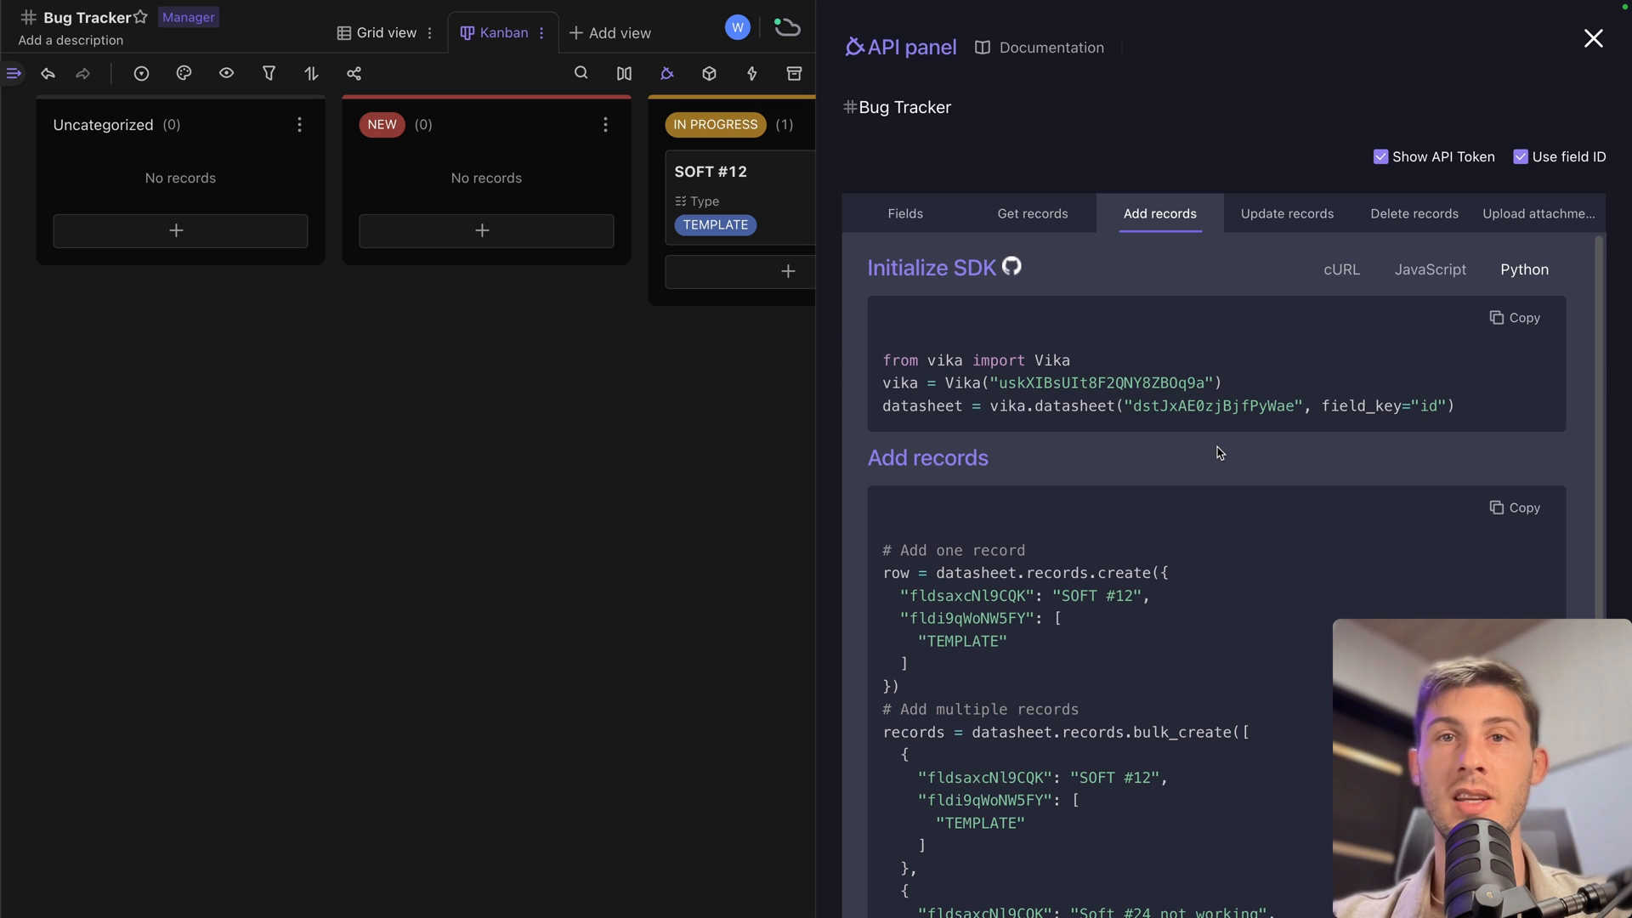
- Close the API panel, glance at the Automation panel, and leave the Kanban board showing
left_click(1592, 39)
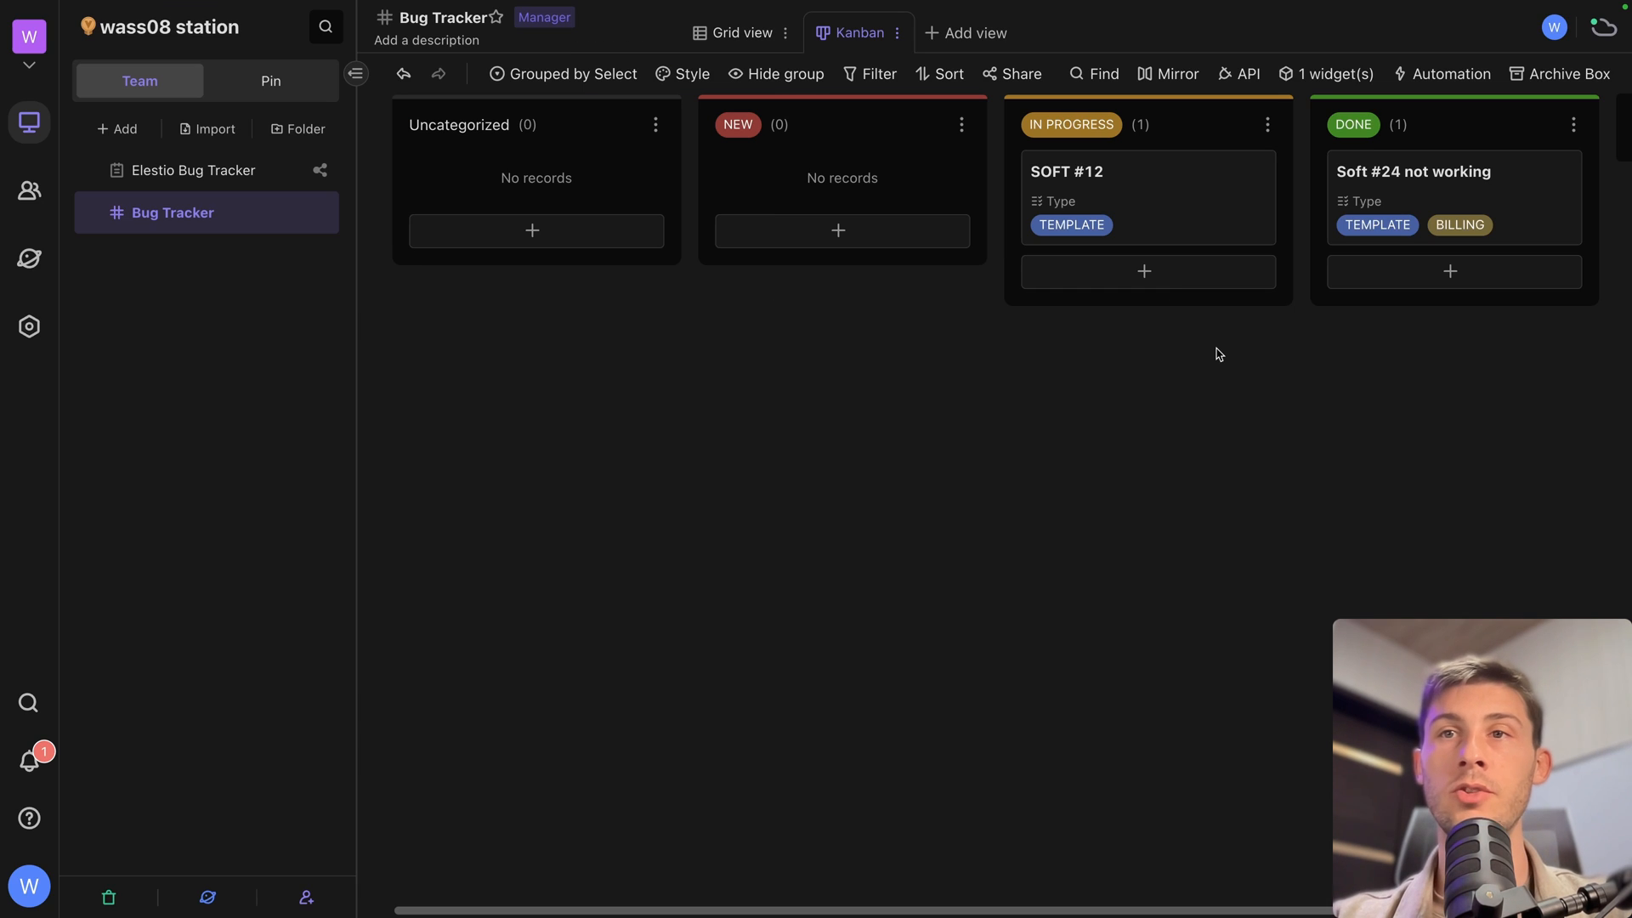
left_click(1450, 73)
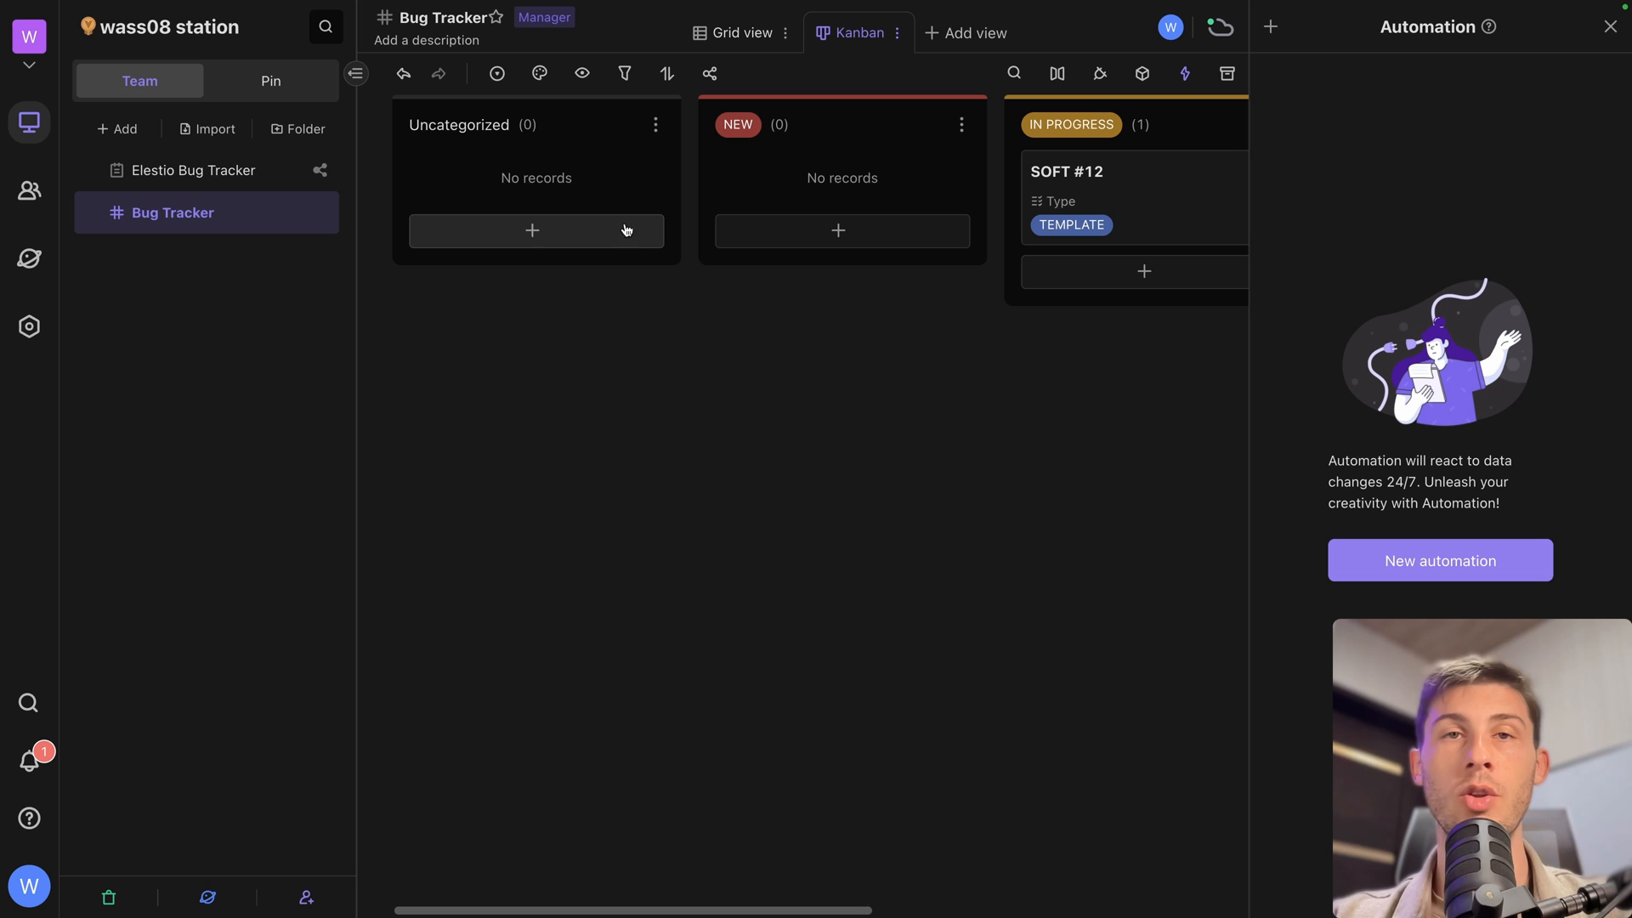
mouse_move(1239, 450)
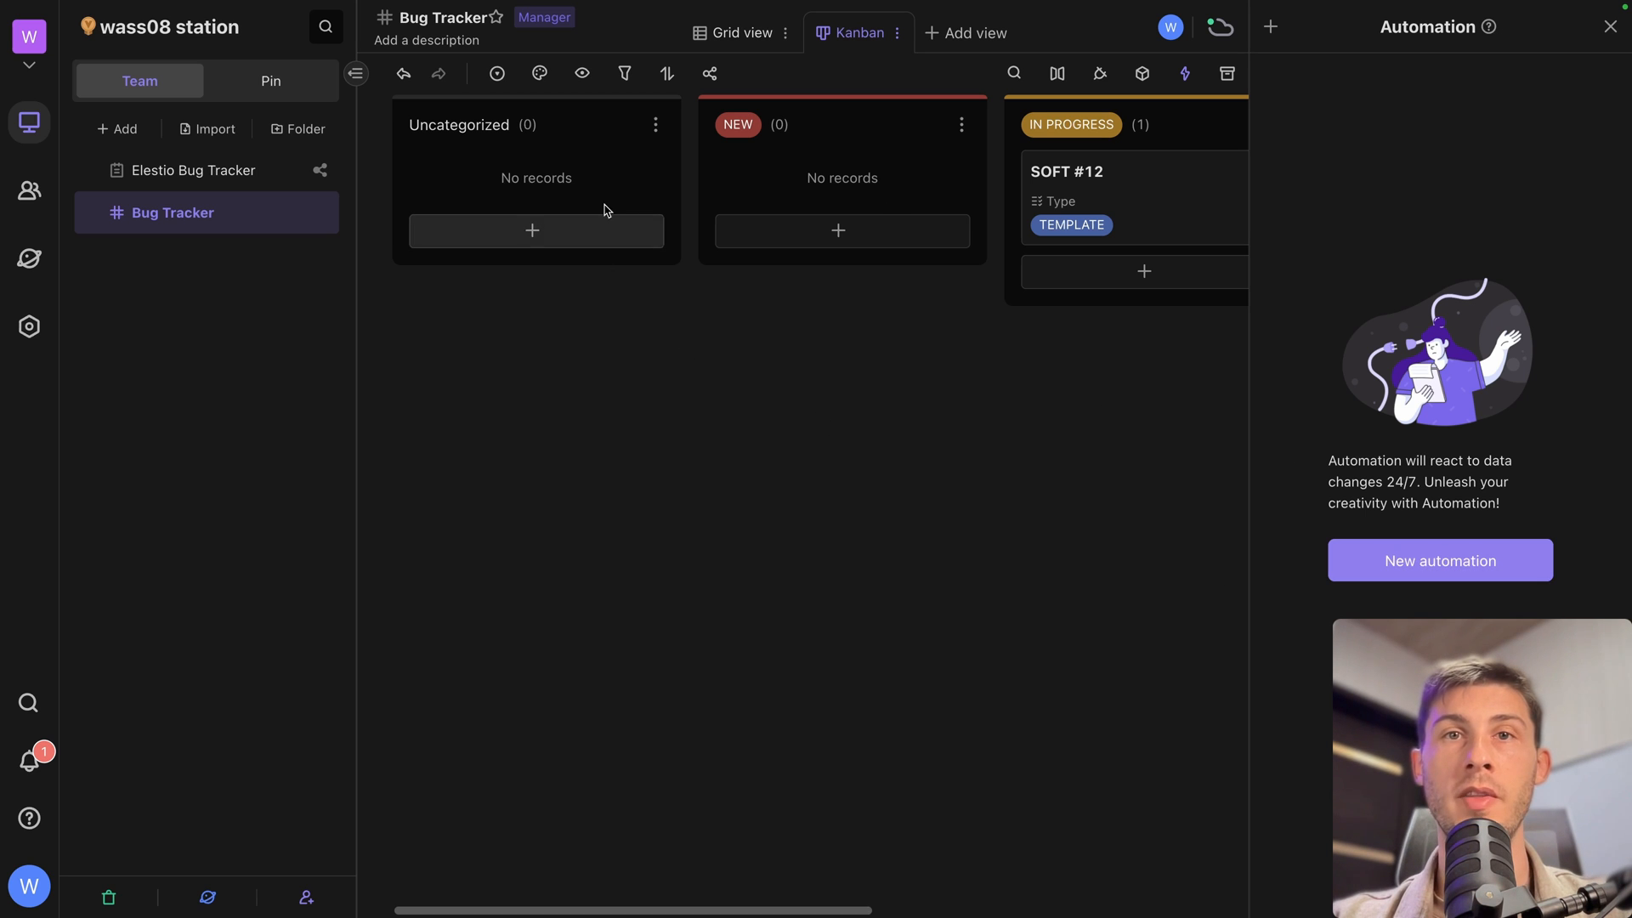
mouse_move(762, 337)
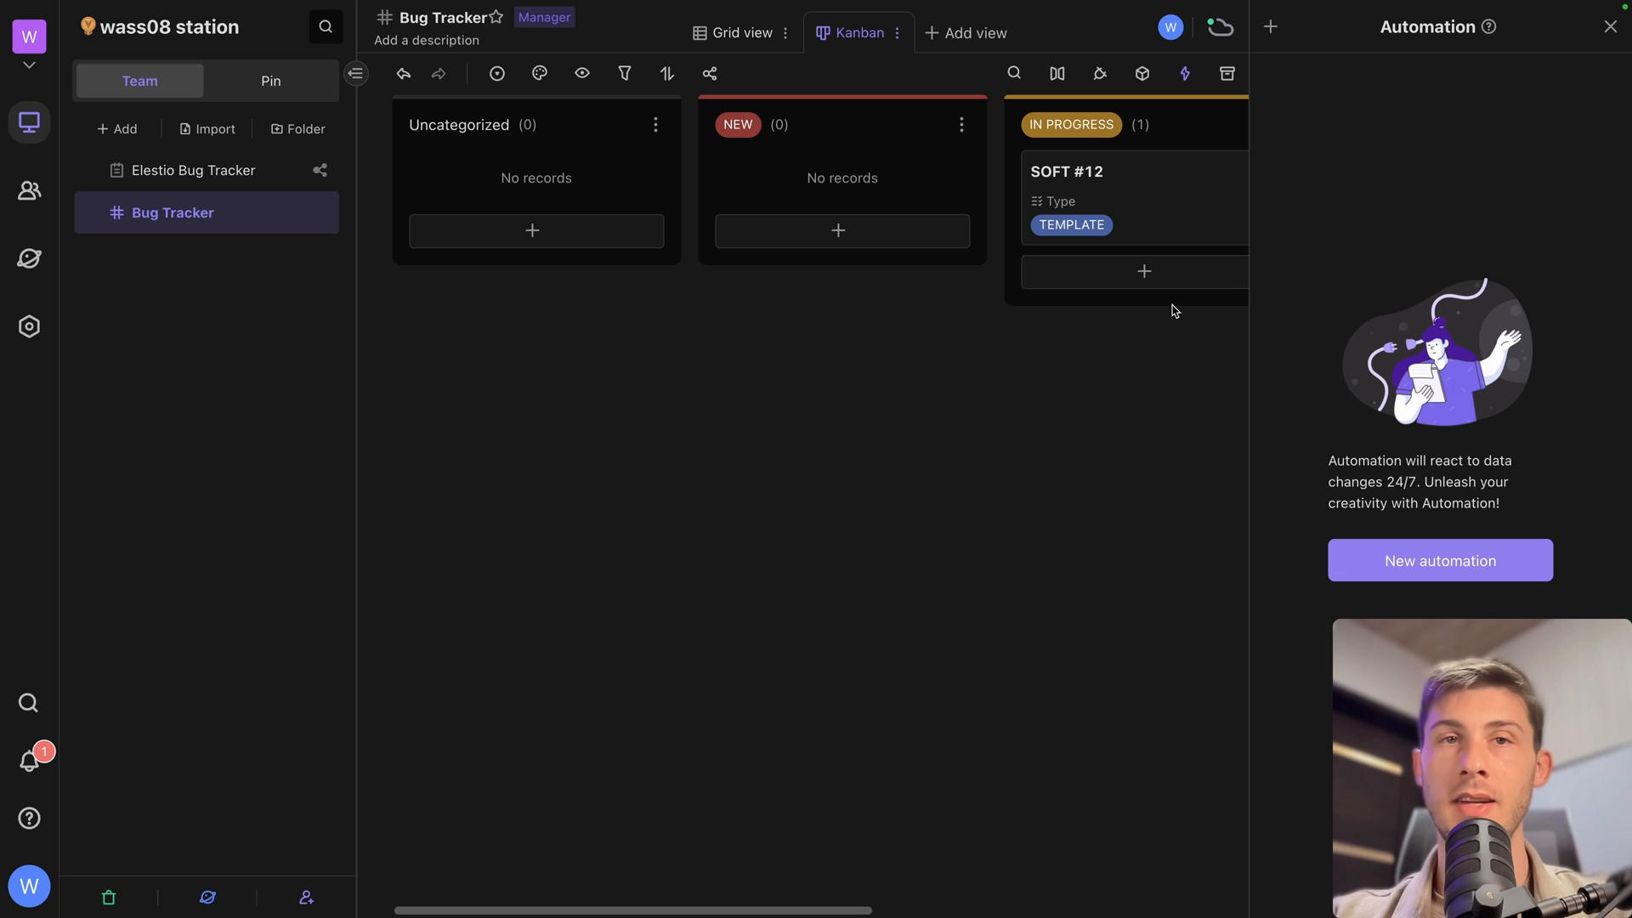
left_click(1607, 25)
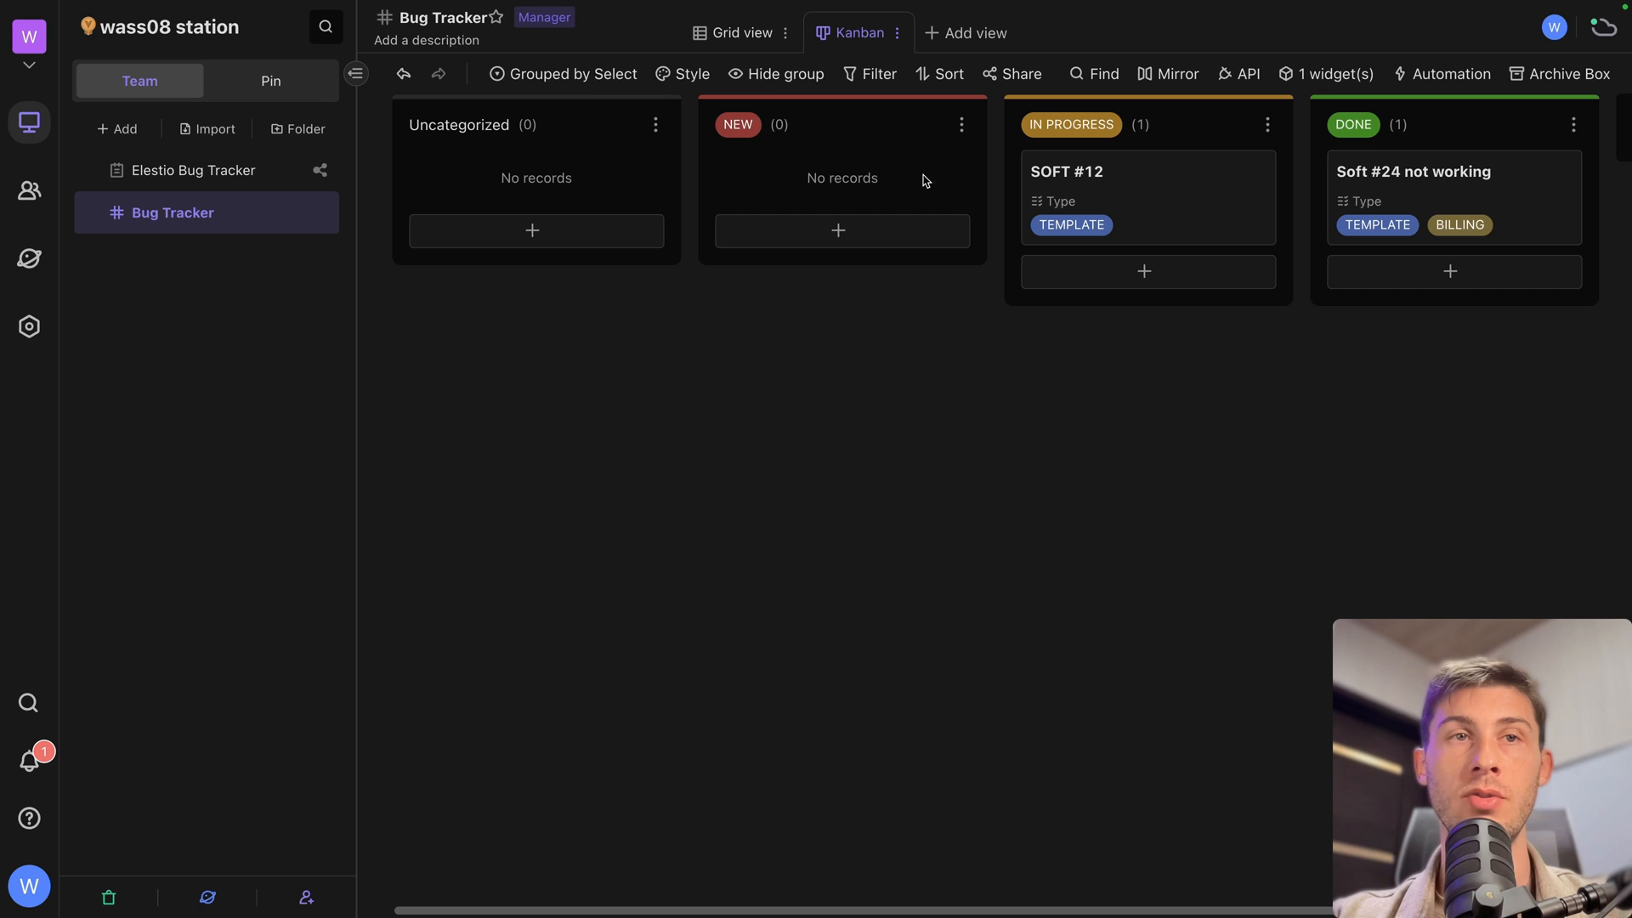
mouse_move(658, 150)
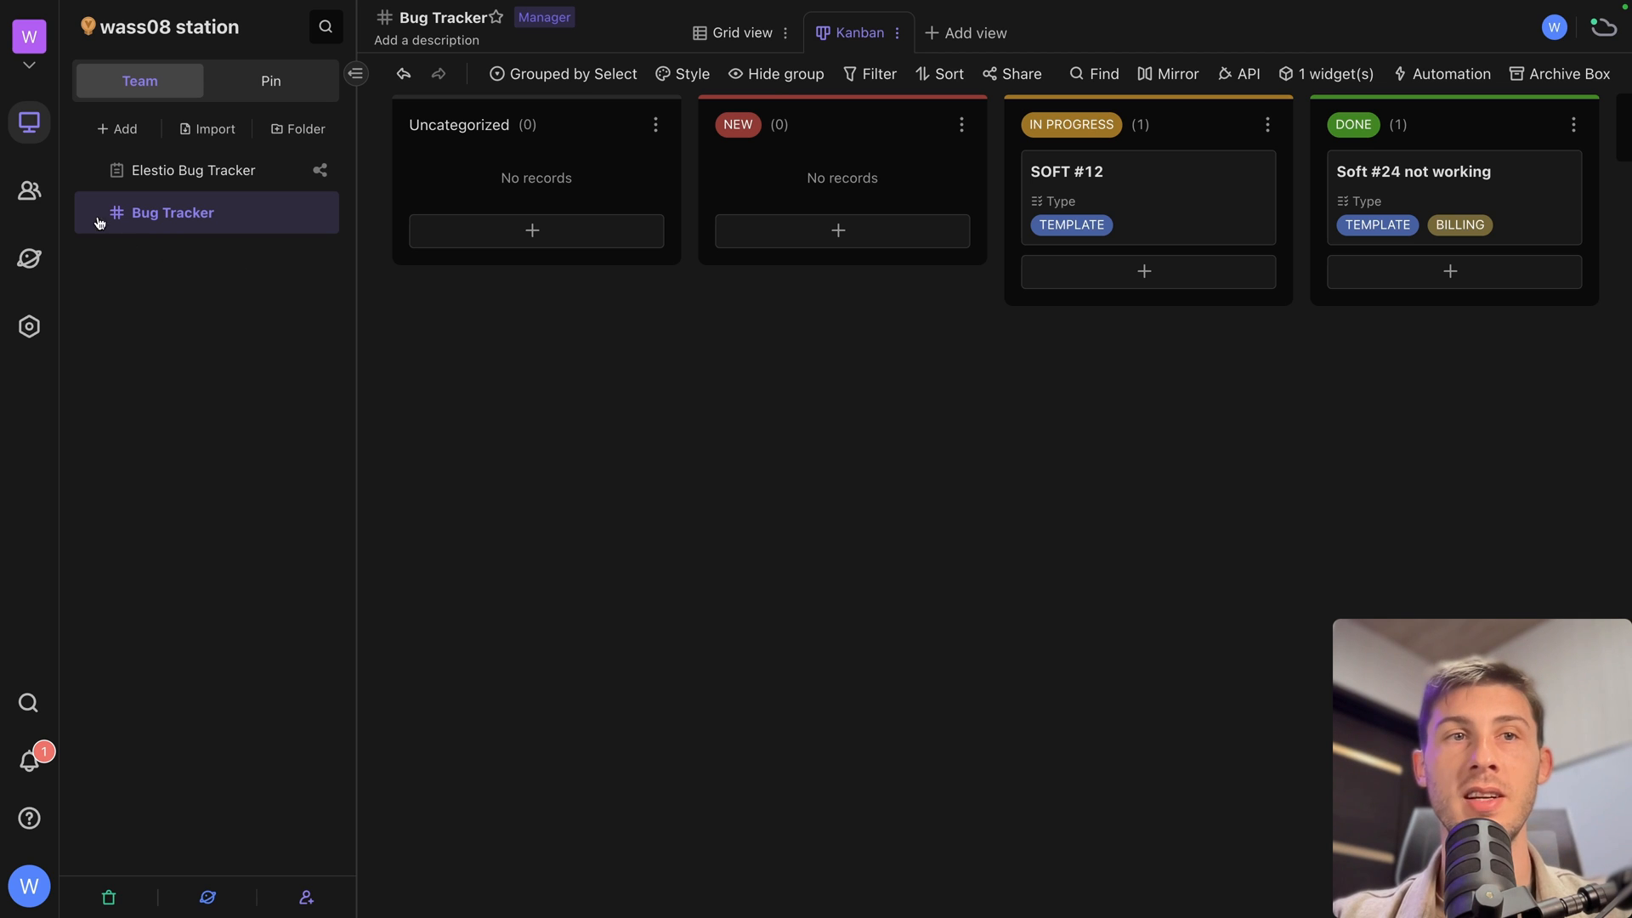
mouse_move(29, 123)
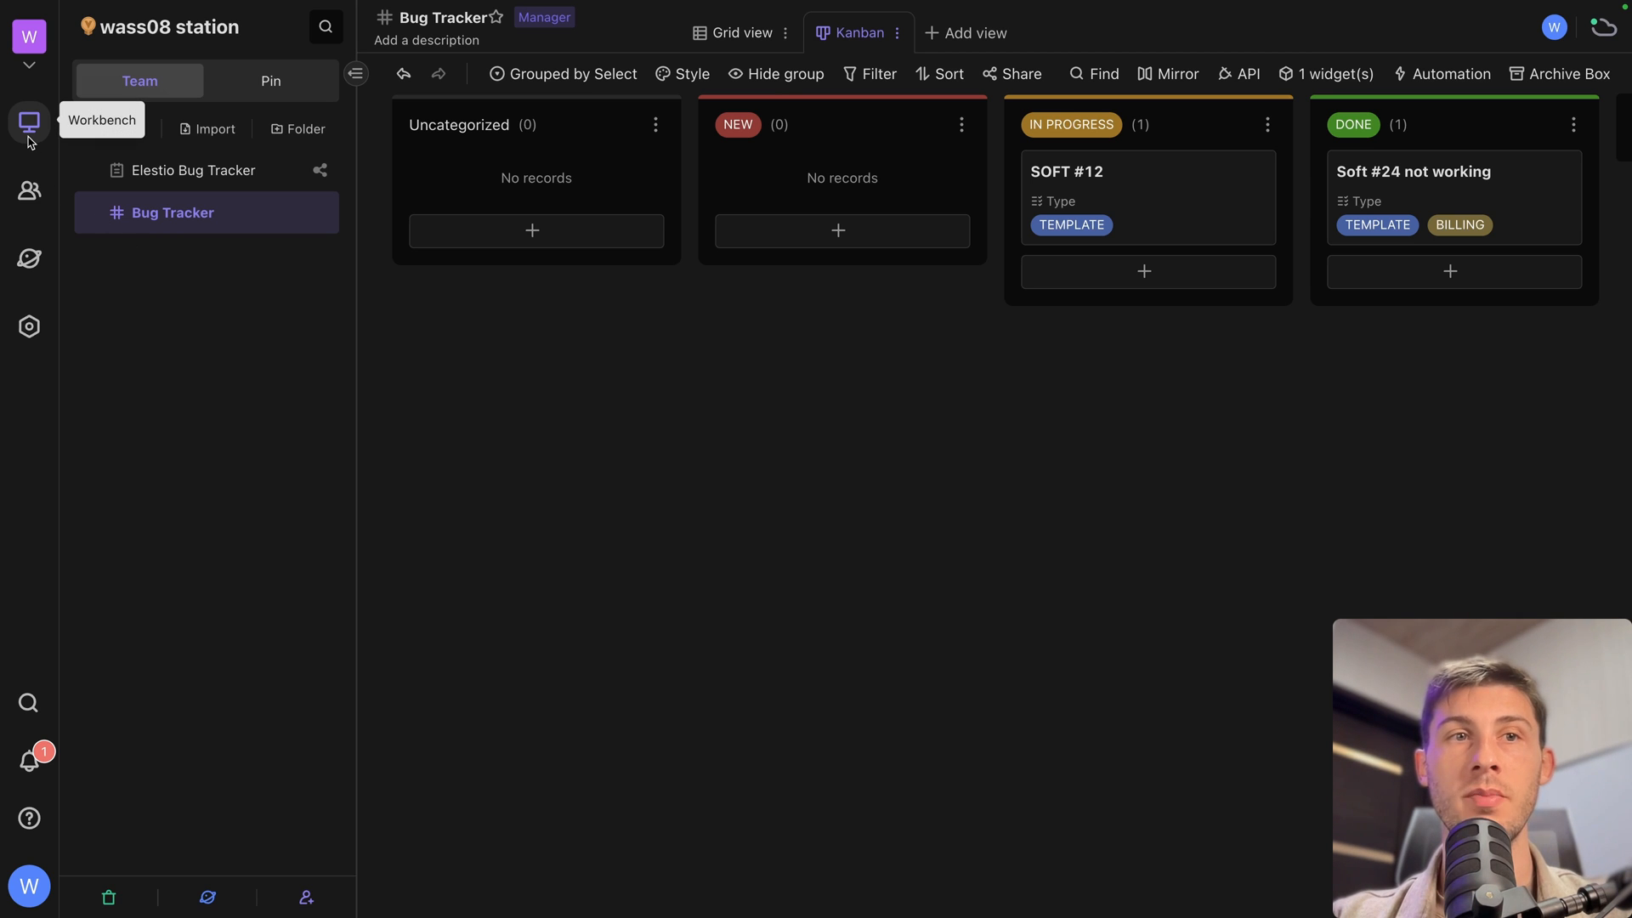
mouse_move(29, 257)
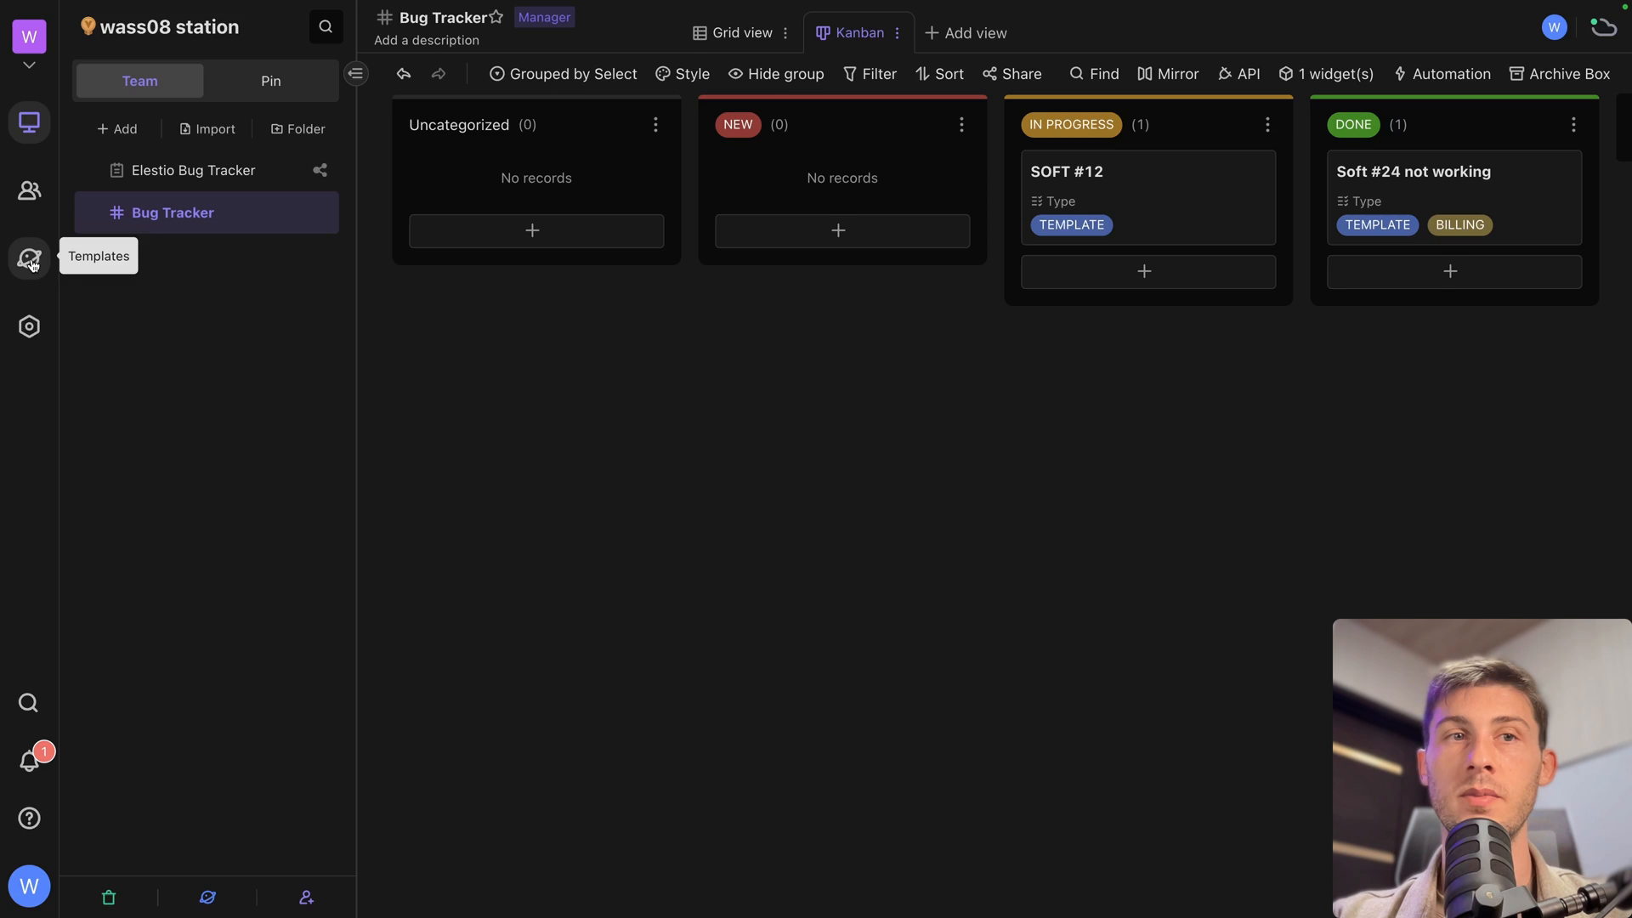
- Browse template categories from Featured through Education and preview the Course Scheduling template
left_click(29, 256)
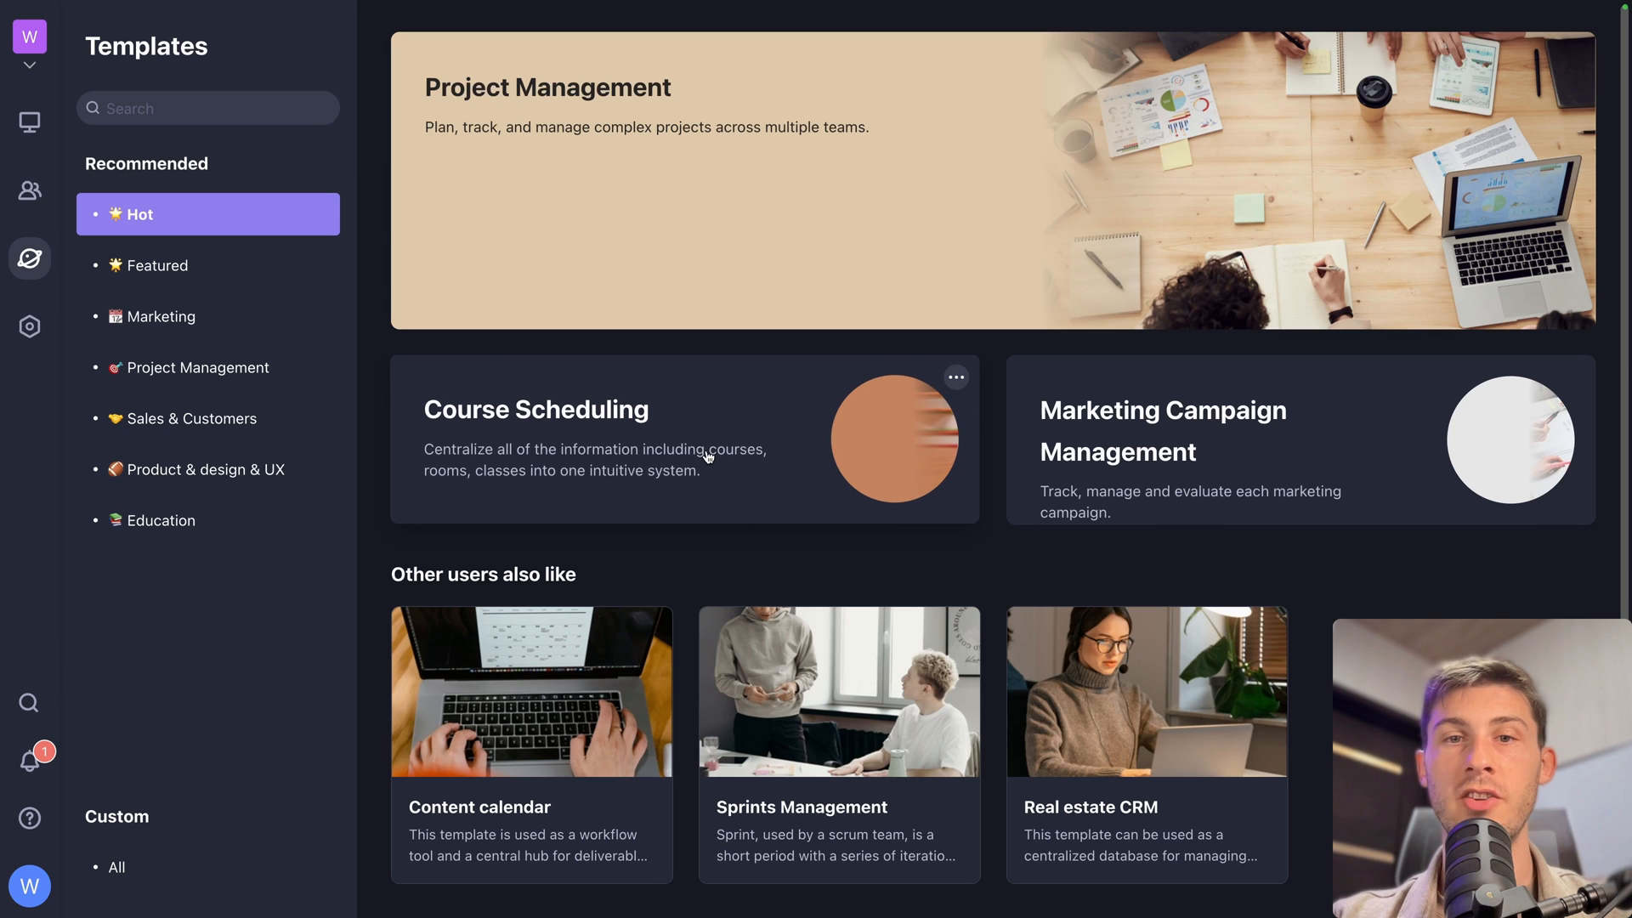
left_click(161, 265)
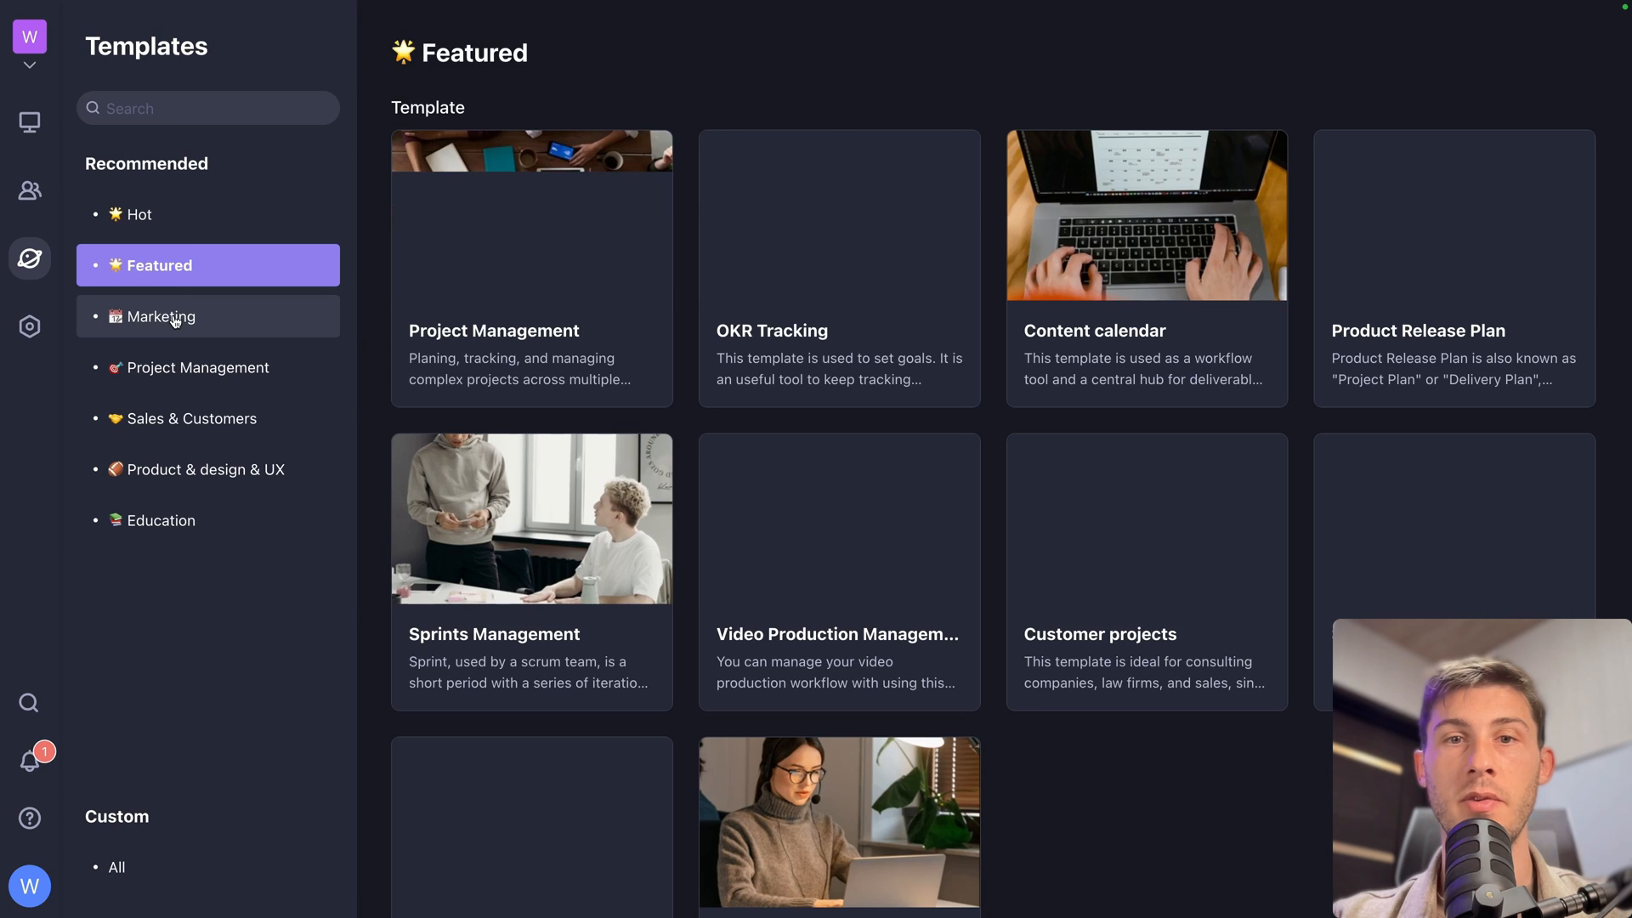
left_click(202, 367)
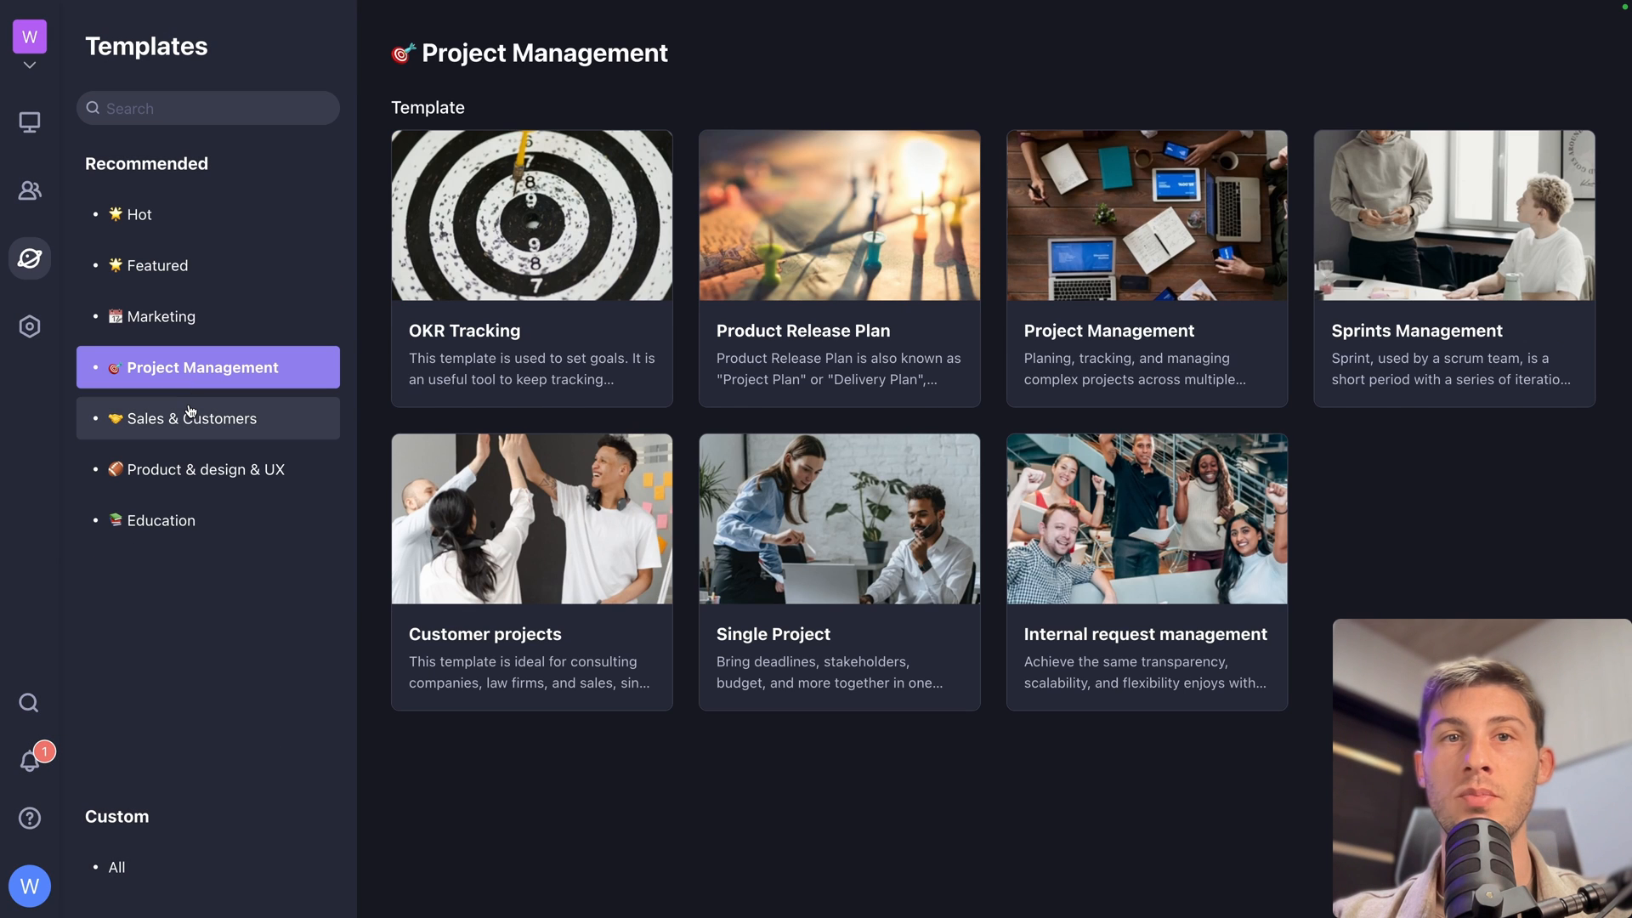
left_click(192, 418)
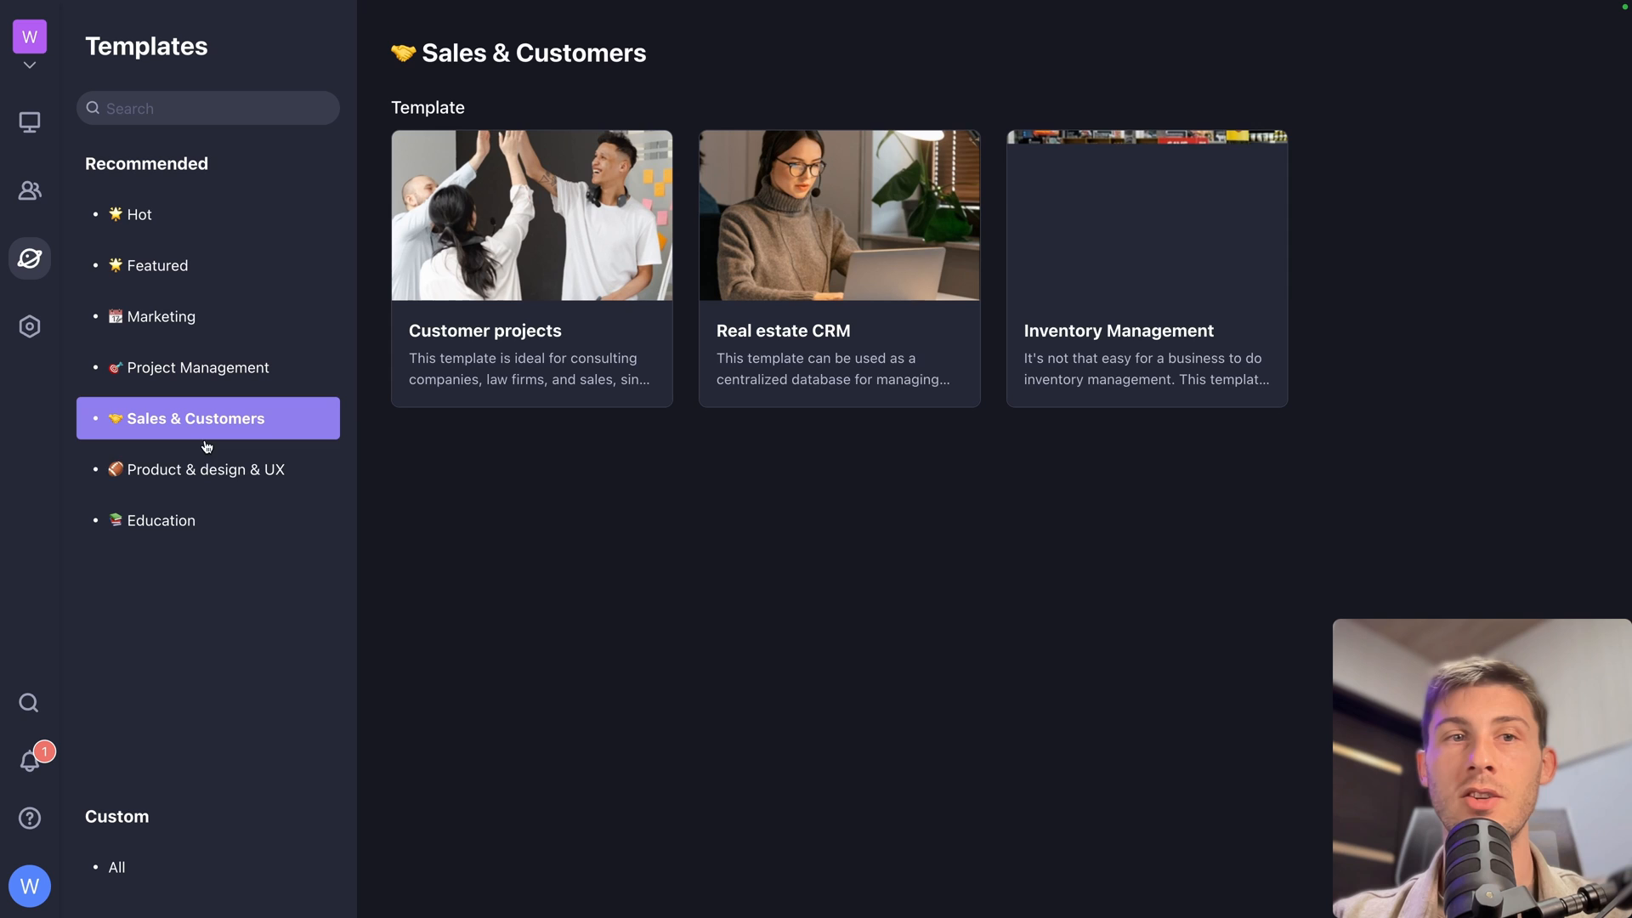
left_click(208, 469)
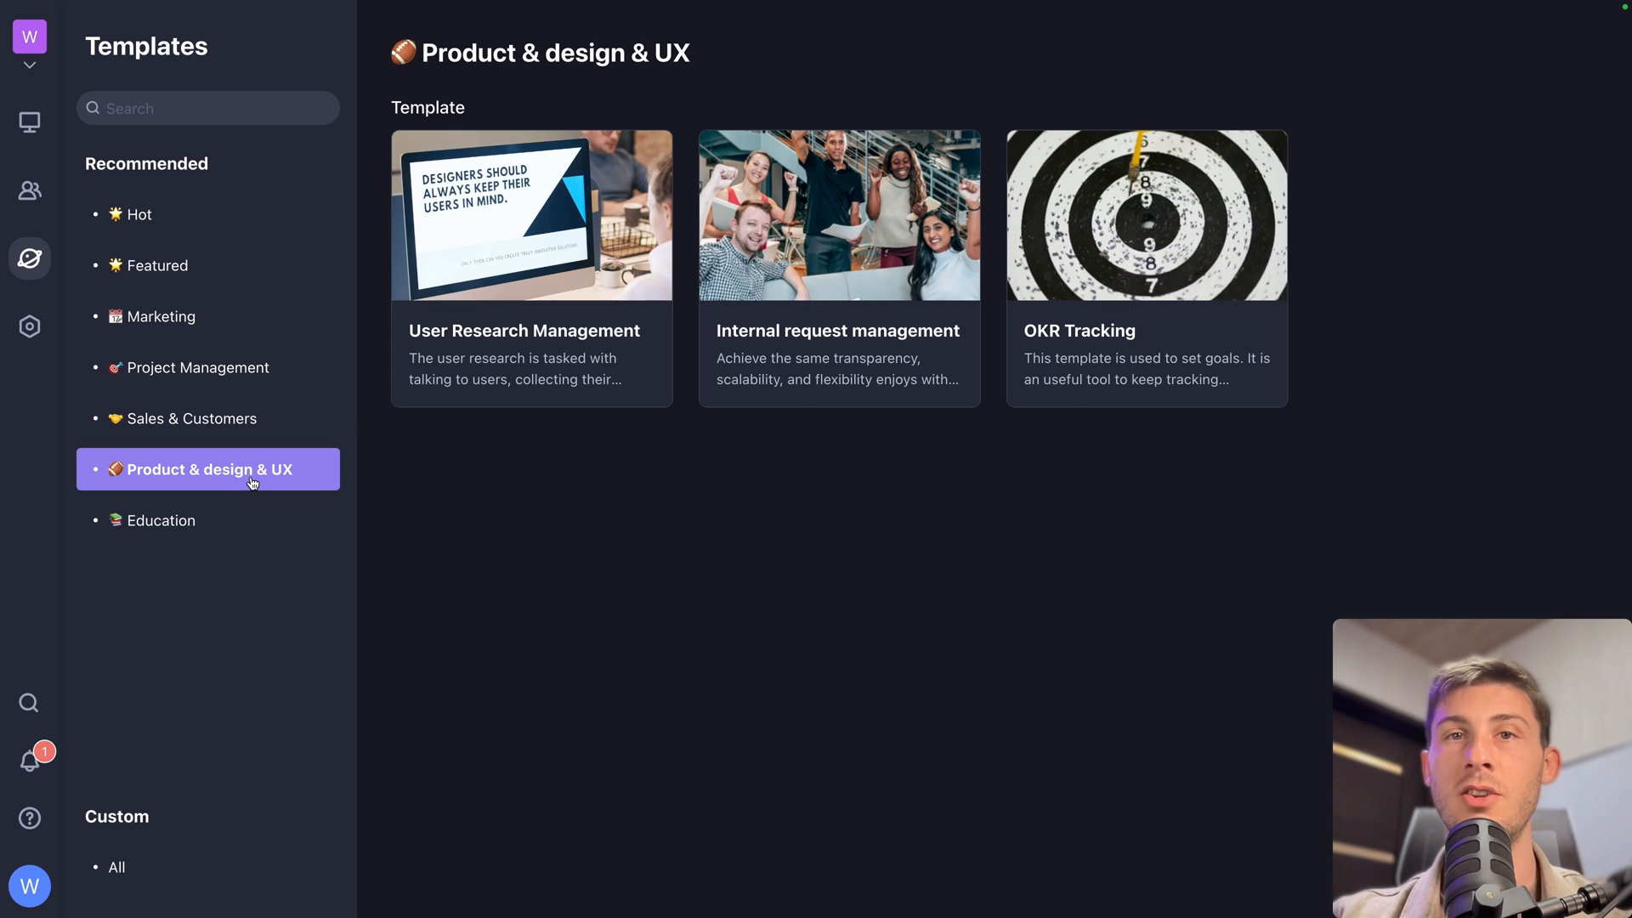
left_click(160, 520)
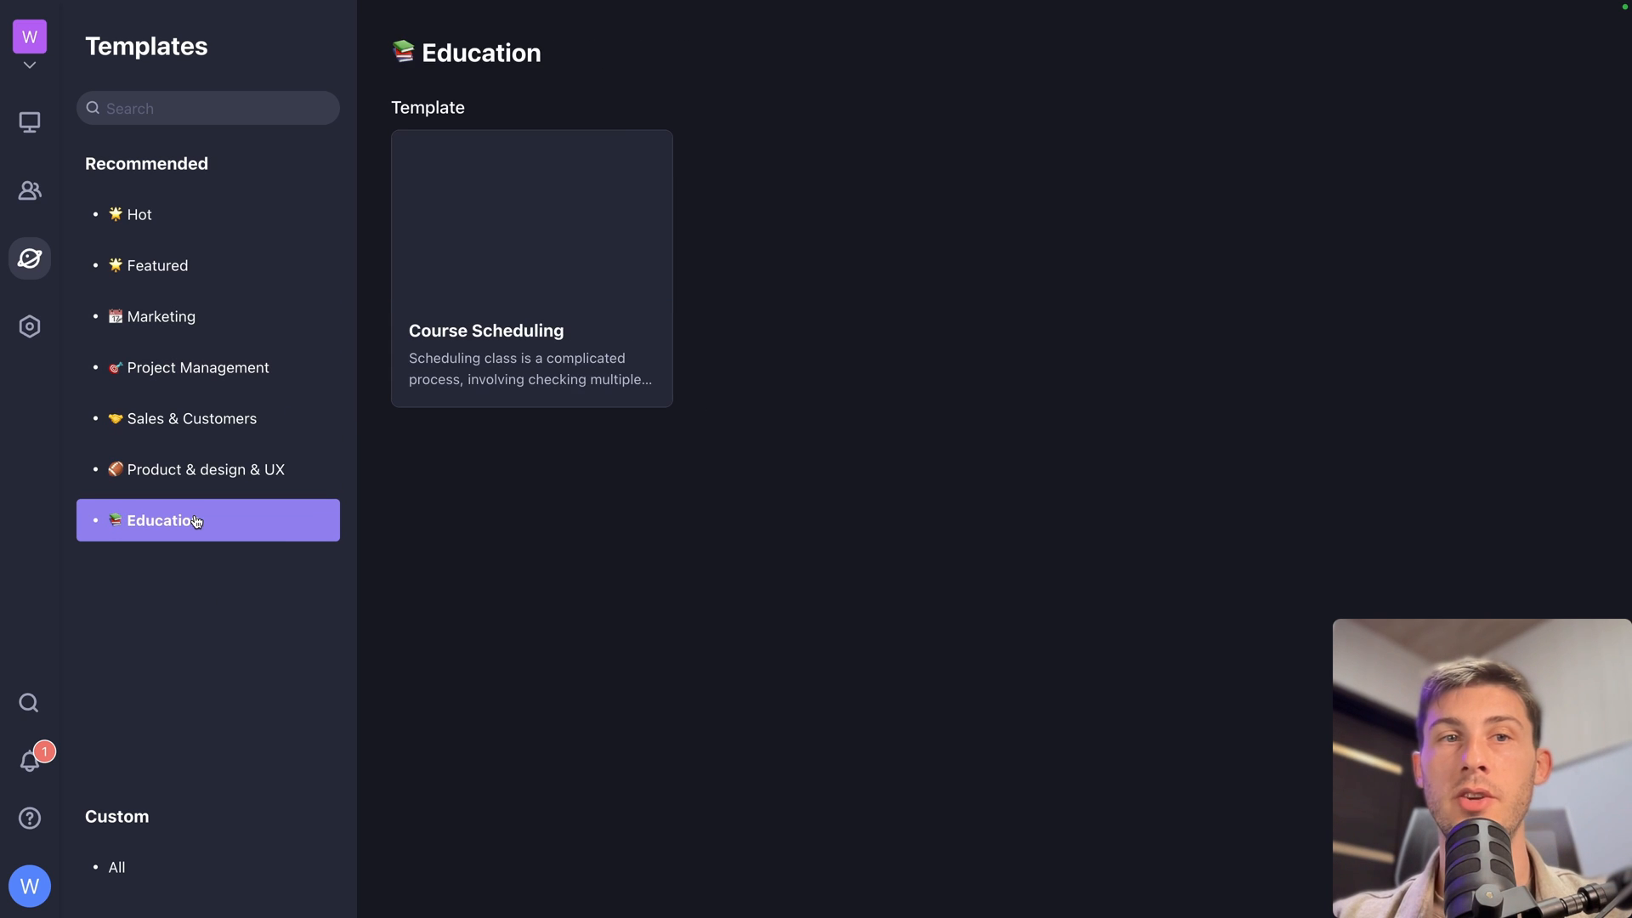
left_click(530, 269)
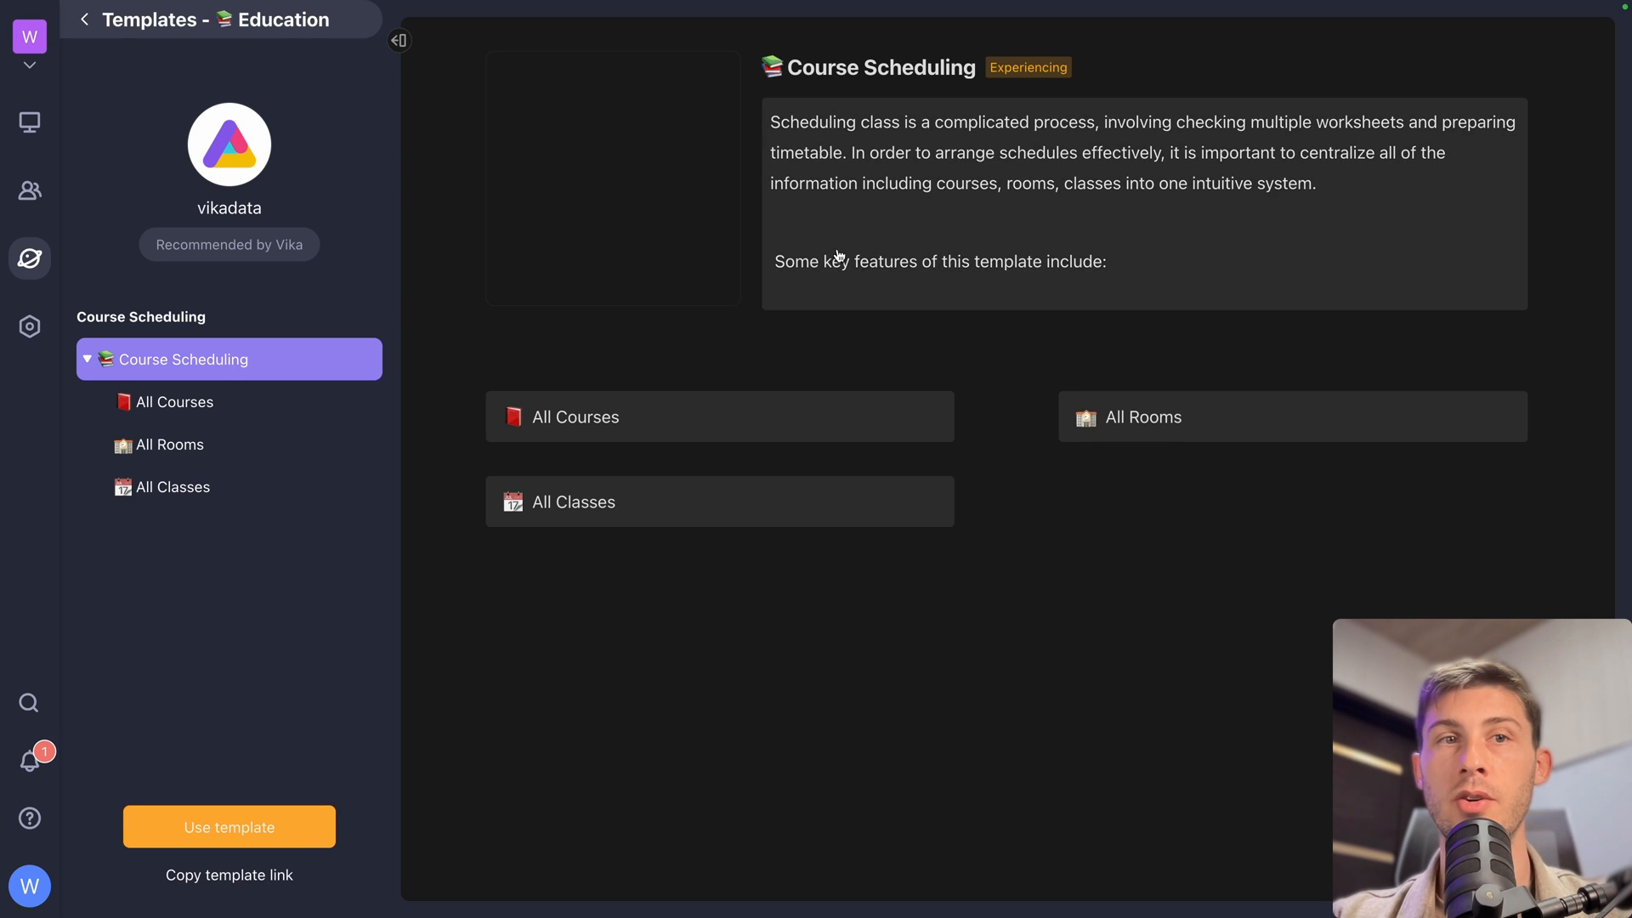
- Preview the template's All Courses and All Rooms tables, then start Use template
left_click(172, 401)
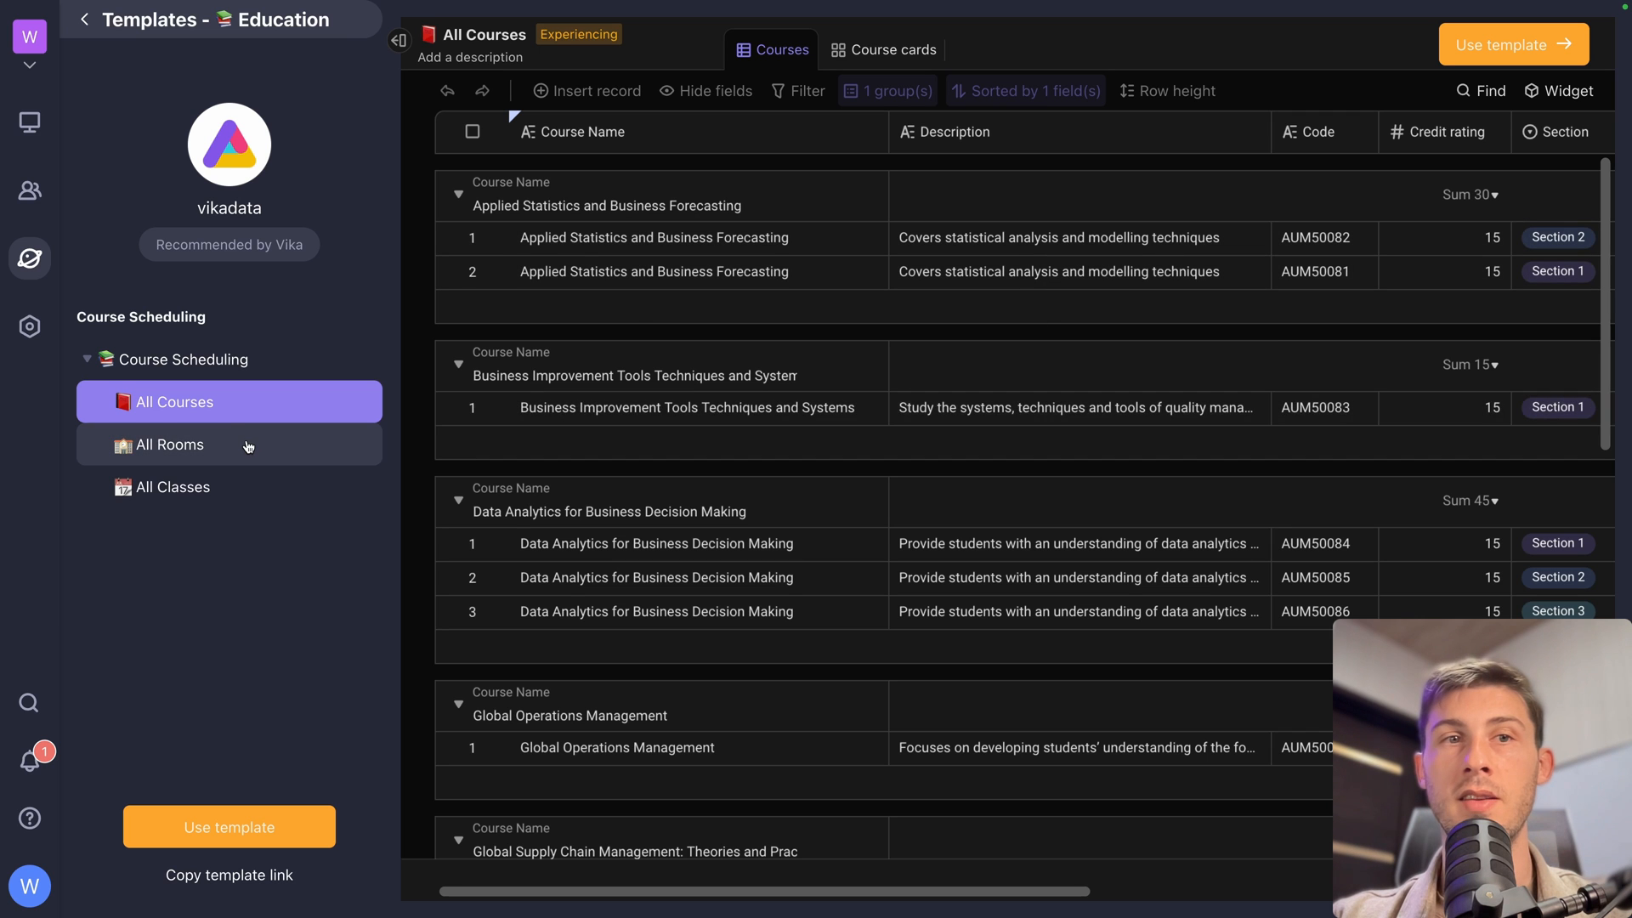
left_click(169, 443)
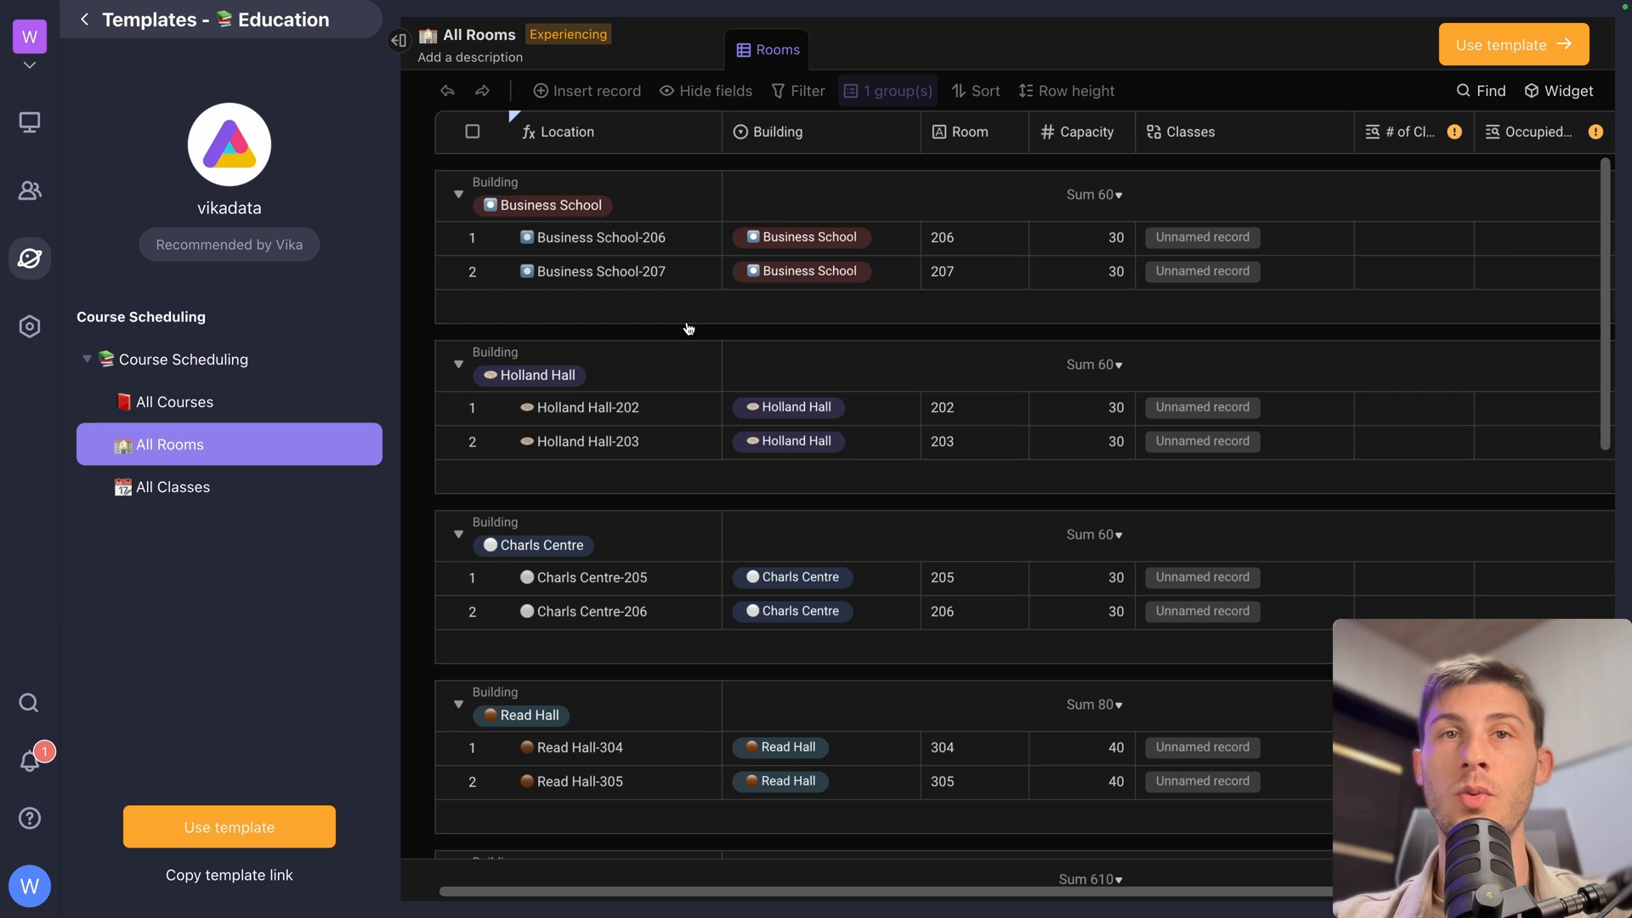
mouse_move(554, 407)
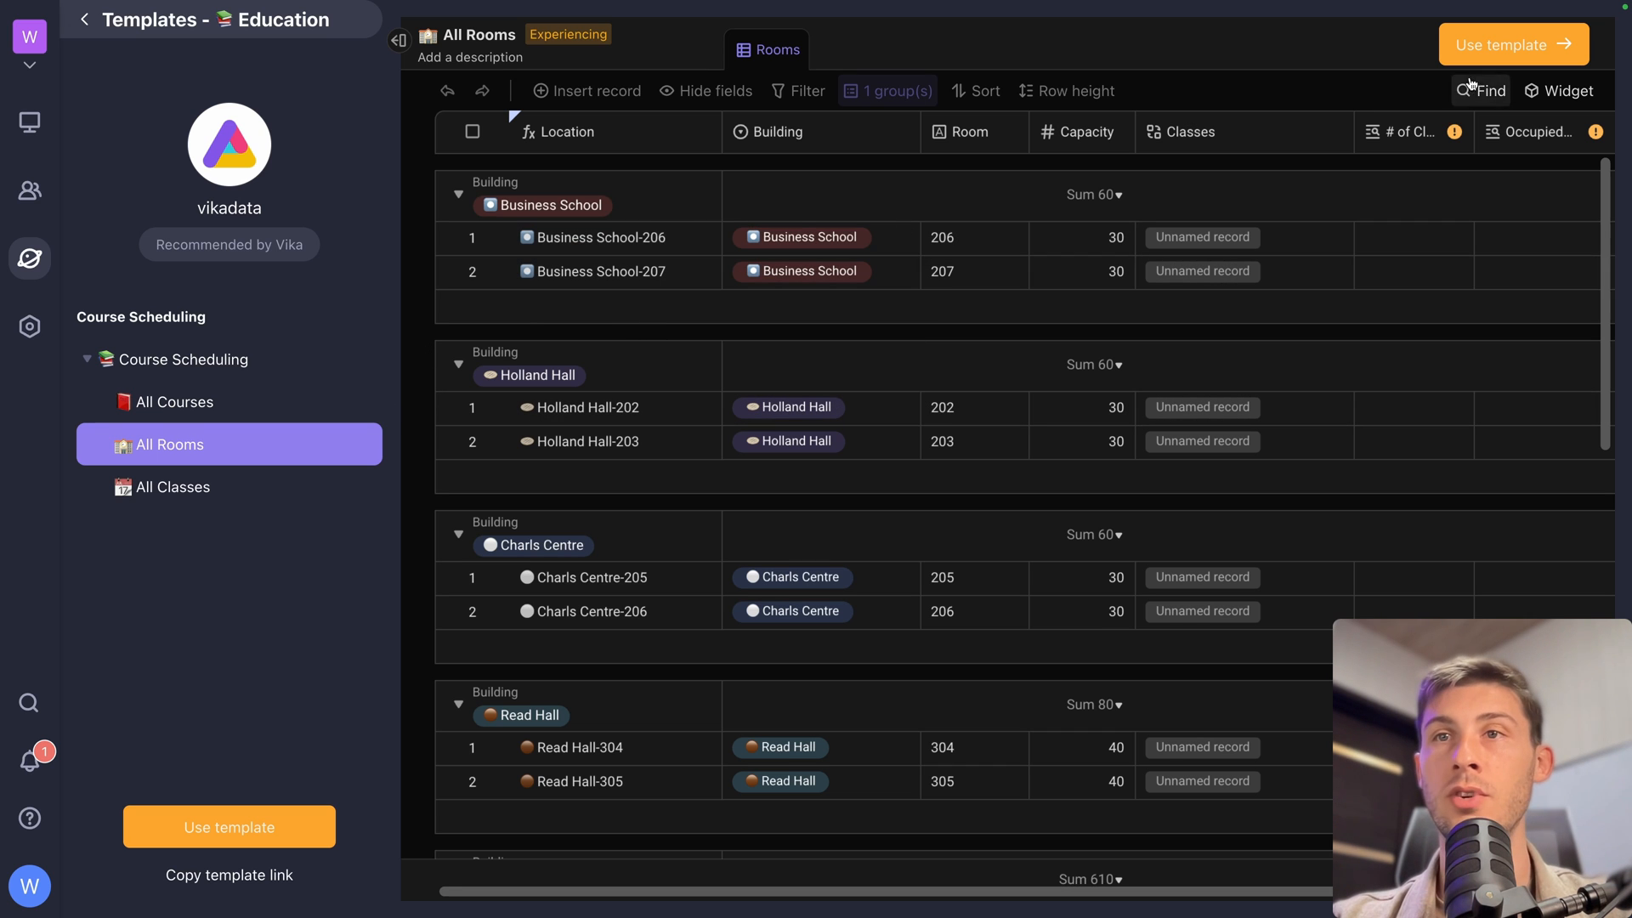
left_click(1513, 45)
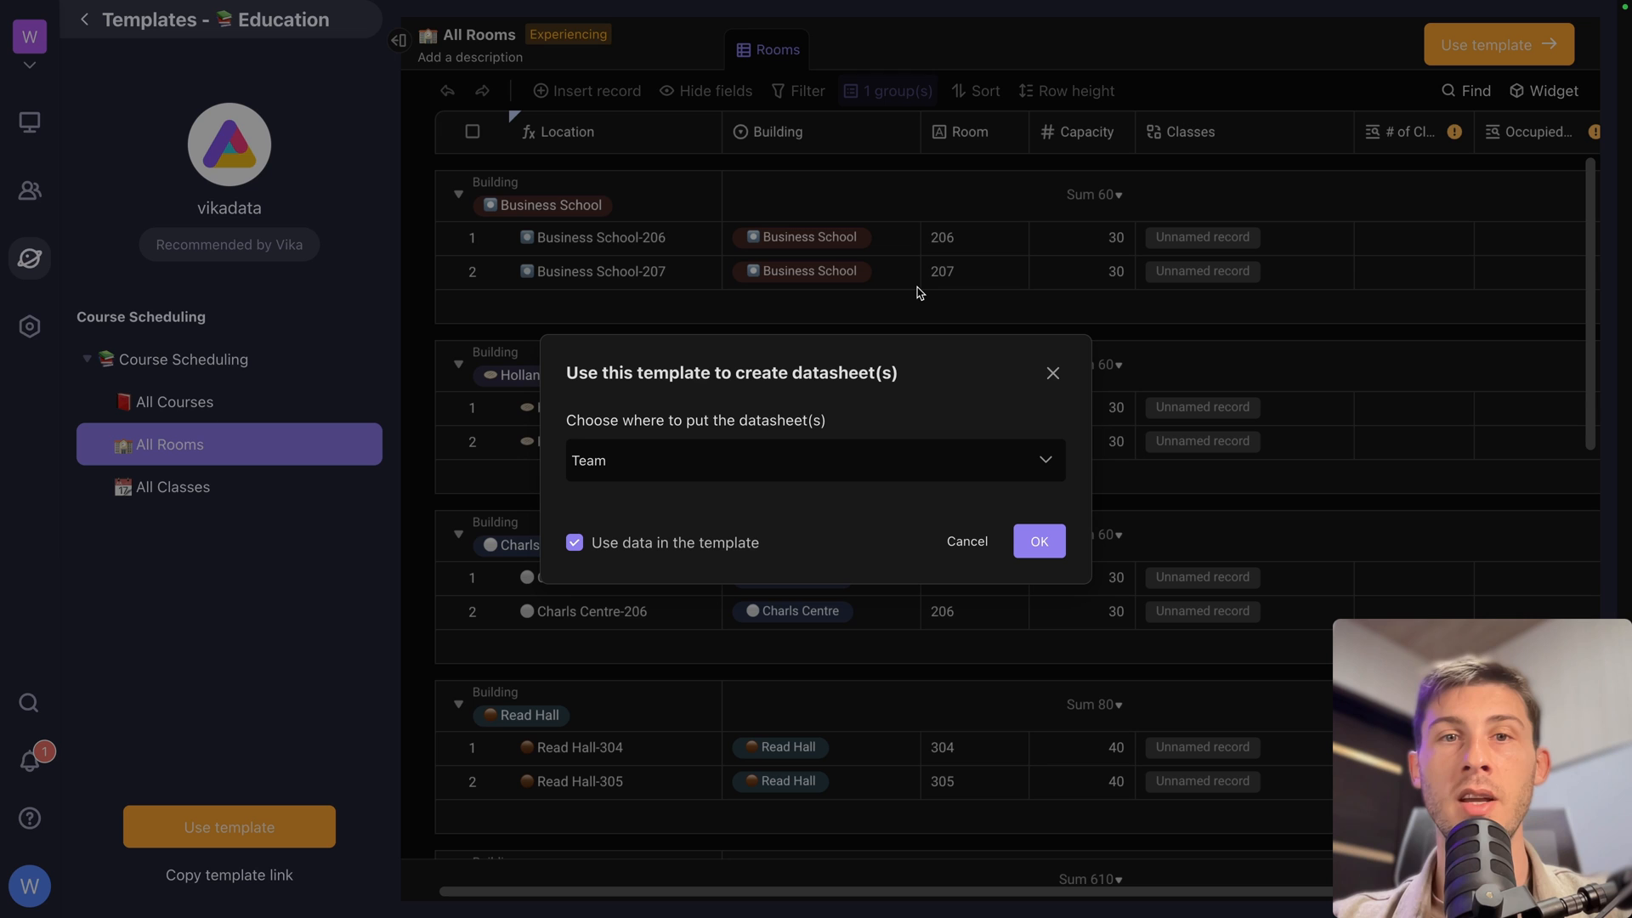
- Import Course Scheduling into Team without sample data and check the empty All Courses table
left_click(815, 461)
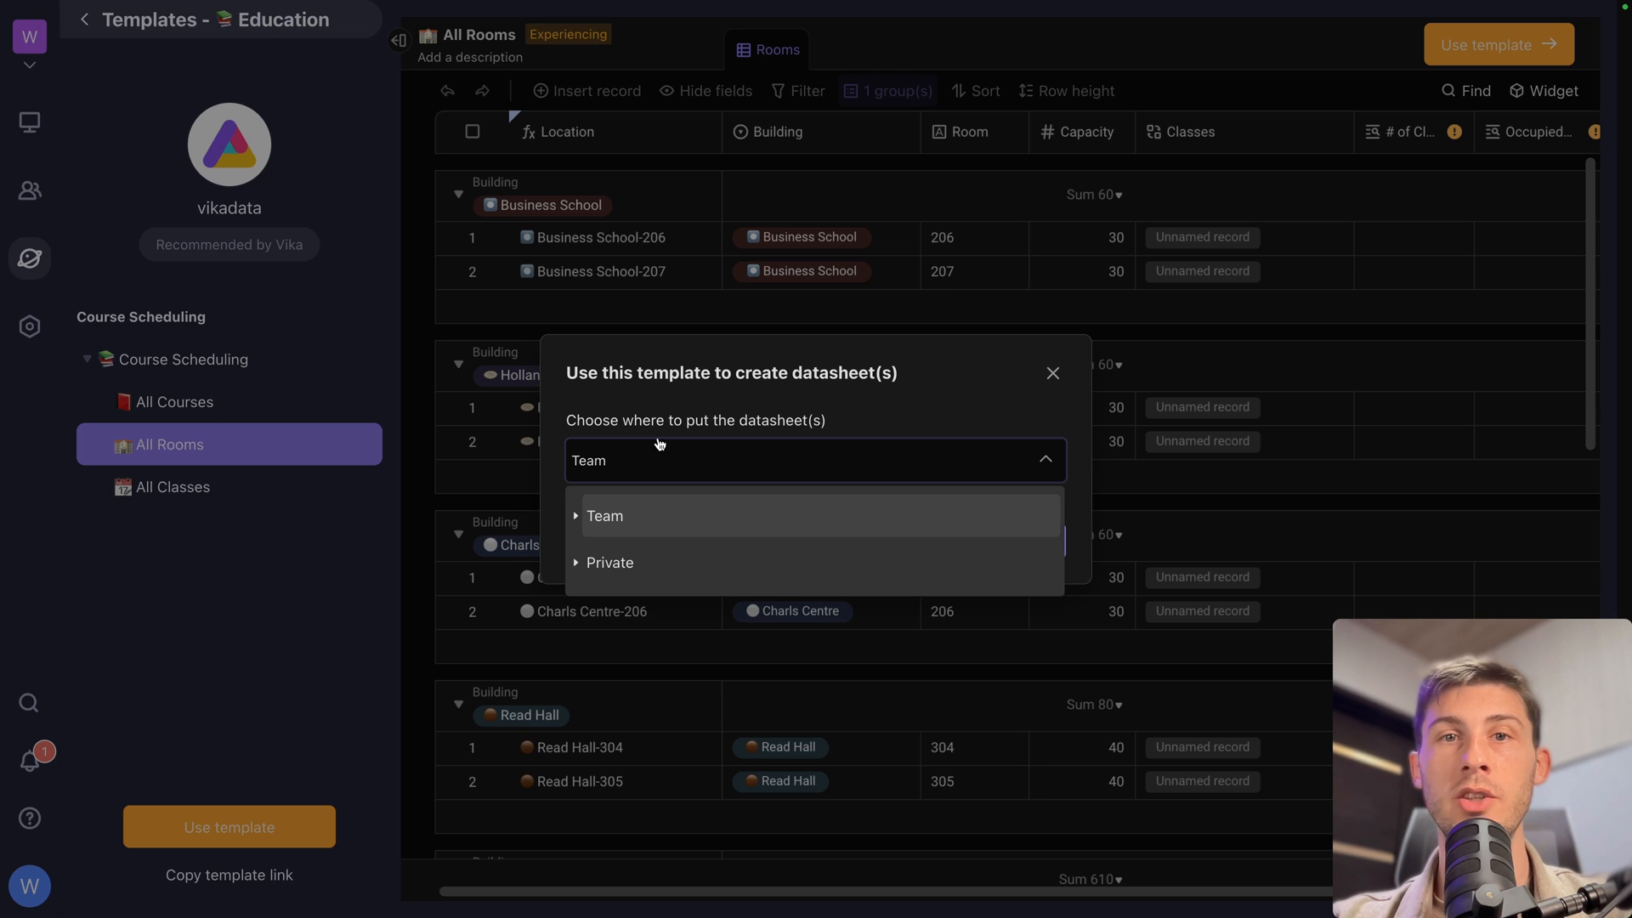
mouse_move(854, 419)
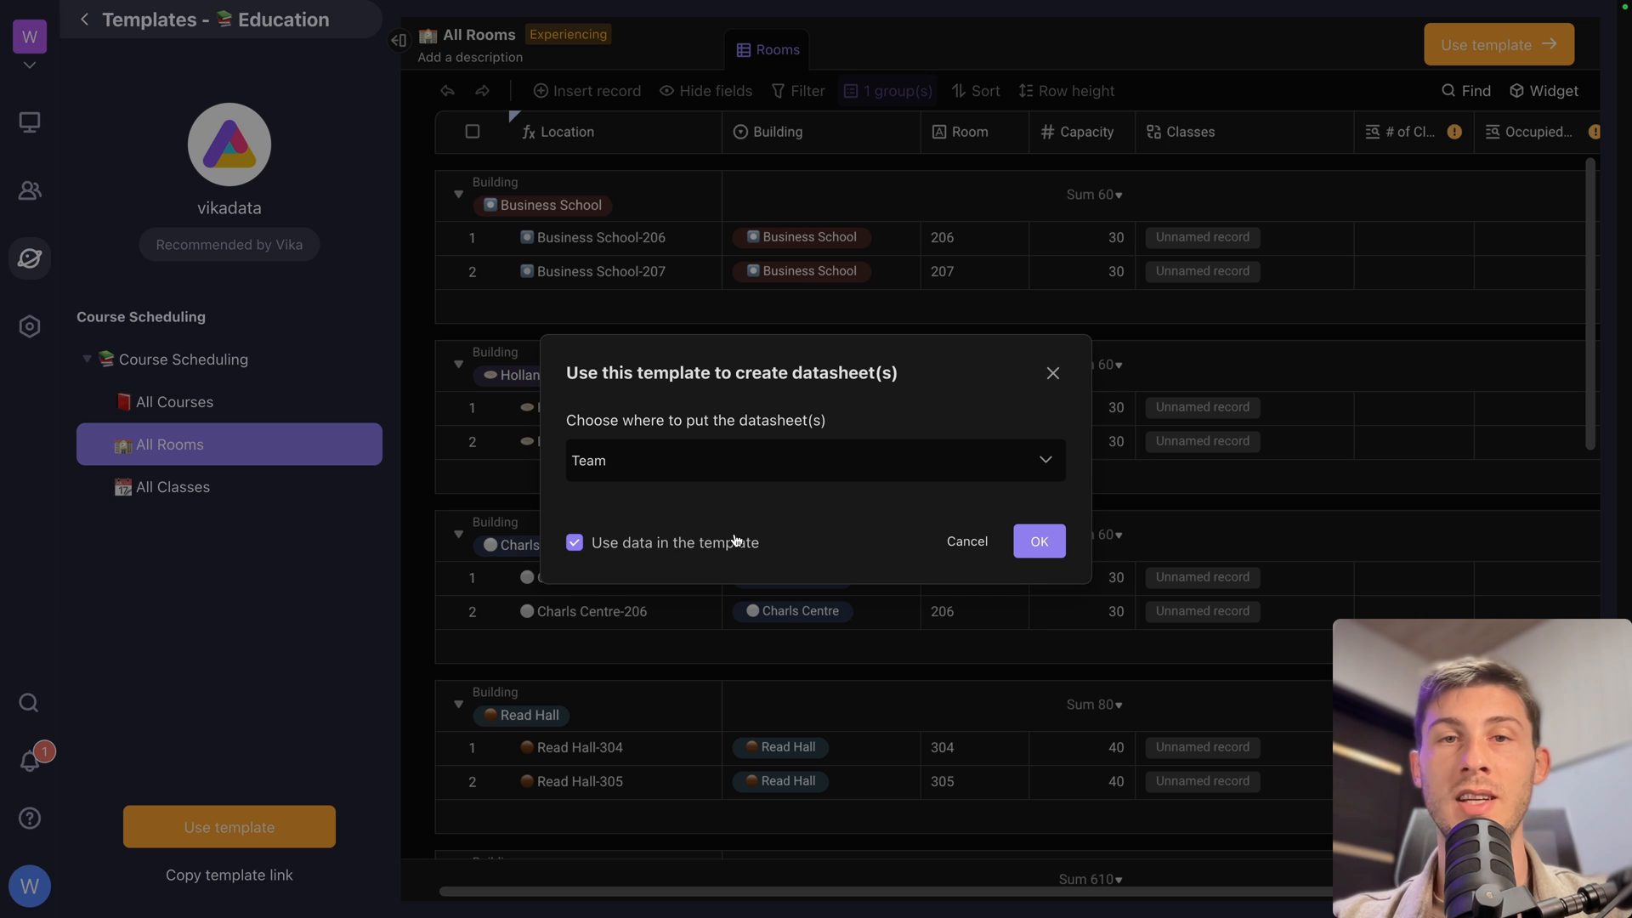
mouse_move(524, 221)
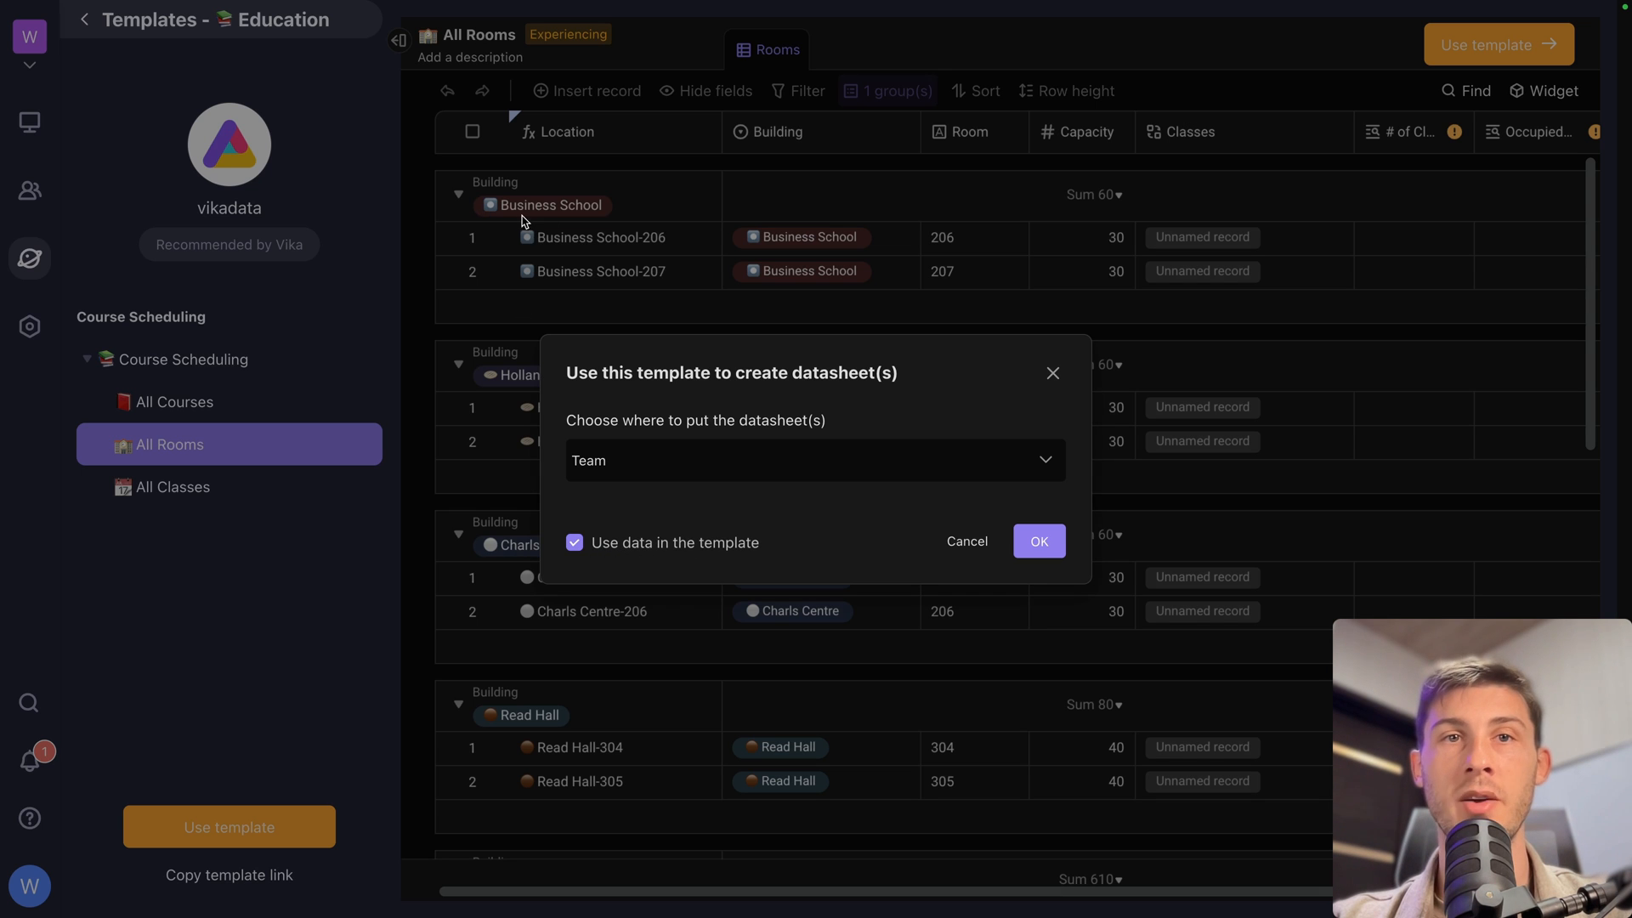
mouse_move(804, 243)
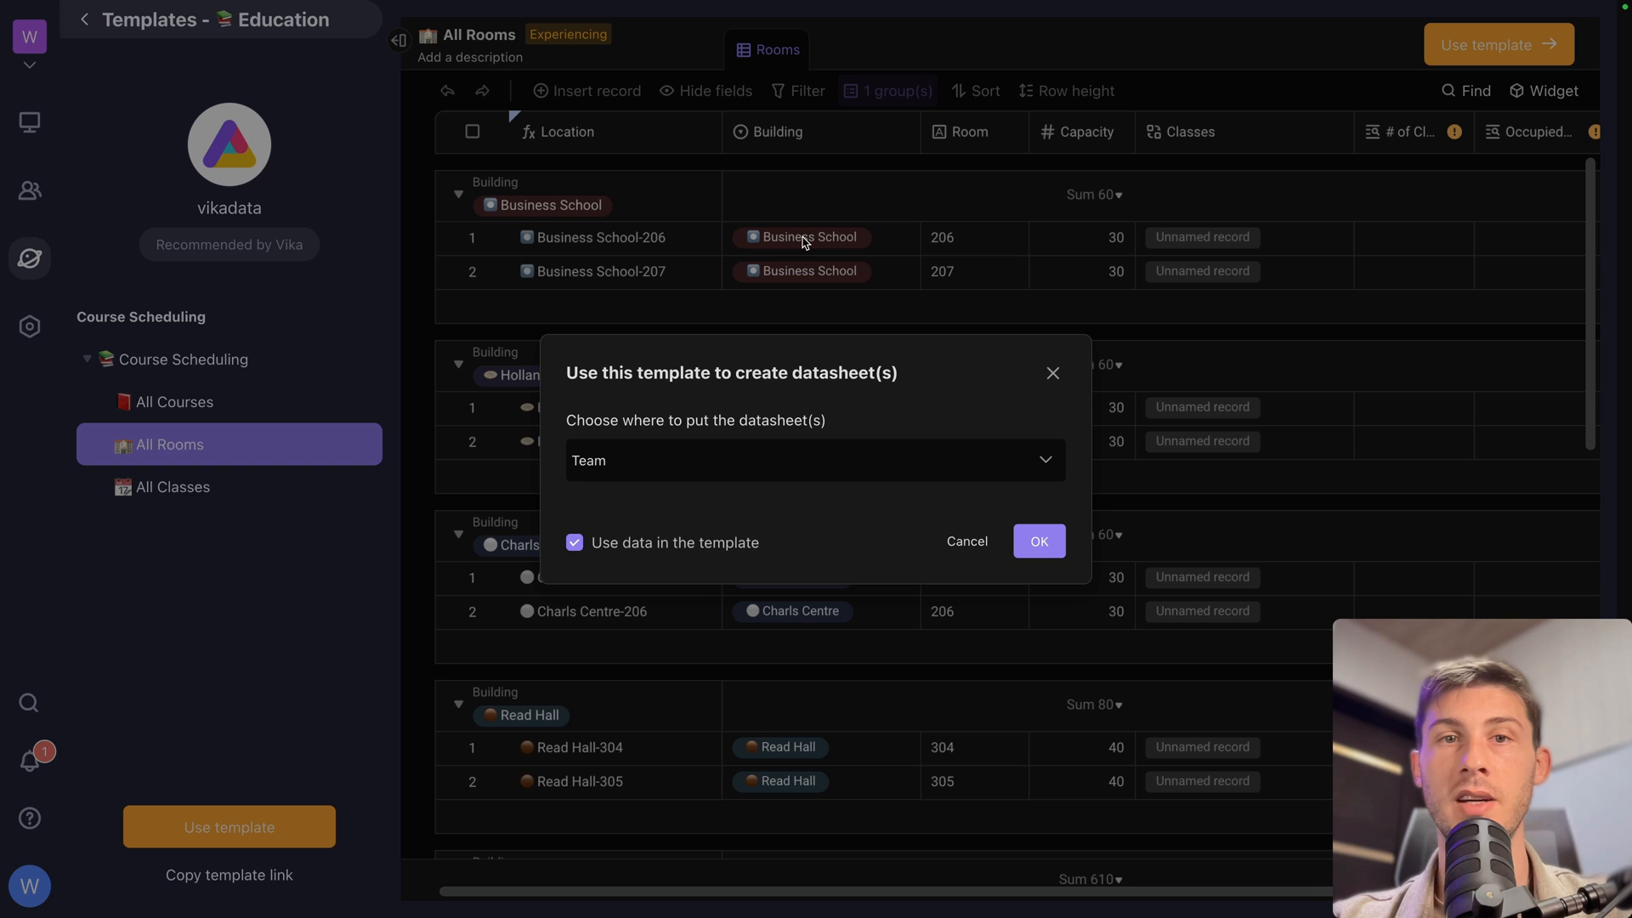
left_click(573, 542)
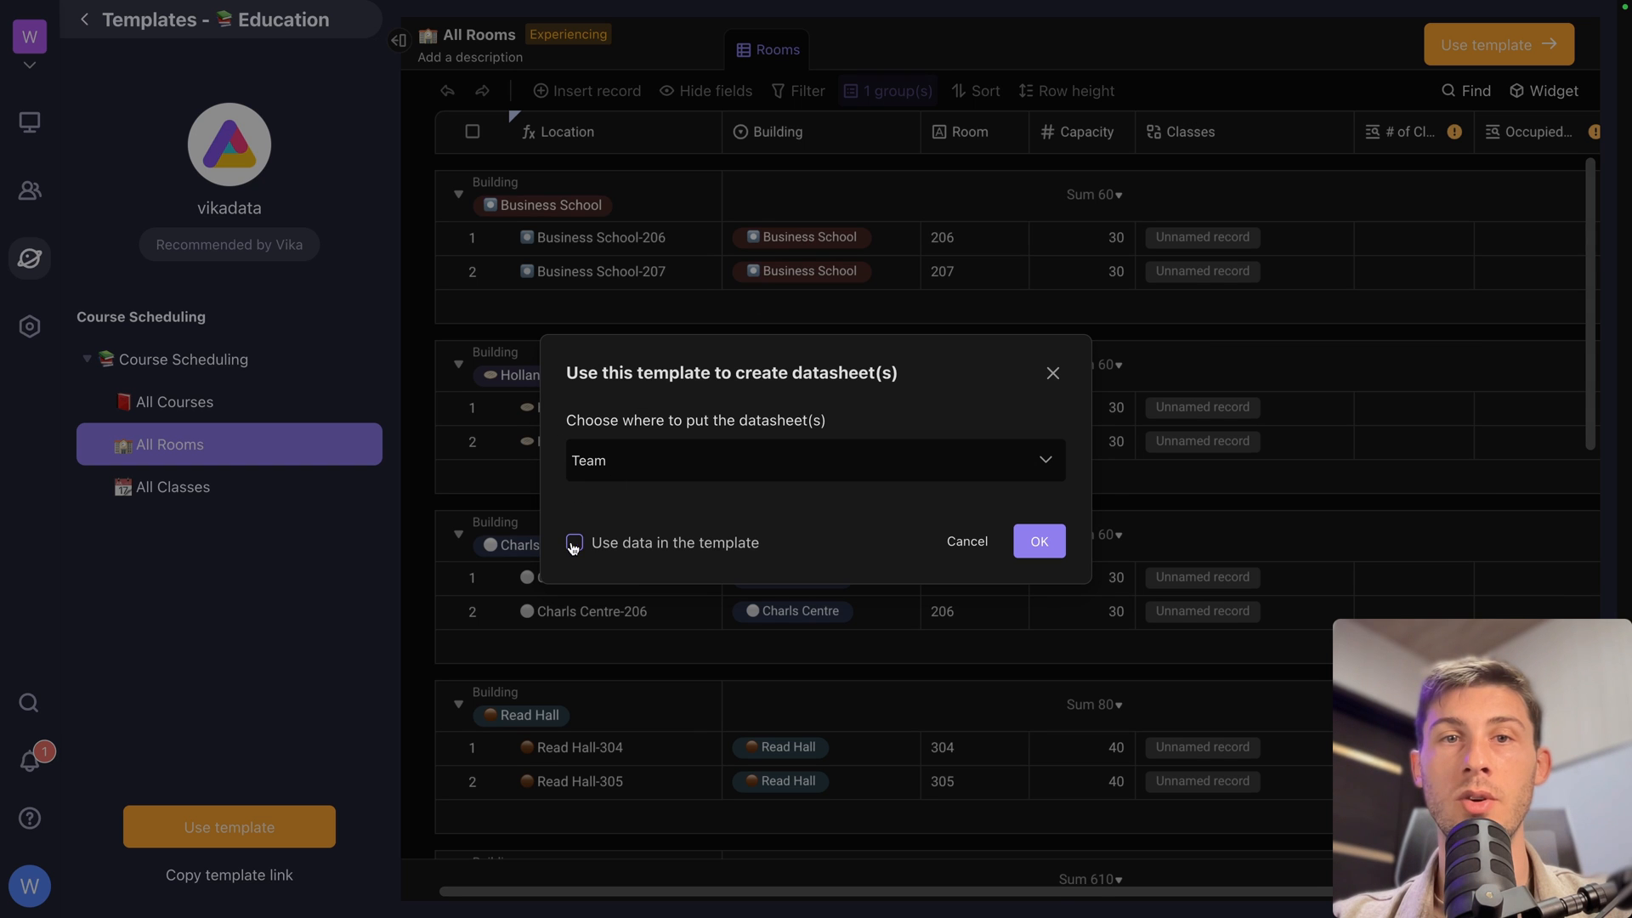
left_click(1037, 540)
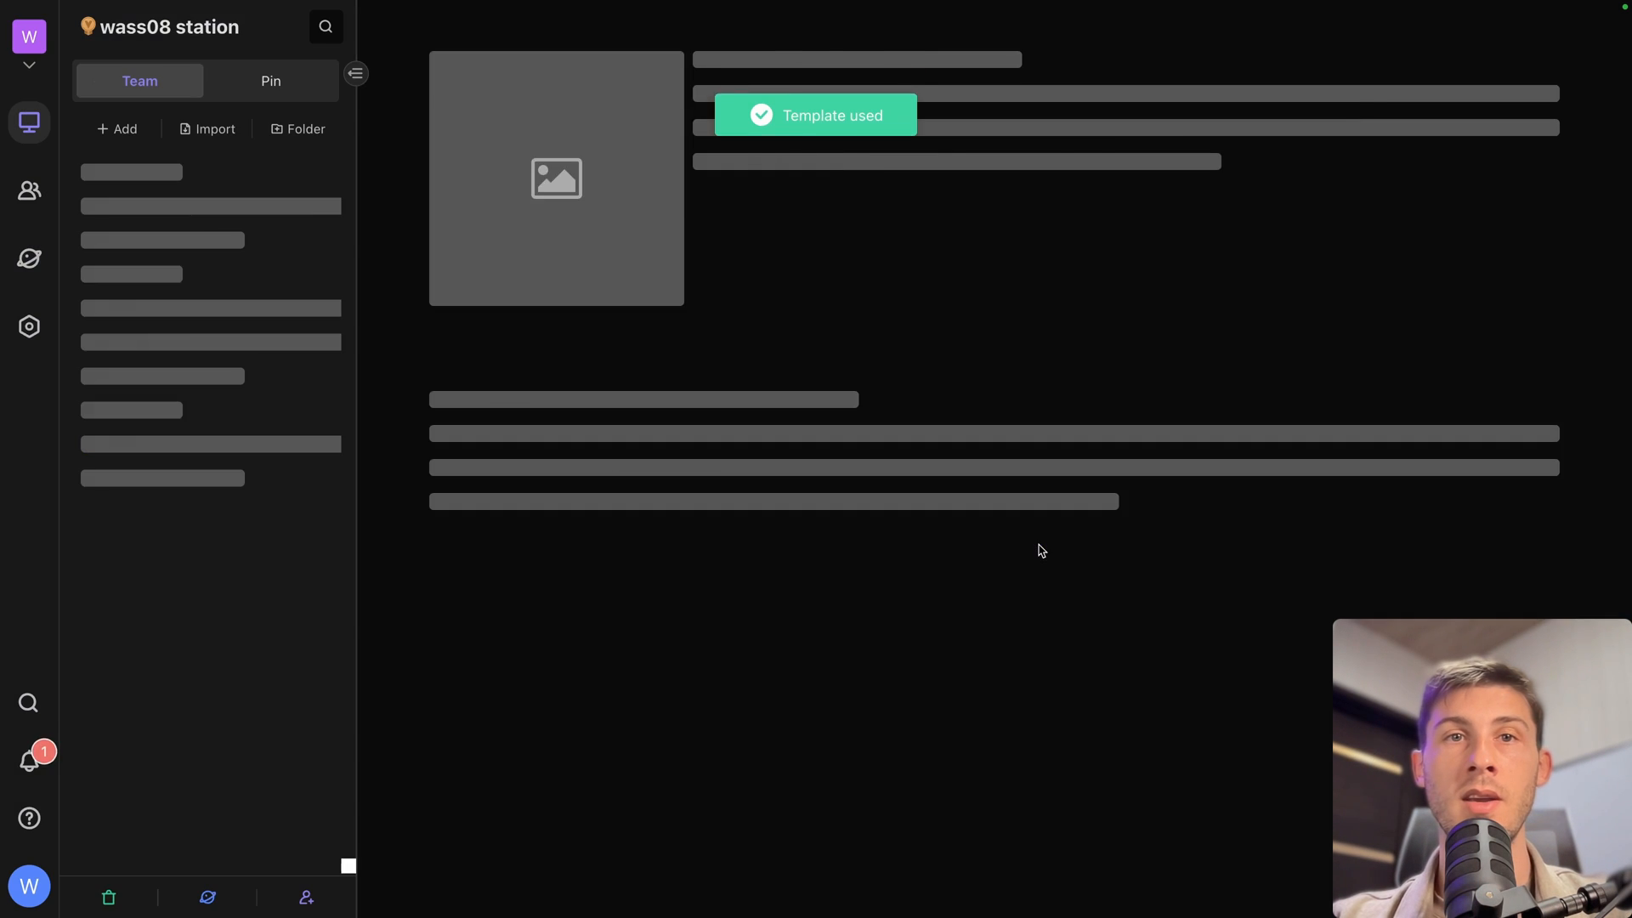
left_click(196, 170)
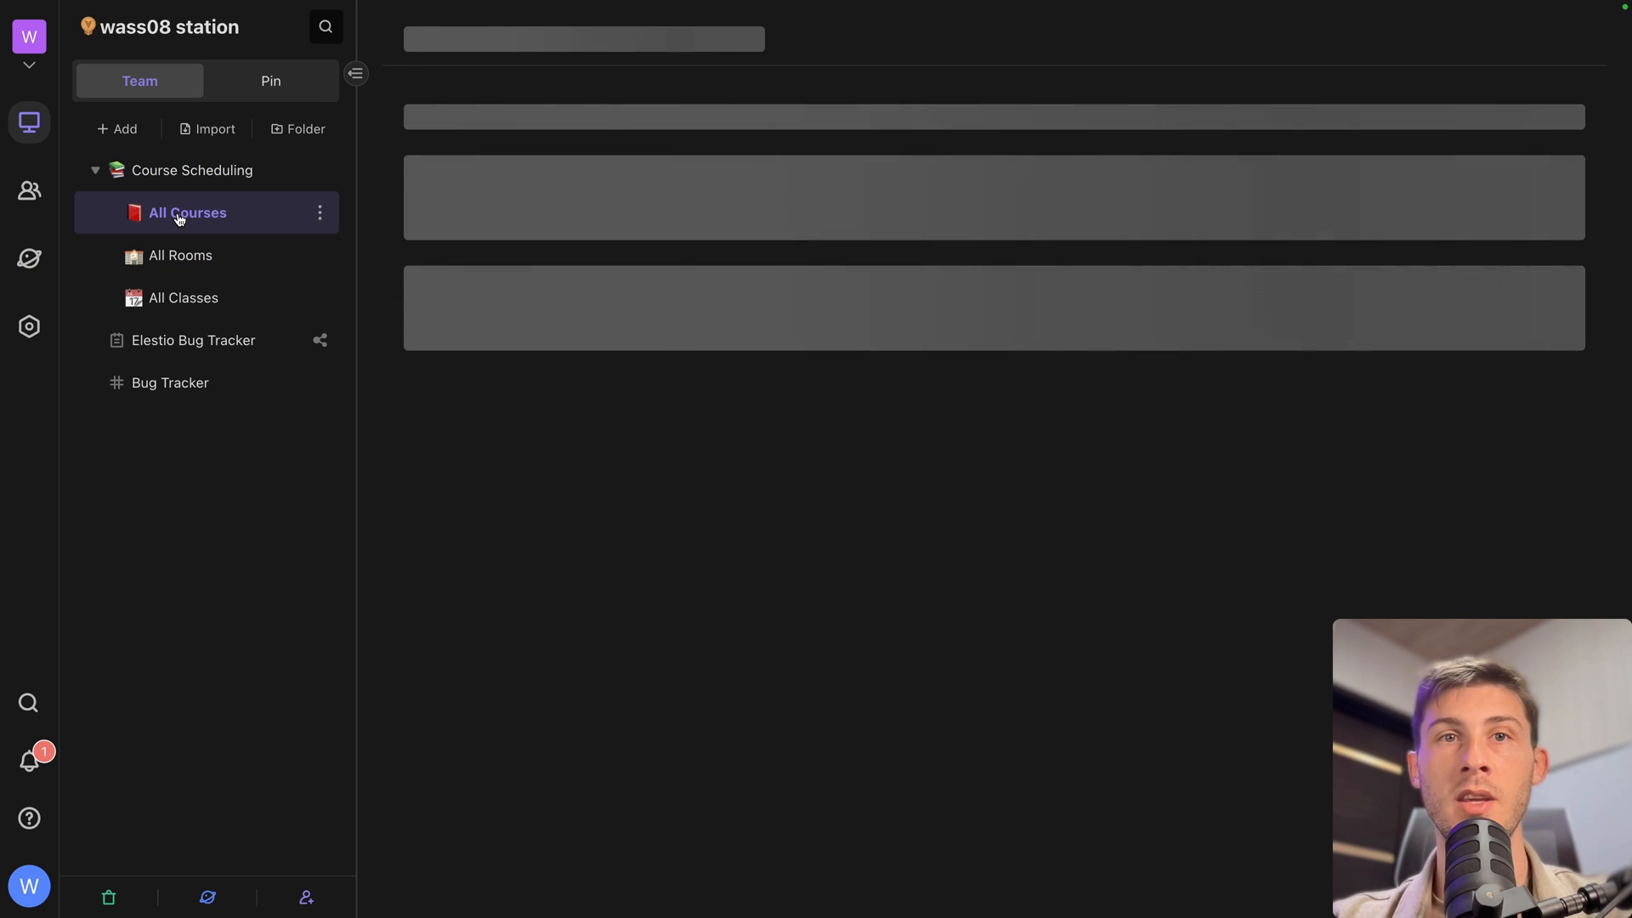
left_click(187, 213)
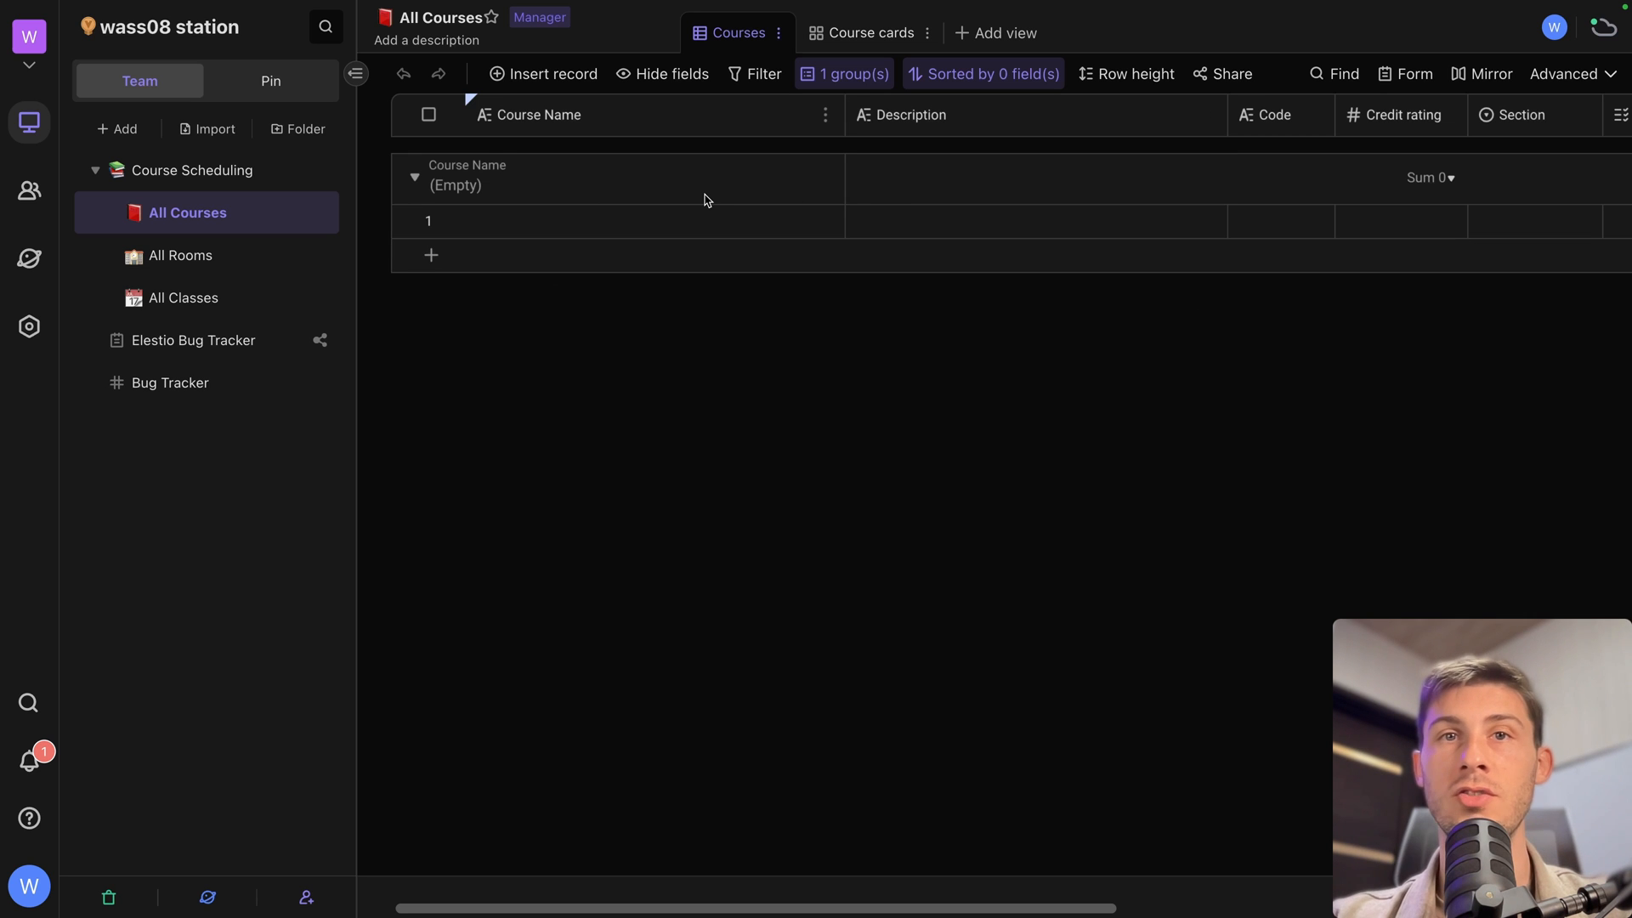
mouse_move(609, 391)
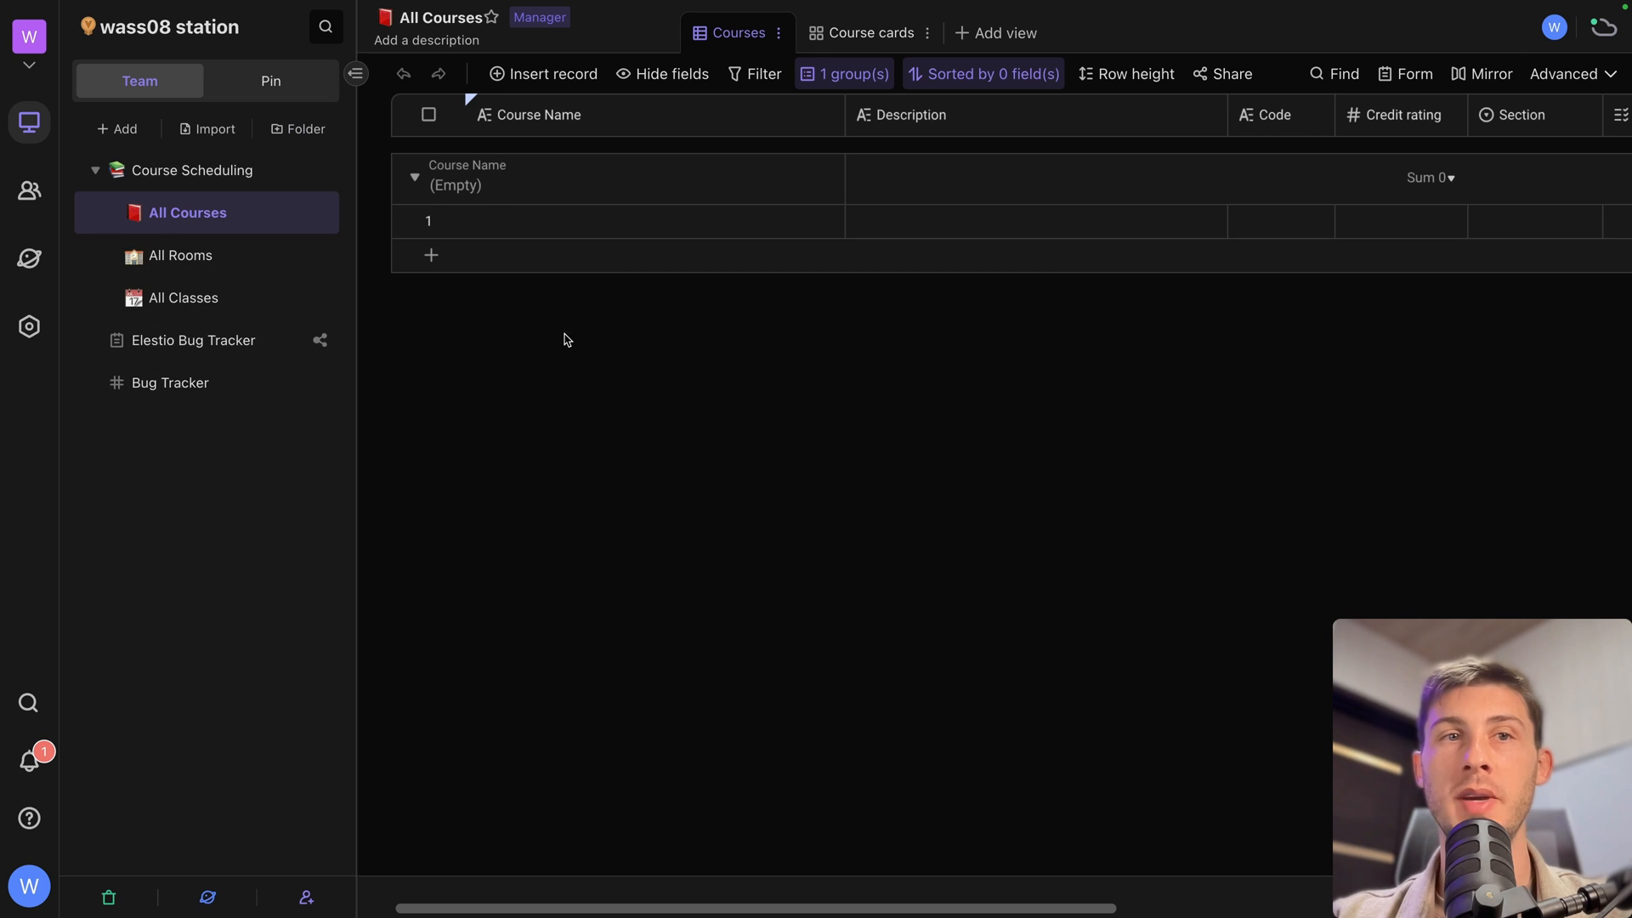
left_click(29, 36)
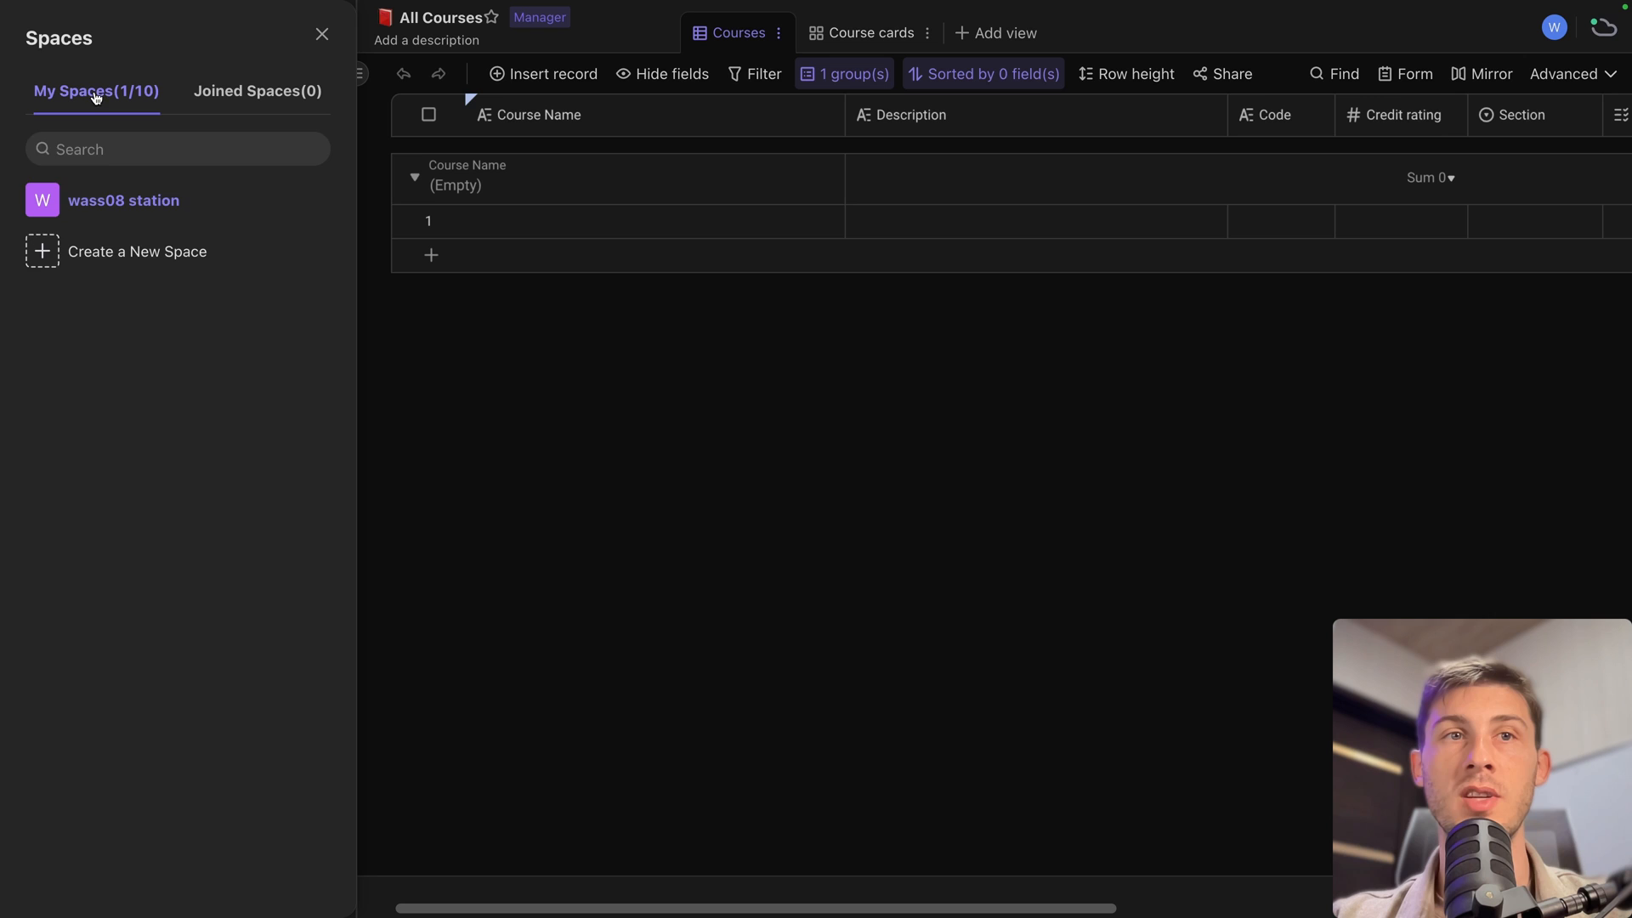
- Create a new space named Elestio and view its members in Contacts
left_click(136, 252)
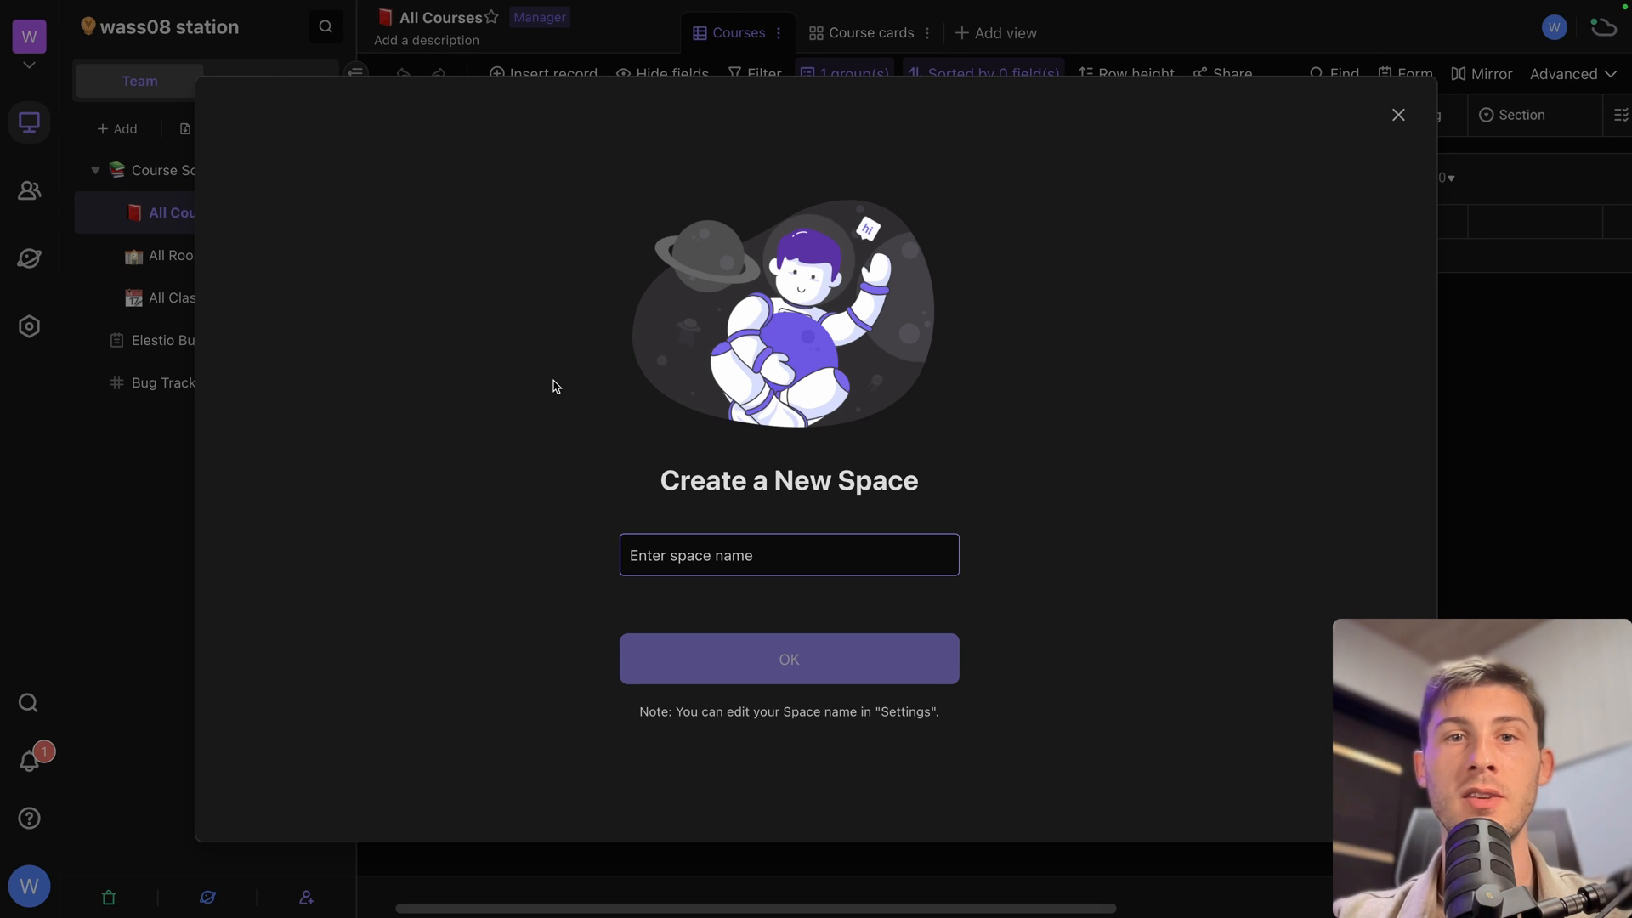
type("Elestio")
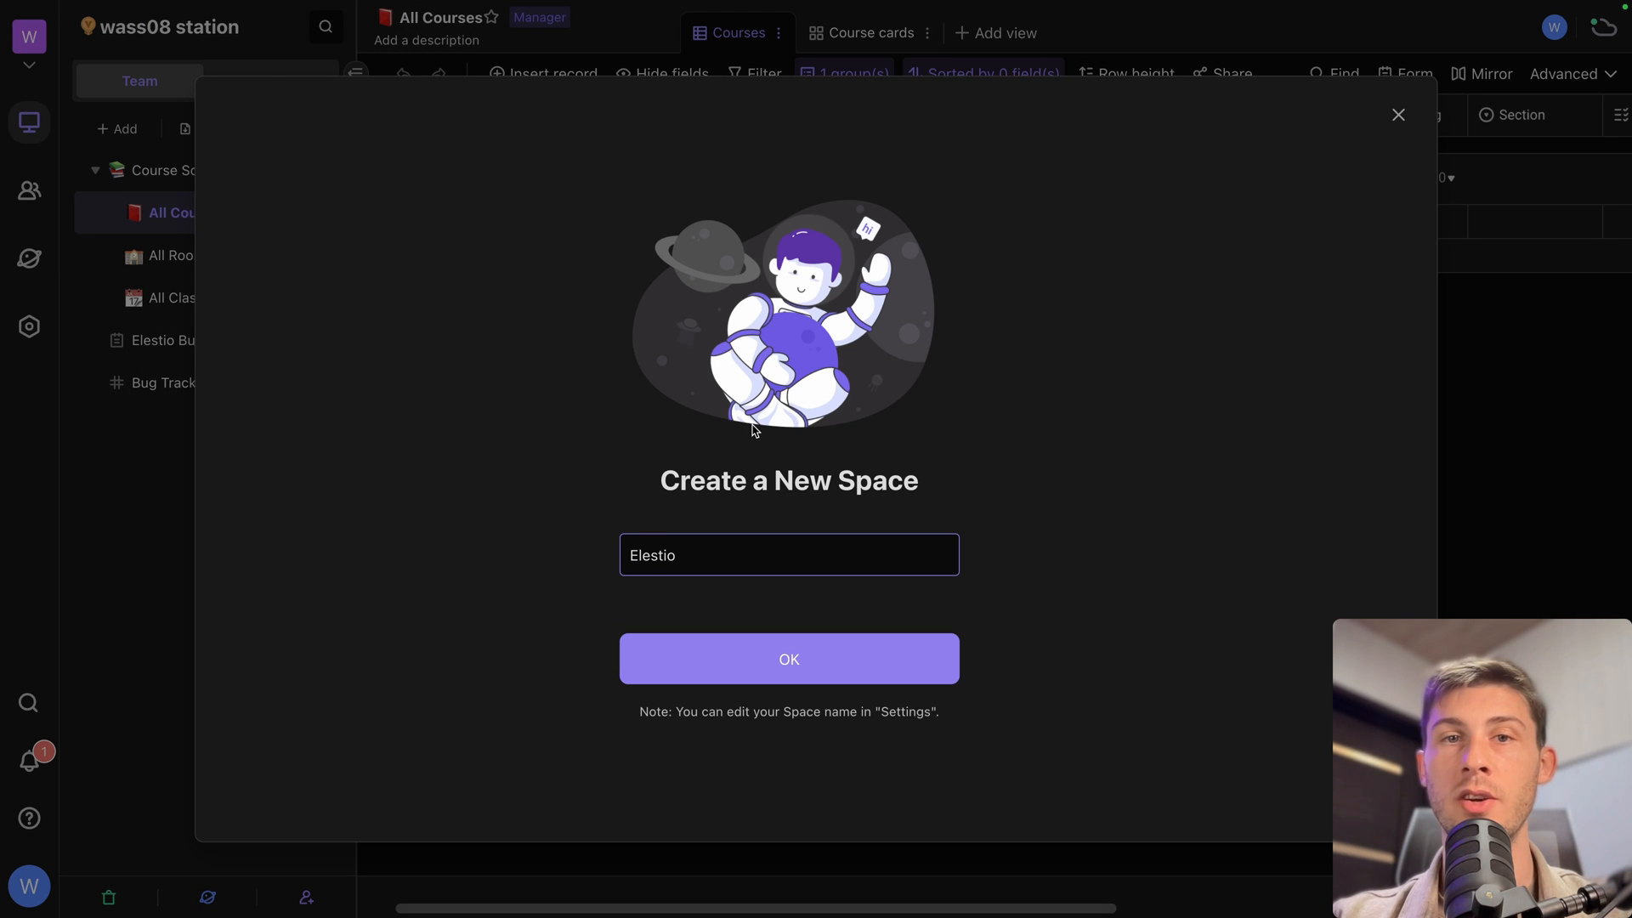
left_click(787, 659)
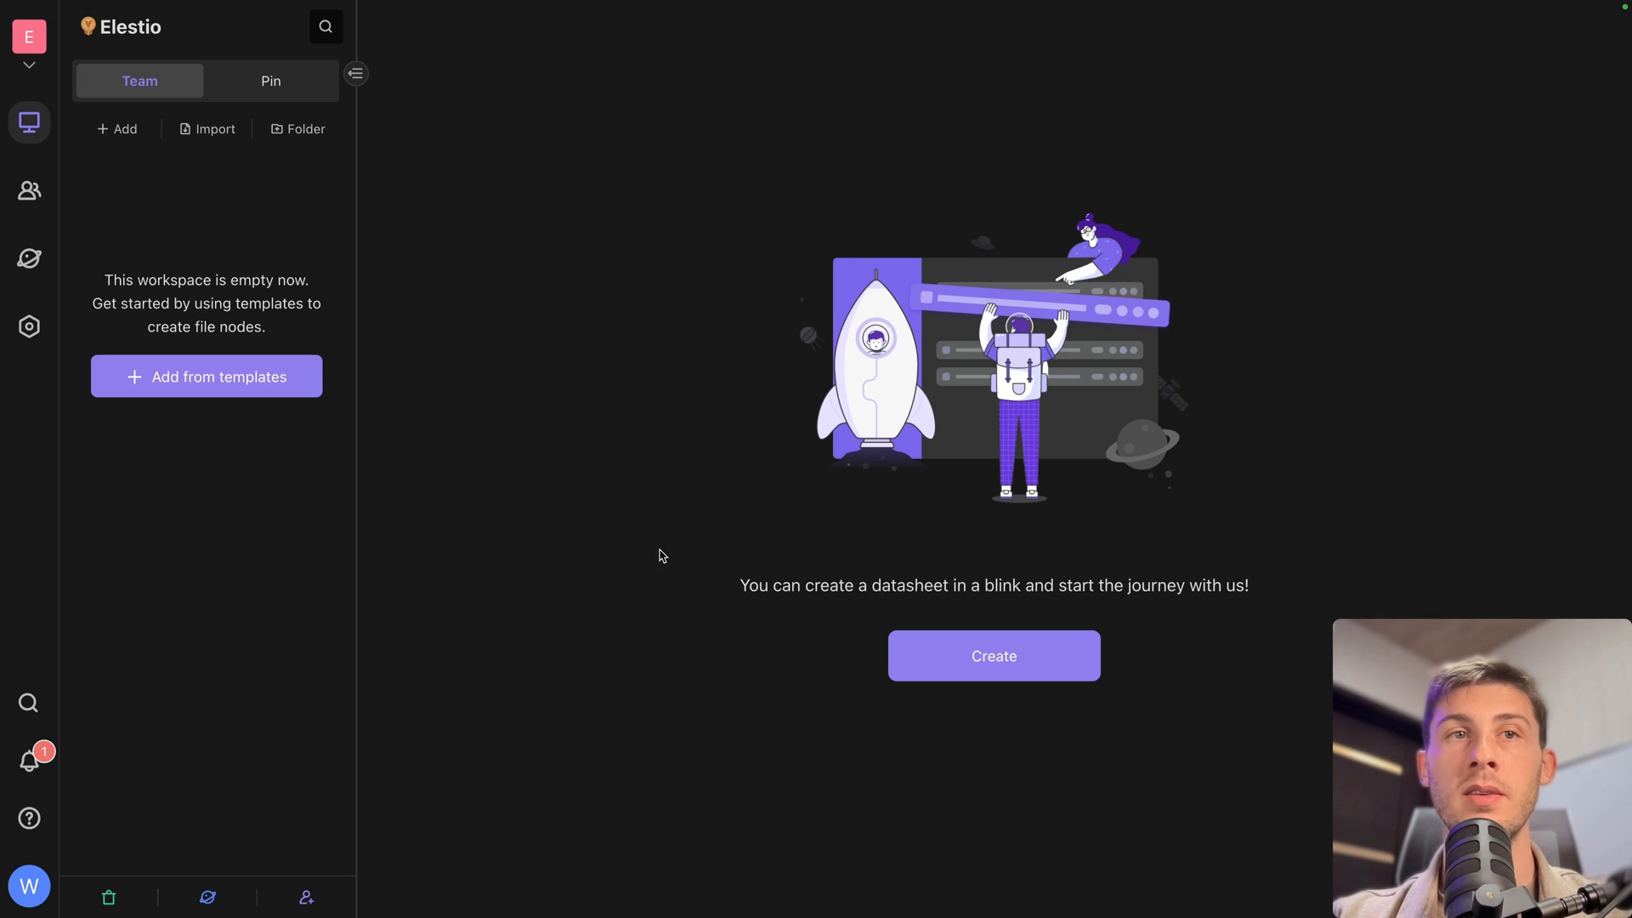
mouse_move(70, 122)
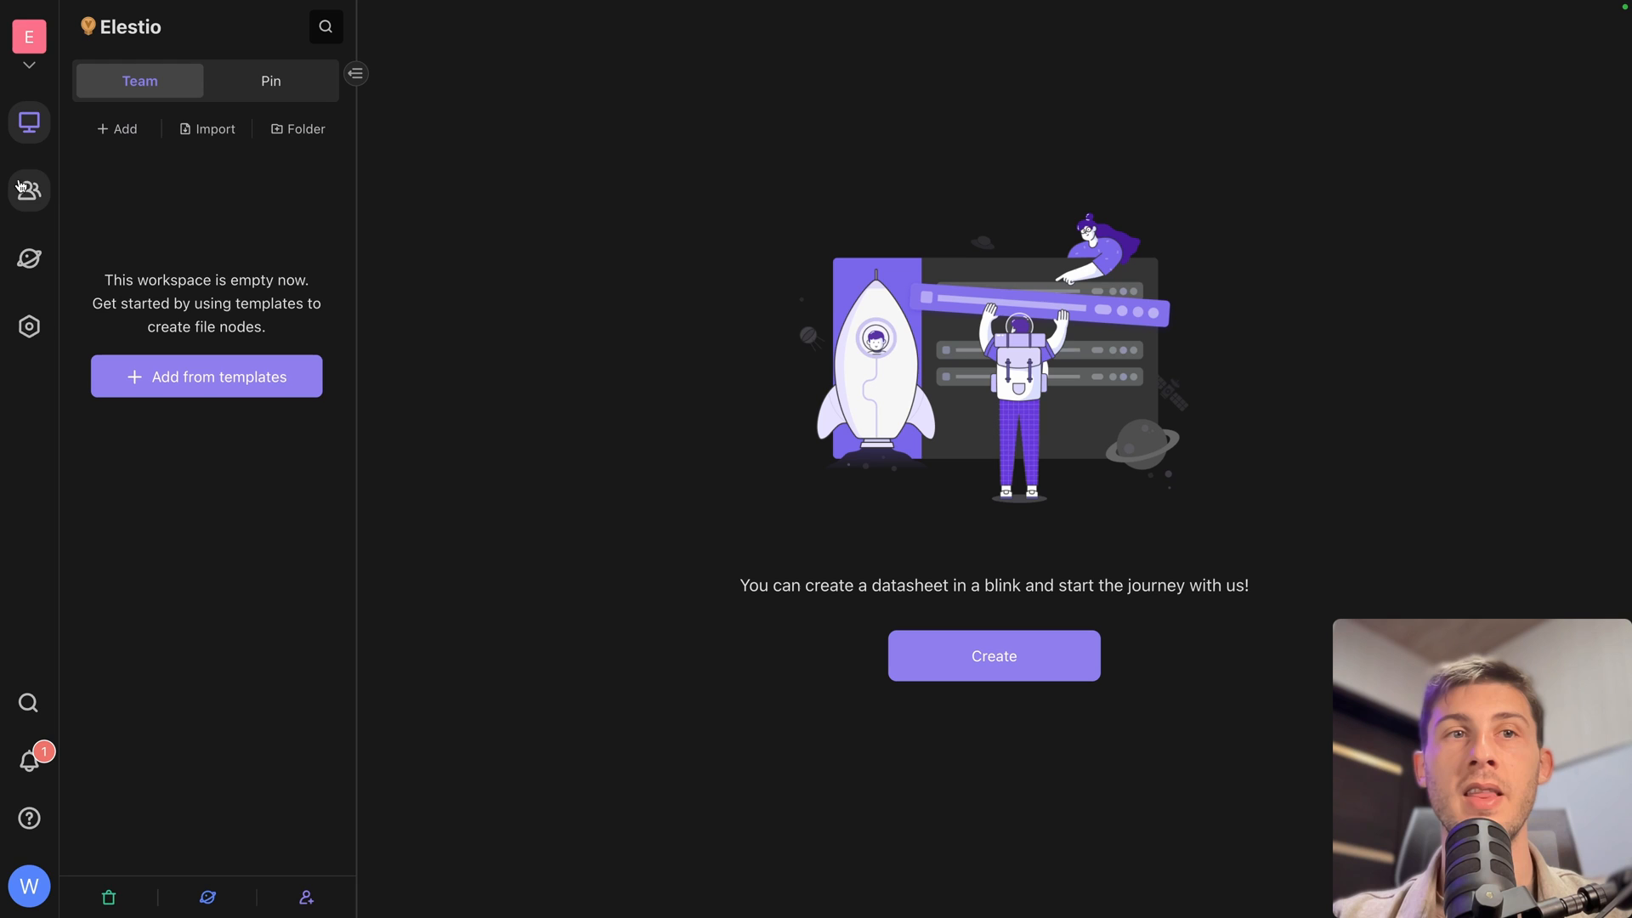
left_click(29, 191)
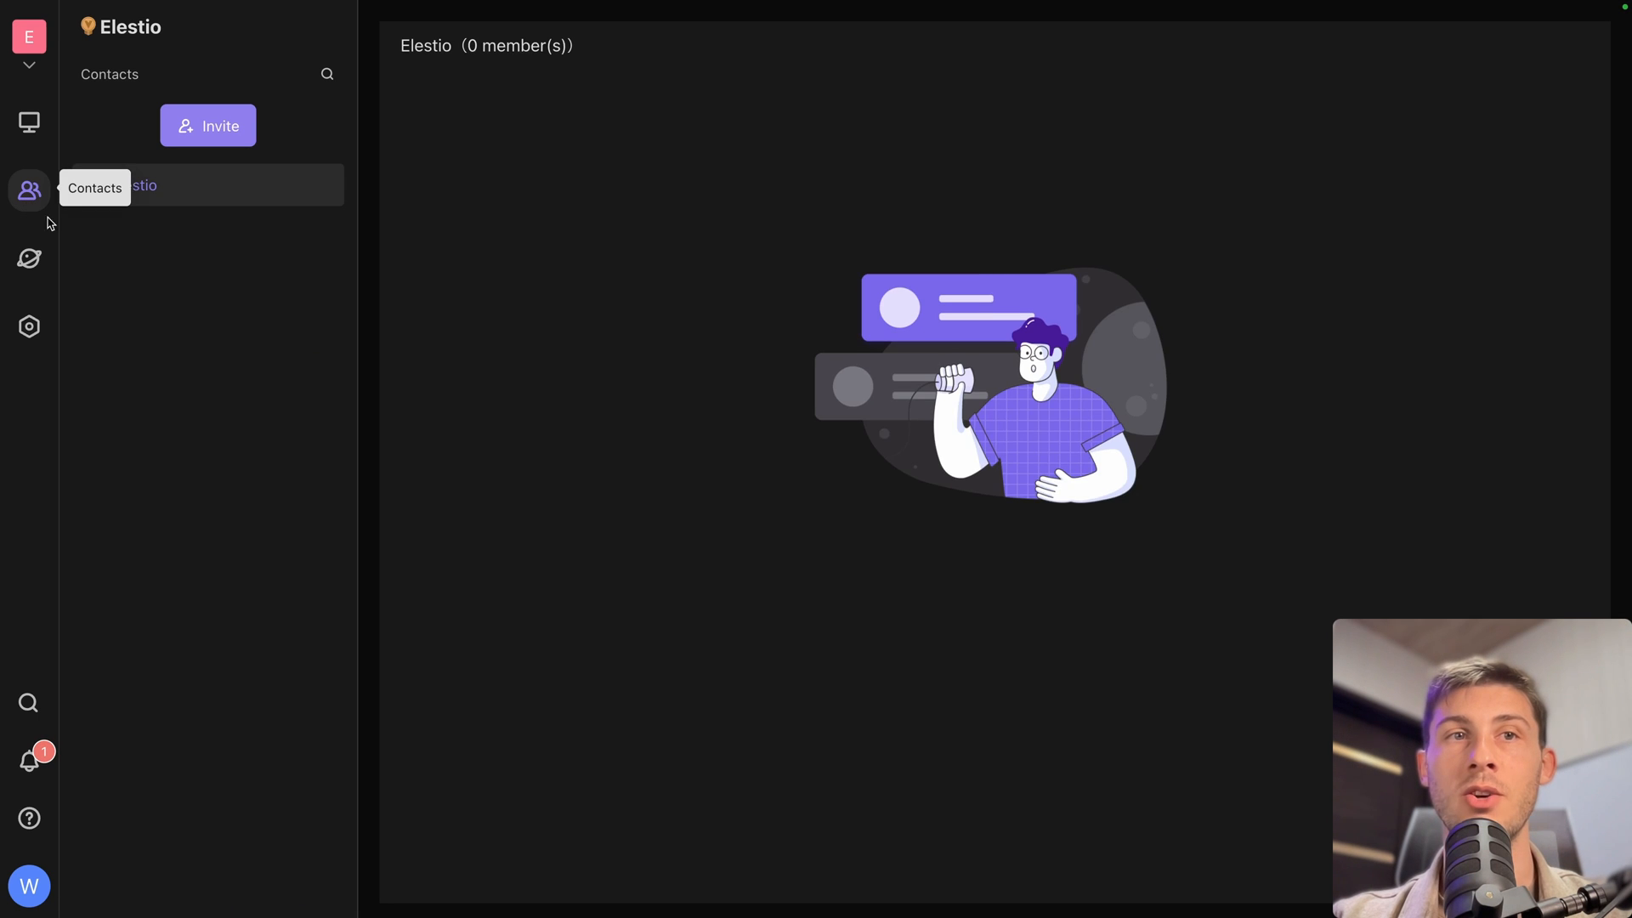
- Create and copy a public invite link for Elestio, glancing at Invite via email
left_click(207, 124)
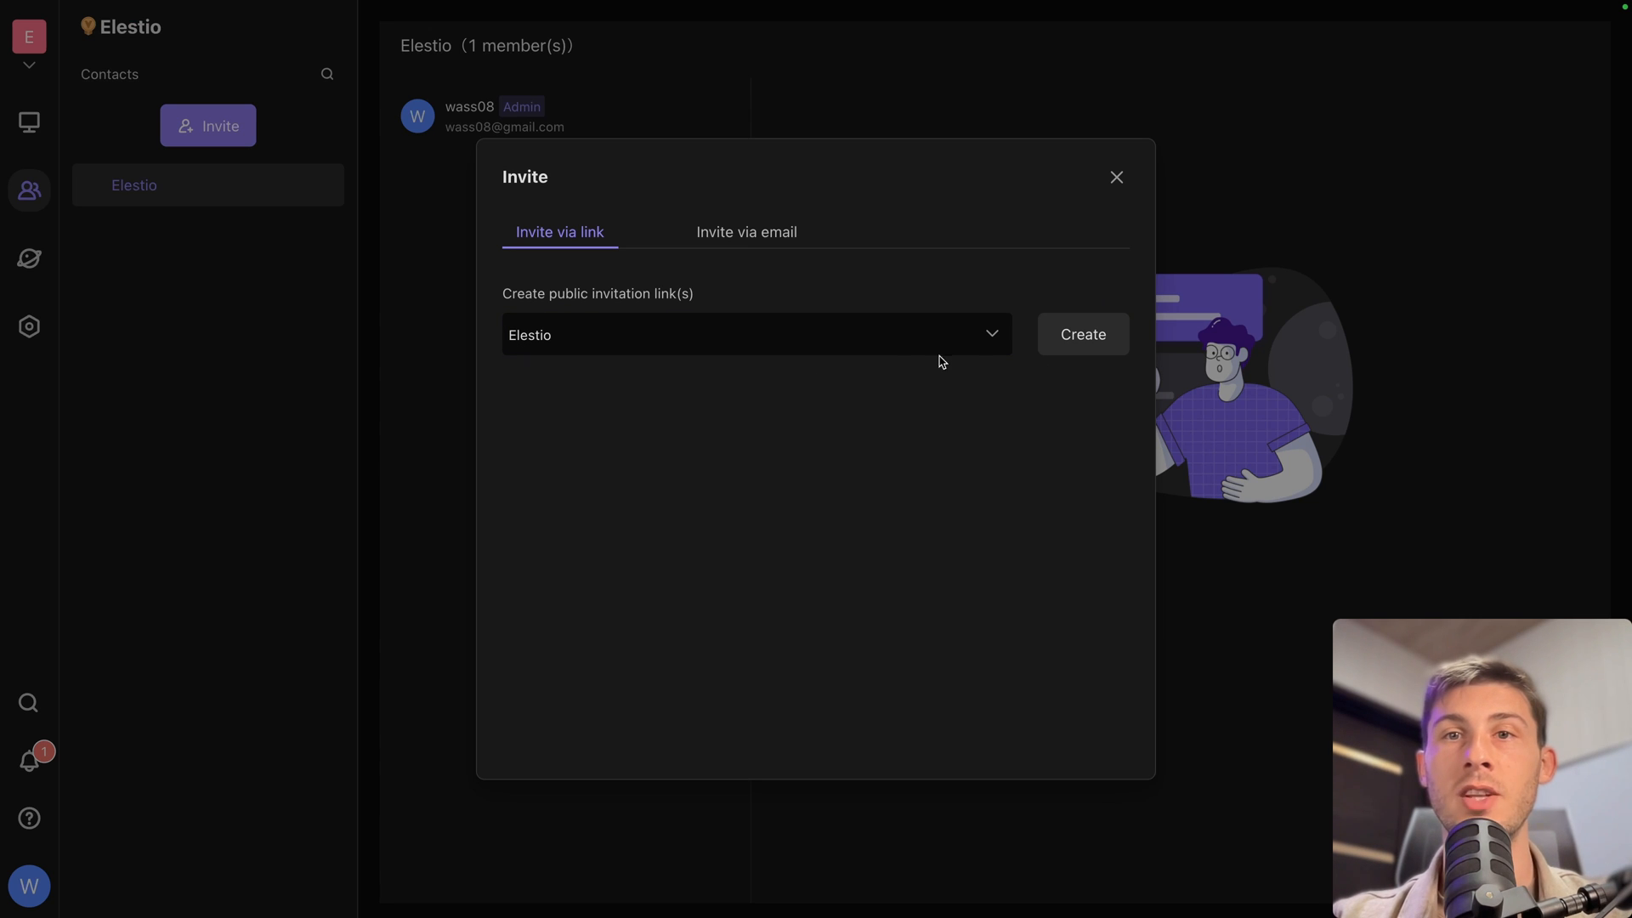
left_click(1082, 335)
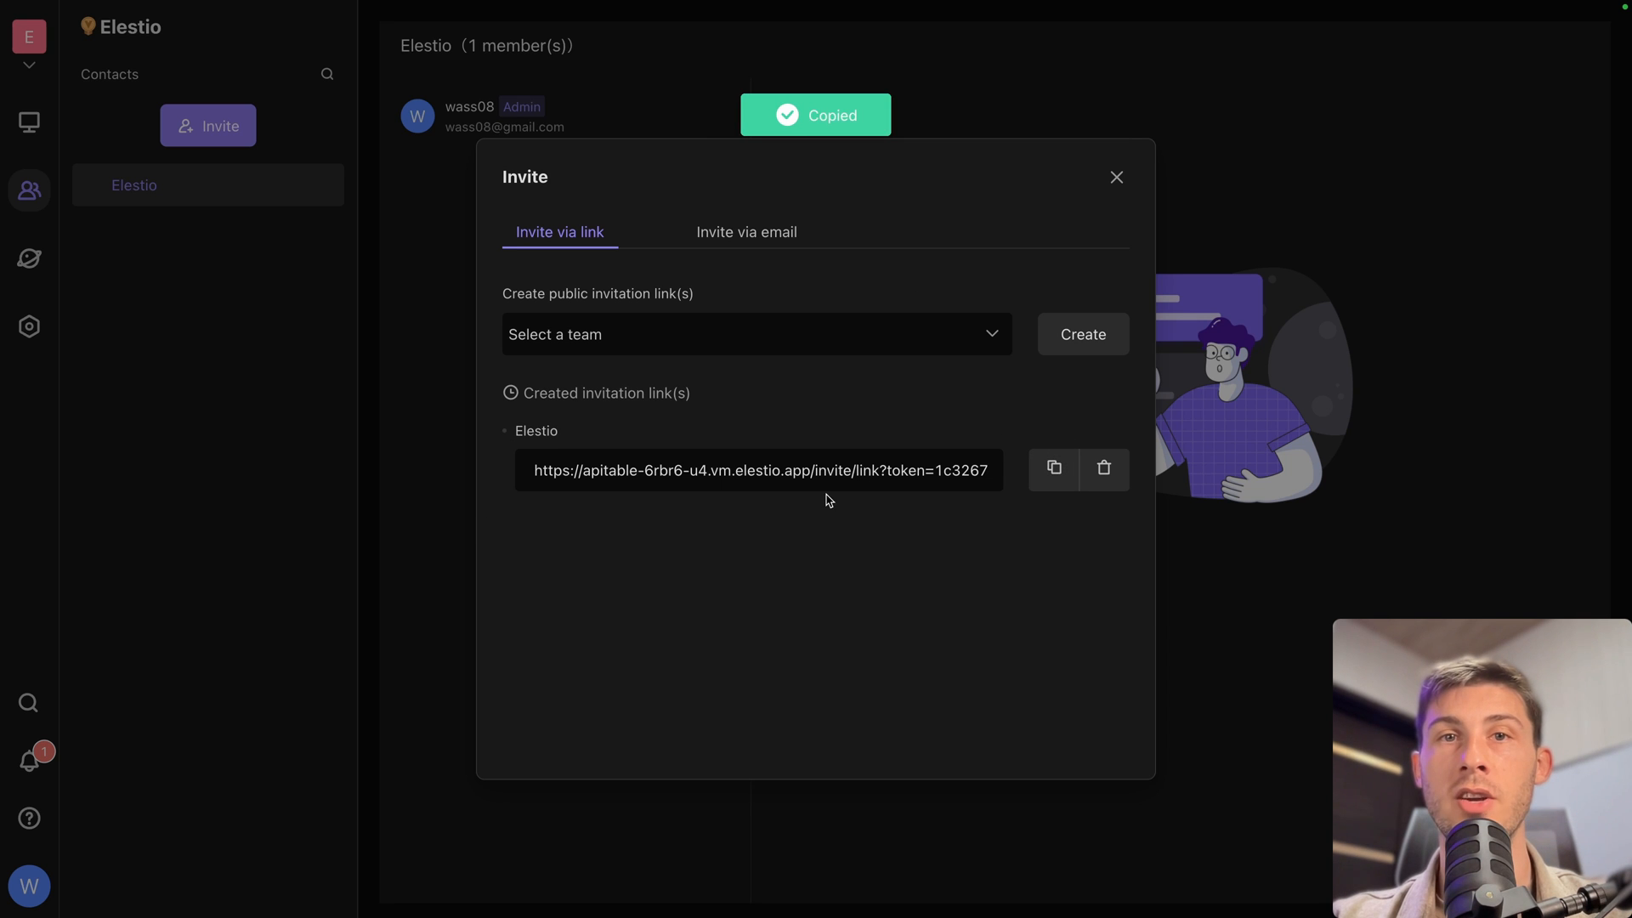
left_click(745, 231)
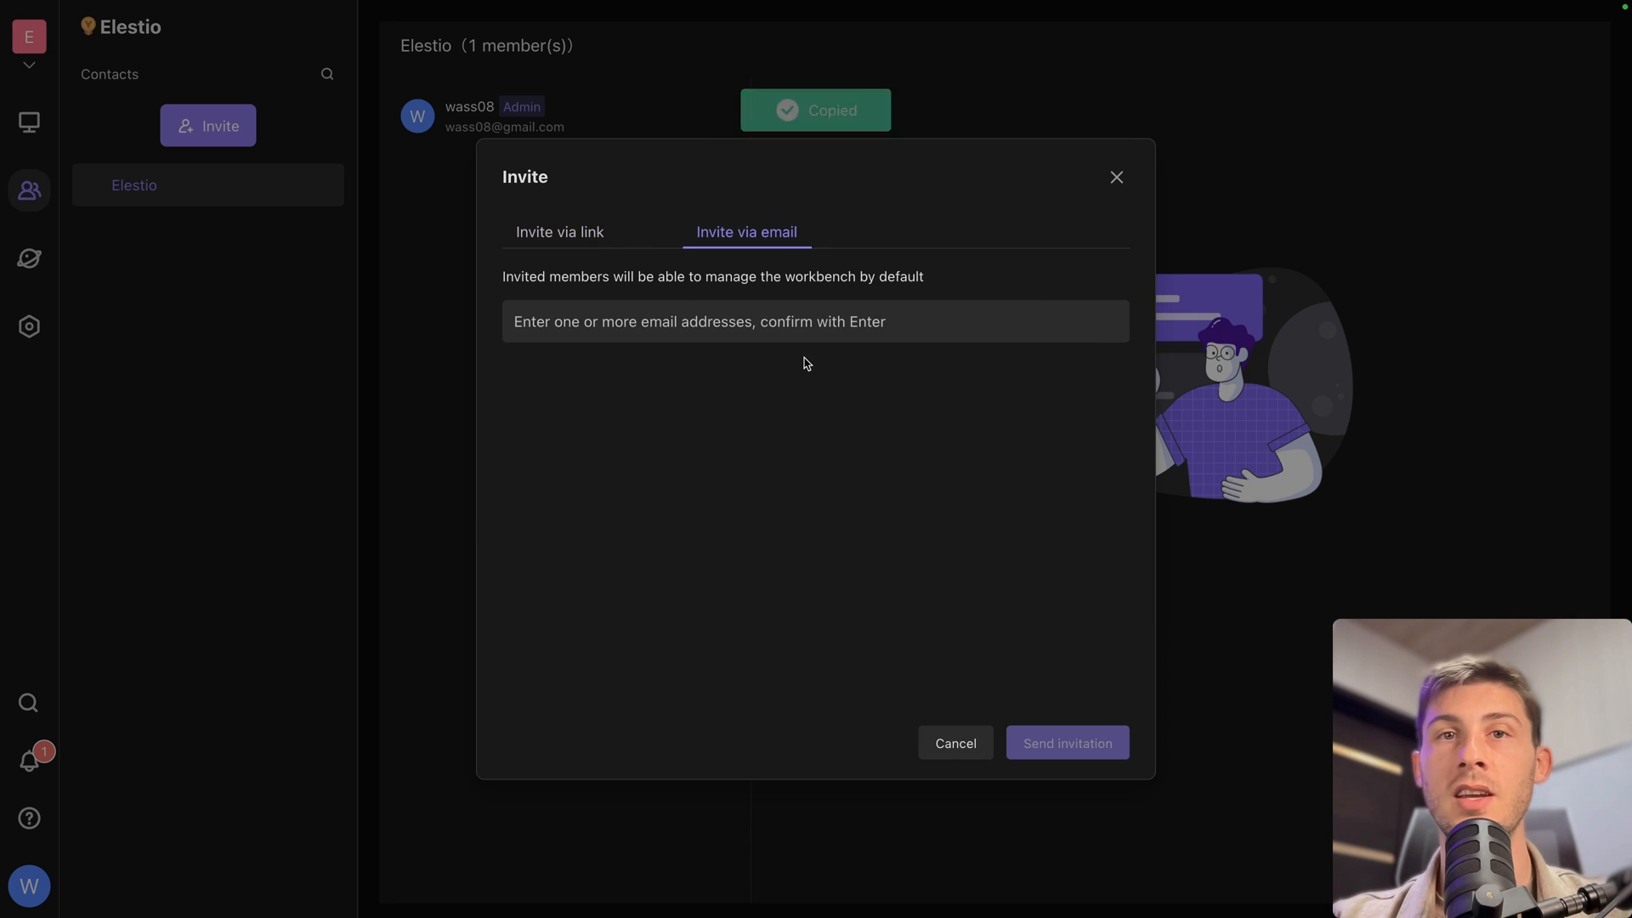
left_click(815, 321)
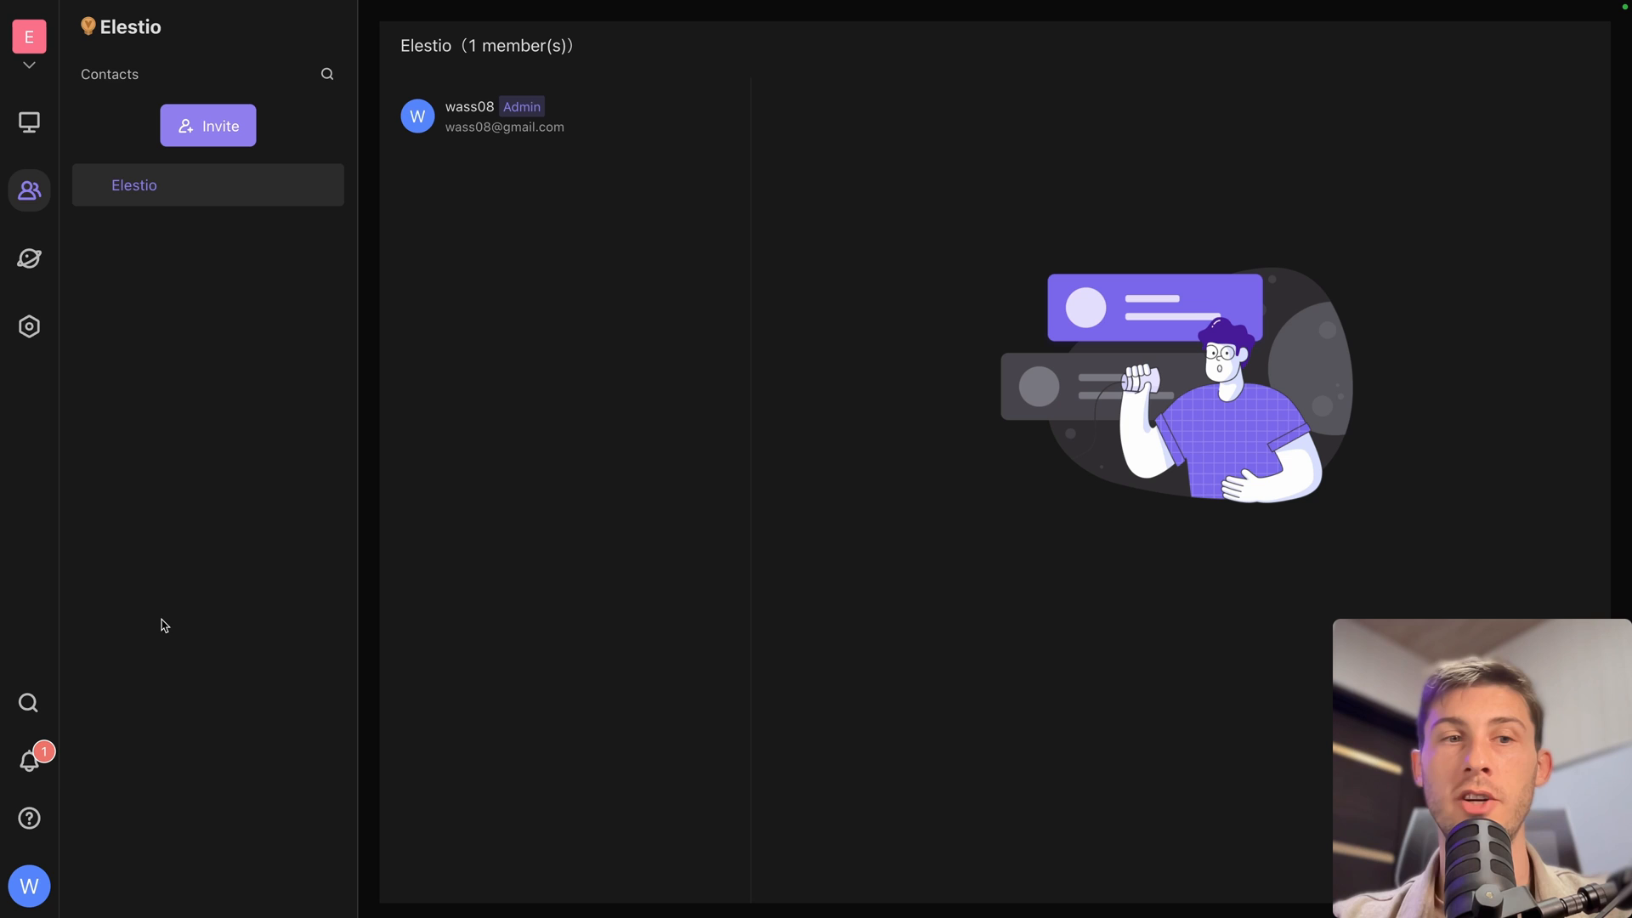
- Open the AITable developer API documentation from Help > Developer center
left_click(29, 817)
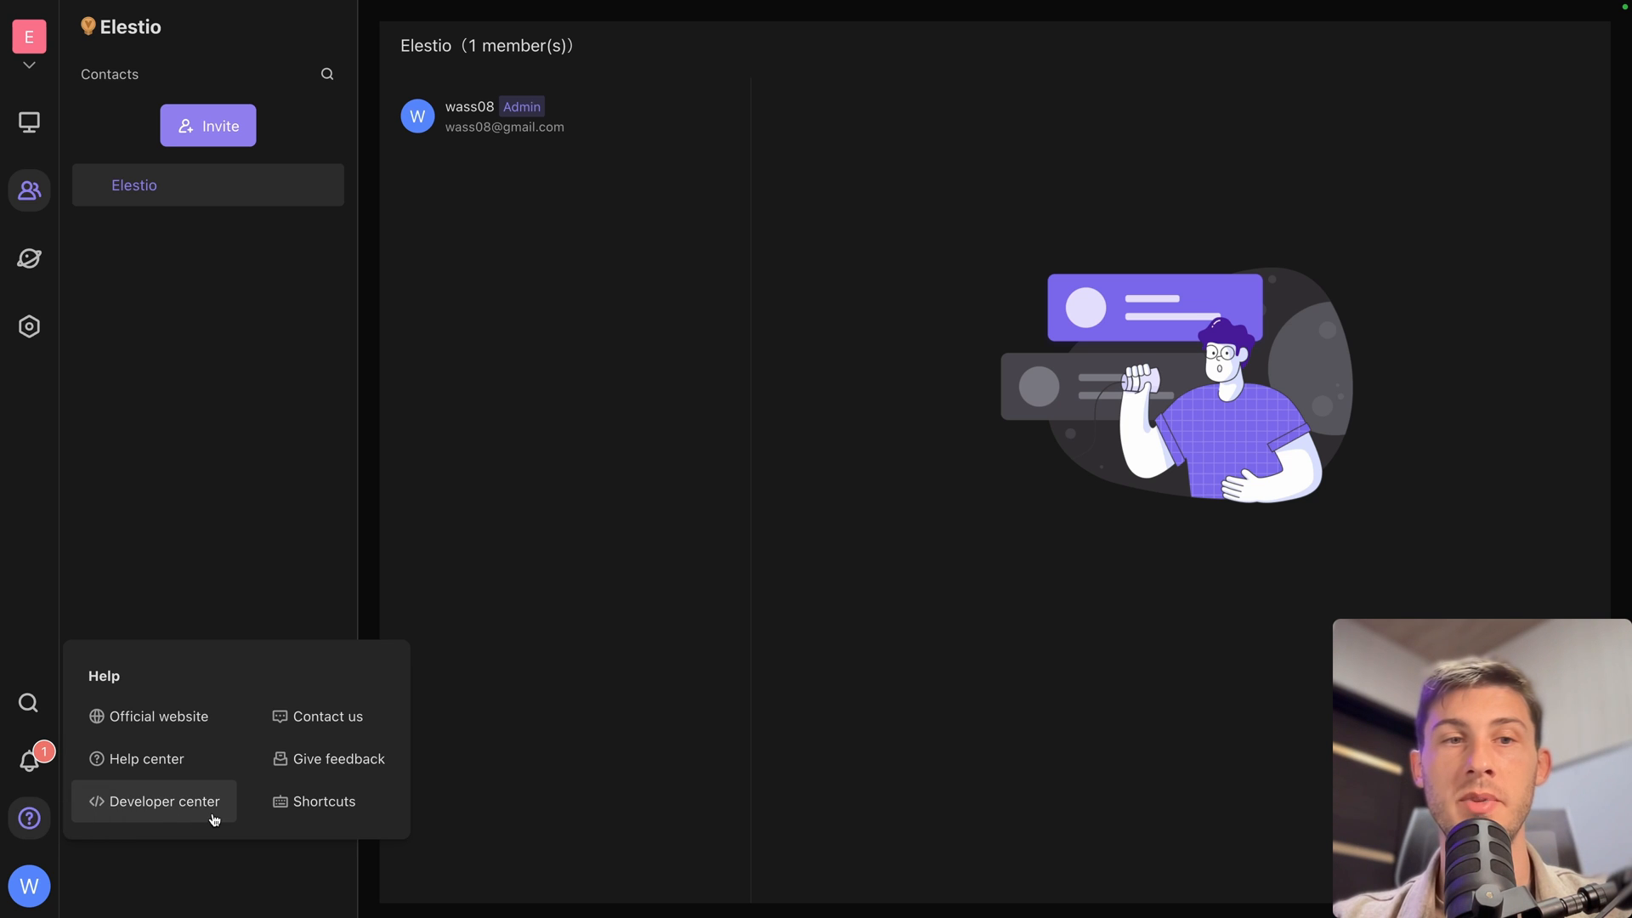
left_click(163, 801)
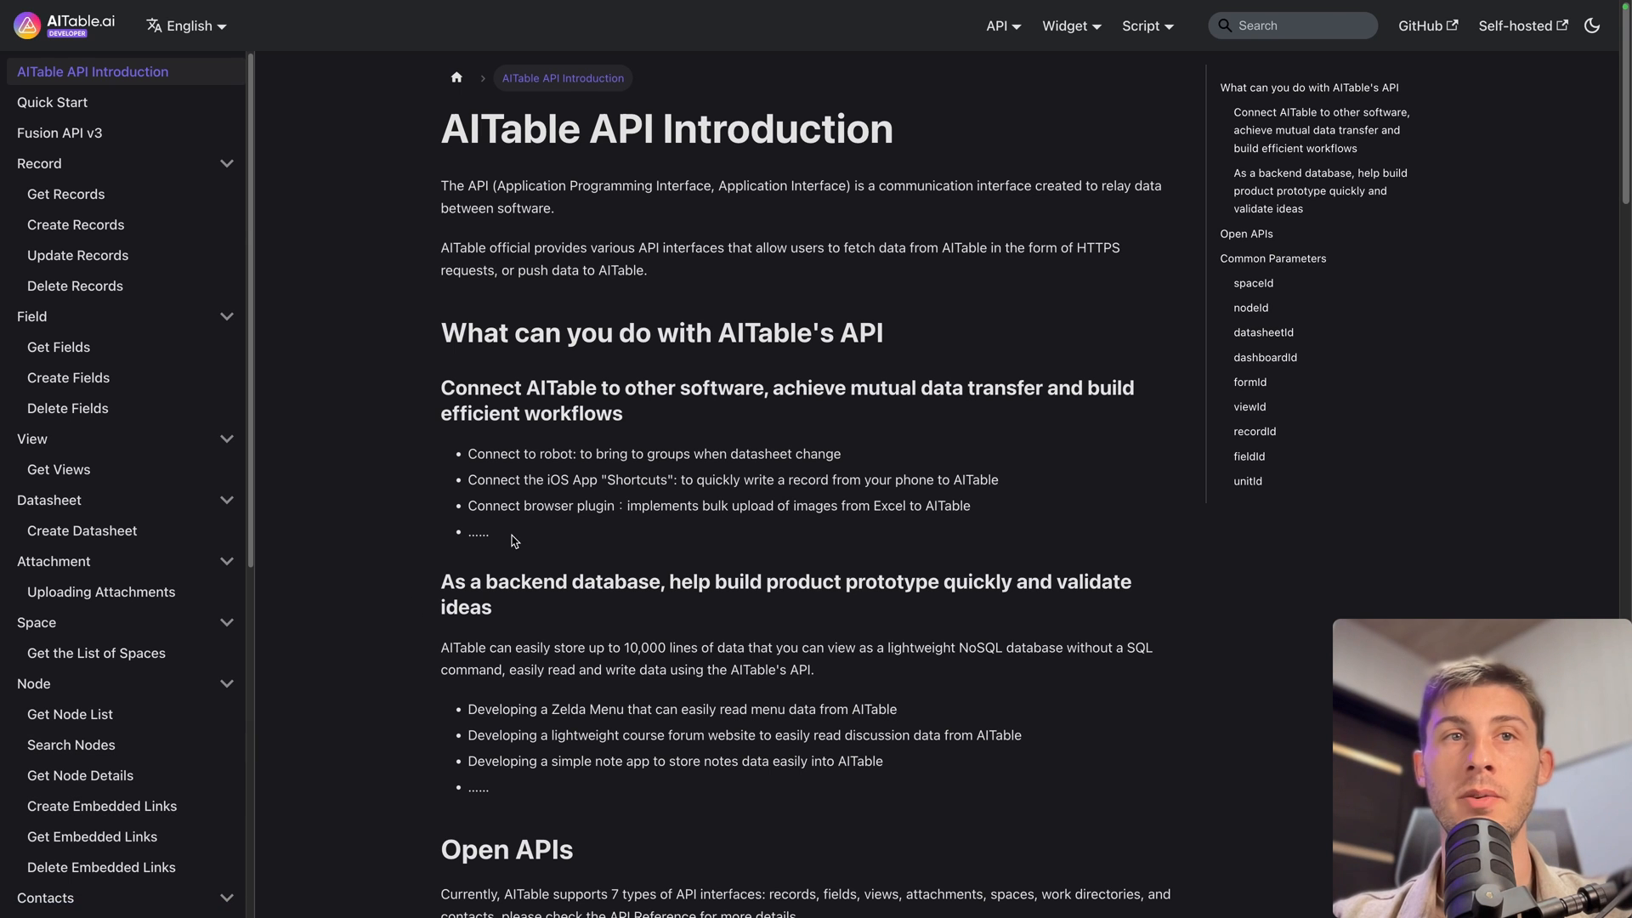